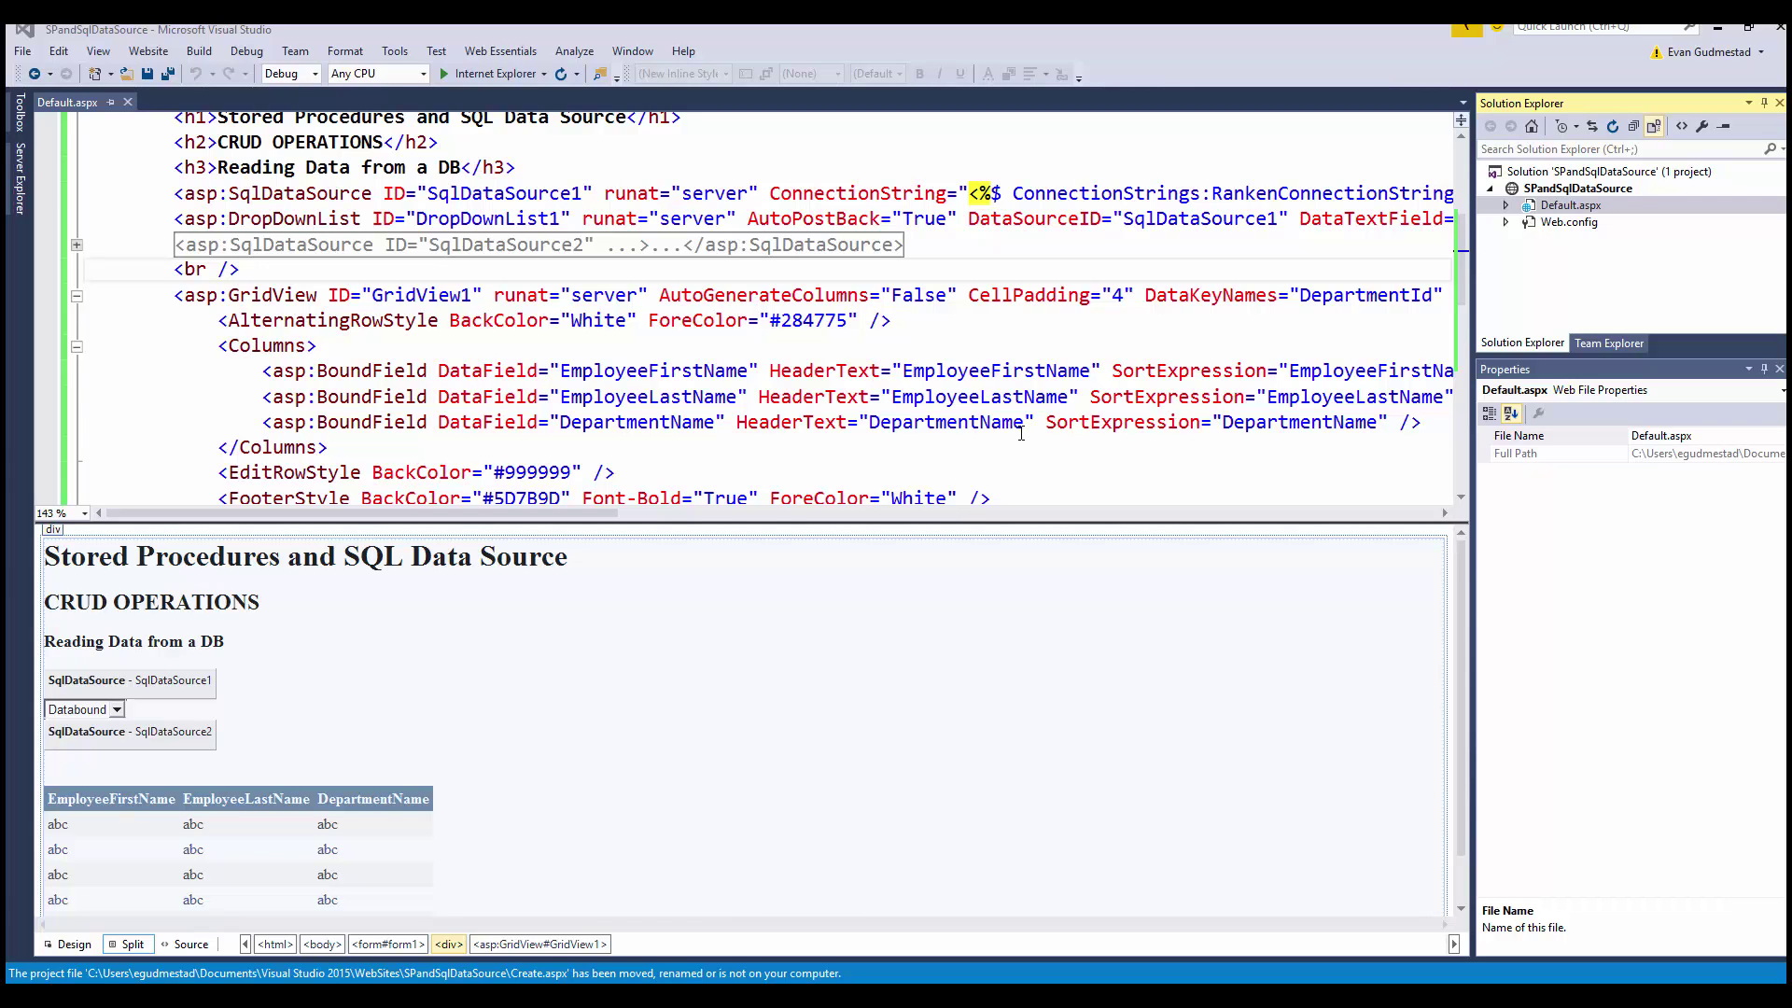
pyautogui.moveTo(636, 425)
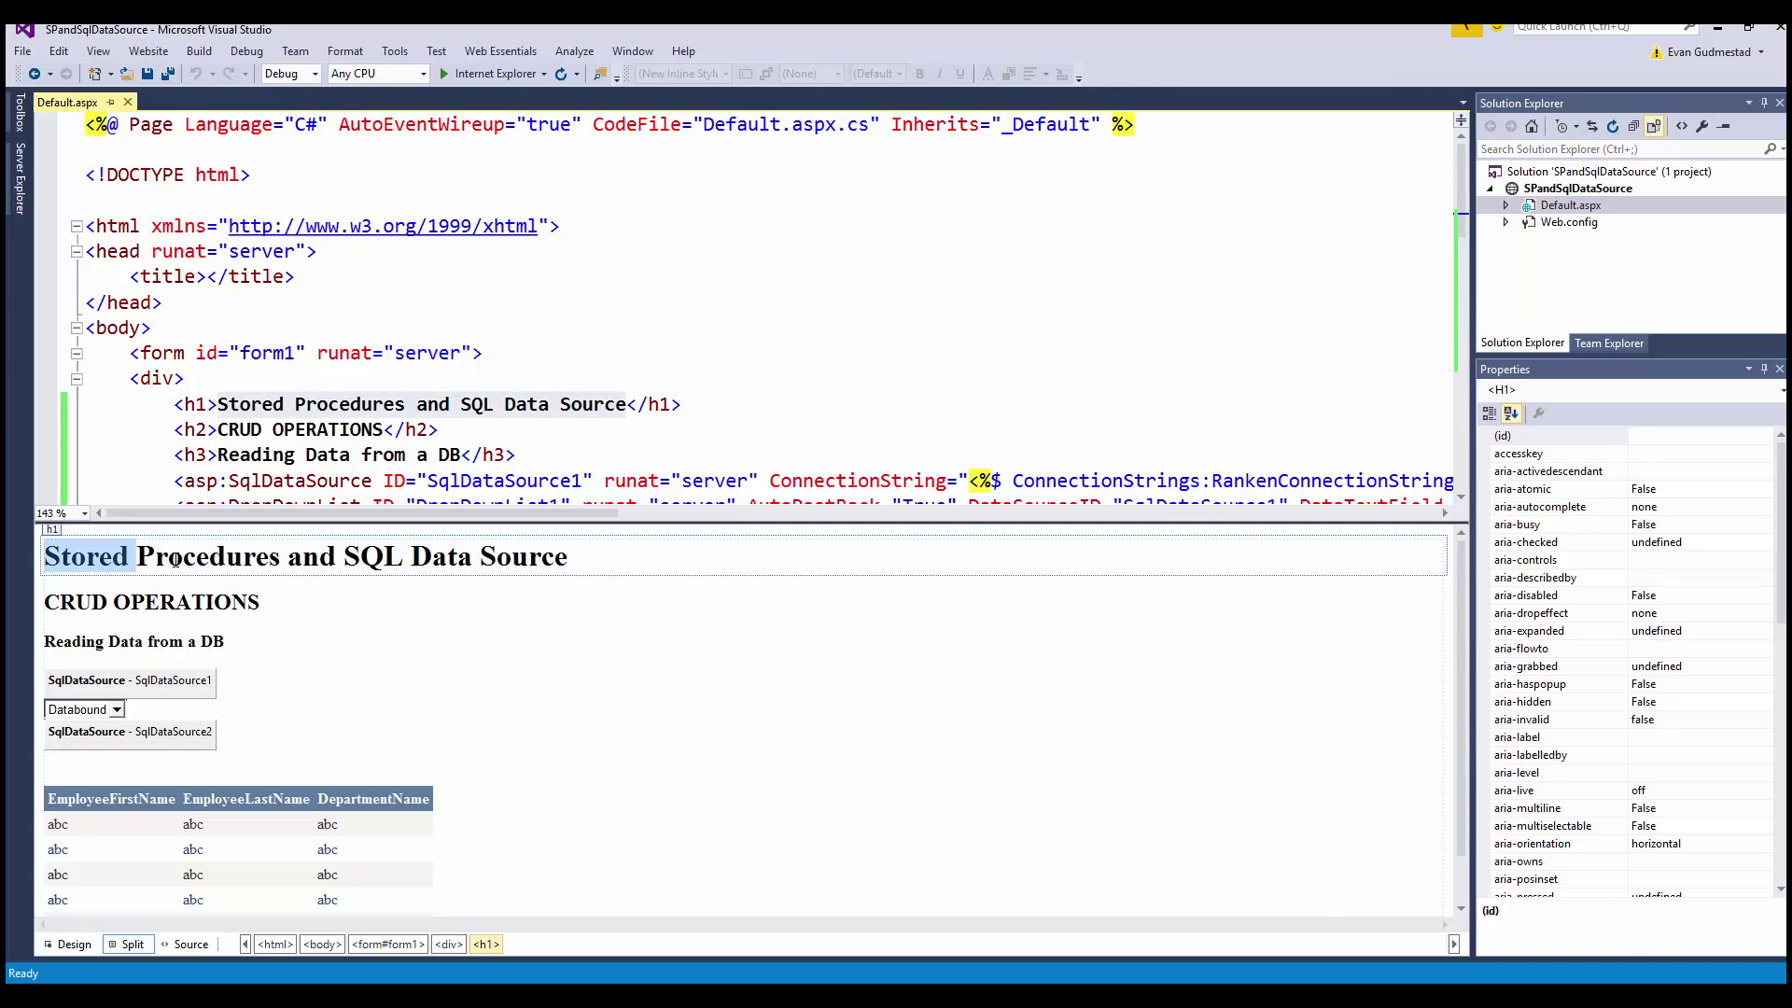
# Review the Default page headings and bring up the website project's context menu
pyautogui.doubleClick(209, 556)
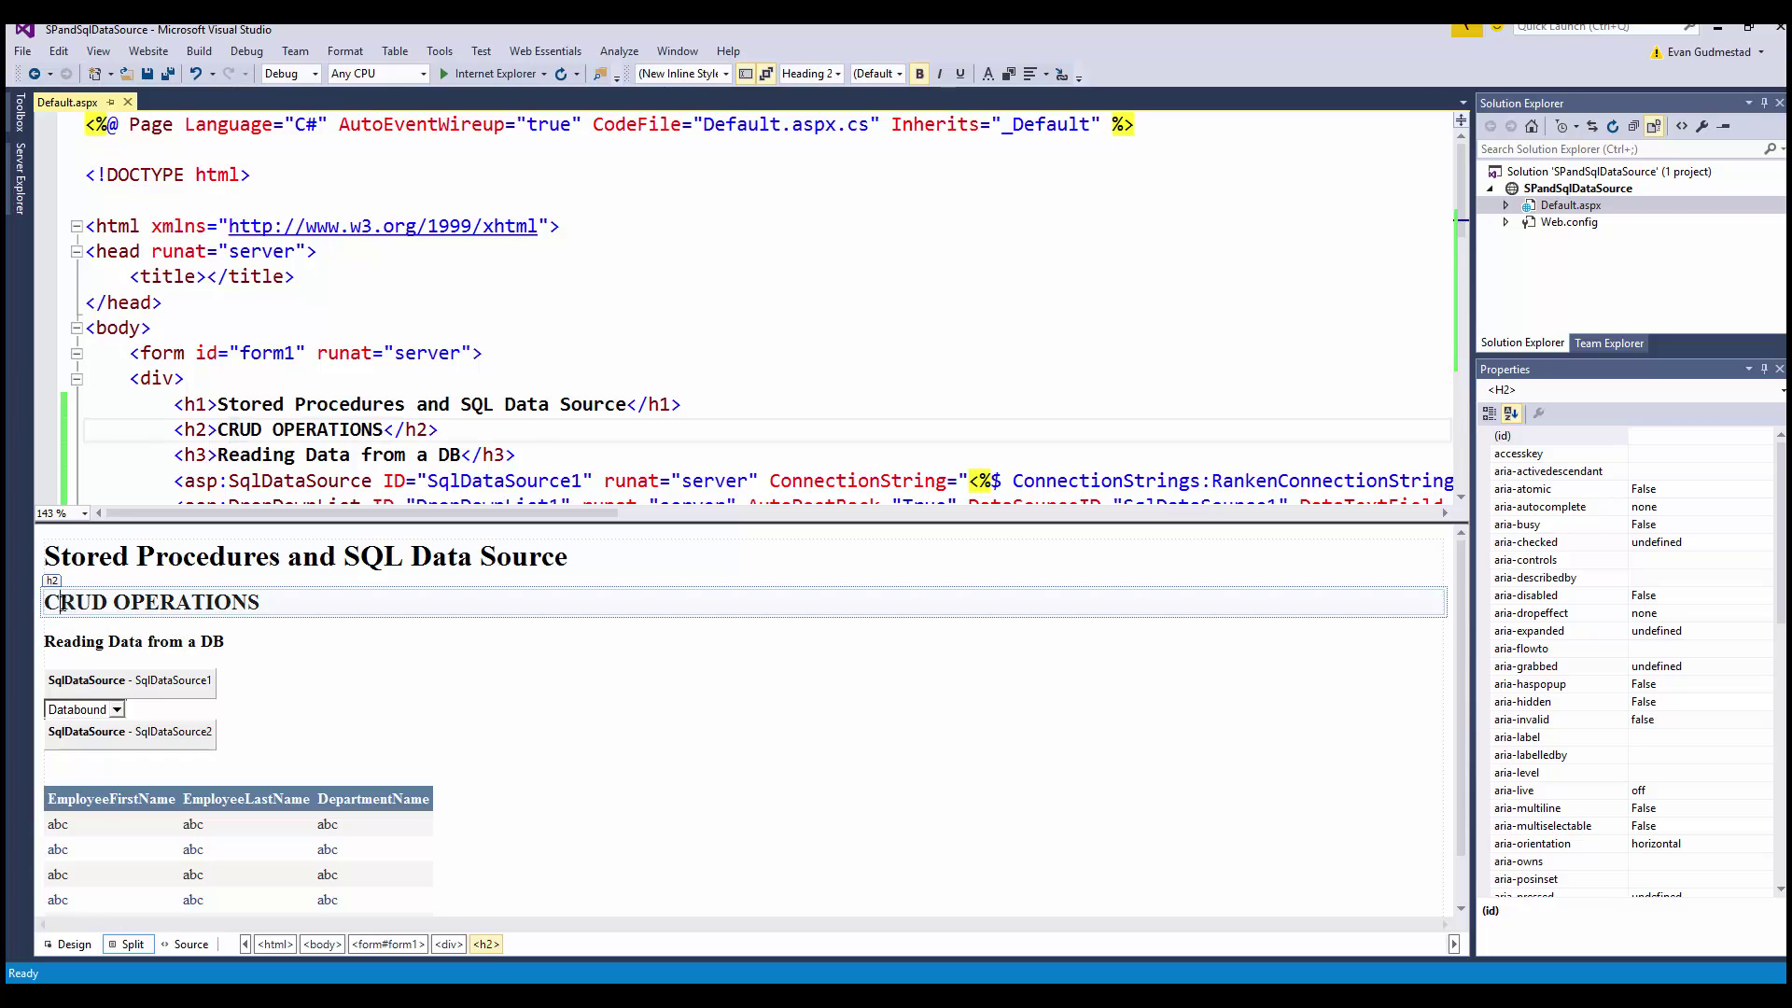
pyautogui.click(204, 616)
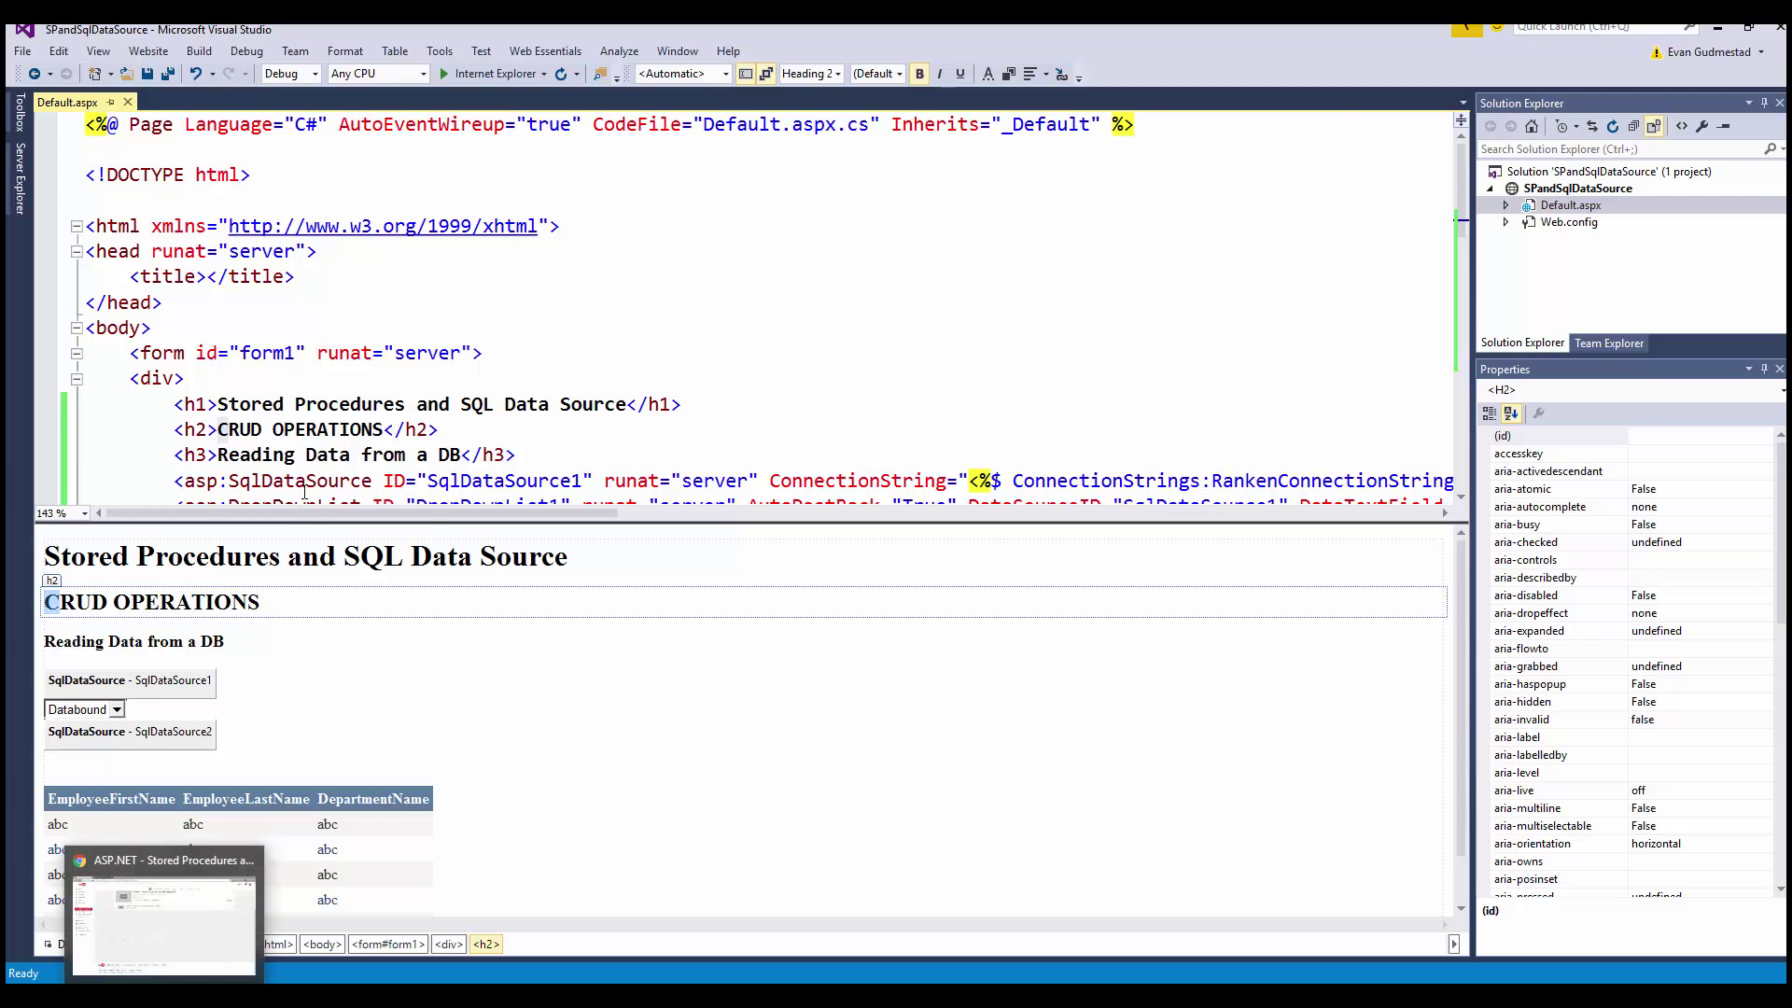
pyautogui.click(1582, 188)
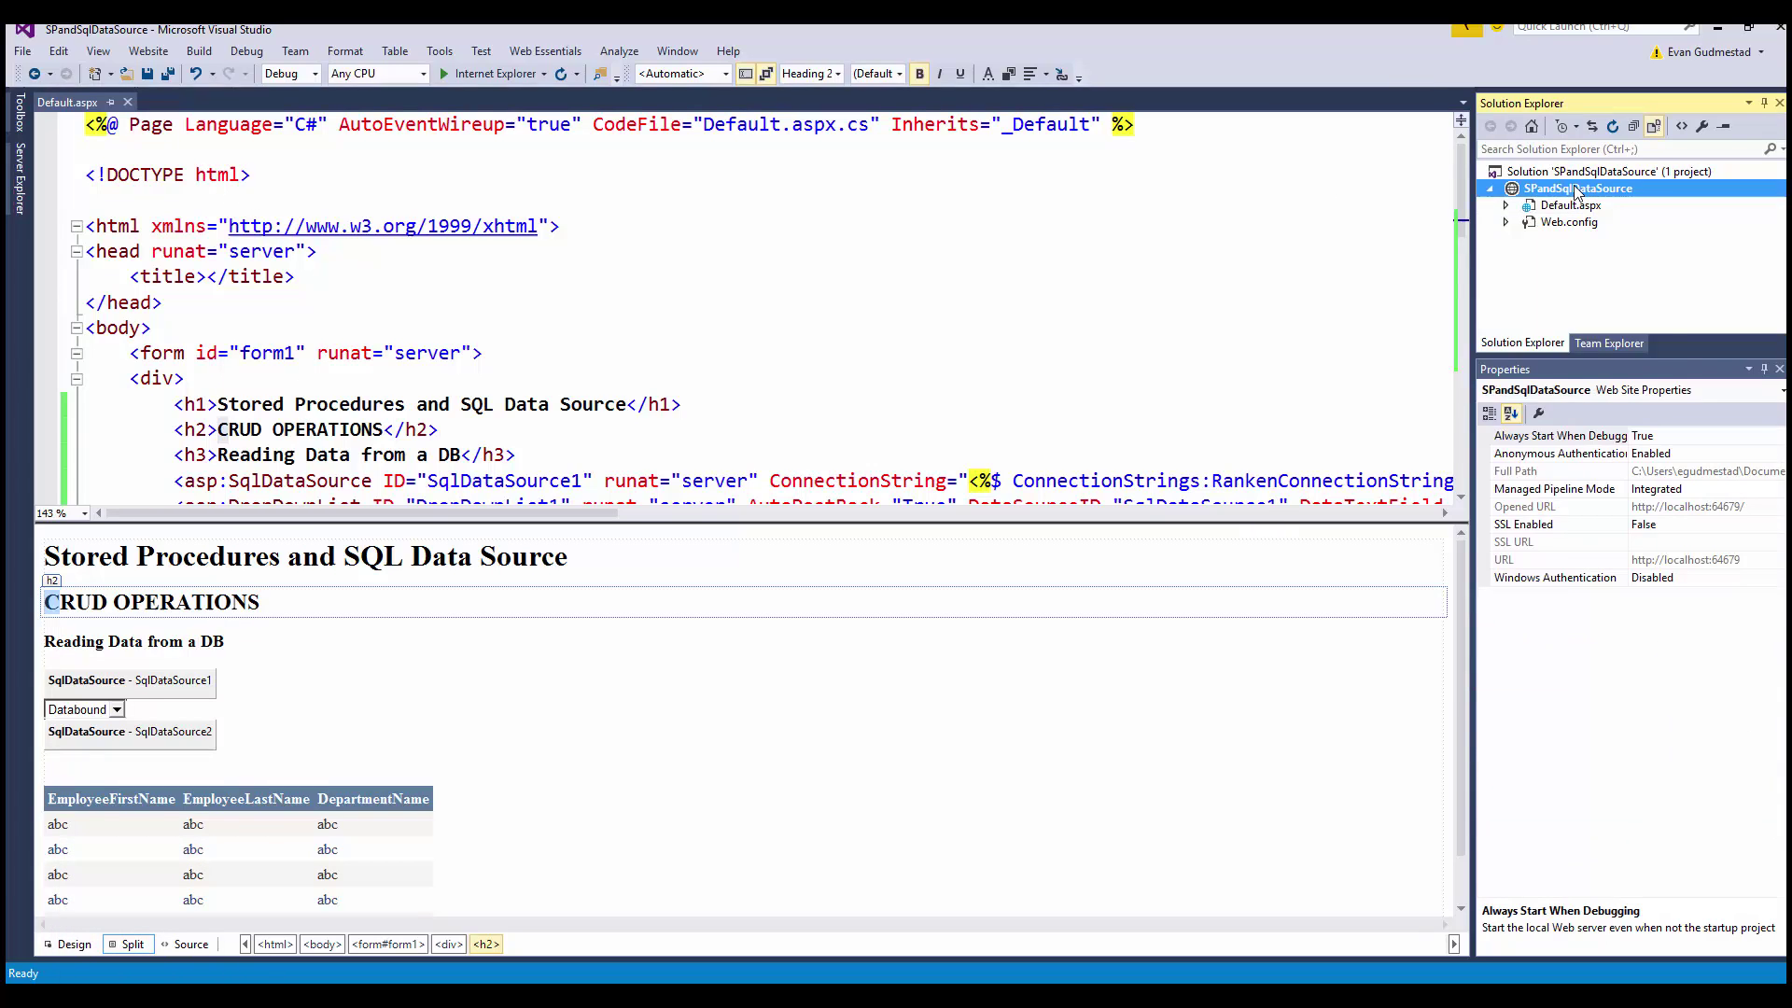
pyautogui.rightClick(1580, 188)
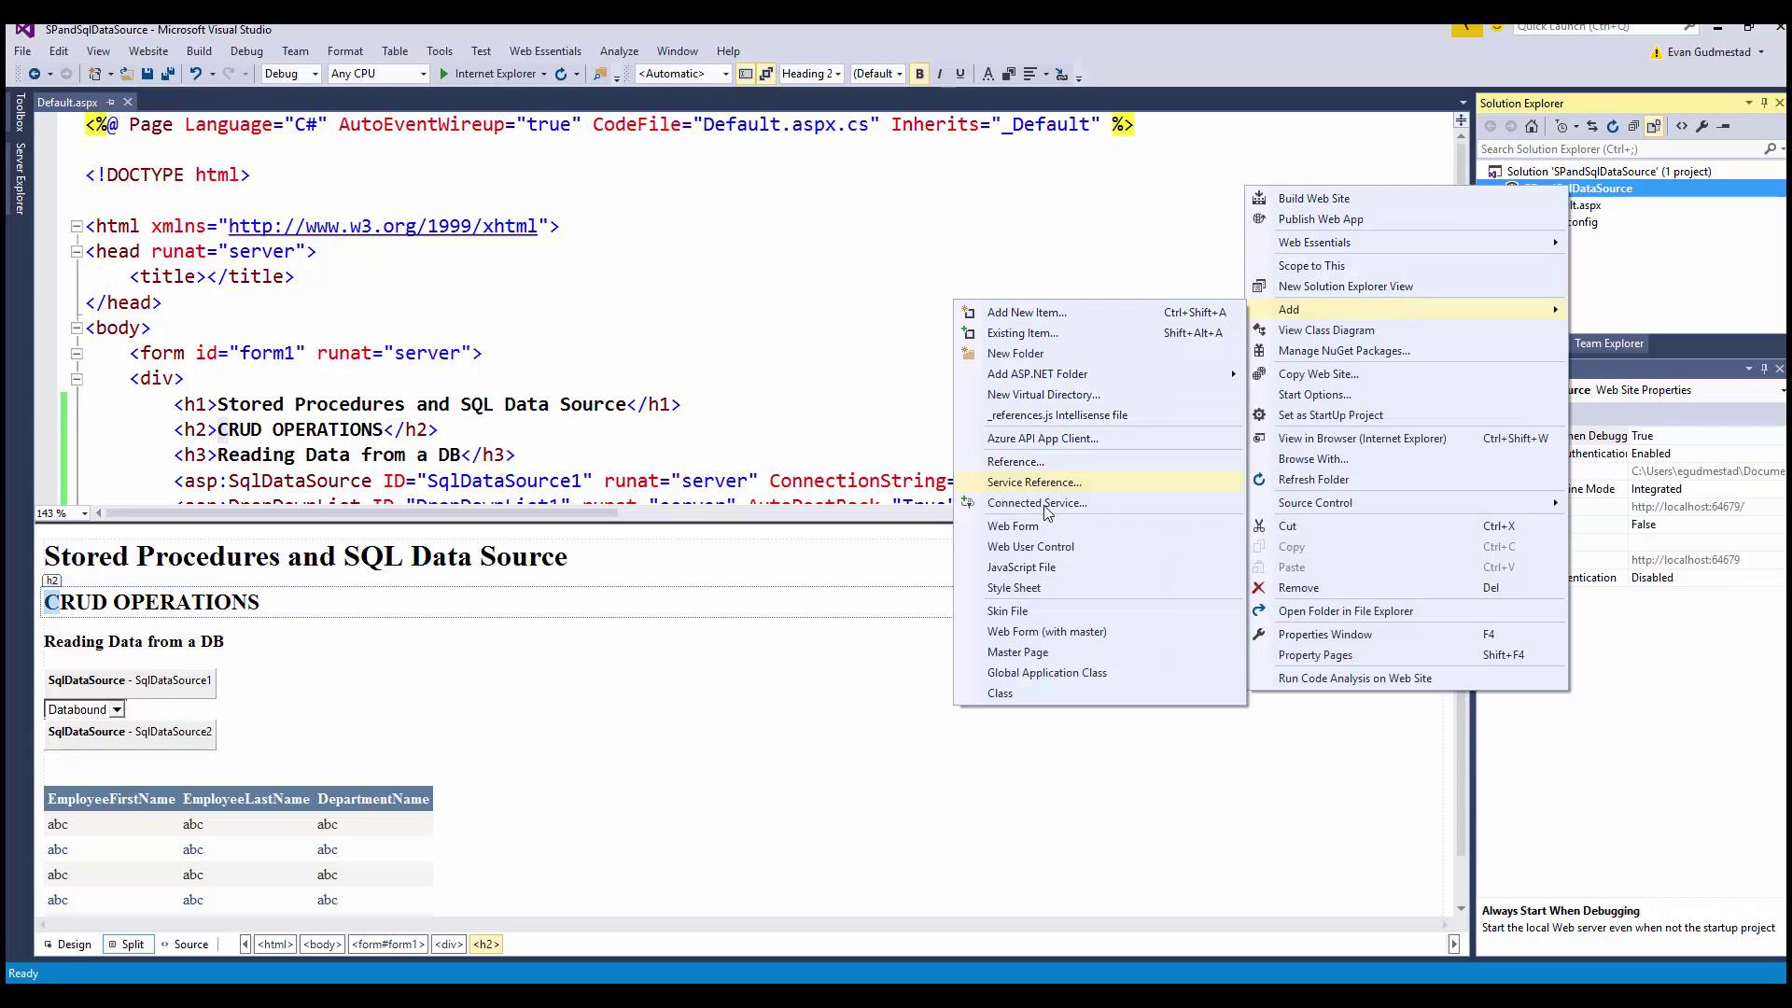
# Add a new web form named InsertEmployee to the project
pyautogui.click(1010, 525)
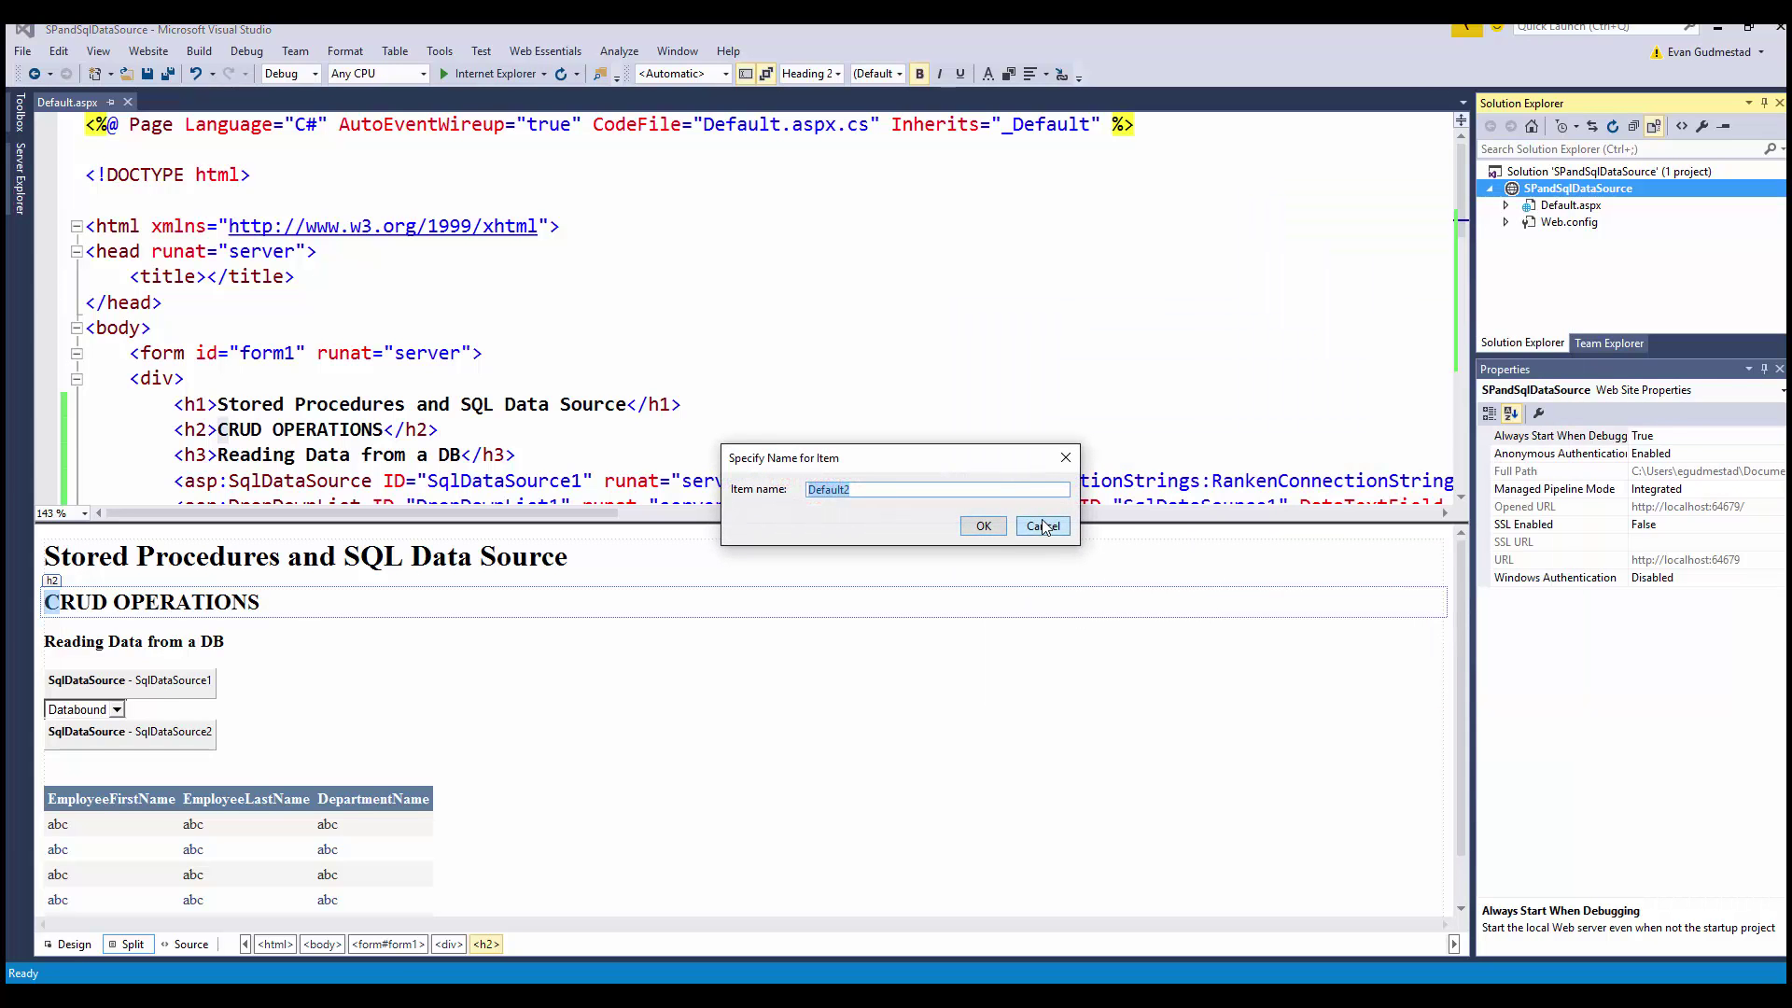
pyautogui.write('Insert')
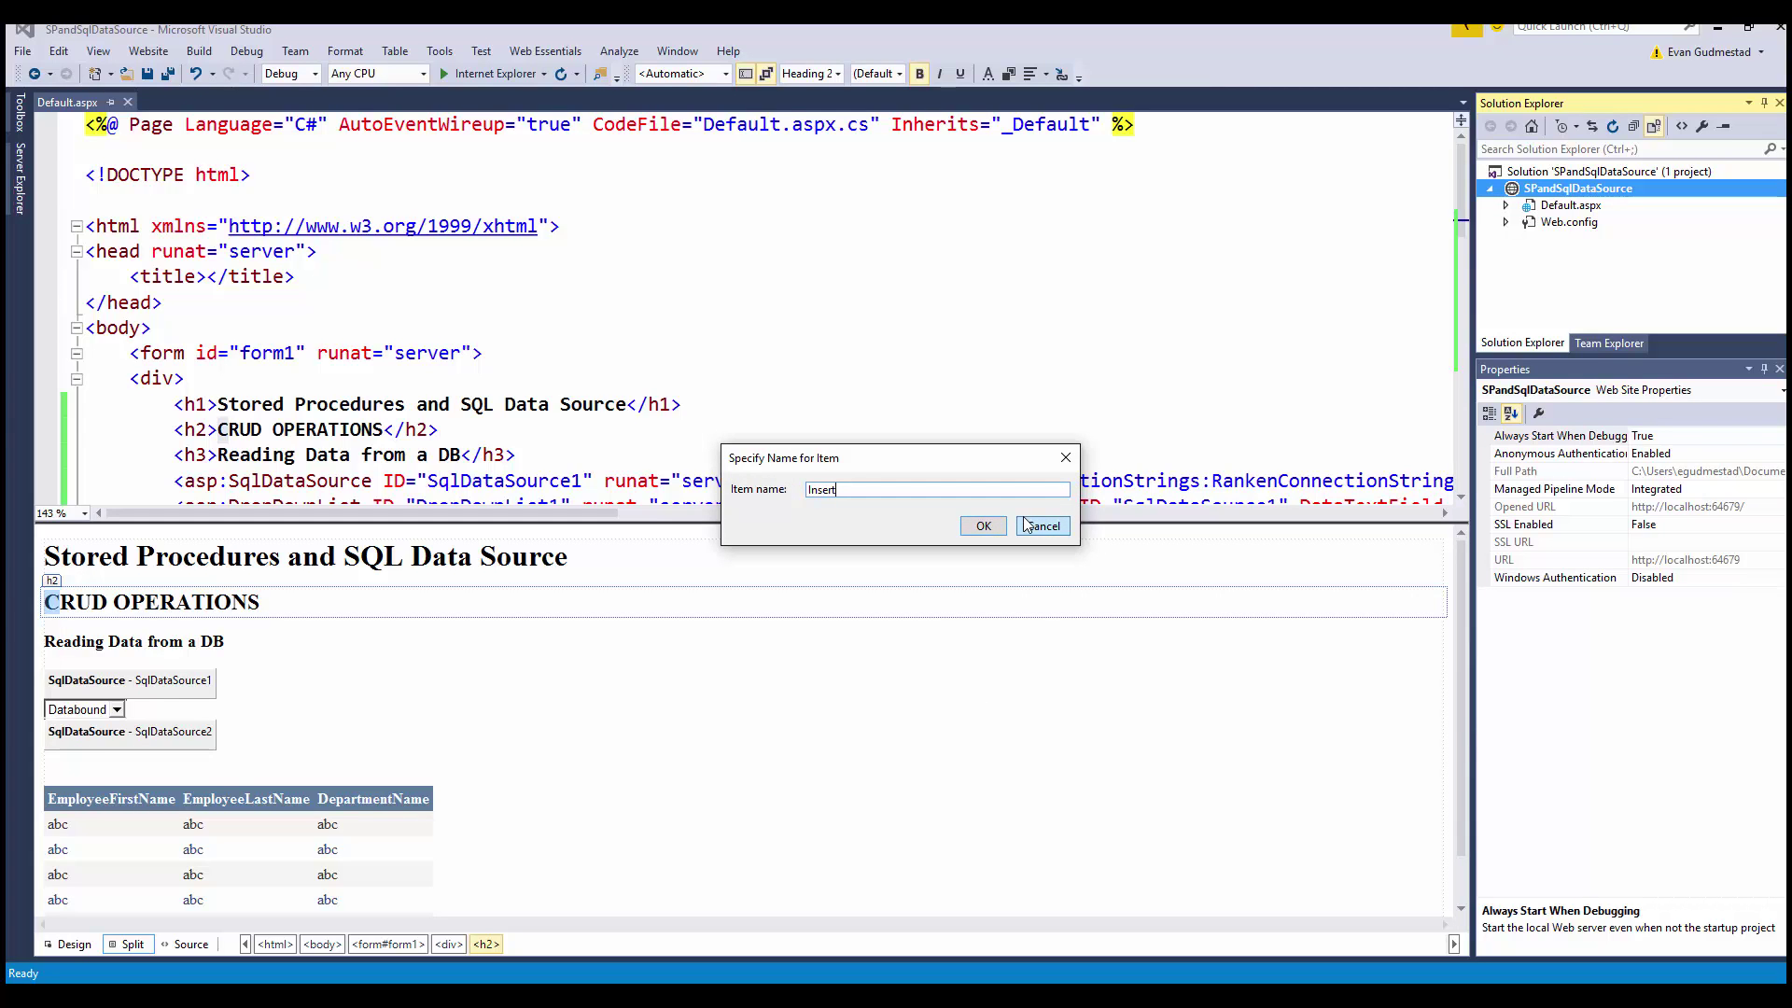
pyautogui.write('Employee')
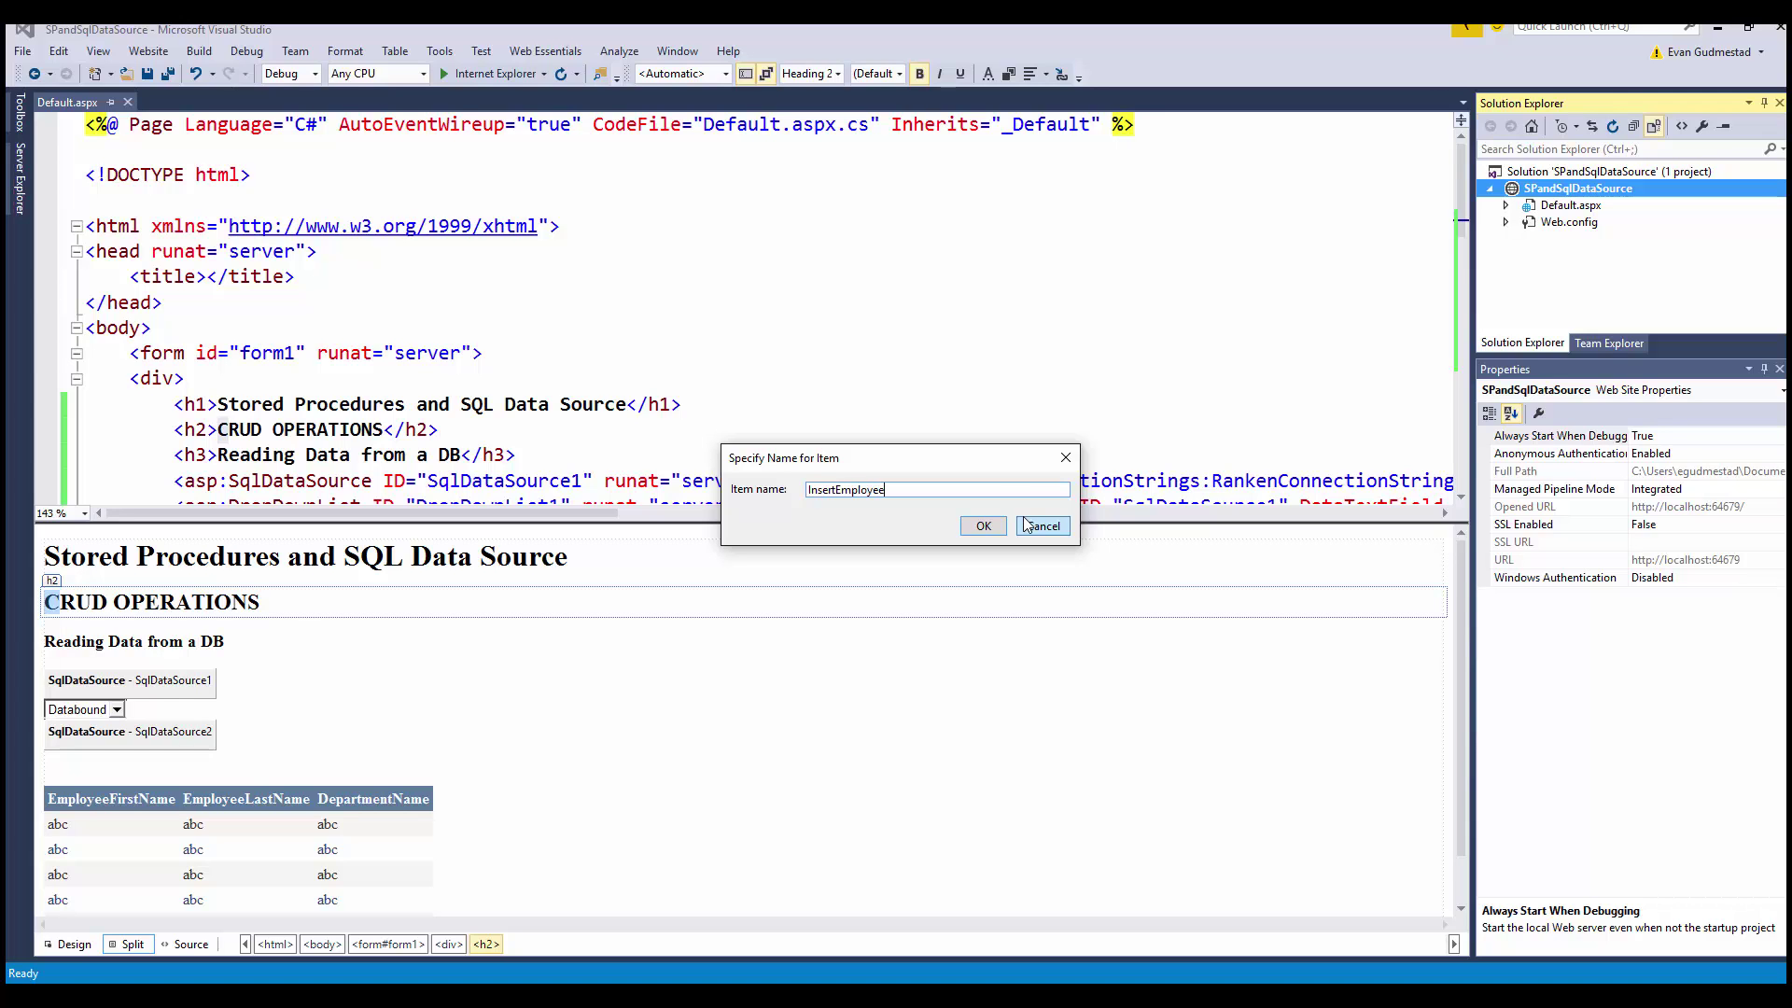
pyautogui.click(981, 525)
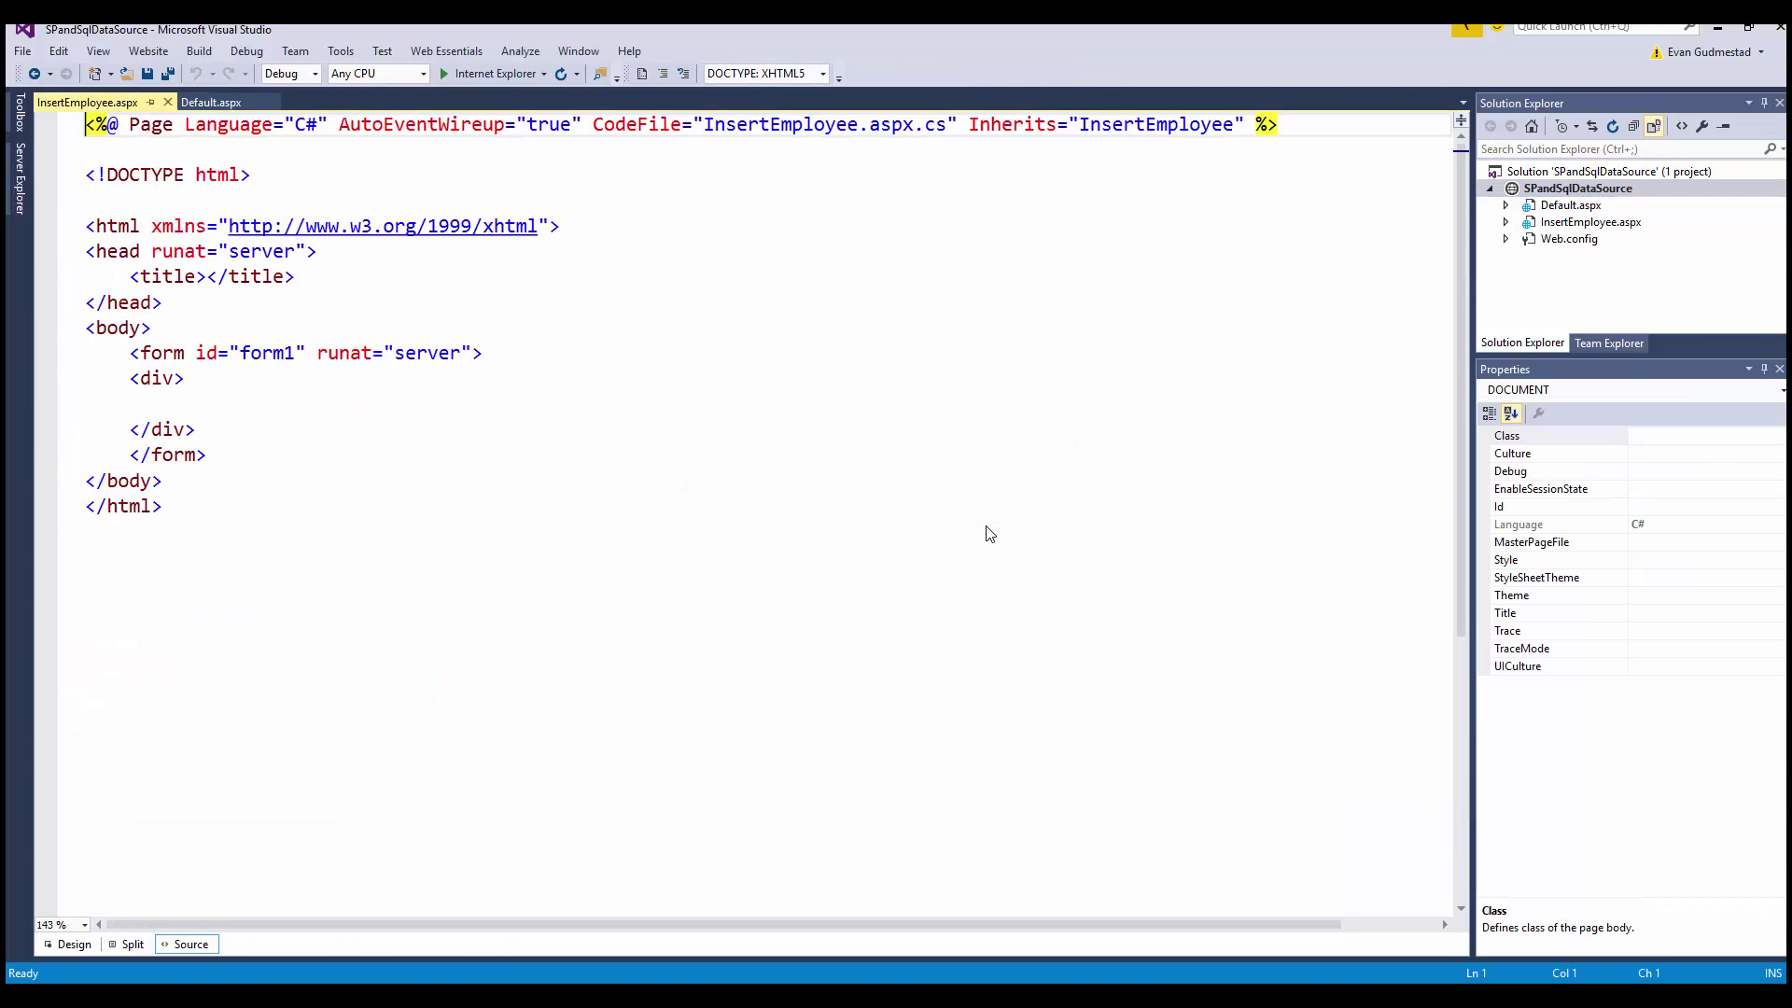
# Paste the Default page's h1–h3 headings into the InsertEmployee page's div and save
pyautogui.click(240, 400)
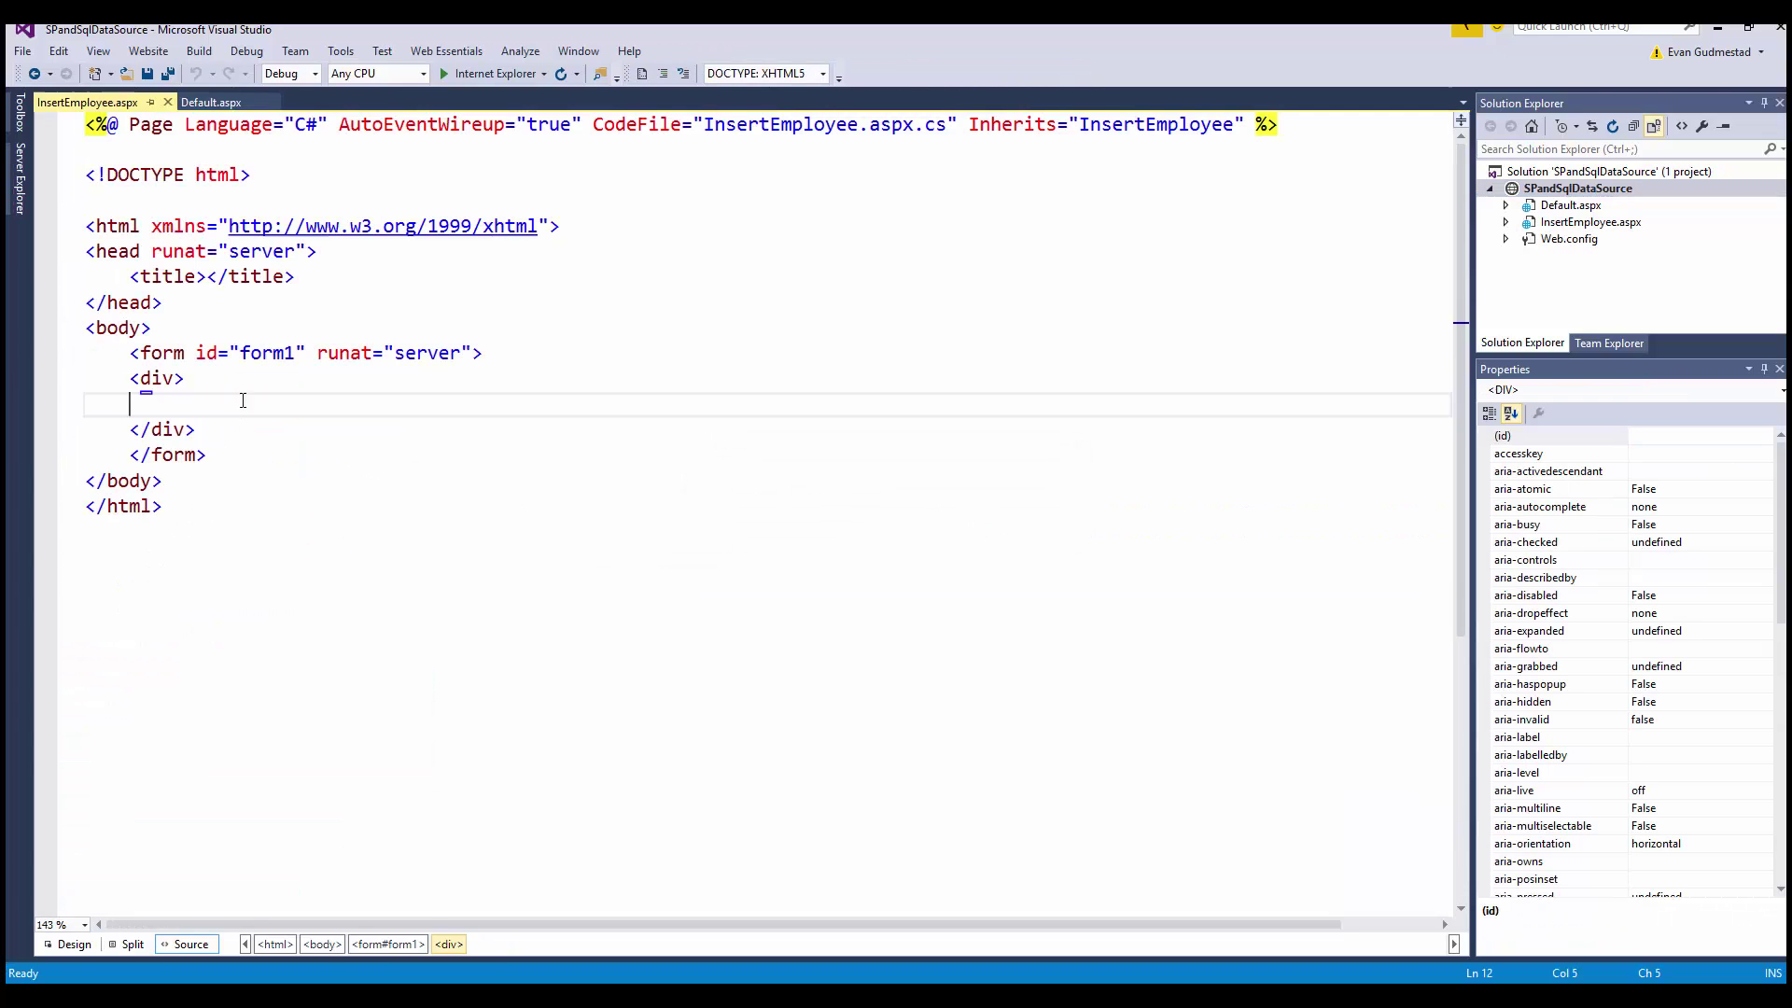
pyautogui.write('<')
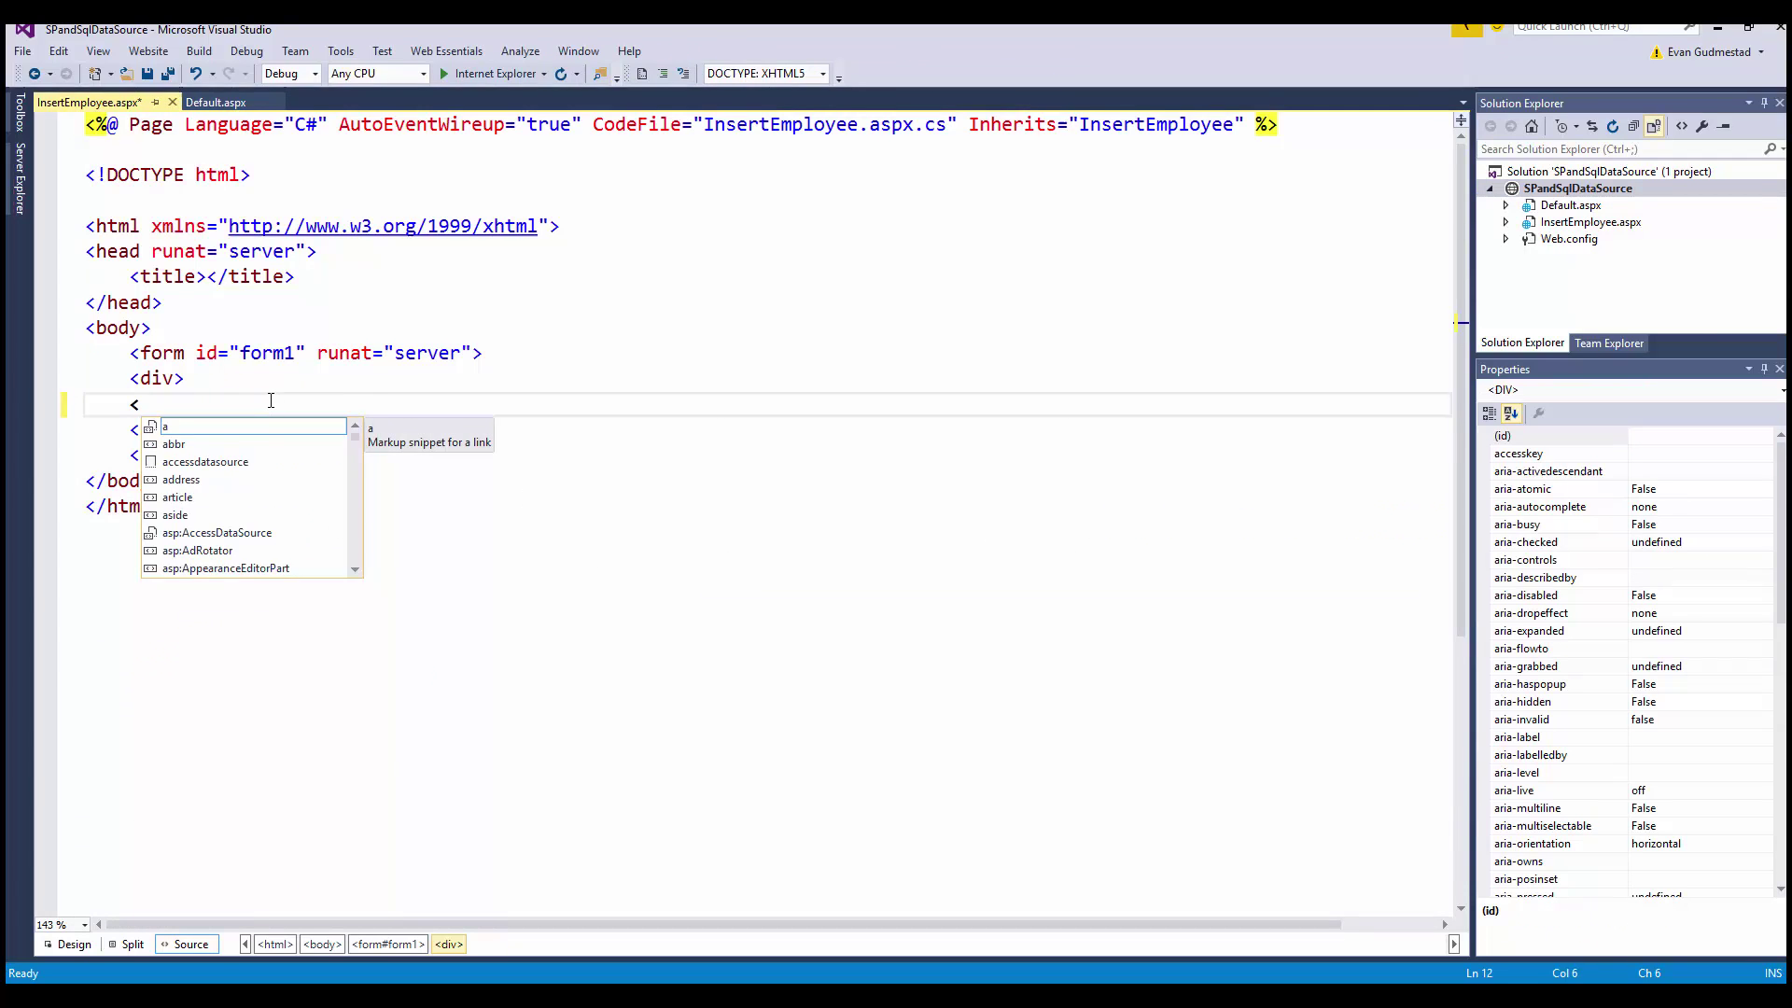
pyautogui.write('h1></h1>')
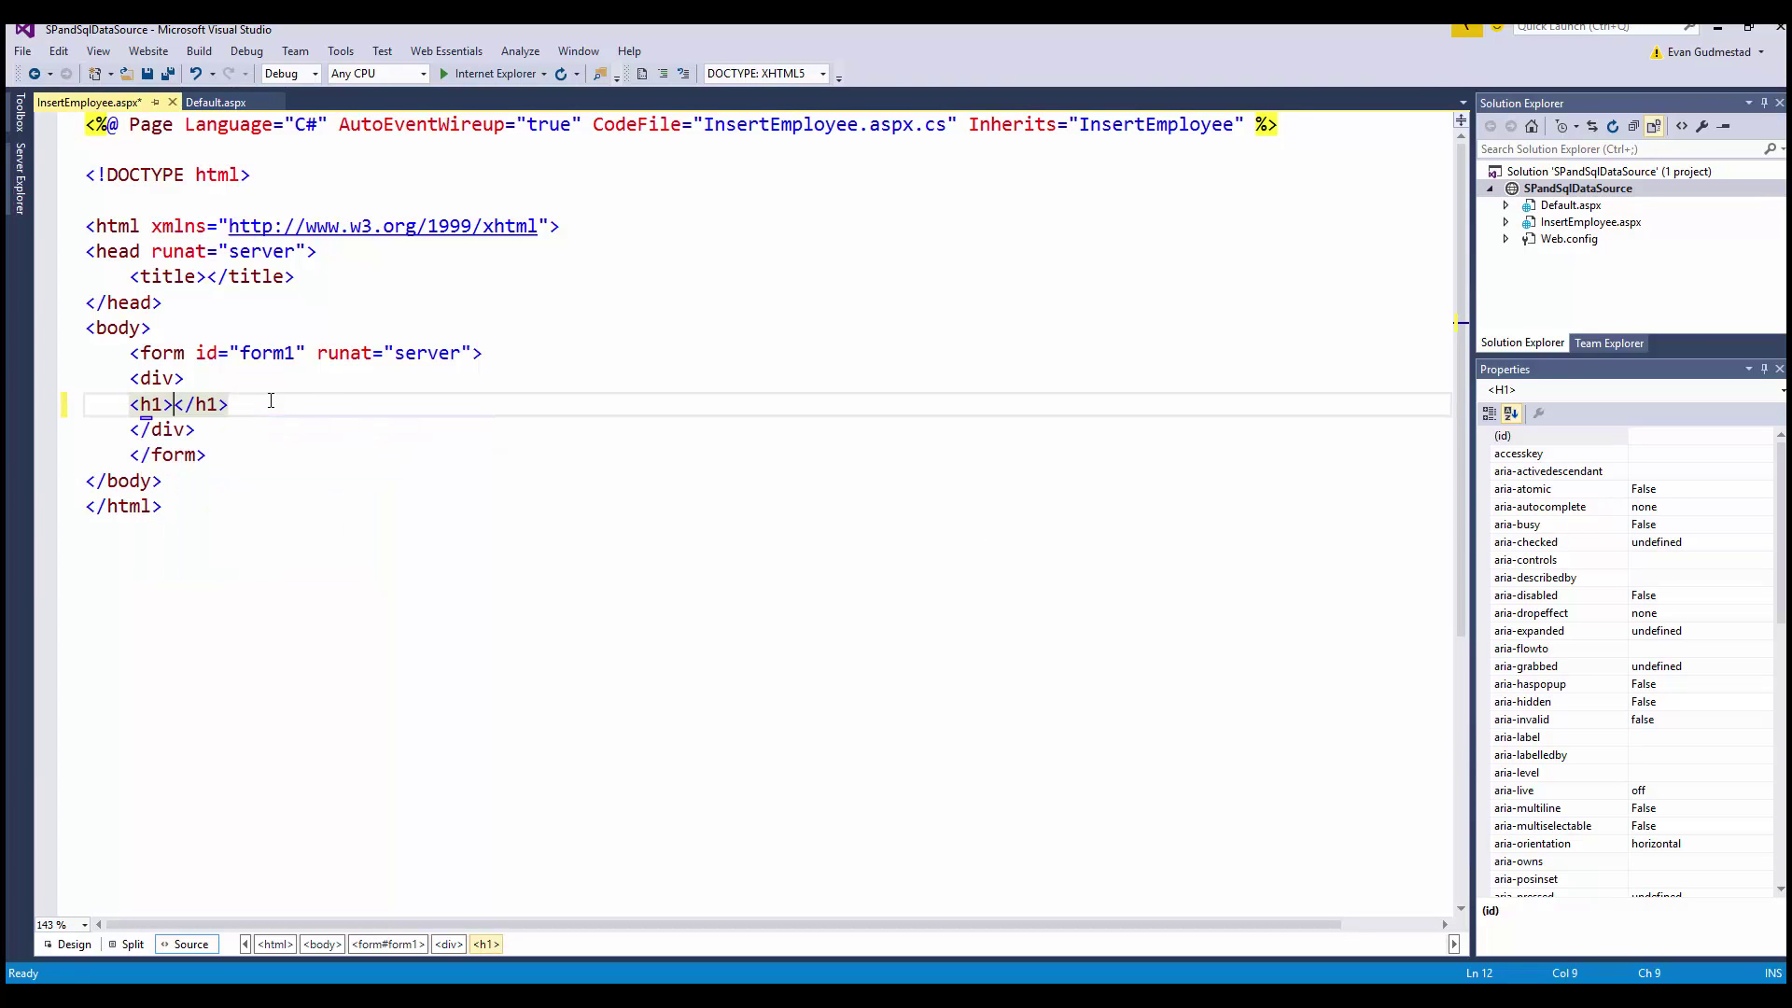
pyautogui.click(213, 102)
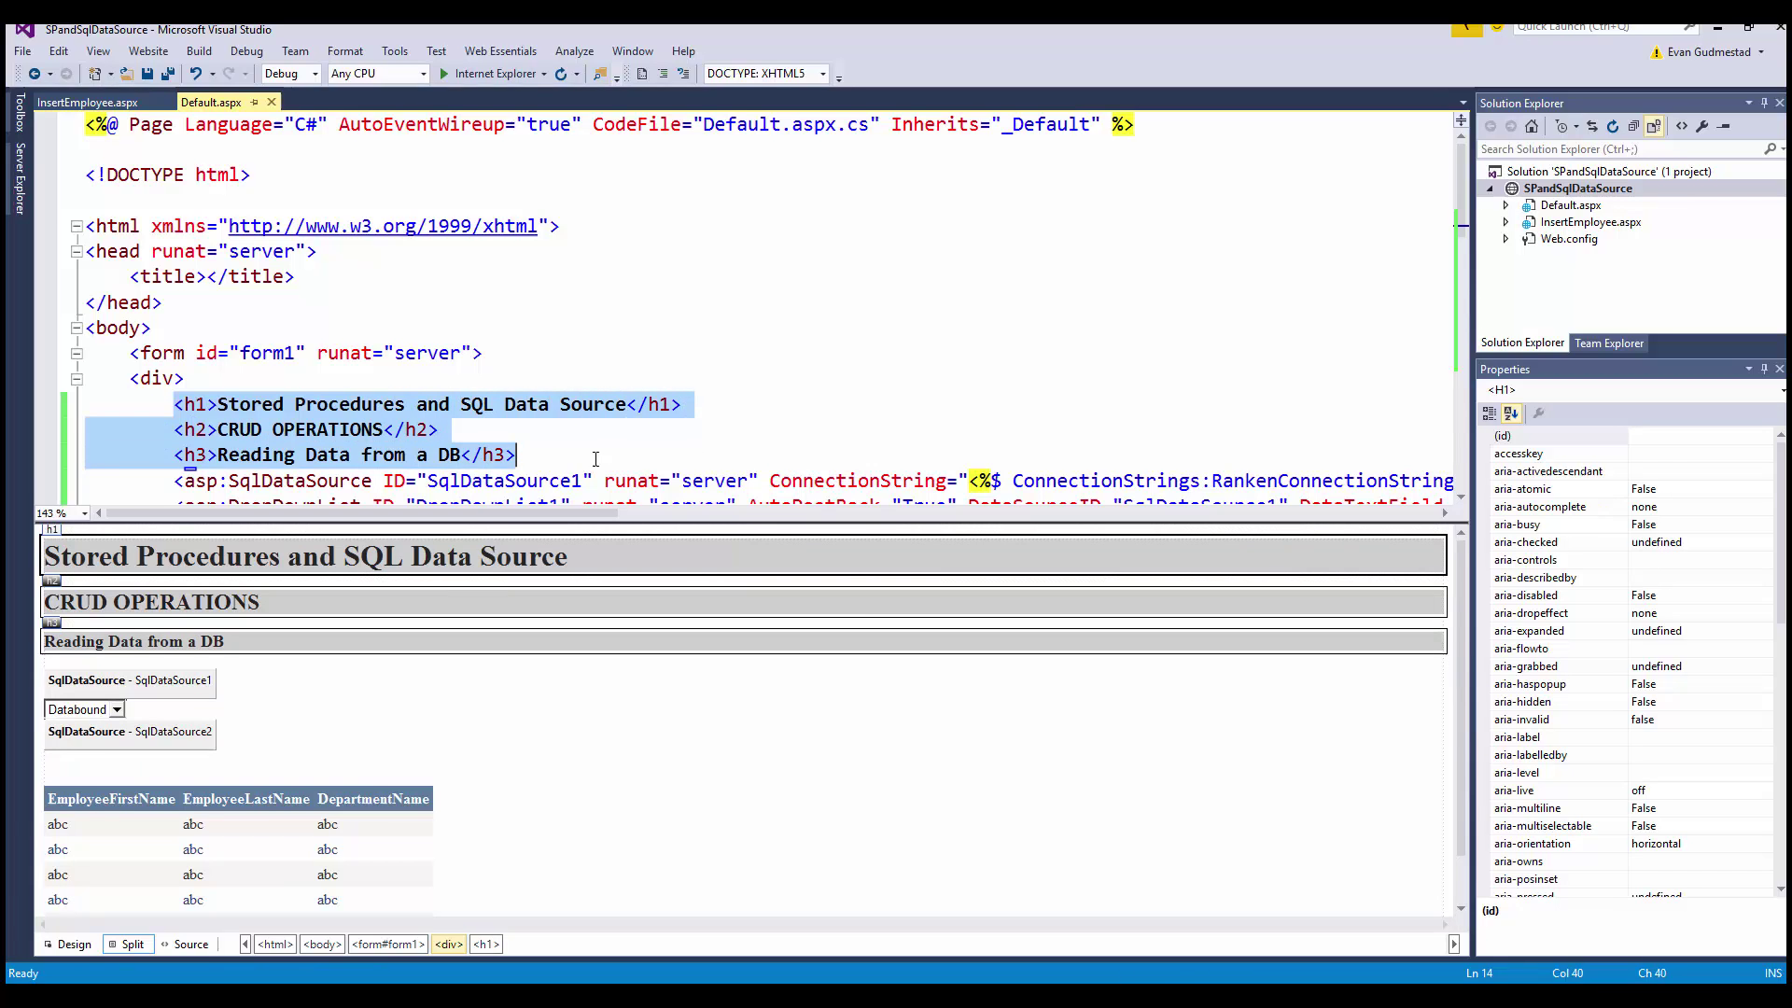
pyautogui.click(86, 102)
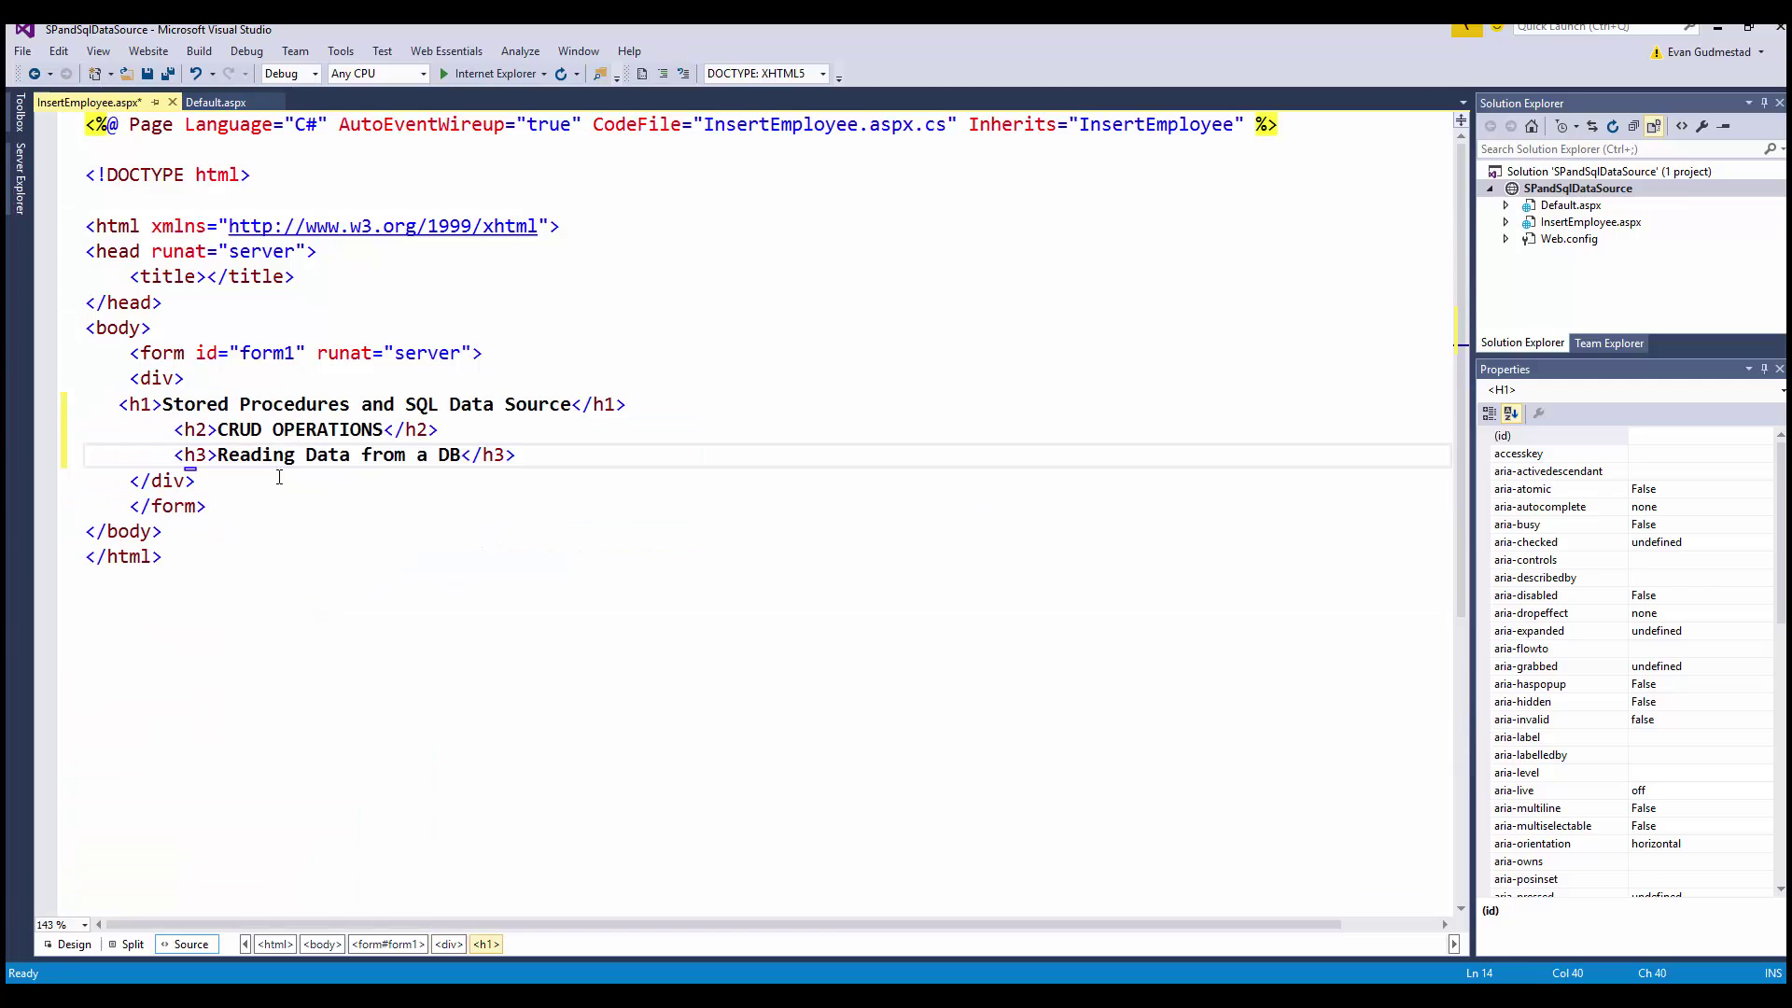
pyautogui.press('ctrl+s')
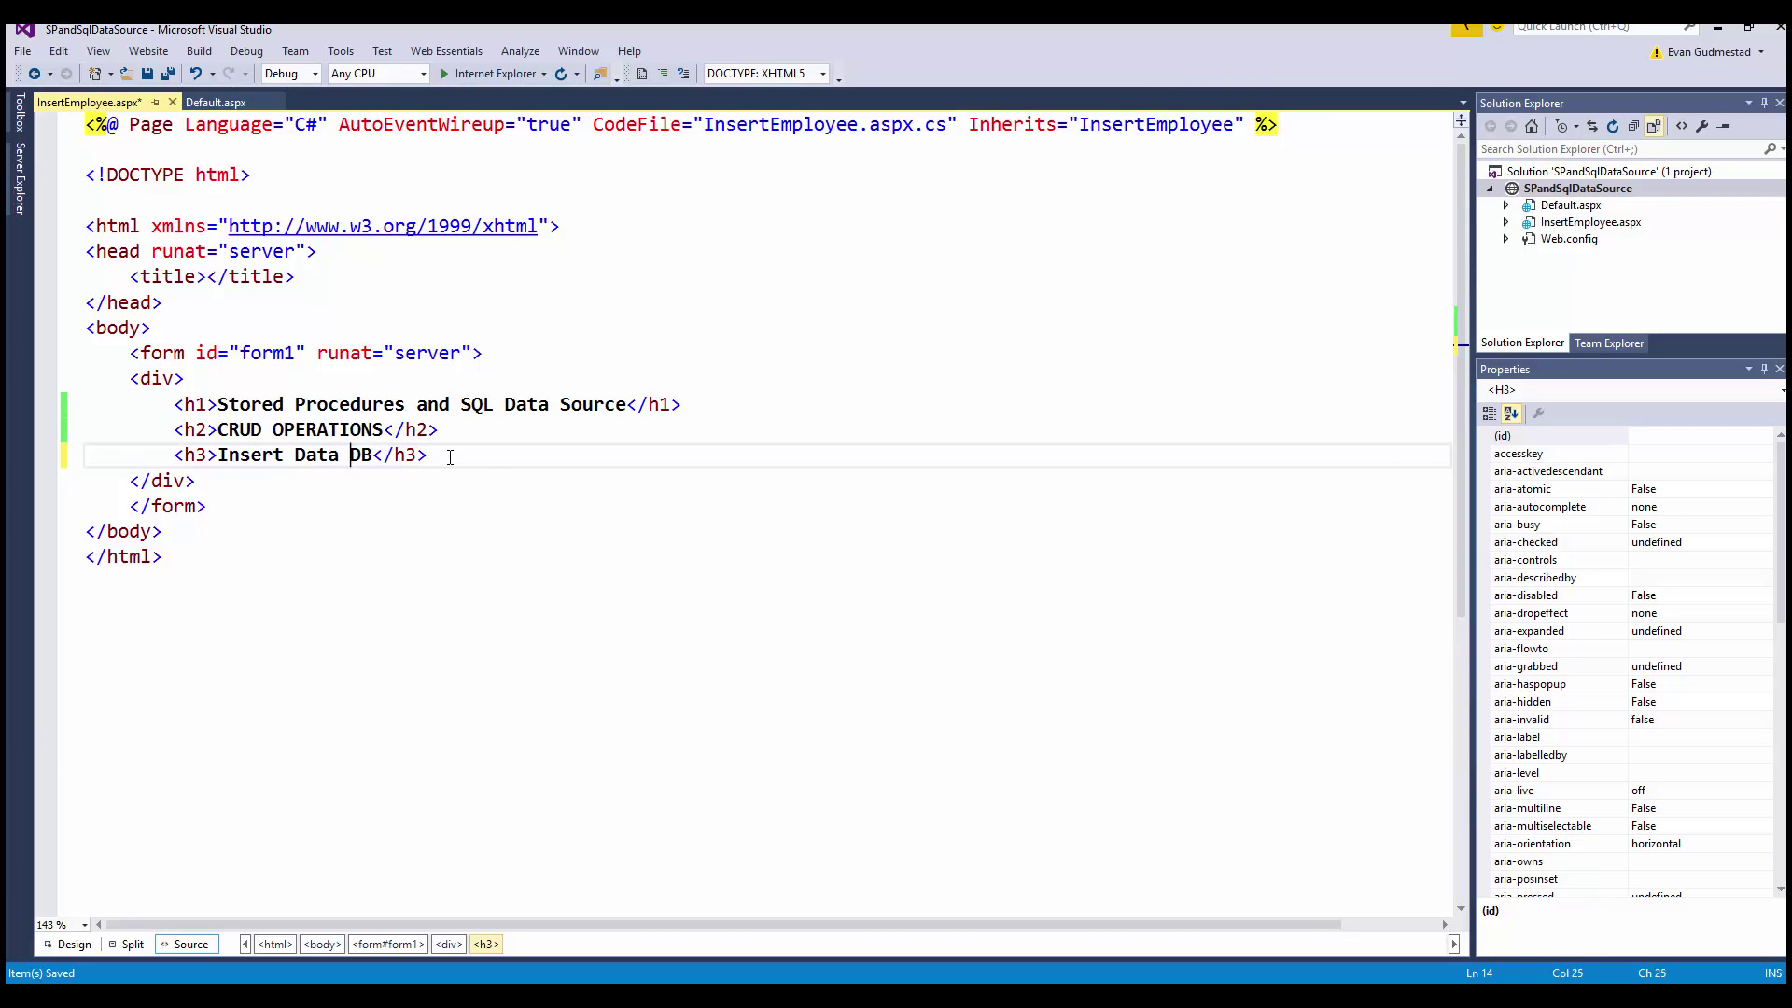
# Retitle the third heading 'Insert Data into a table!' and view the rendered page
pyautogui.write('into a tab')
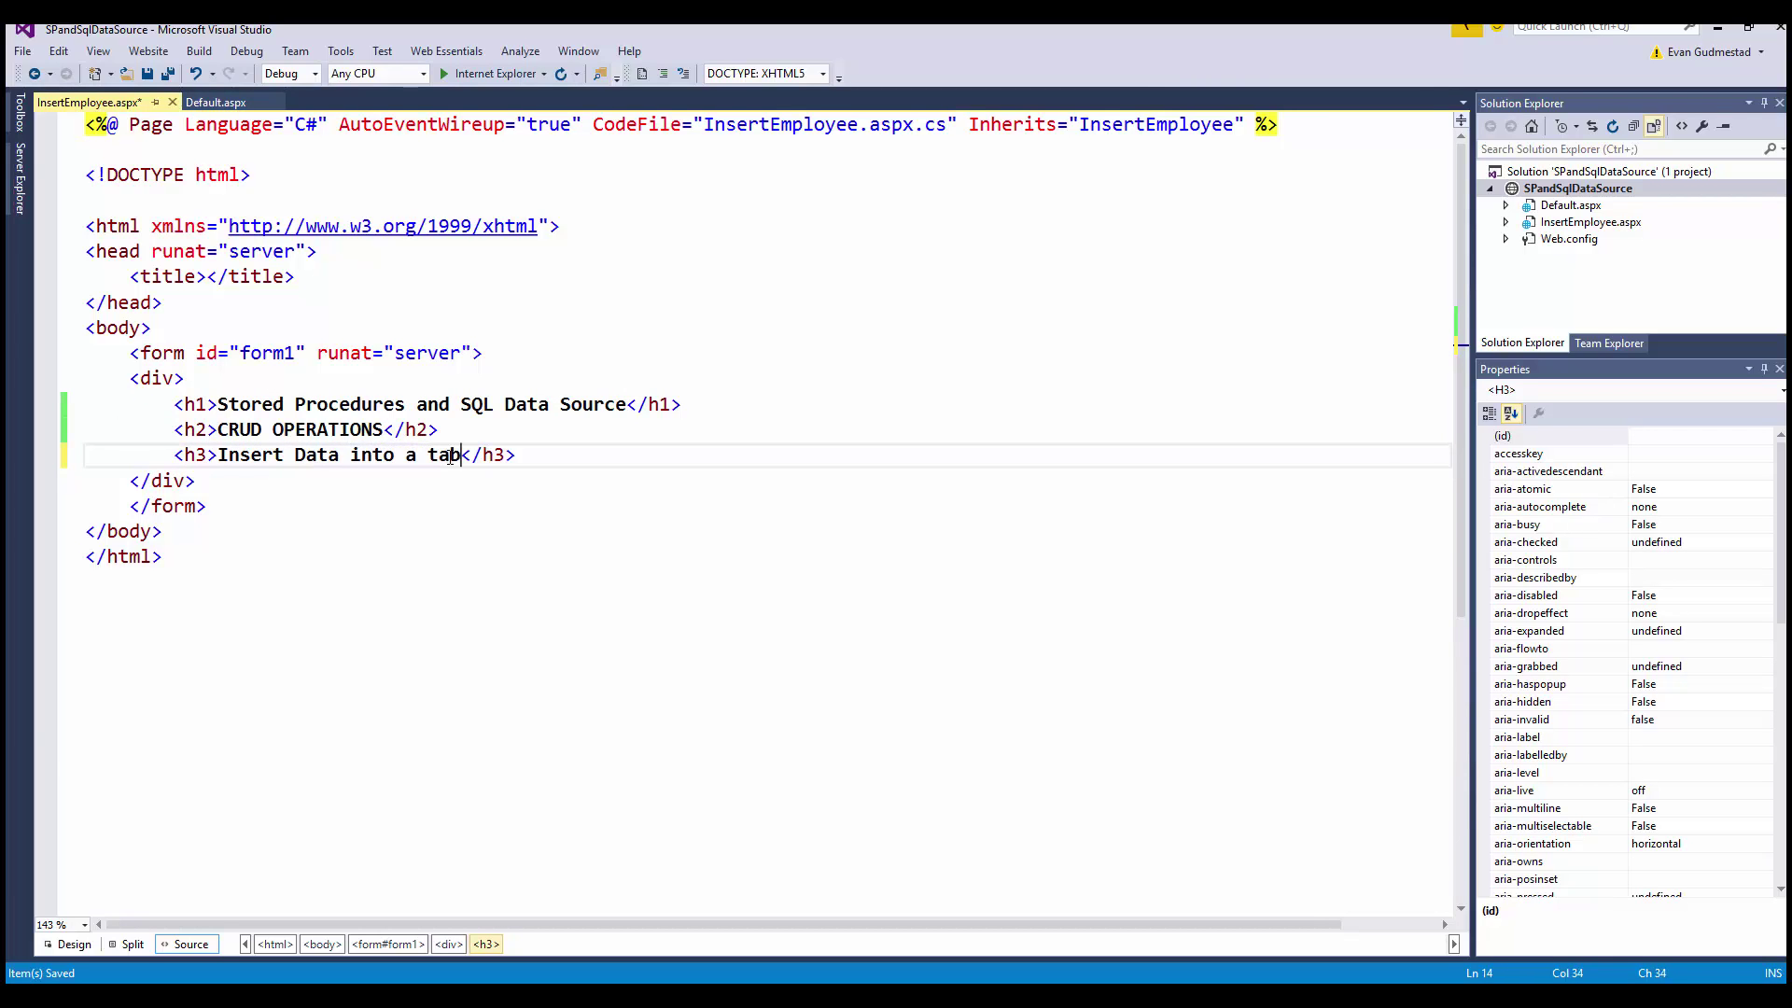
pyautogui.write('le!')
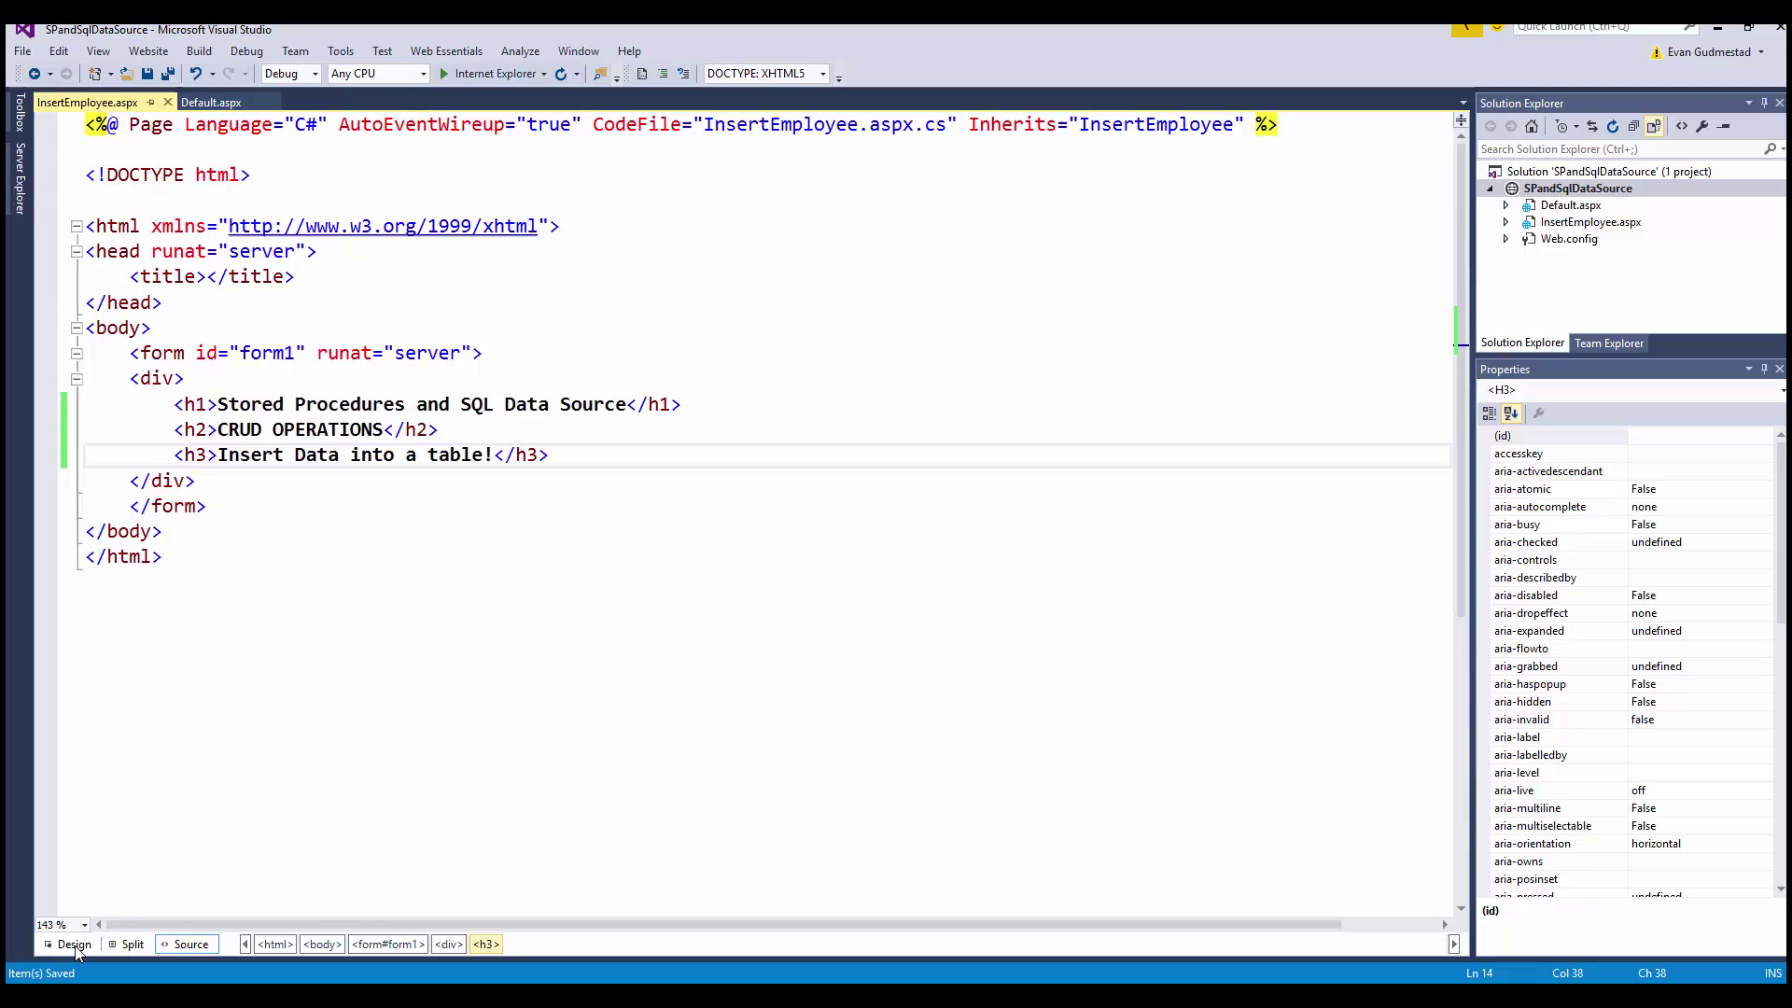
pyautogui.click(73, 943)
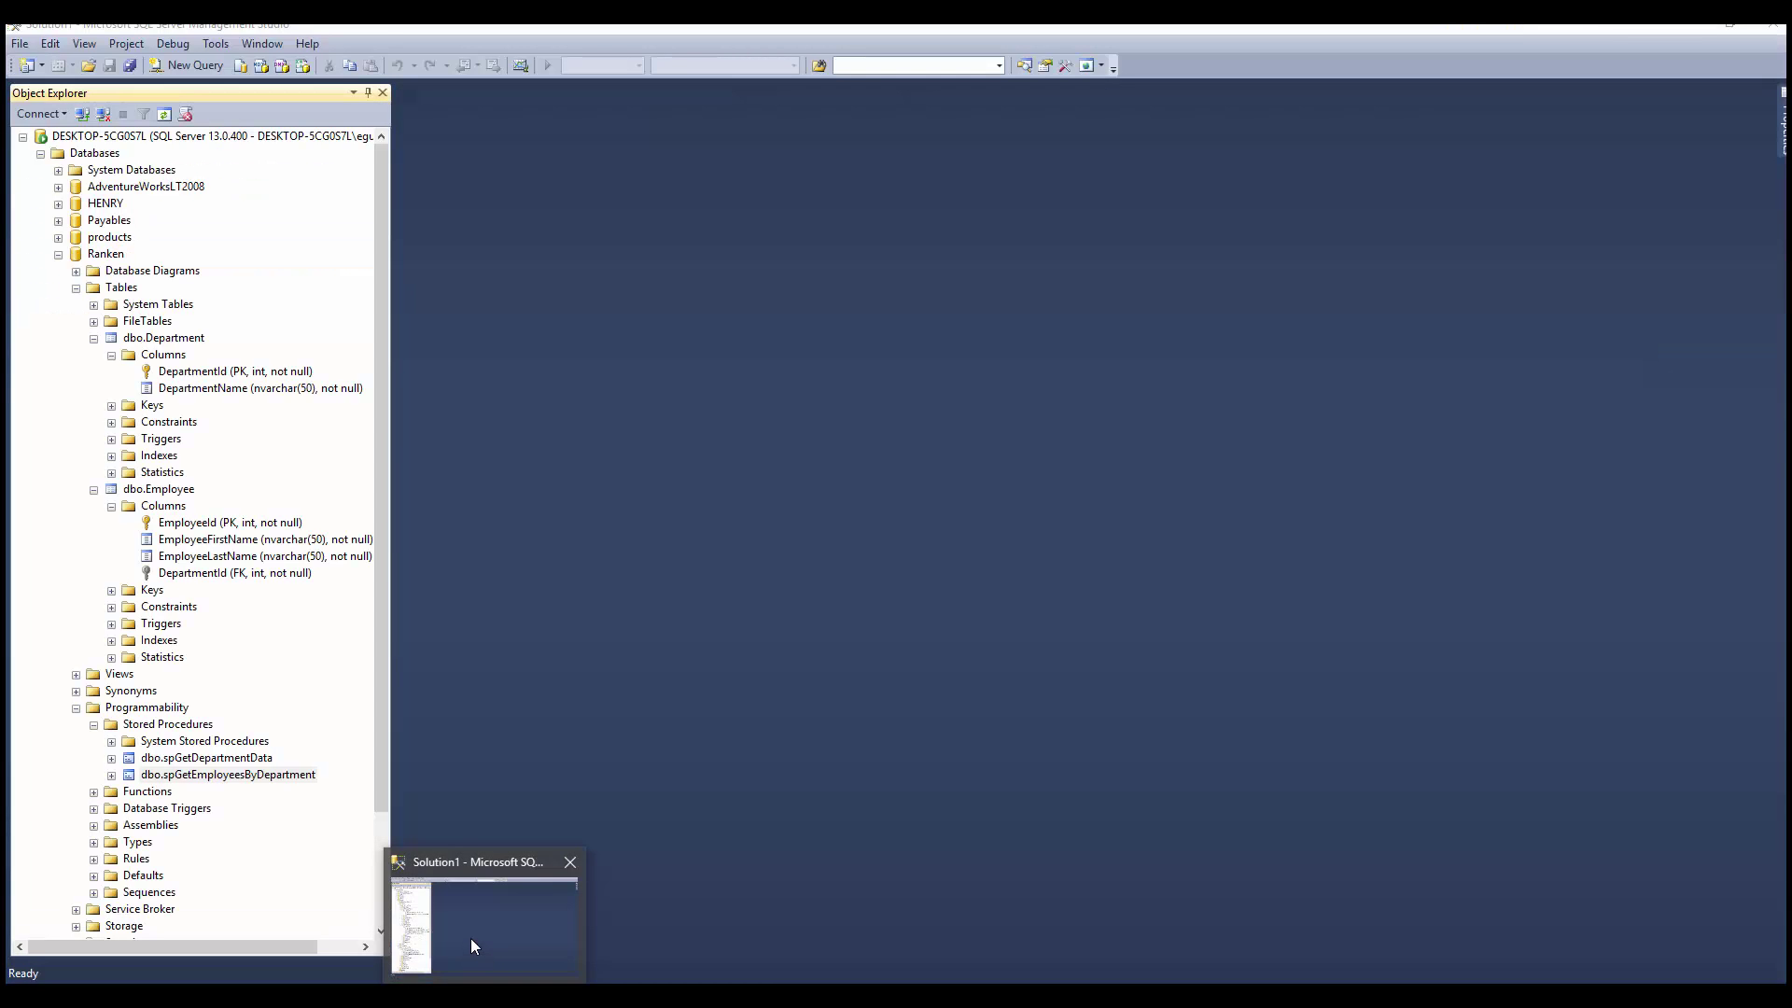
# Start a new stored procedure from the template under Programmability > Stored Procedures
pyautogui.click(226, 774)
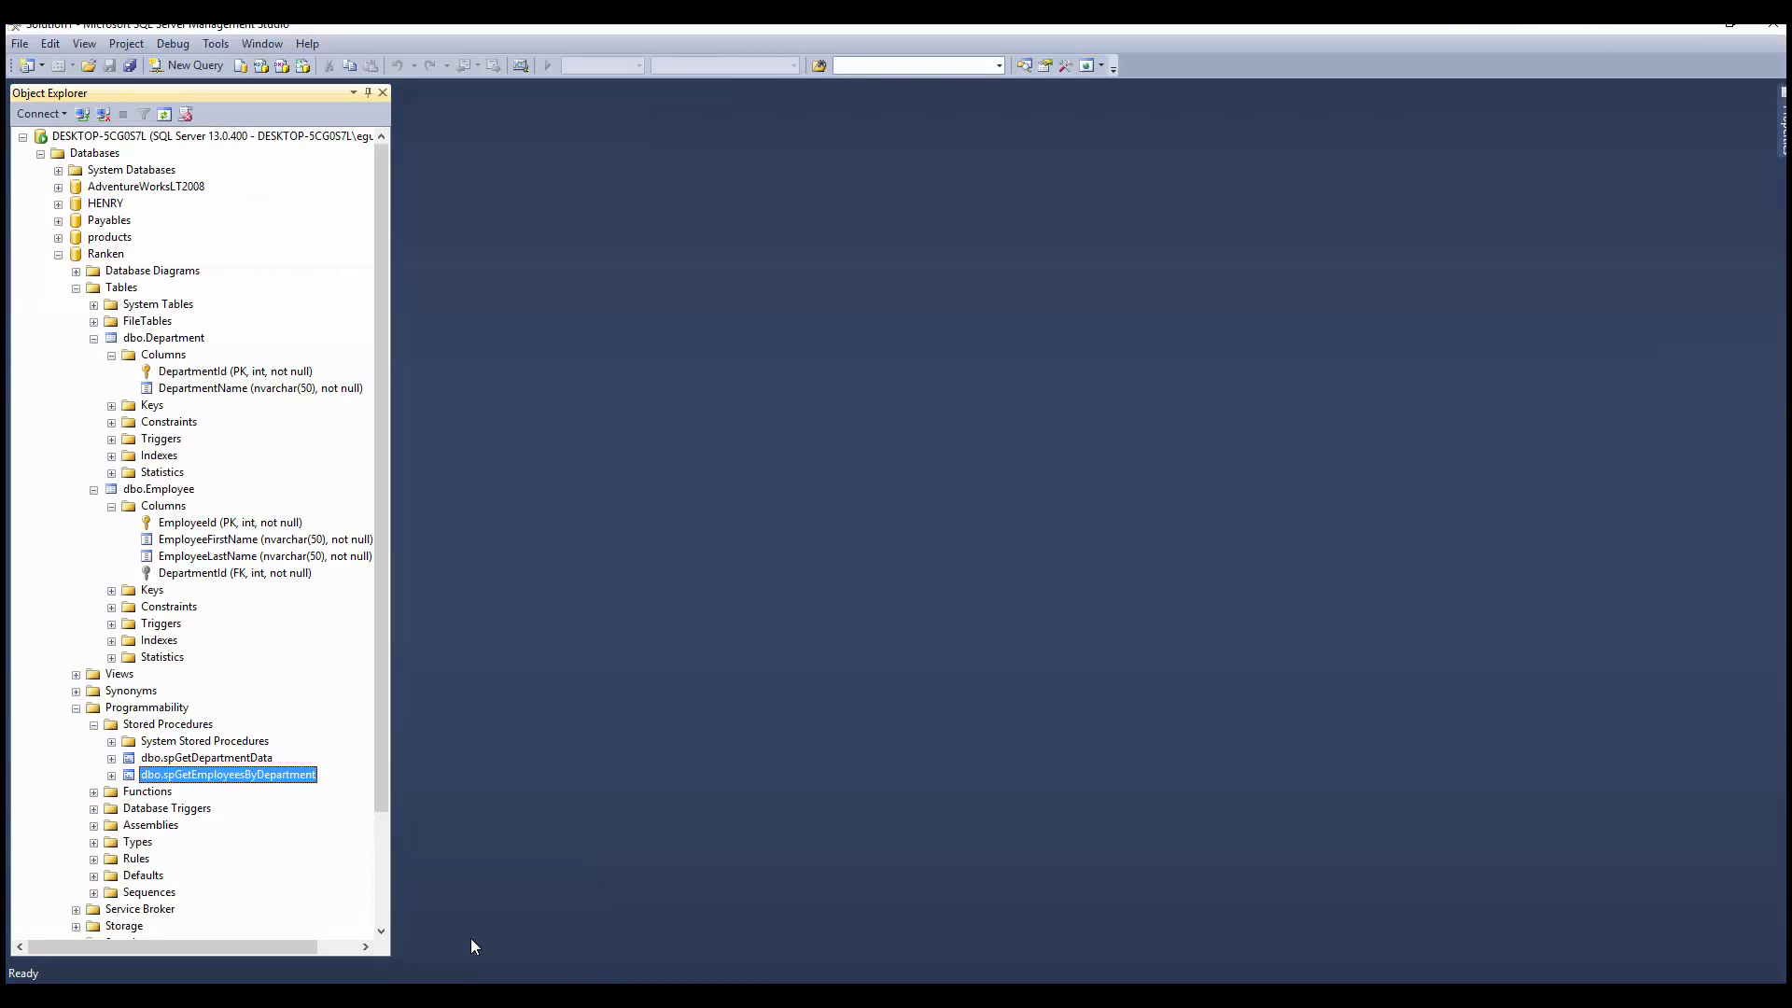
pyautogui.moveTo(209, 774)
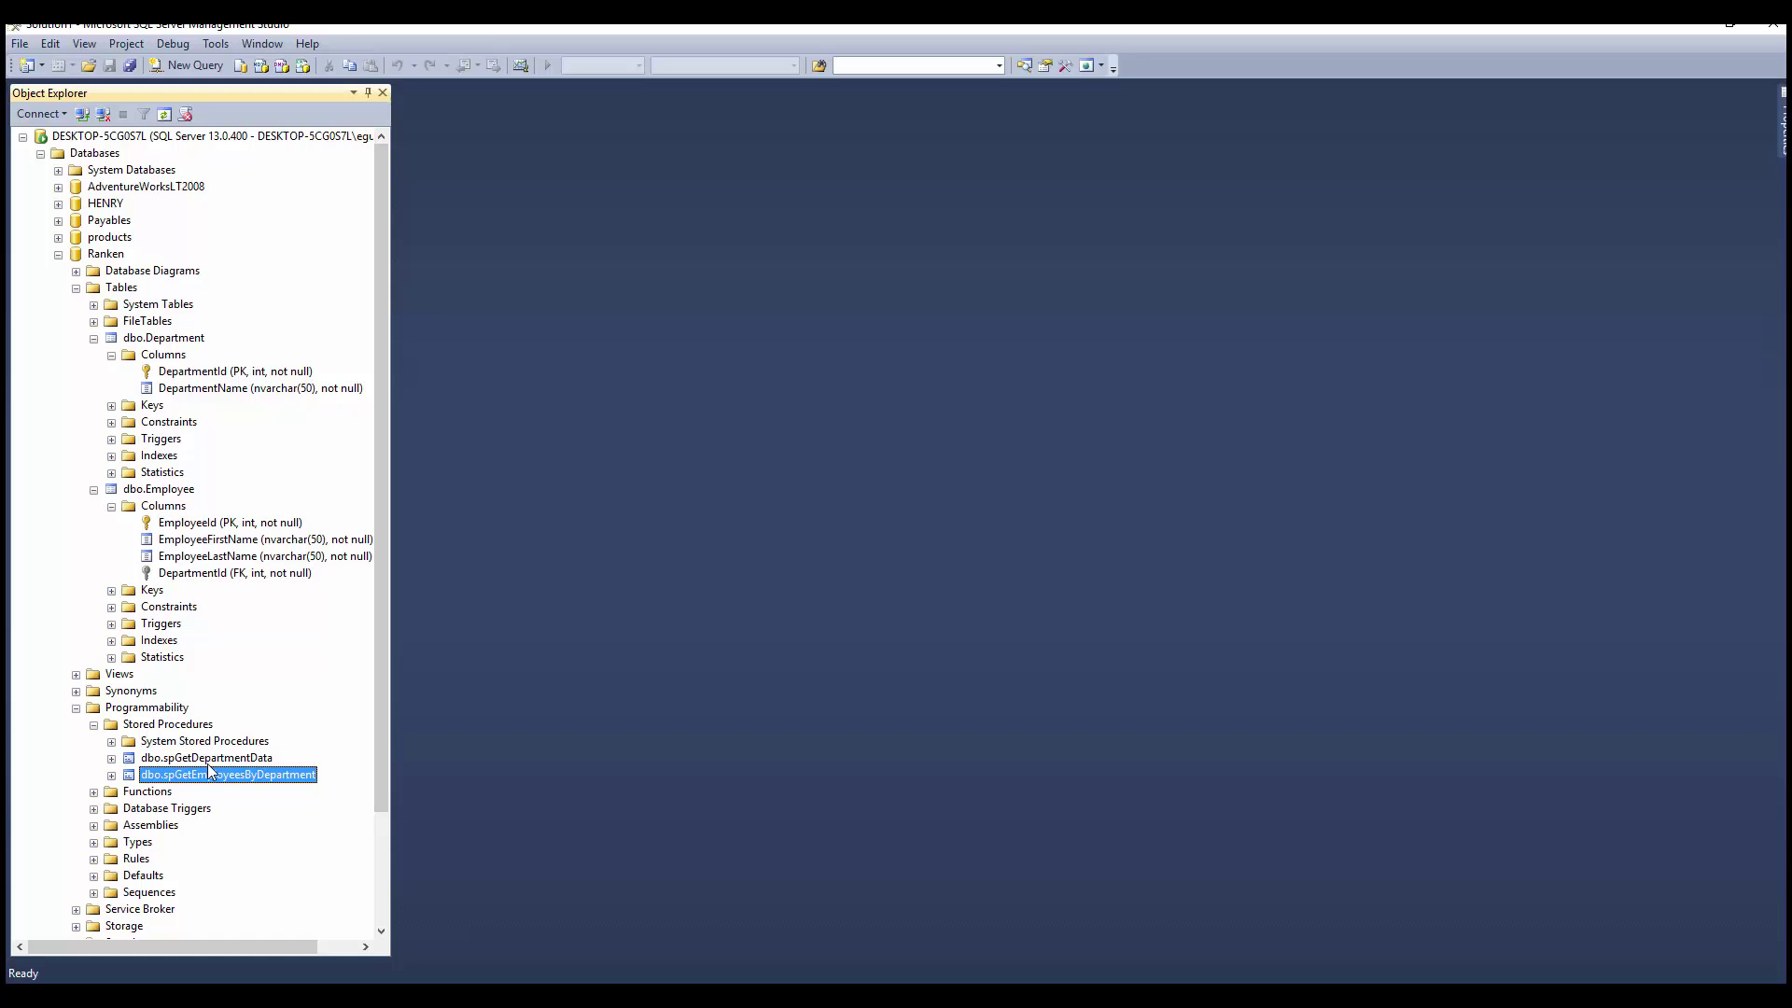
pyautogui.rightClick(167, 723)
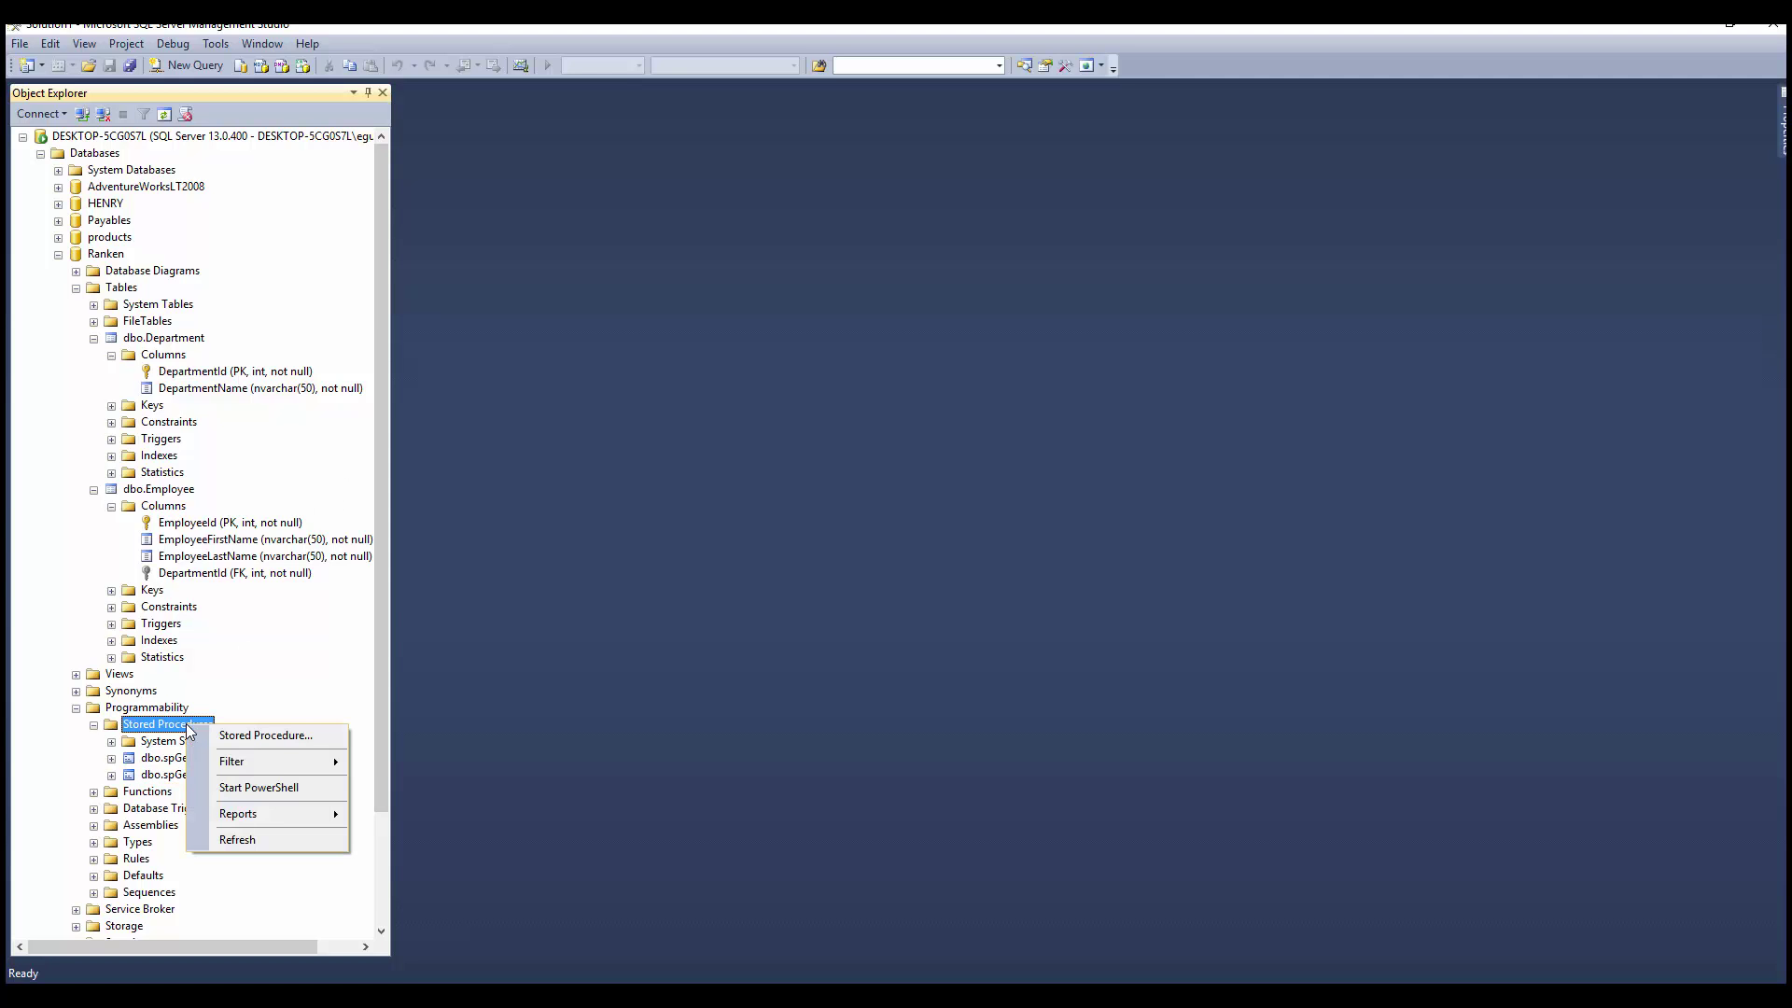
pyautogui.click(266, 735)
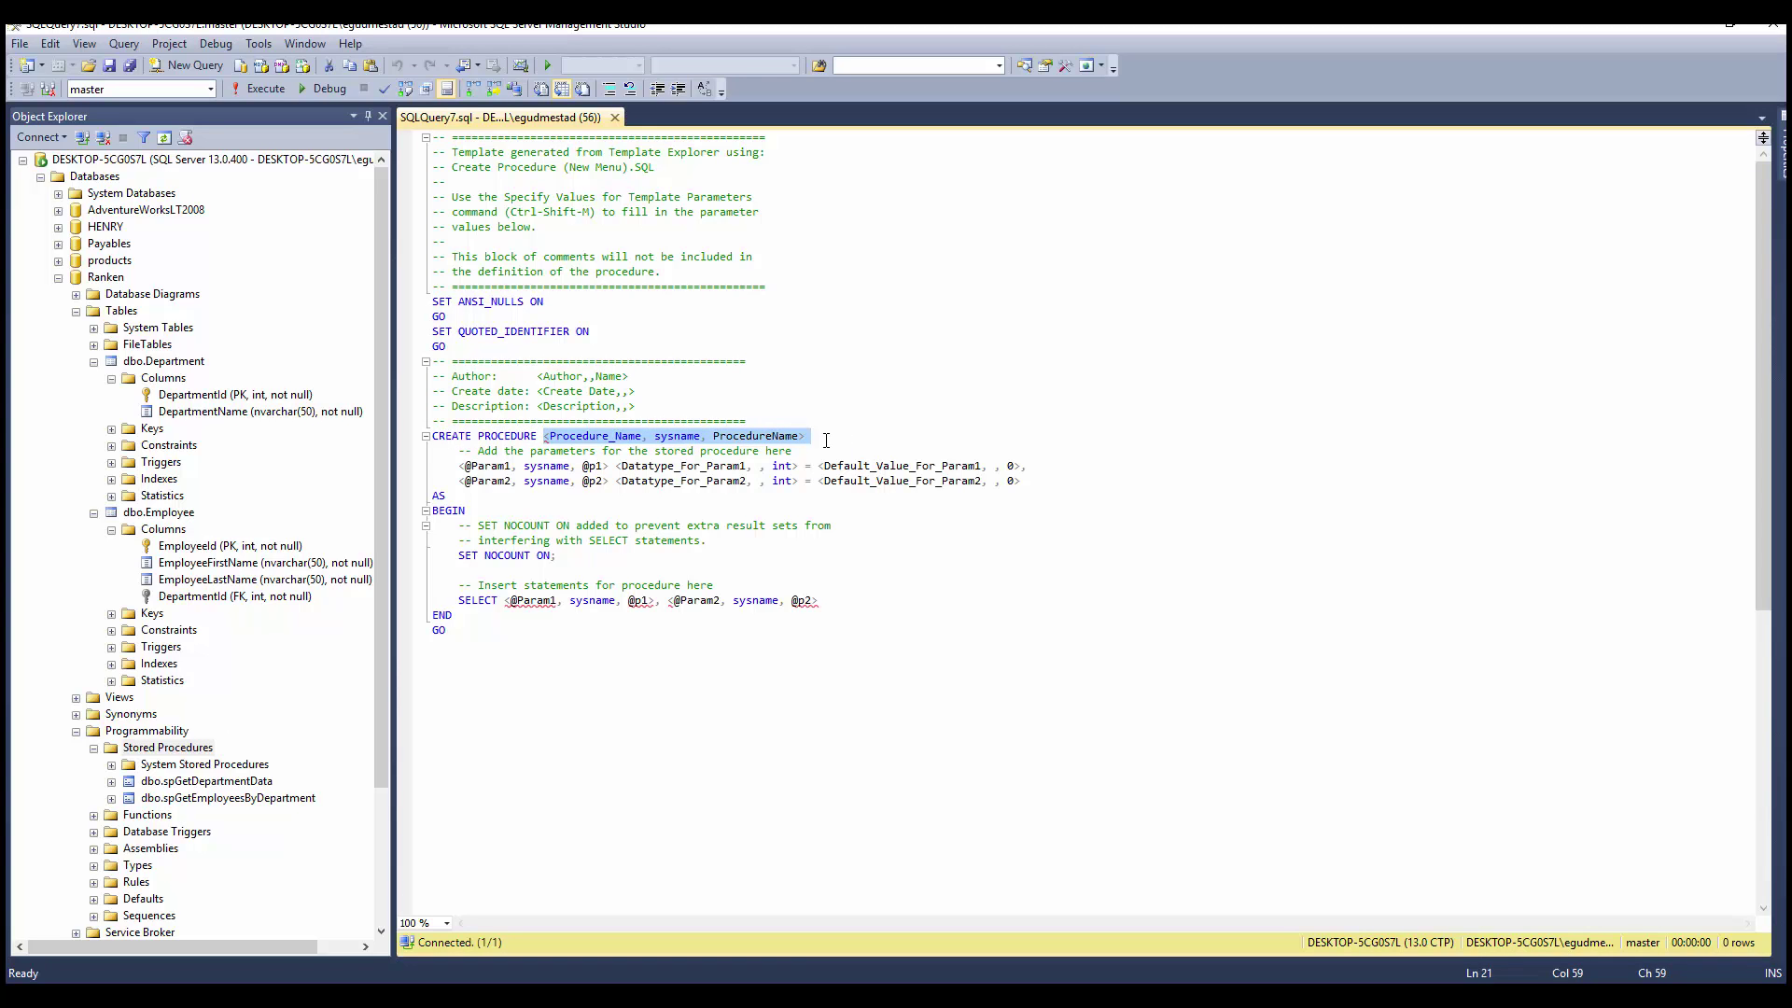
# Name the procedure spInsertEmployee and review the Employee table's column types
pyautogui.write('spIns')
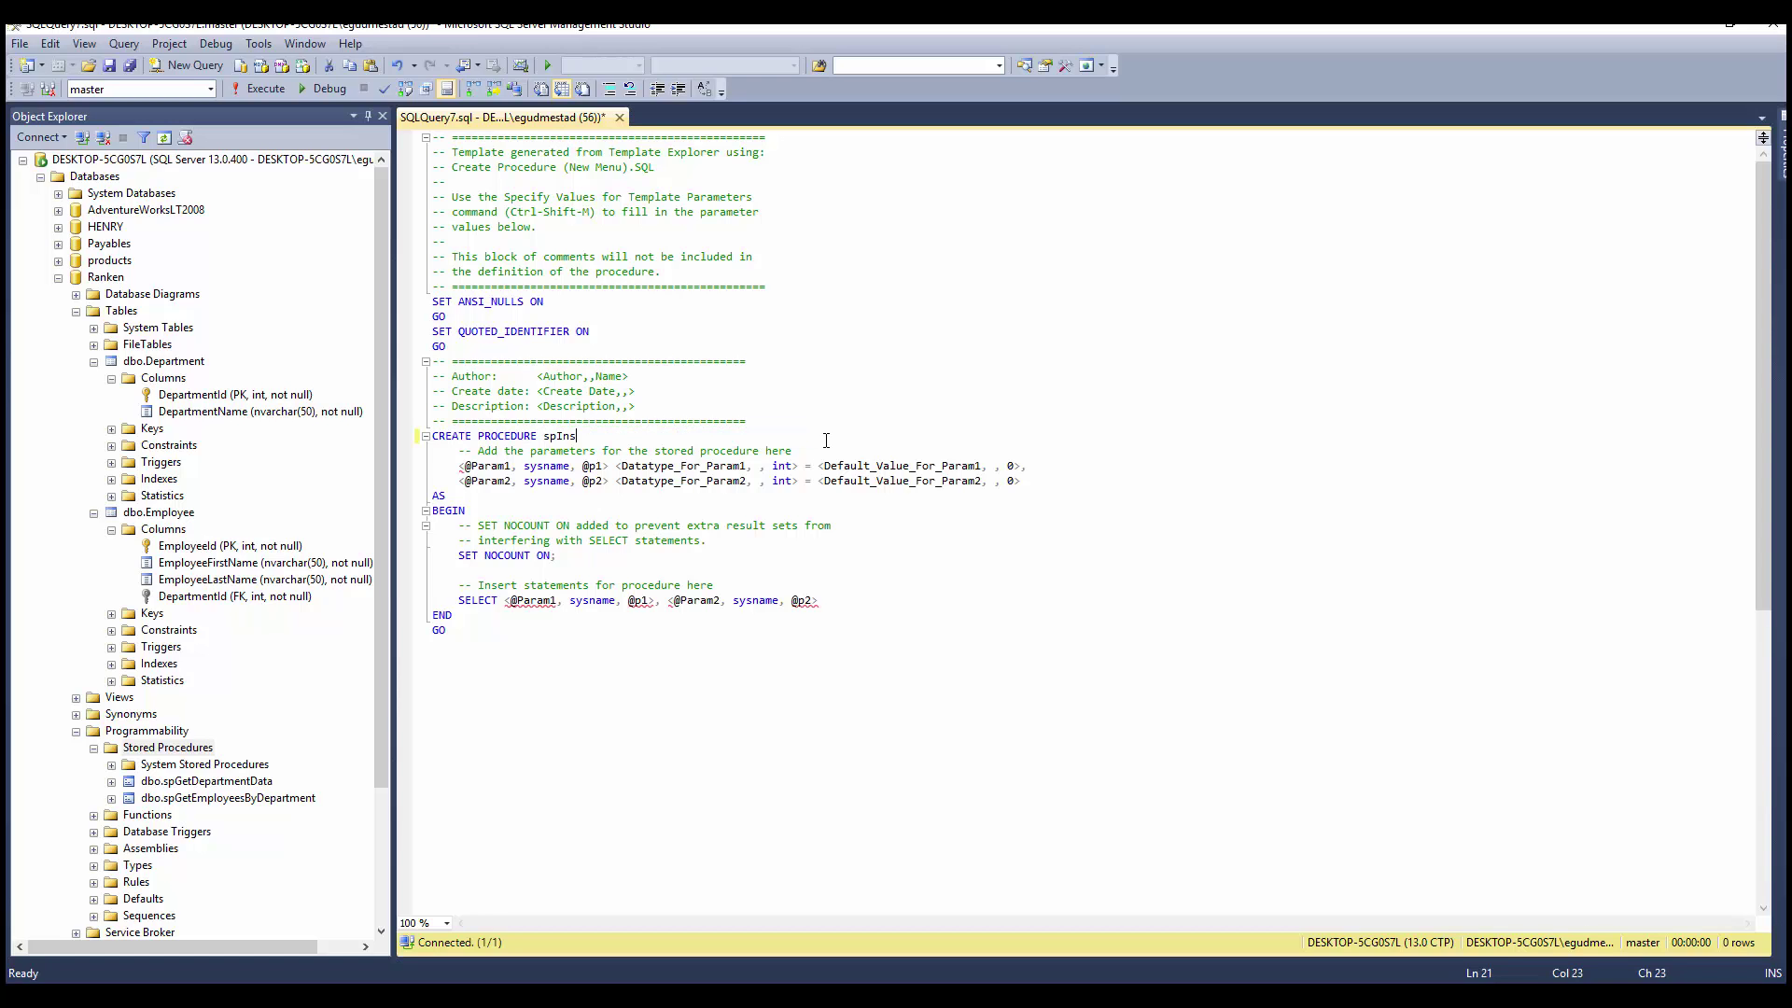
pyautogui.write('ertEmployee')
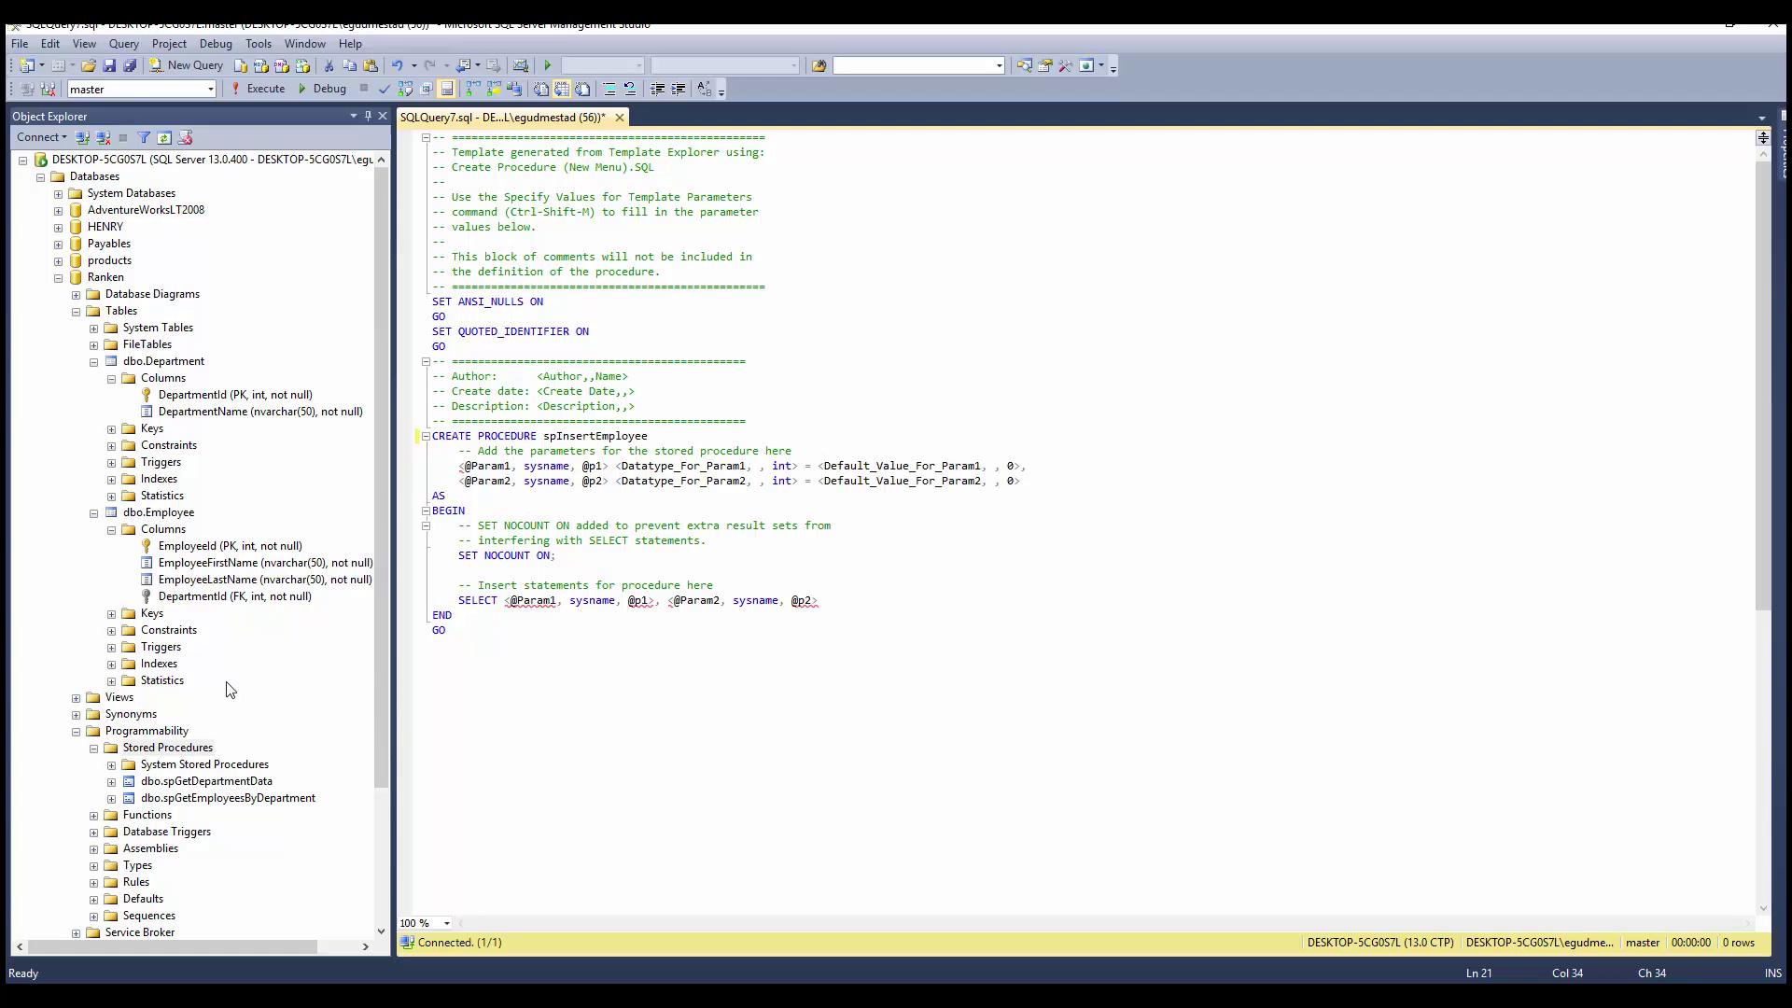
pyautogui.click(158, 512)
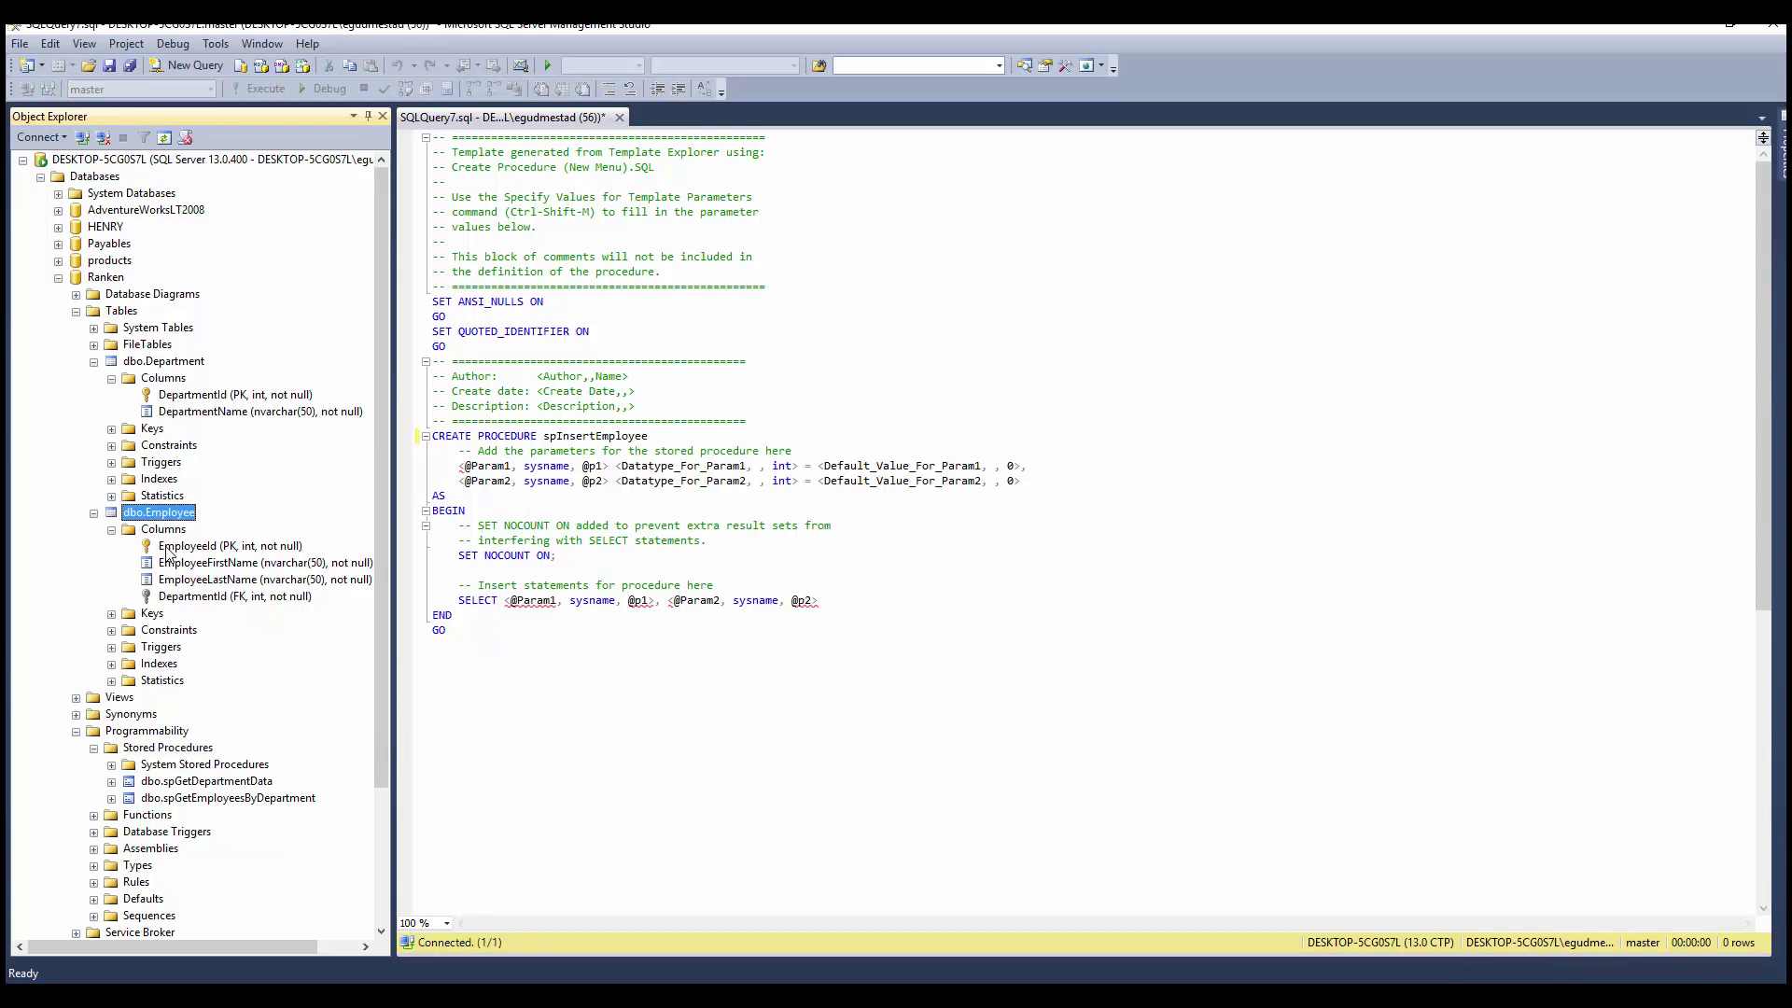
pyautogui.click(230, 545)
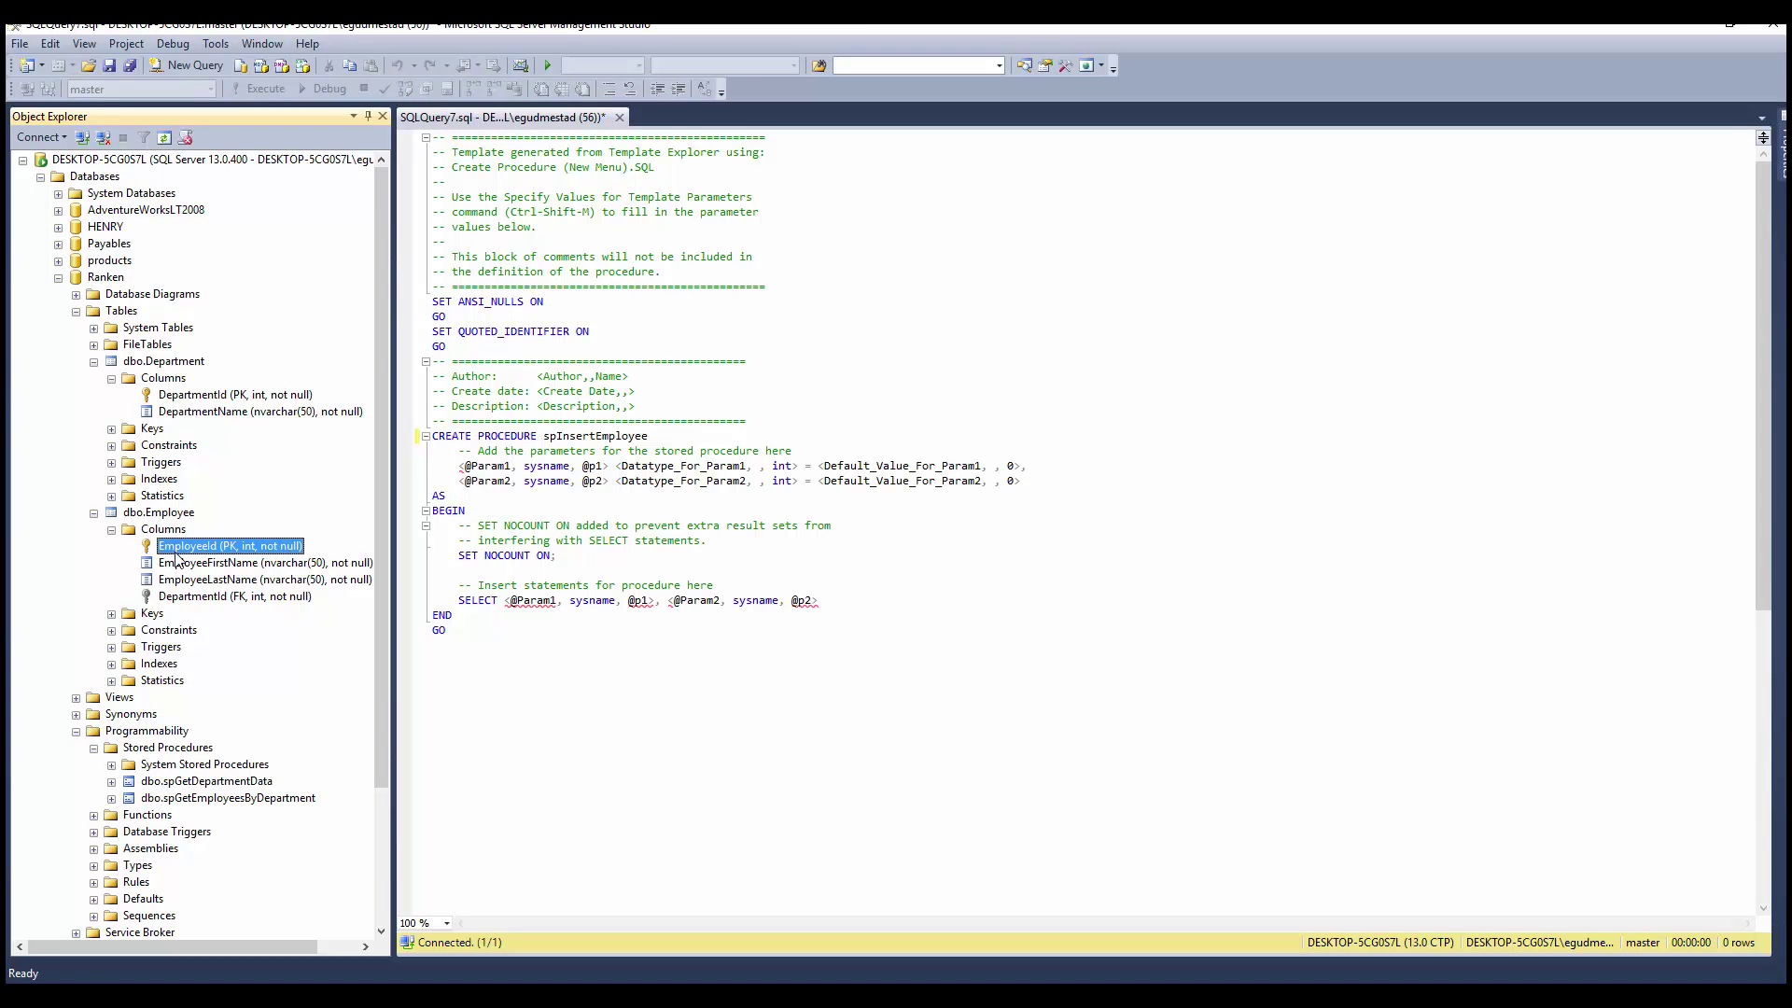
pyautogui.click(266, 562)
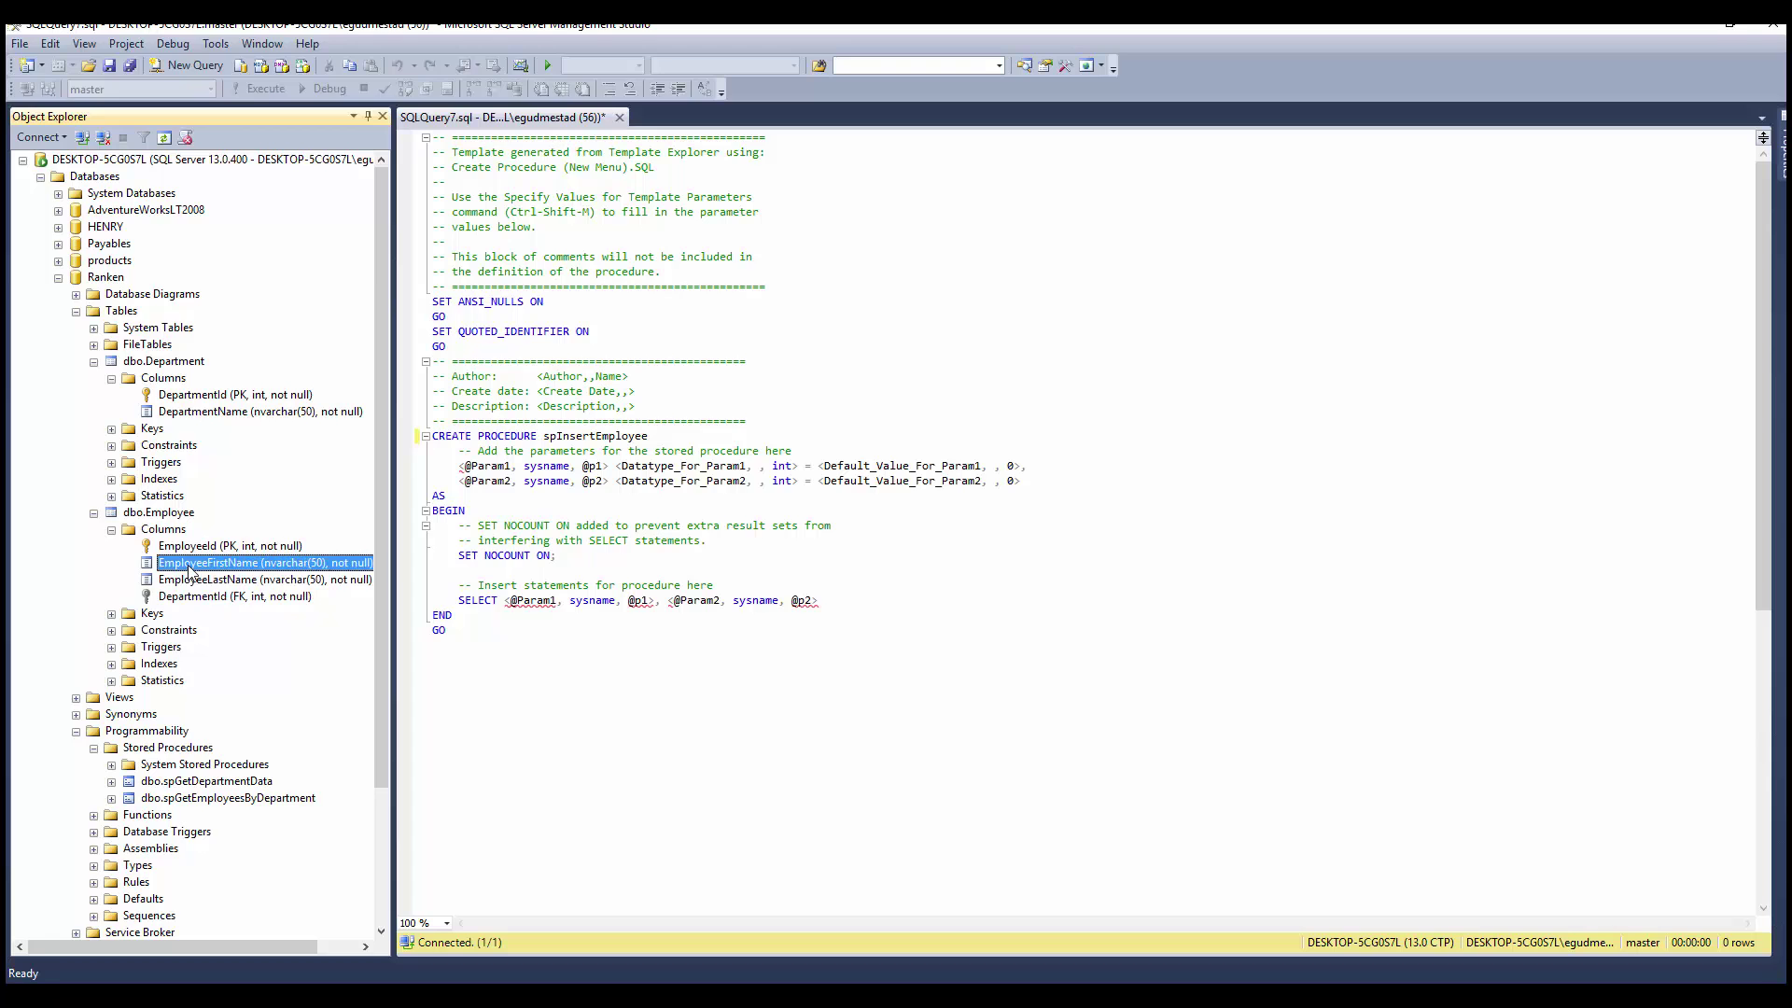
pyautogui.click(234, 595)
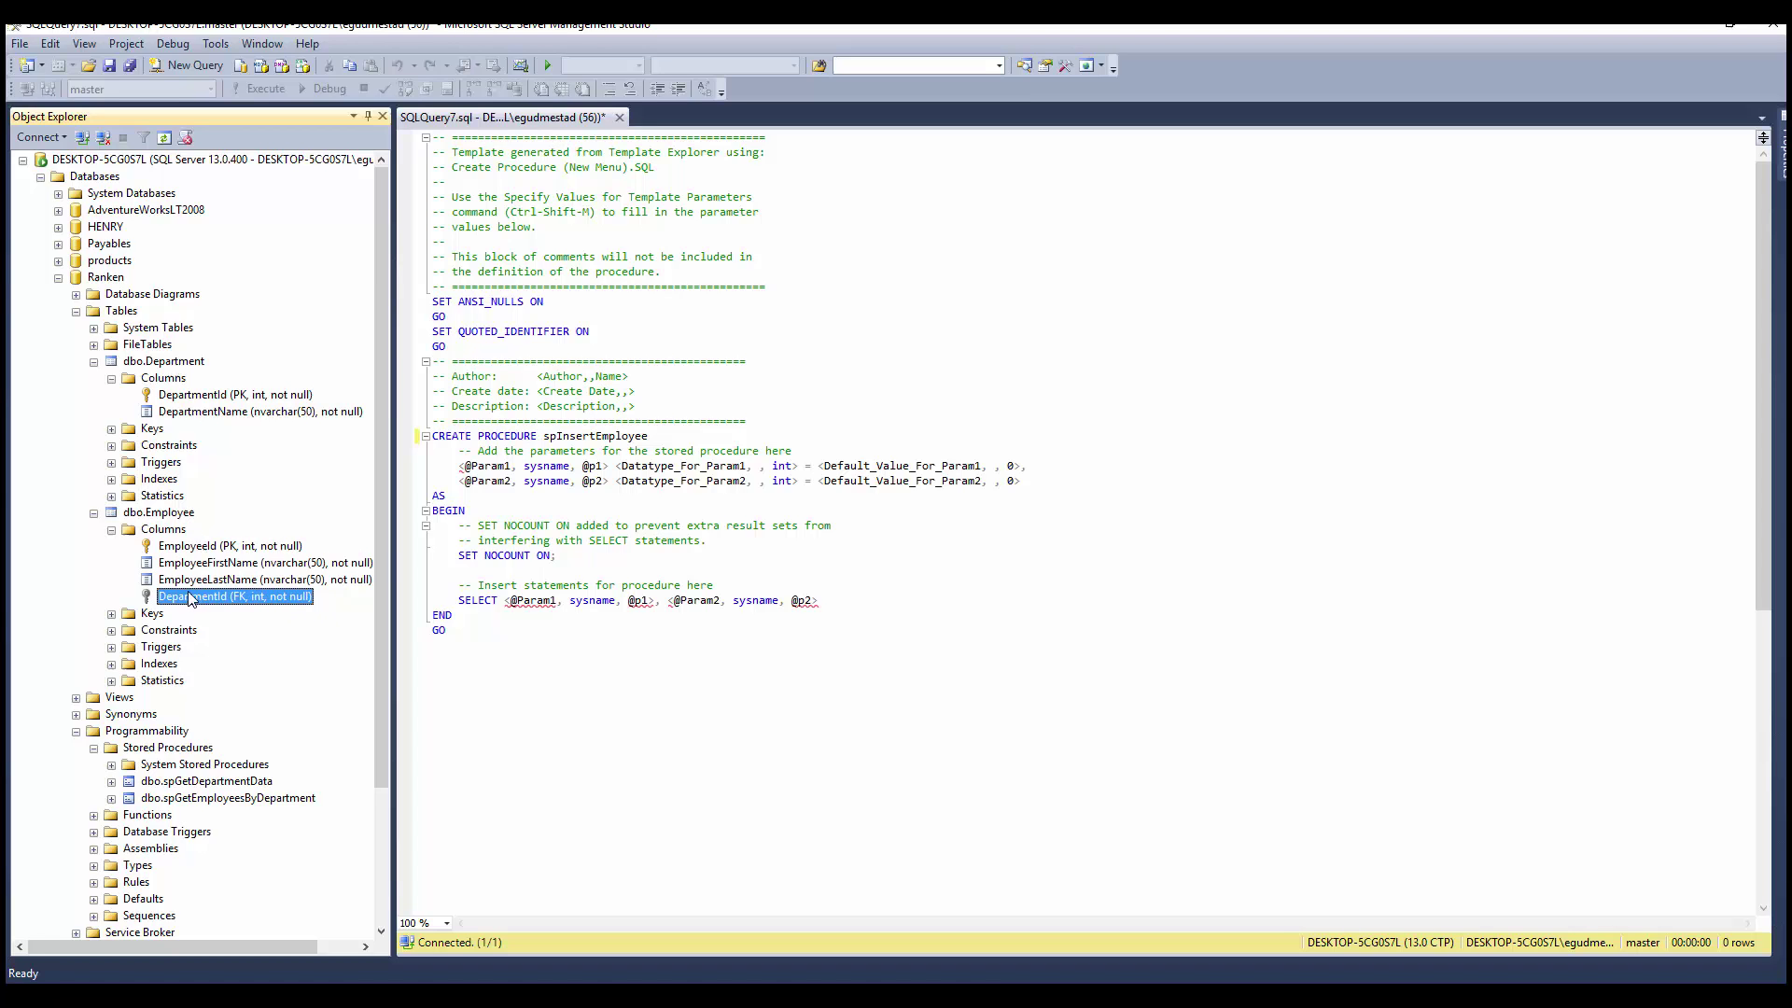
pyautogui.click(229, 562)
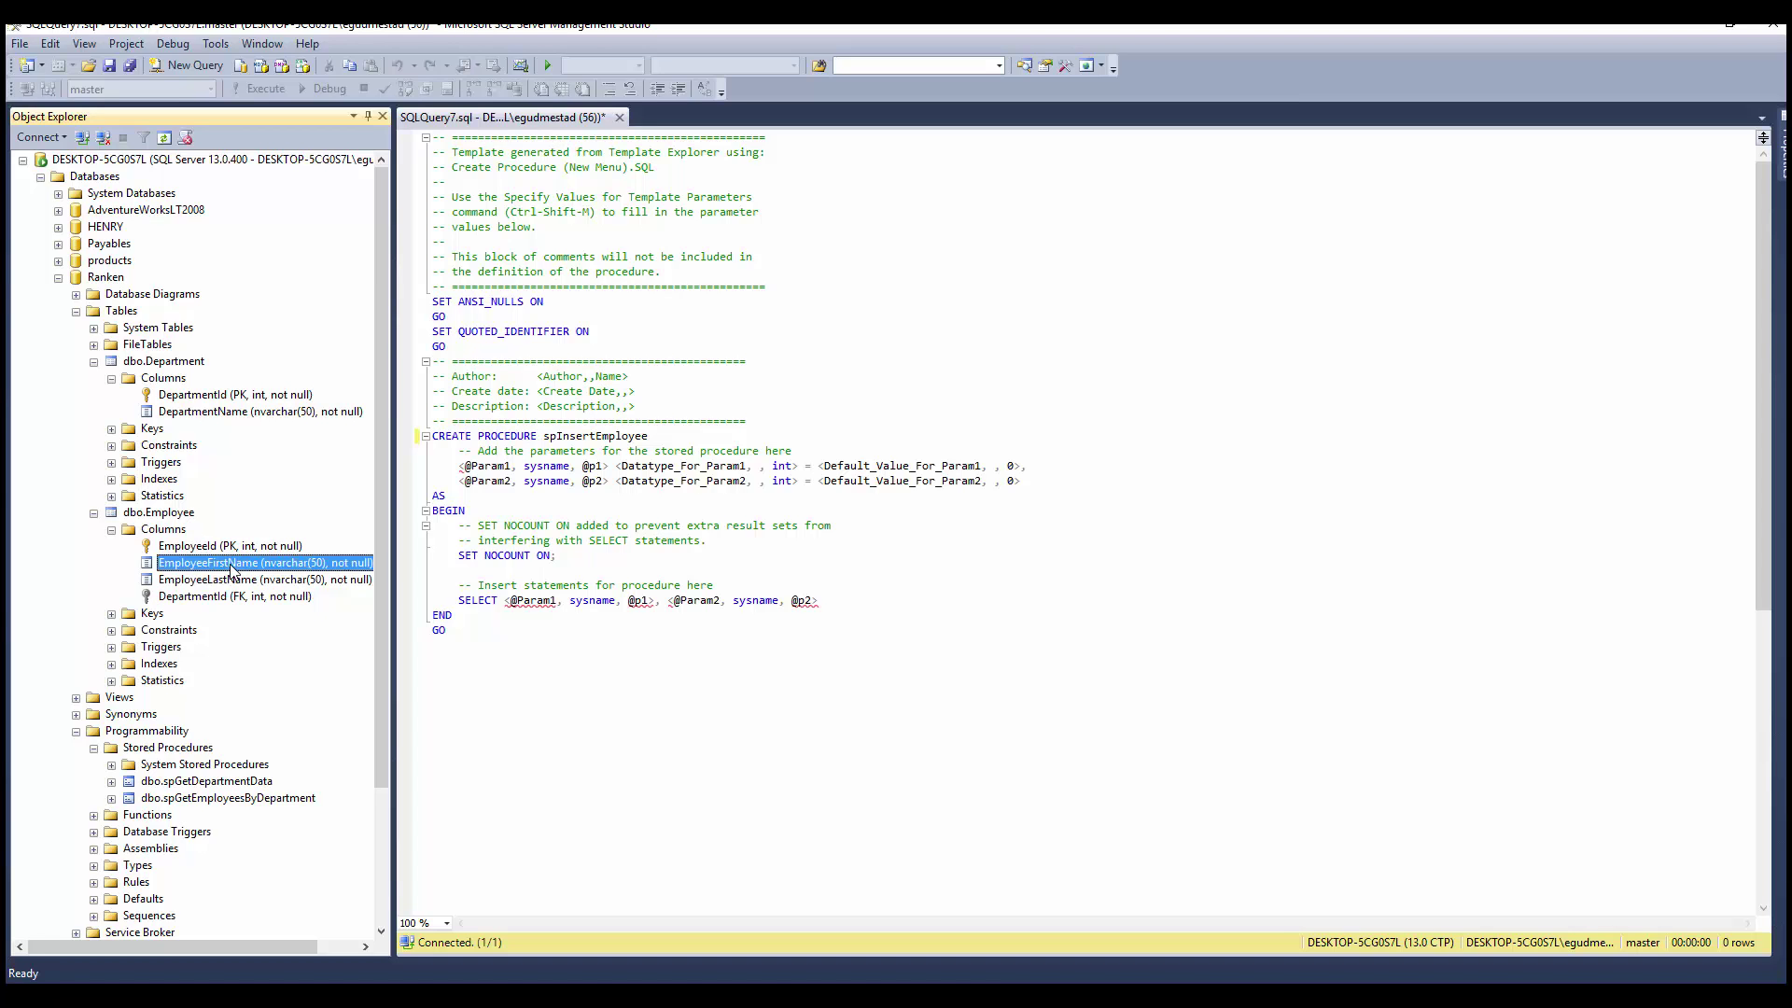
pyautogui.click(234, 595)
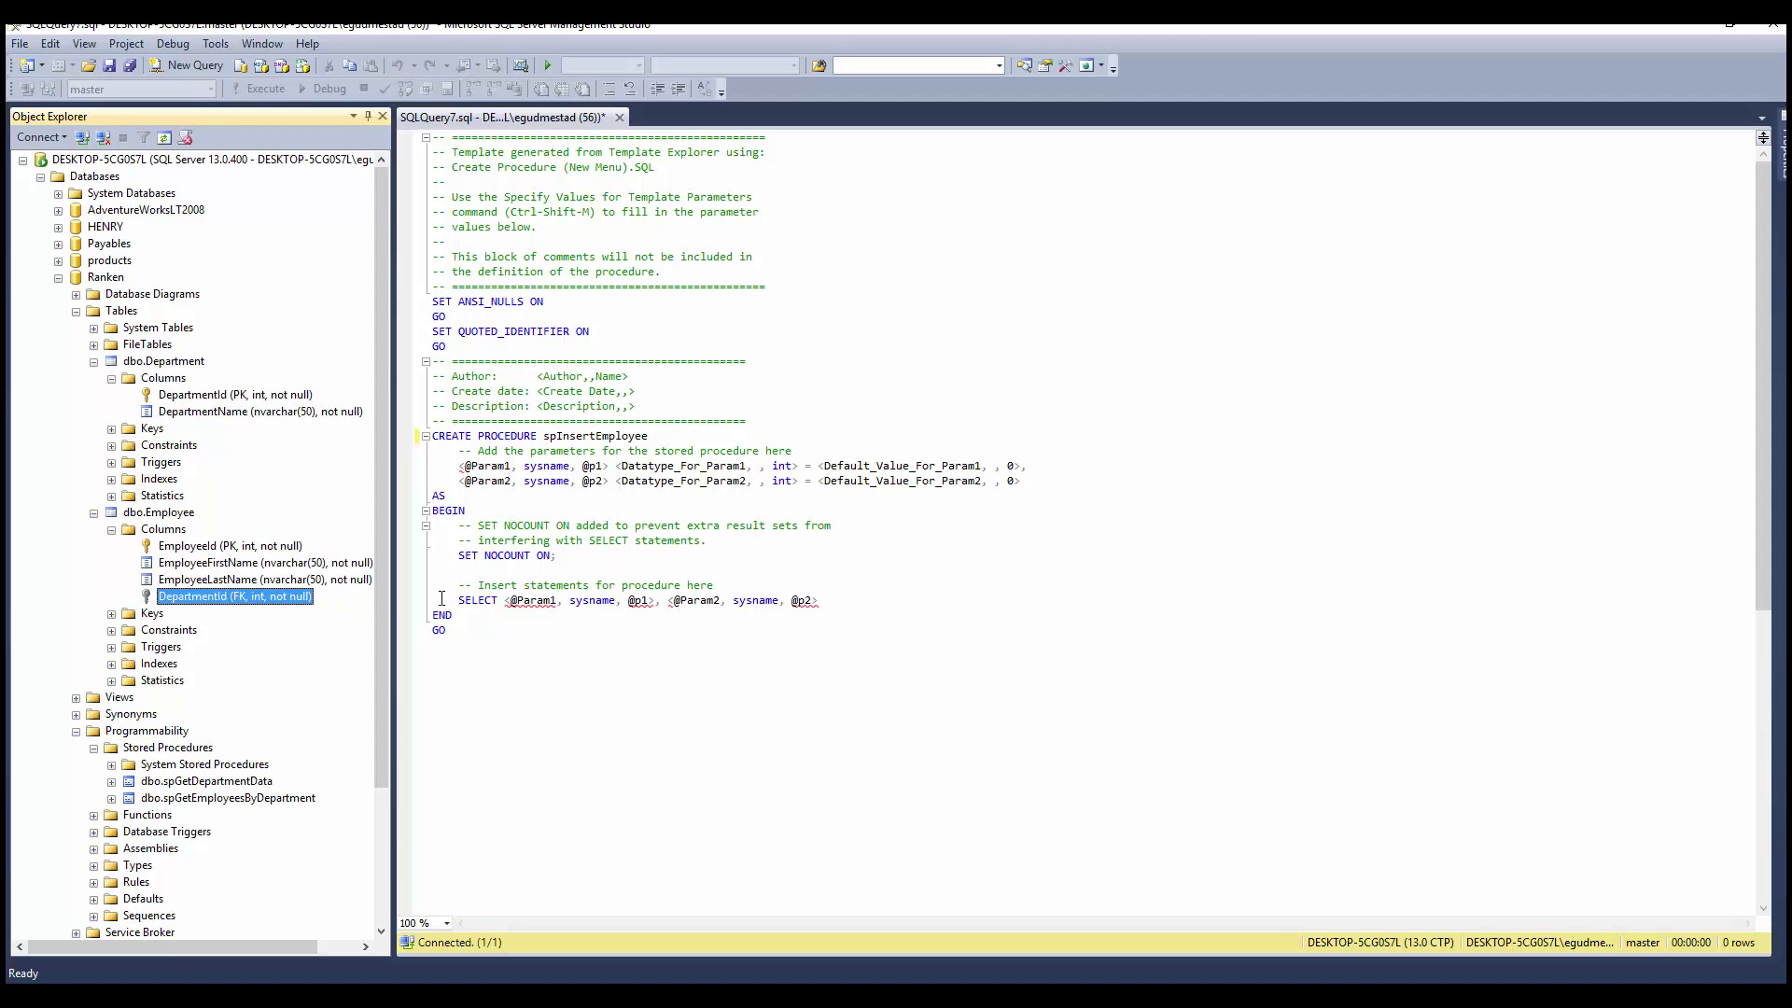
pyautogui.click(484, 465)
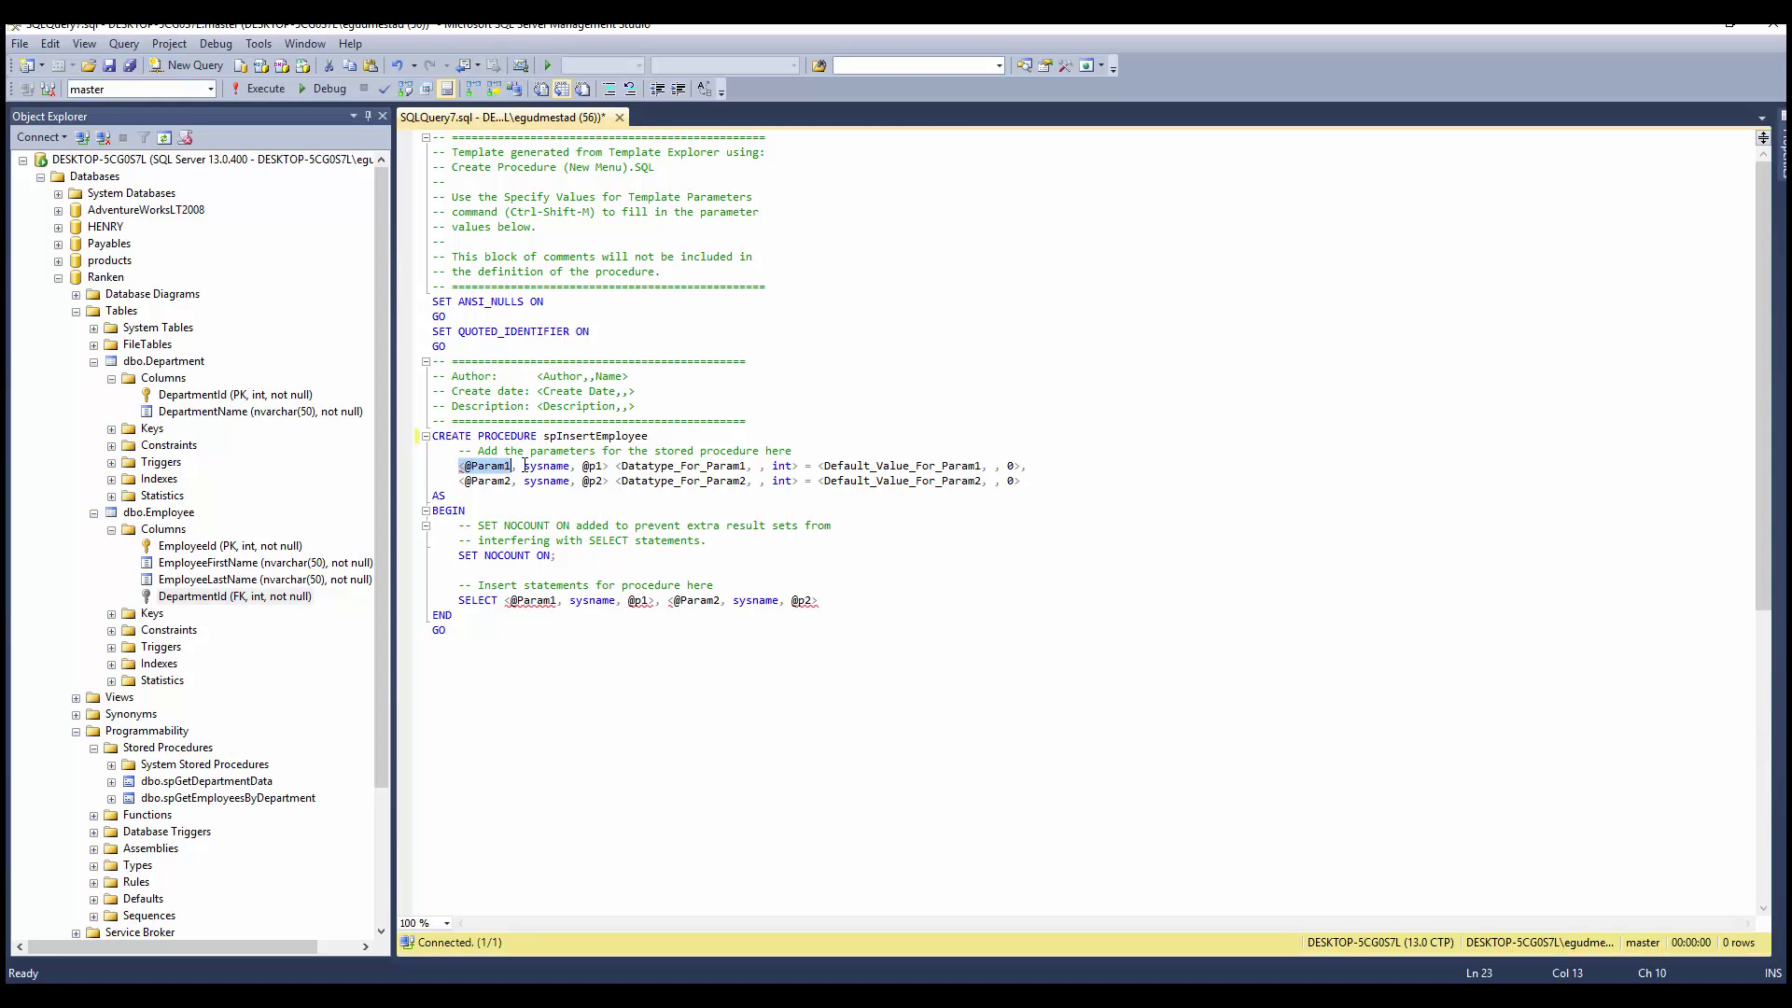
pyautogui.click(1014, 480)
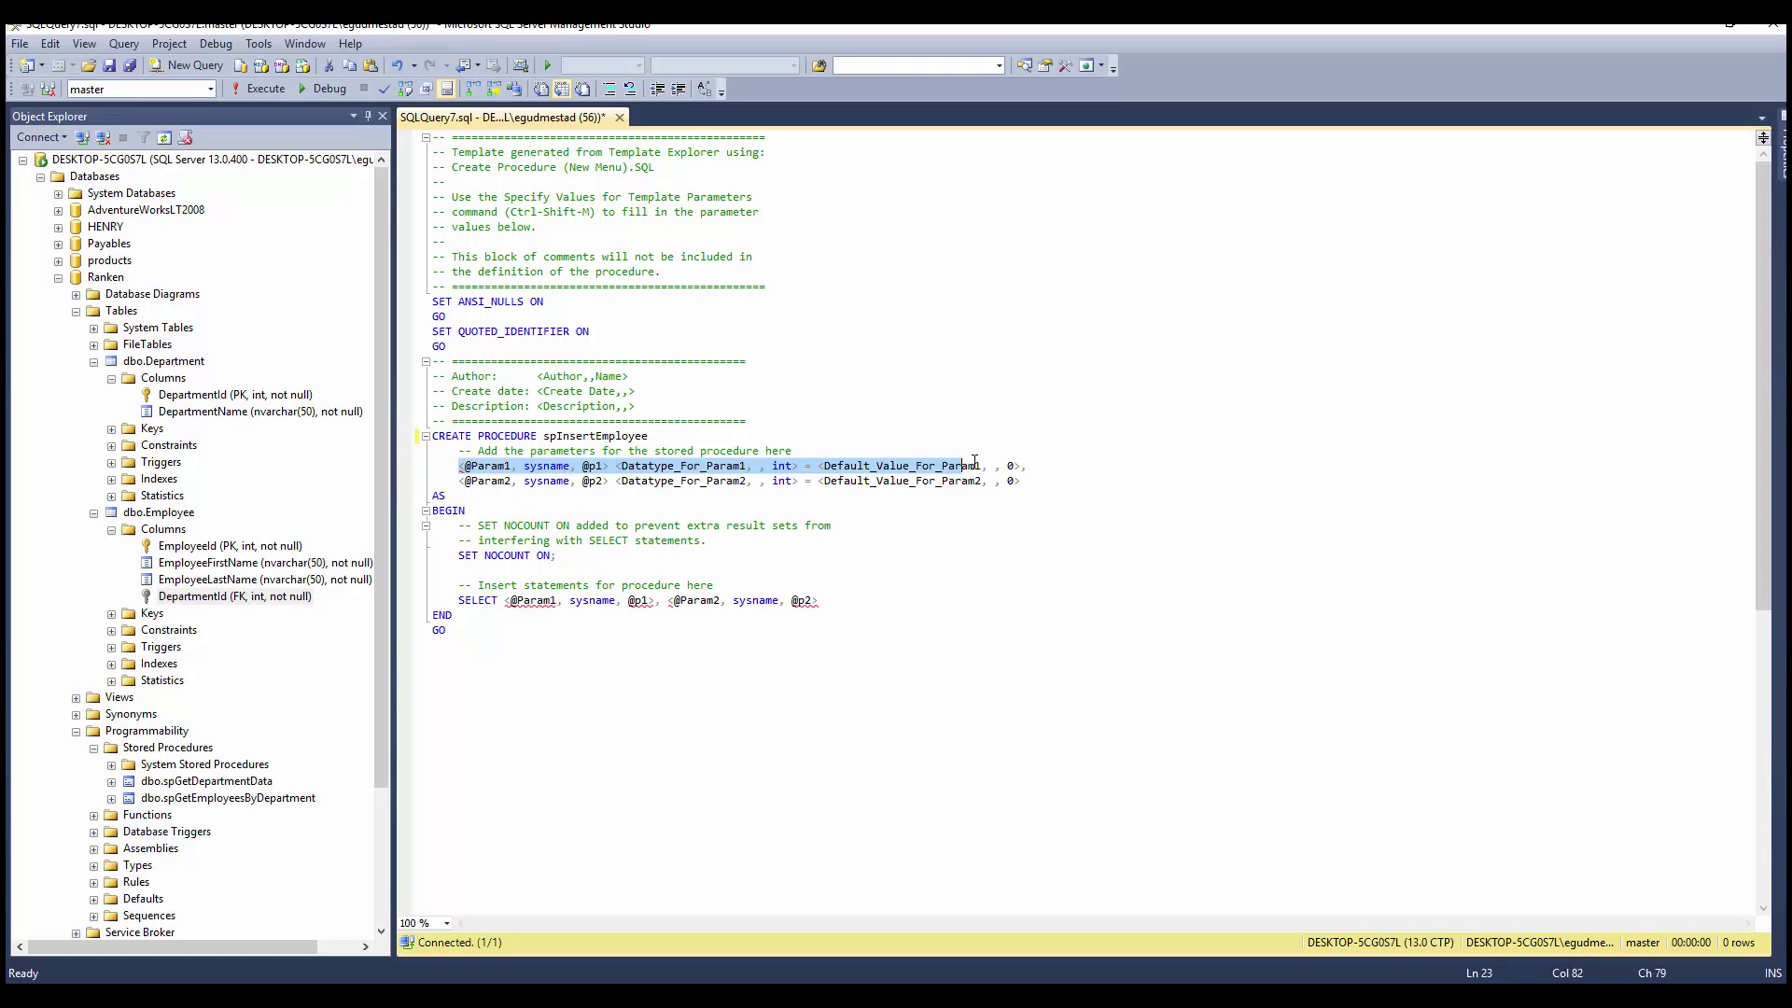
pyautogui.click(1020, 464)
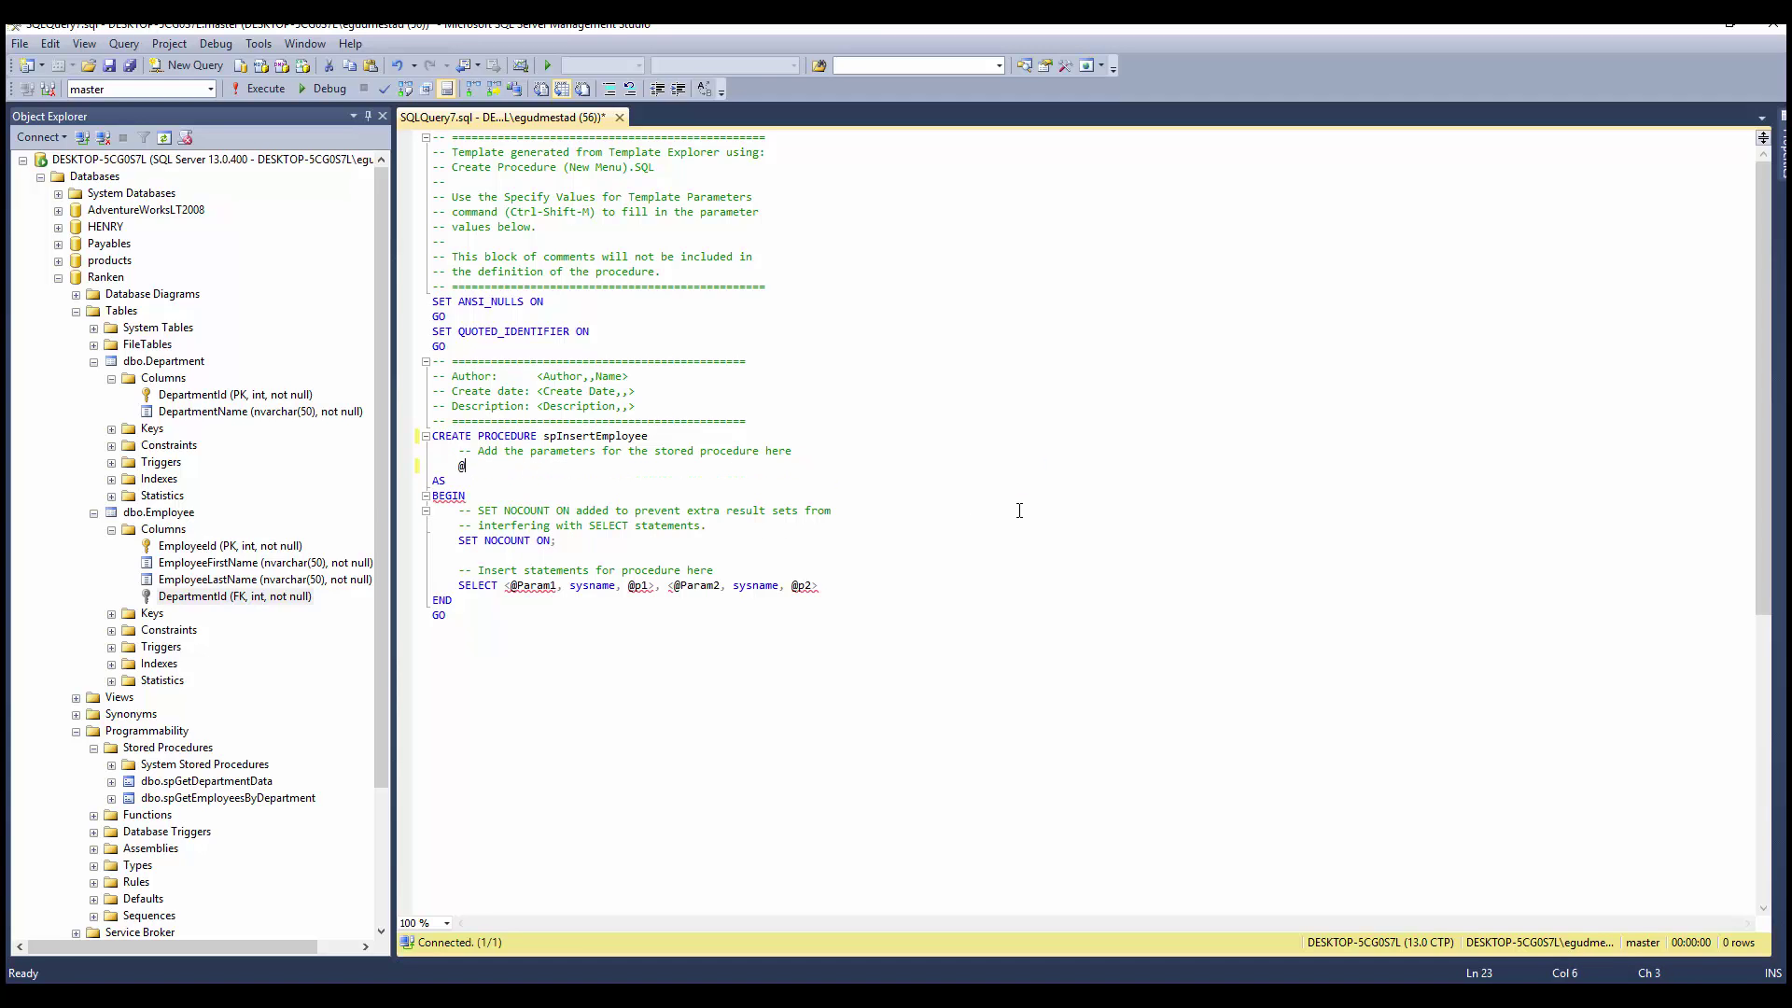
pyautogui.write('FirstName')
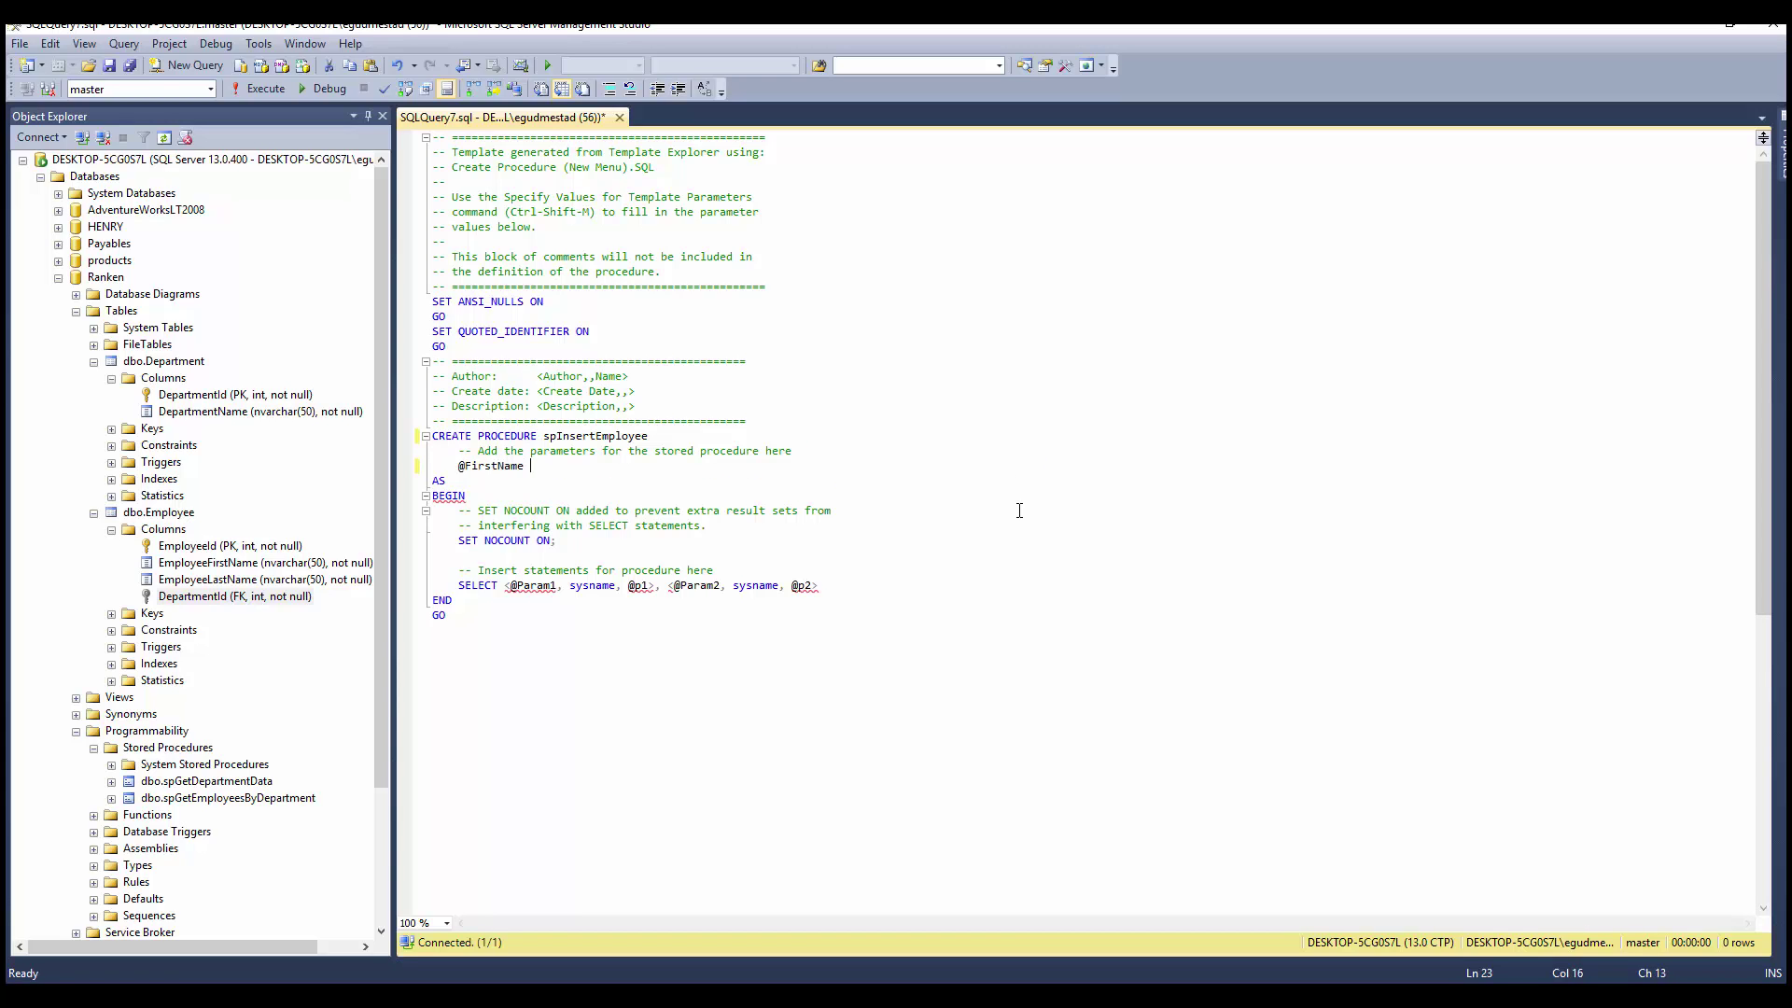
pyautogui.moveTo(650, 645)
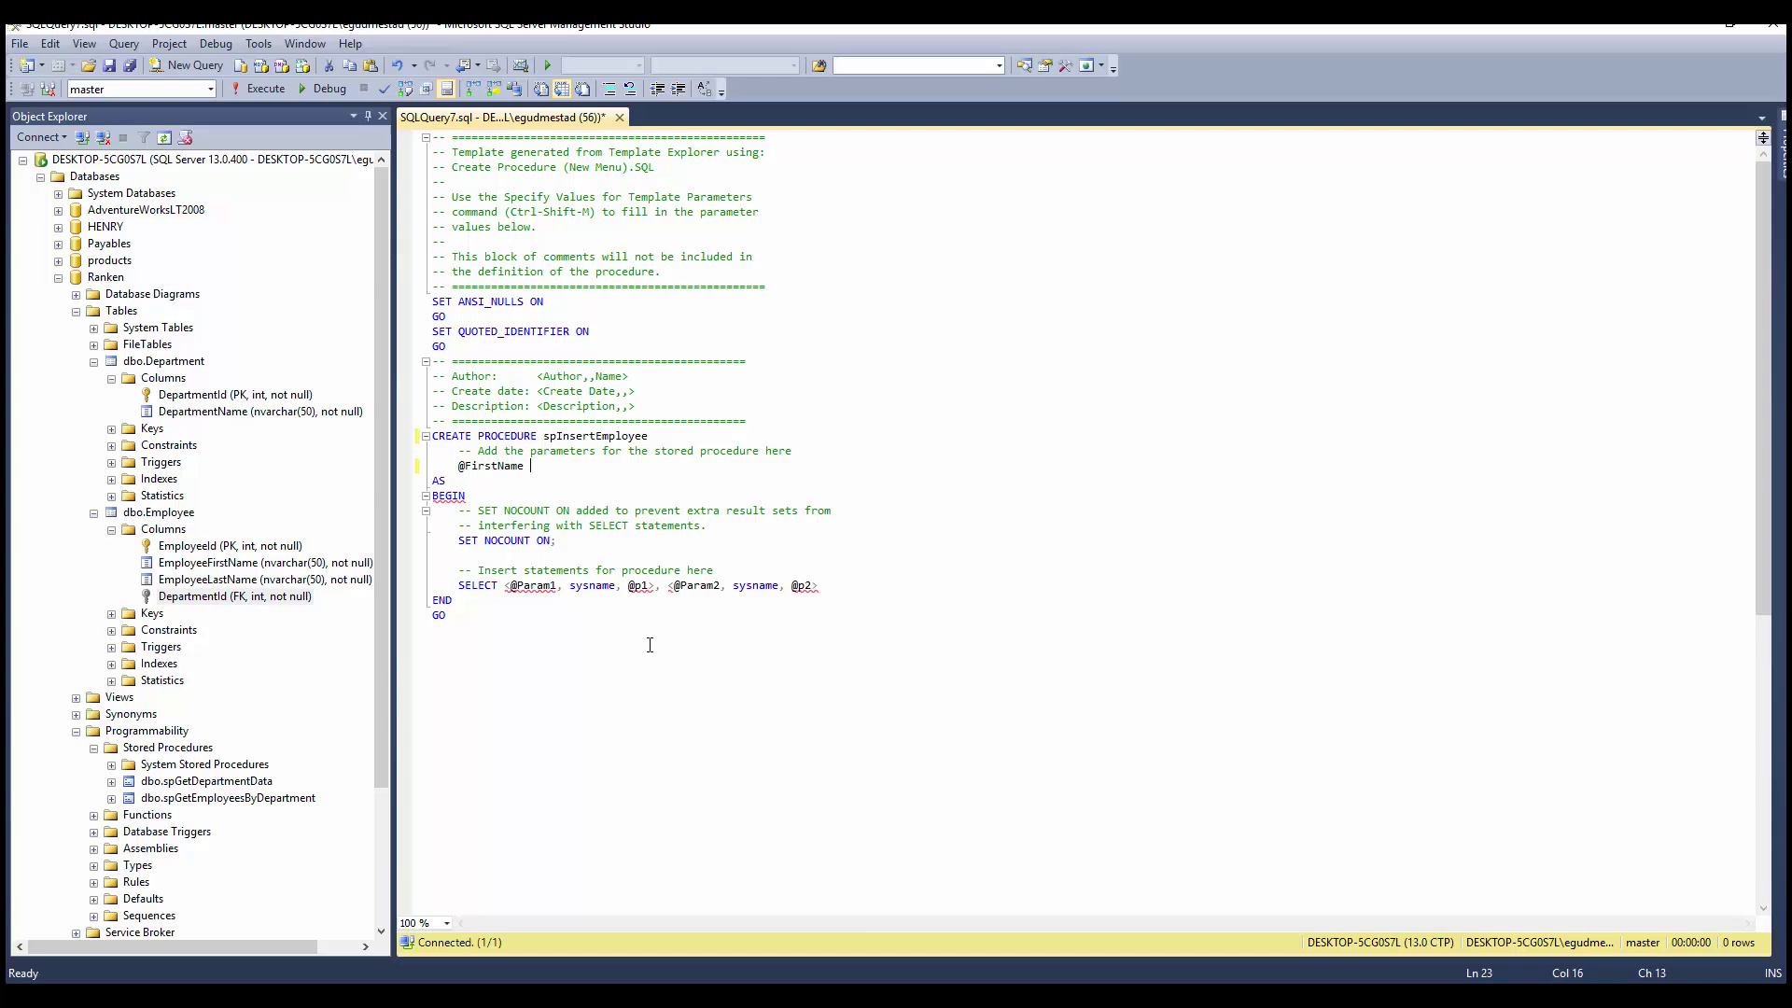
pyautogui.click(263, 562)
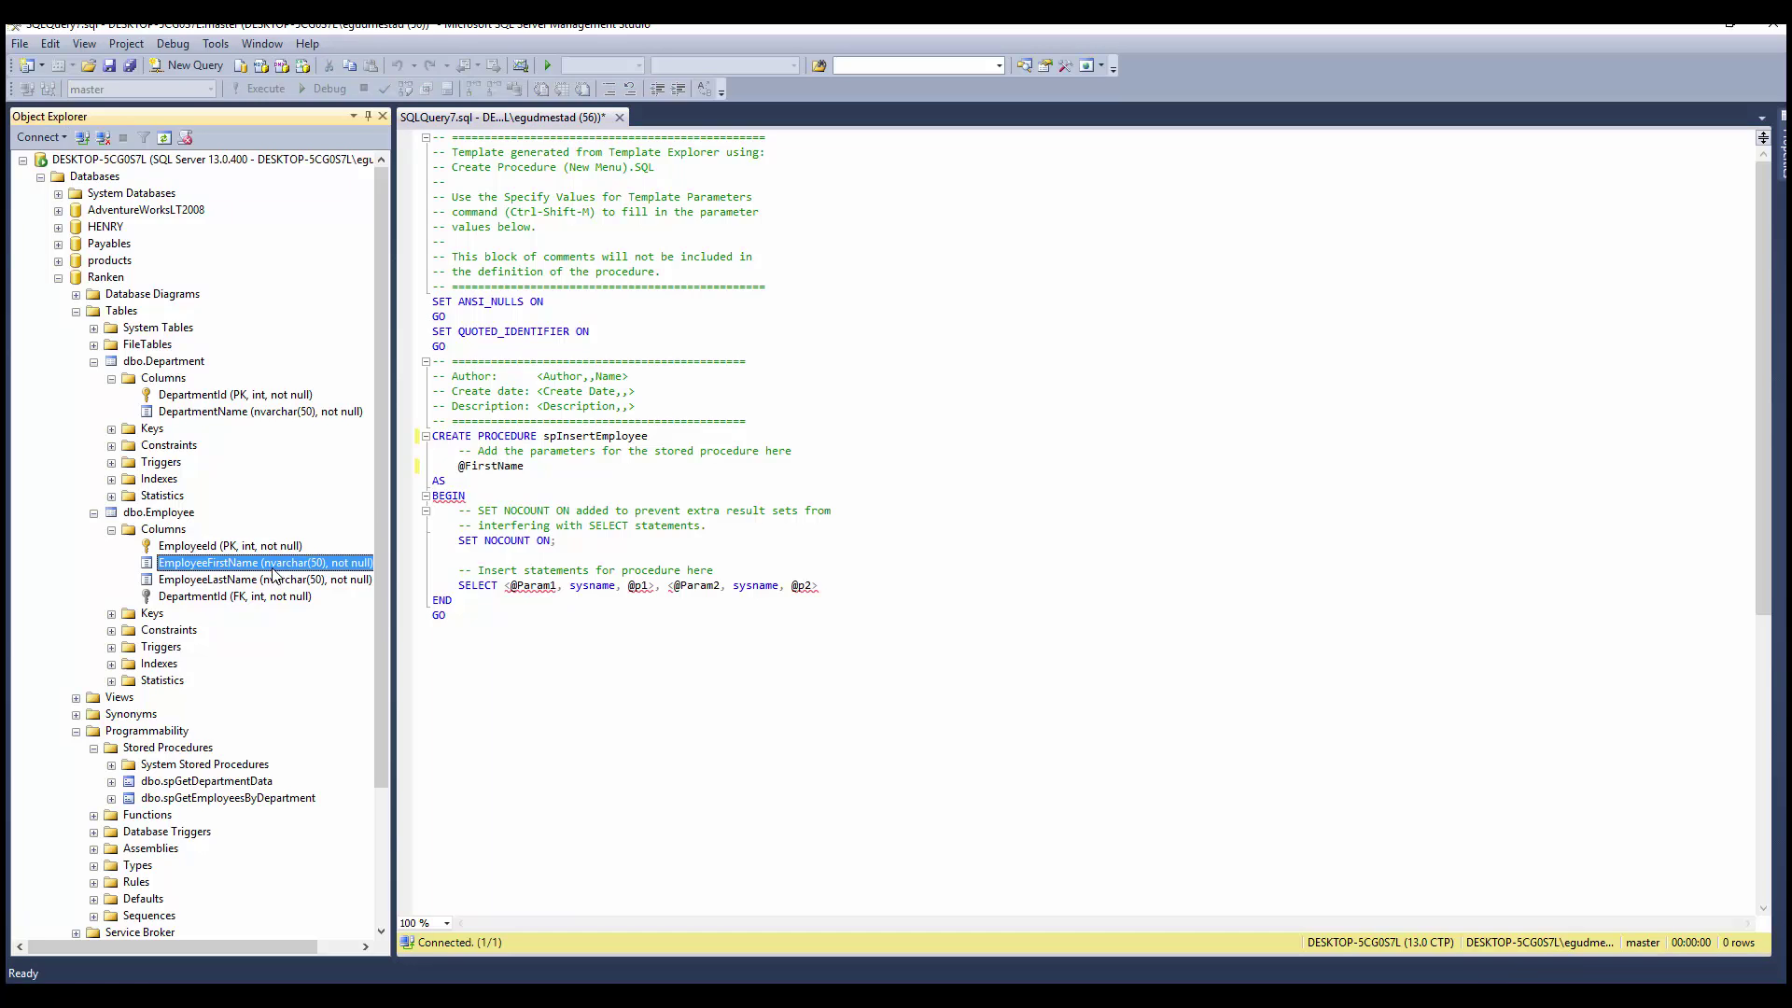
pyautogui.click(556, 466)
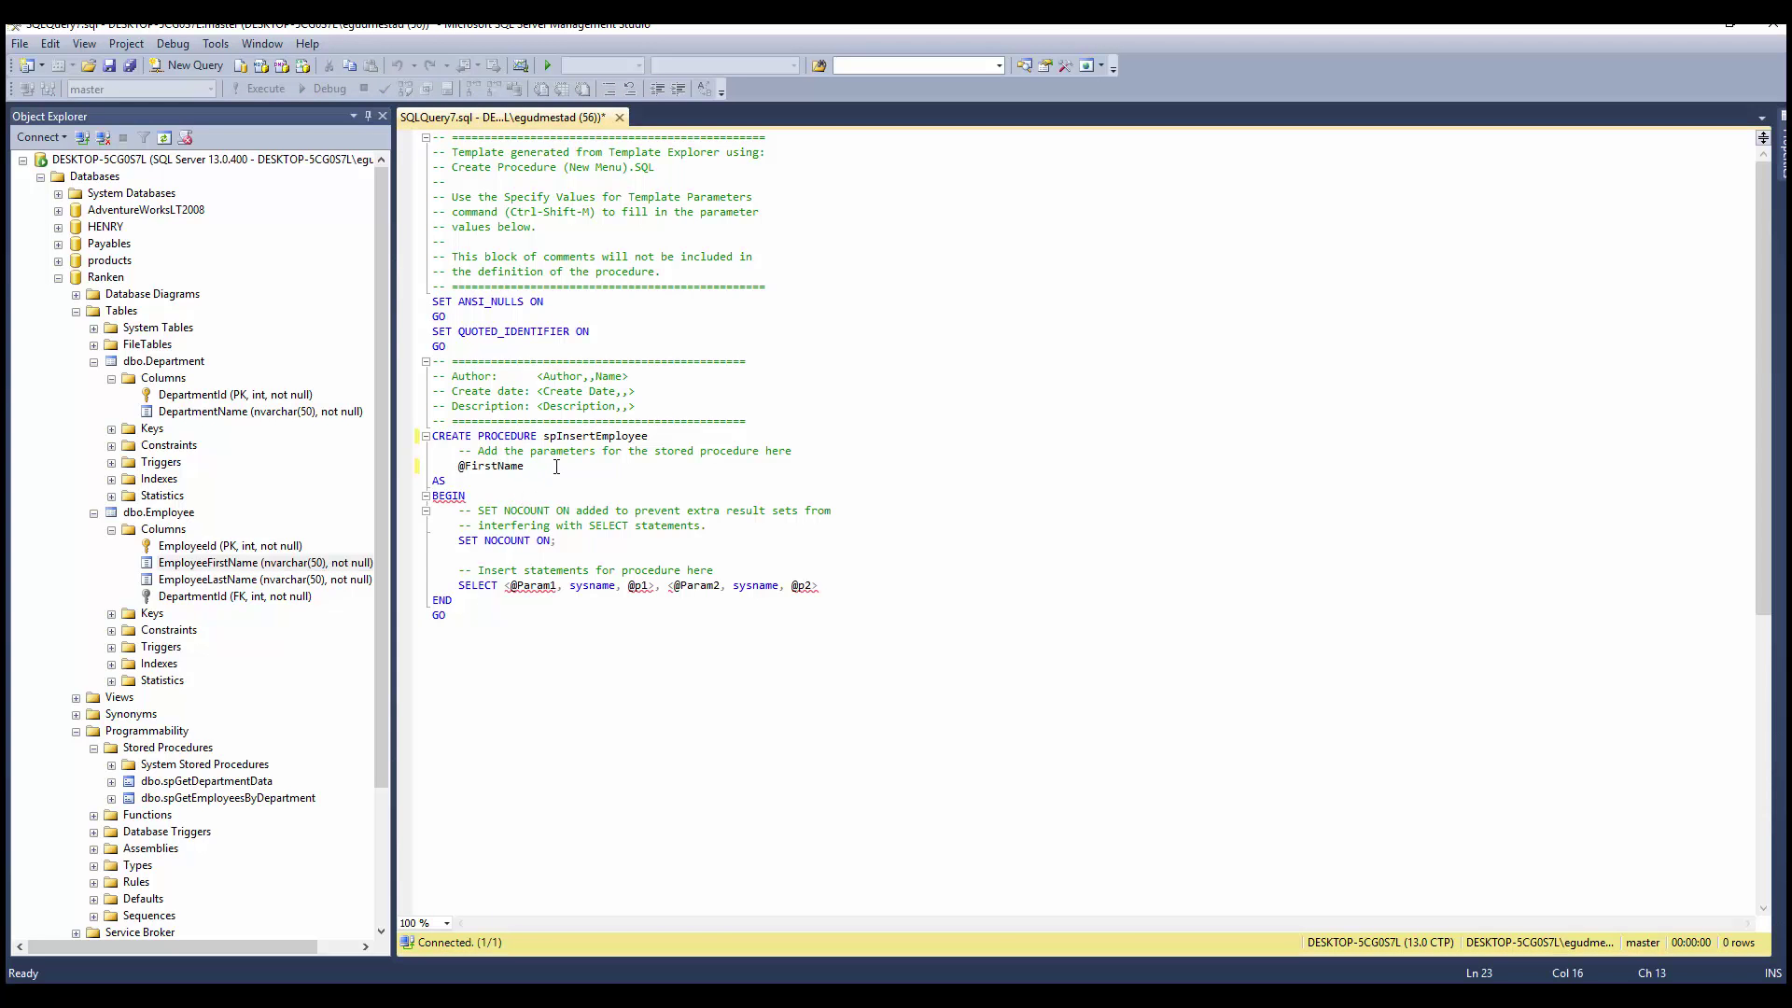
pyautogui.write('nvarchar(')
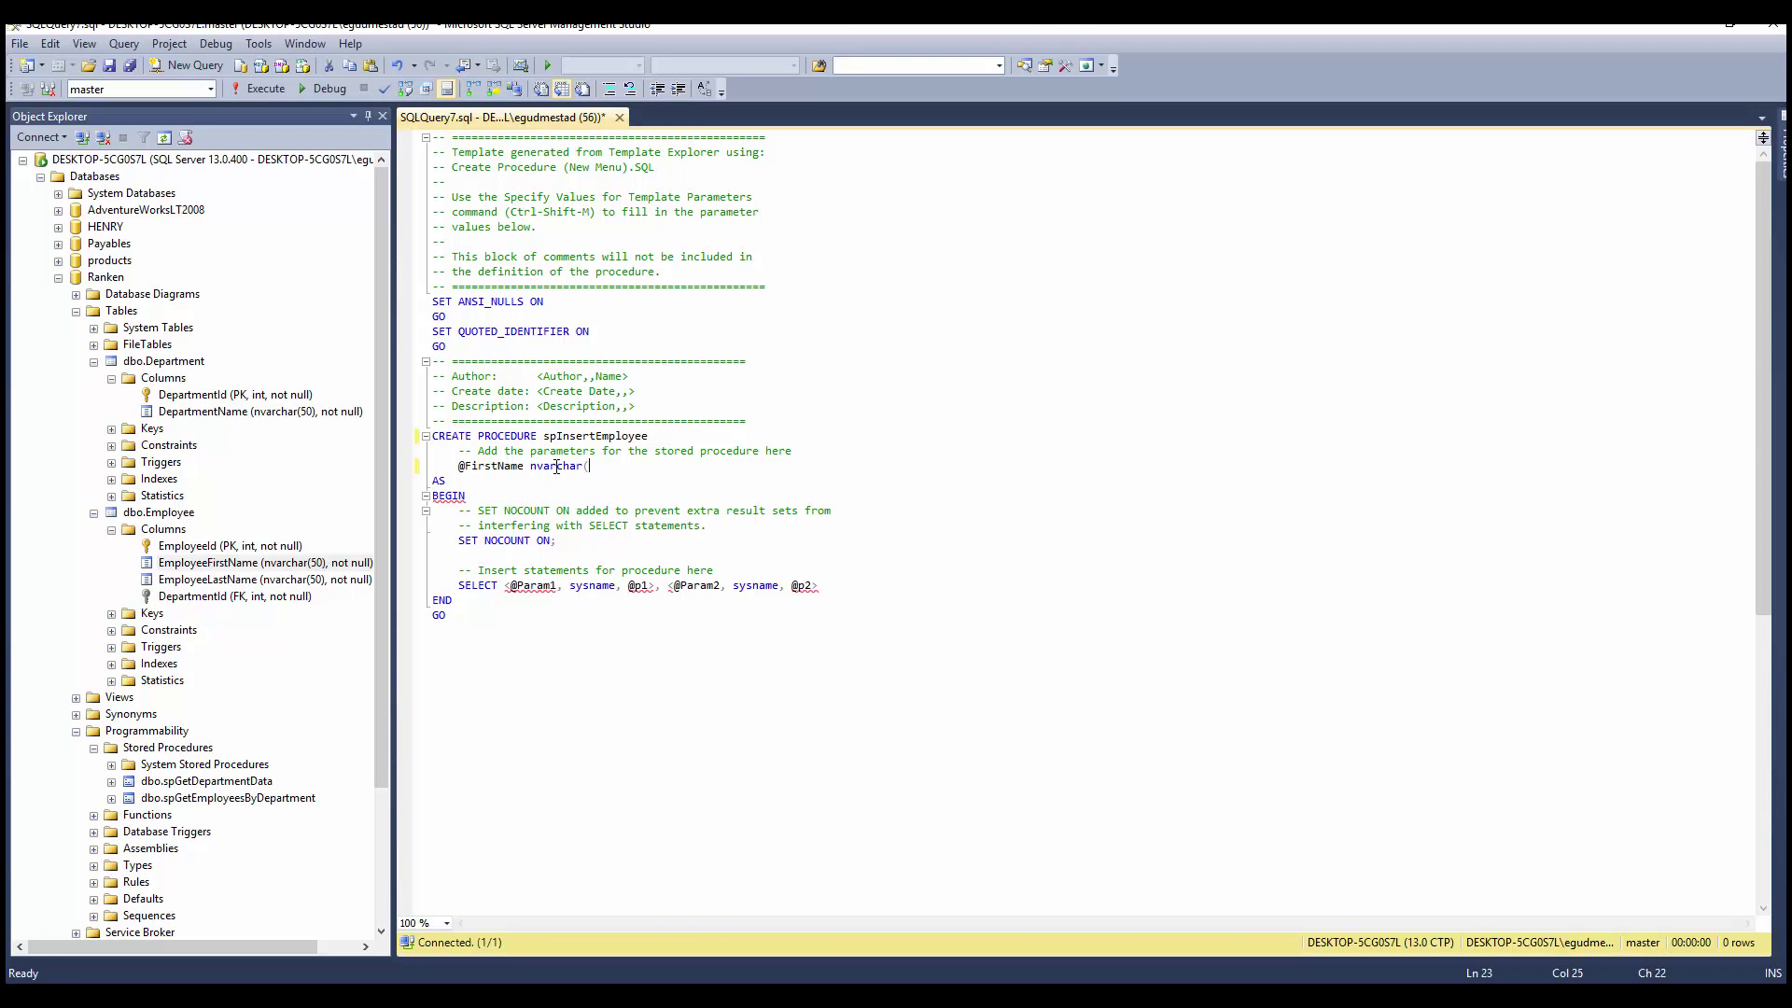
pyautogui.write('50),')
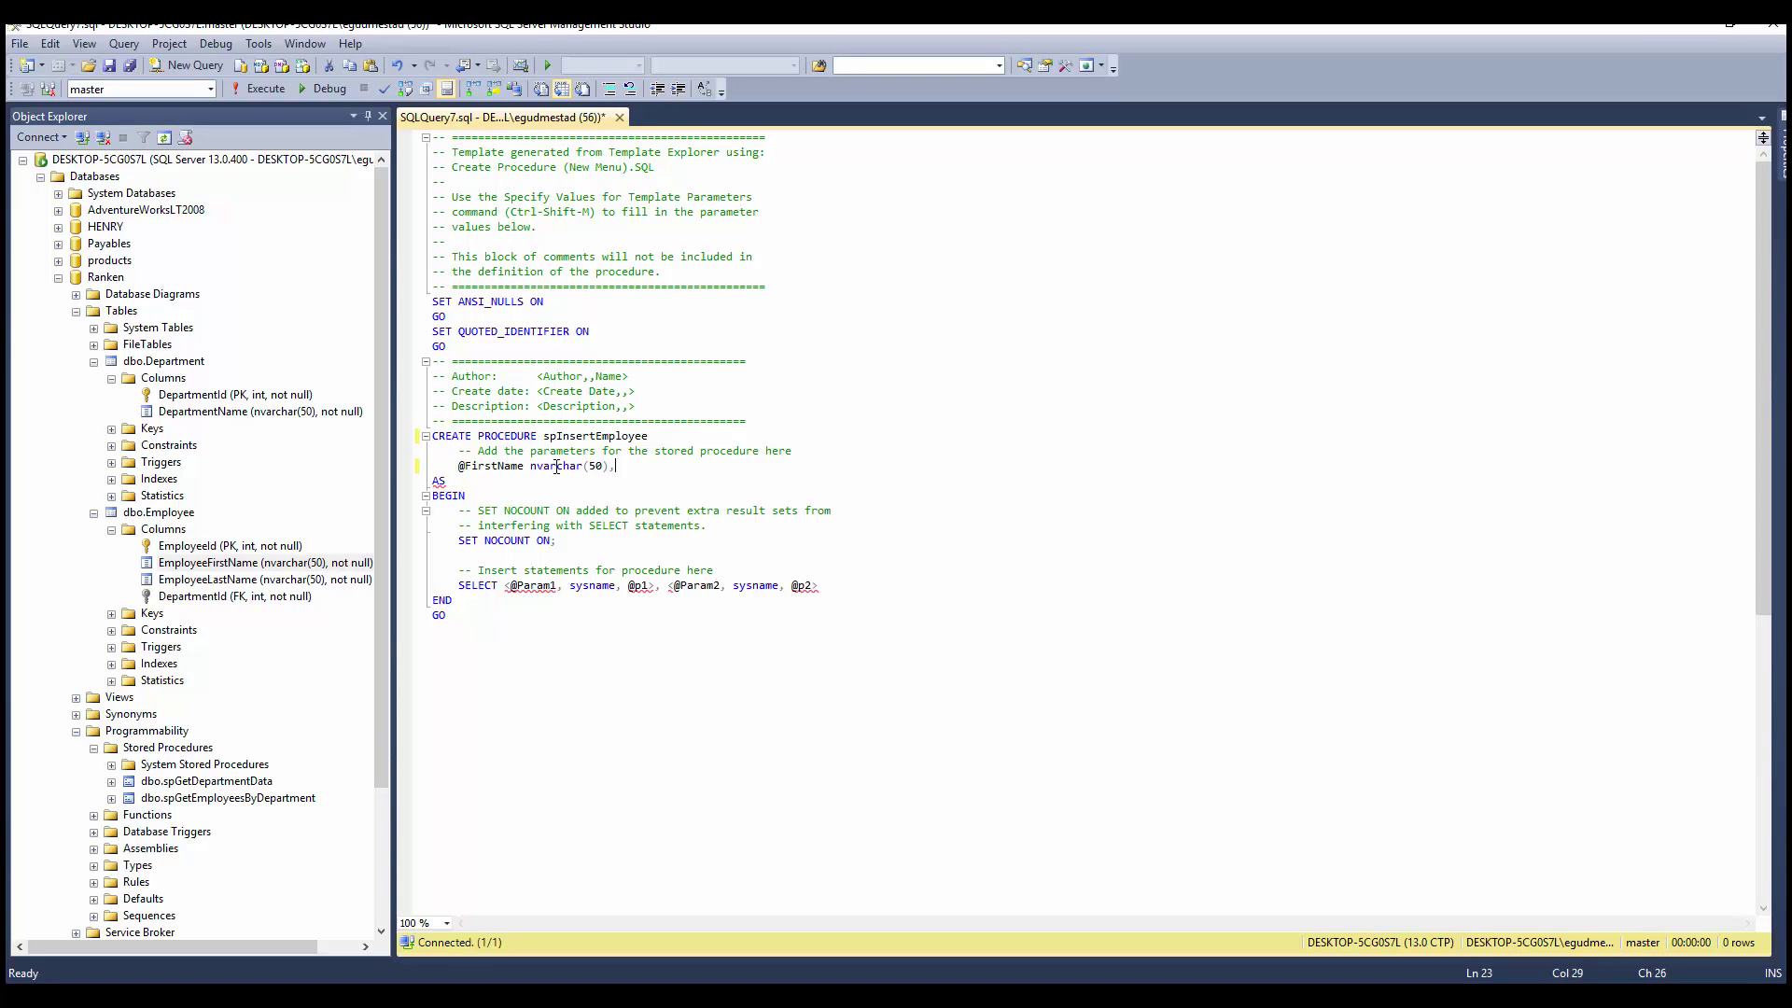
pyautogui.press('Return')
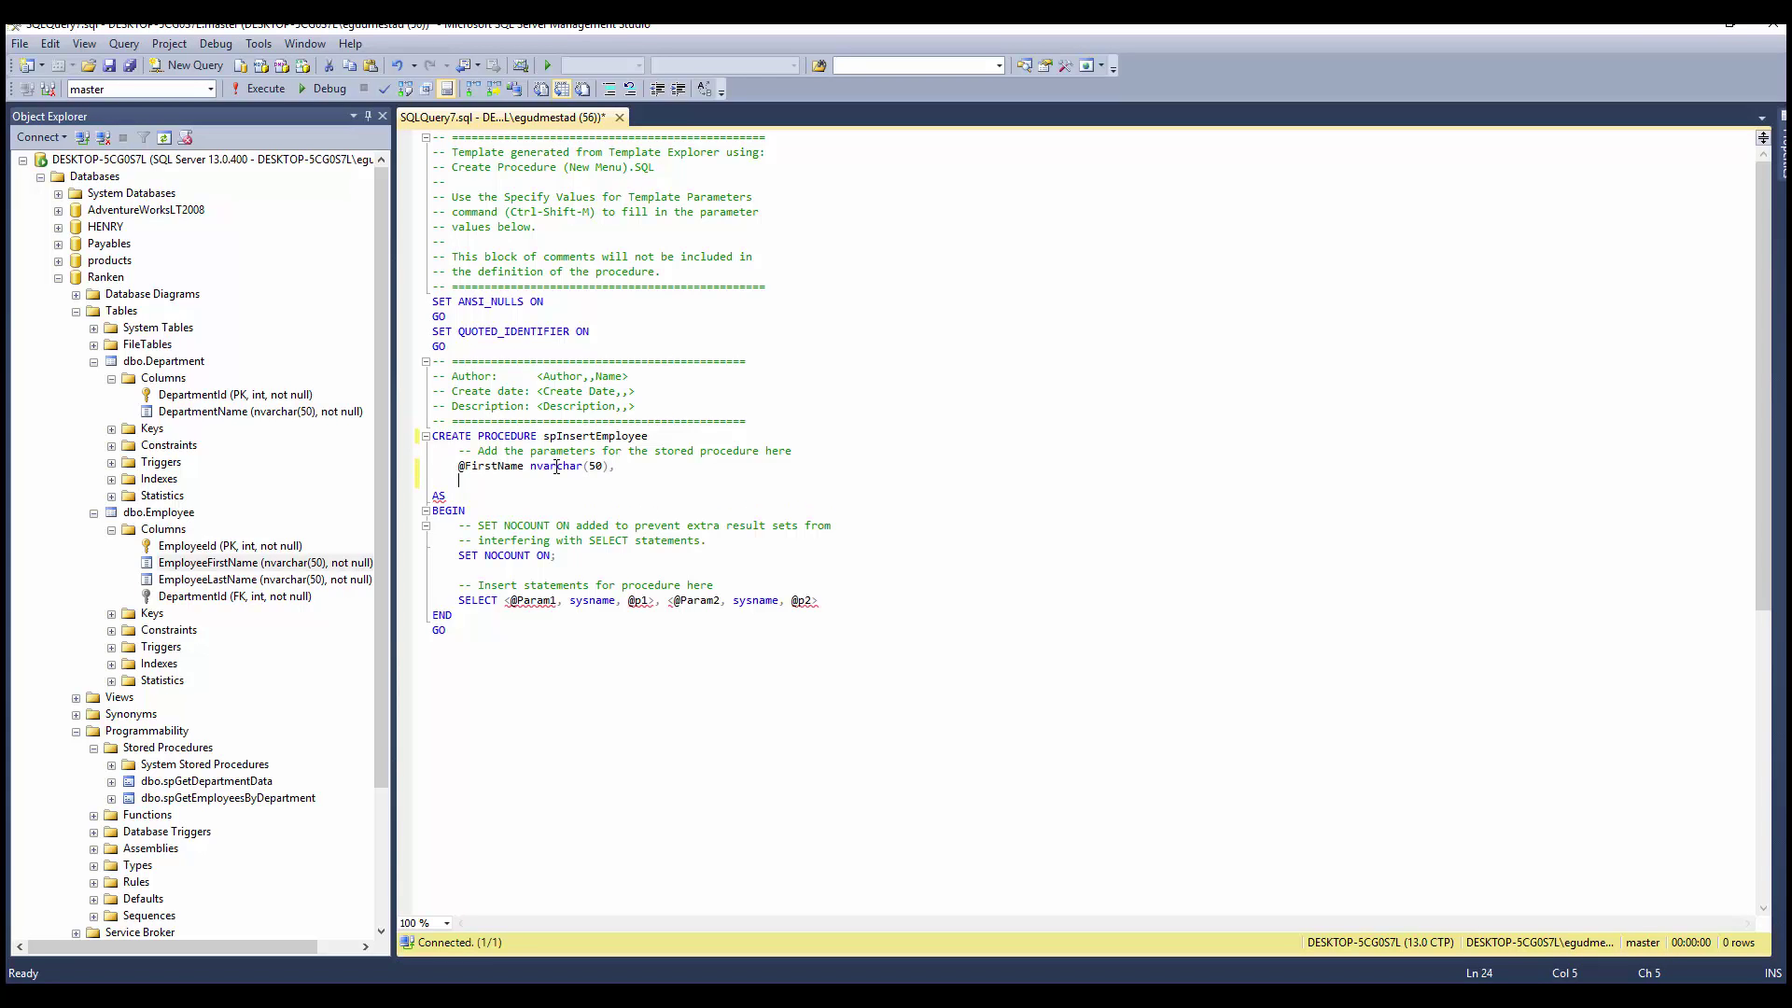
pyautogui.write('@LastNam')
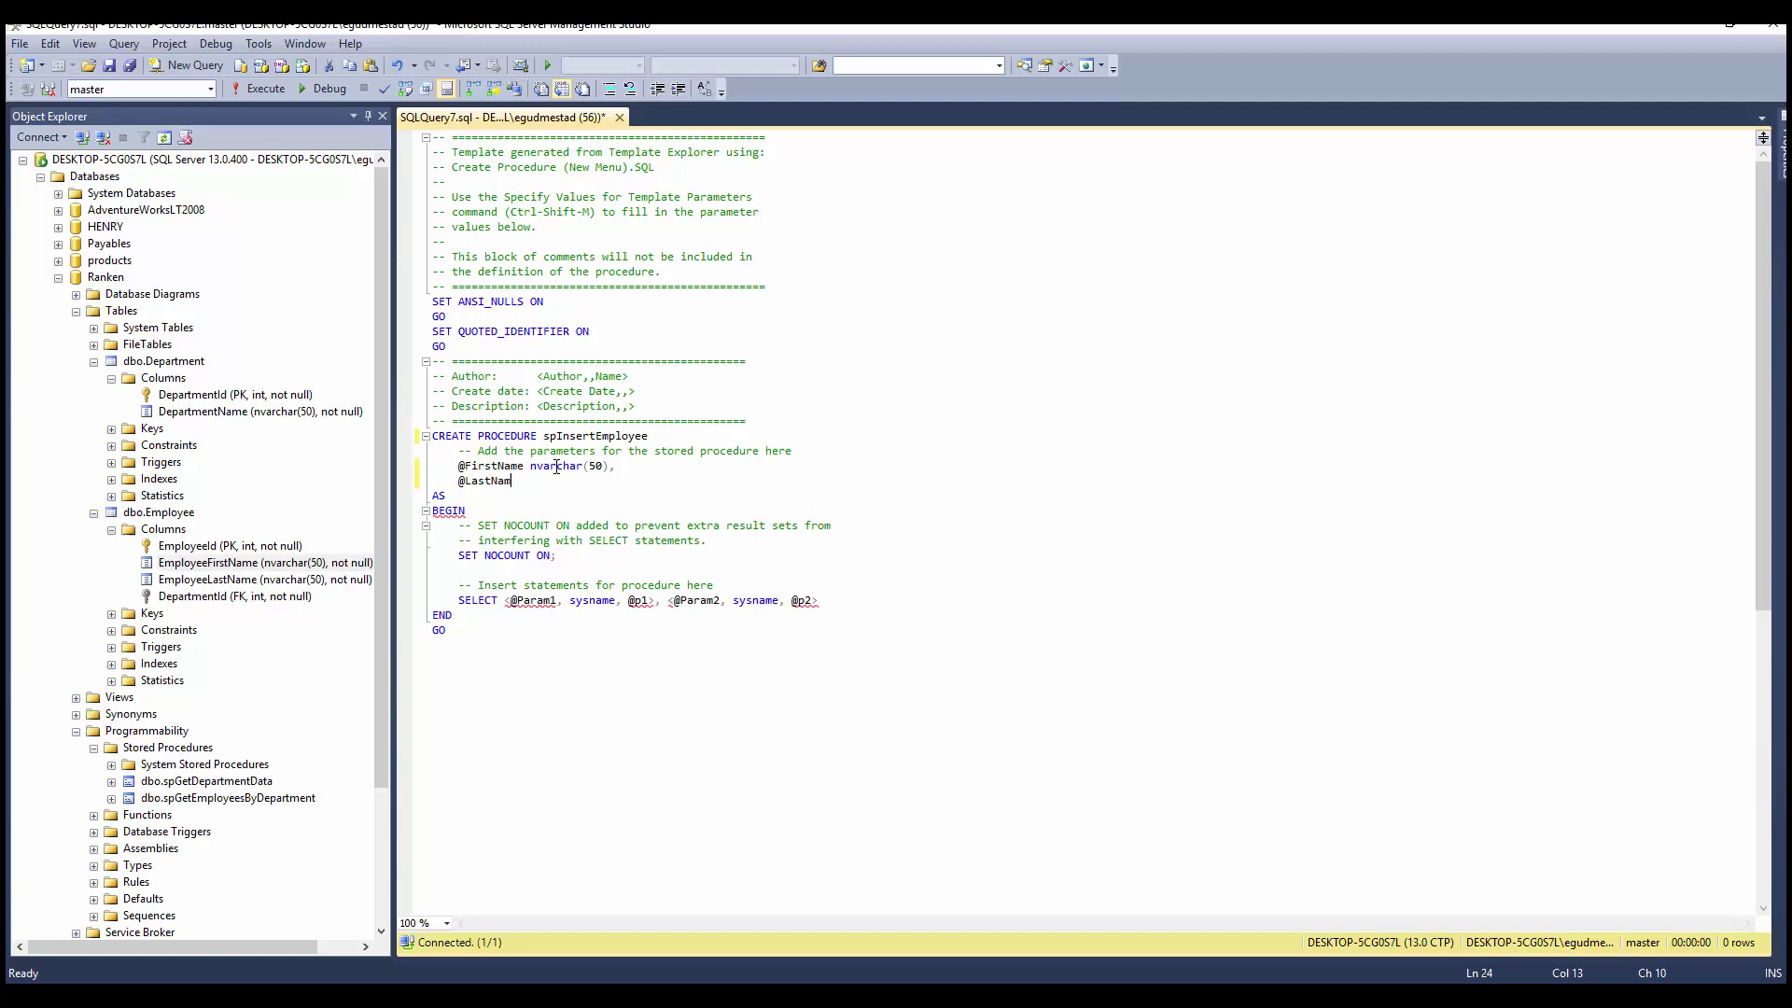
pyautogui.write('e')
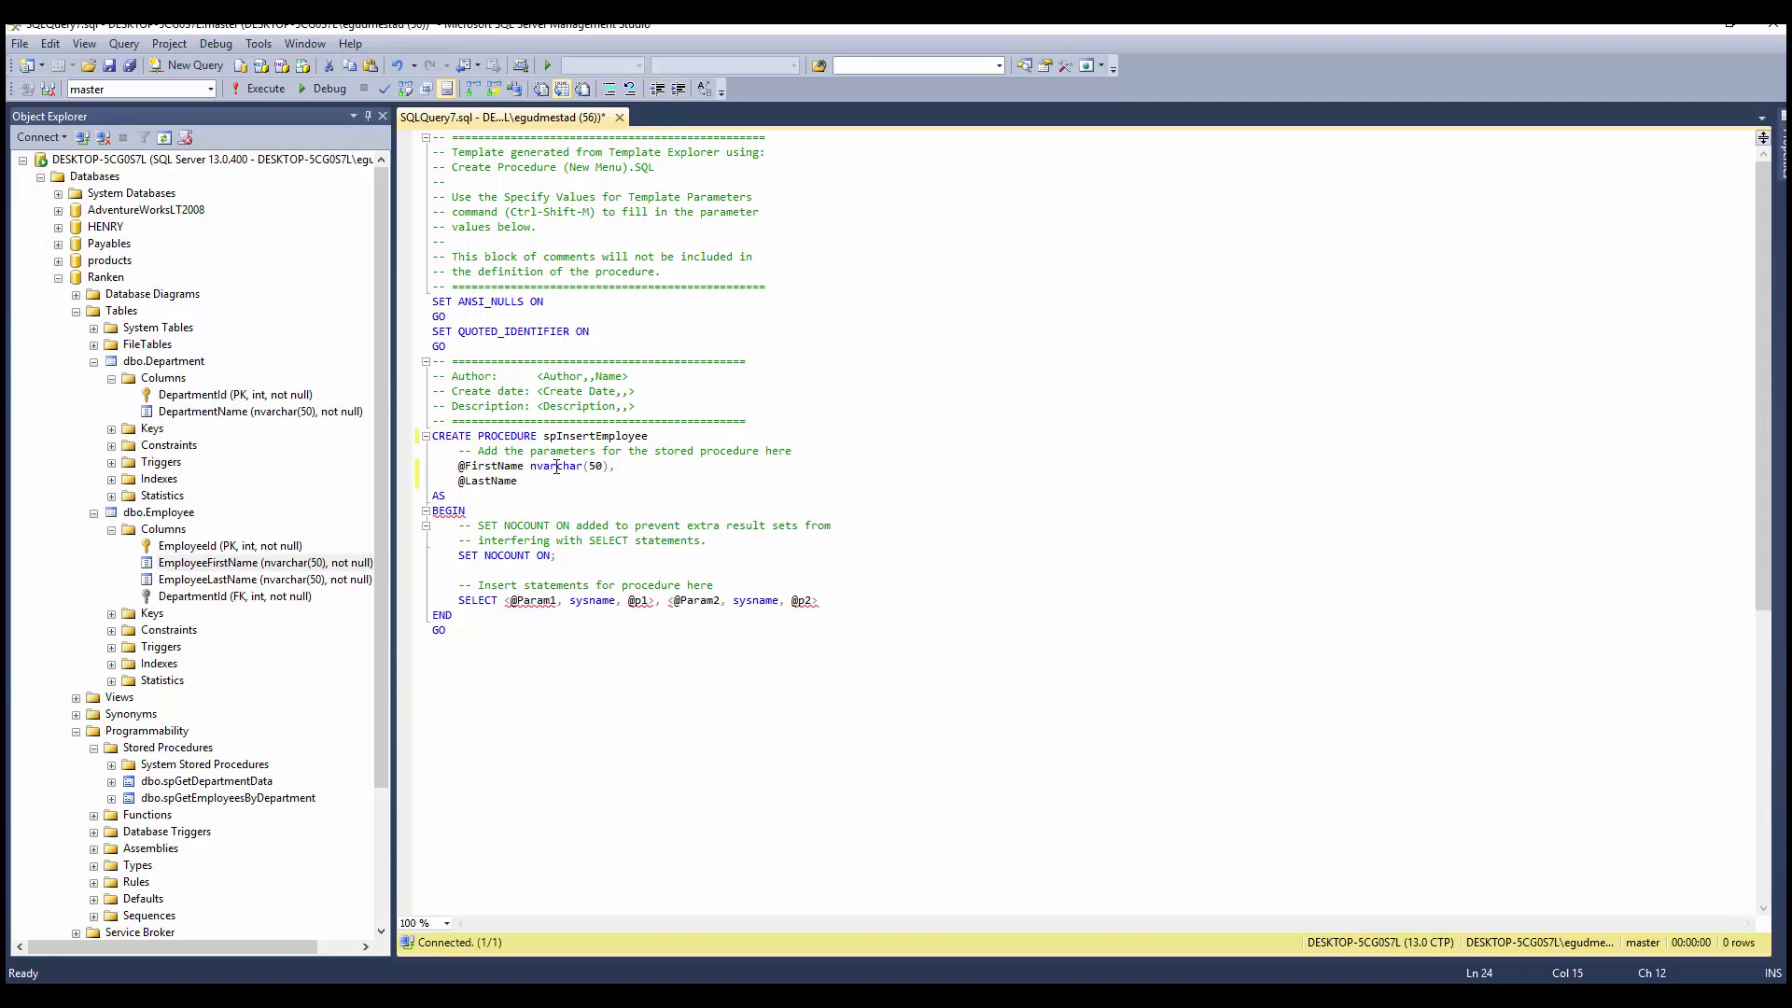
pyautogui.write('n')
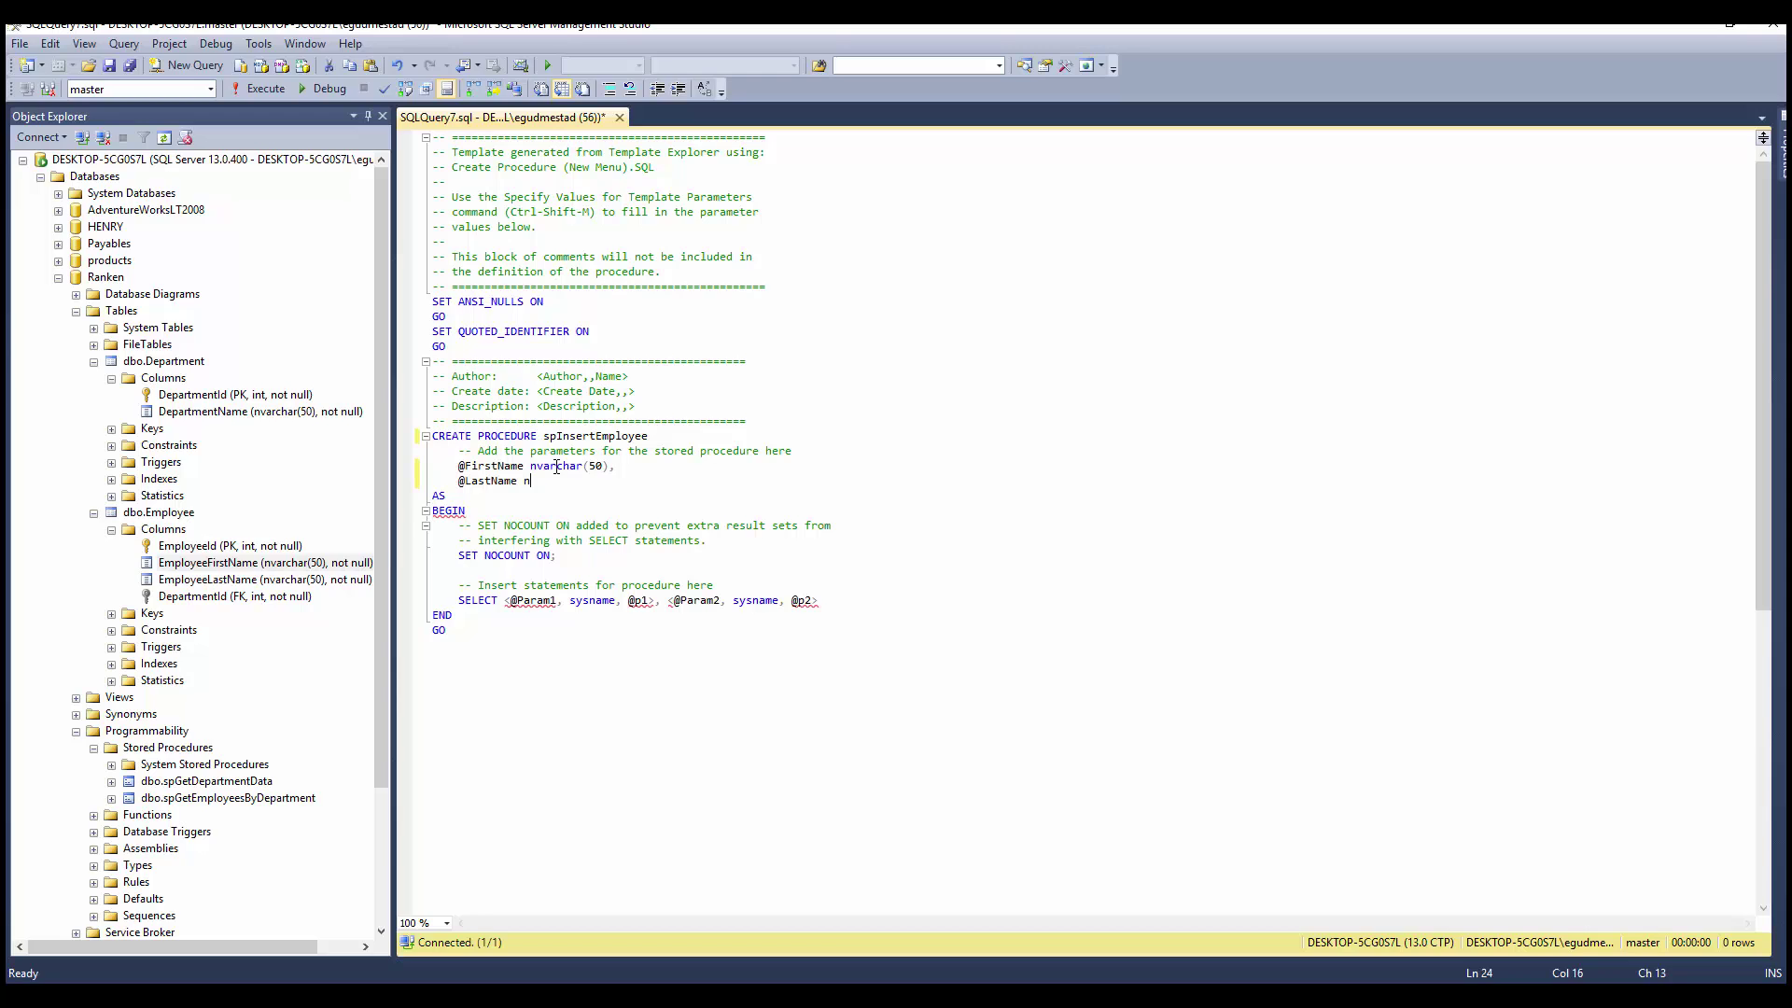
pyautogui.write('varchar(')
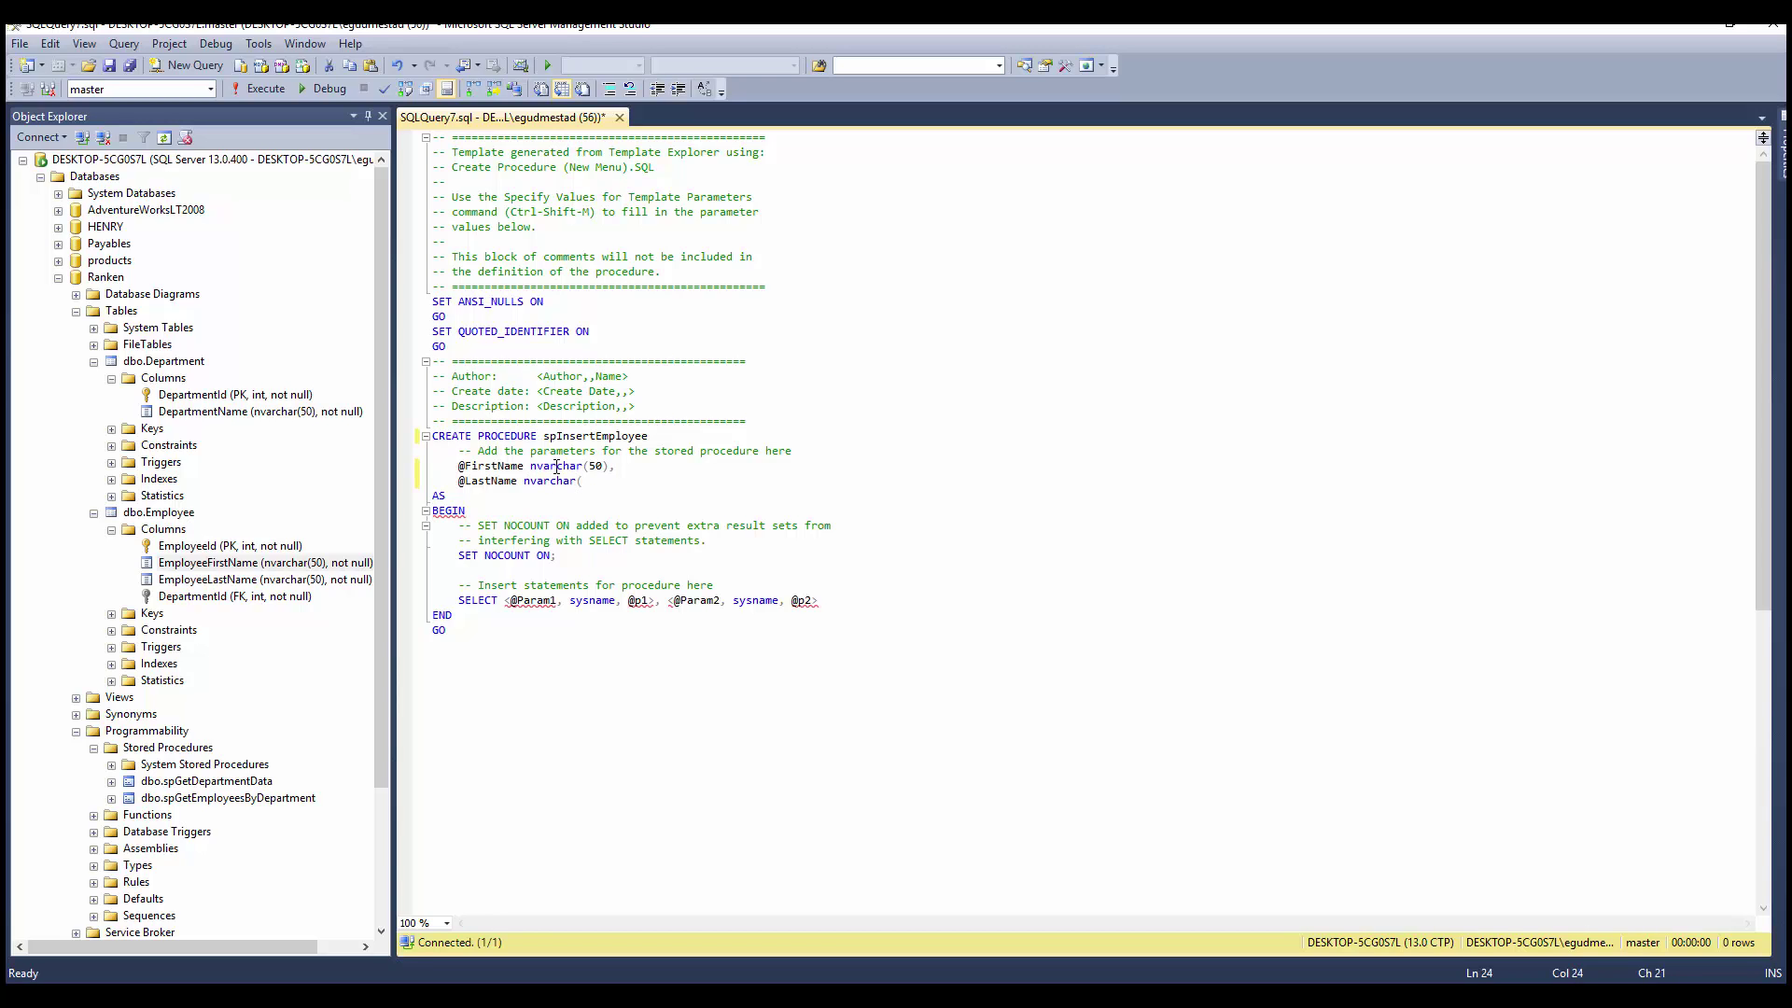
pyautogui.write('50),')
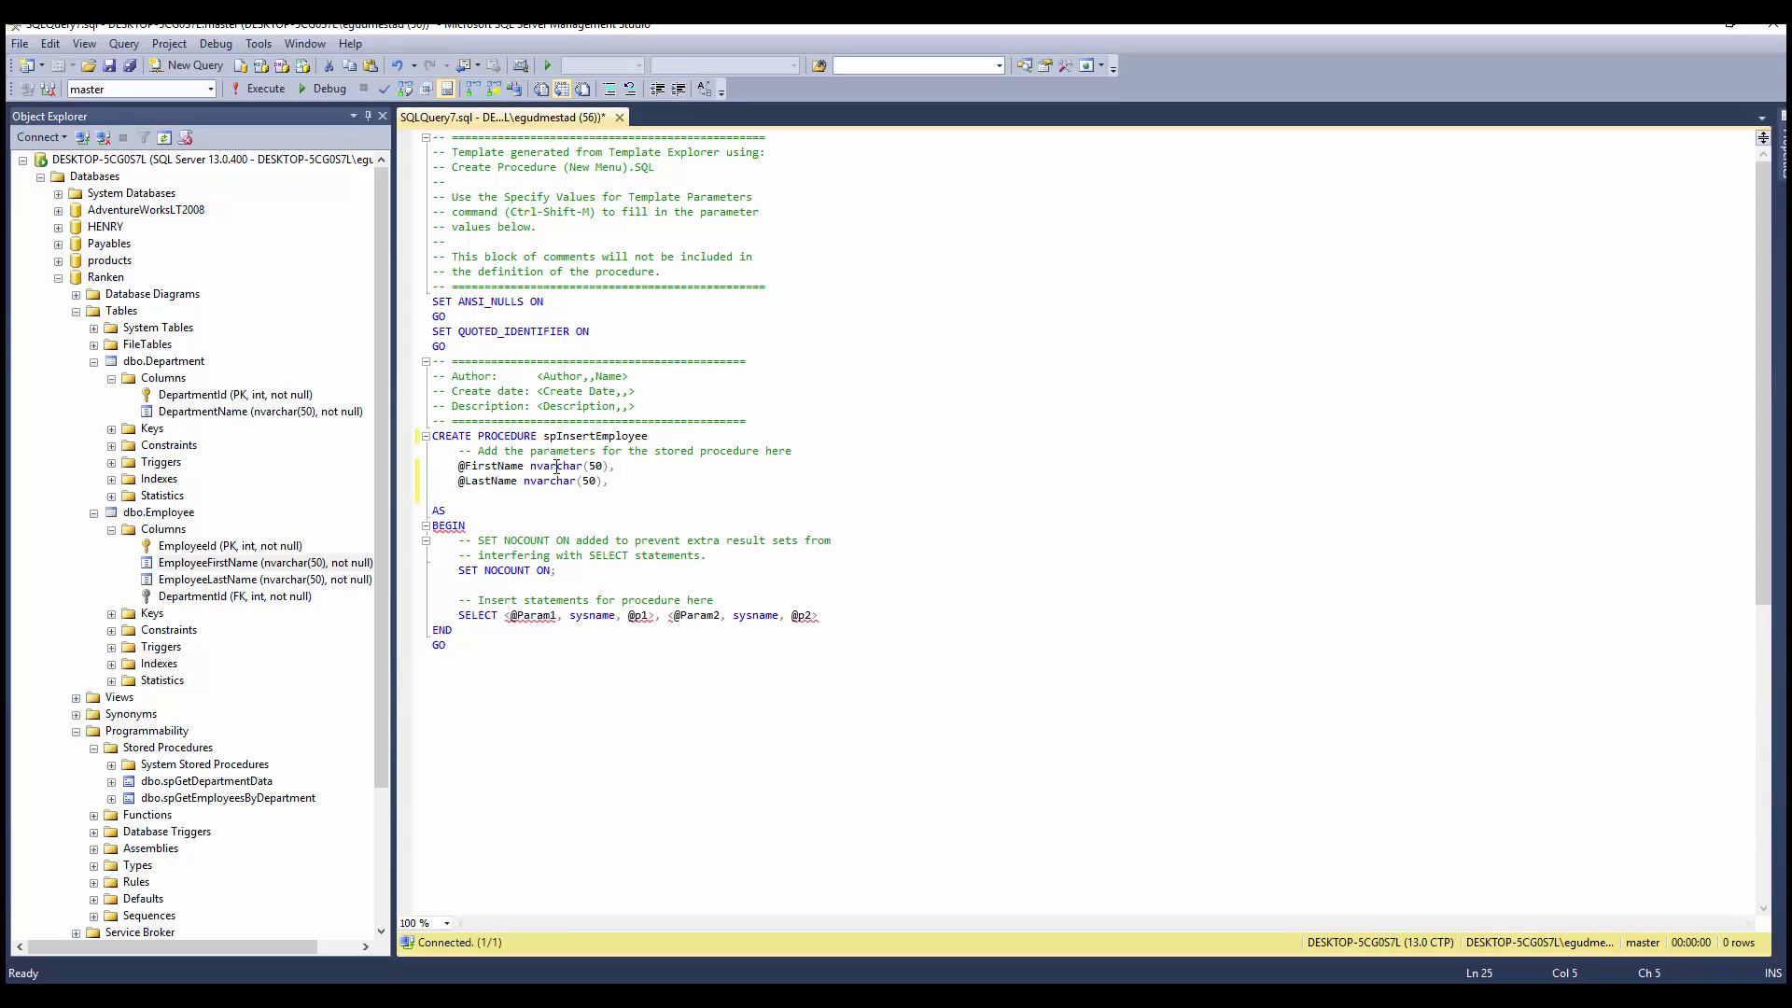
pyautogui.write('@')
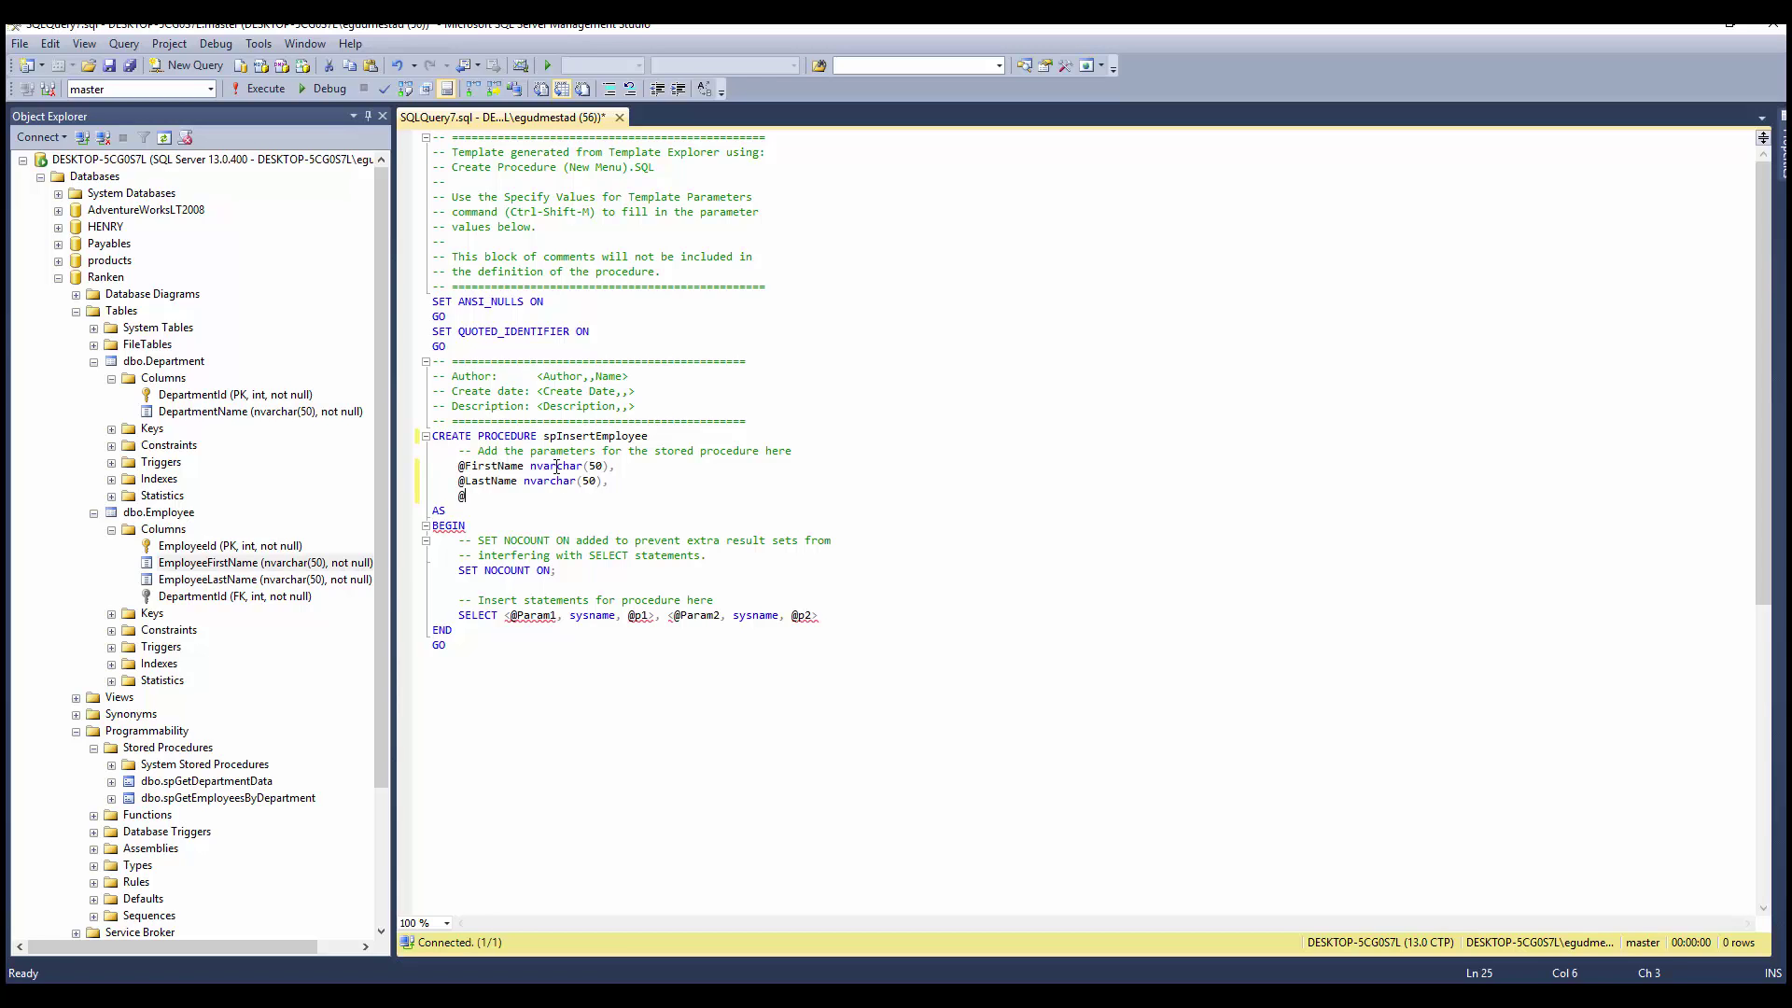
pyautogui.write('DeptId int')
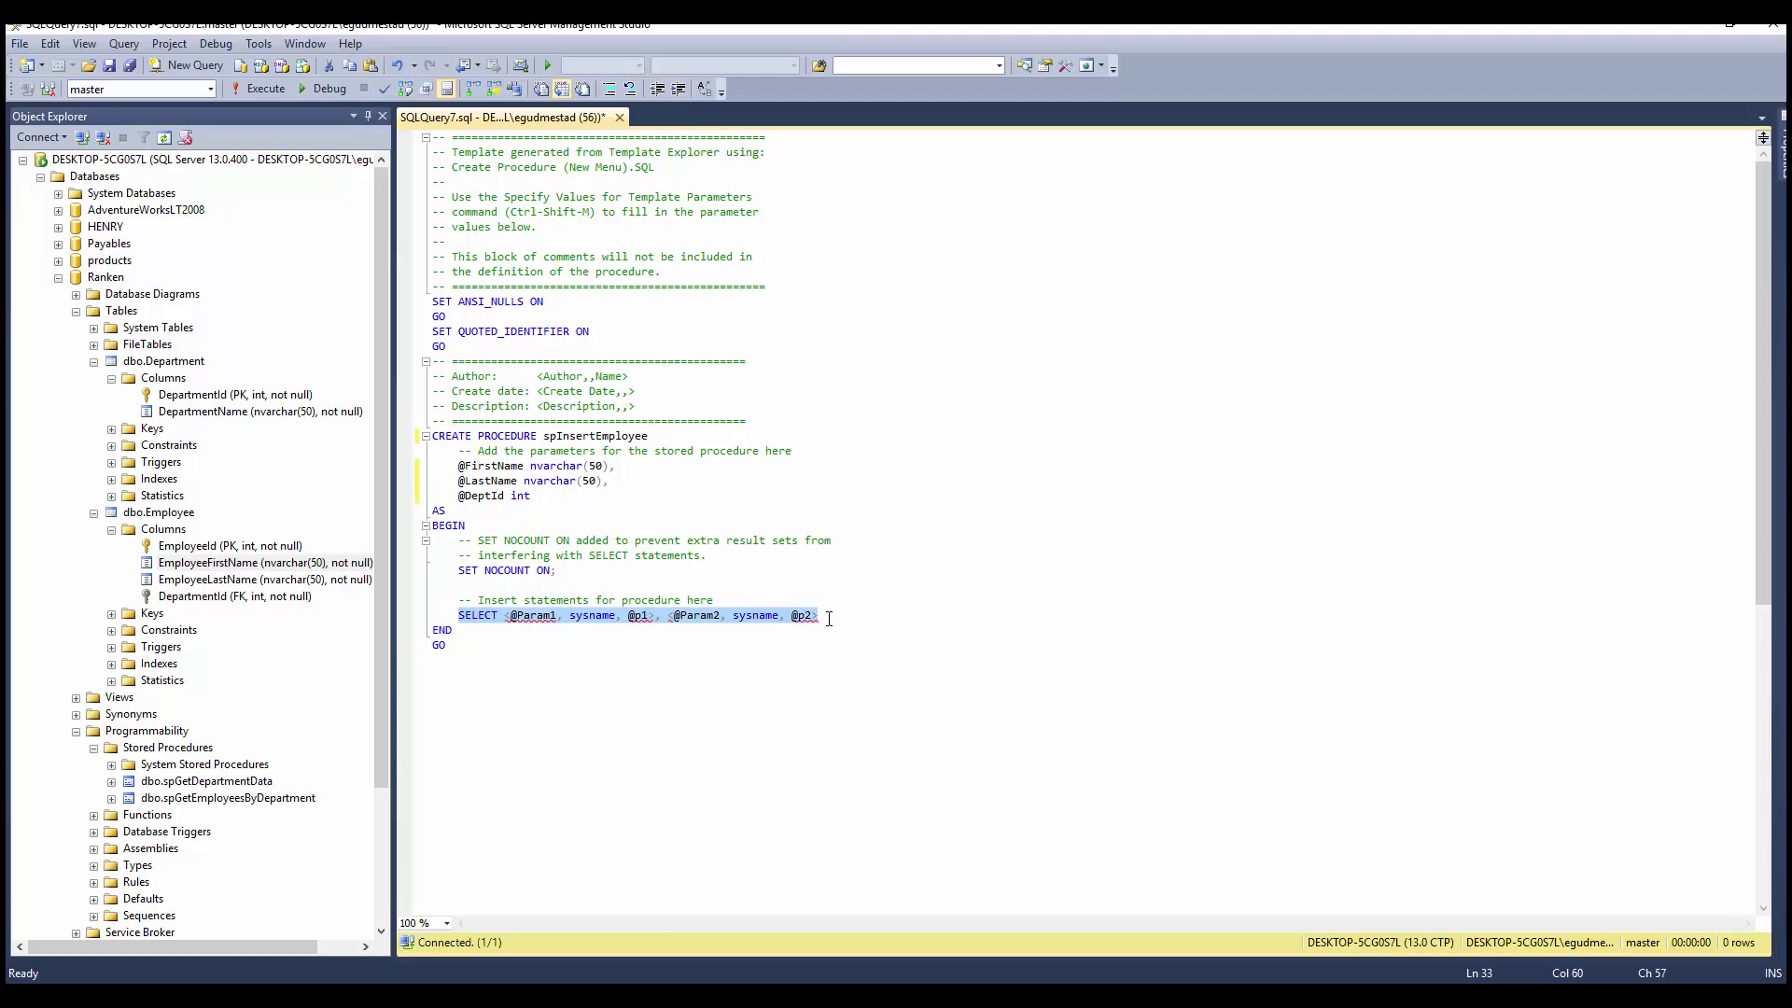
pyautogui.write('insert into')
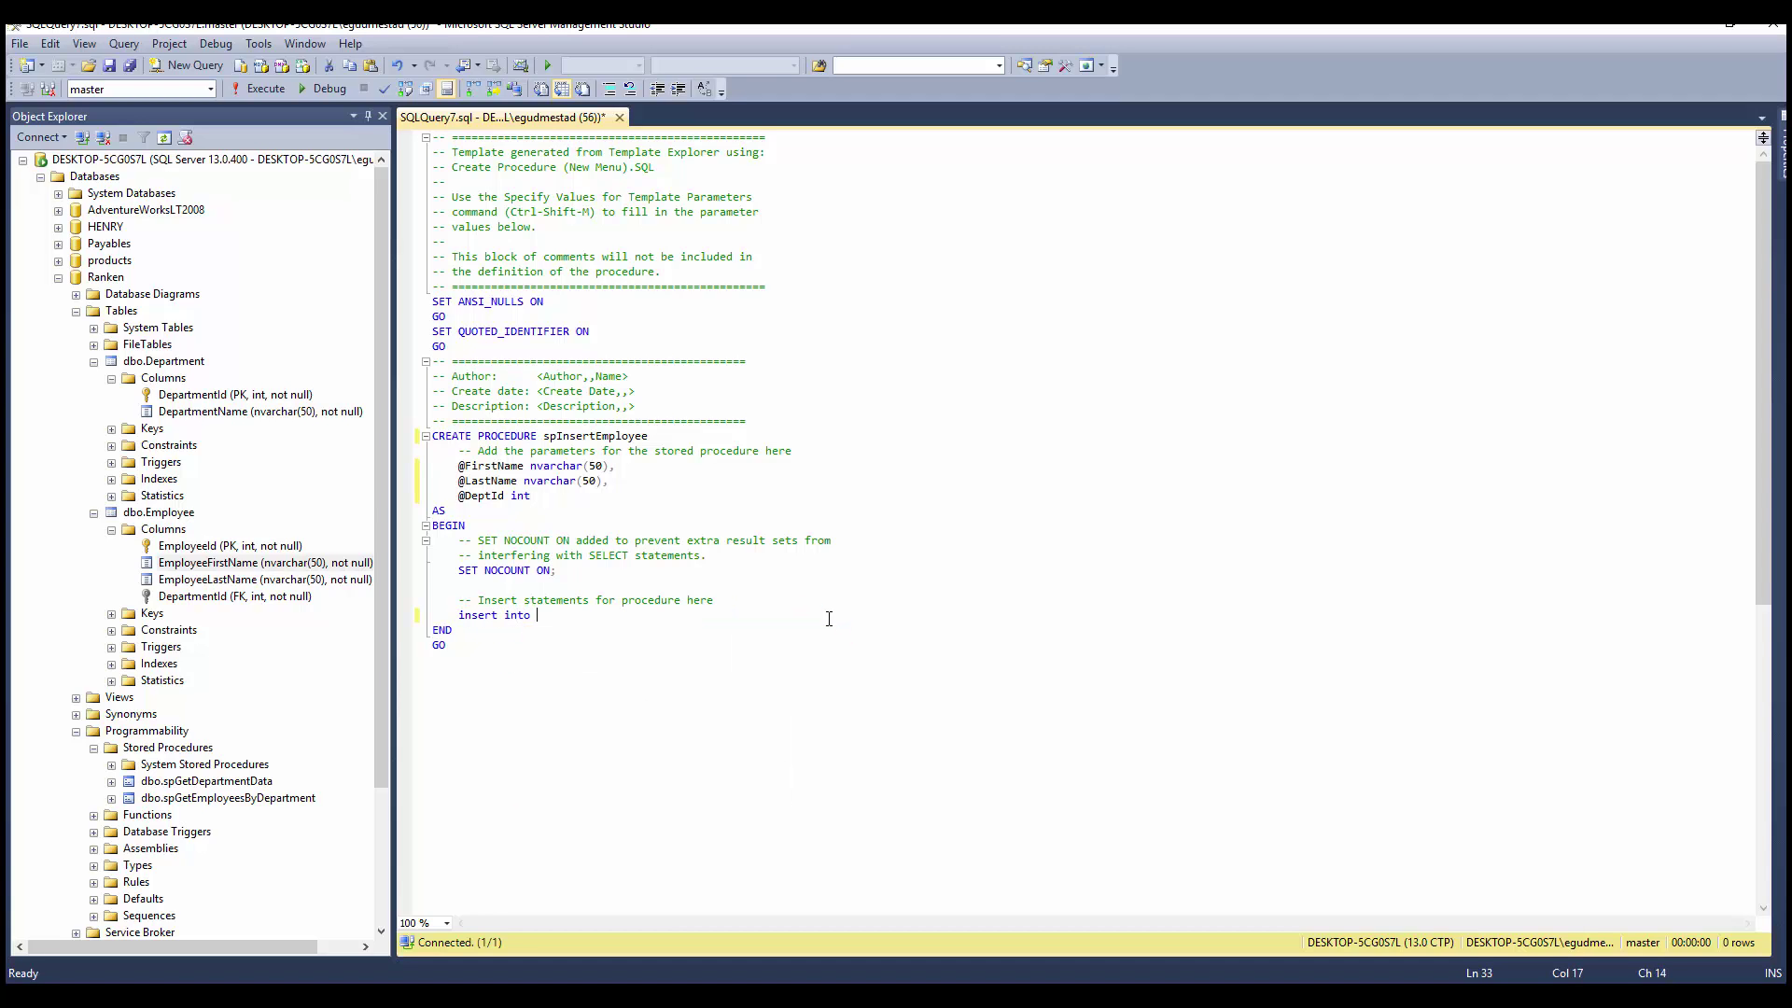
pyautogui.moveTo(236, 274)
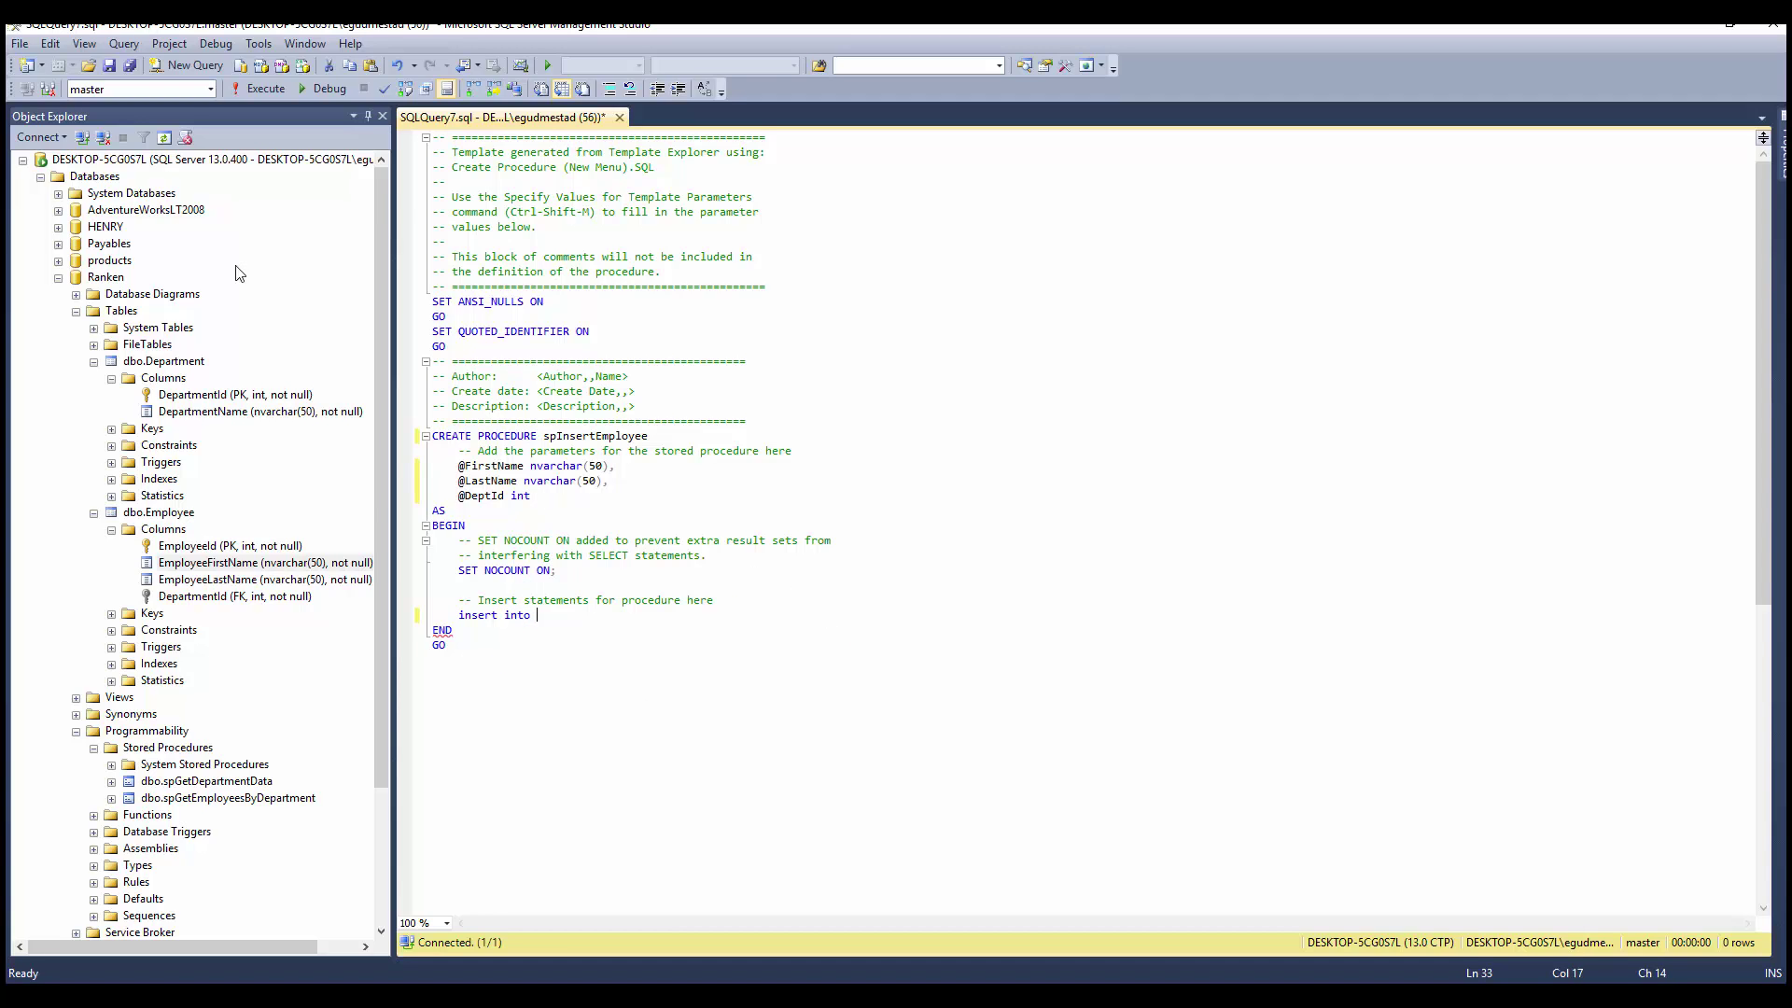
pyautogui.click(194, 90)
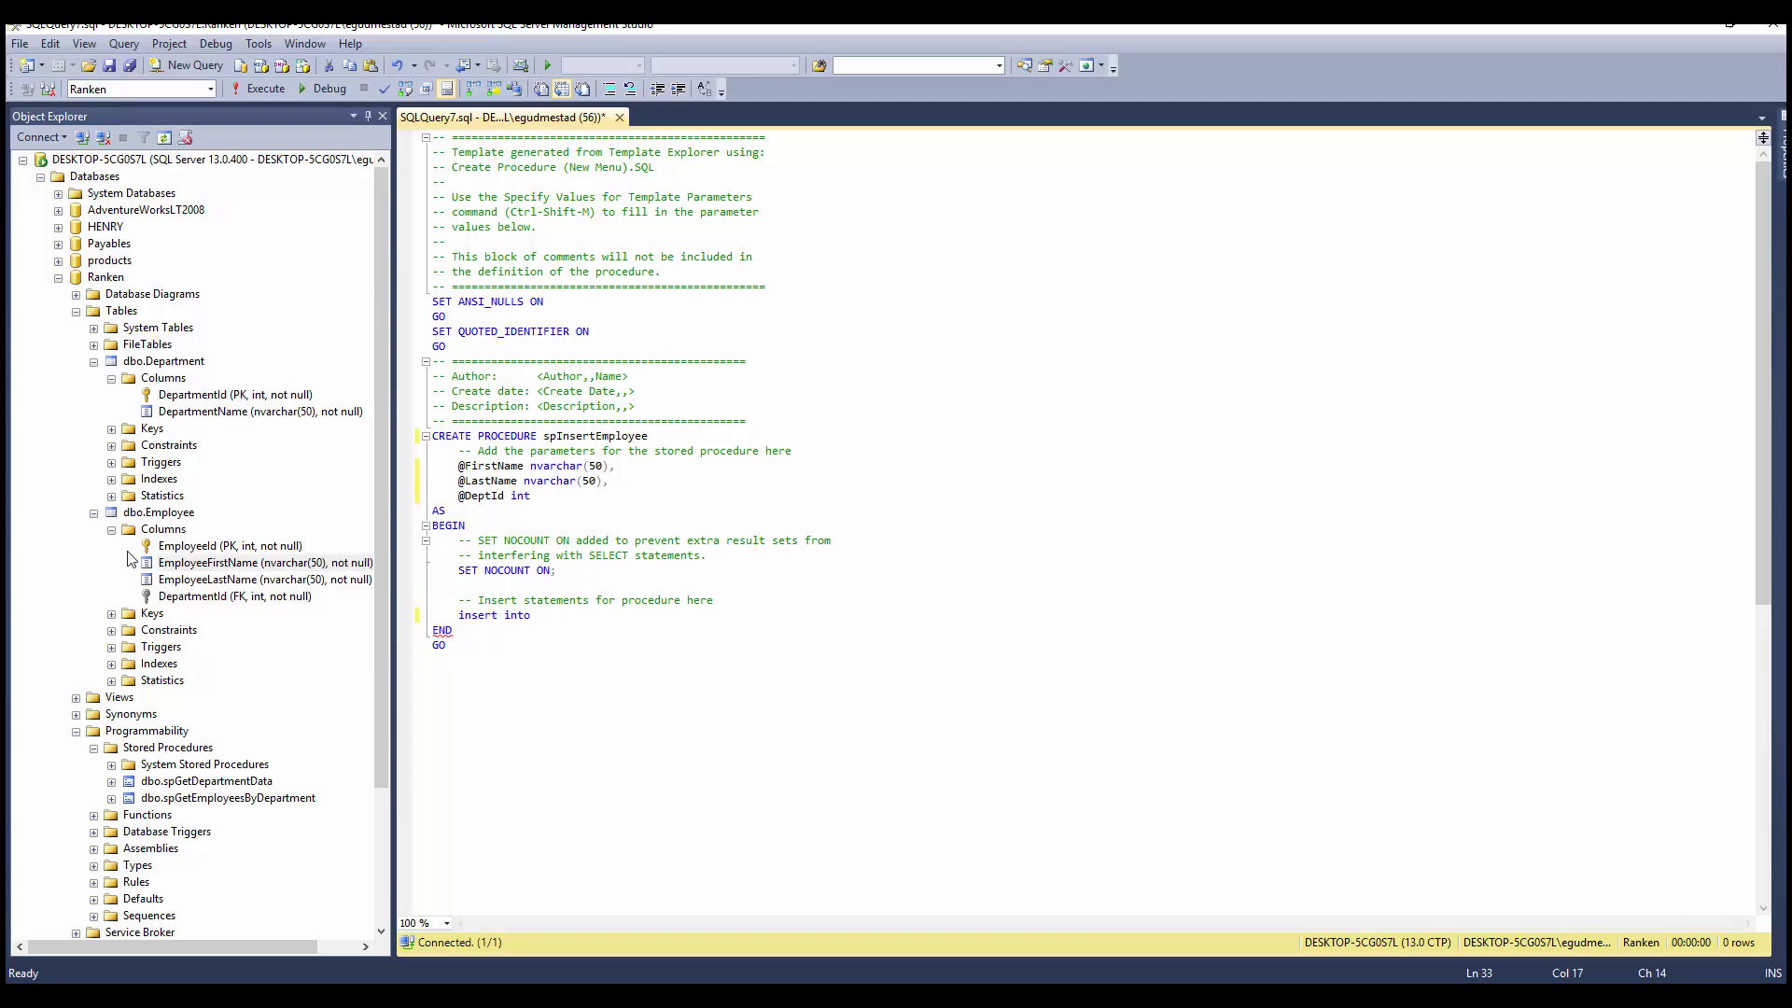
pyautogui.write('Employee')
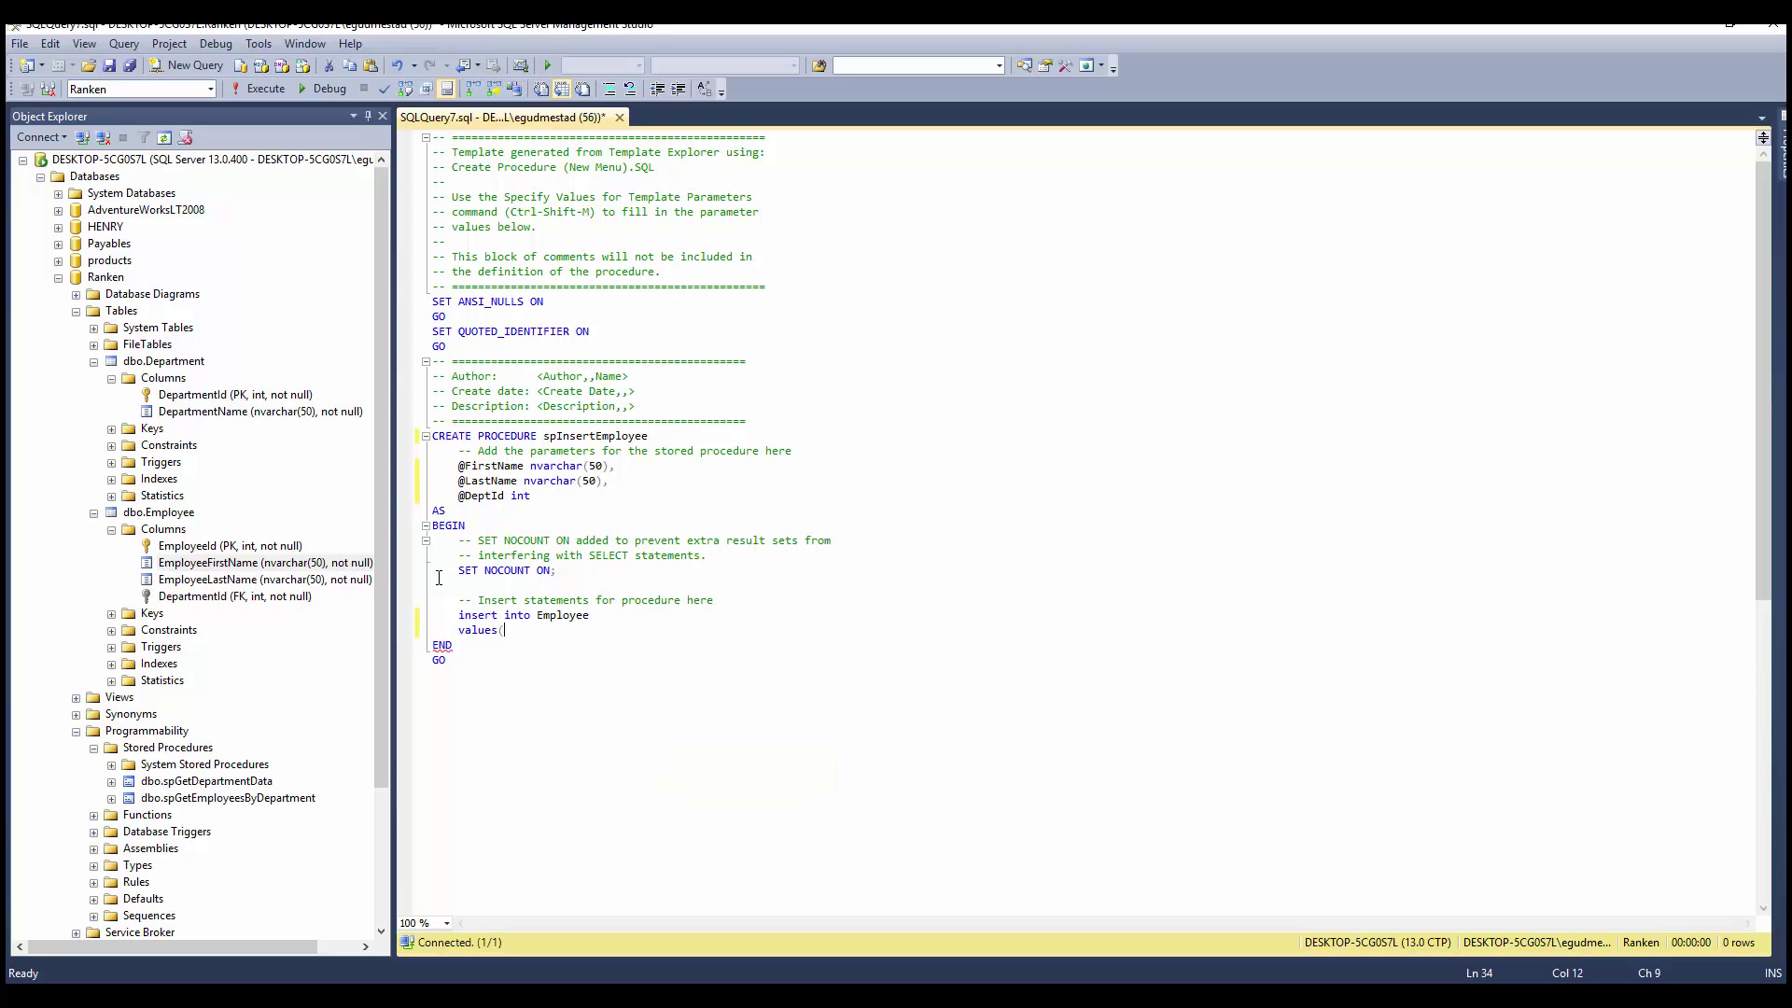
pyautogui.write('@FirstName')
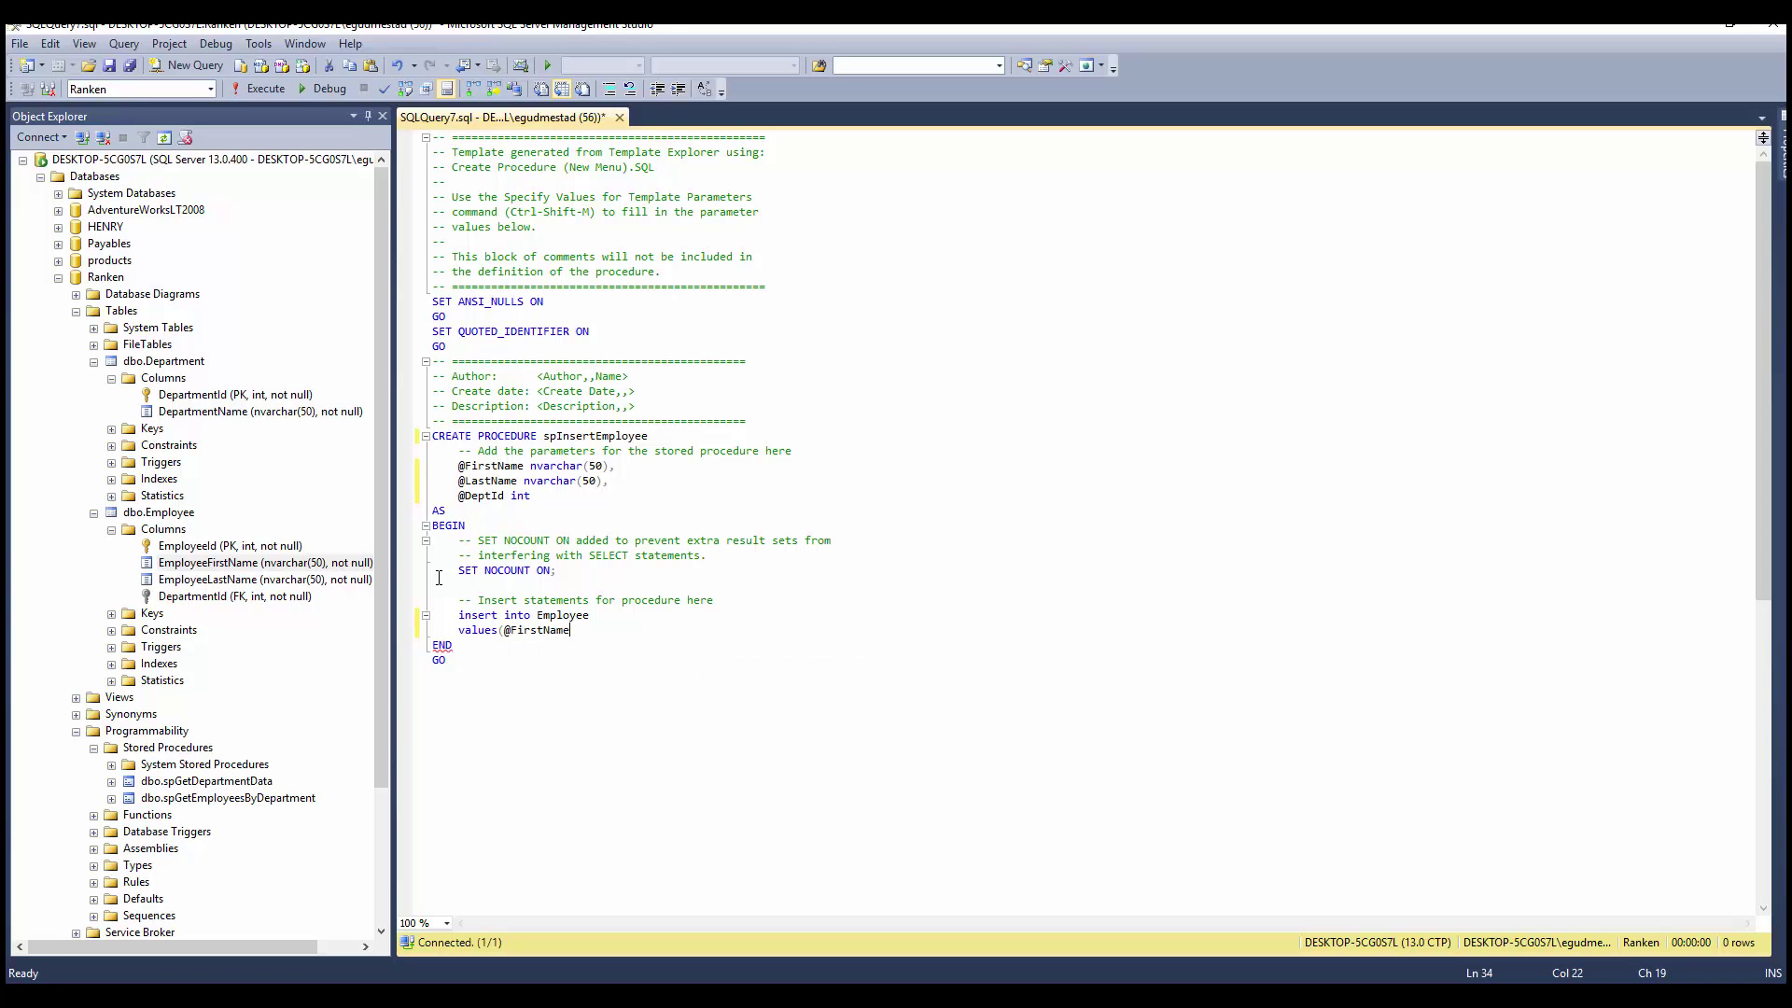
pyautogui.write(',@LastName,')
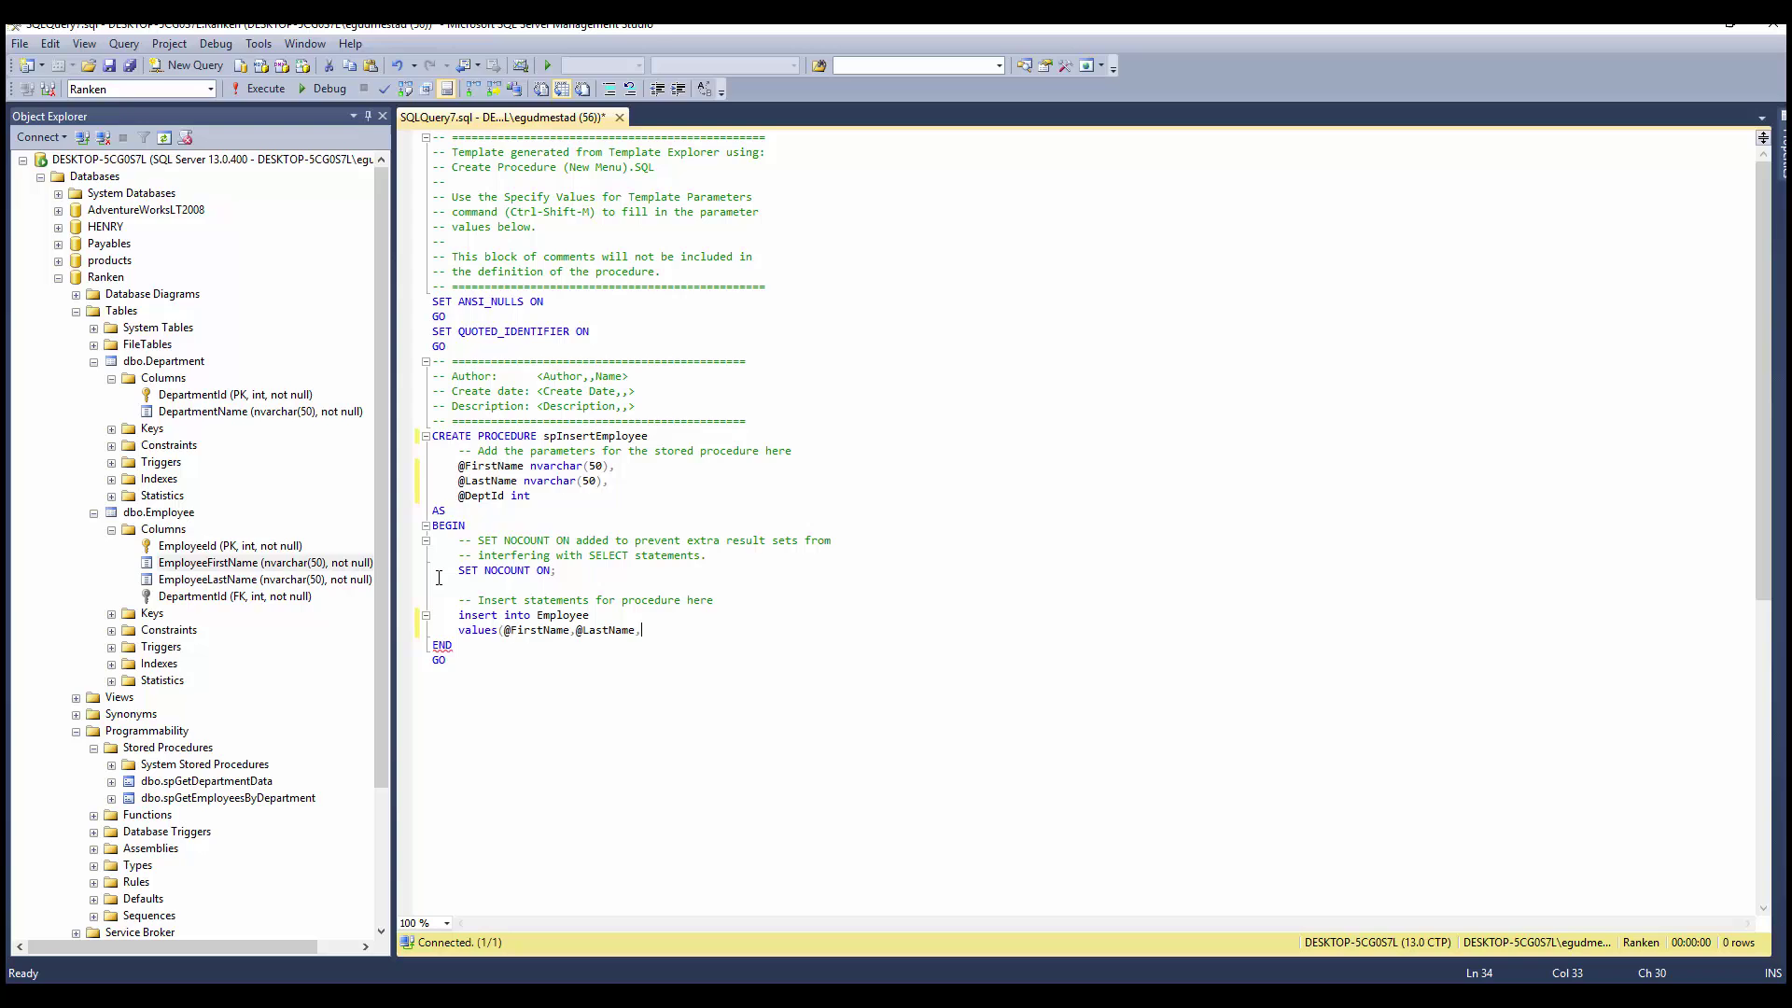
pyautogui.write('@De')
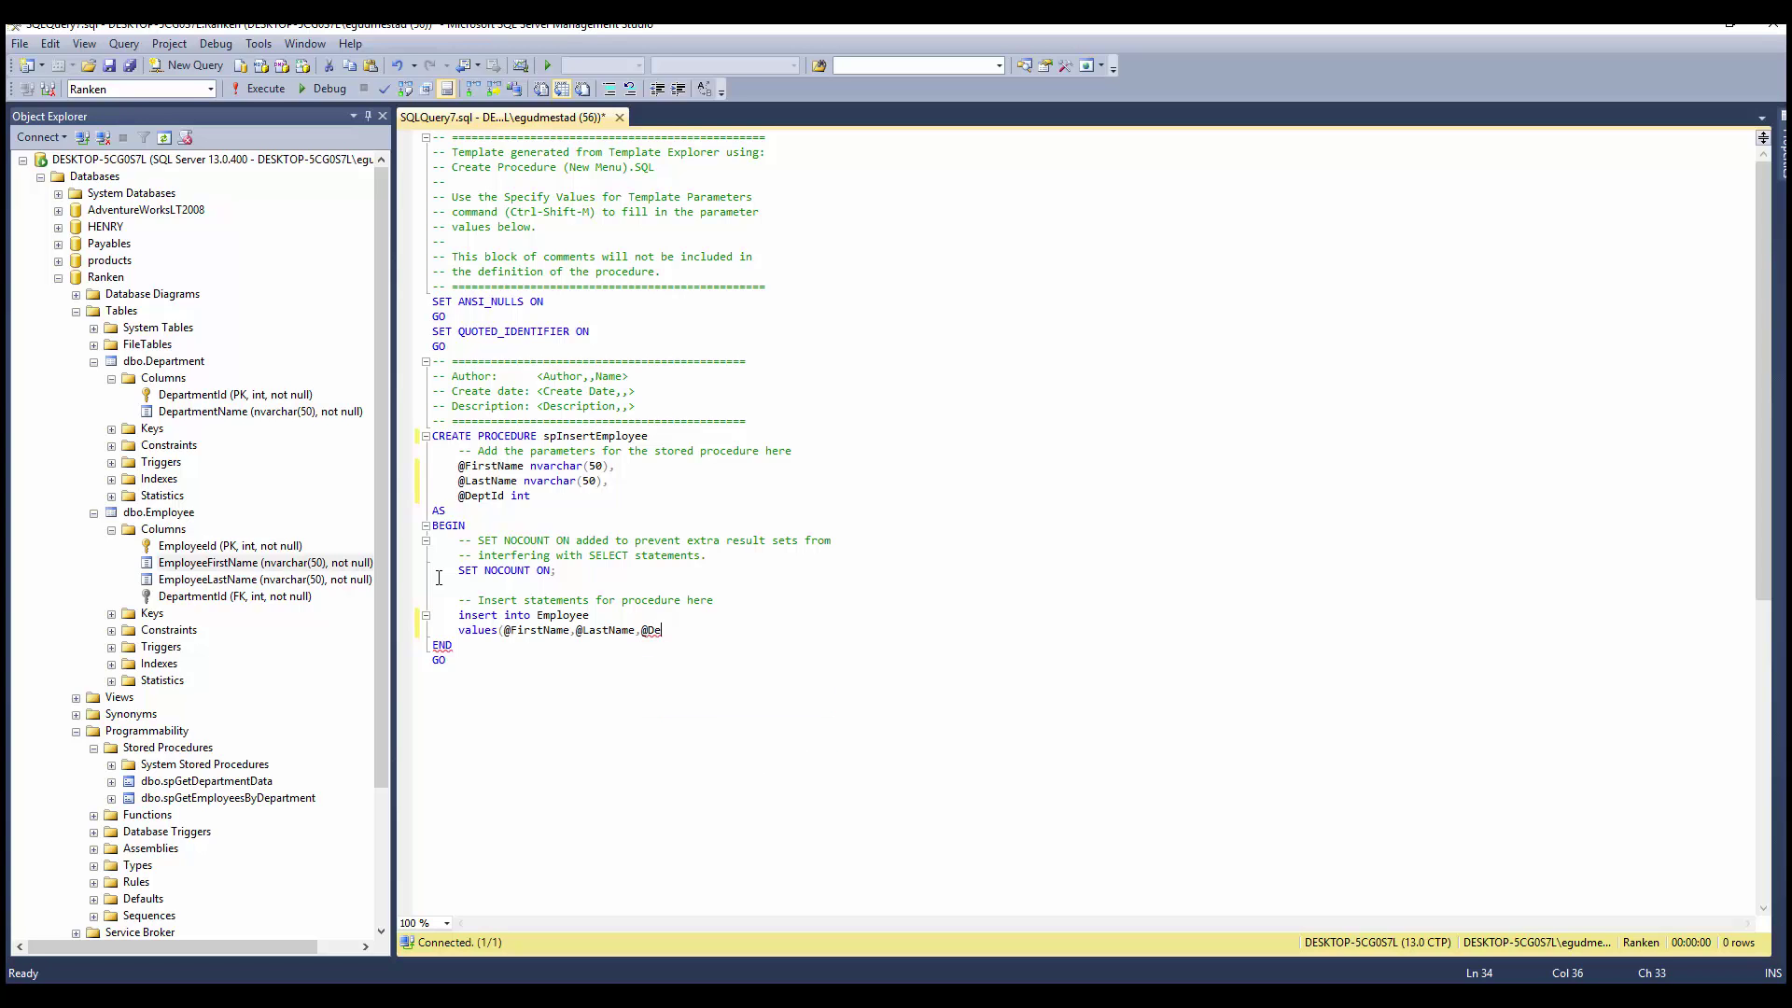
pyautogui.write('pt')
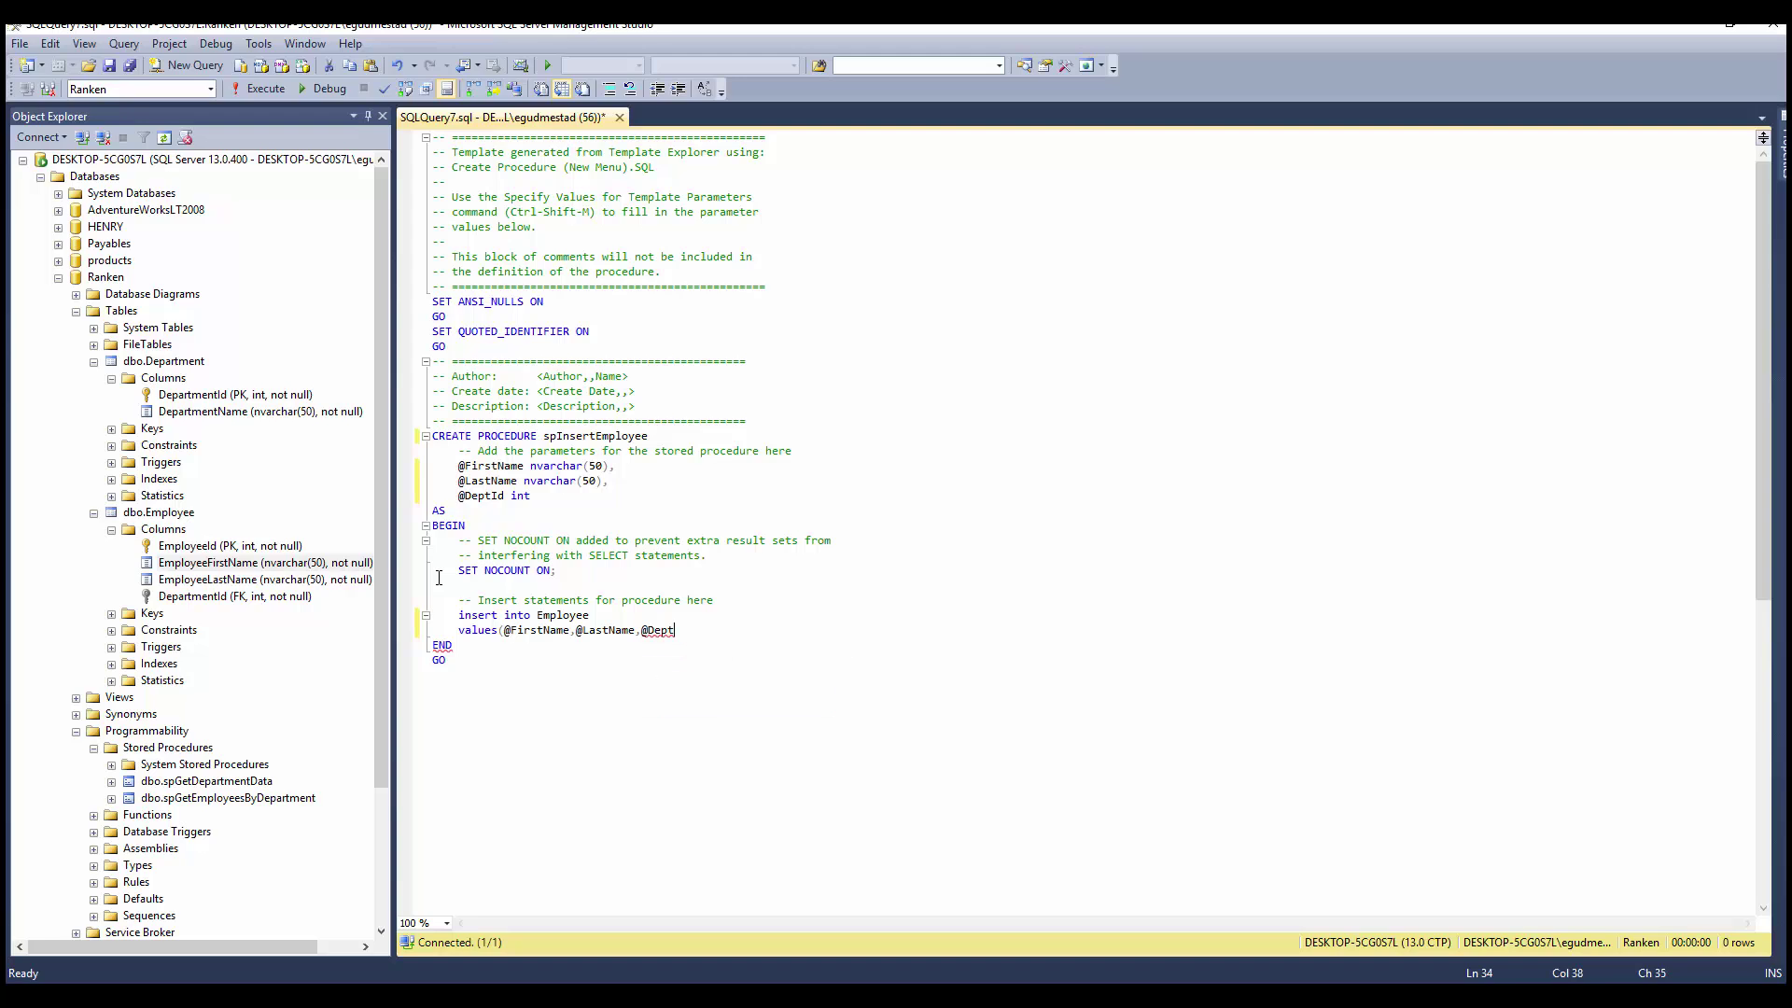
pyautogui.write('Id')
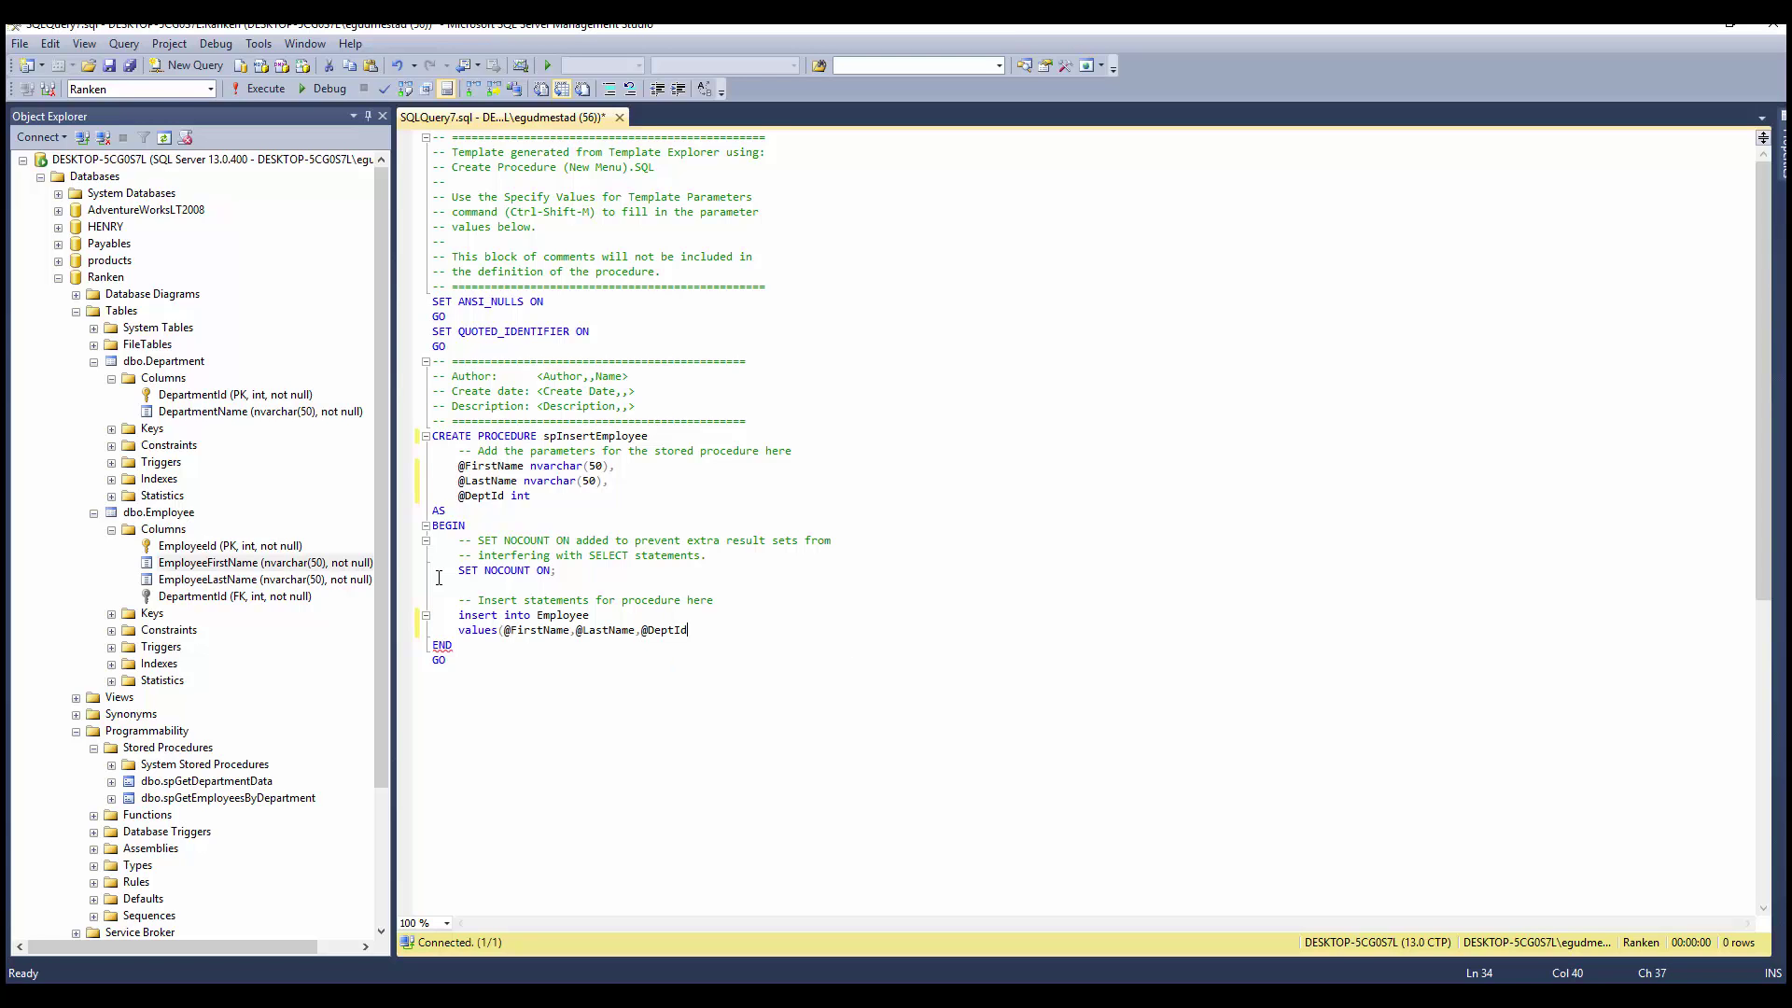
pyautogui.write(')')
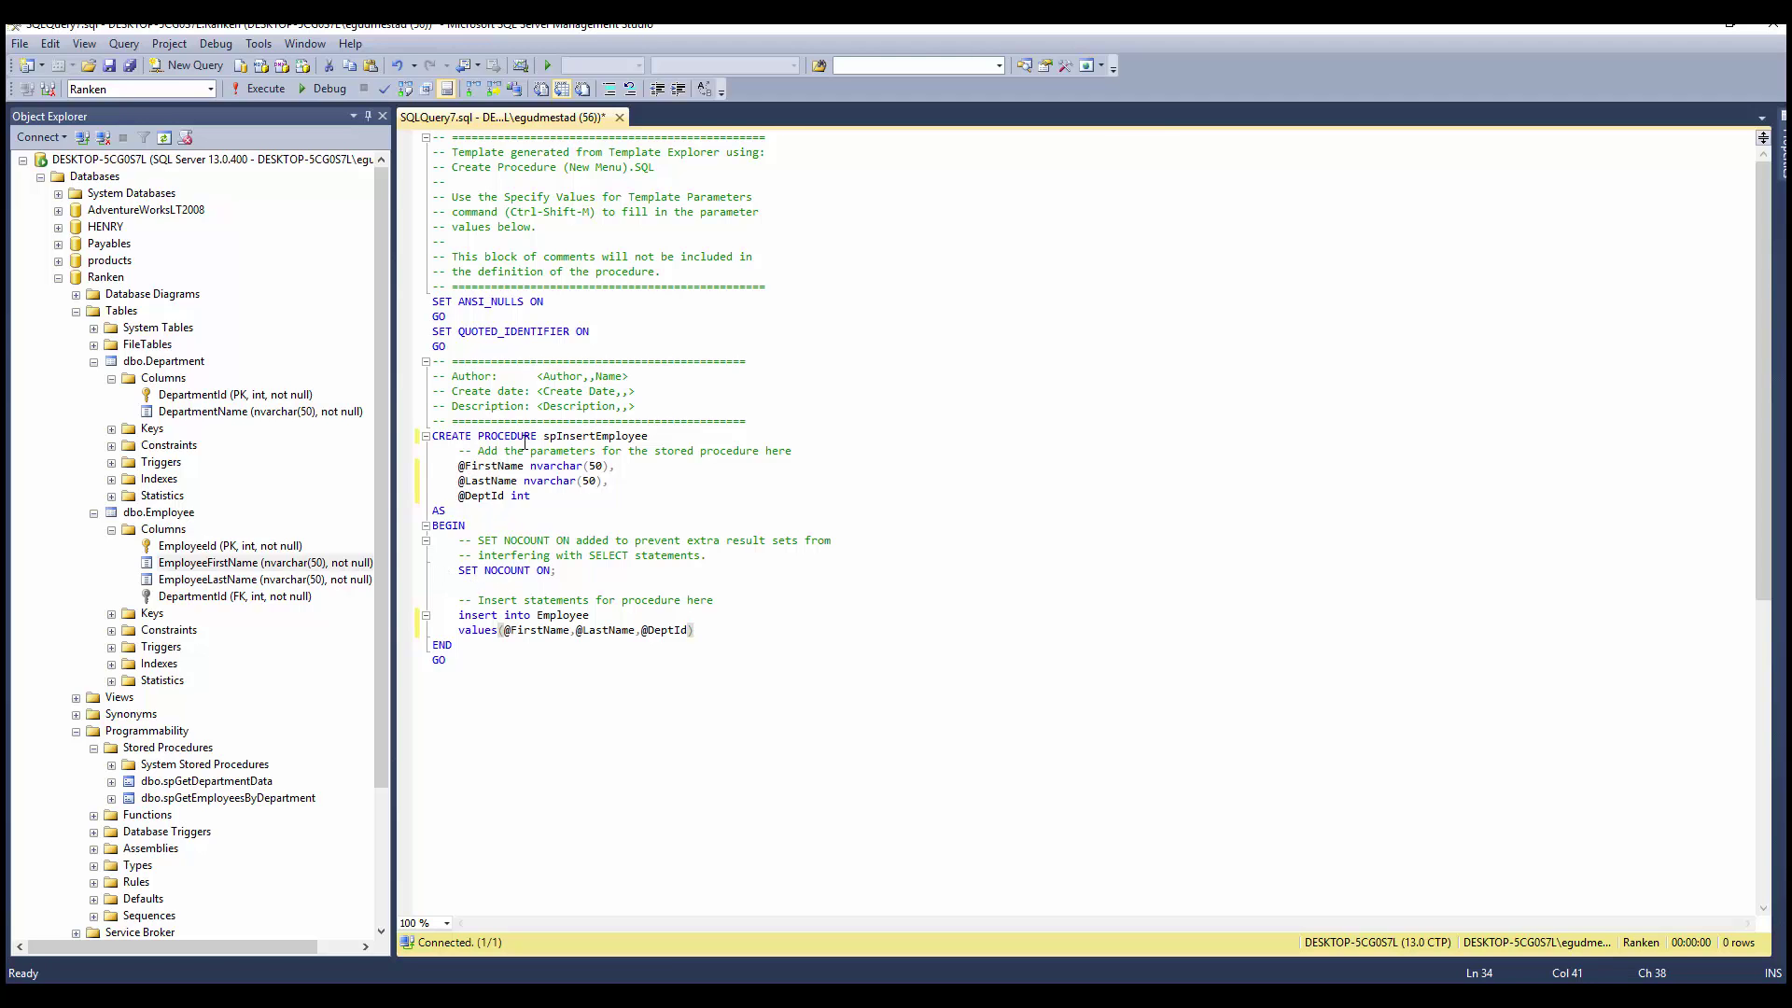
pyautogui.click(457, 464)
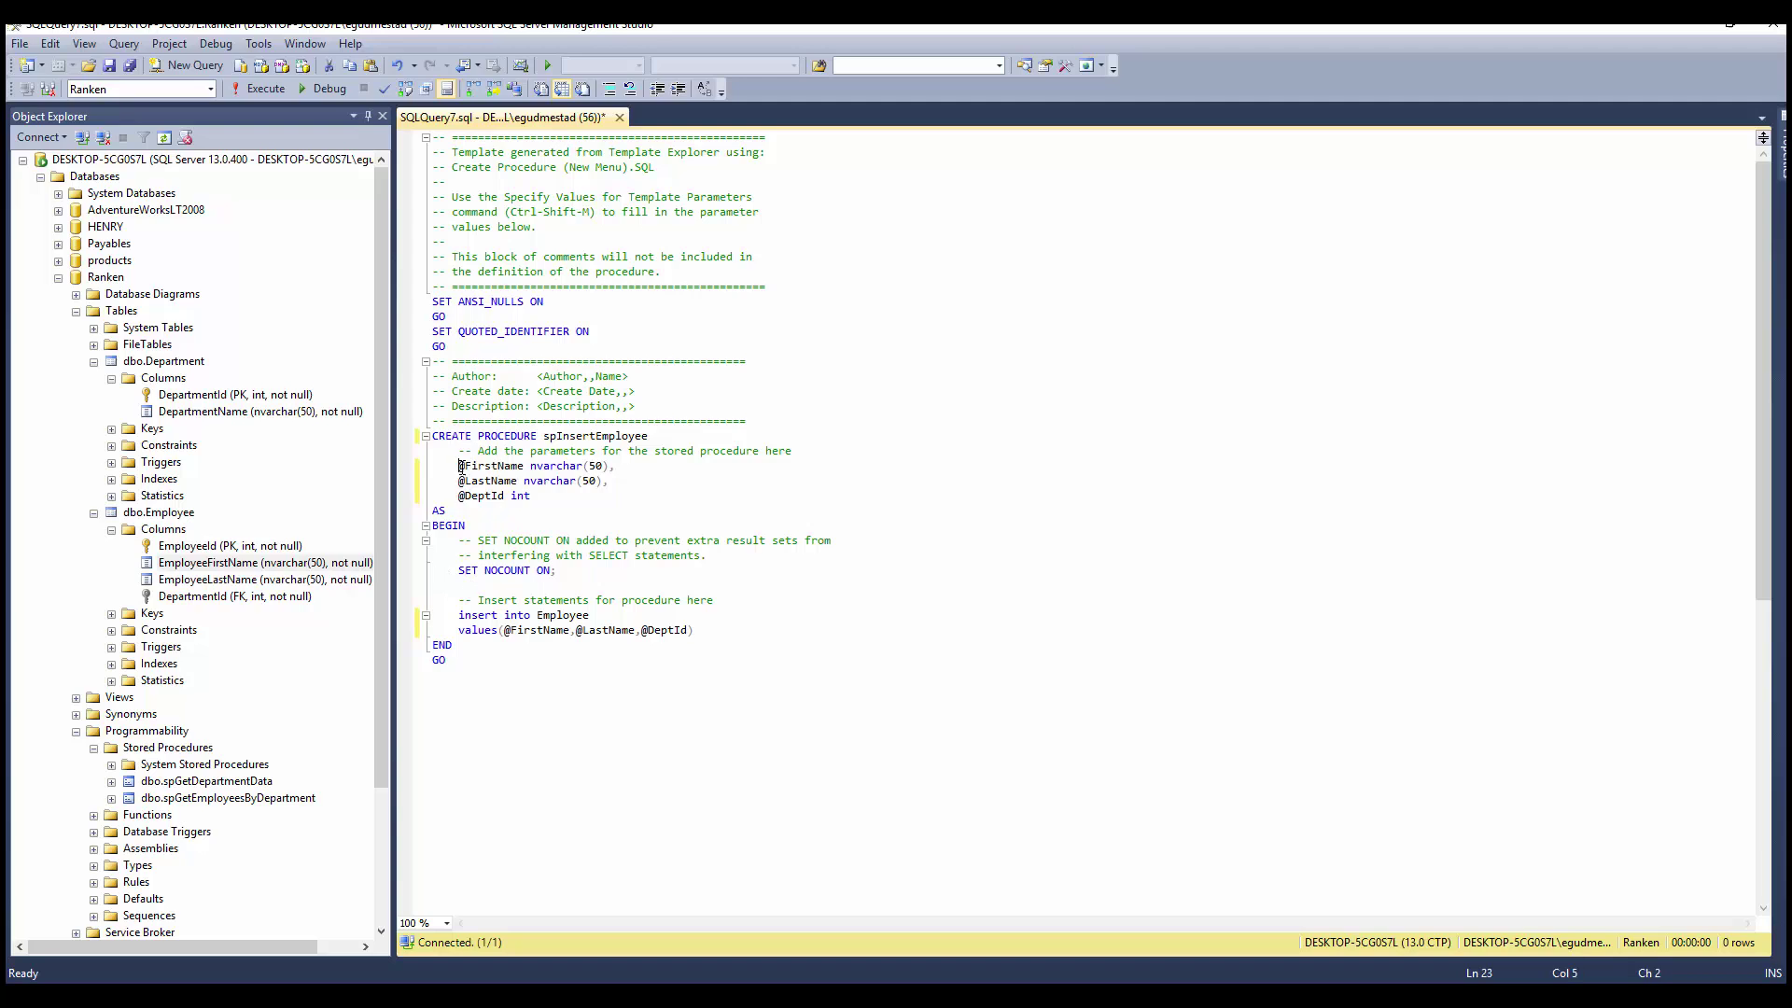
pyautogui.click(560, 614)
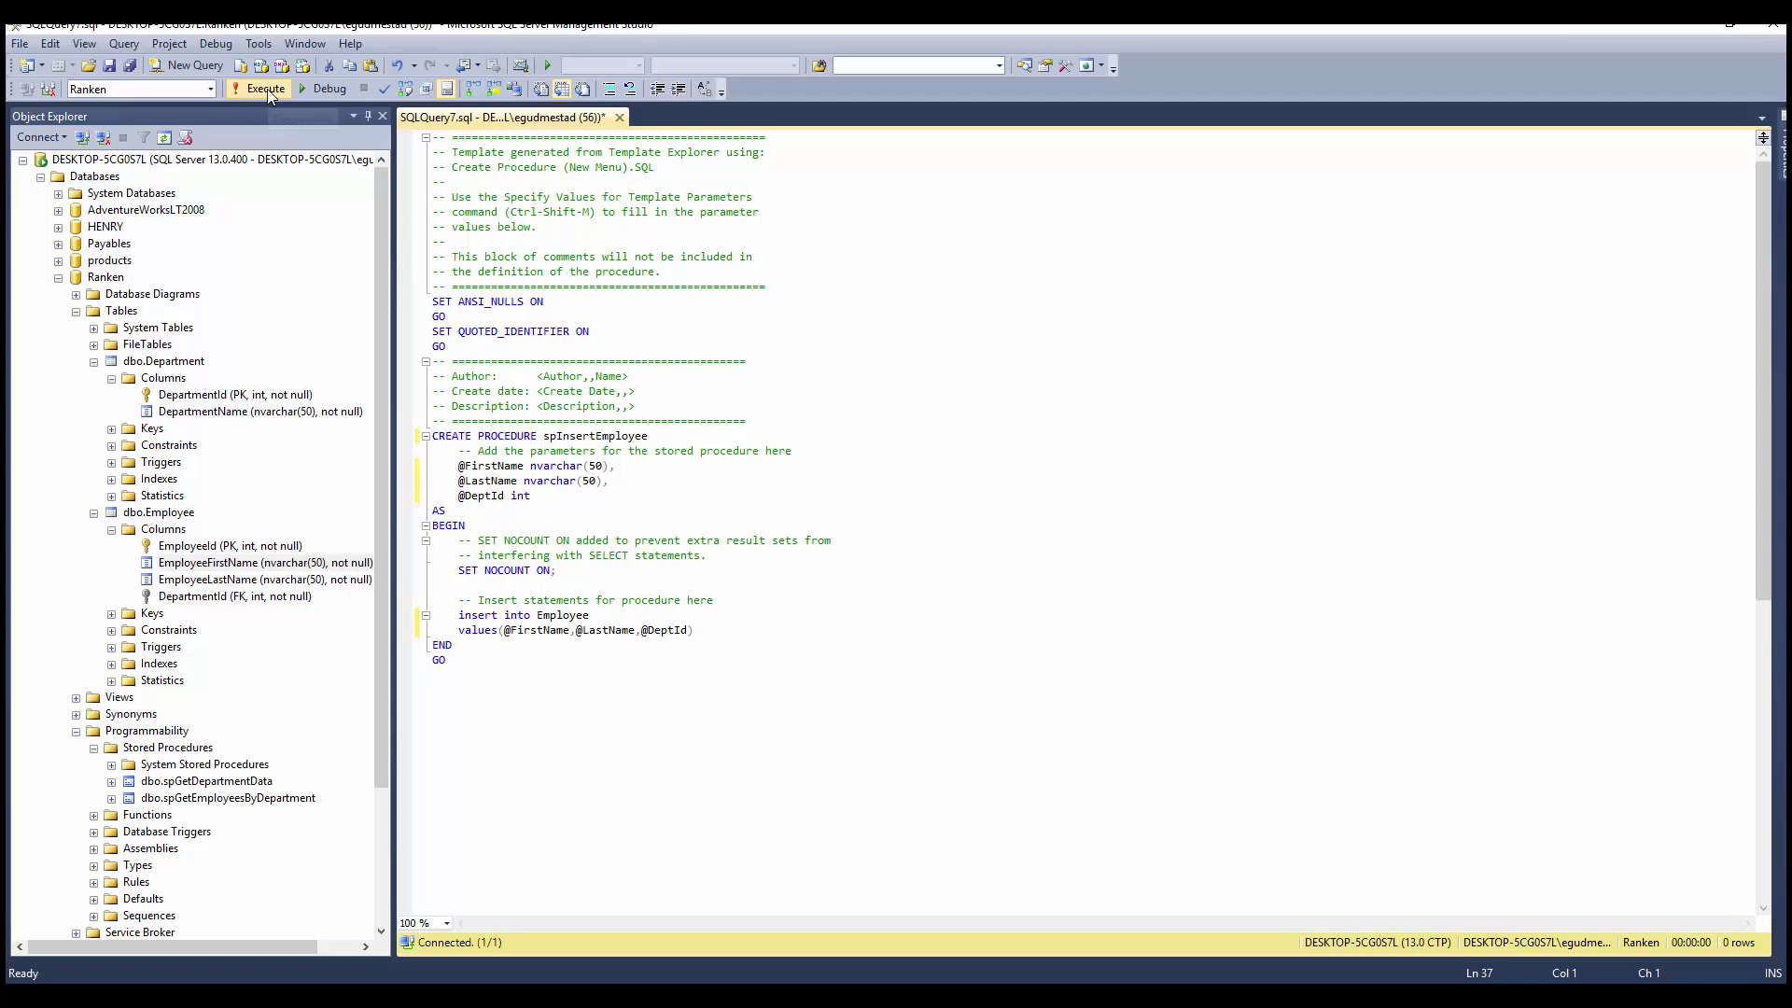
# Execute the script and refresh Stored Procedures to show dbo.spInsertEmployee
pyautogui.click(264, 89)
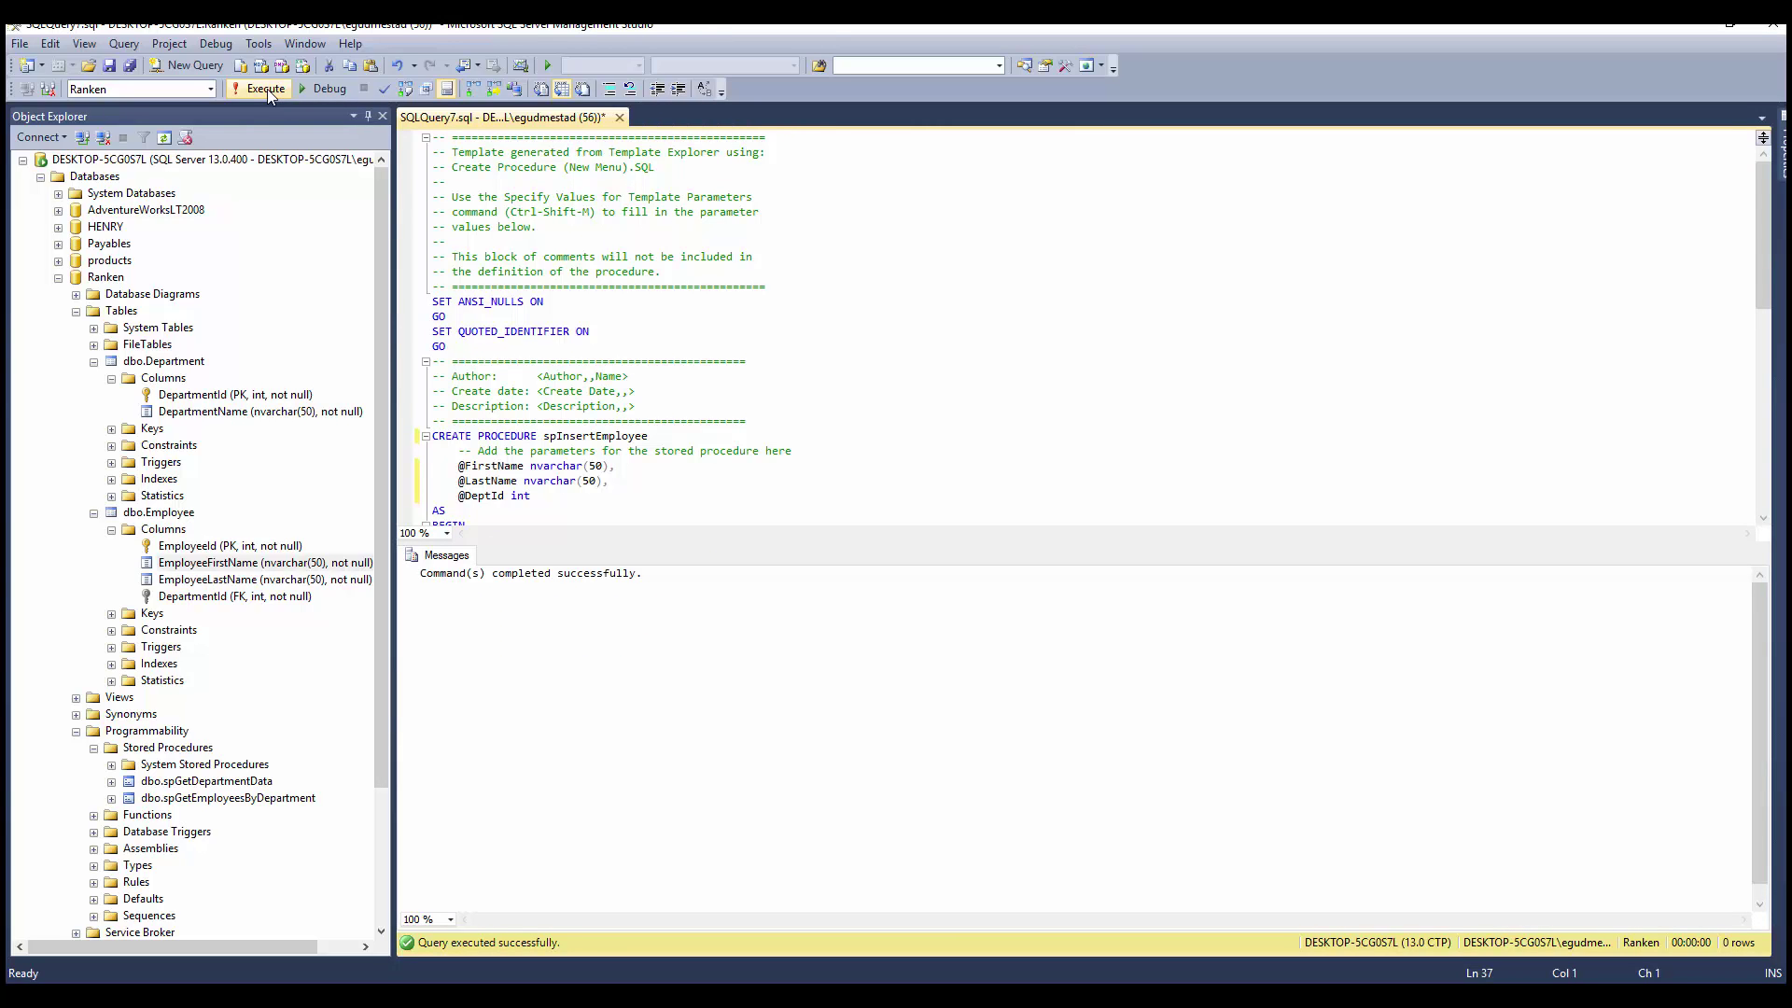
pyautogui.moveTo(630, 457)
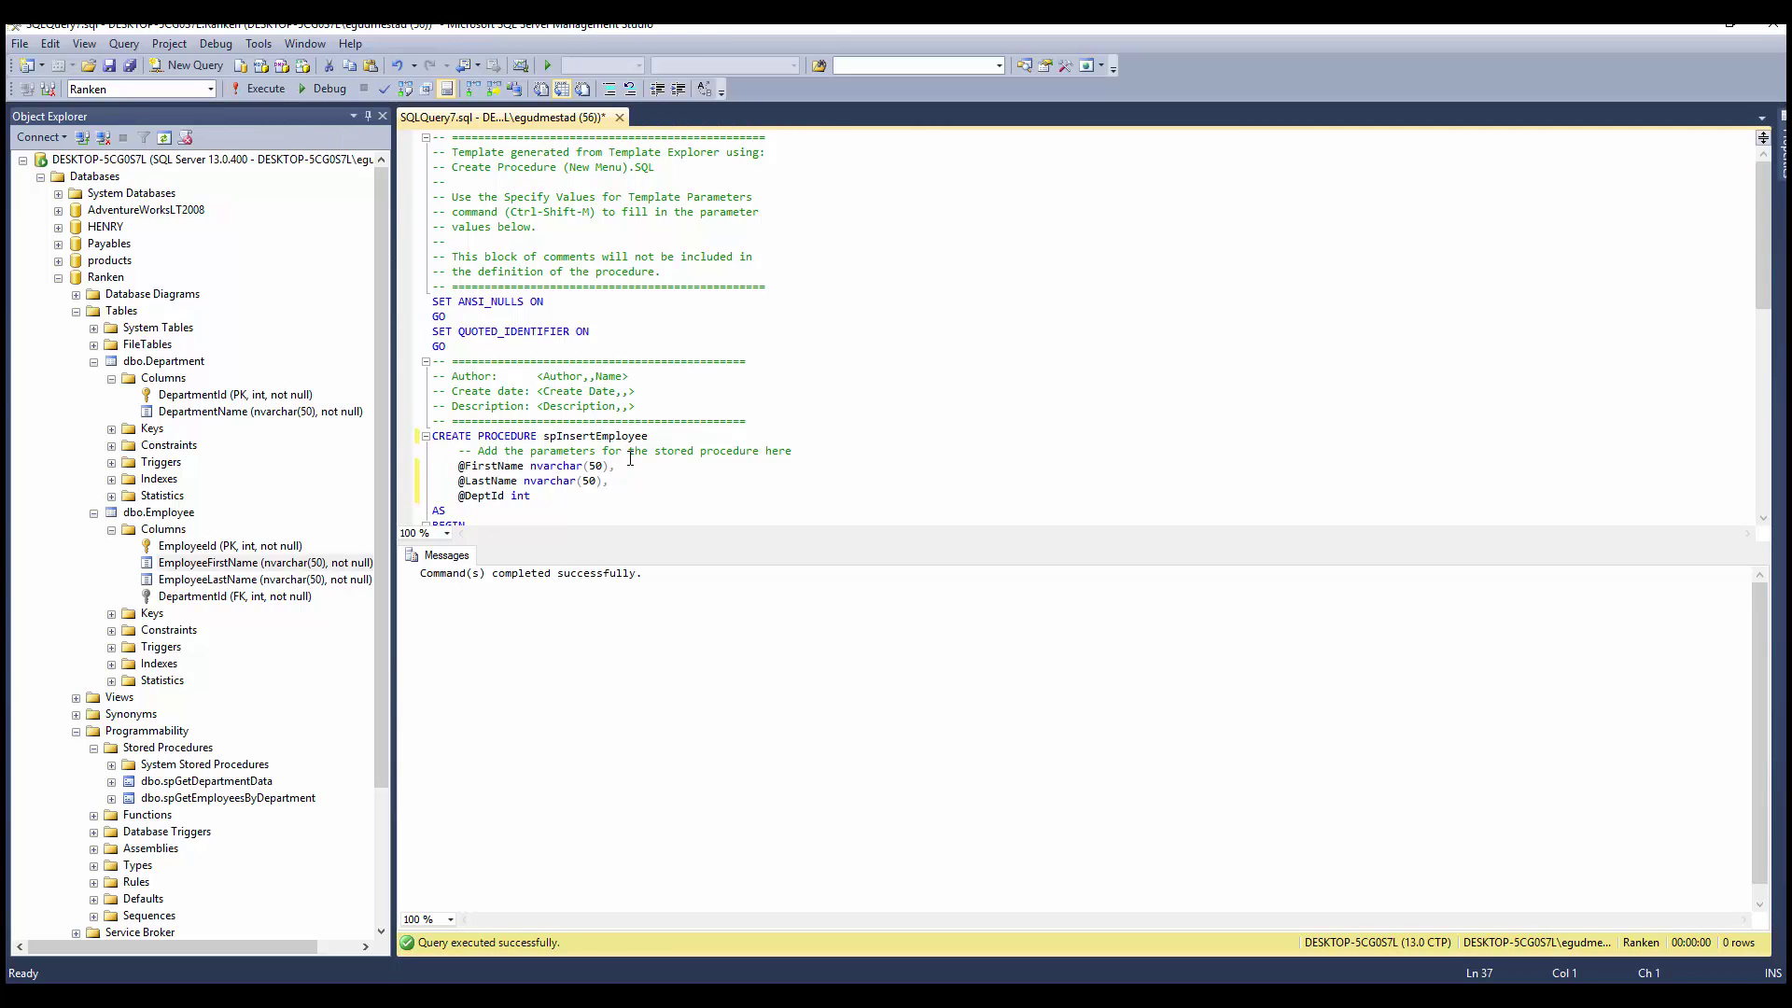
pyautogui.click(614, 465)
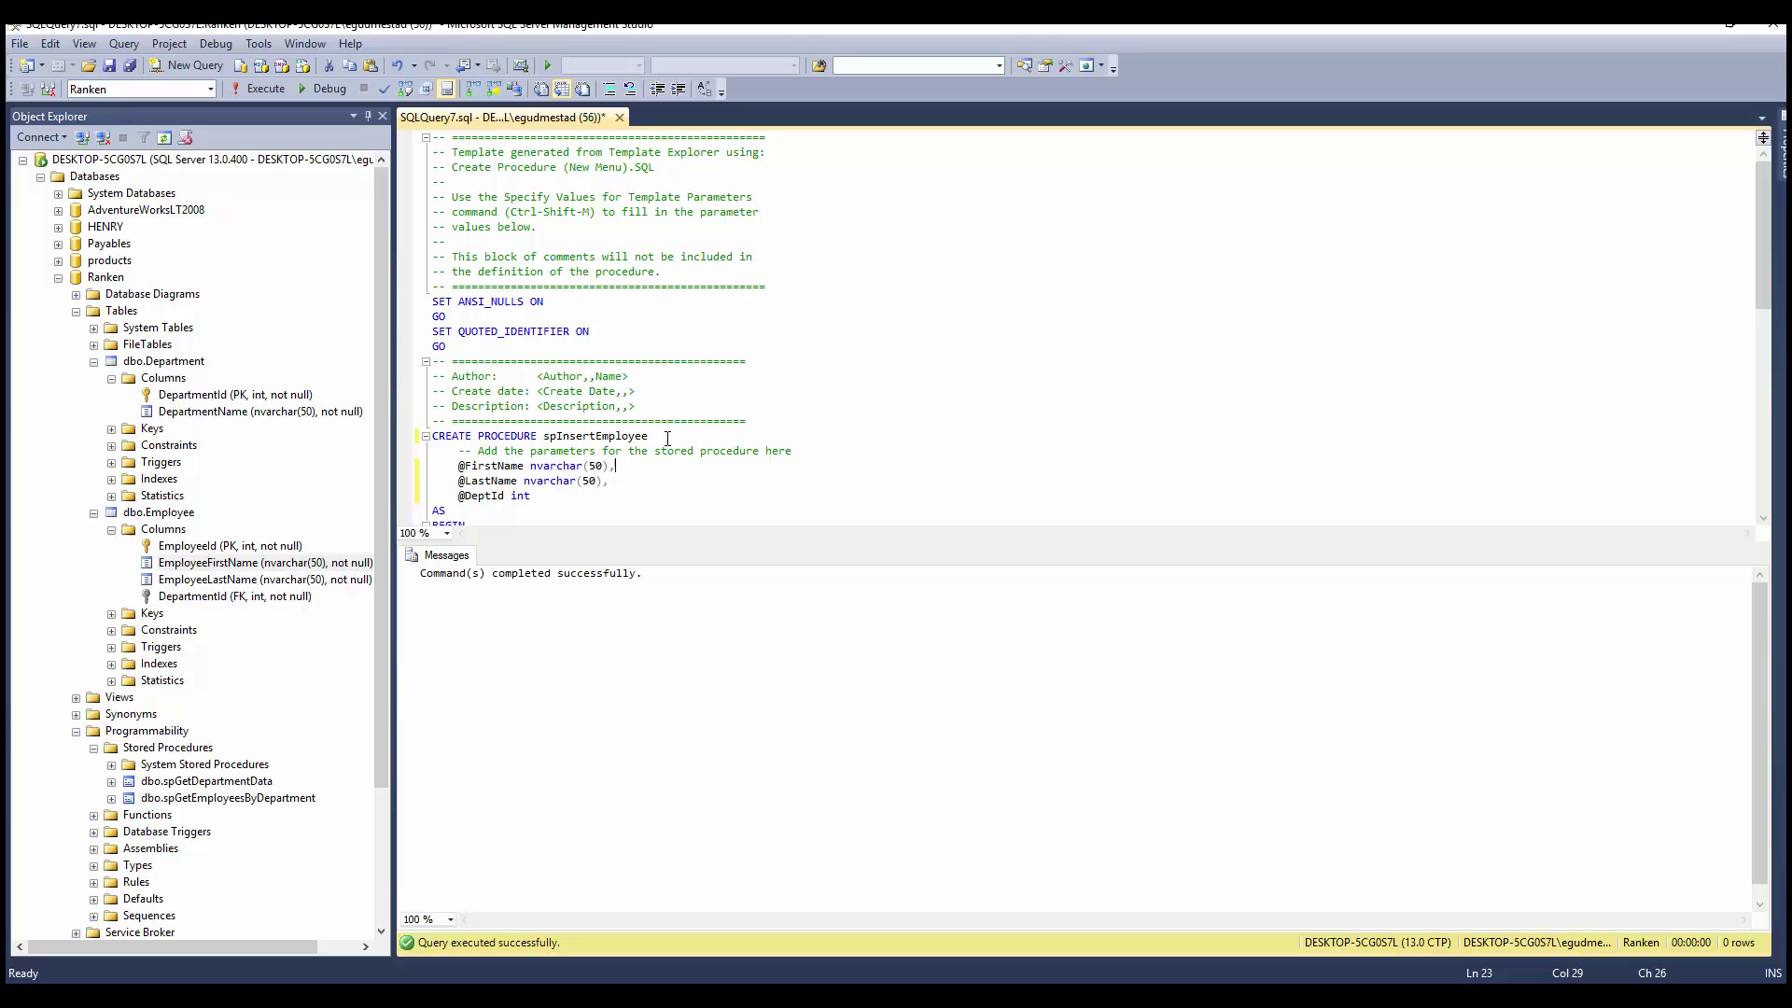
pyautogui.click(680, 449)
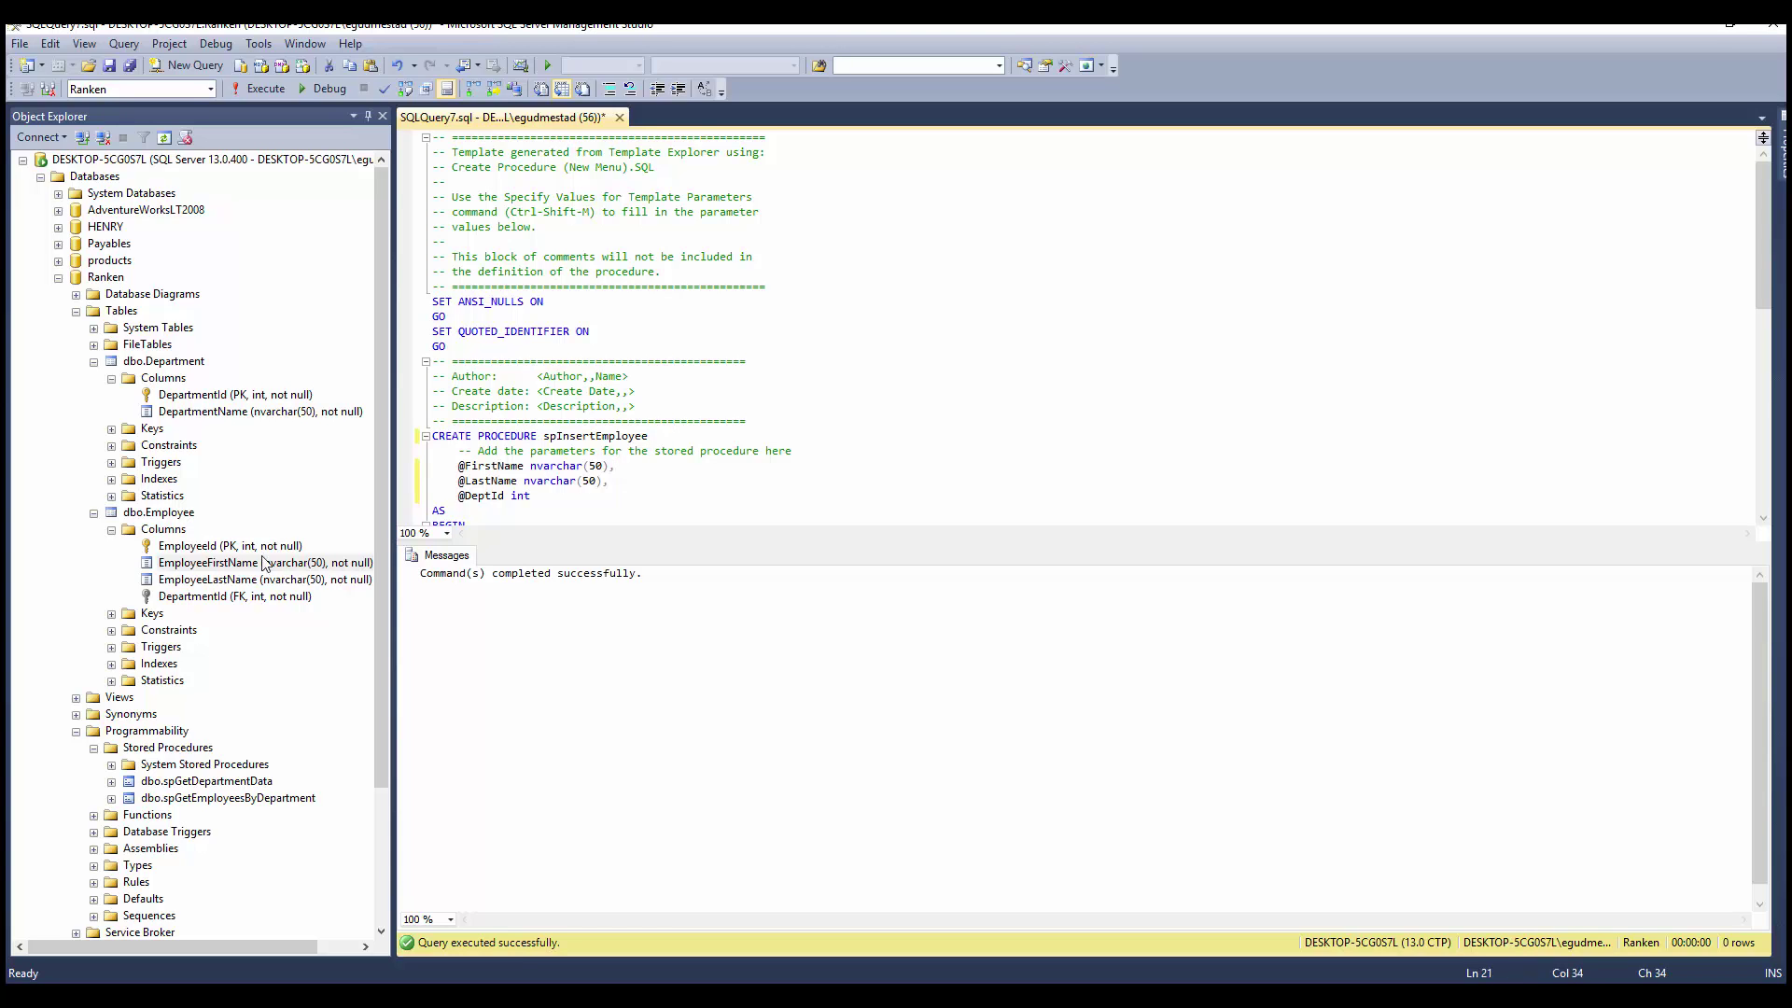
pyautogui.rightClick(167, 746)
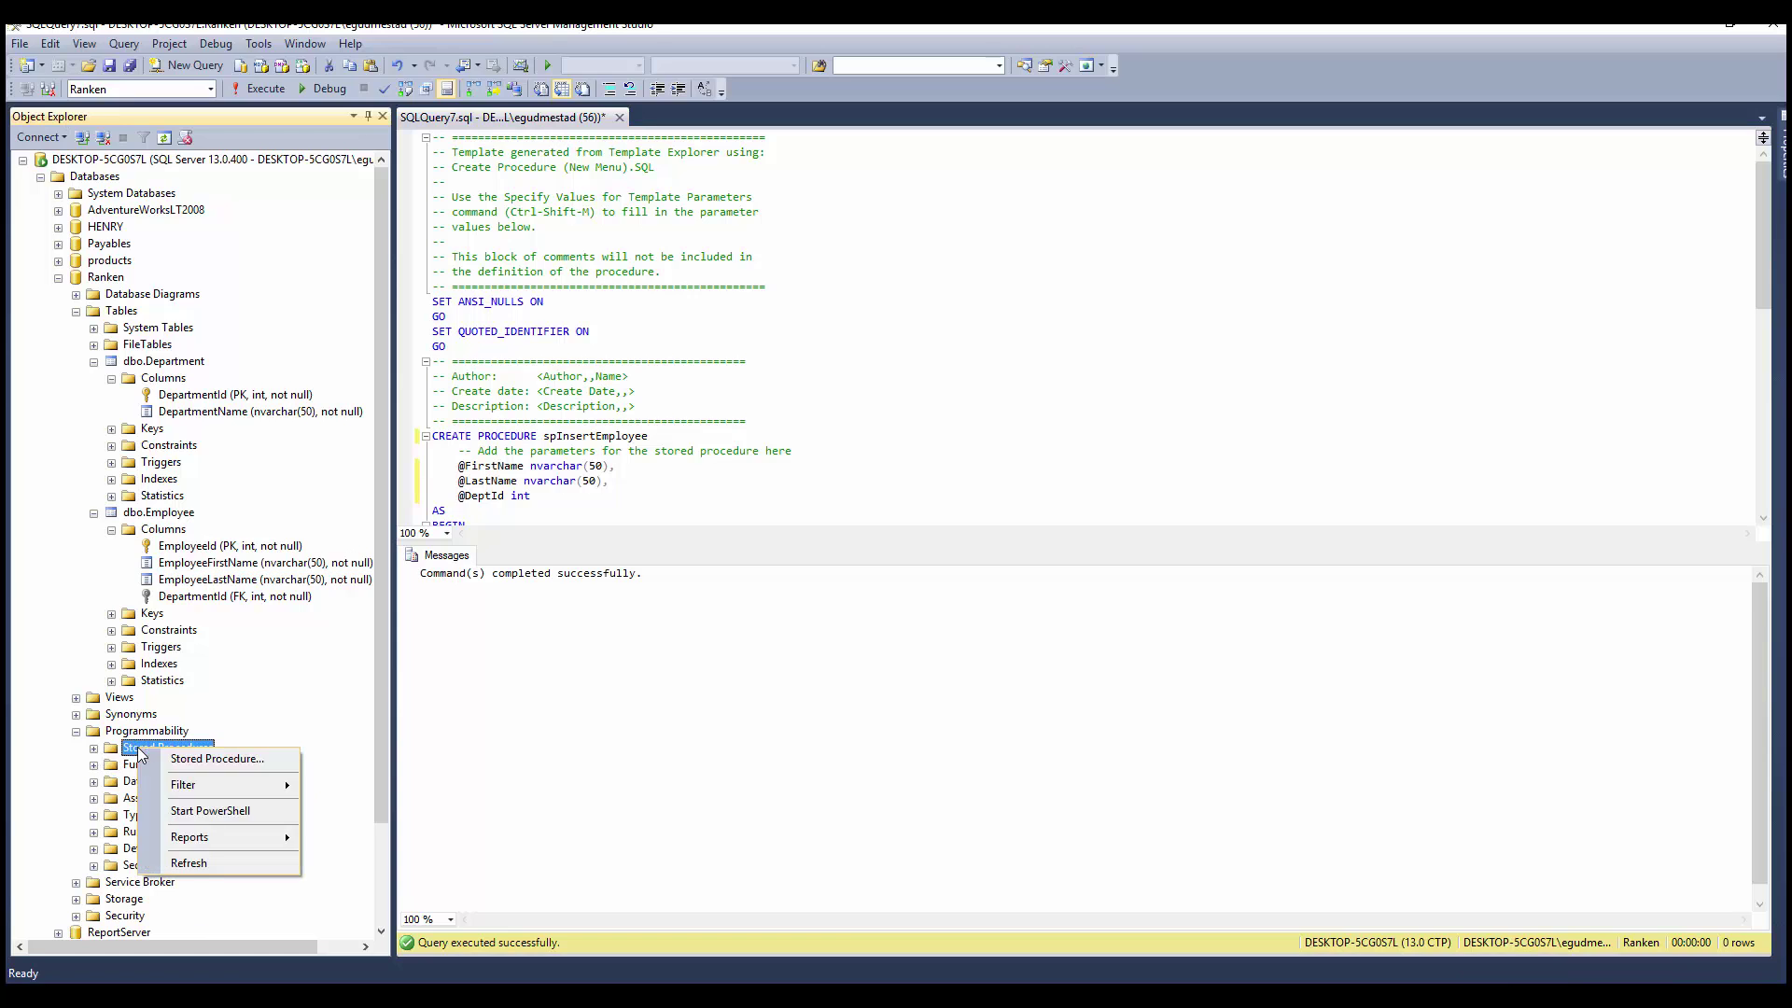
pyautogui.moveTo(209, 862)
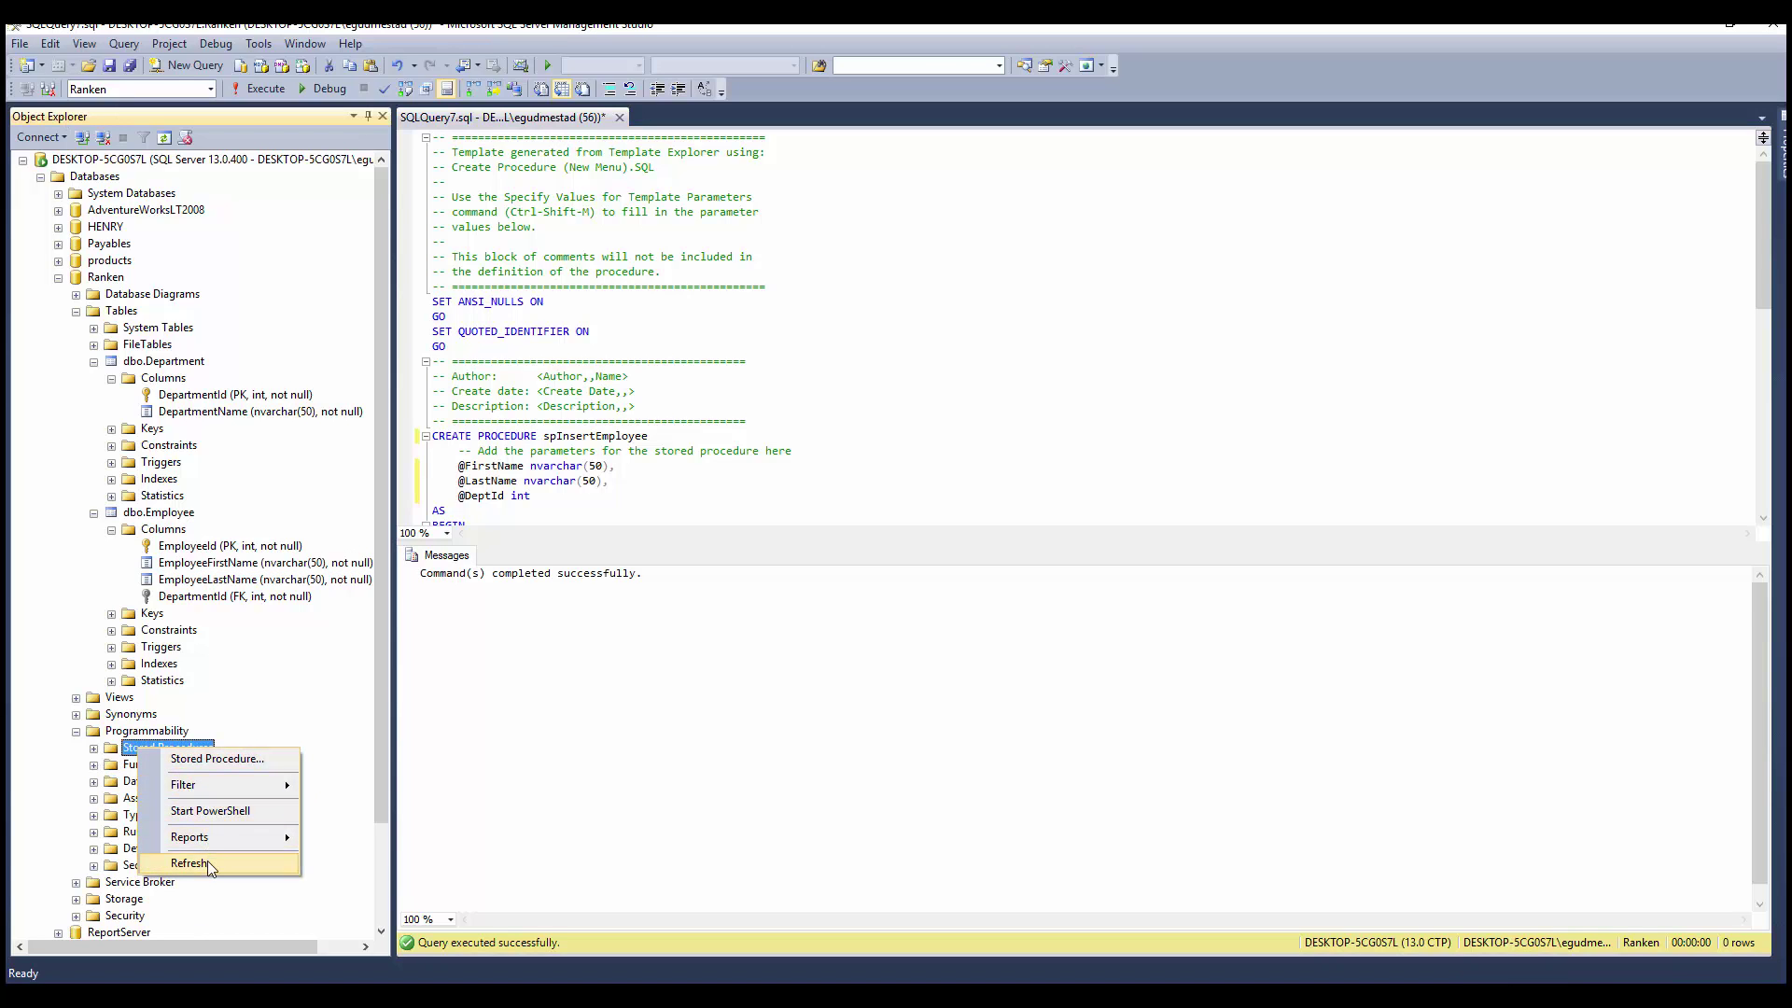
pyautogui.click(190, 863)
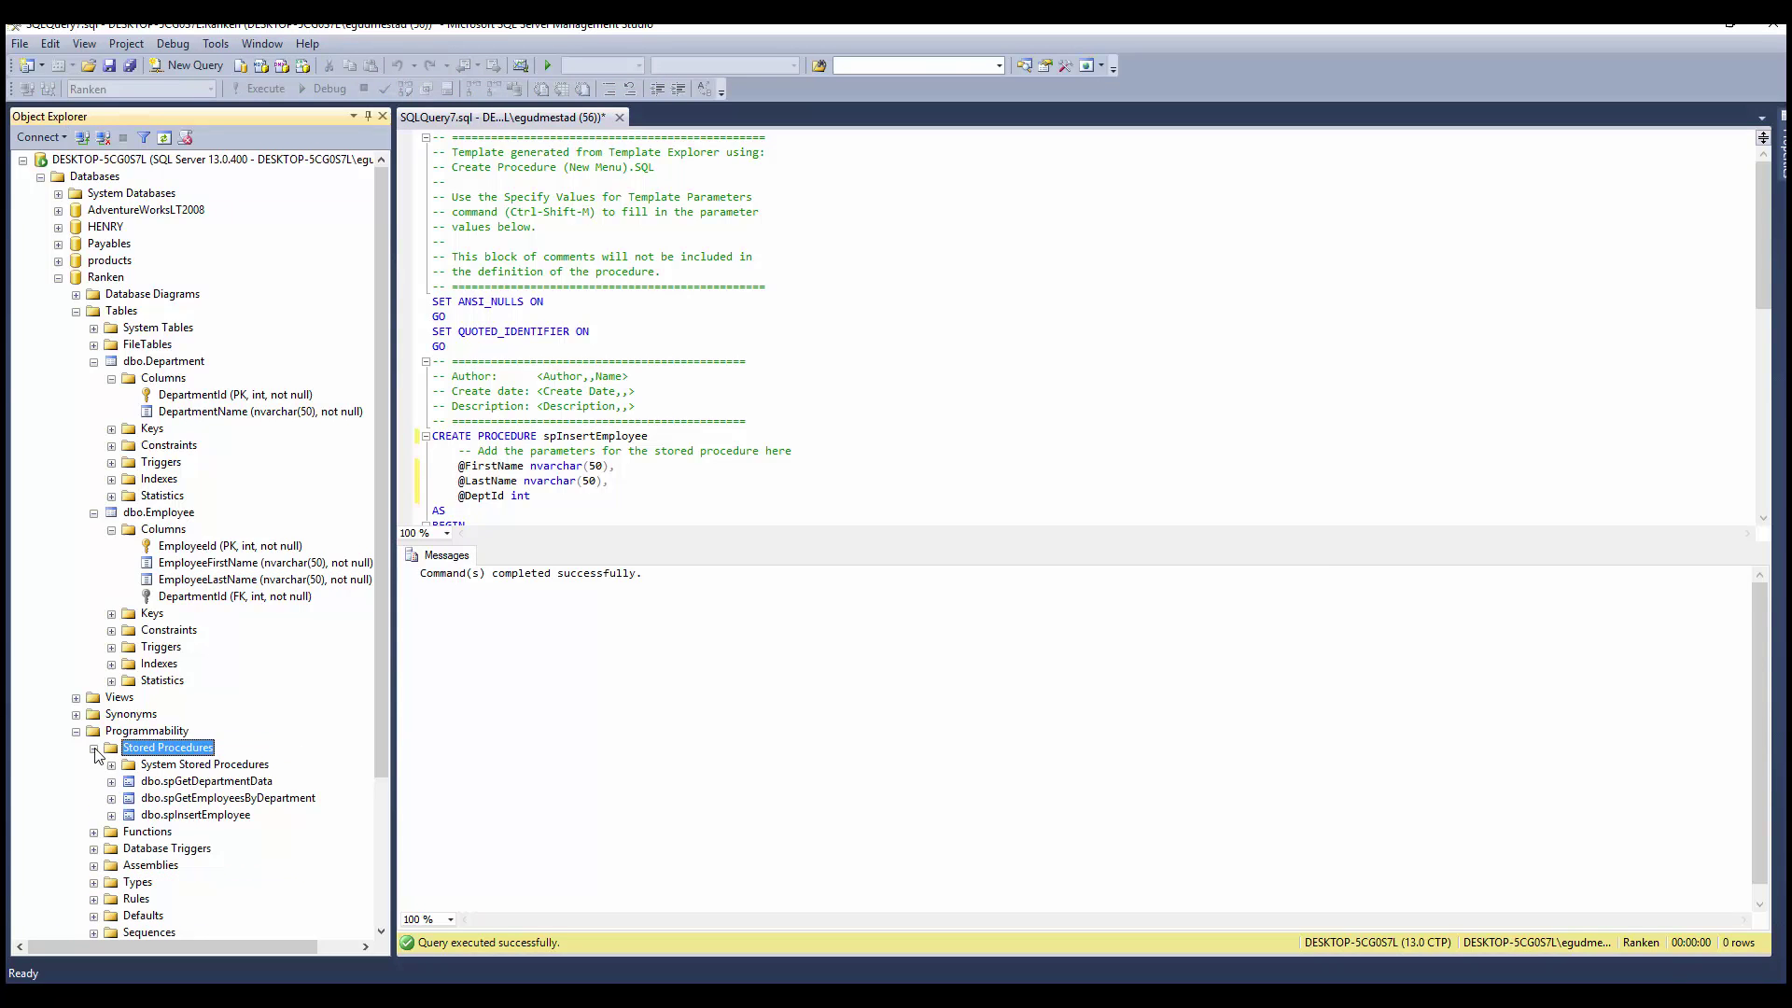
pyautogui.click(194, 814)
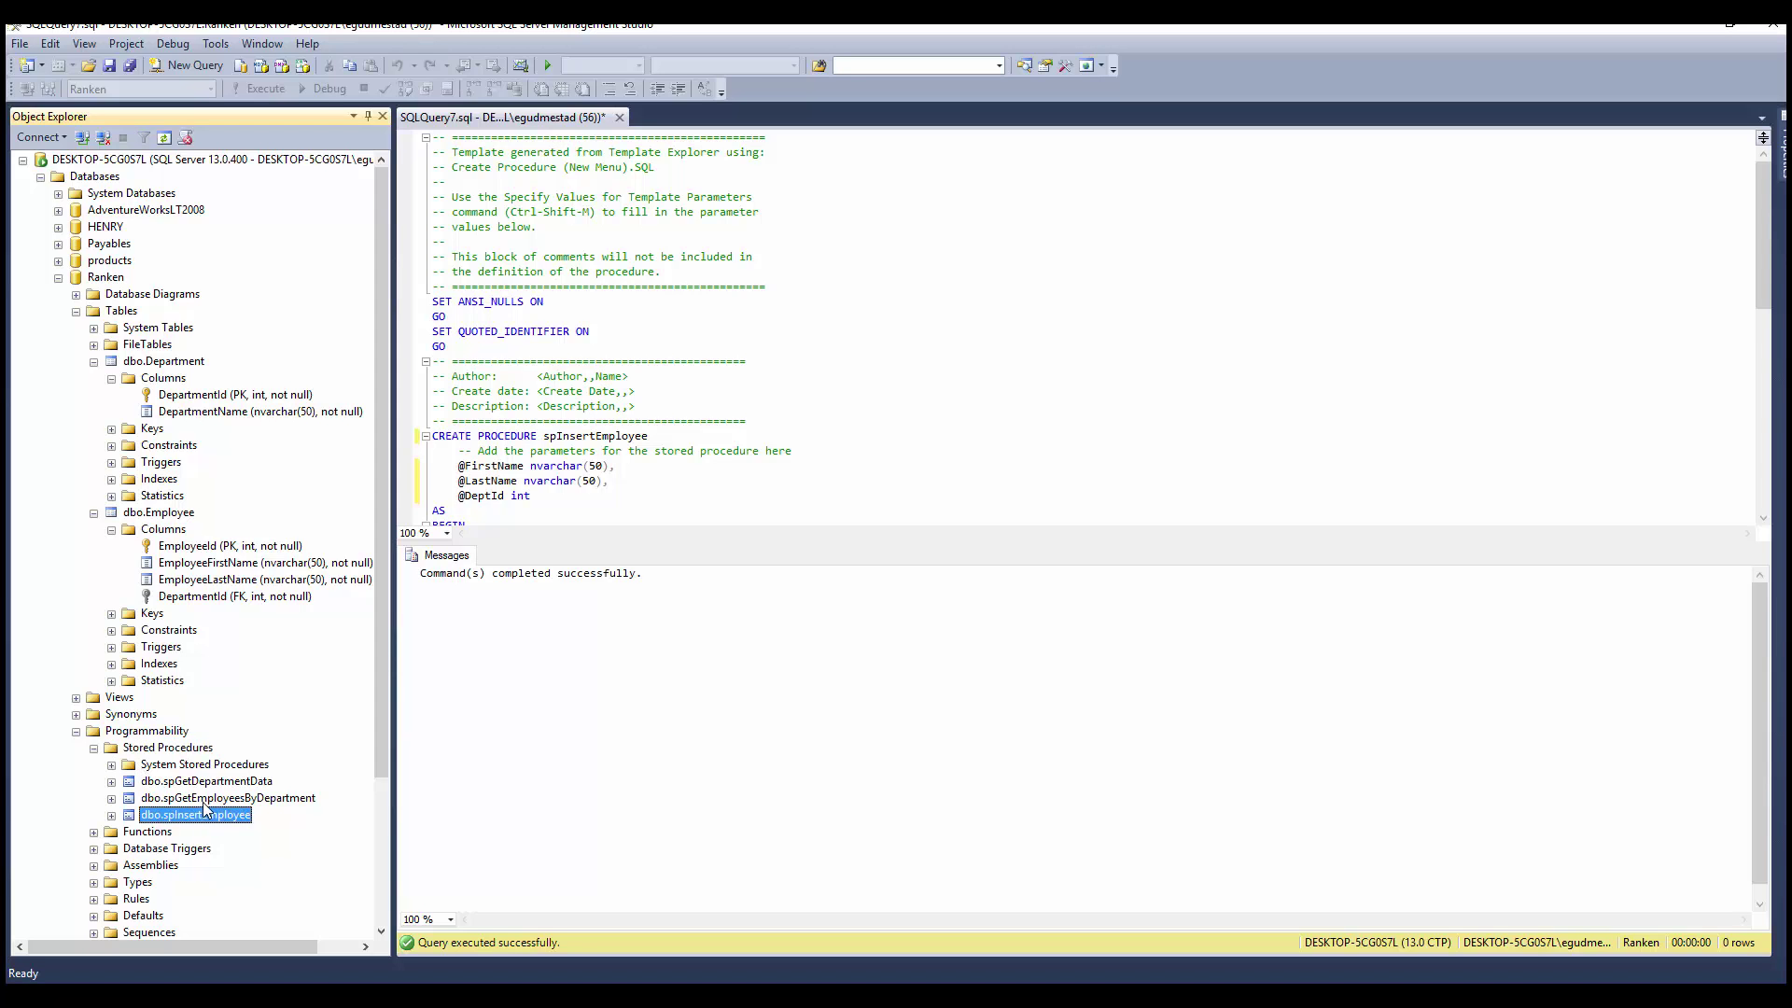
# Write the call arguments Joe, Dirt, 2 after the procedure name
pyautogui.write('Joe, Dirt, 2')
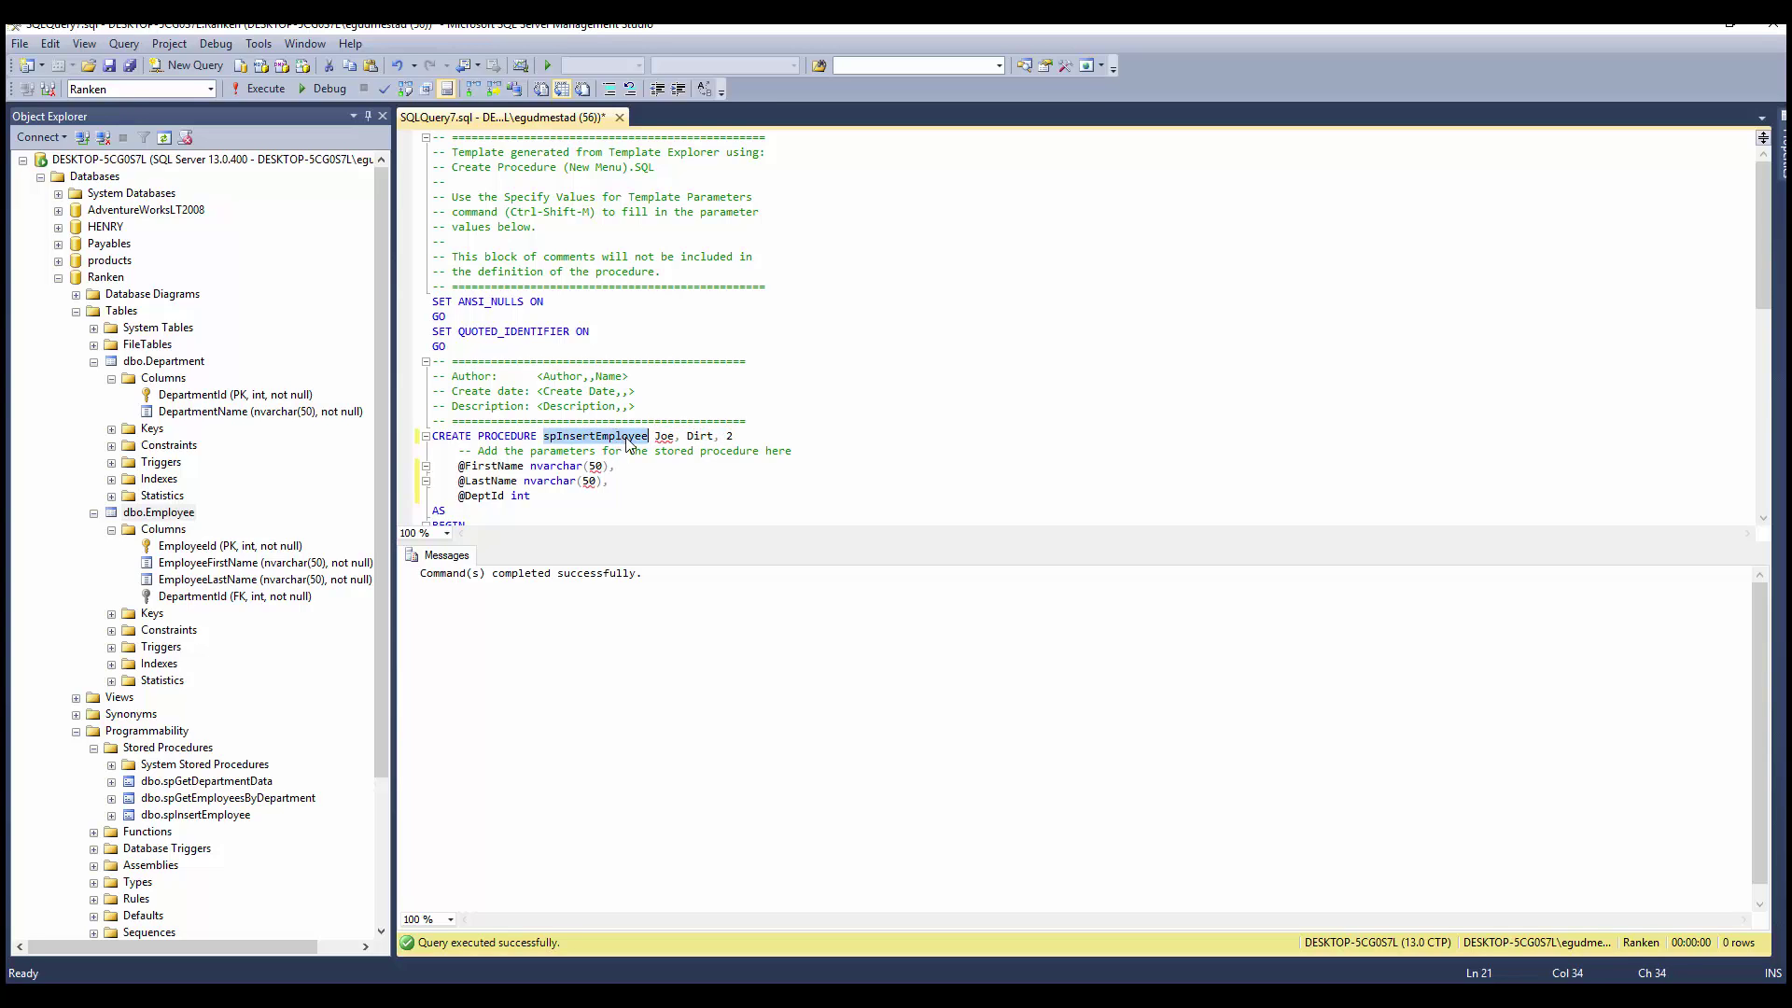
# Execute spInsertEmployee Joe, Dirt, 2 and list Employee's top 1000 rows showing Joe Dirt as row 9
pyautogui.click(663, 437)
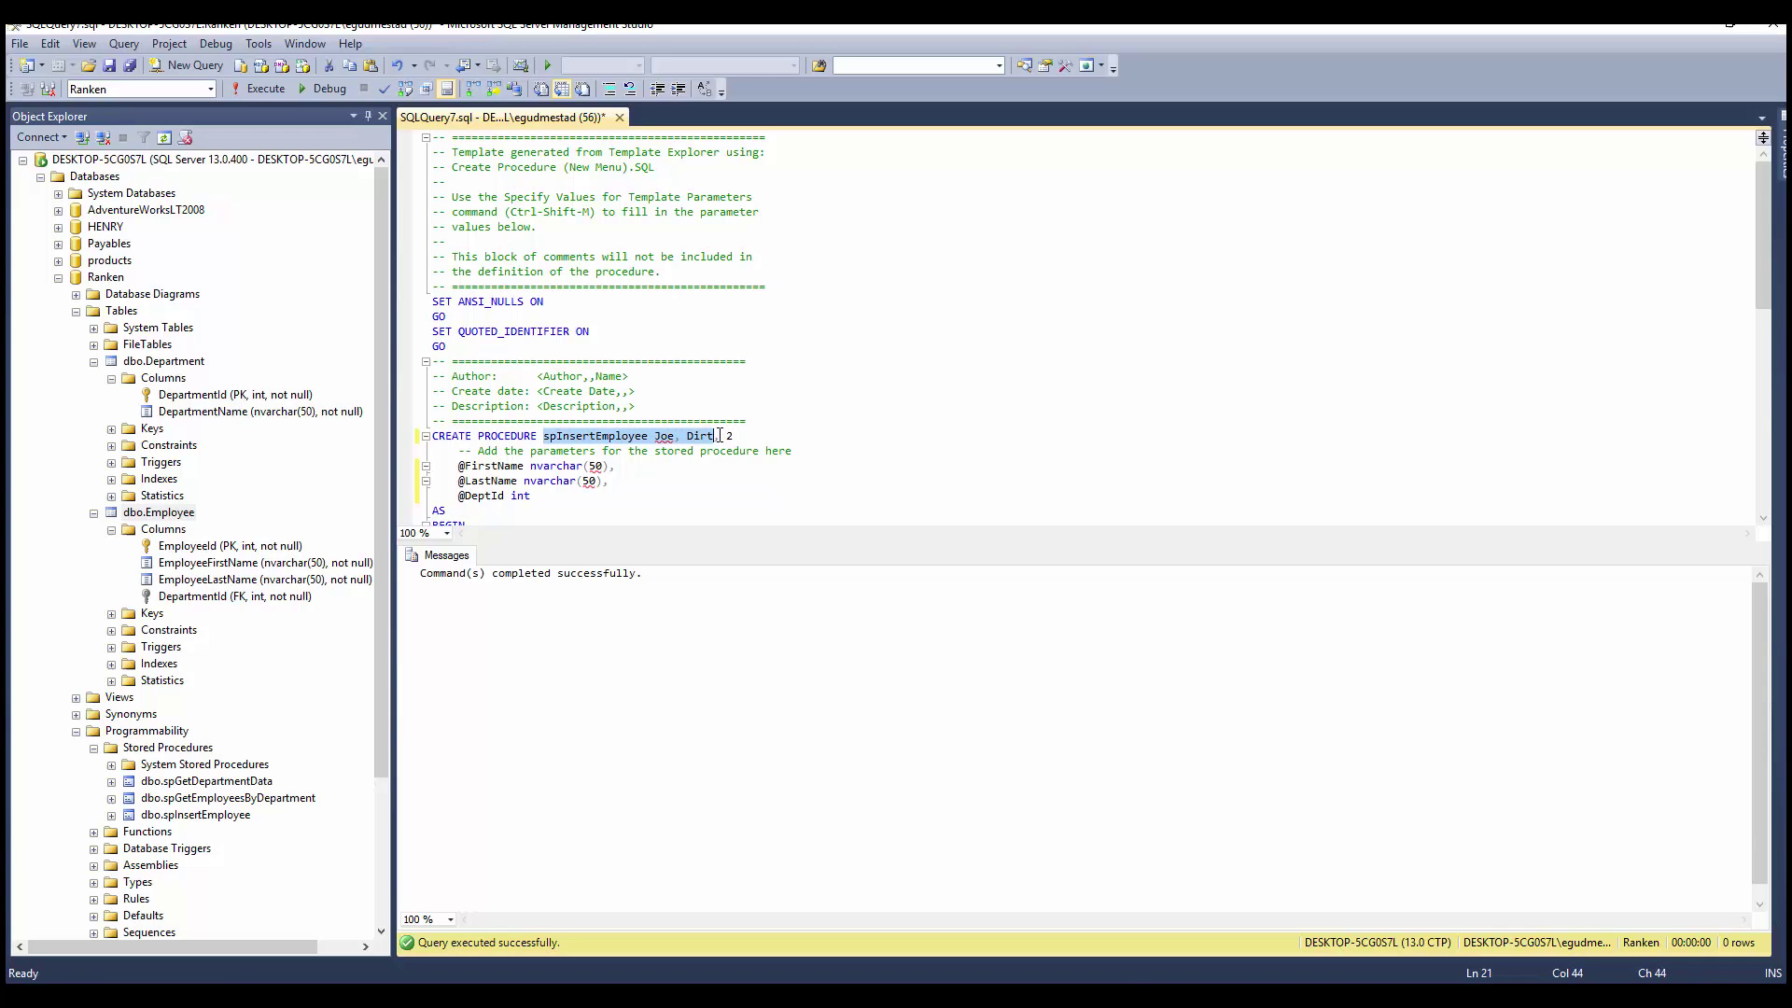
pyautogui.moveTo(663, 437)
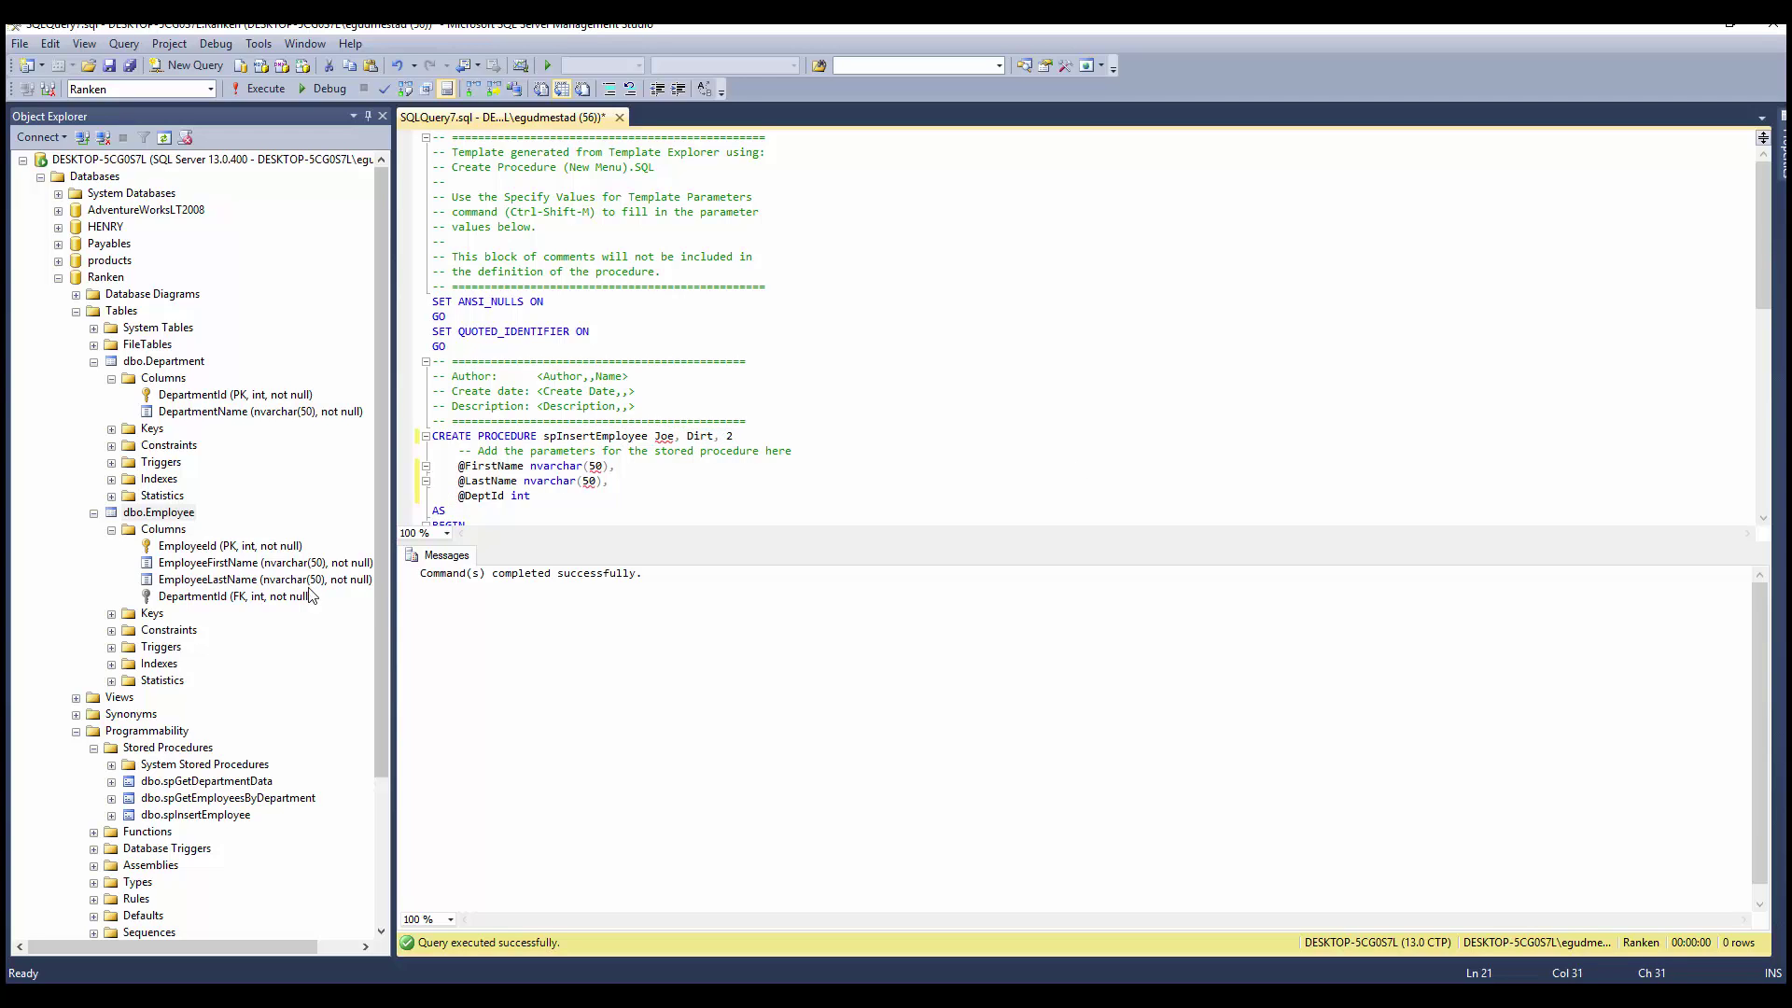
pyautogui.rightClick(158, 513)
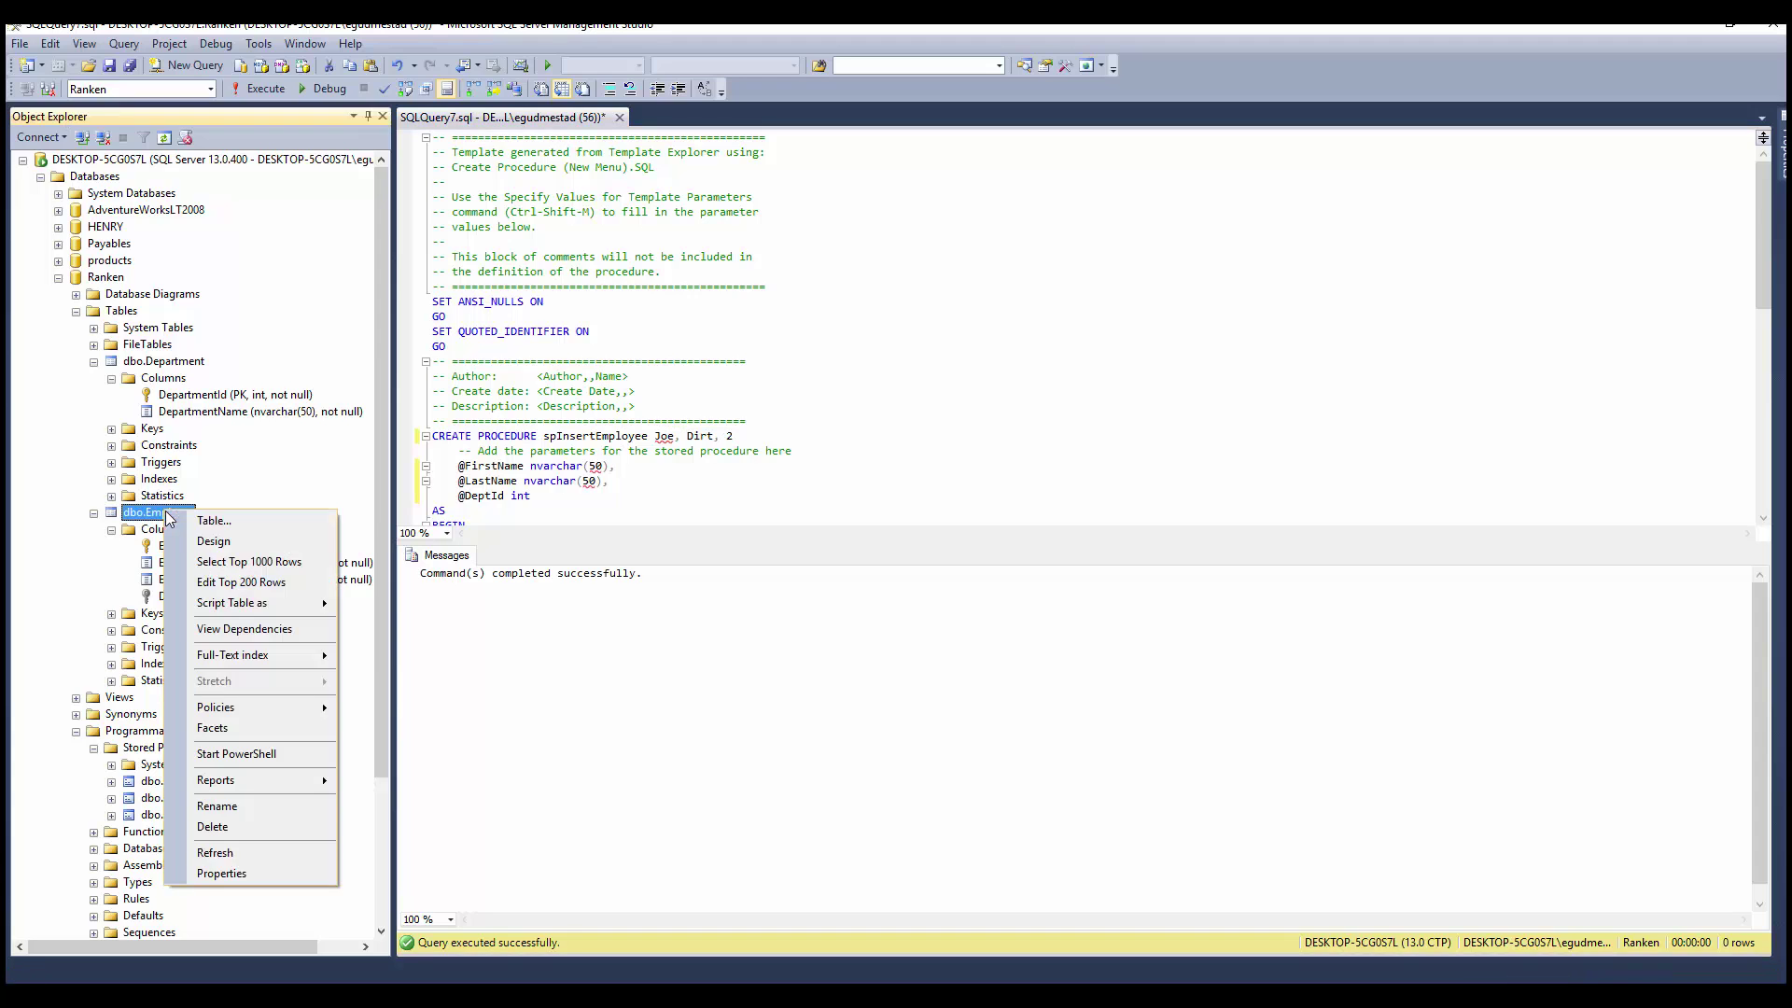
pyautogui.click(249, 561)
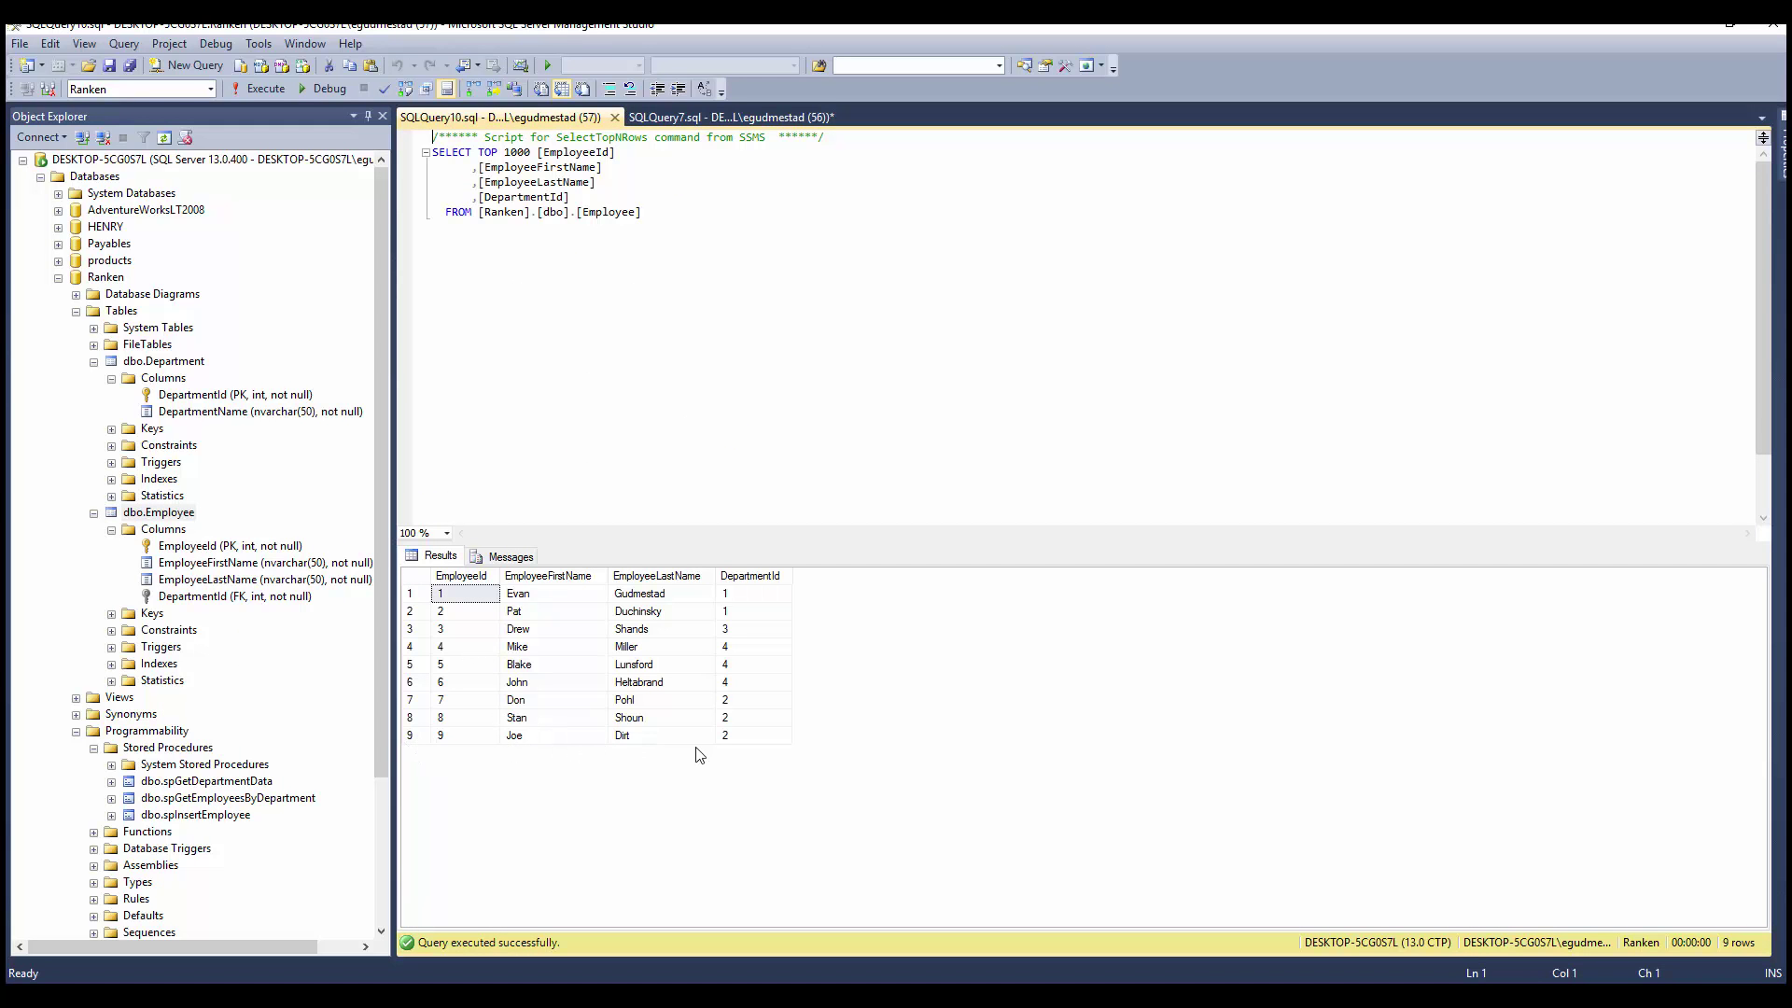
pyautogui.moveTo(534, 744)
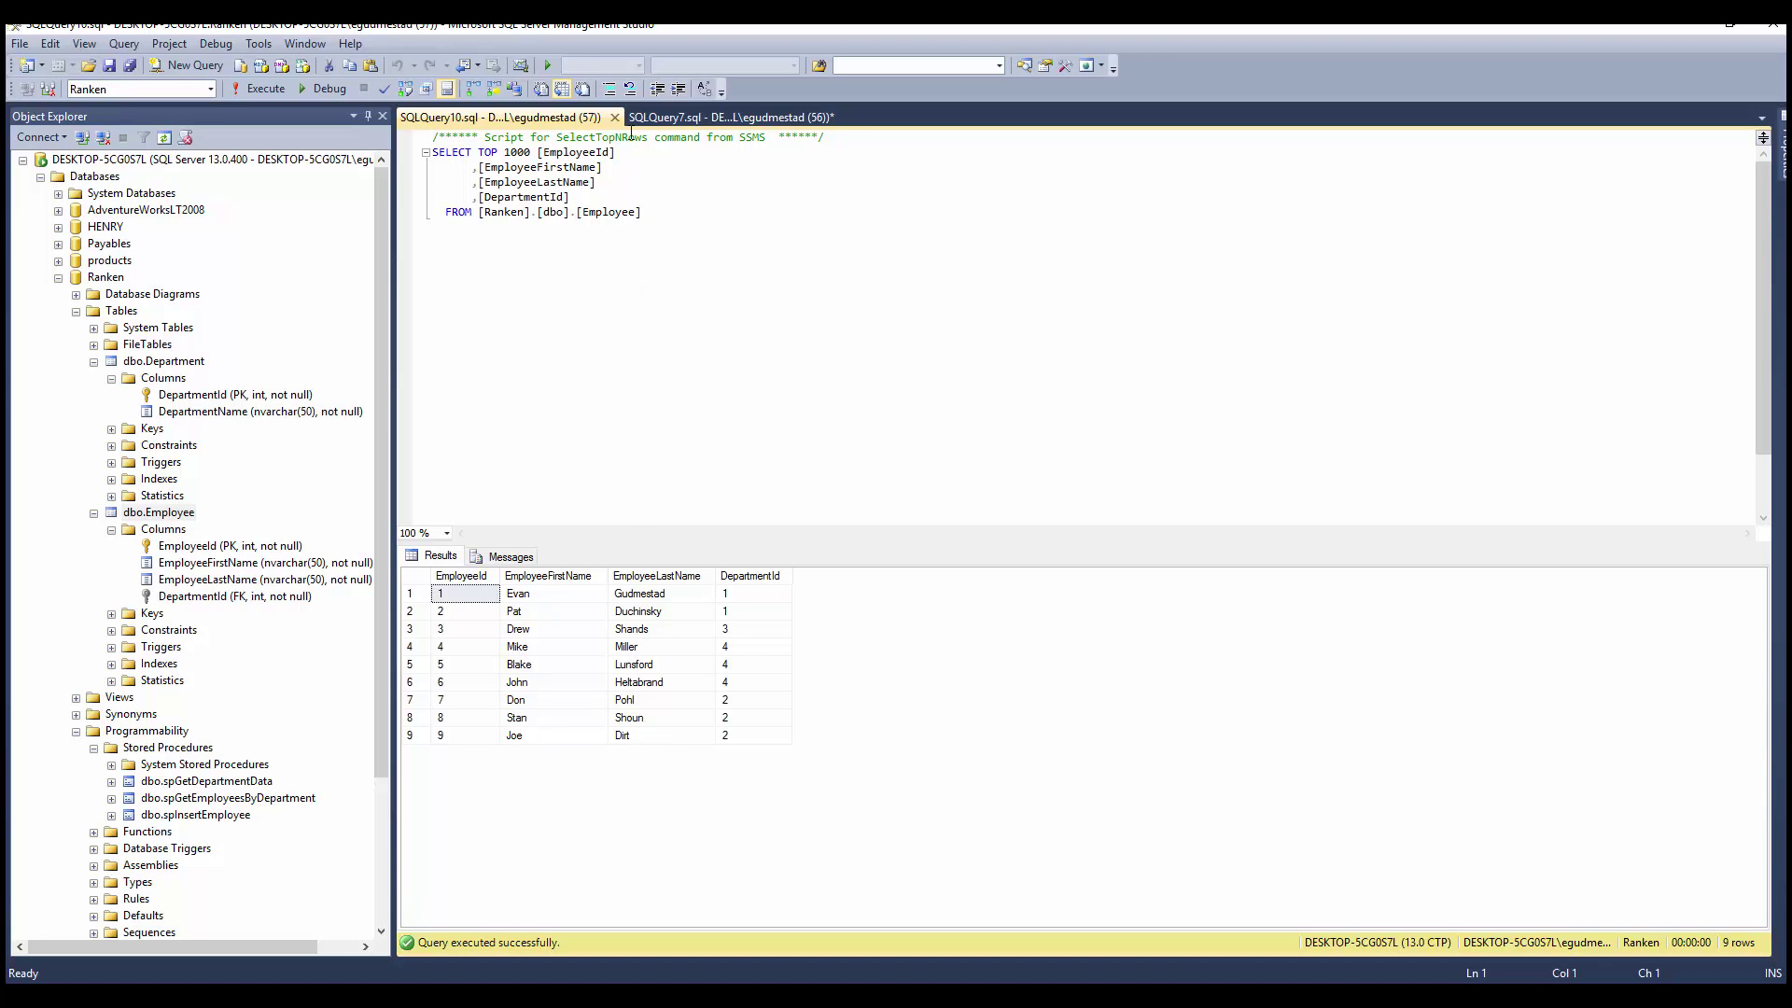
pyautogui.moveTo(586, 635)
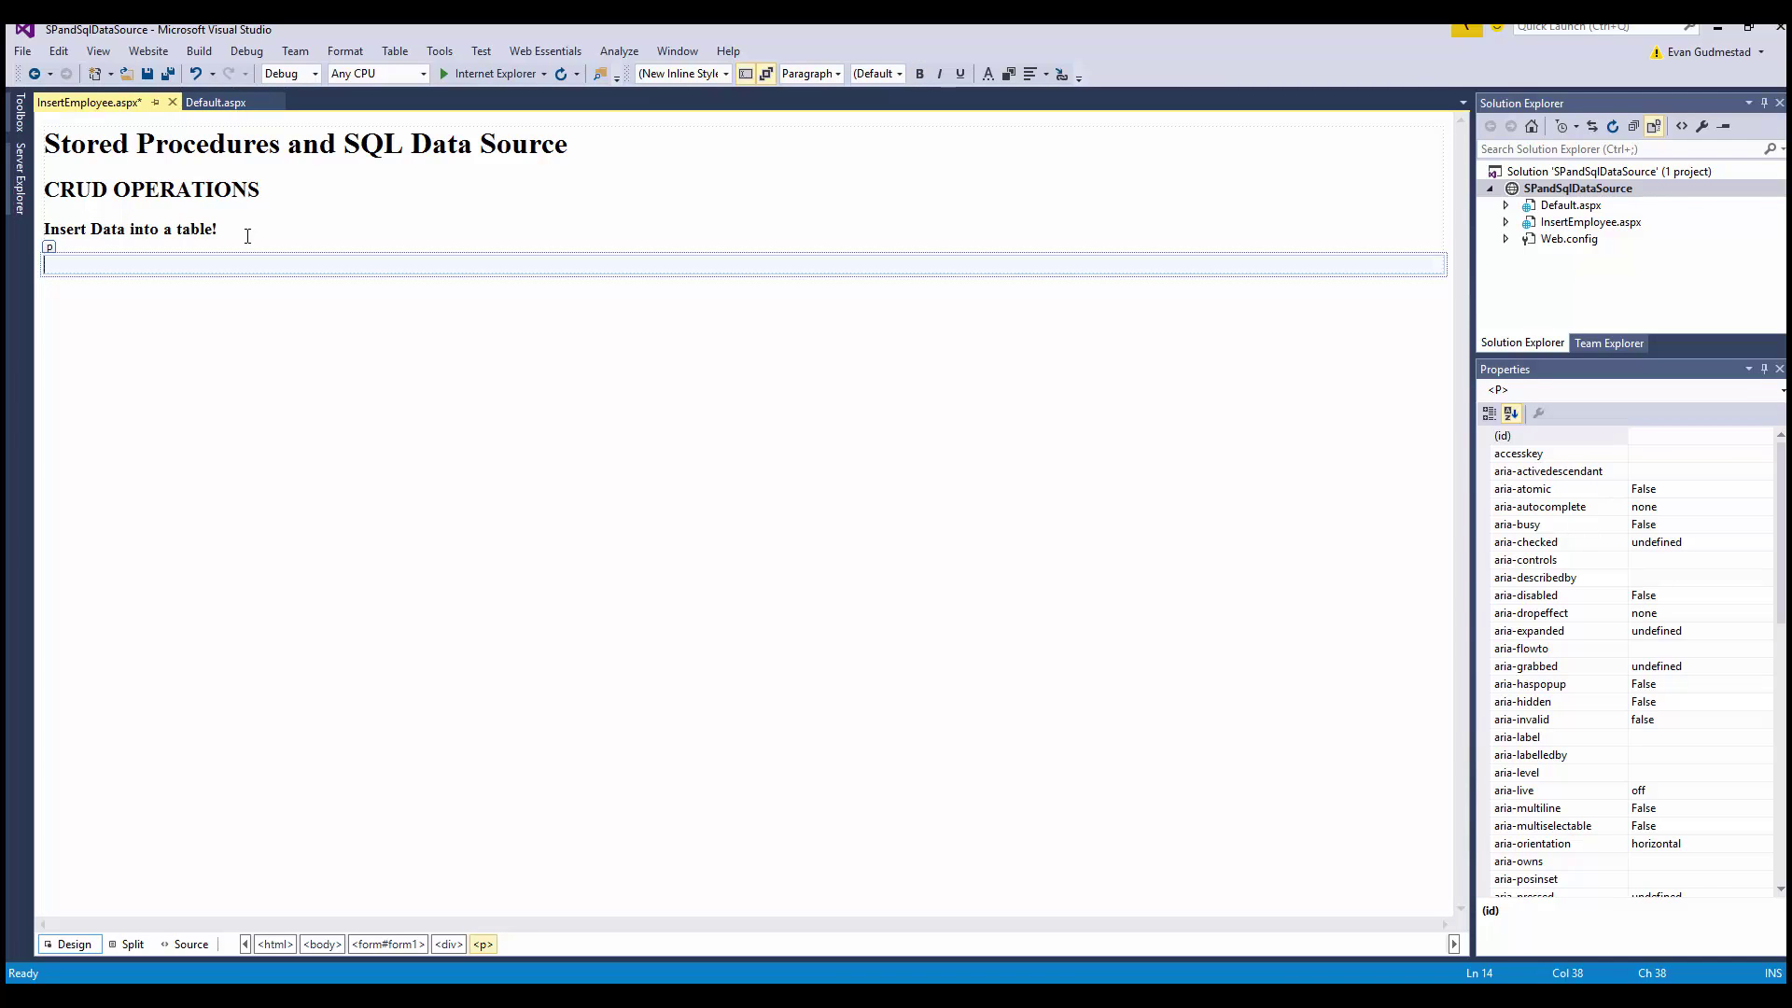
pyautogui.moveTo(20, 126)
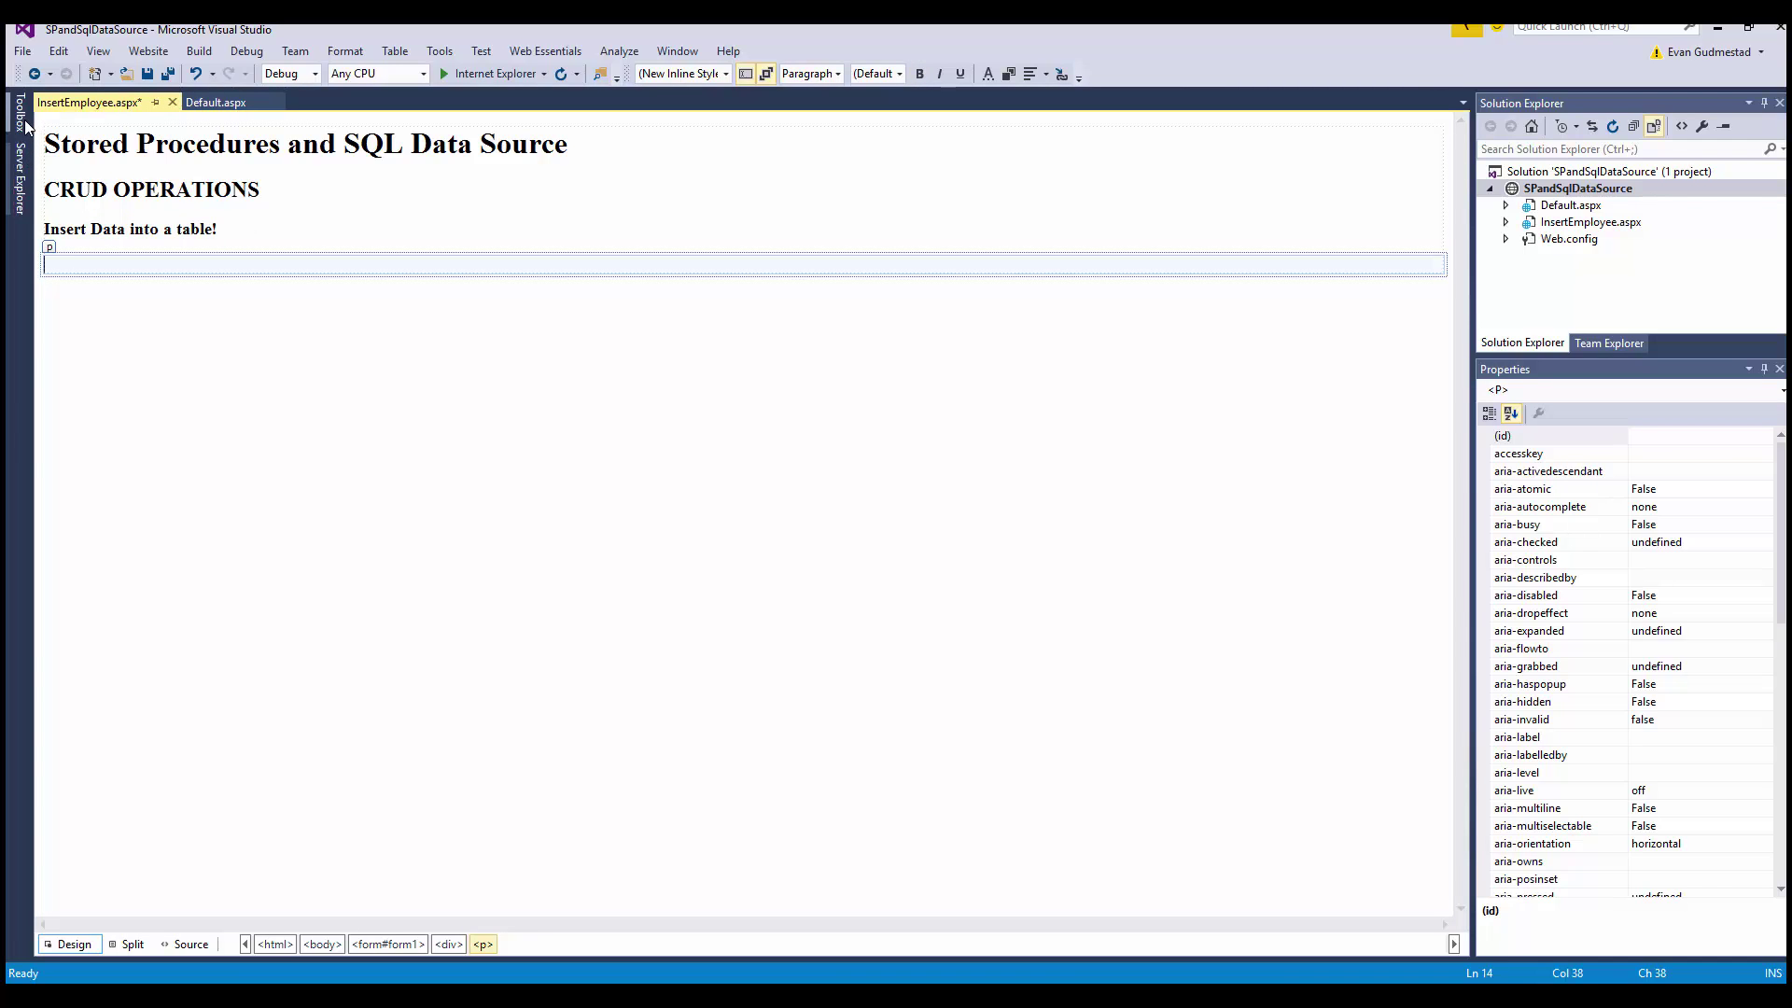
# Show the Server Explorer data connections beside the InsertEmployee page design
pyautogui.click(18, 177)
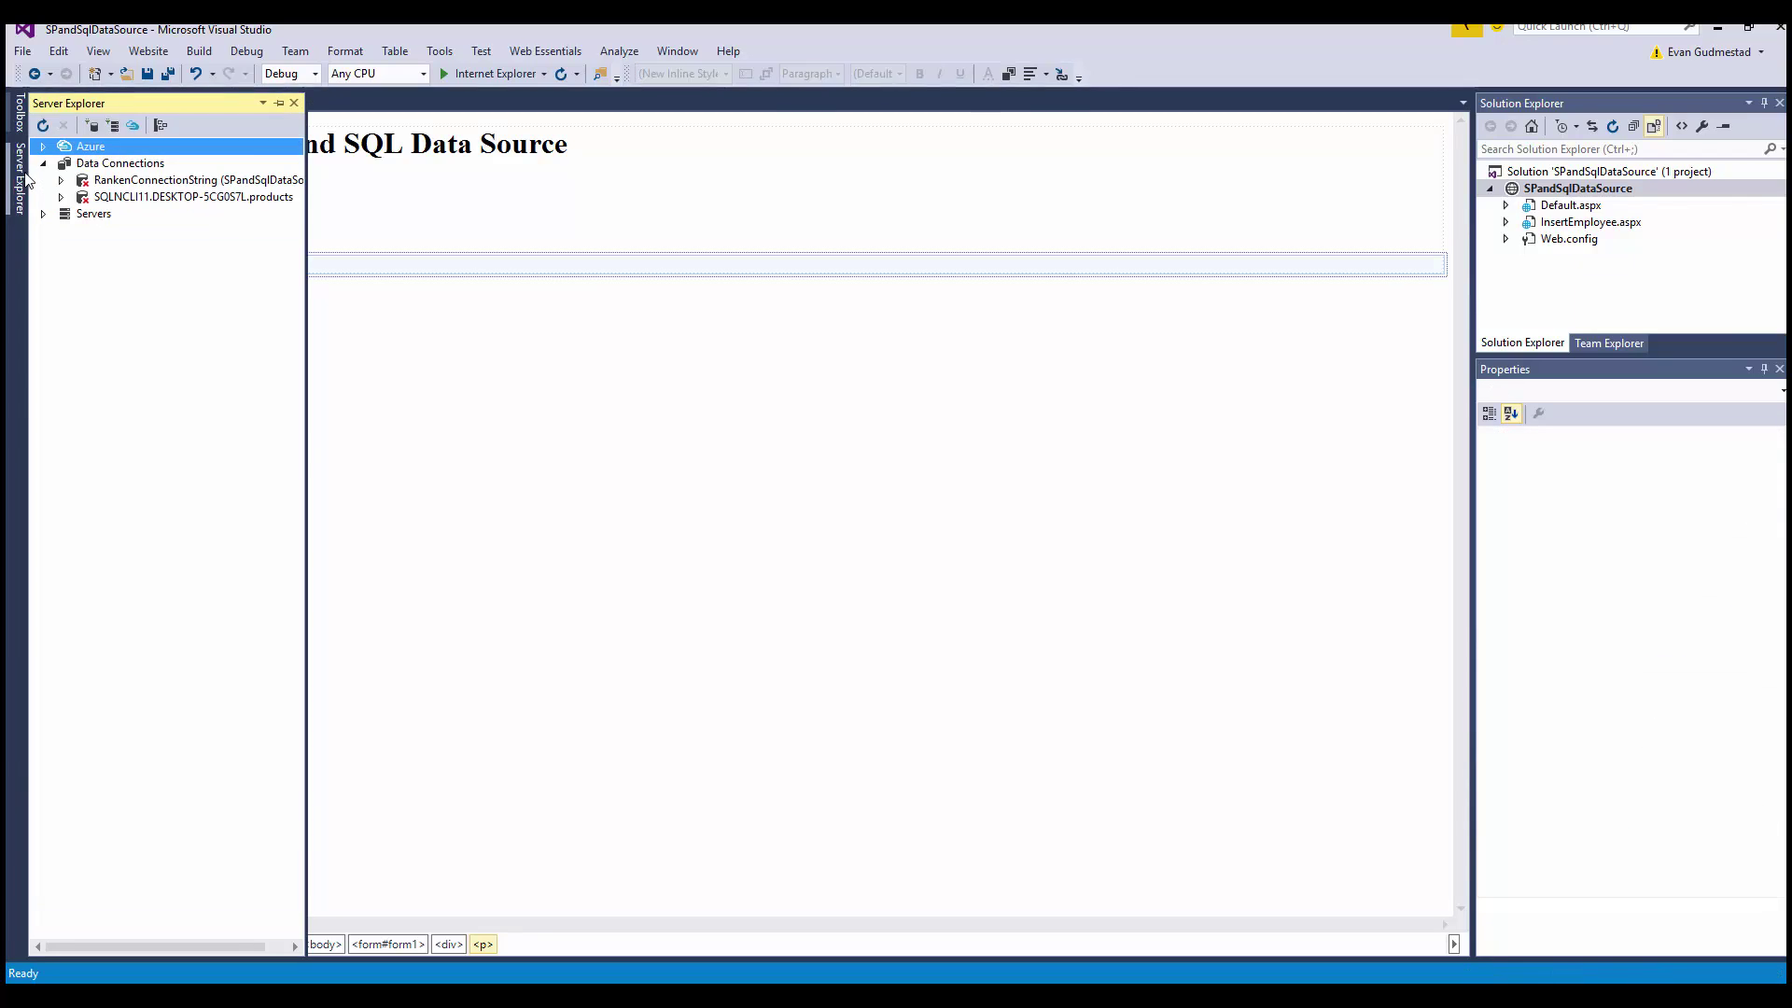
pyautogui.click(8, 117)
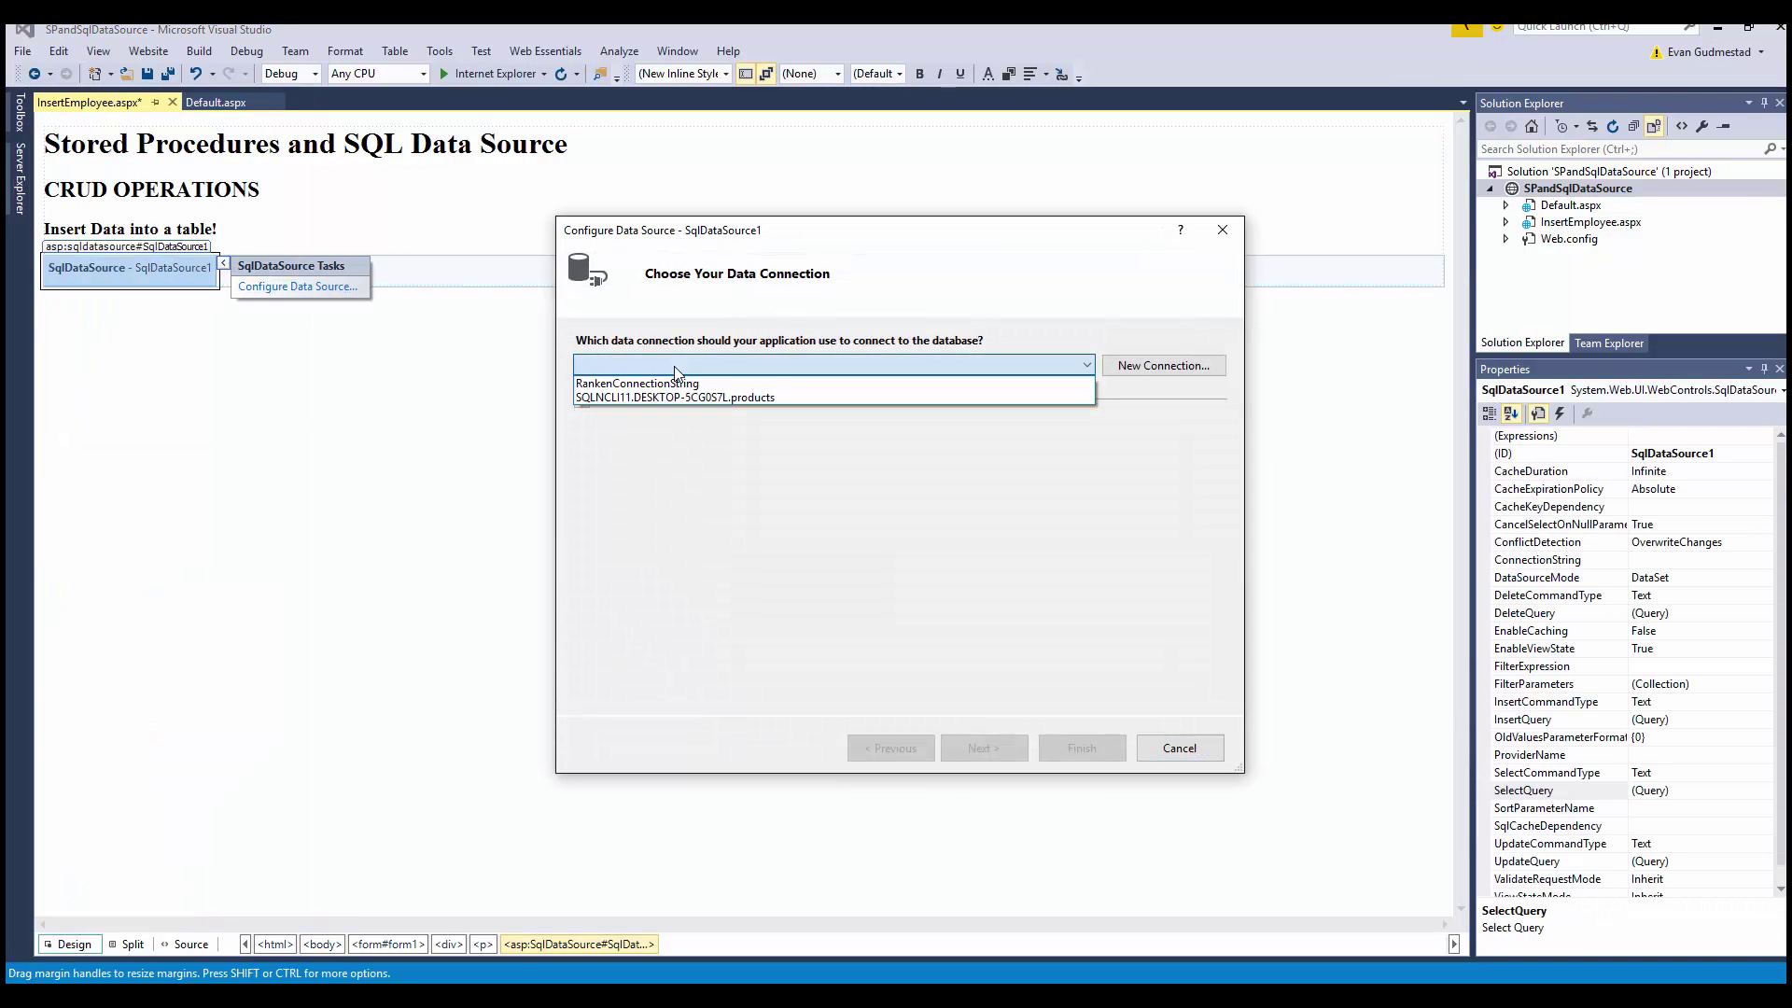
# Choose RankenConnectionString as the data source connection and continue
pyautogui.click(636, 382)
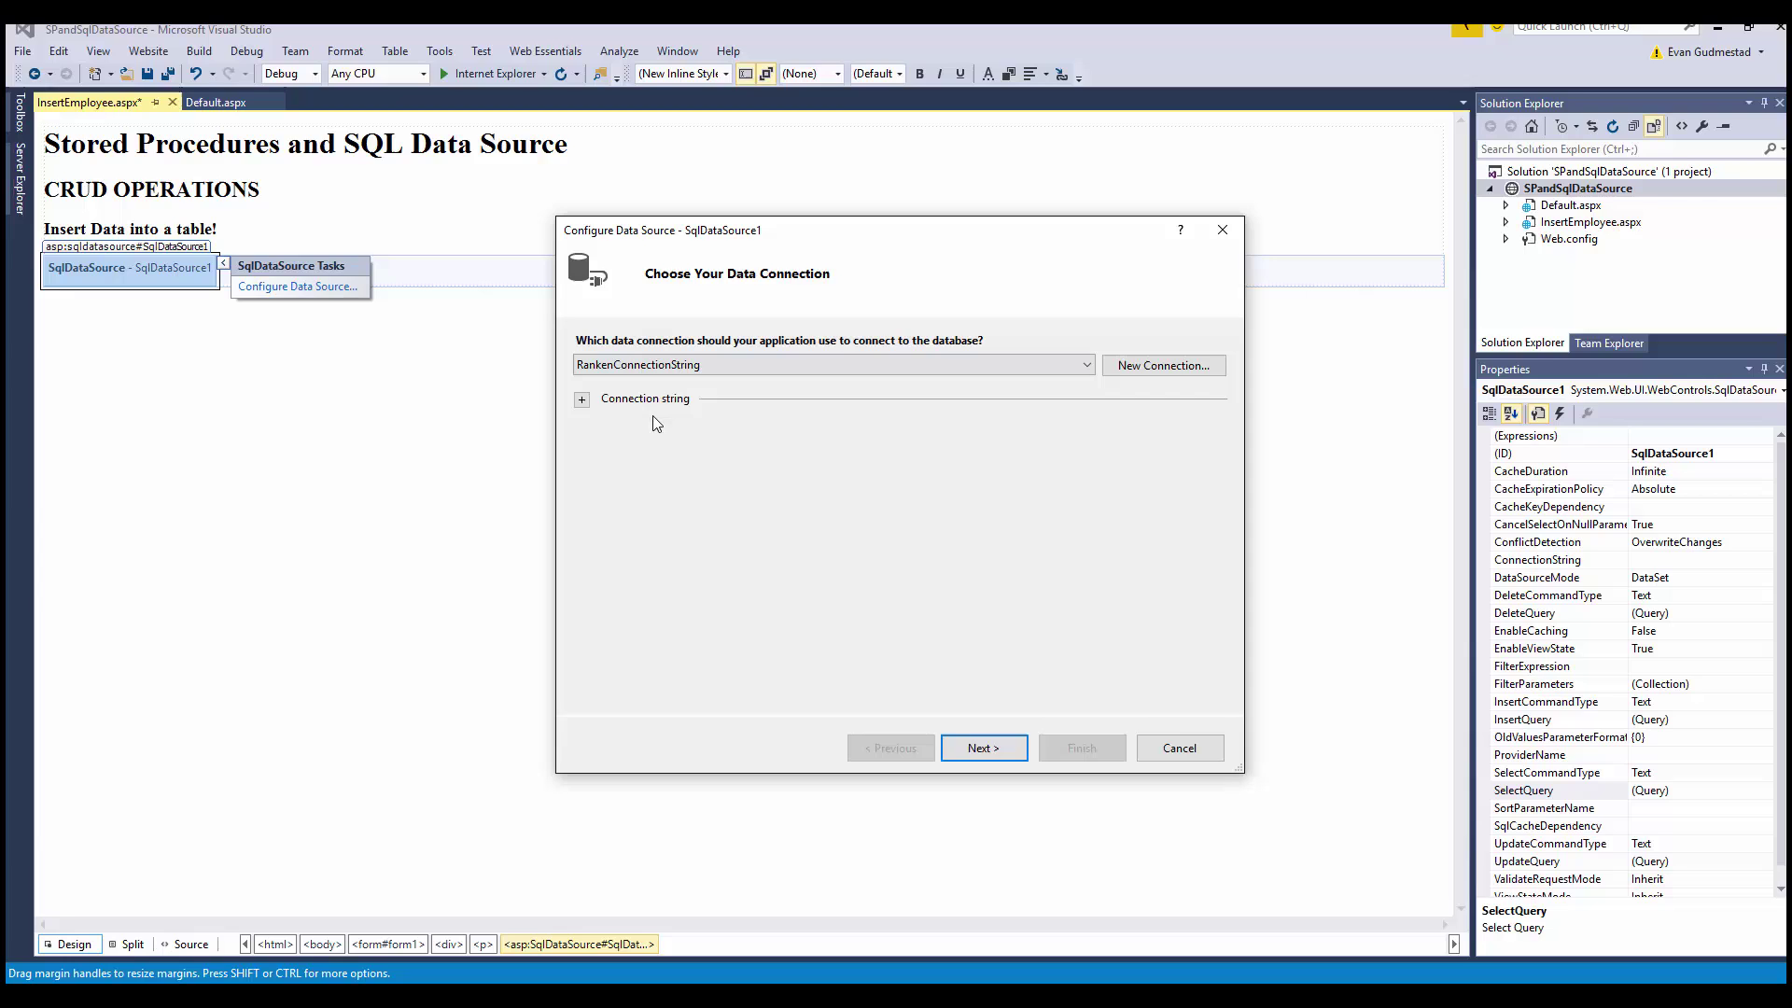
pyautogui.click(580, 397)
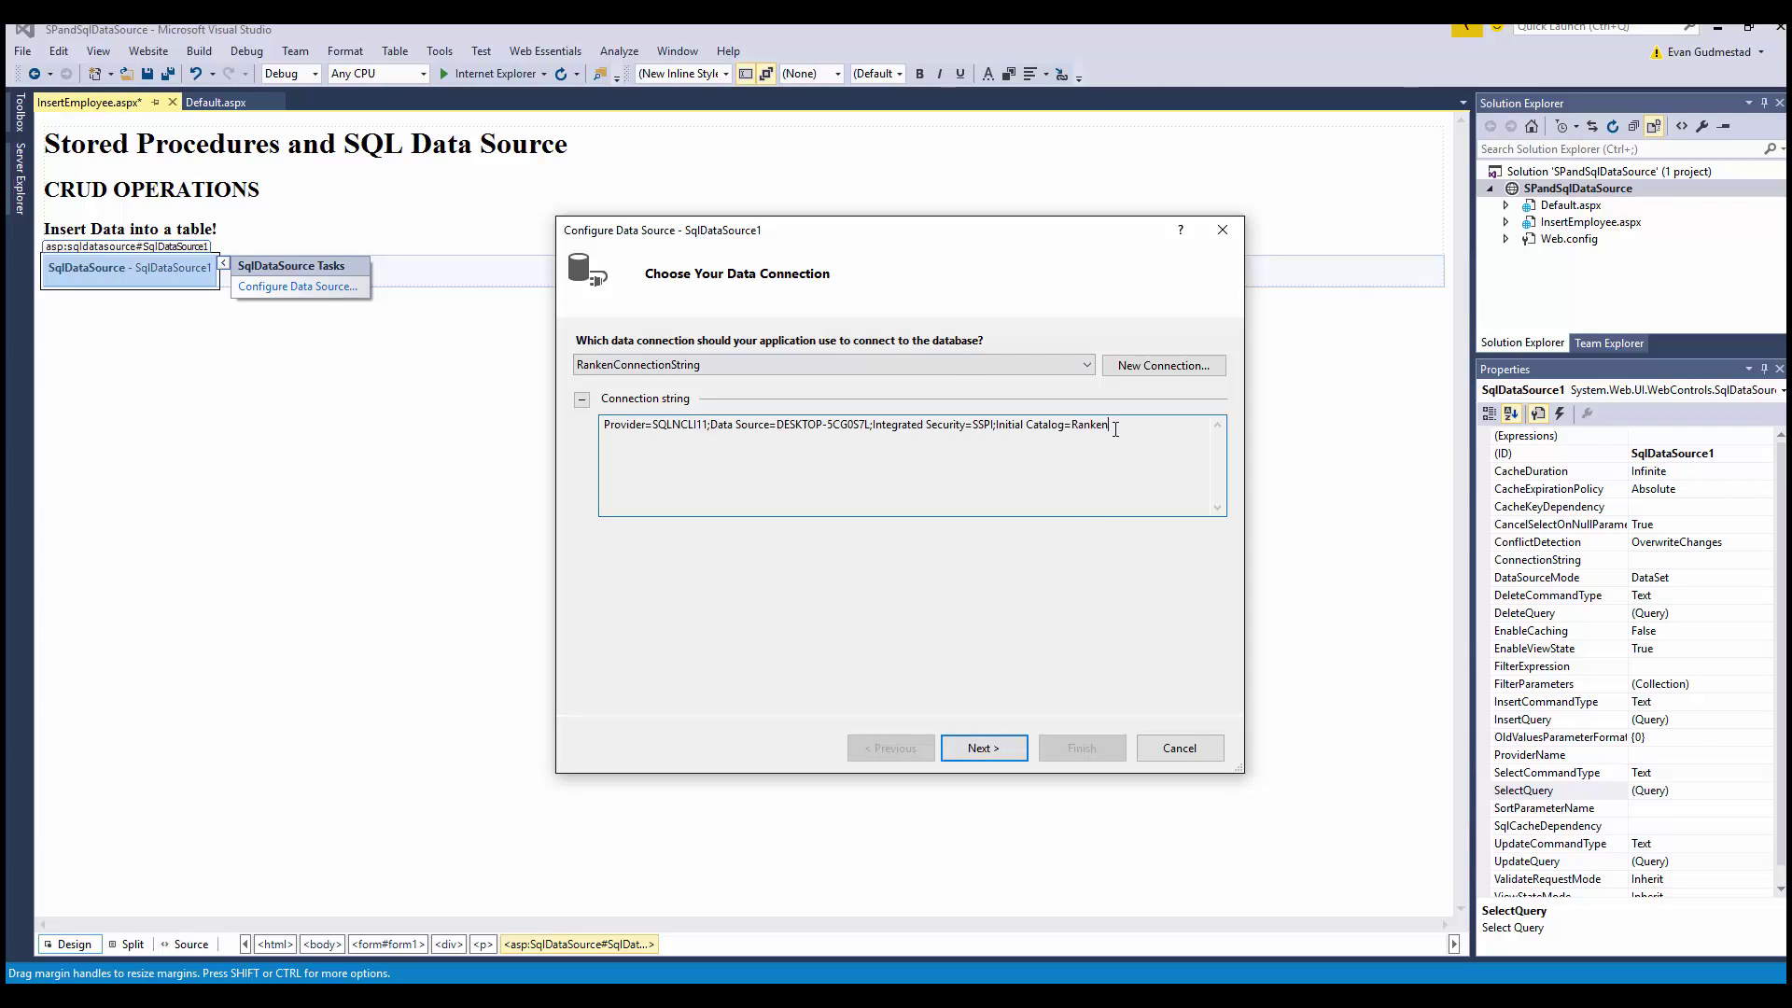
pyautogui.click(982, 747)
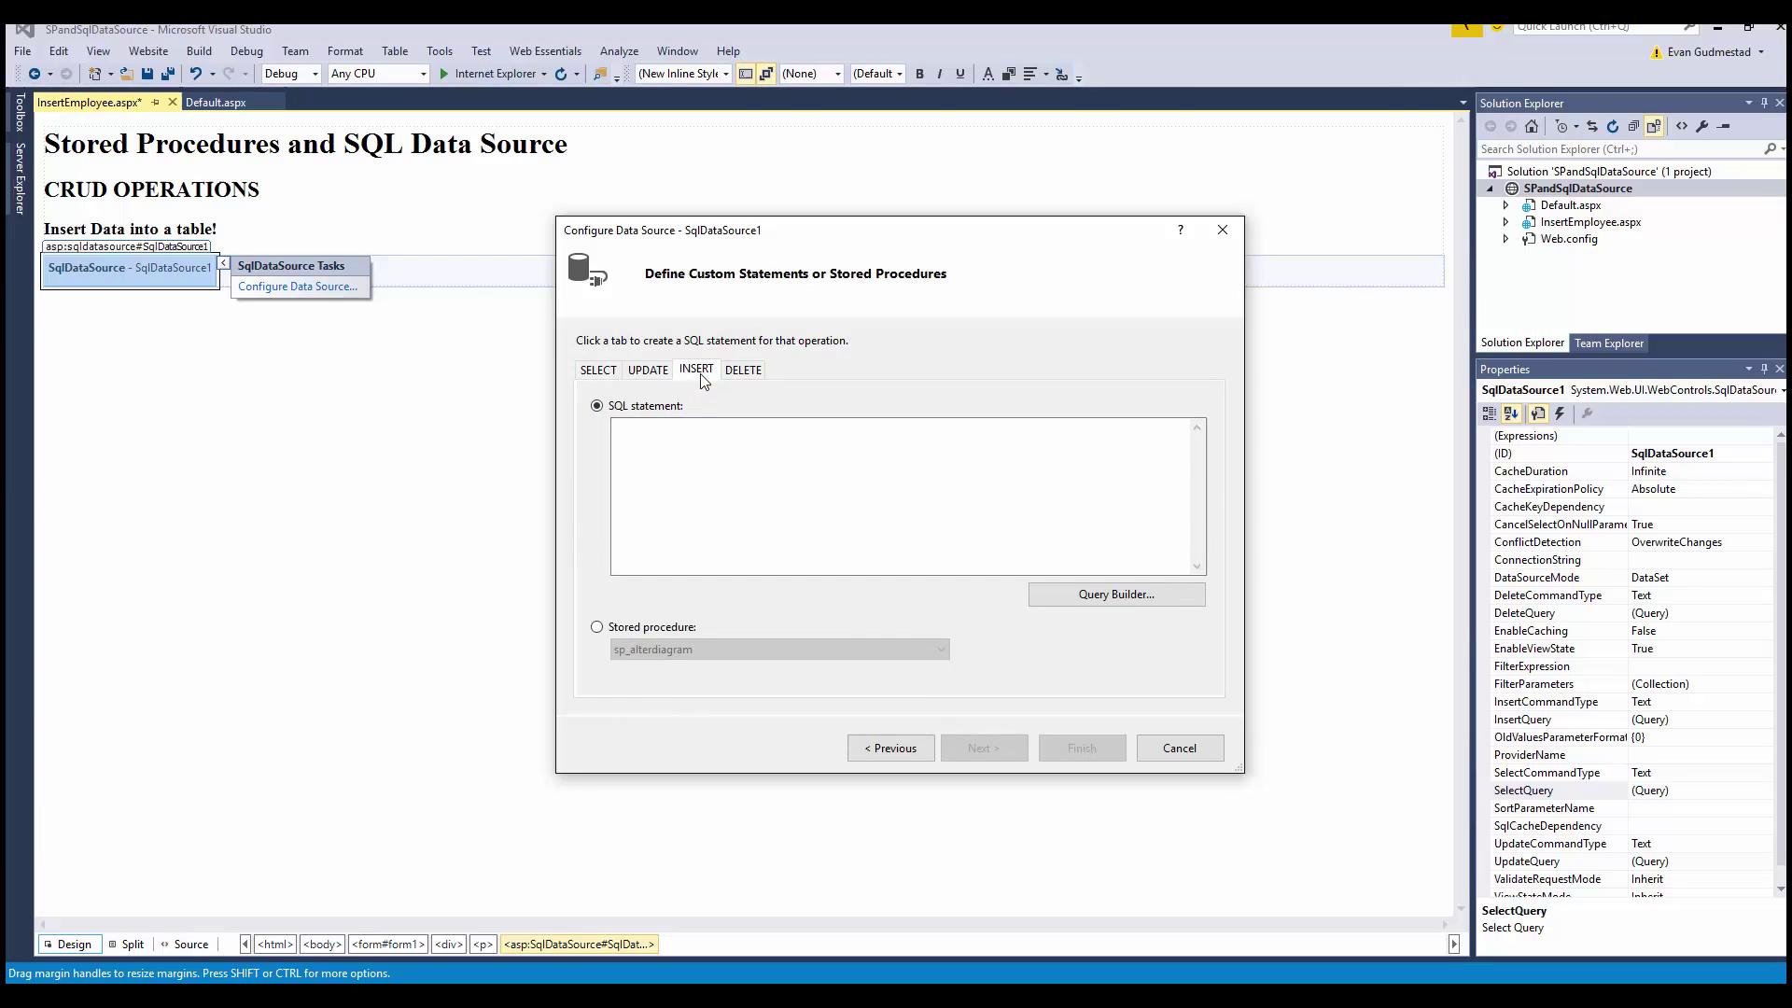
# Use spGetDepartmentData for select and spInsertEmployee for insert, then test the query
pyautogui.click(597, 627)
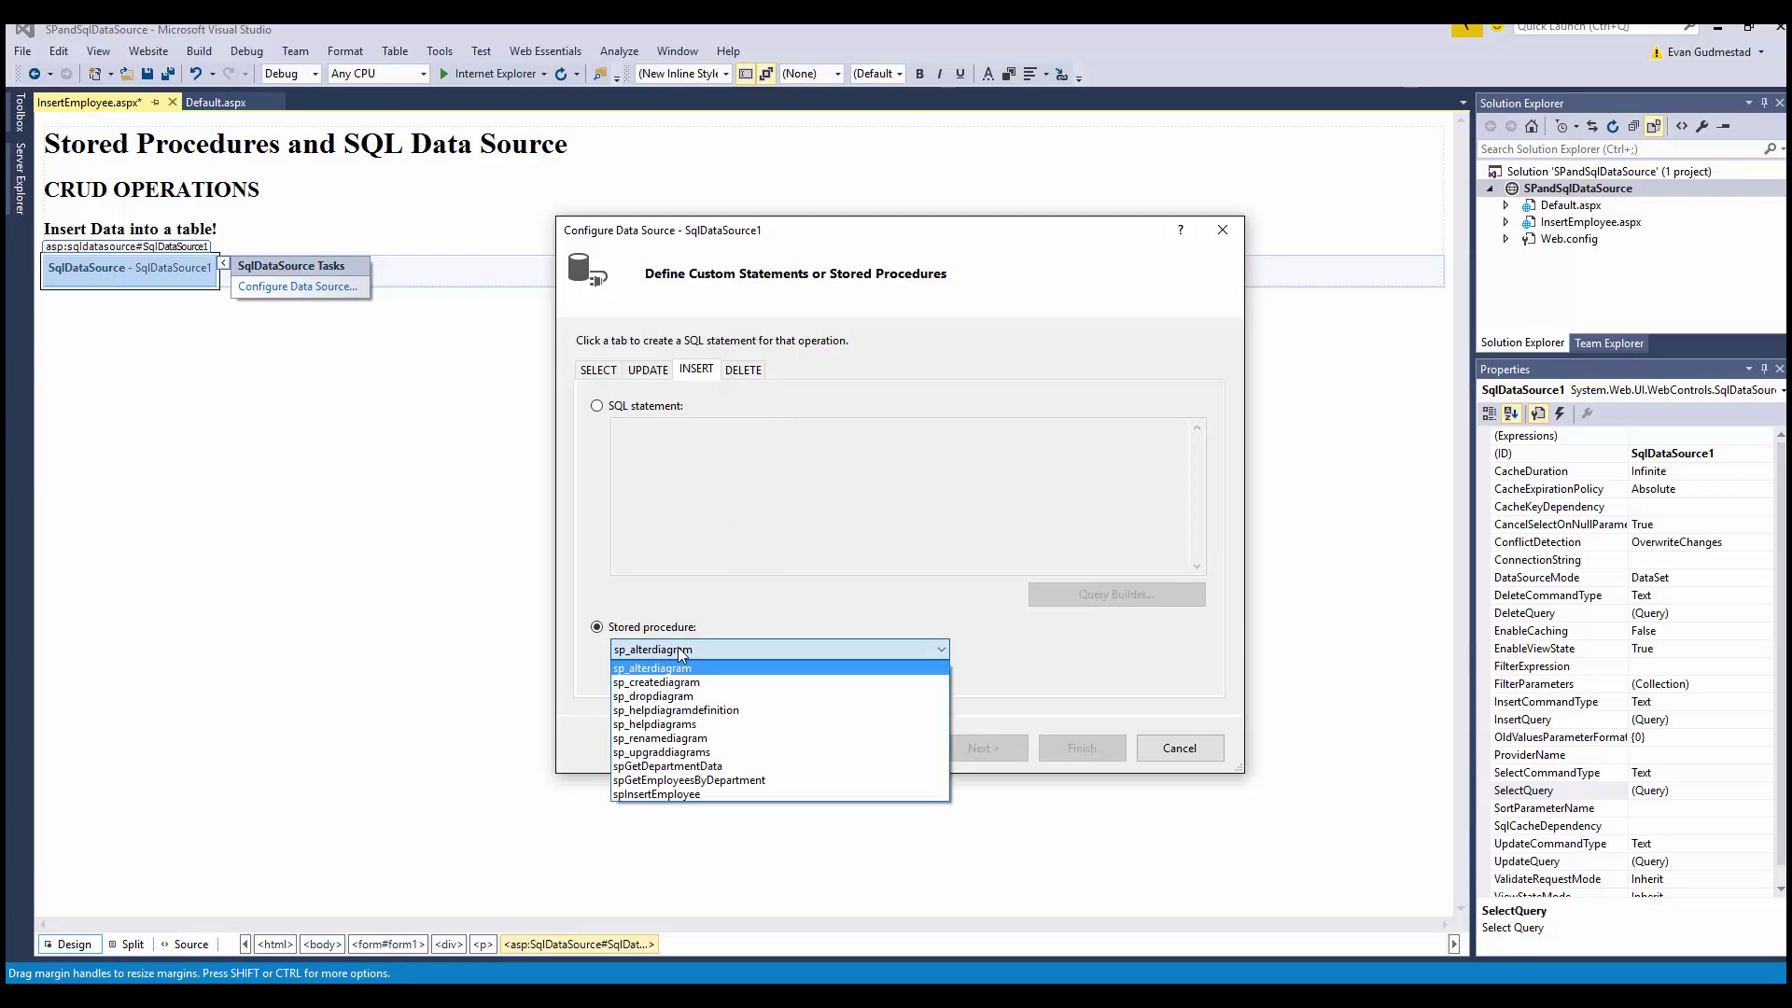
pyautogui.click(657, 795)
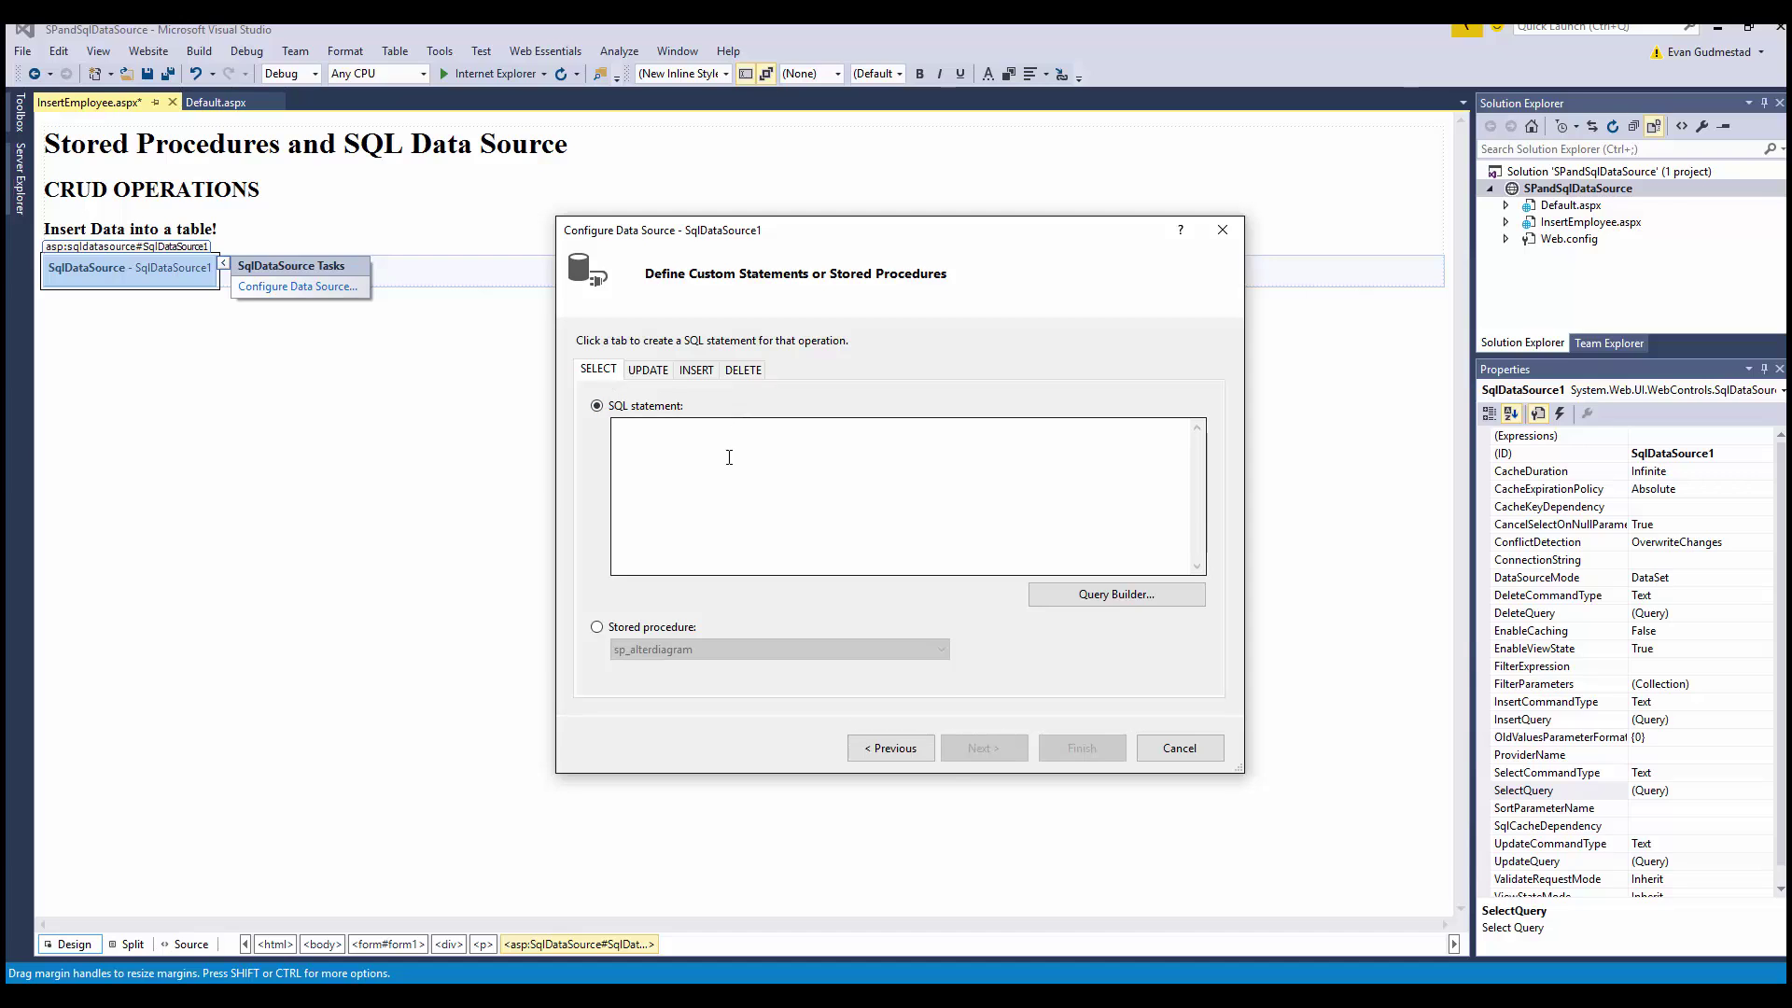
pyautogui.click(597, 626)
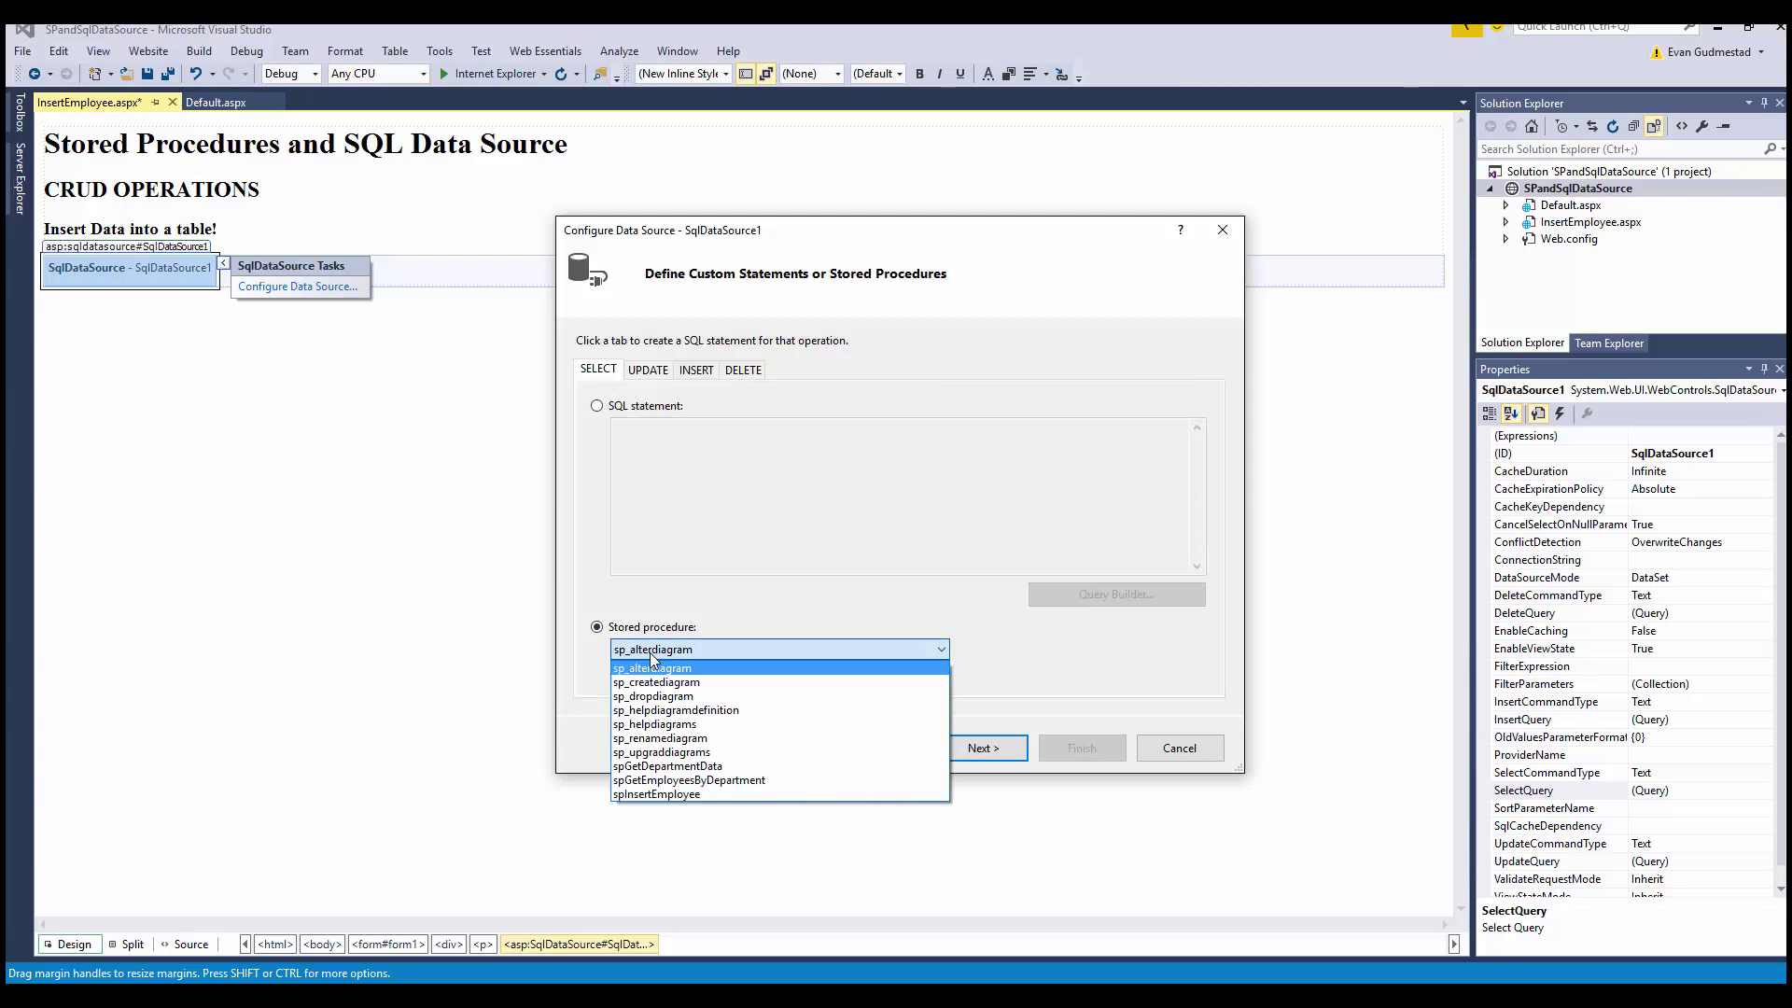
pyautogui.moveTo(665, 765)
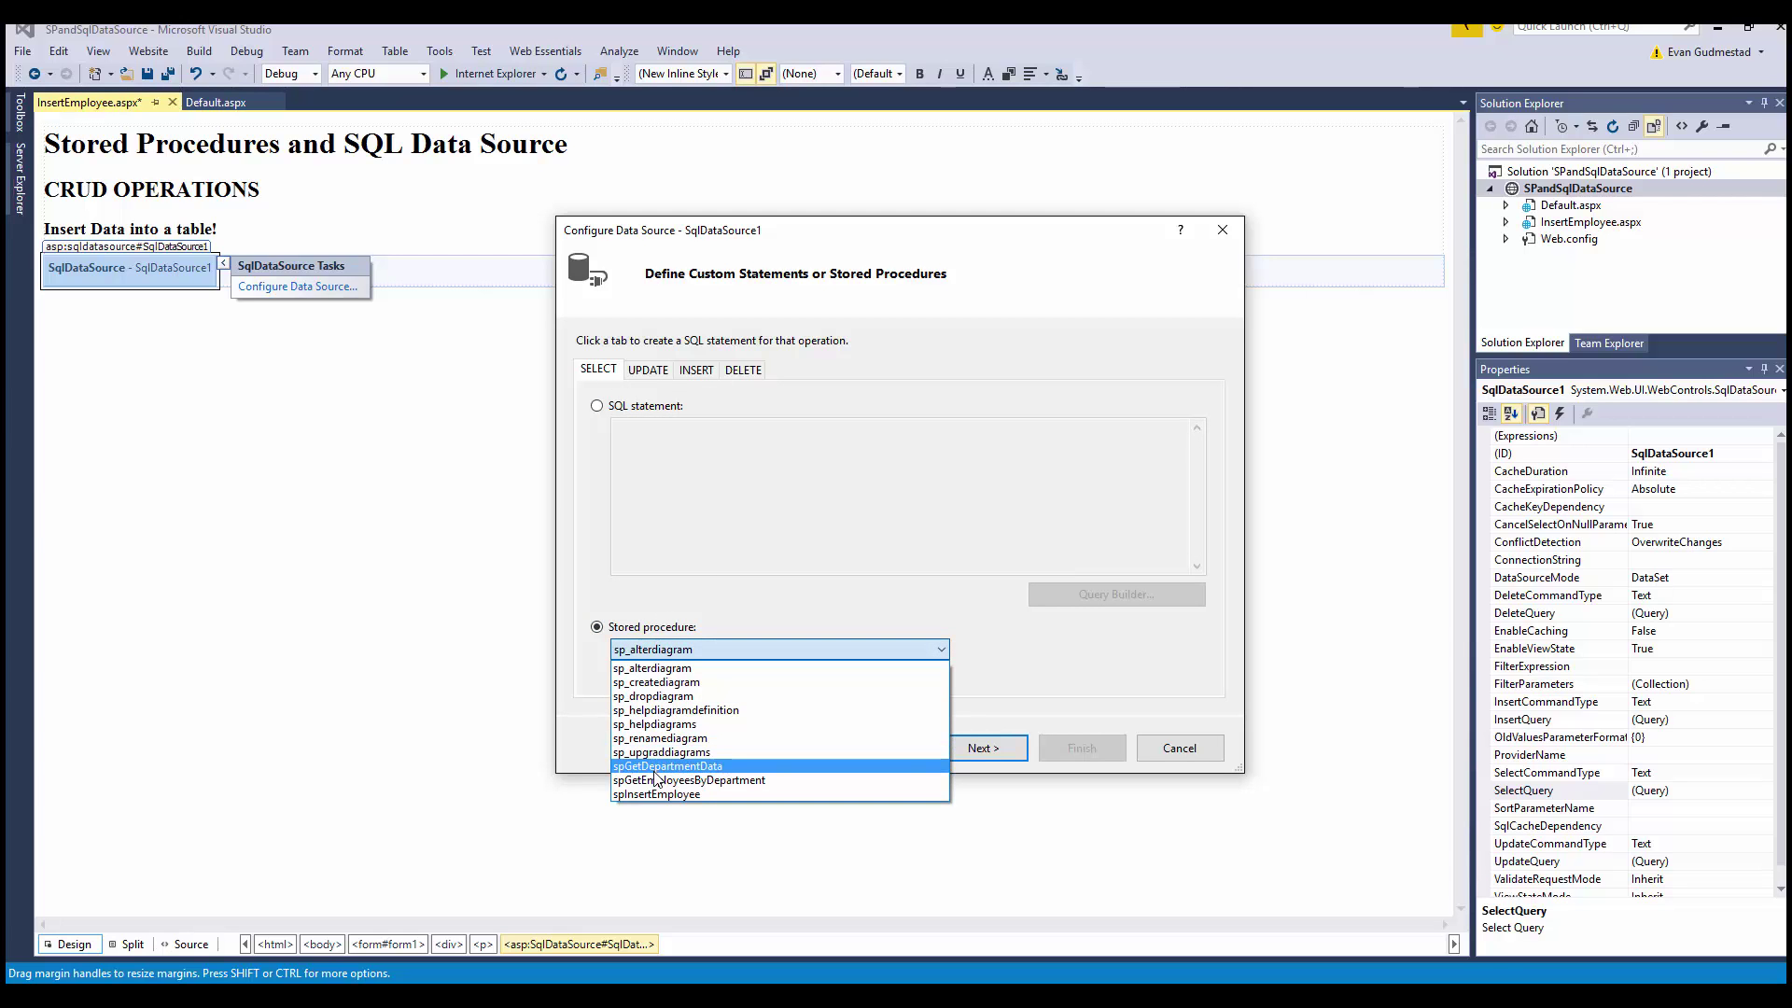
pyautogui.click(666, 765)
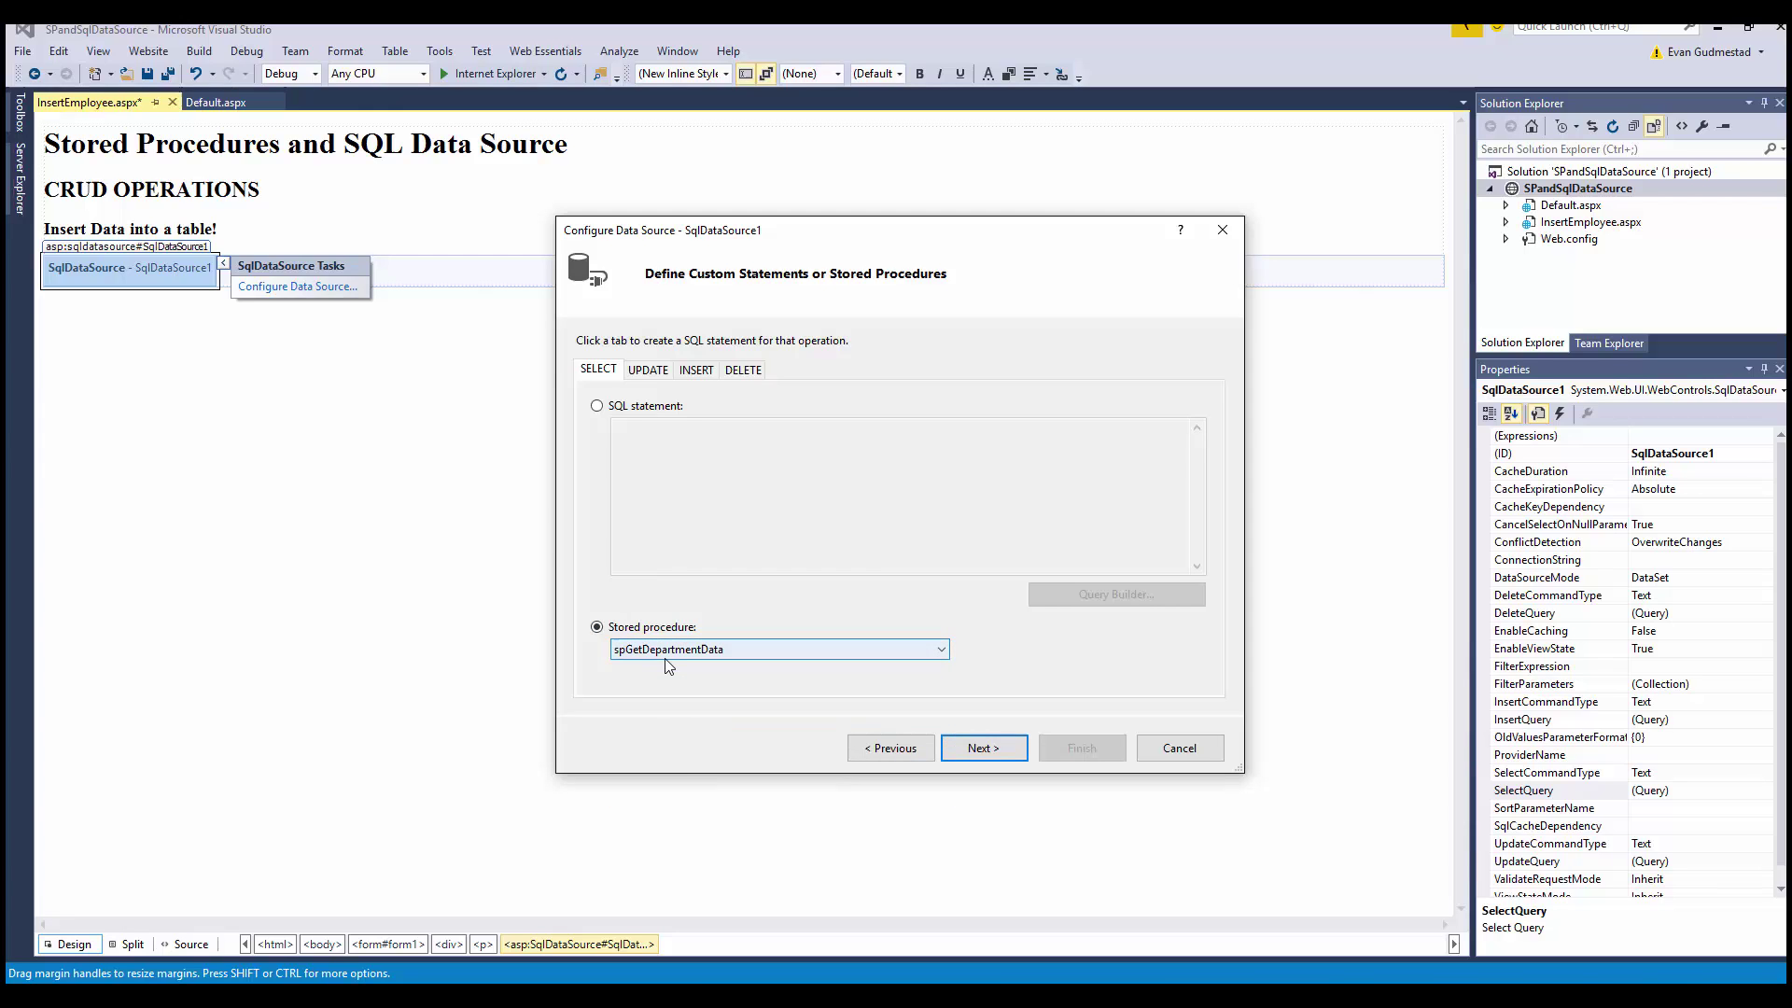
pyautogui.click(694, 369)
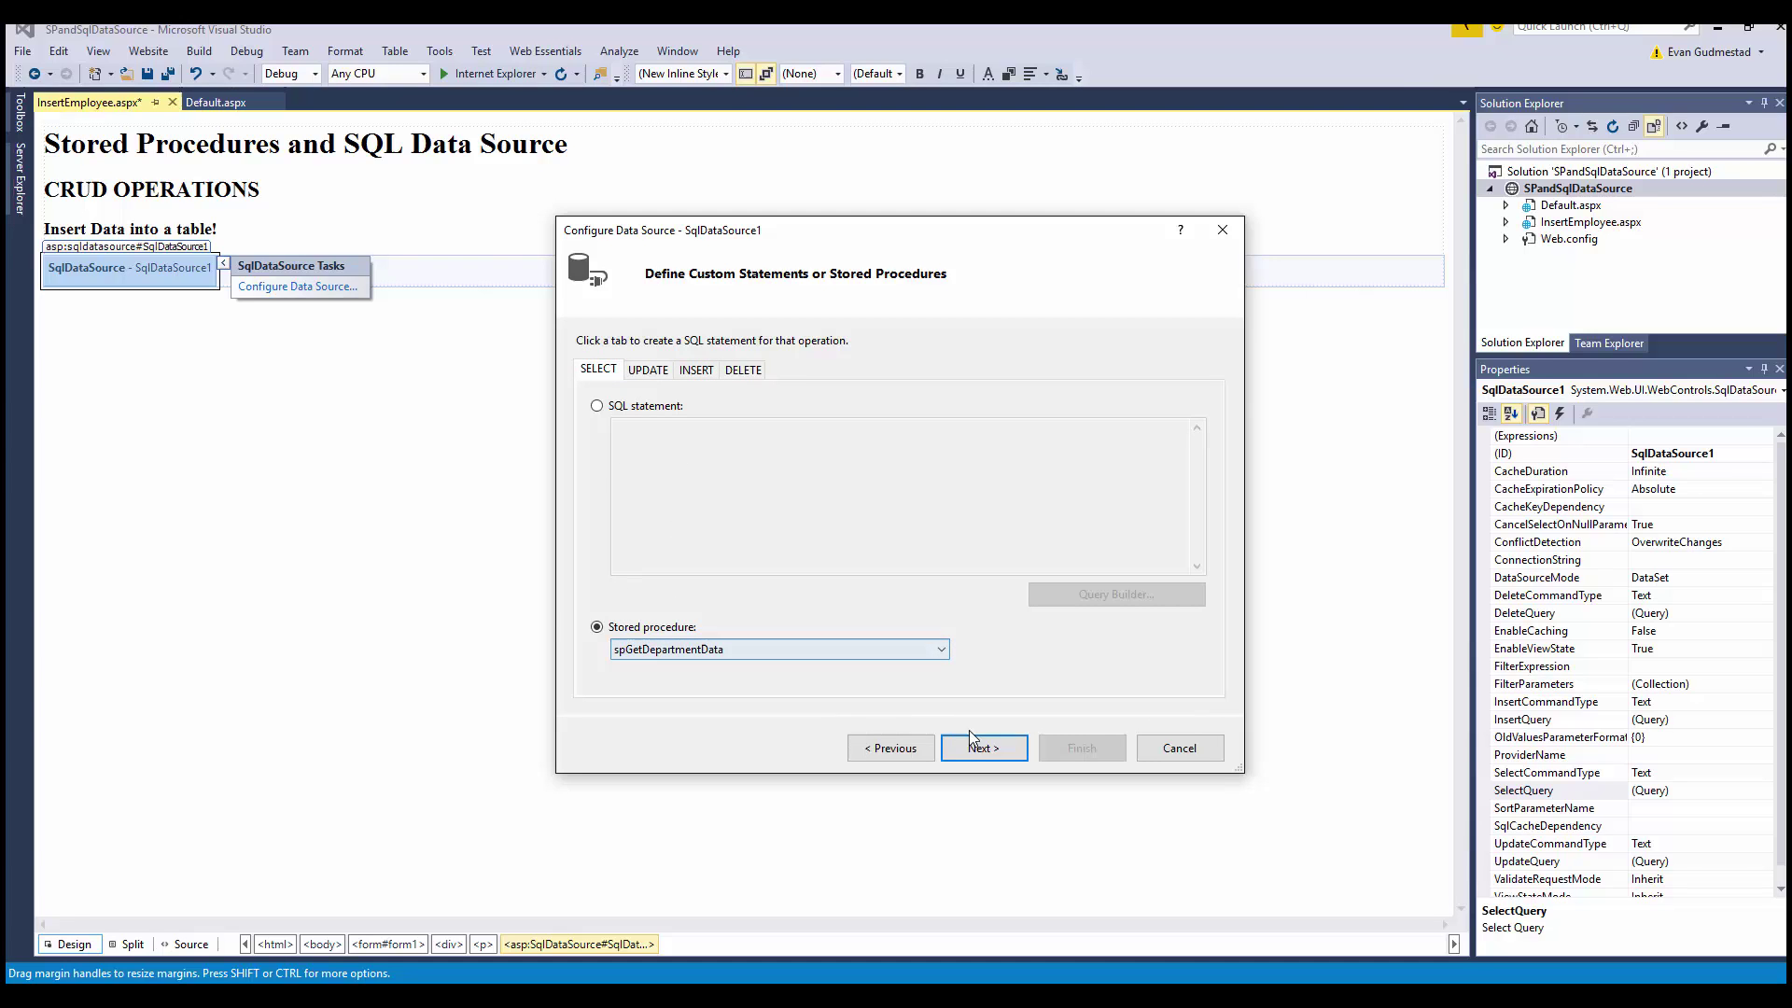
pyautogui.click(695, 370)
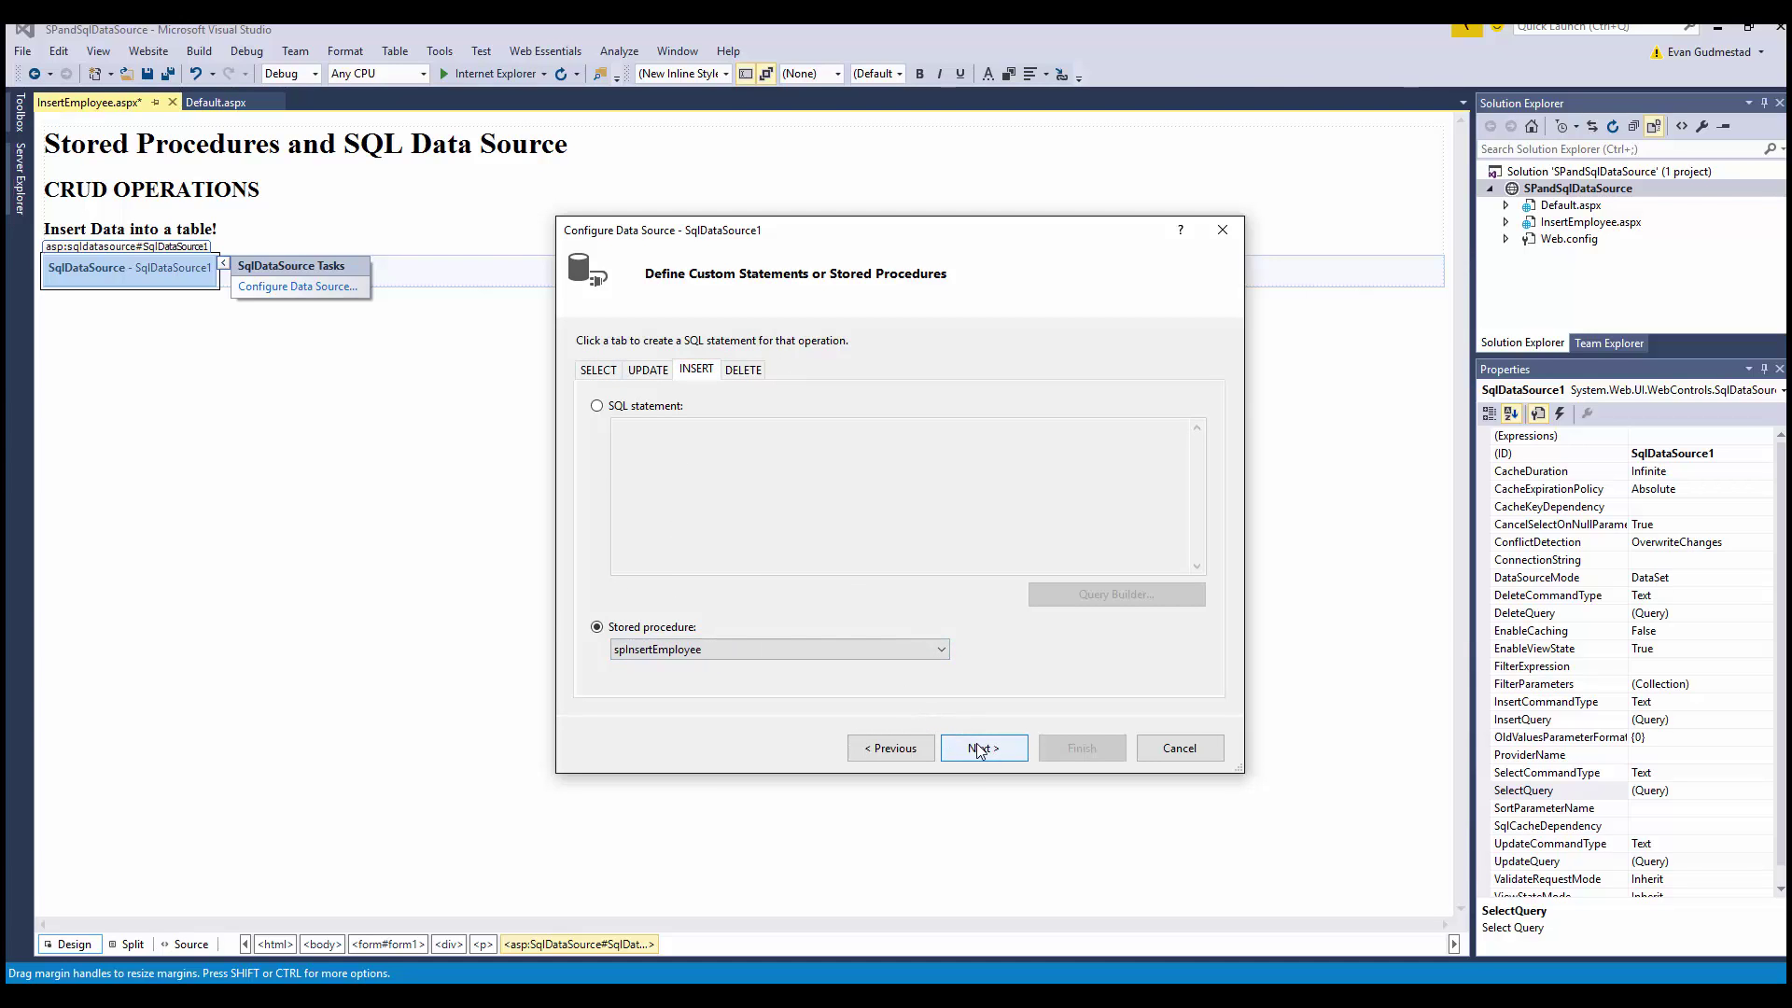
pyautogui.click(981, 747)
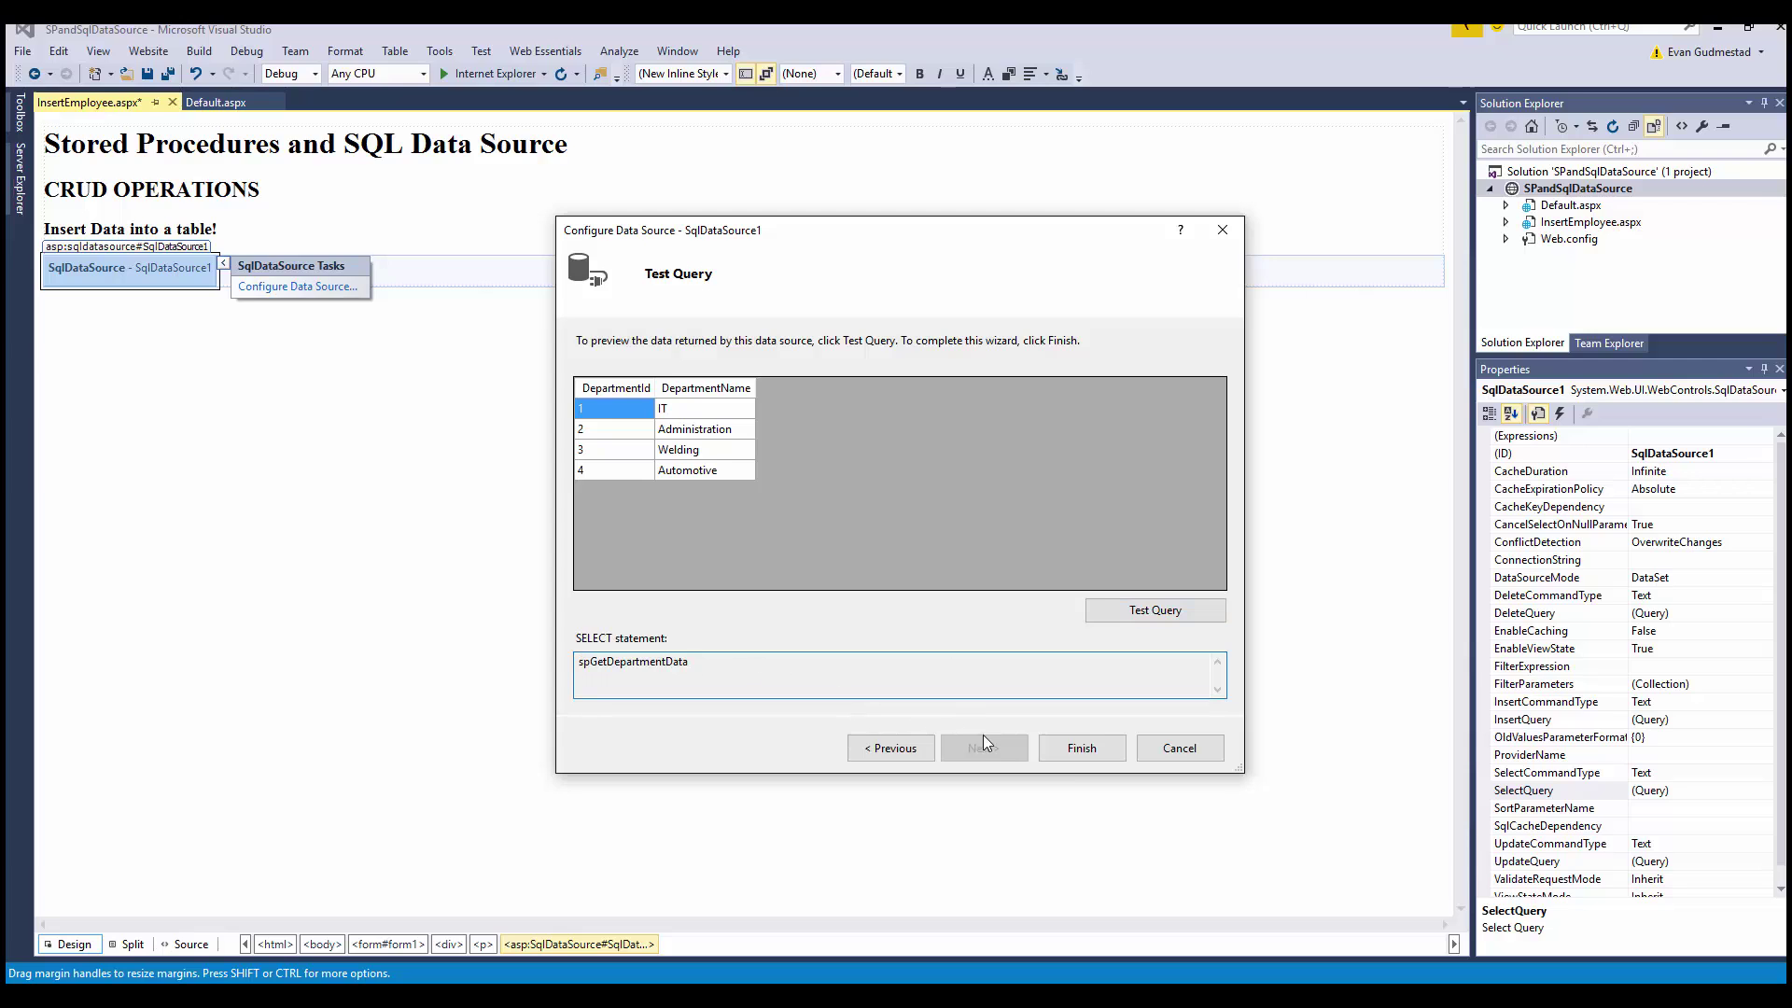
# Finish the SqlDataSource1 configuration, switch to Source view and save InsertEmployee.aspx
pyautogui.click(1079, 748)
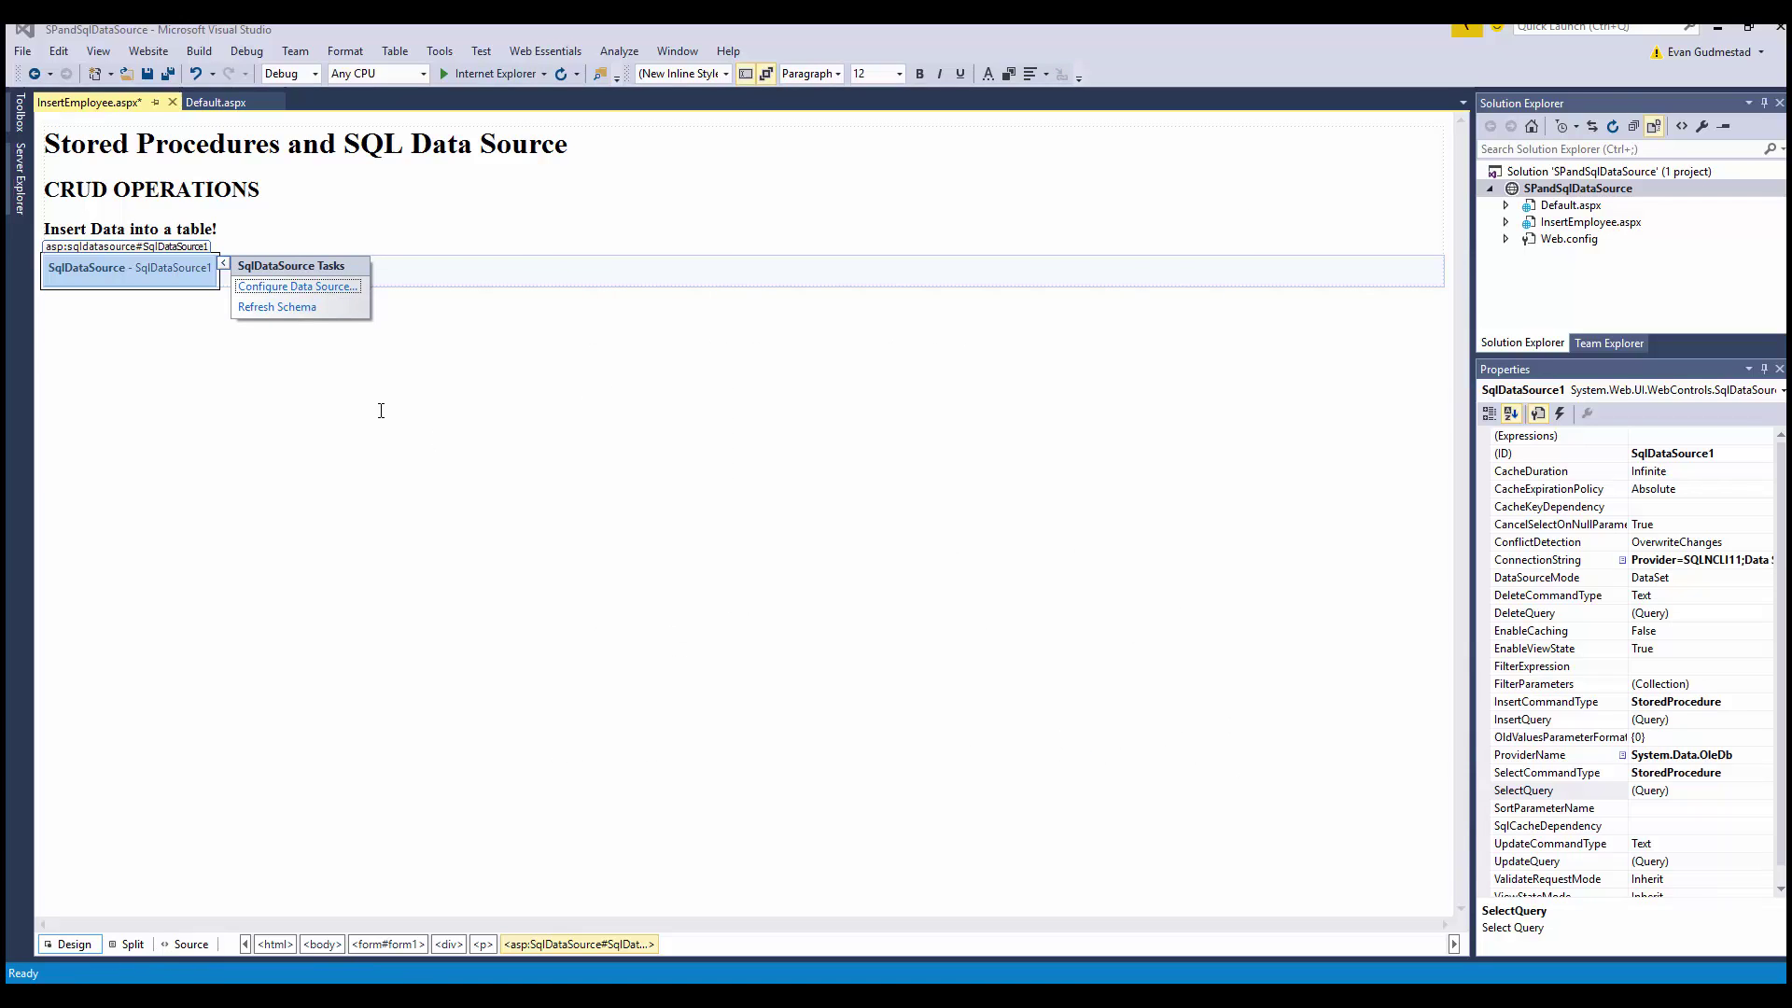
pyautogui.moveTo(194, 335)
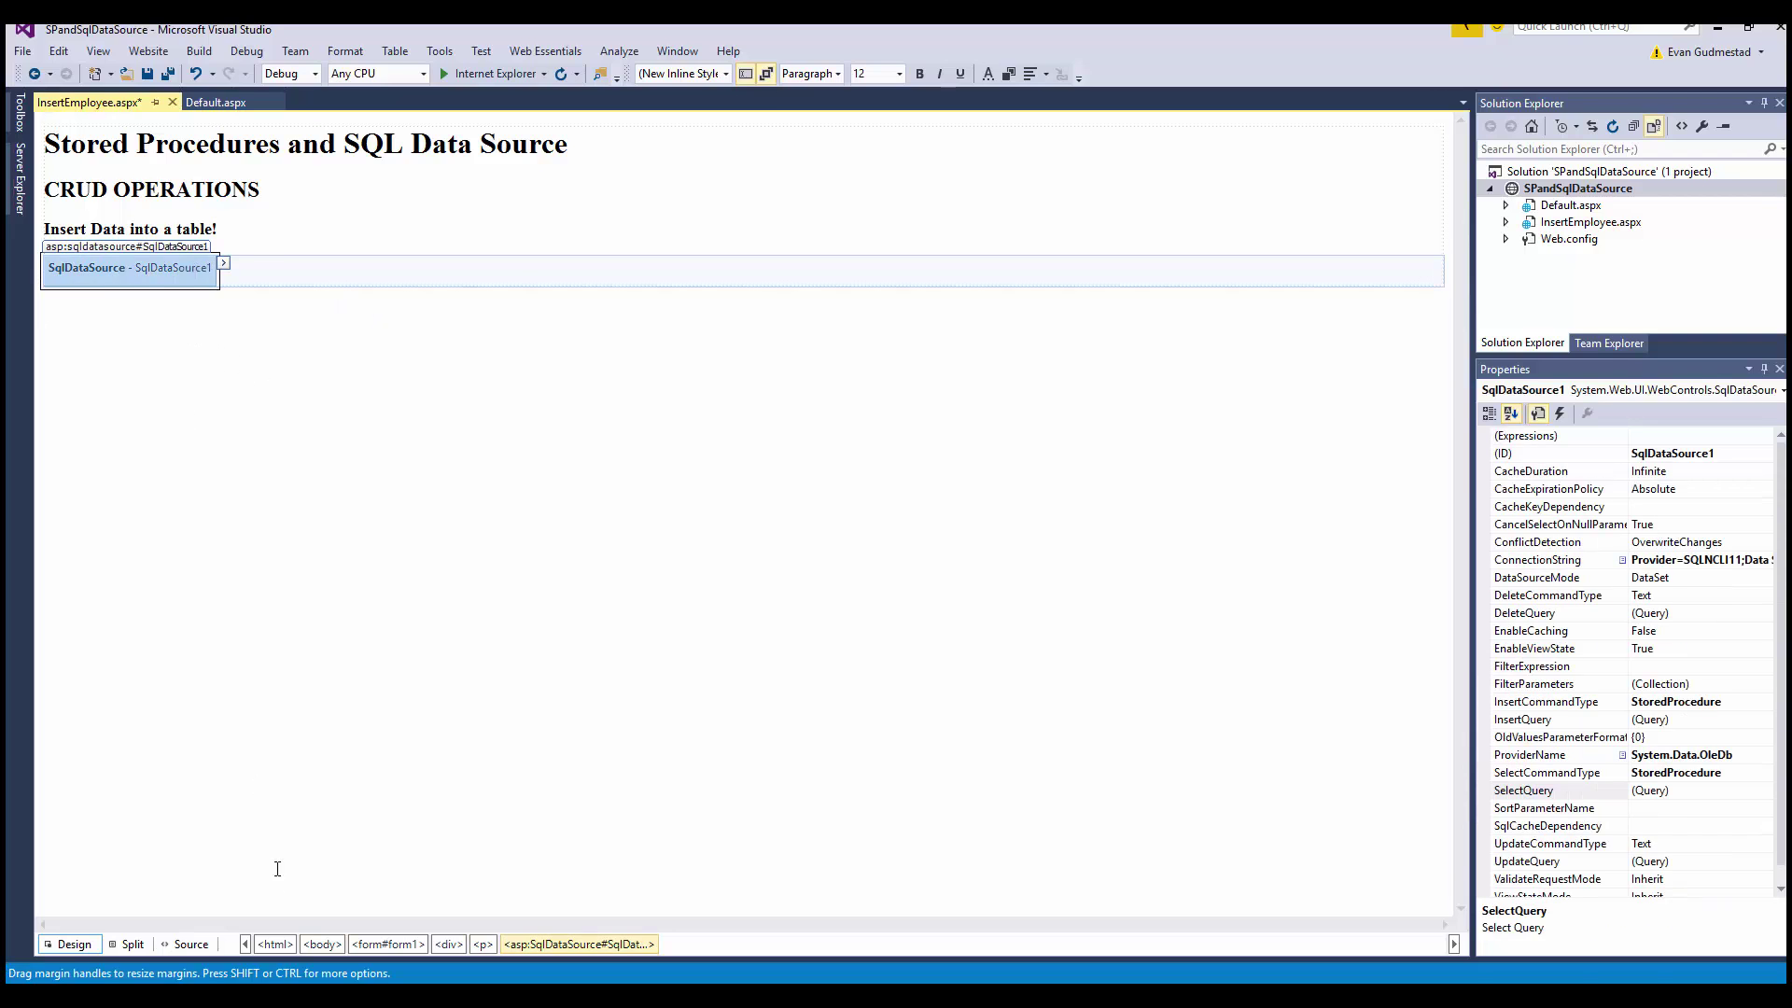
pyautogui.click(183, 944)
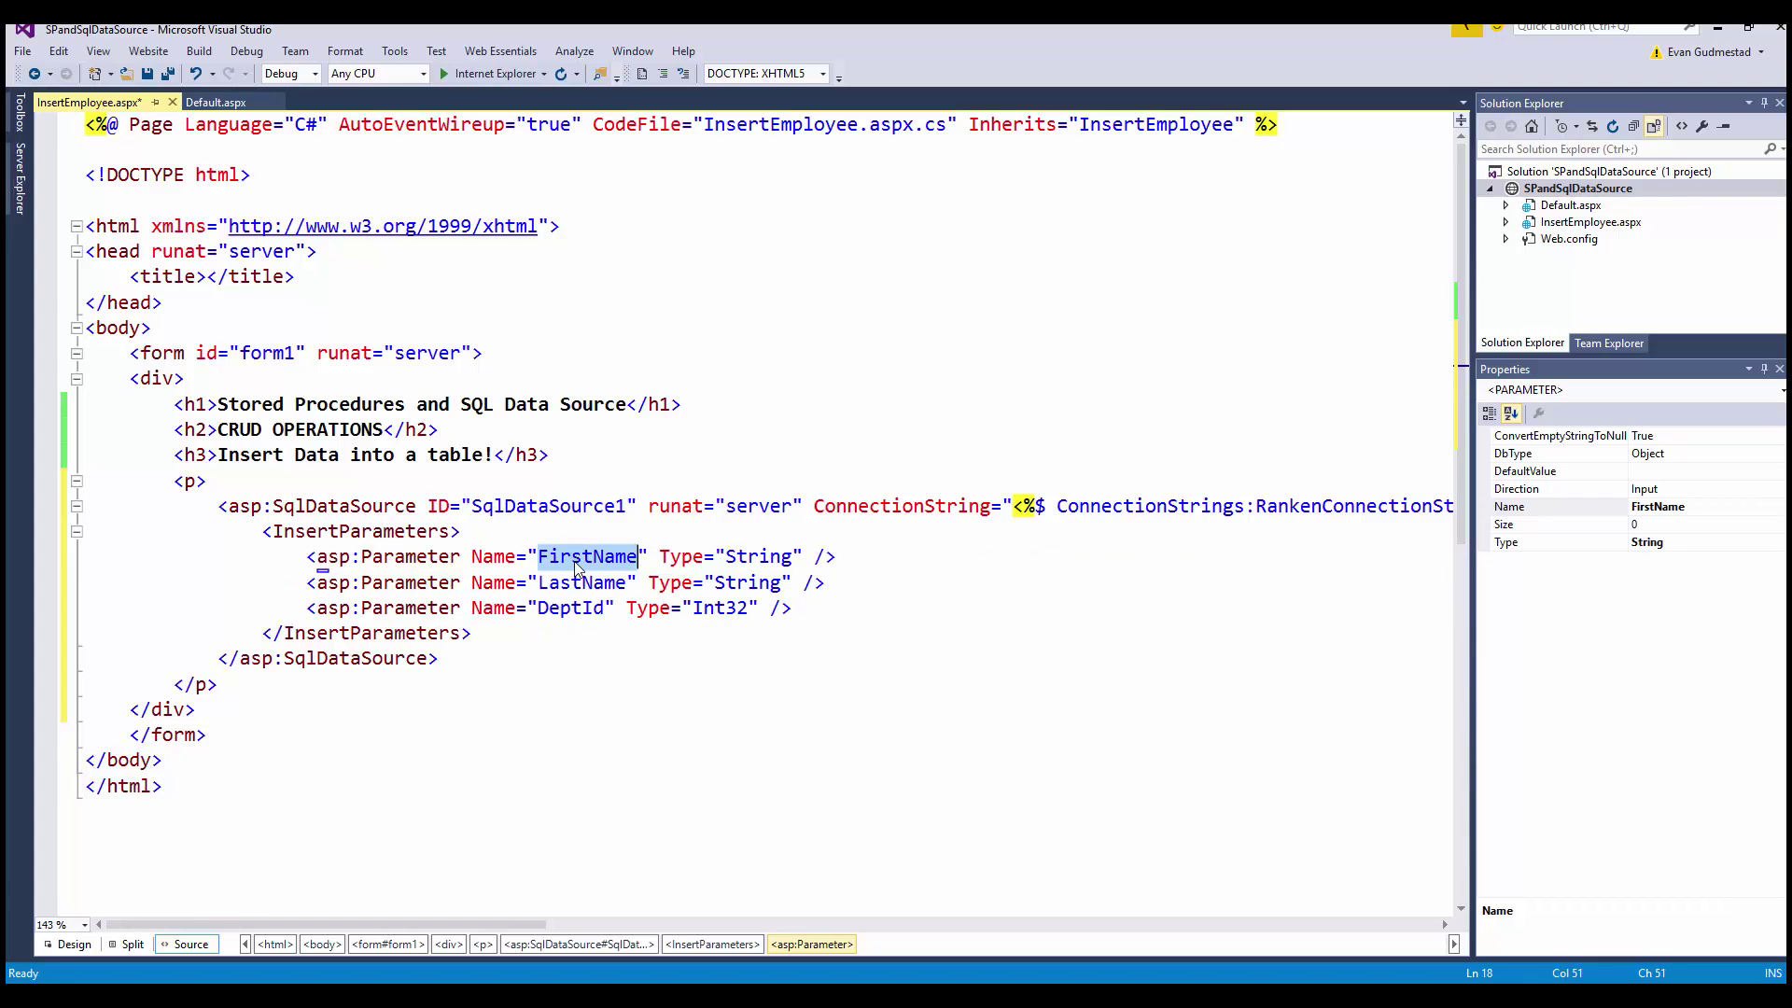
pyautogui.press('ctrl+s')
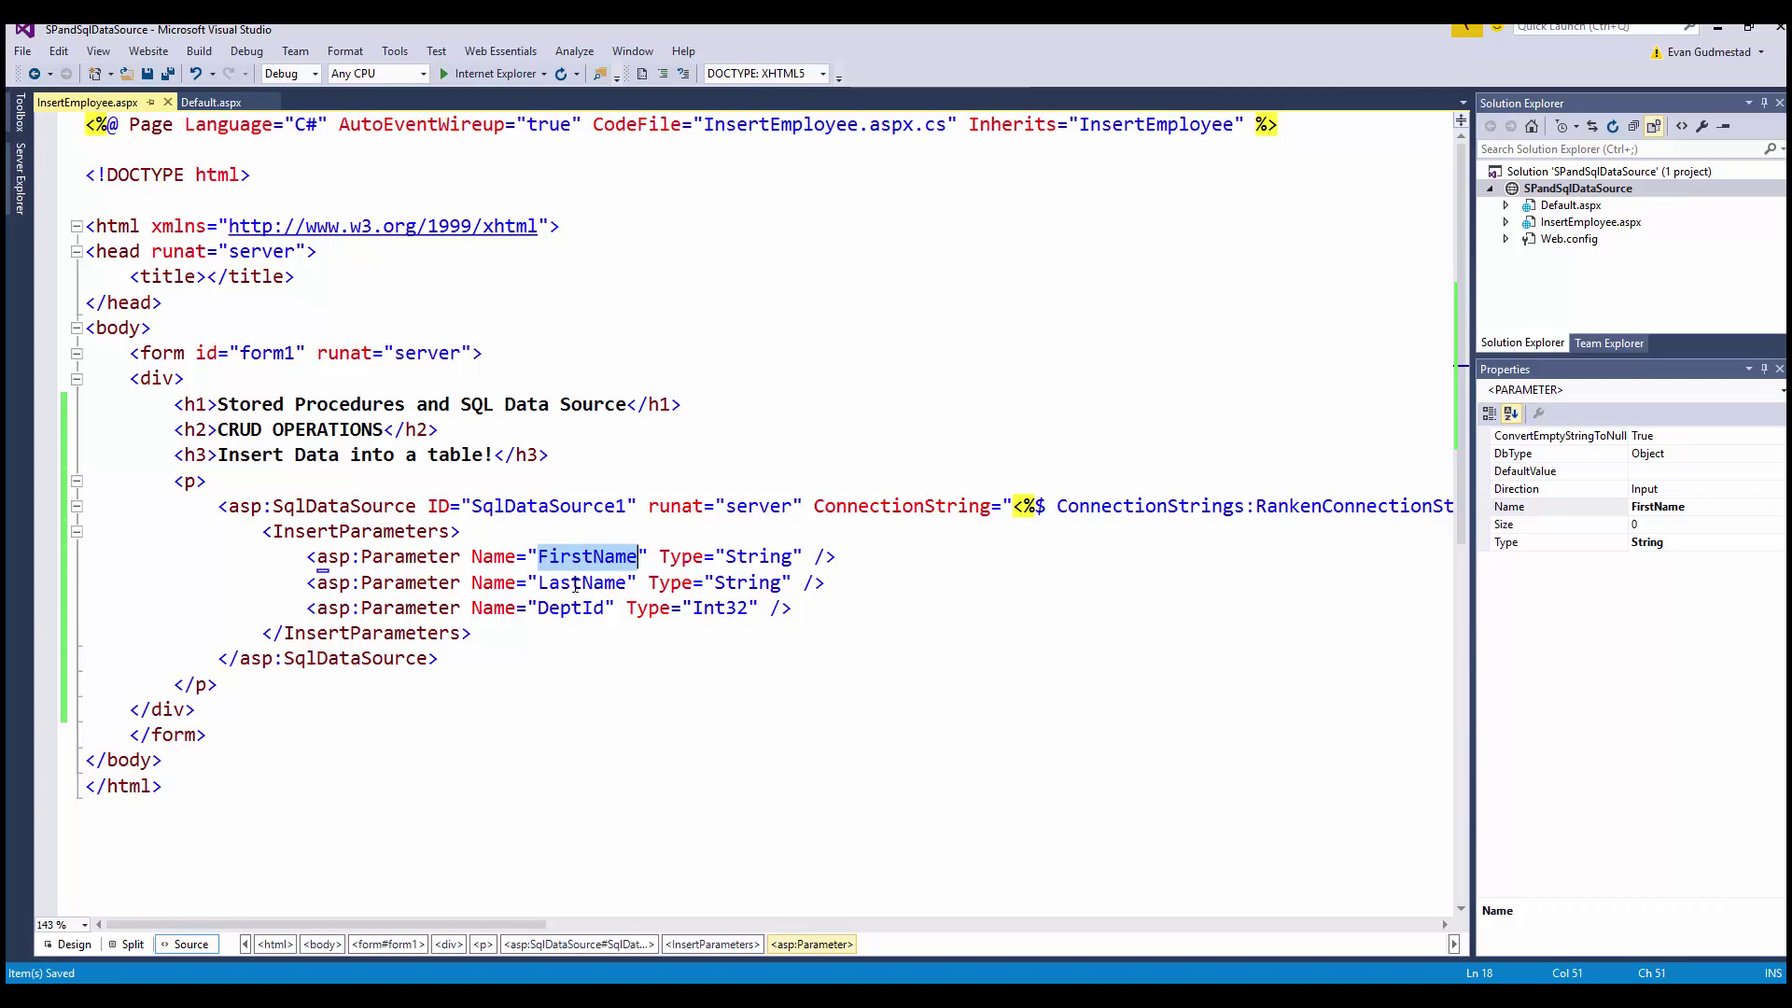
# Review the SqlDataSource markup: DeptId insert parameter and StoredProcedure insert/select command types
pyautogui.click(570, 606)
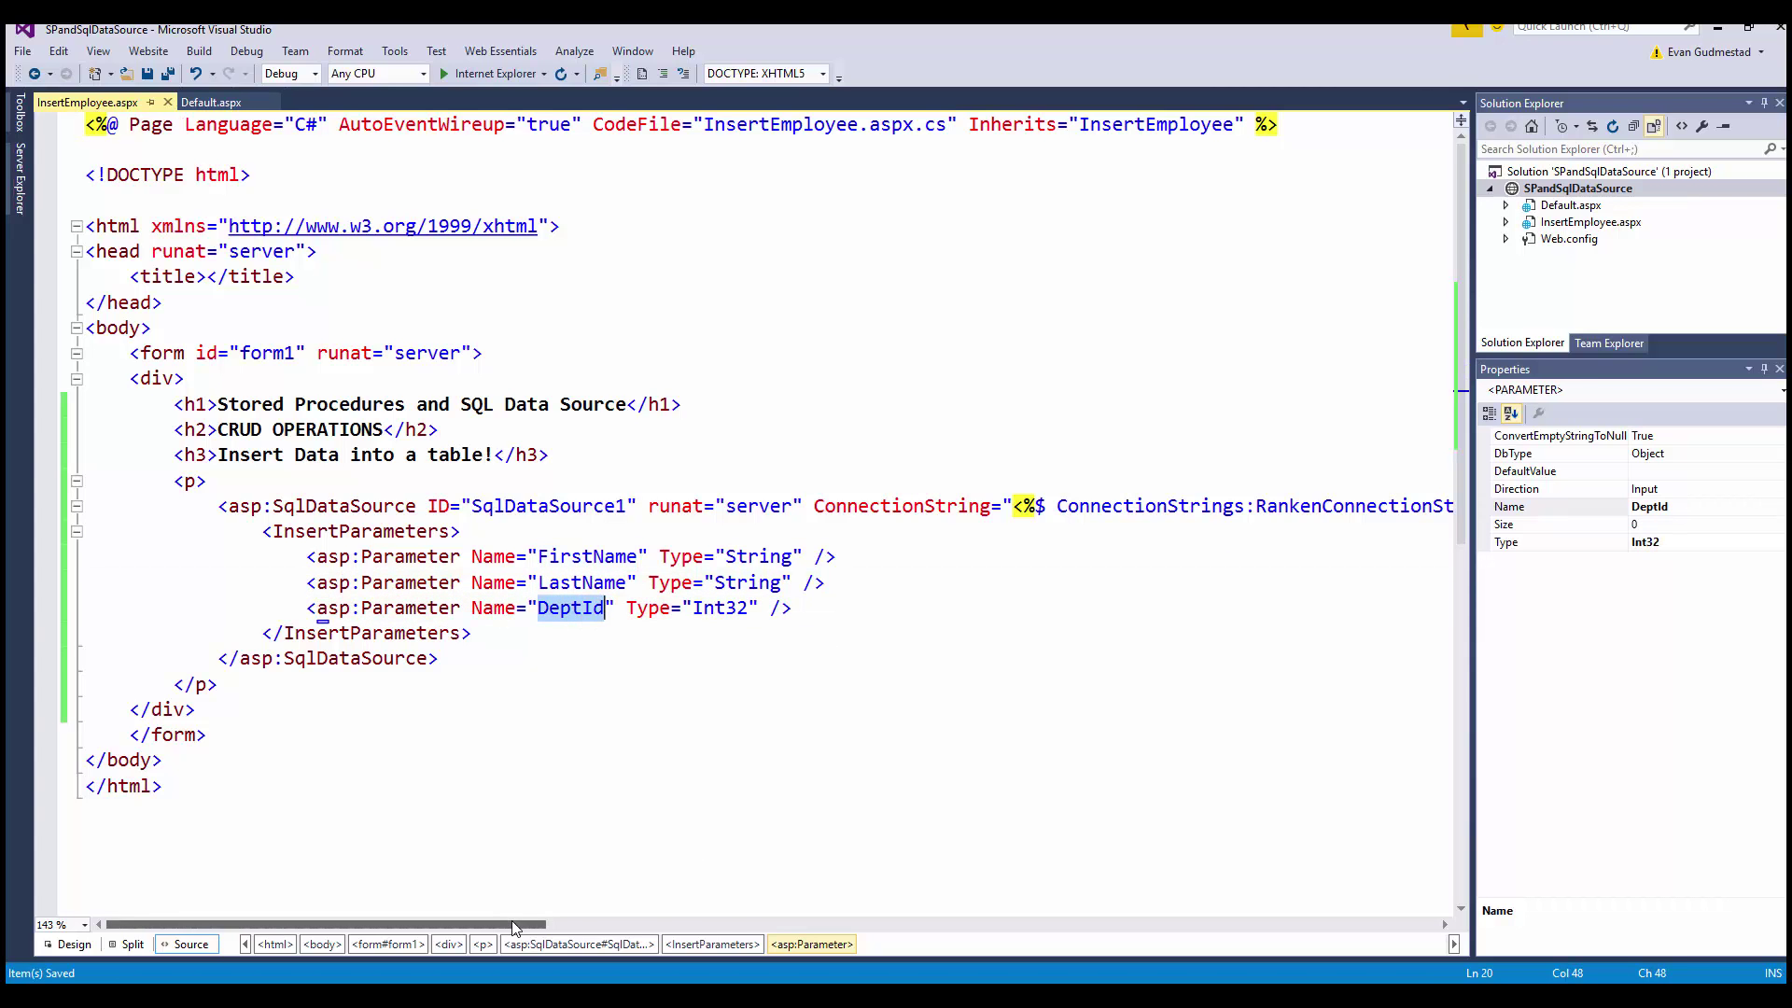
pyautogui.hscroll(3)
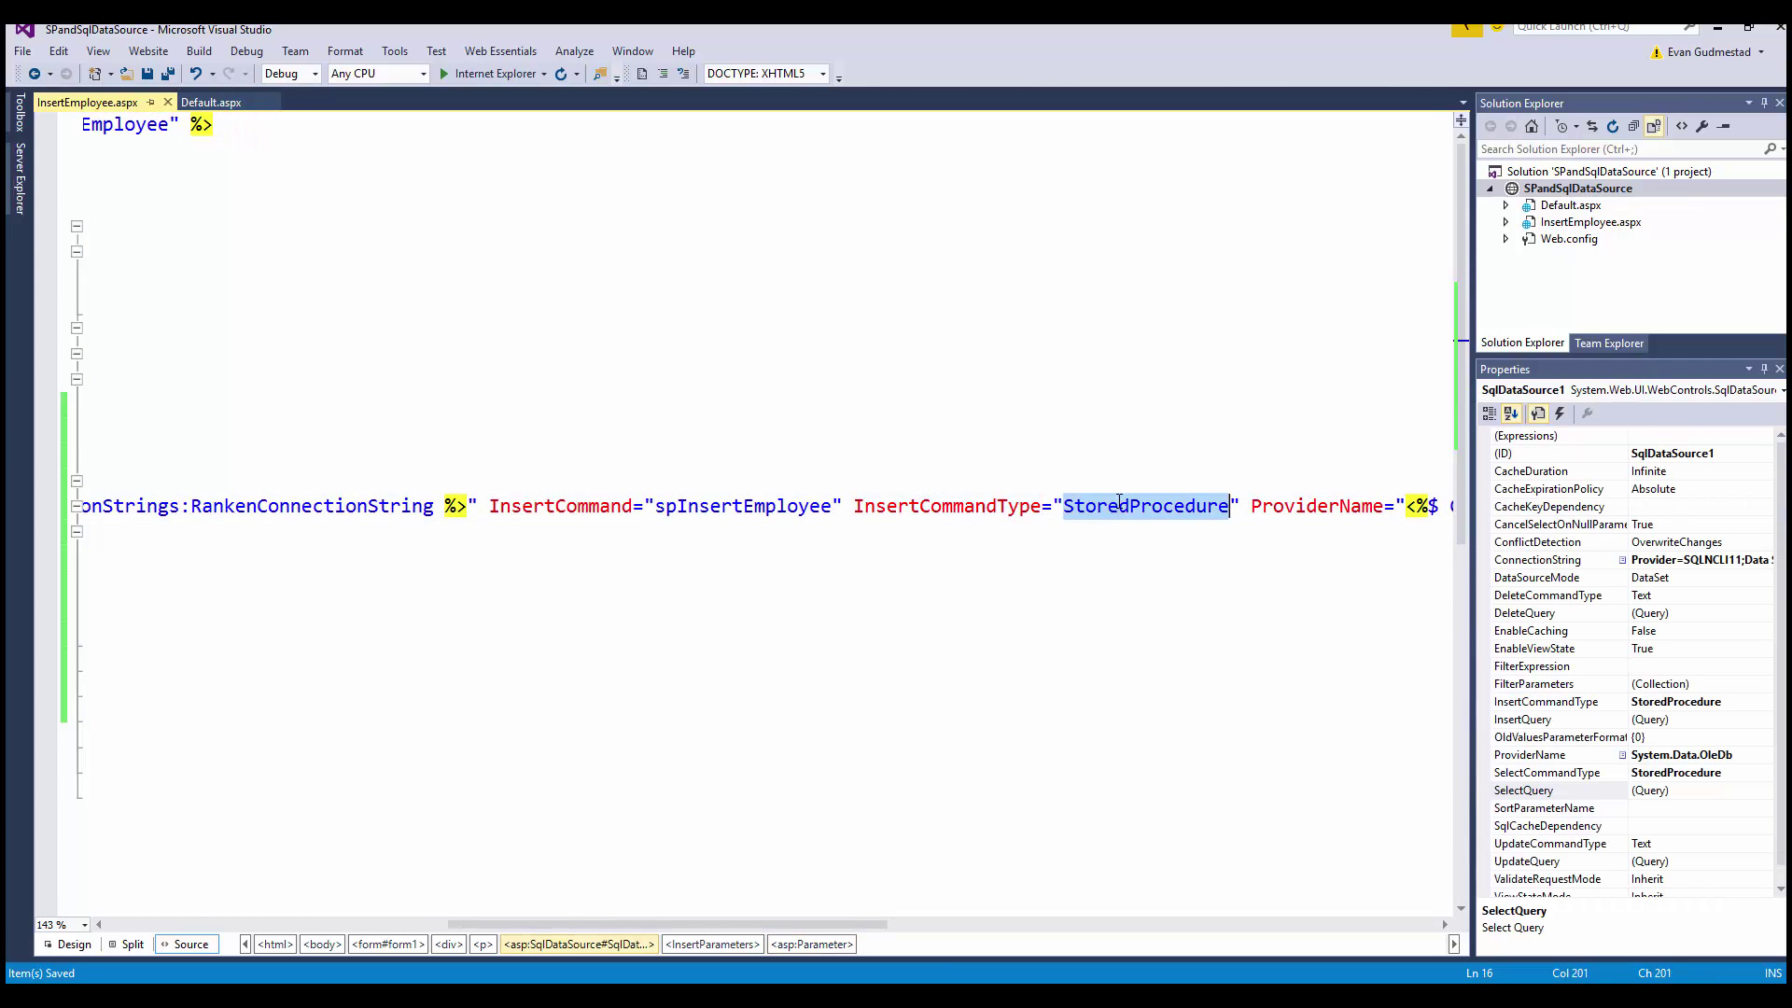
pyautogui.click(711, 506)
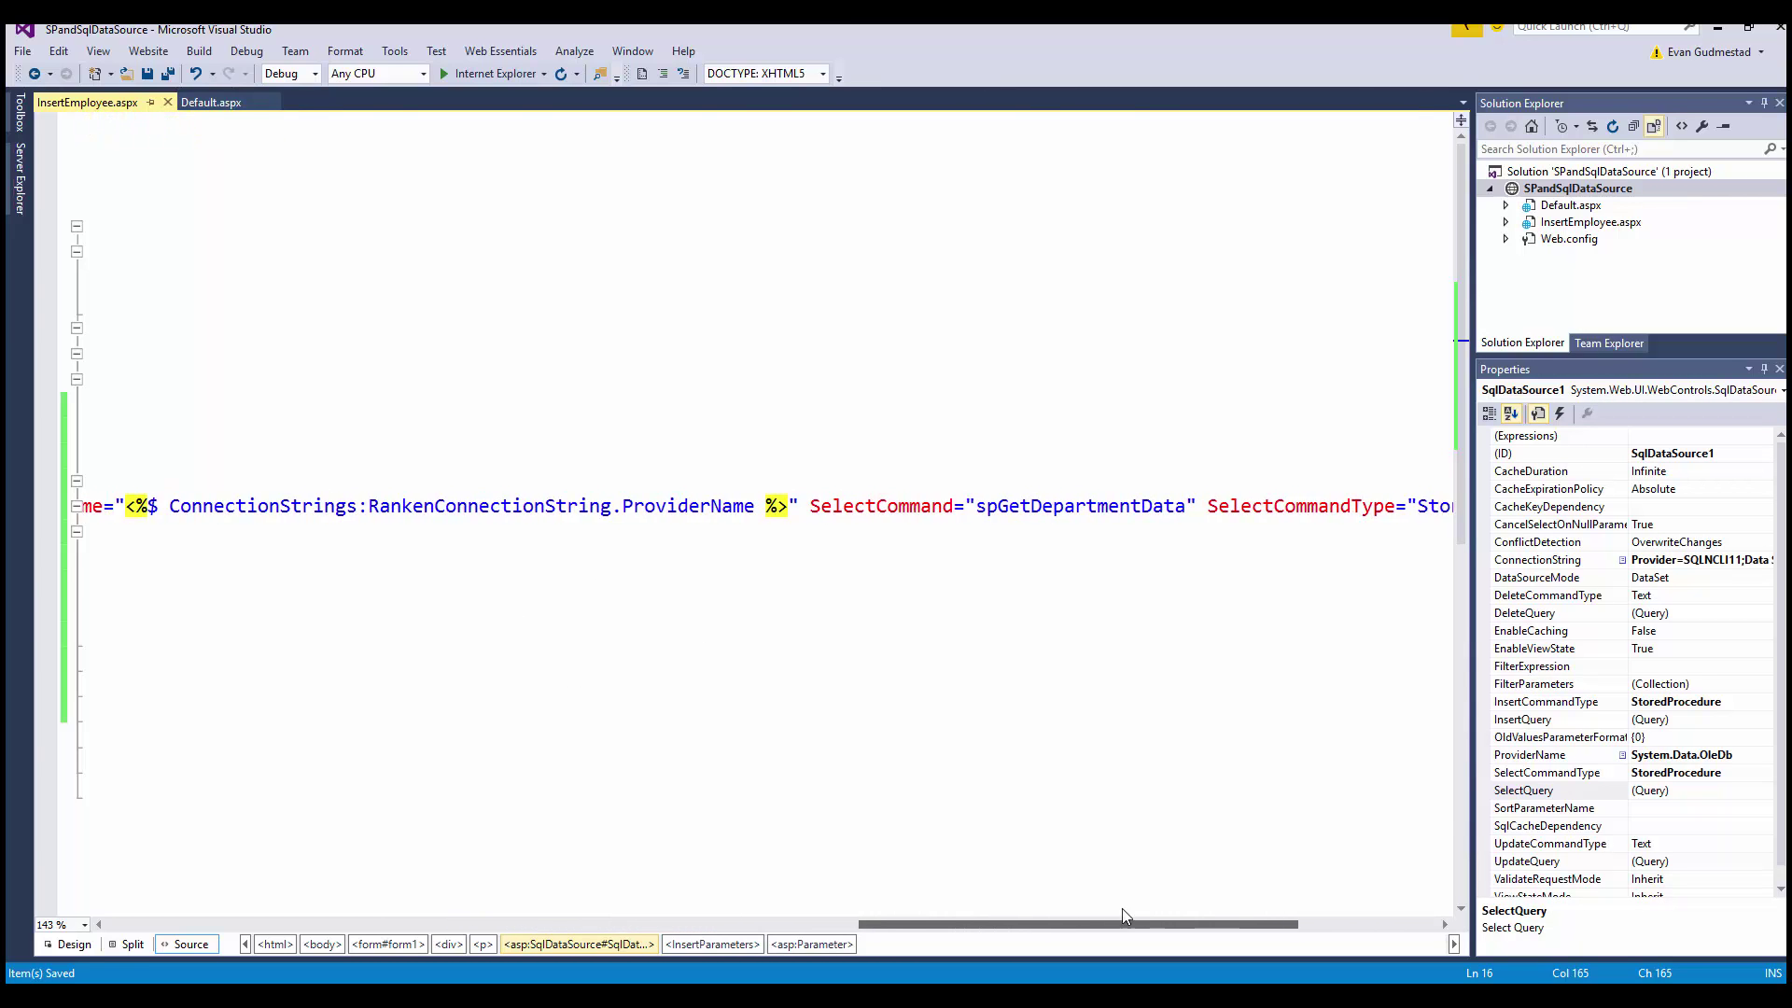
pyautogui.hscroll(3)
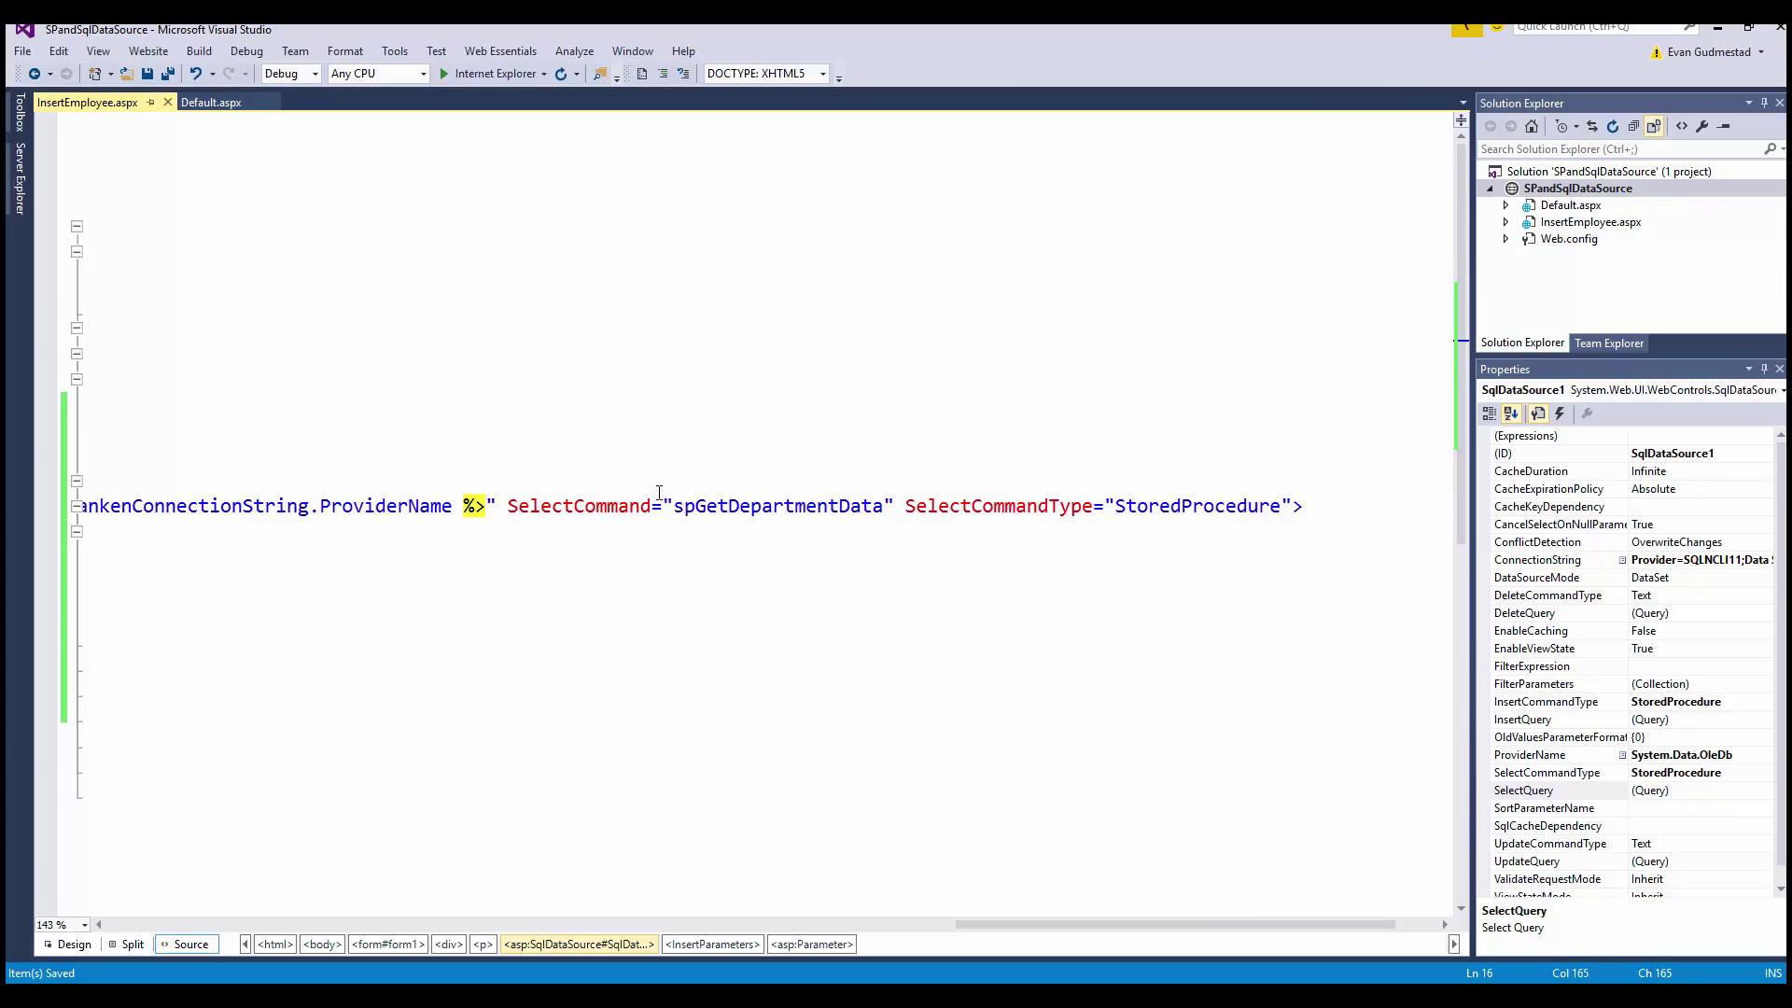
pyautogui.doubleClick(1196, 504)
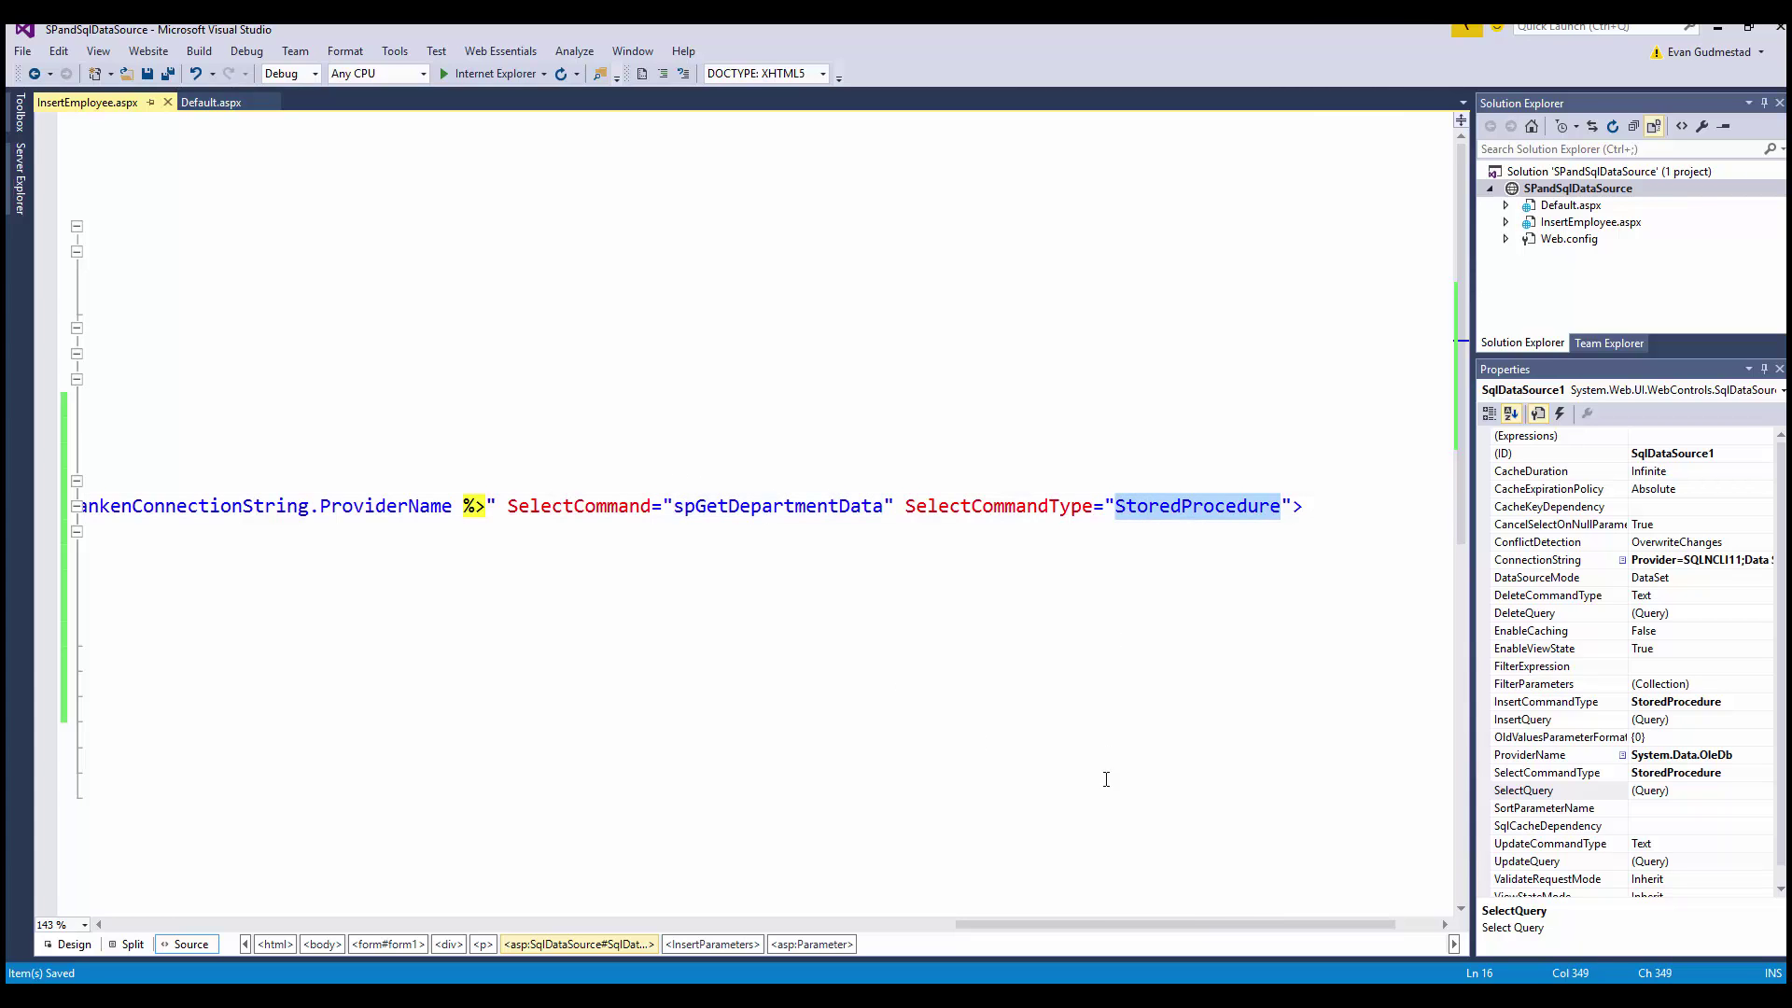
pyautogui.hscroll(-3)
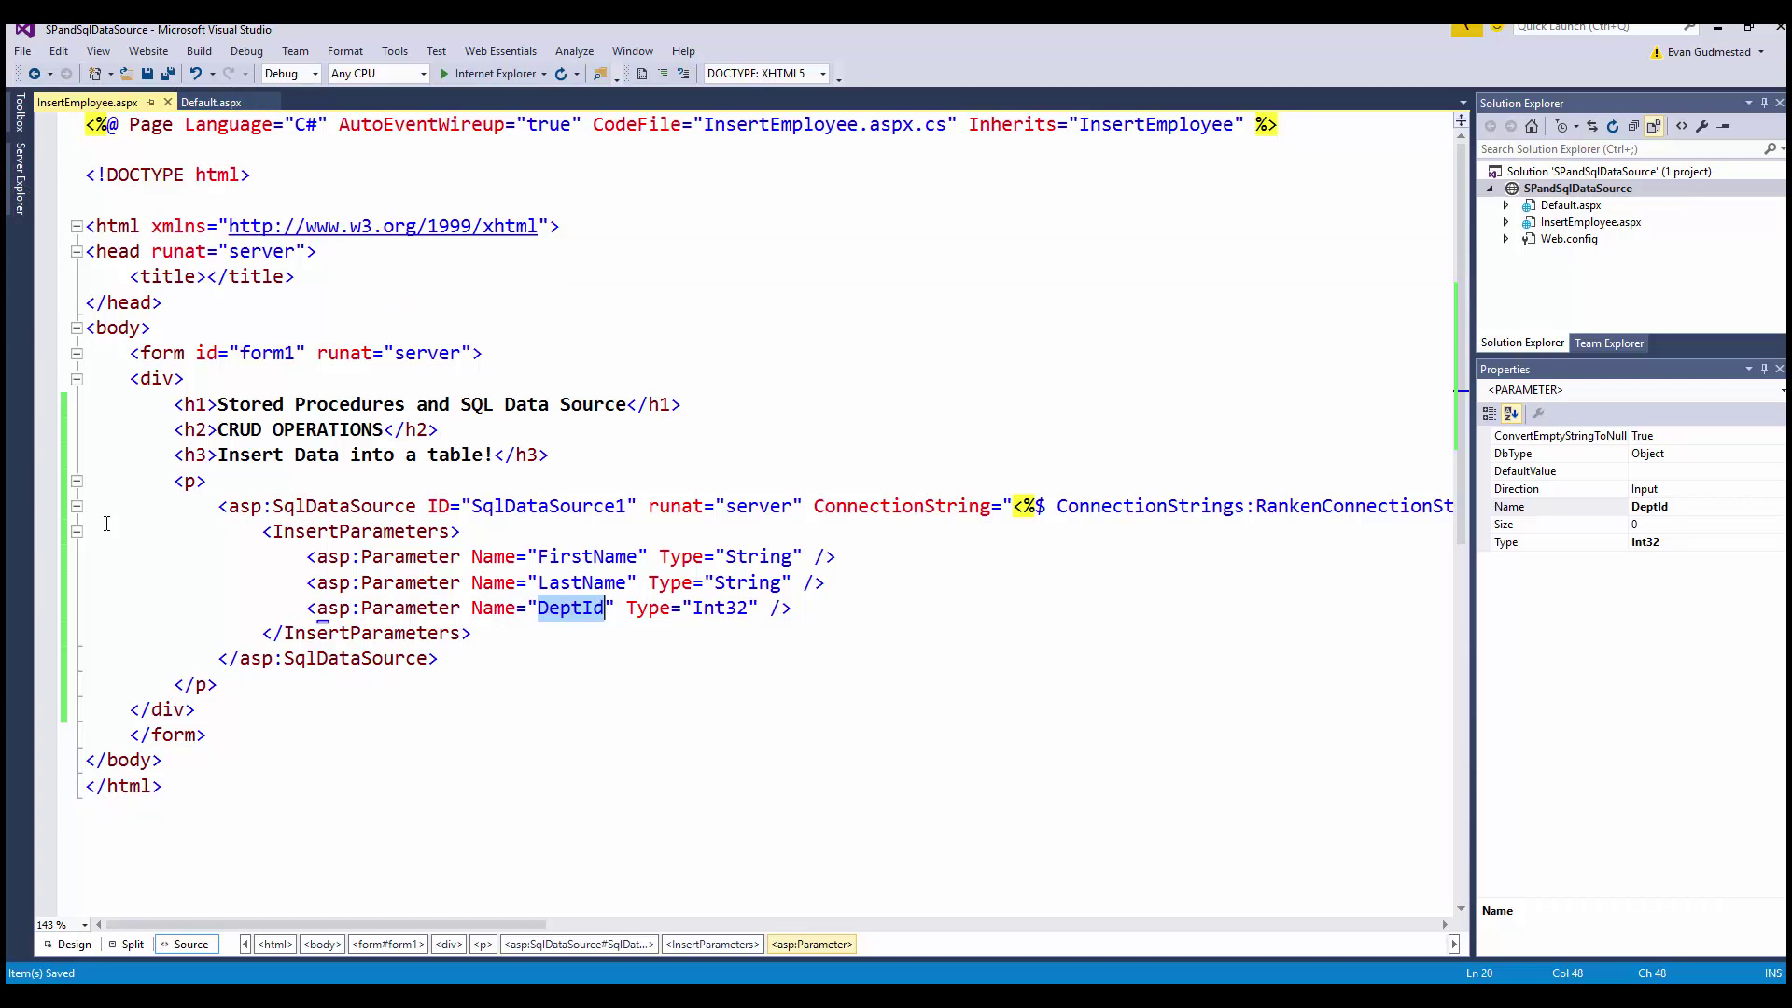
# In Split view, add a DropDownList to the page and start choosing its data source
pyautogui.click(126, 943)
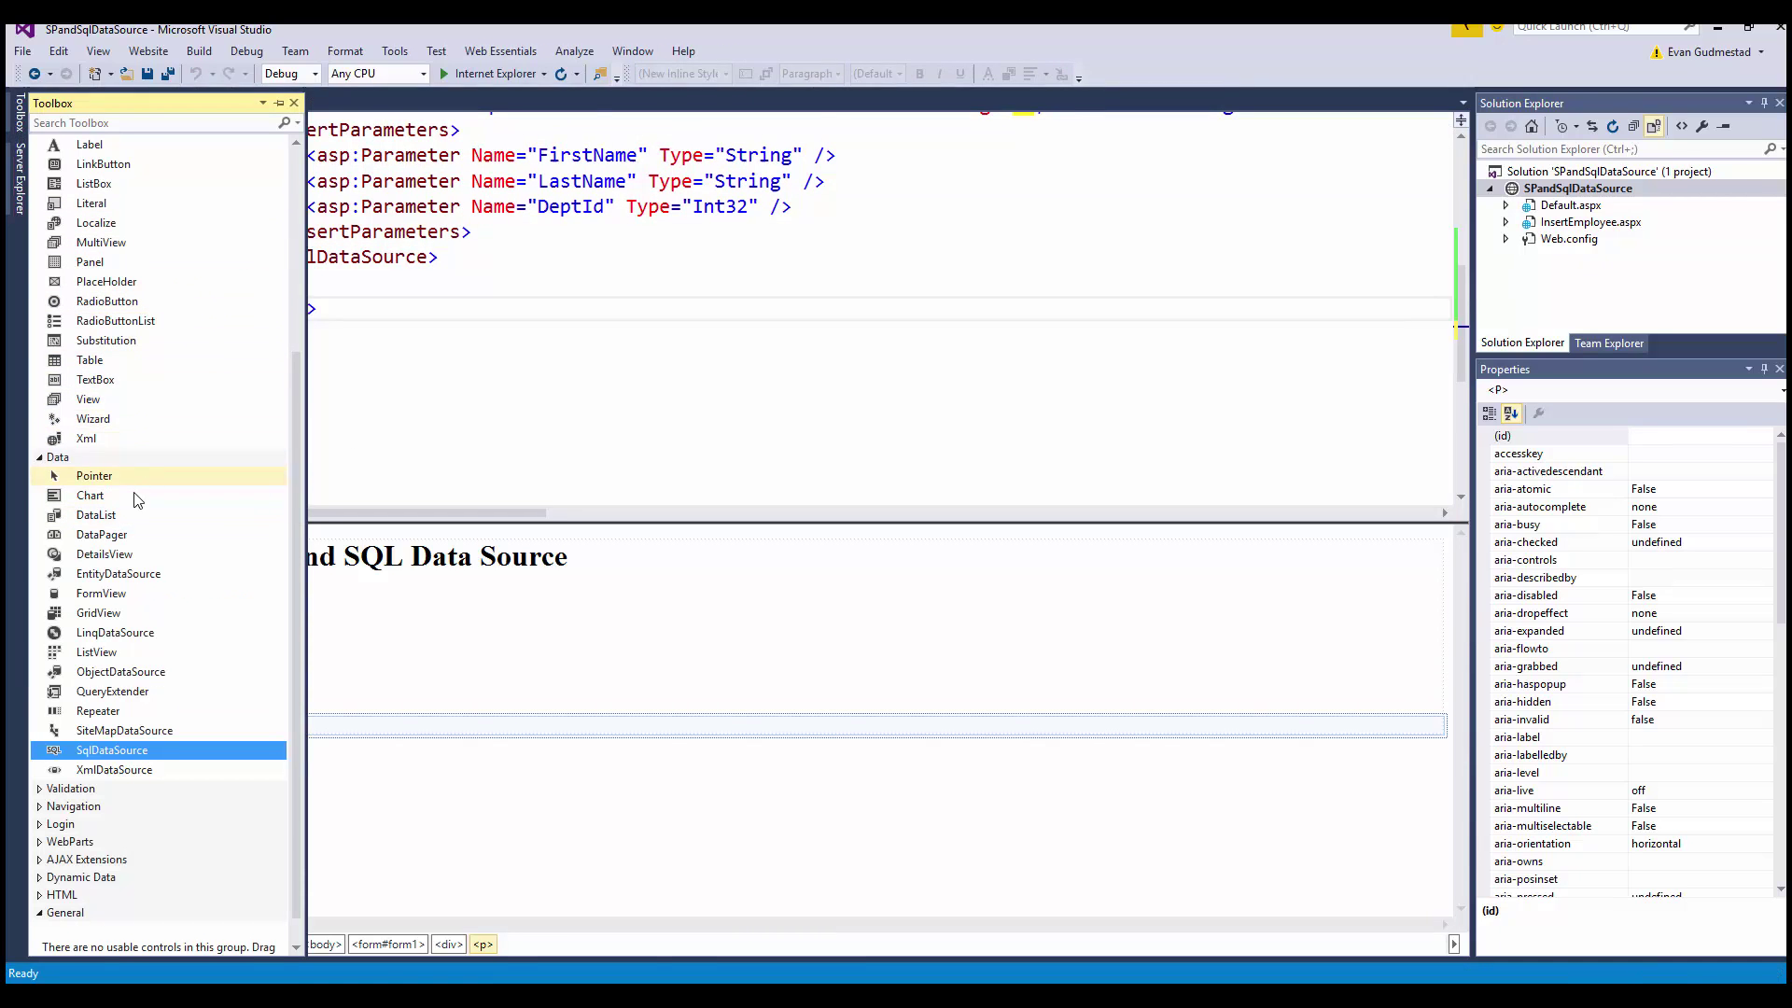
pyautogui.click(68, 143)
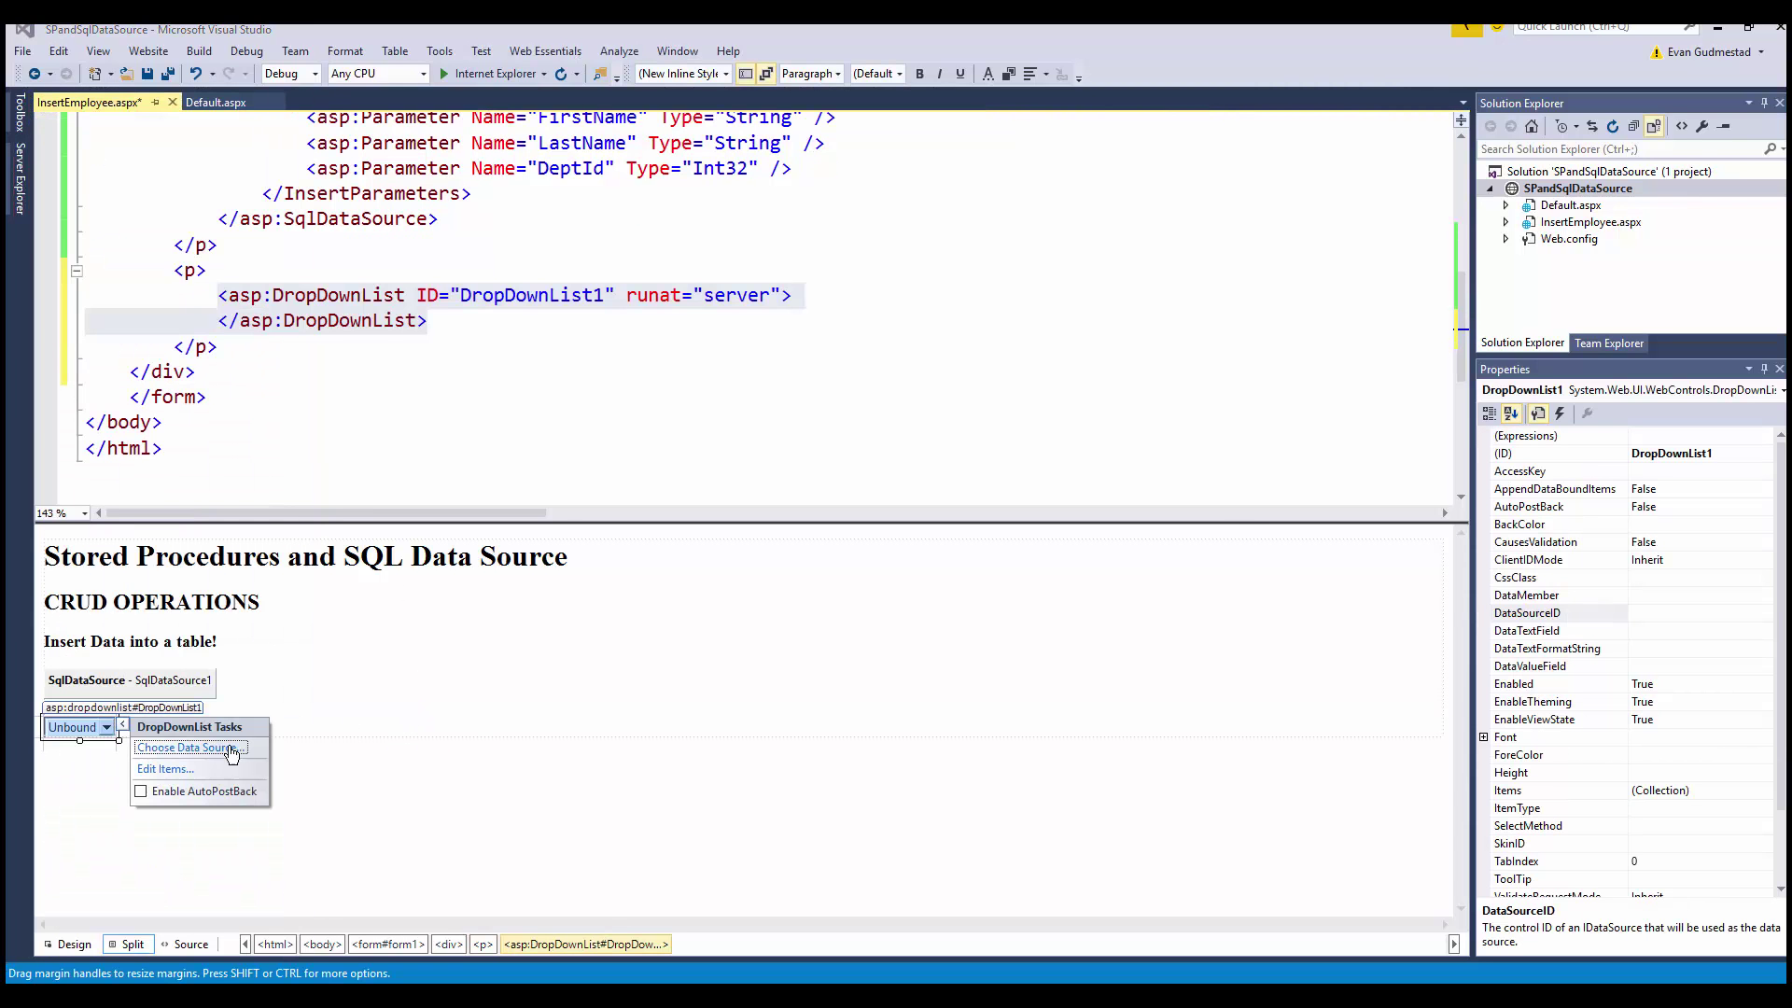
pyautogui.click(188, 747)
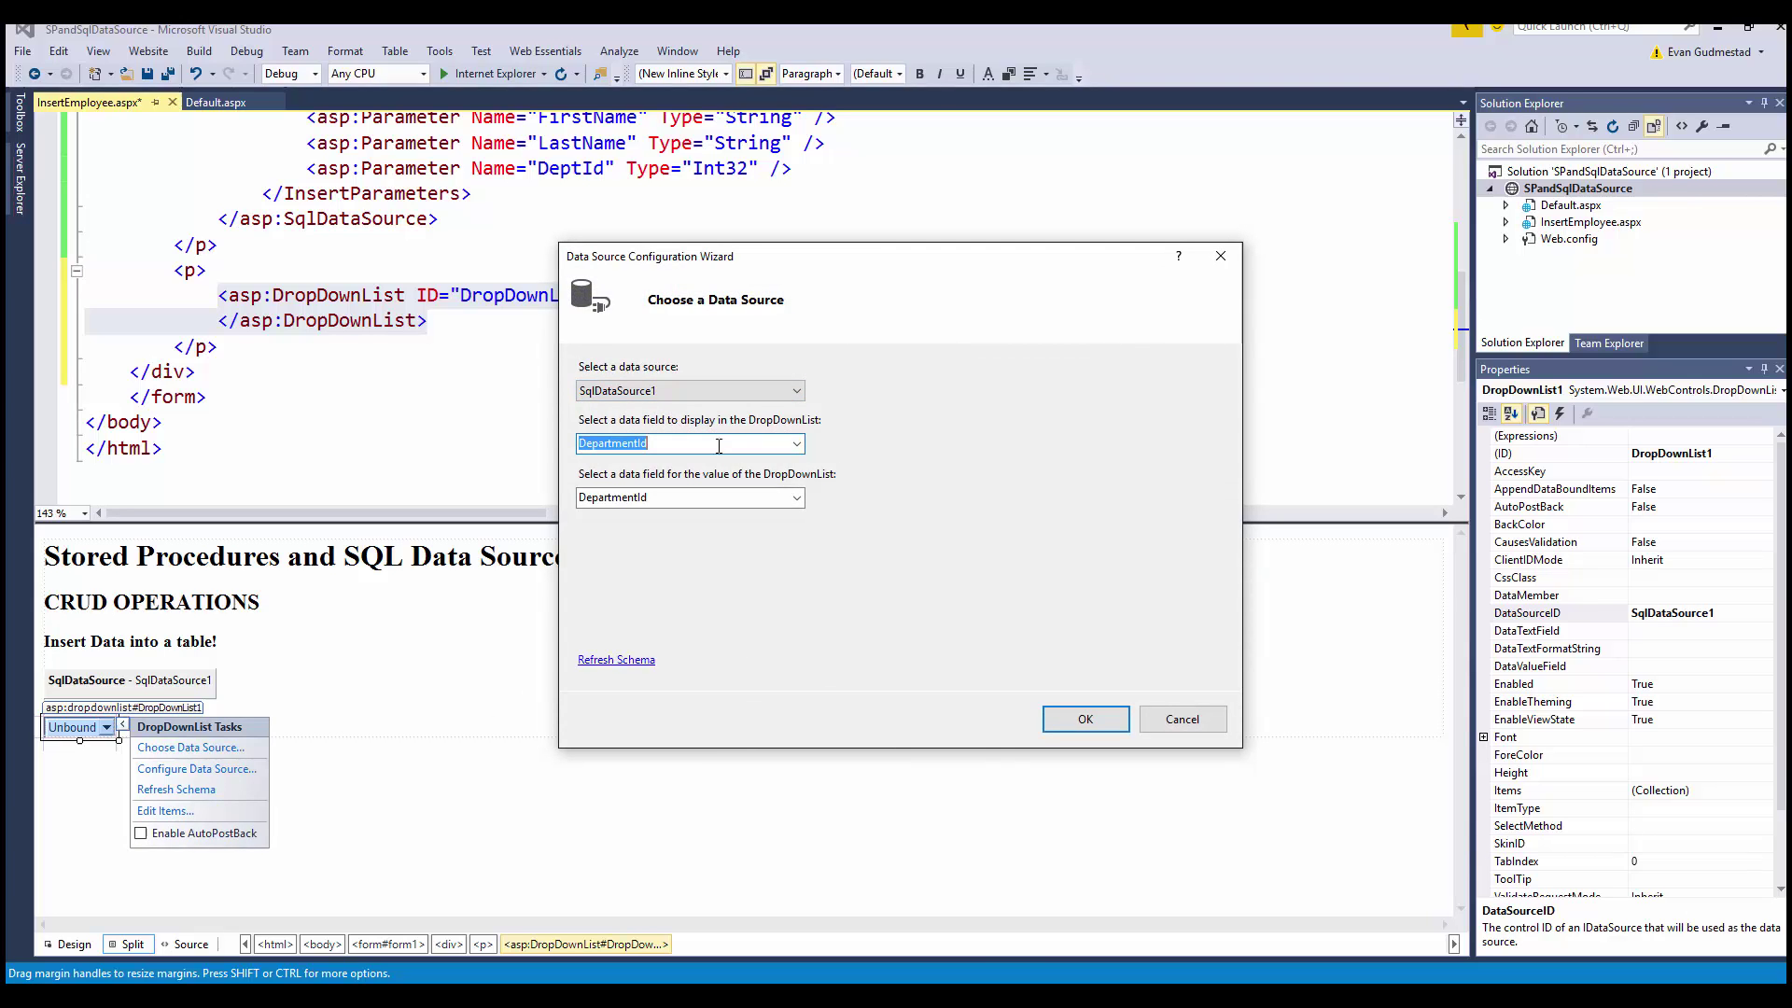
# Bind it to SqlDataSource1 with DepartmentName text and DepartmentId value, and enable AutoPostBack
pyautogui.click(795, 443)
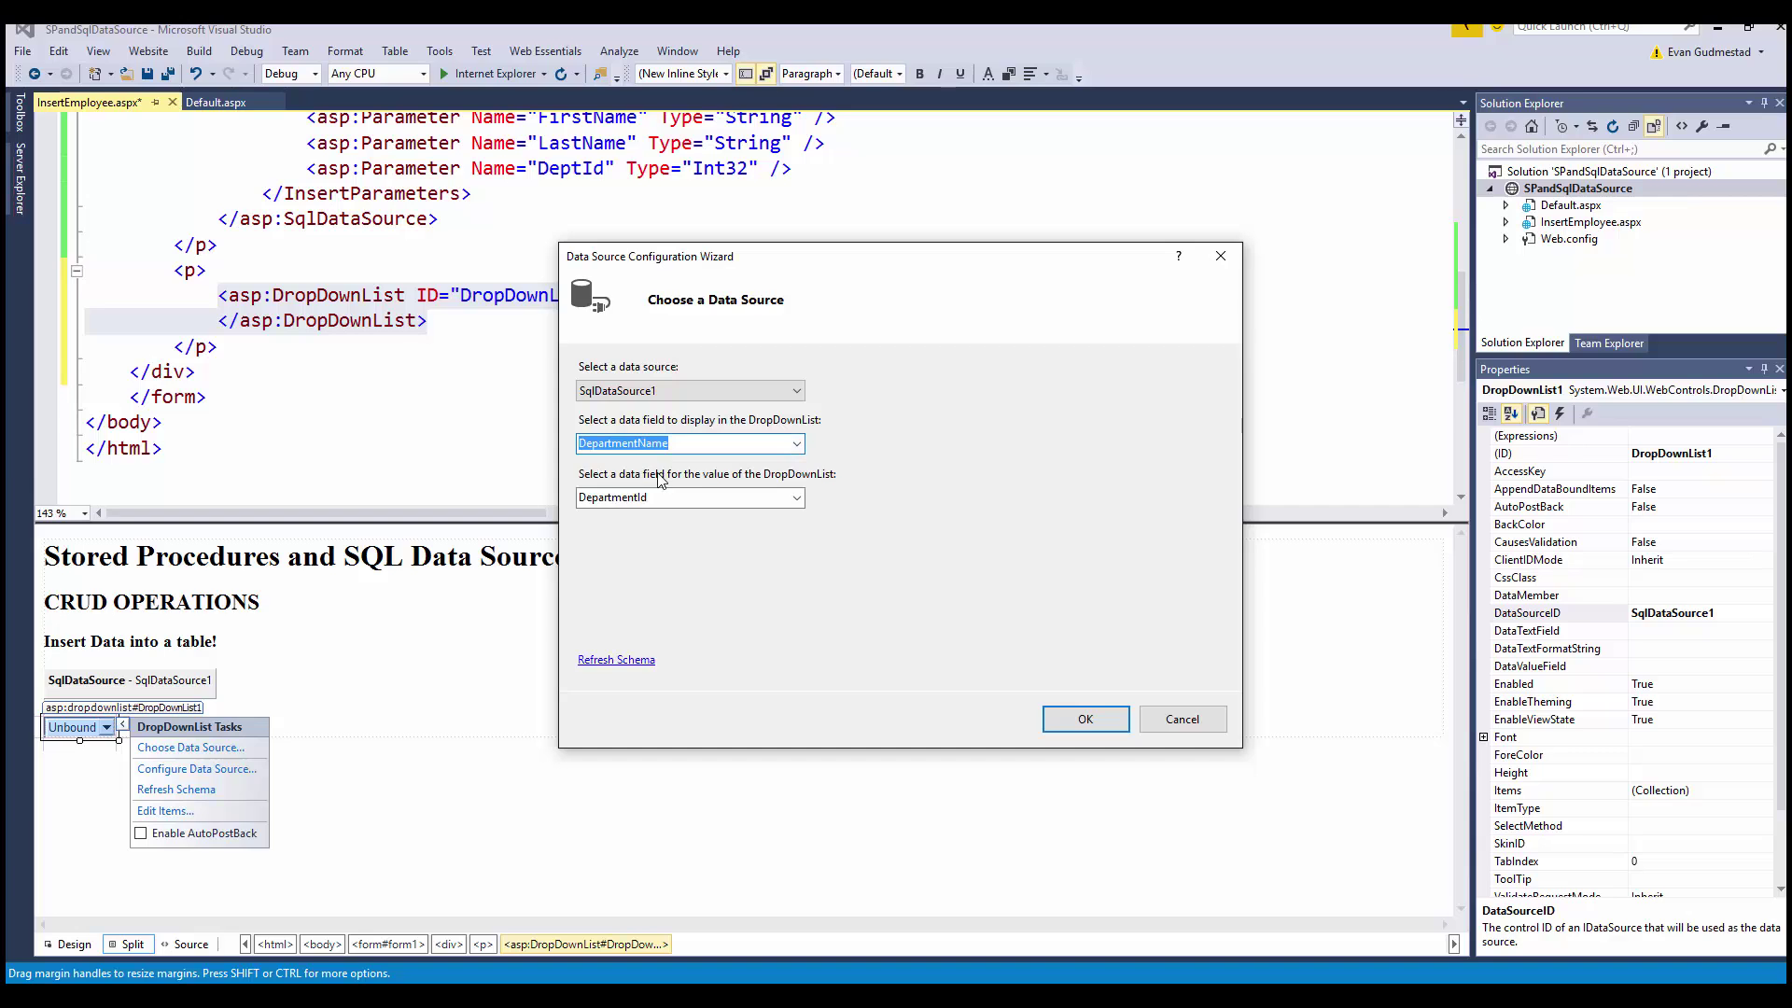
pyautogui.click(691, 497)
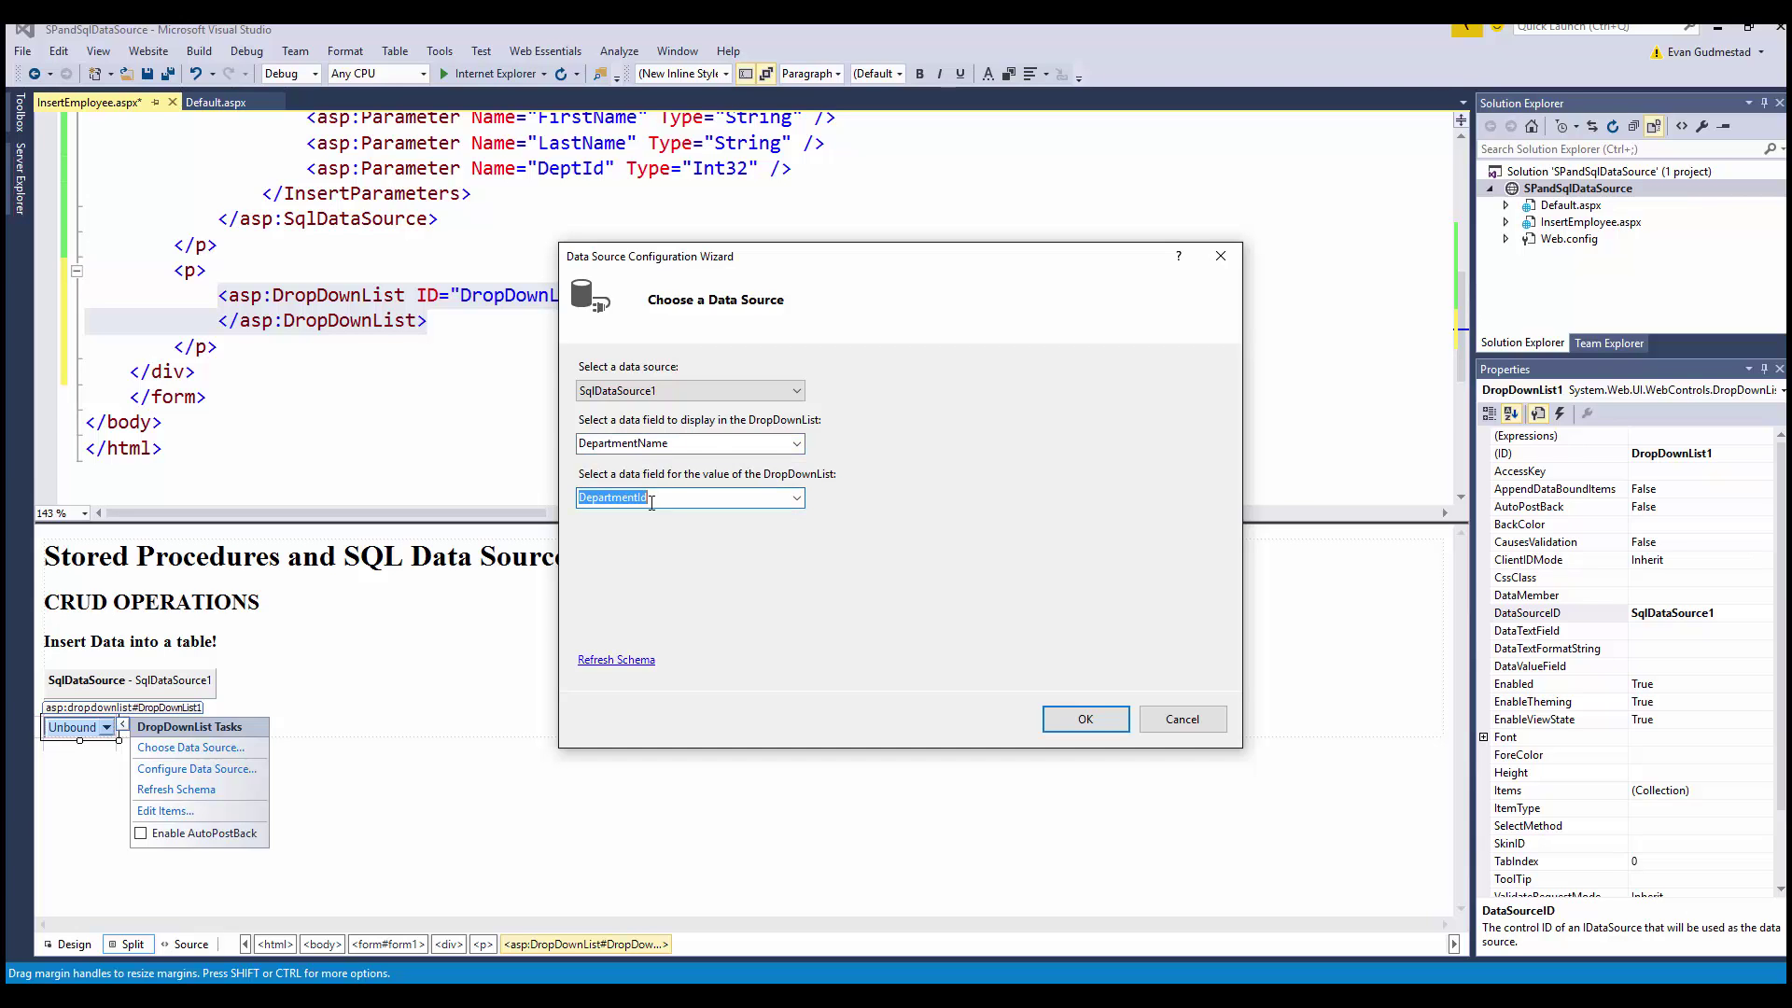
pyautogui.click(1083, 719)
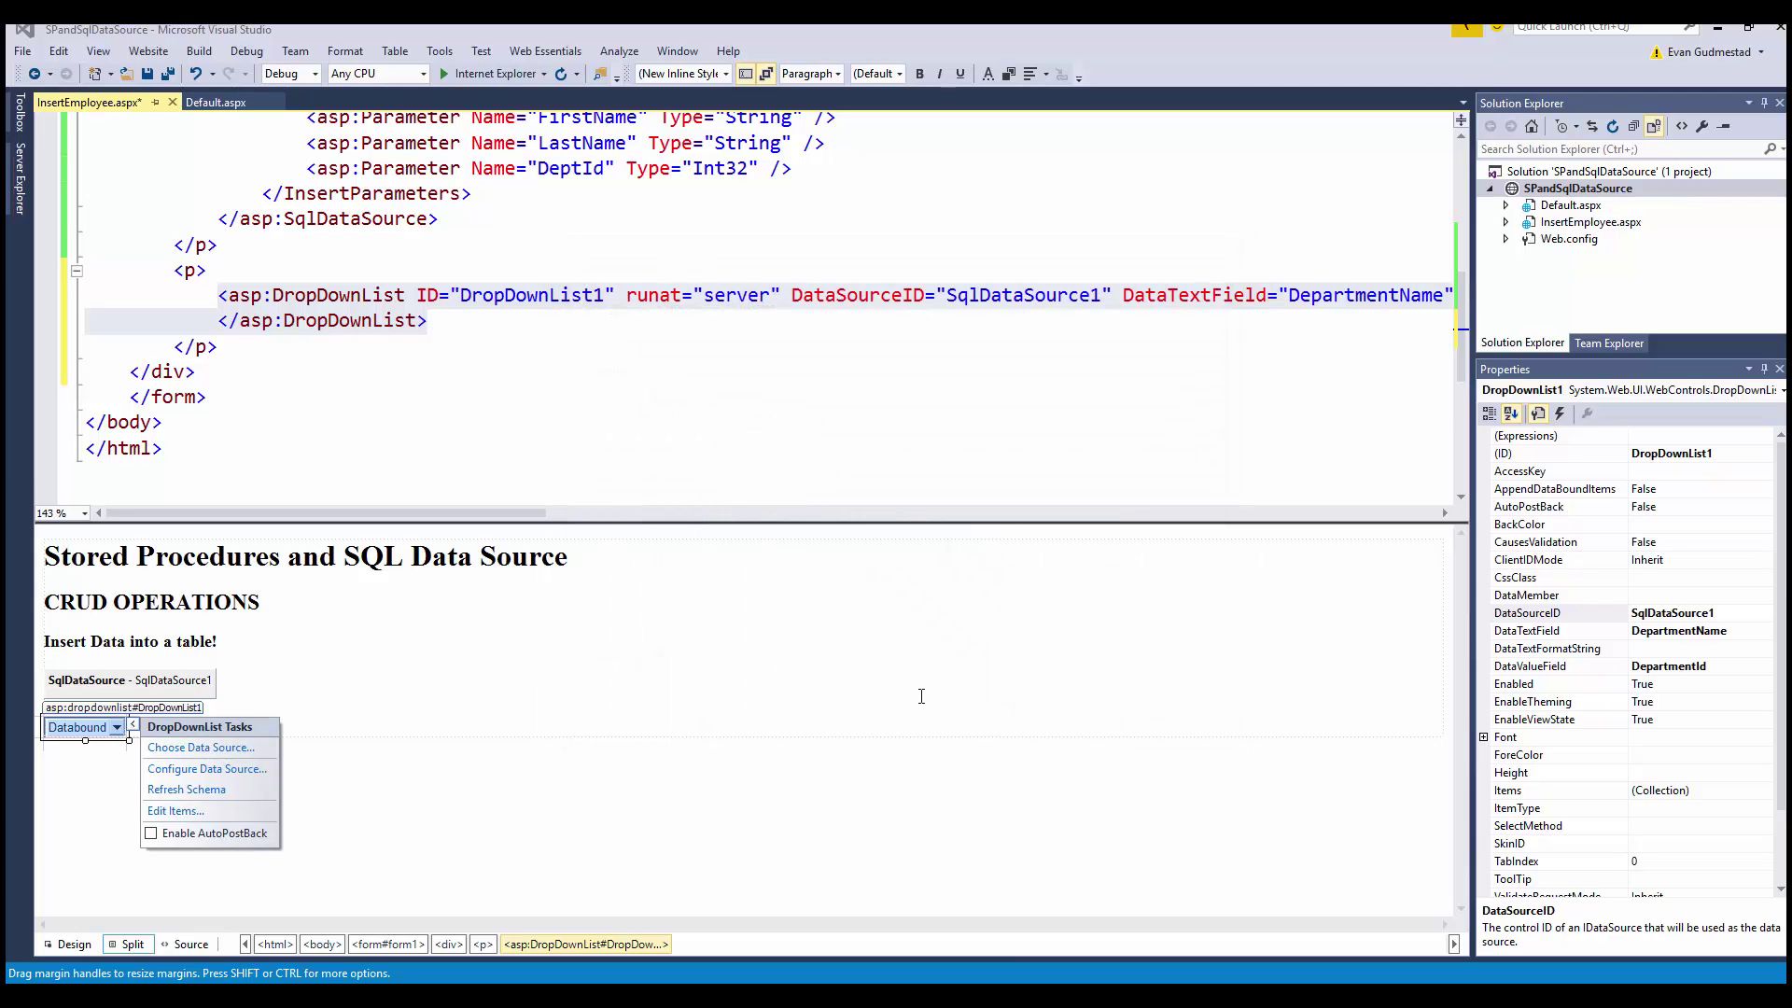
pyautogui.click(149, 833)
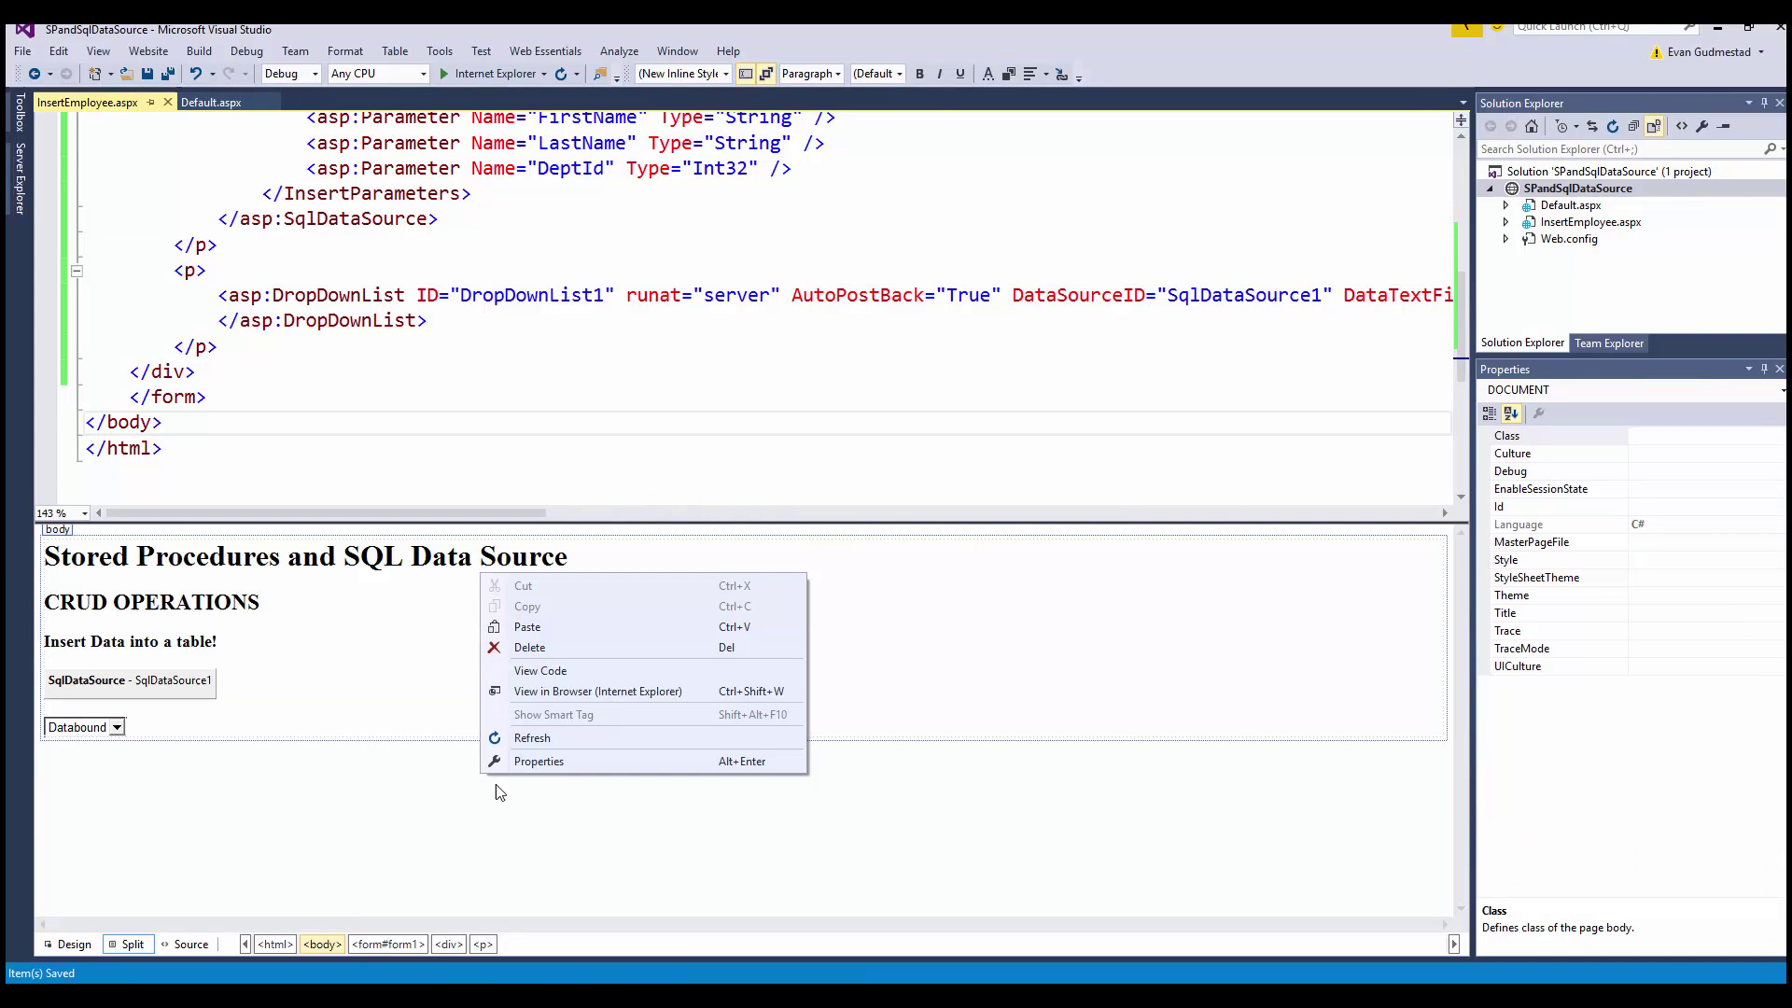
# Preview the page in Internet Explorer, pick Automotive in the dropdown, then close the browser
pyautogui.click(598, 691)
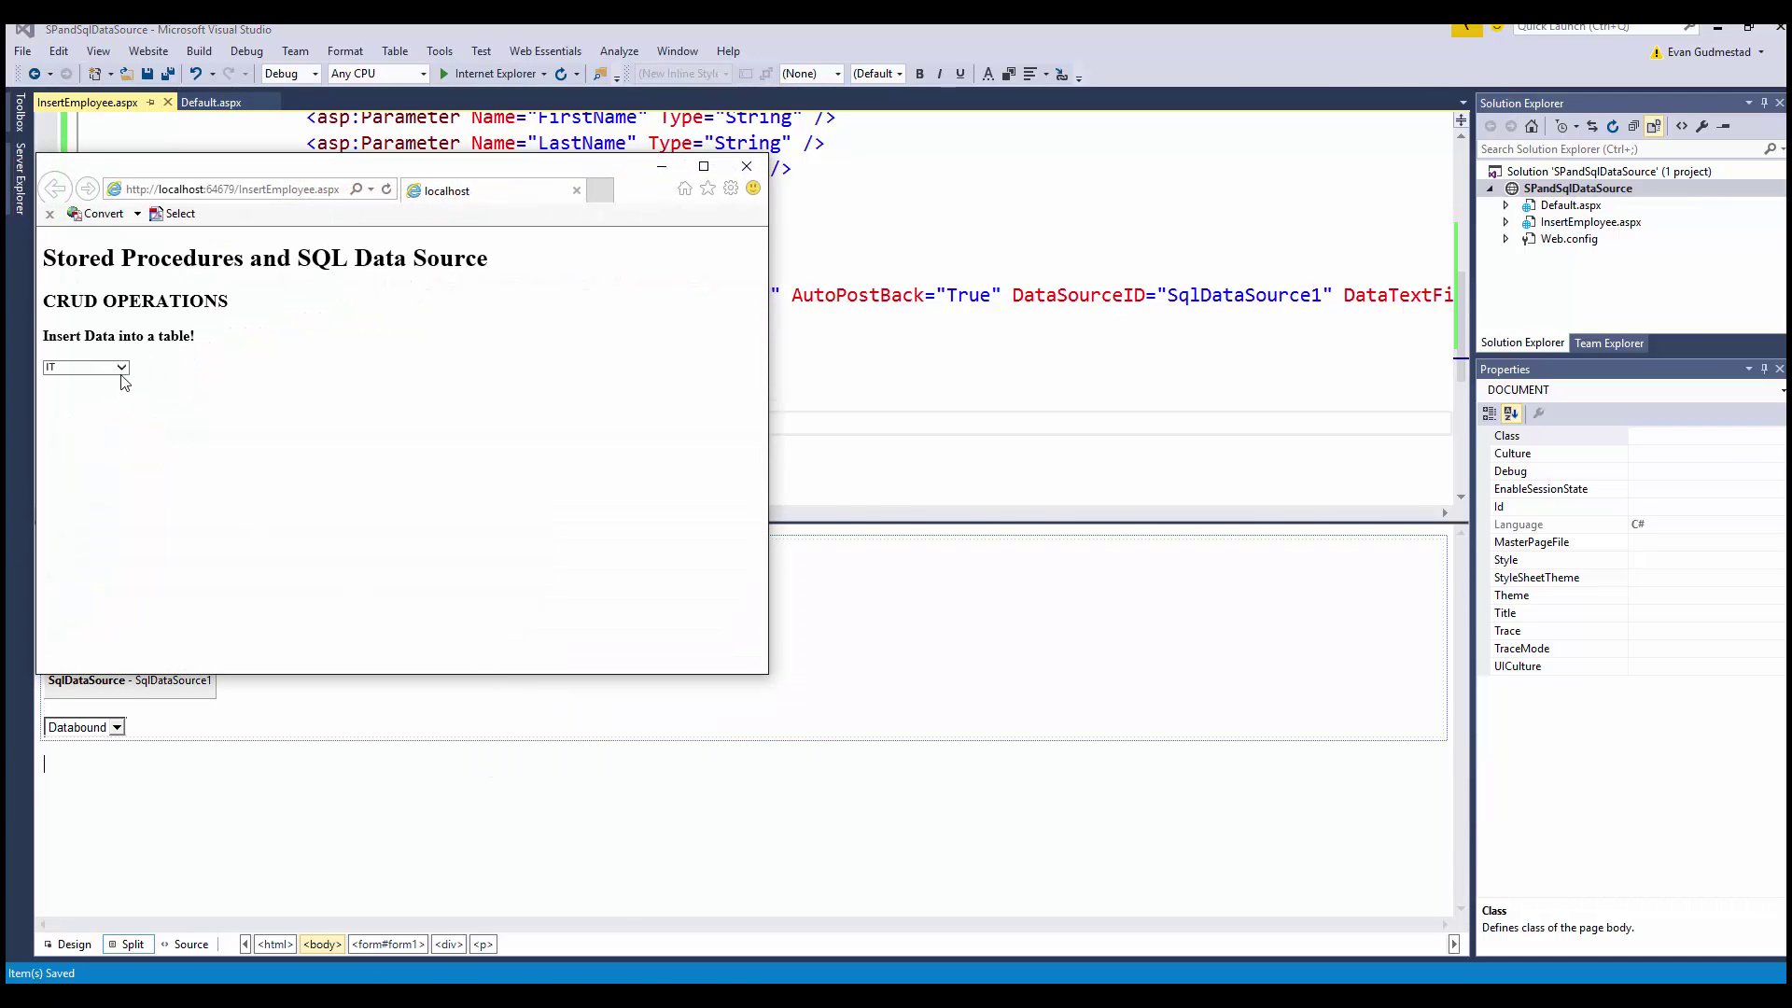
pyautogui.click(80, 366)
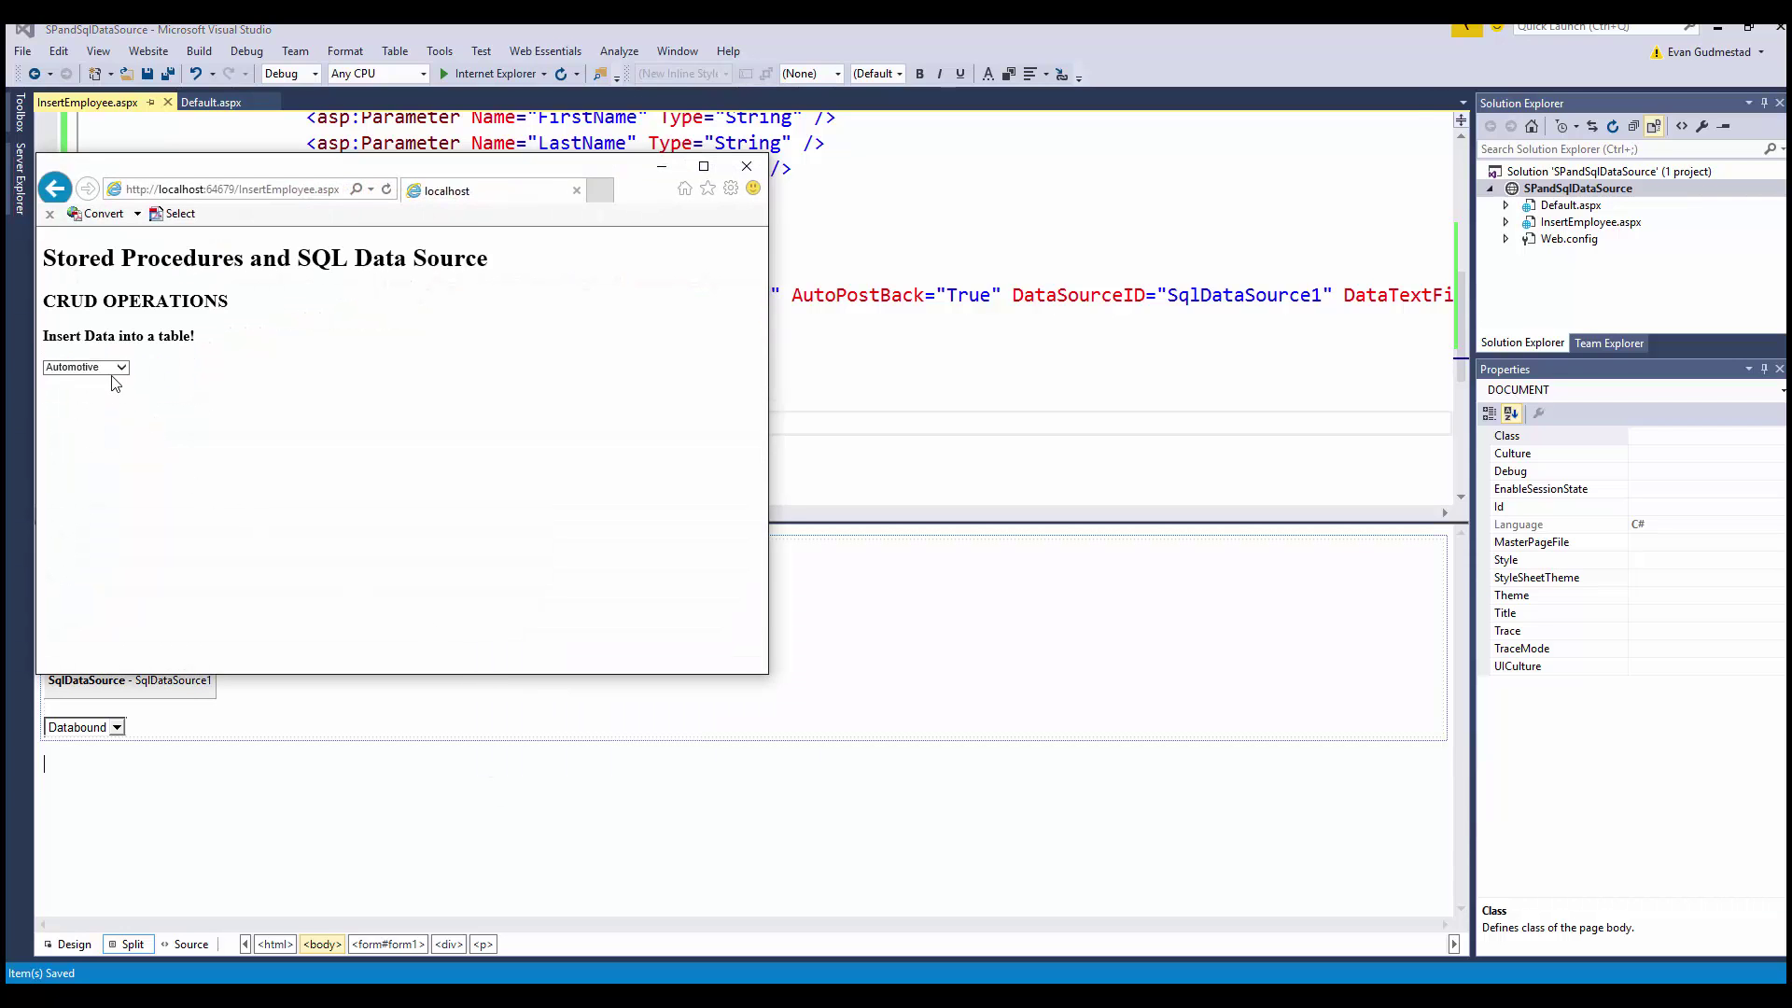
pyautogui.click(85, 367)
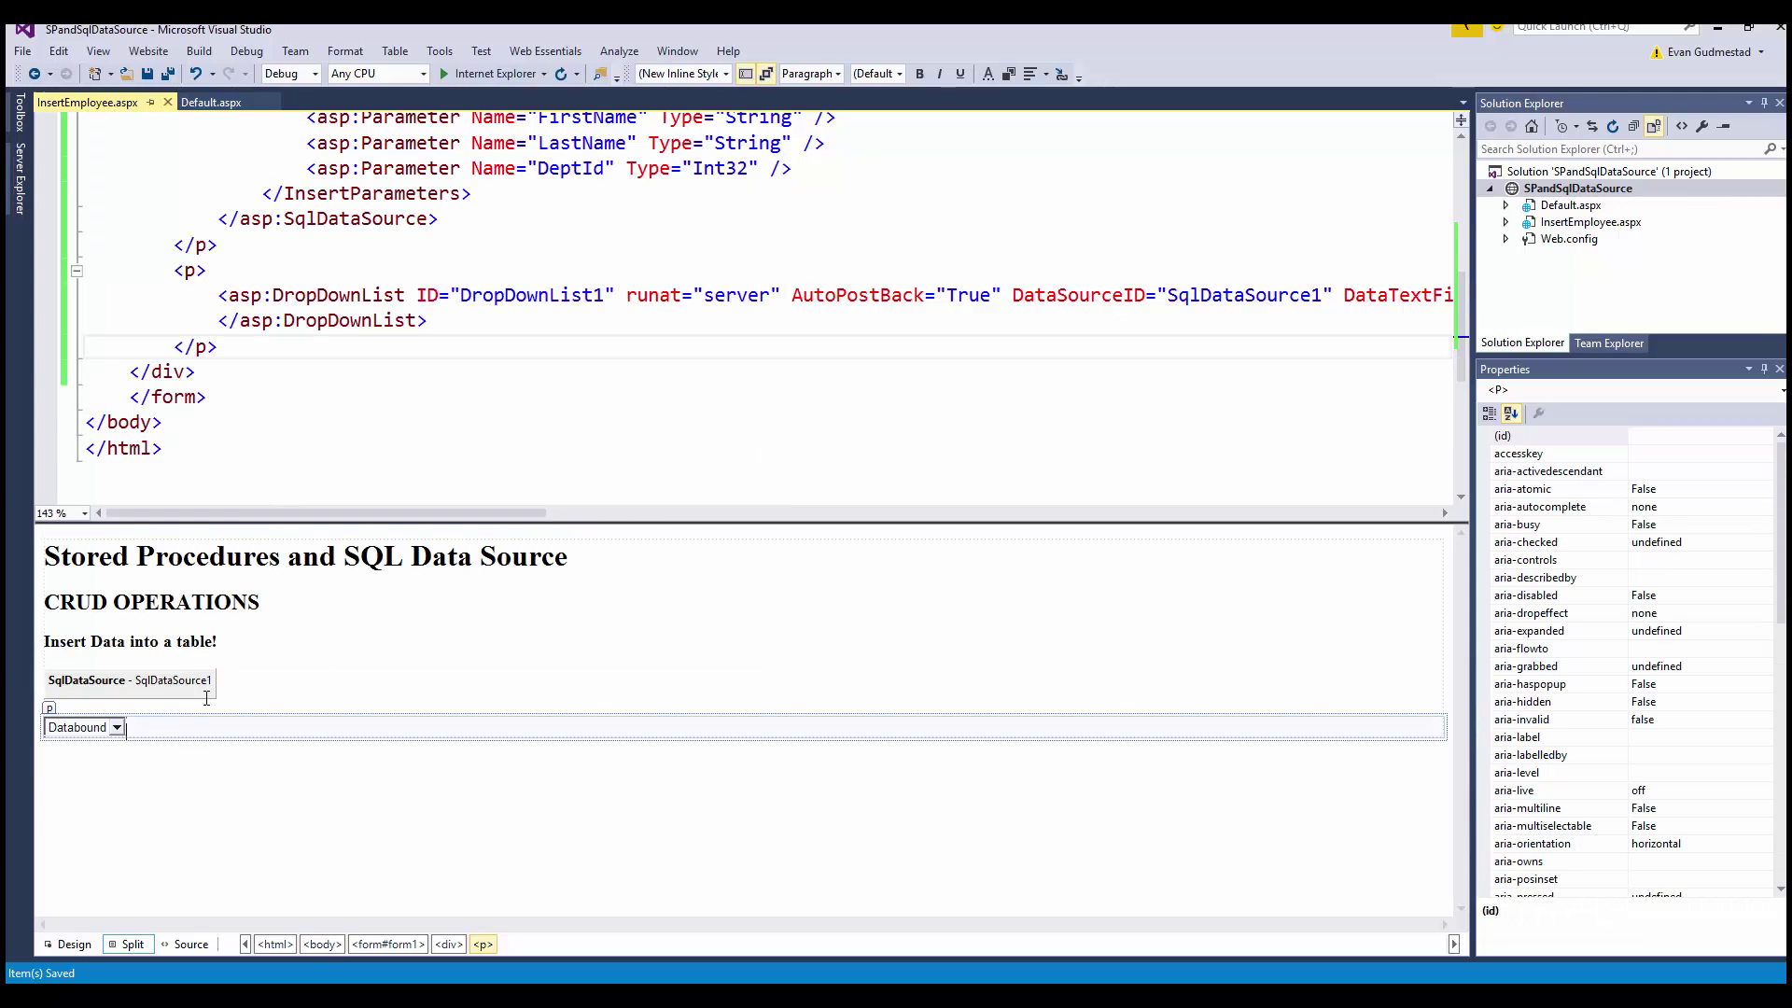
pyautogui.scroll(3)
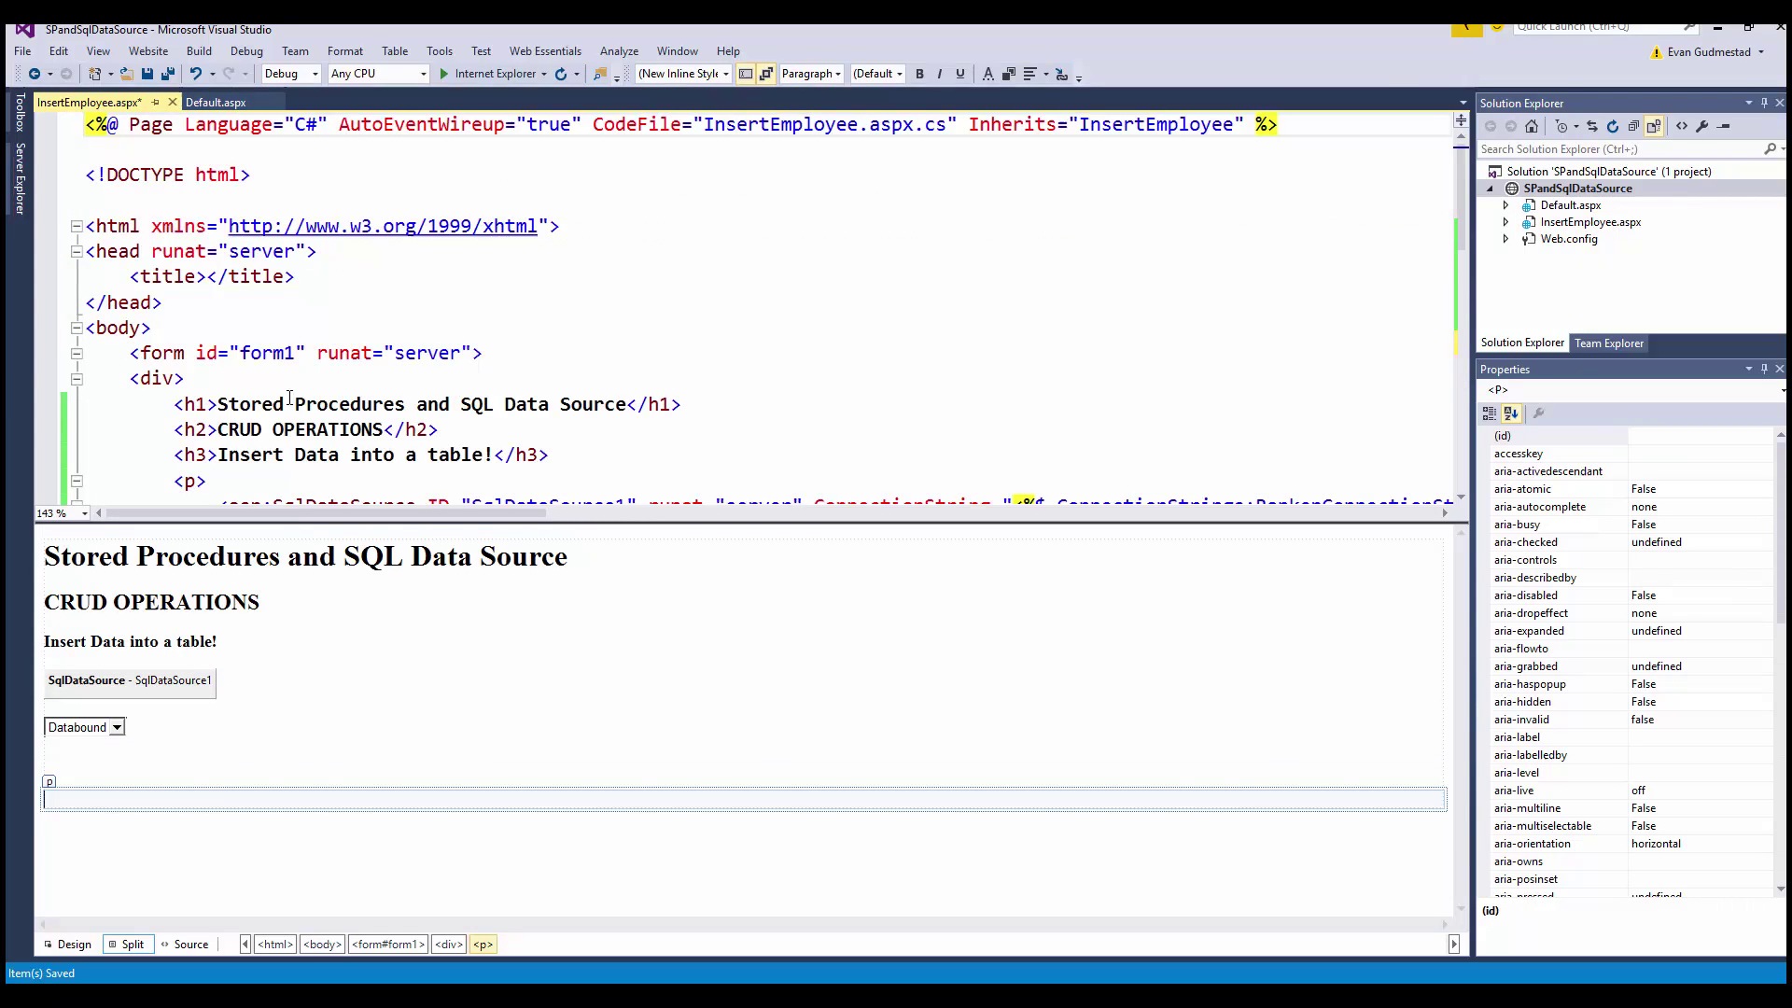
# Add a First Name span with an asp:TextBox txtFirstName runat="server"
pyautogui.scroll(-3)
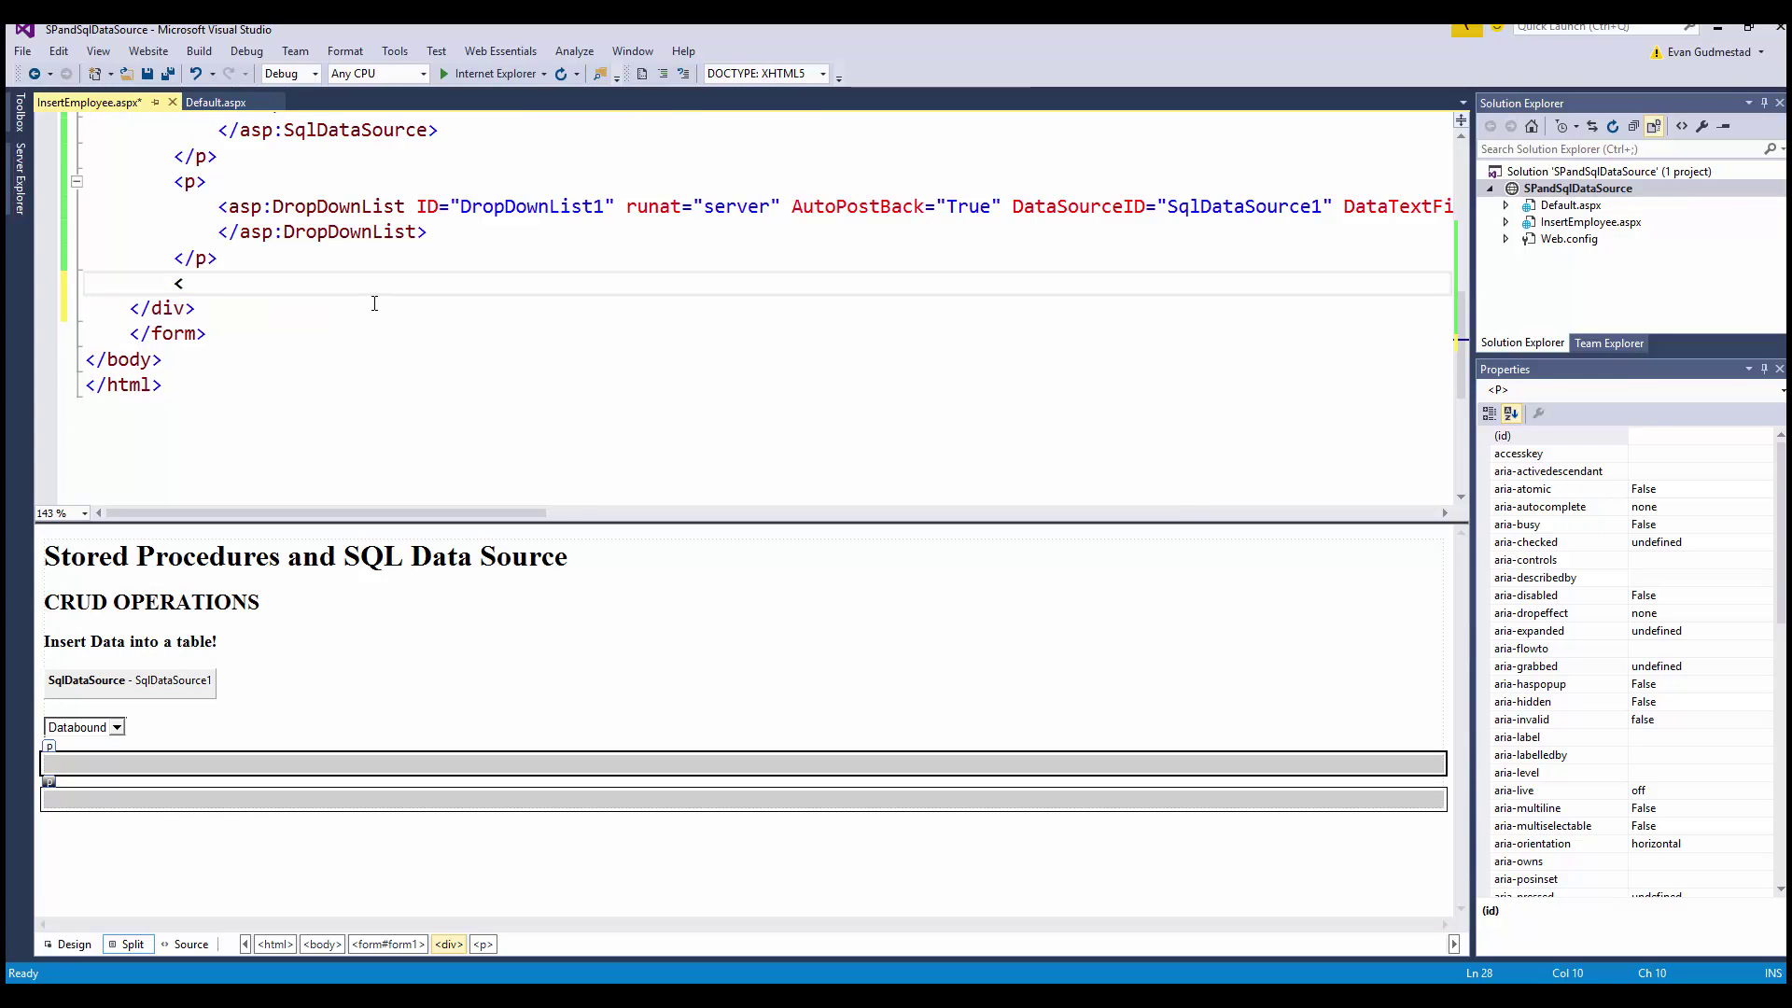
pyautogui.write('</span>')
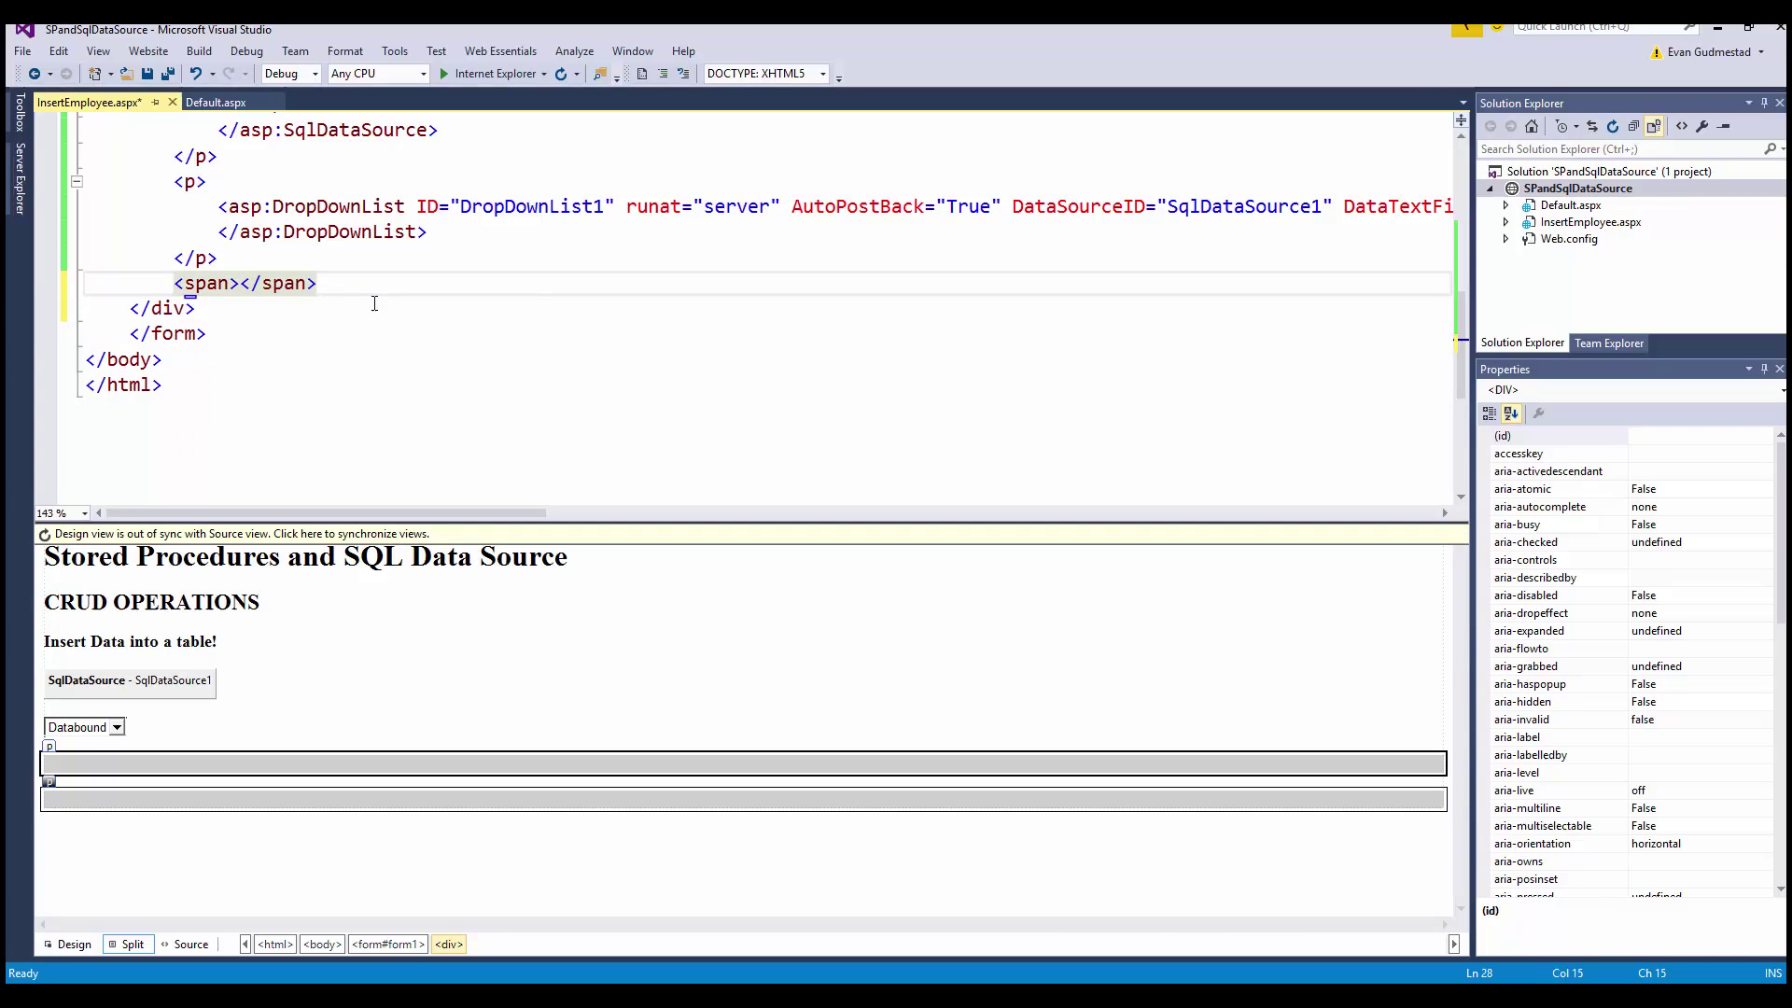
pyautogui.write('First Name:')
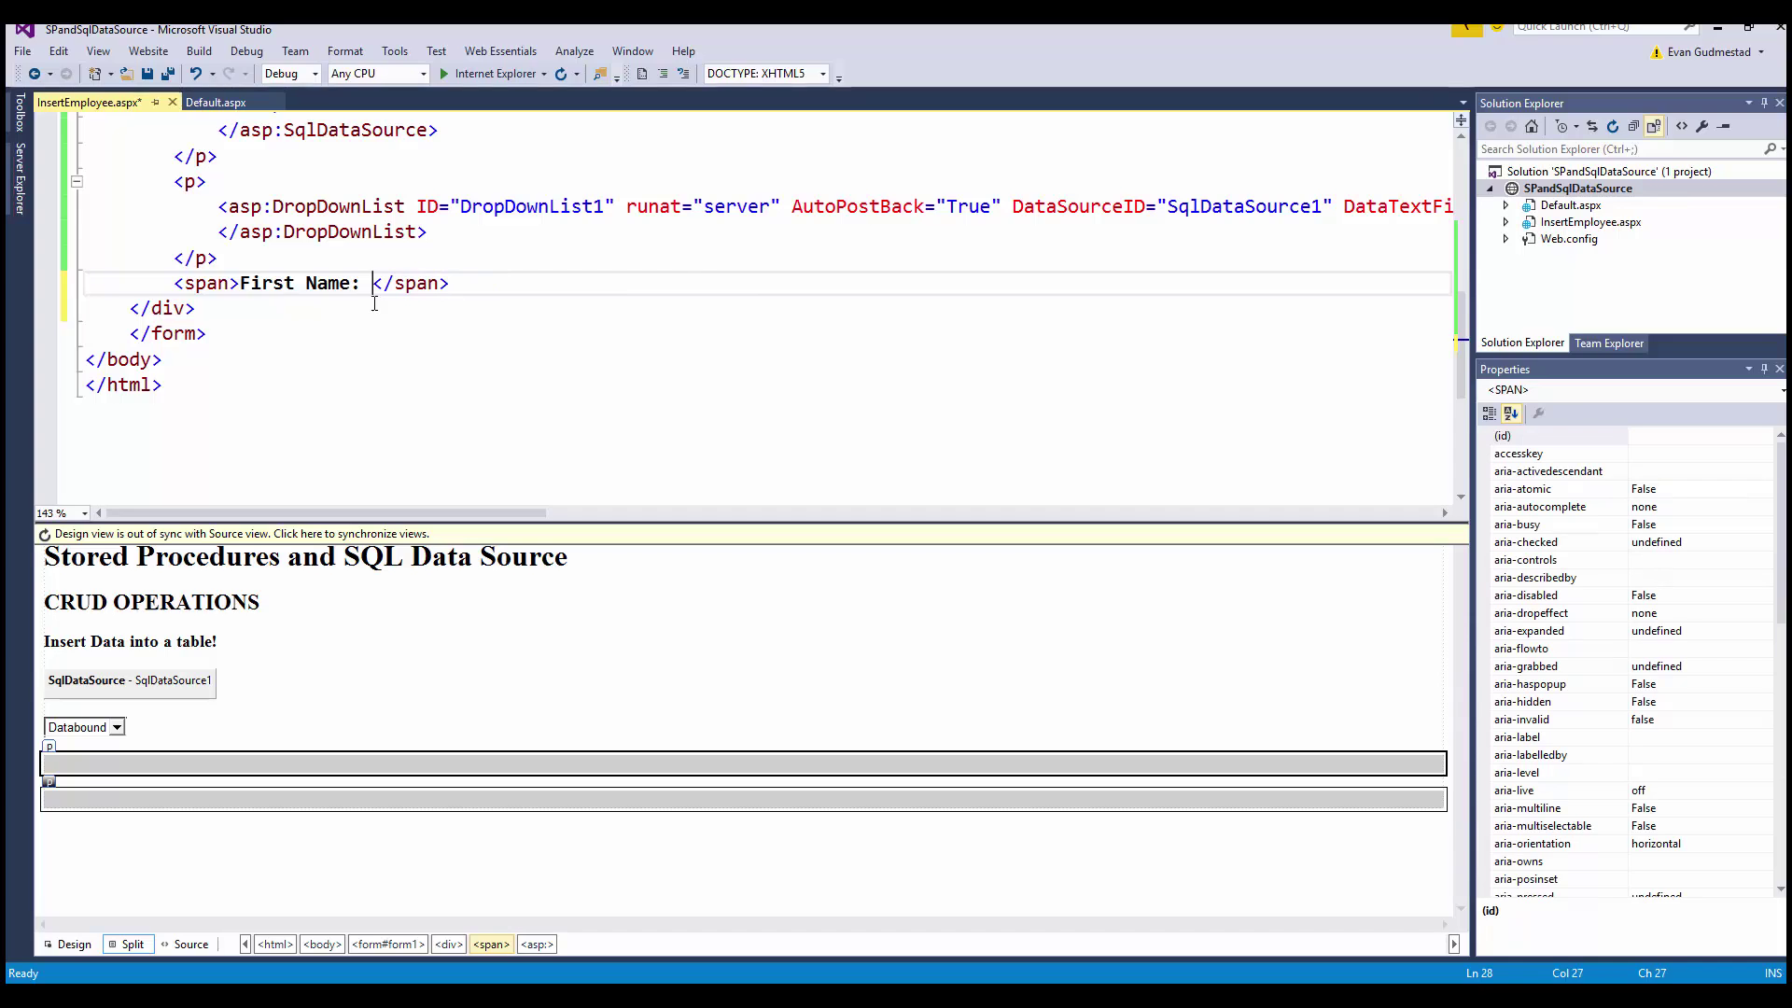
pyautogui.write('<asp')
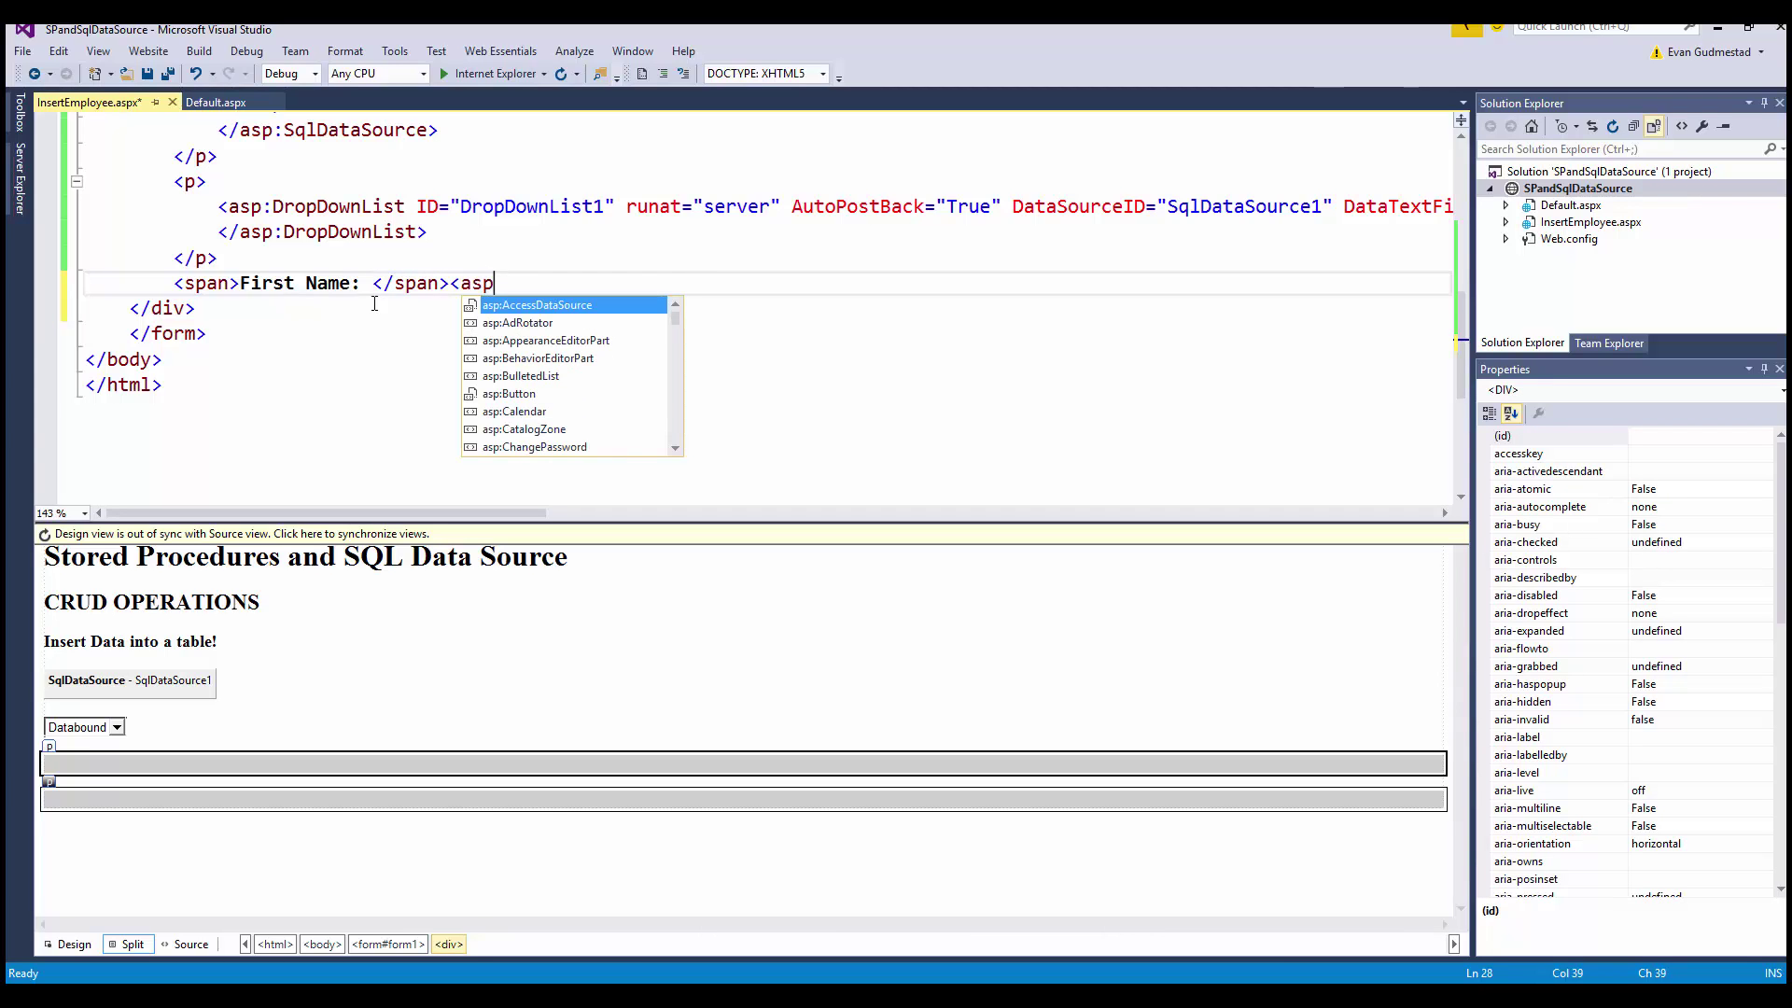
pyautogui.write(':TextBox')
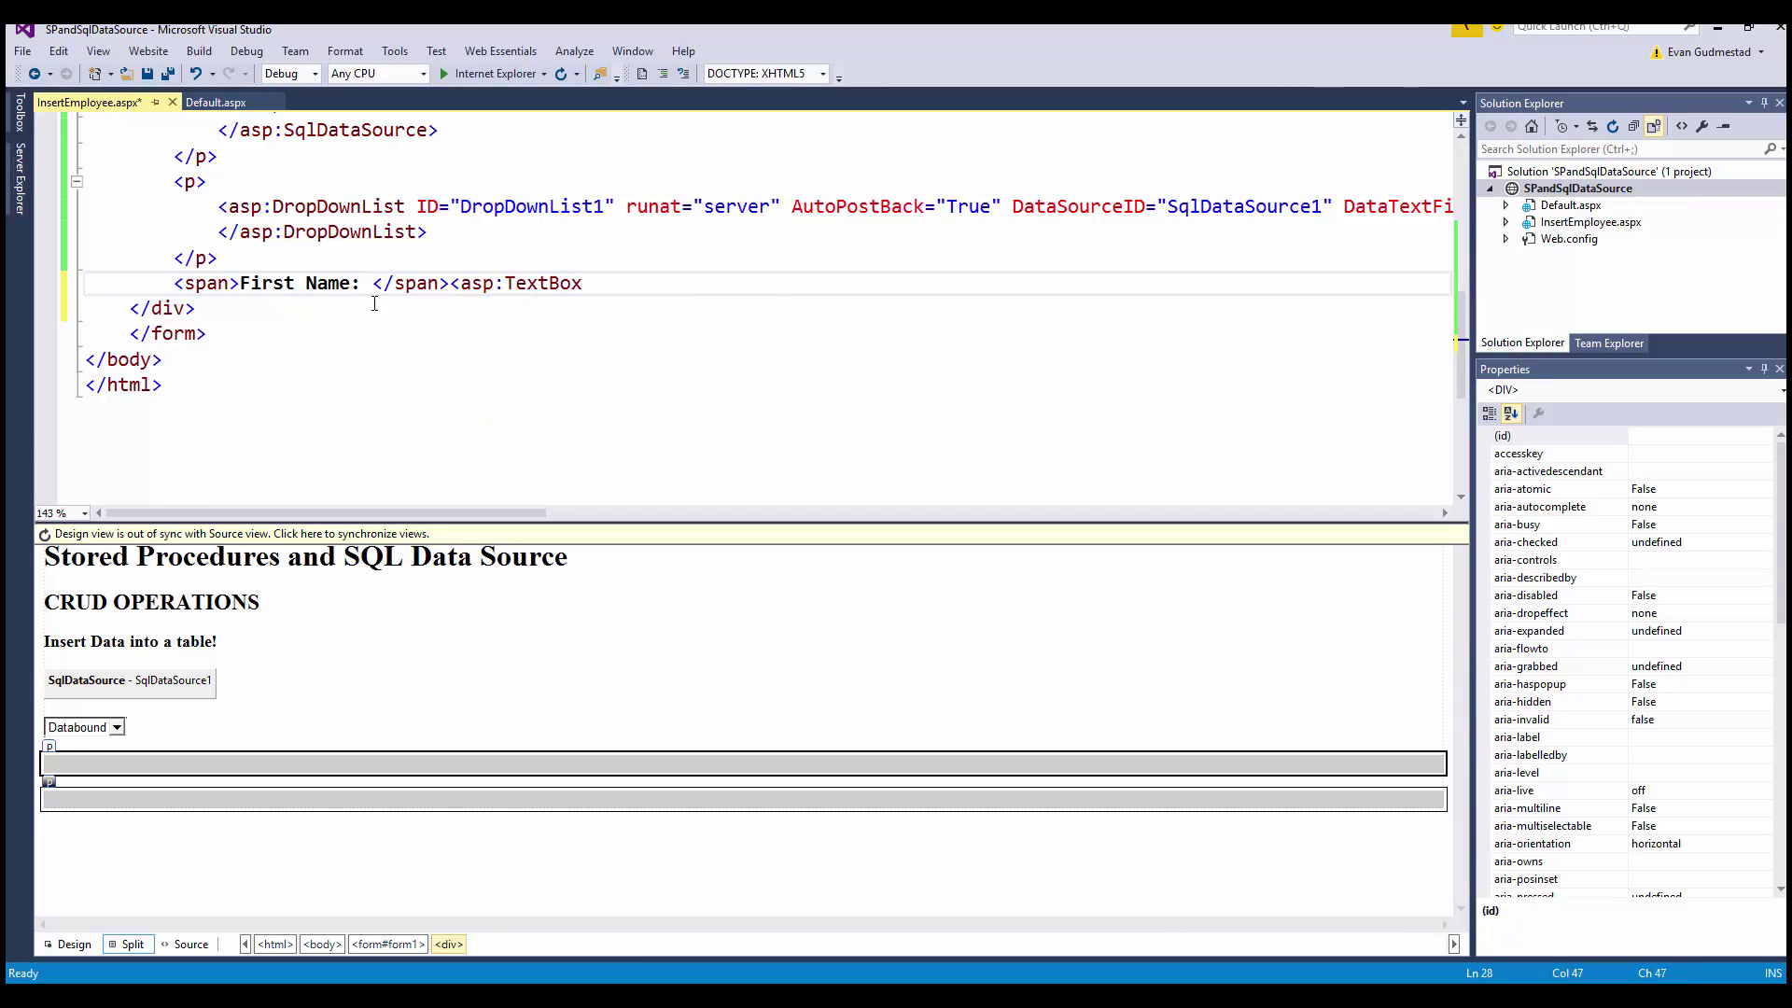
pyautogui.write('ID=""')
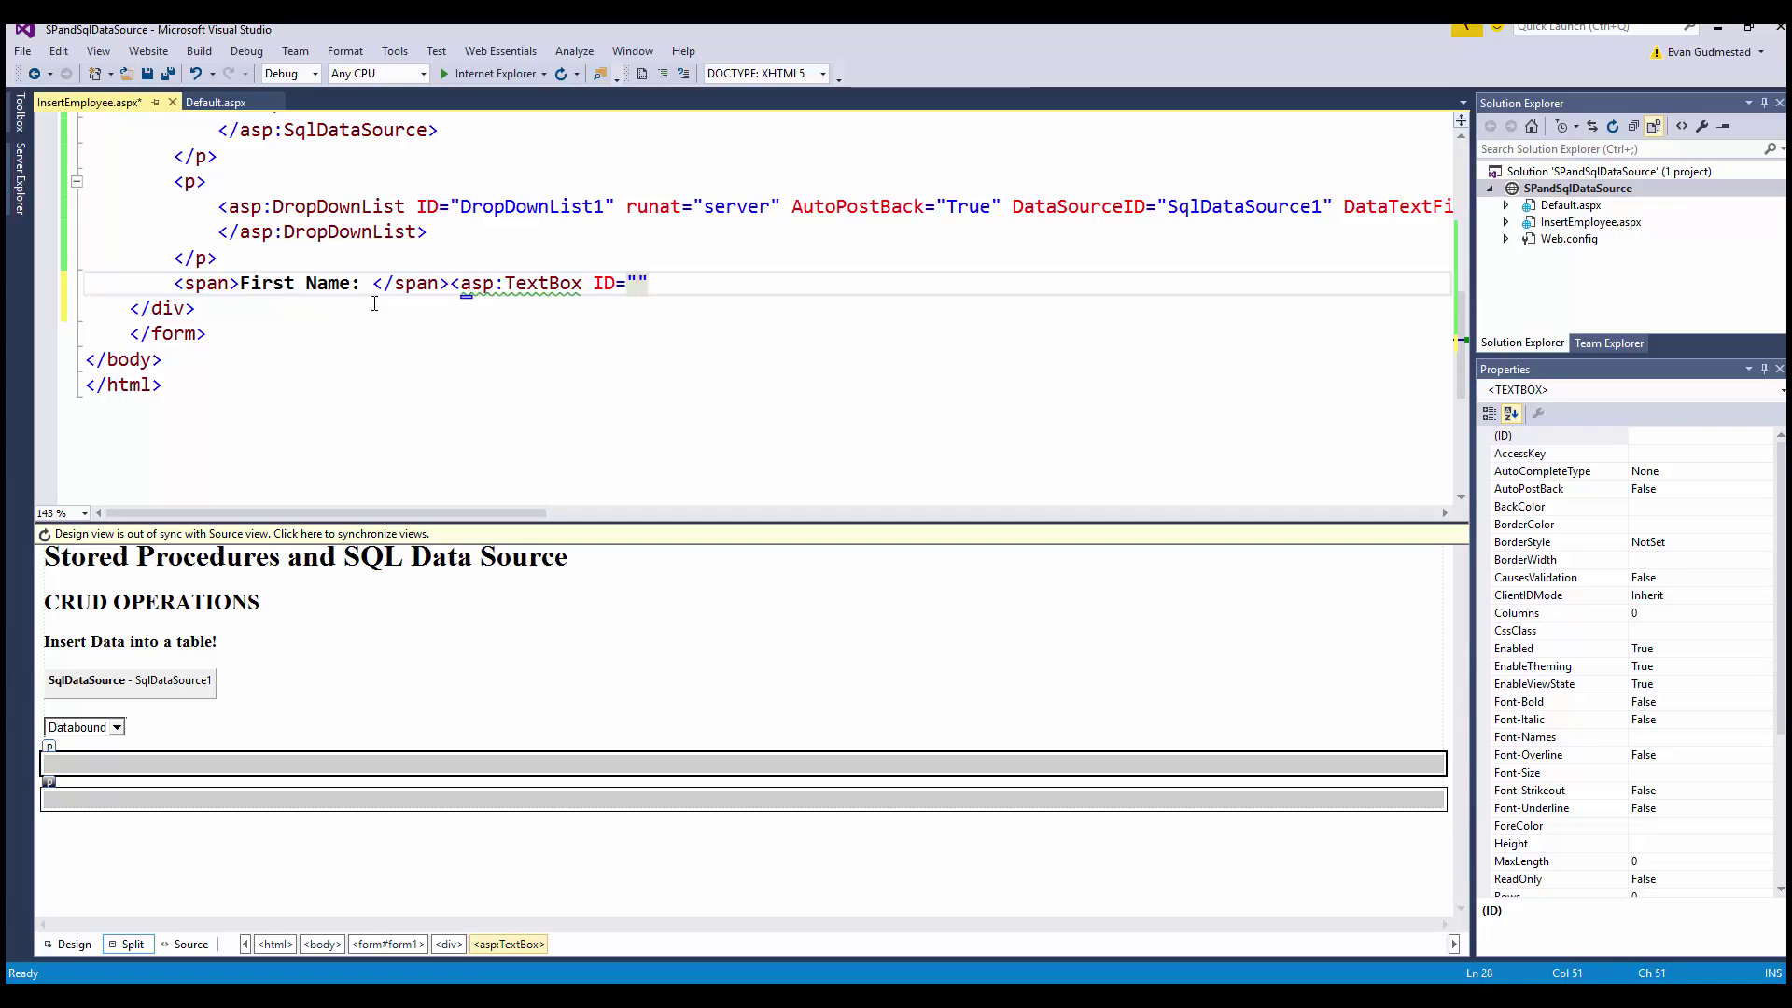
pyautogui.write('txtFirstName')
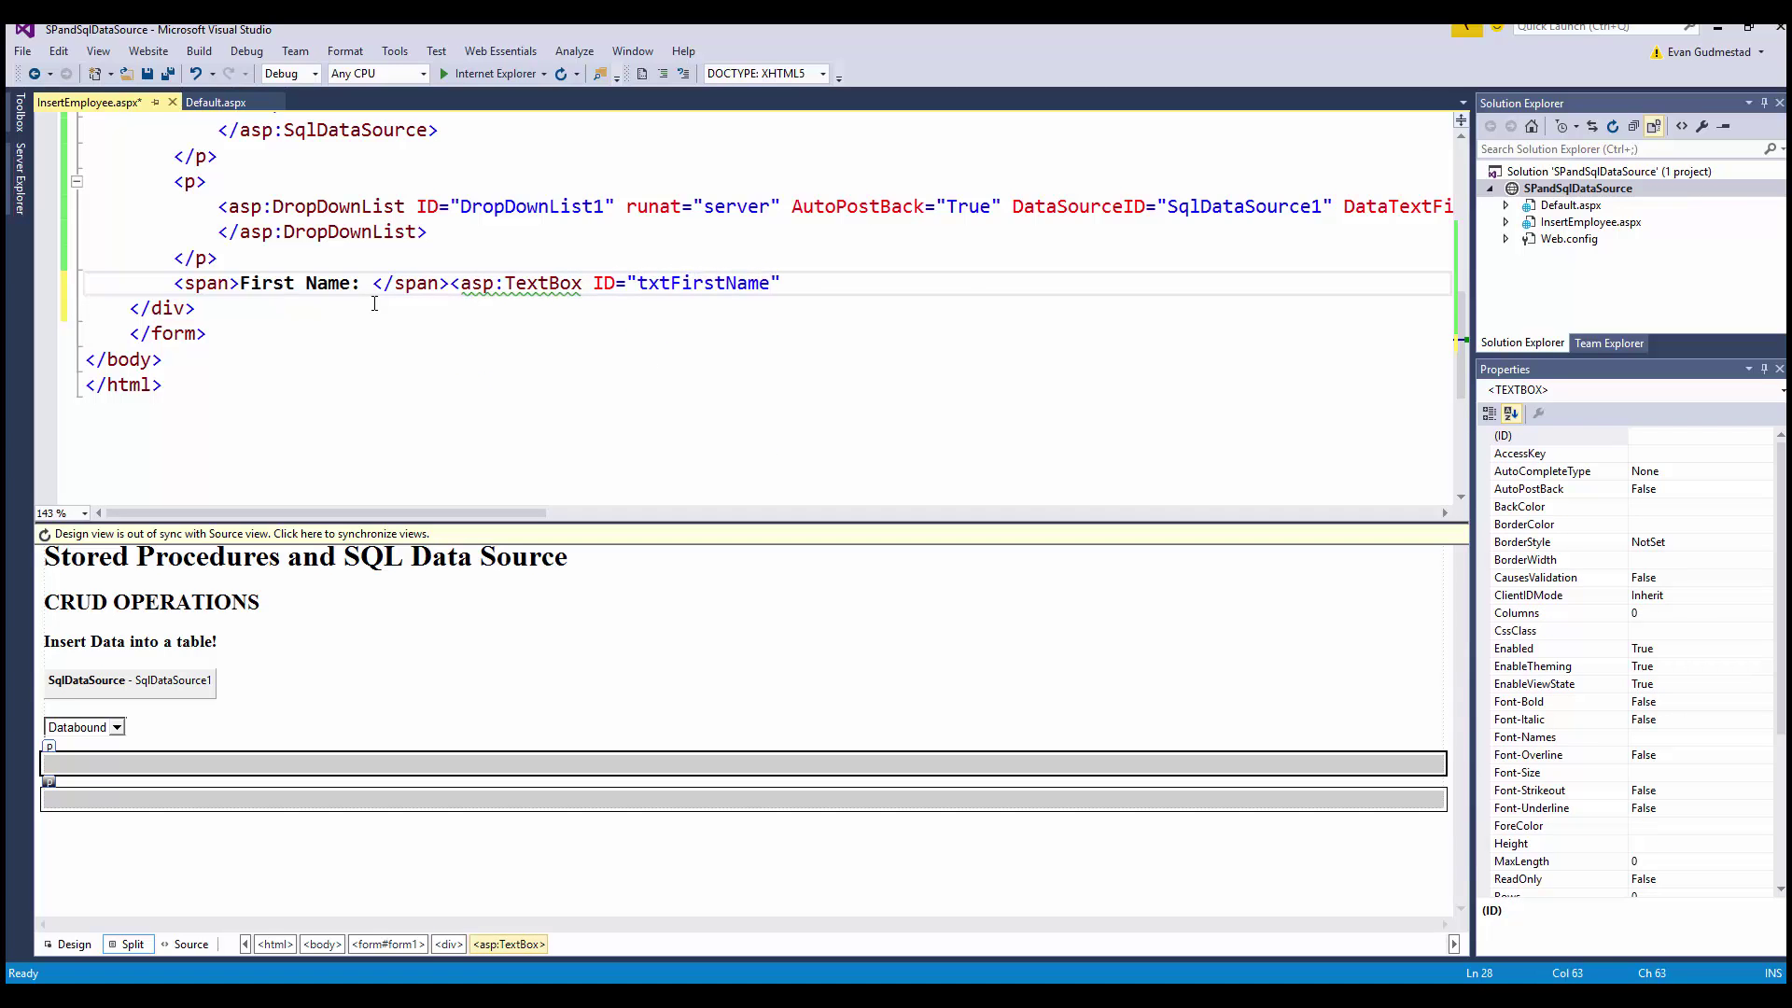
pyautogui.write('runat=""')
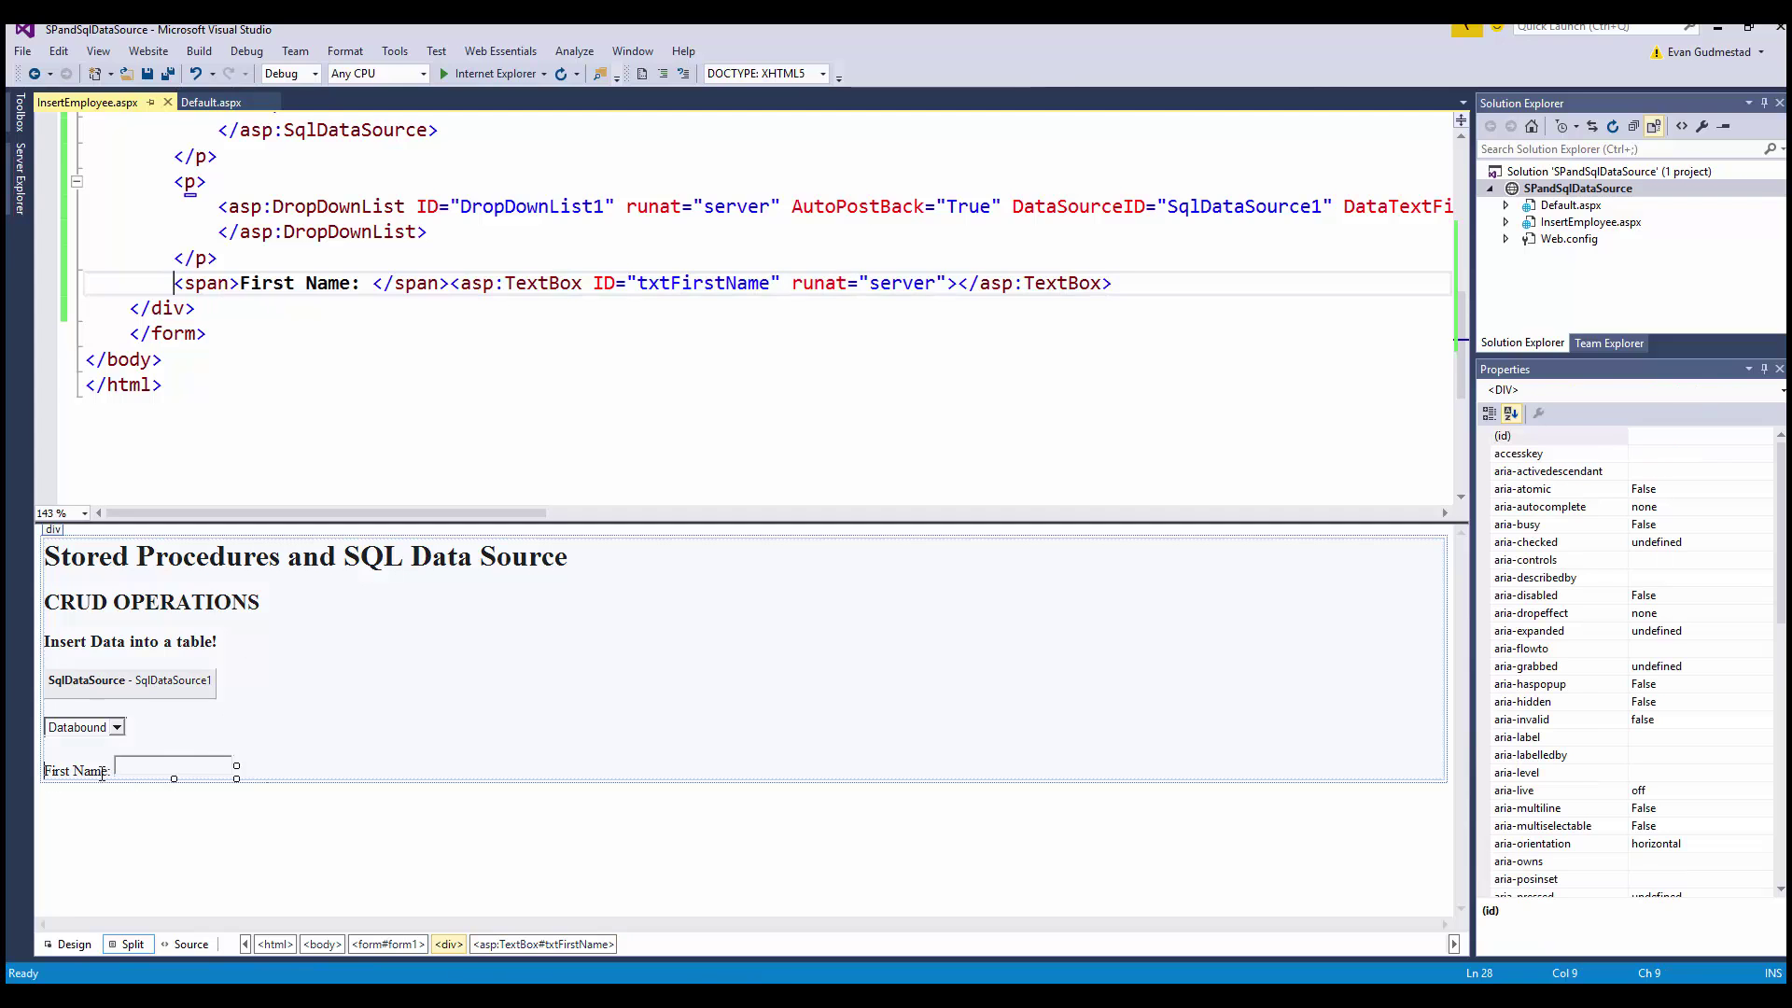
# Add a Last Name span with an asp:TextBox txtLast below it
pyautogui.click(172, 770)
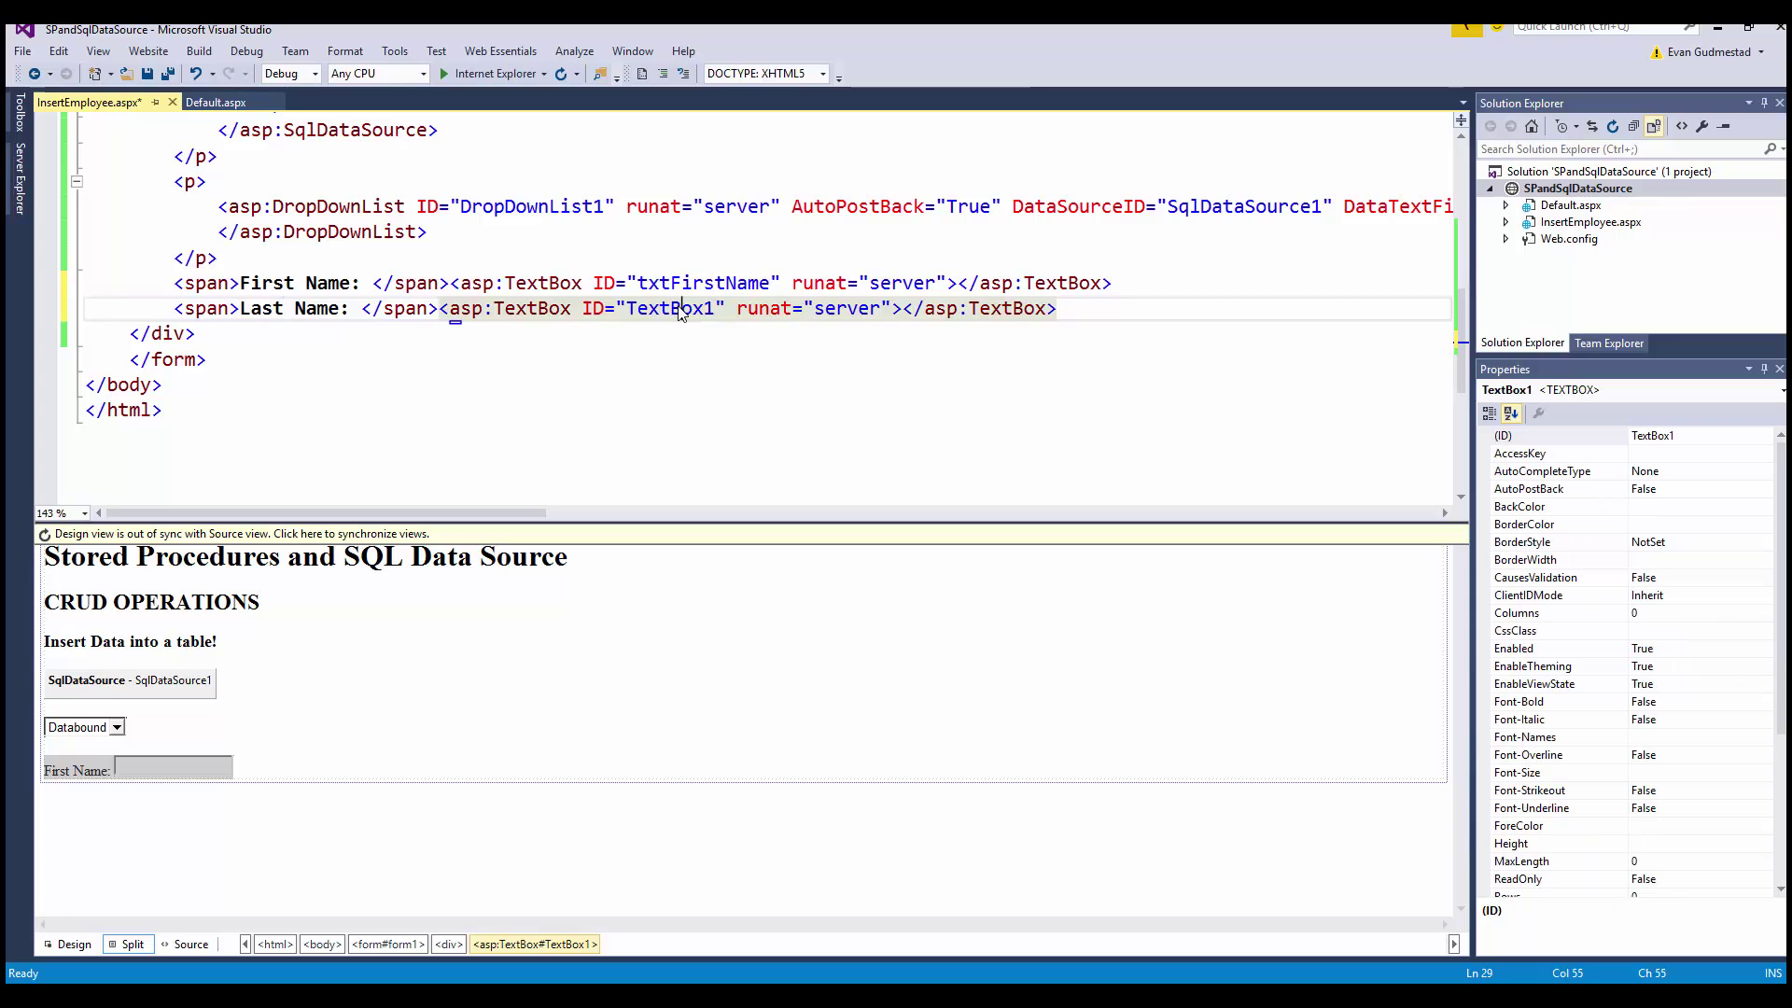
pyautogui.write('txtLast')
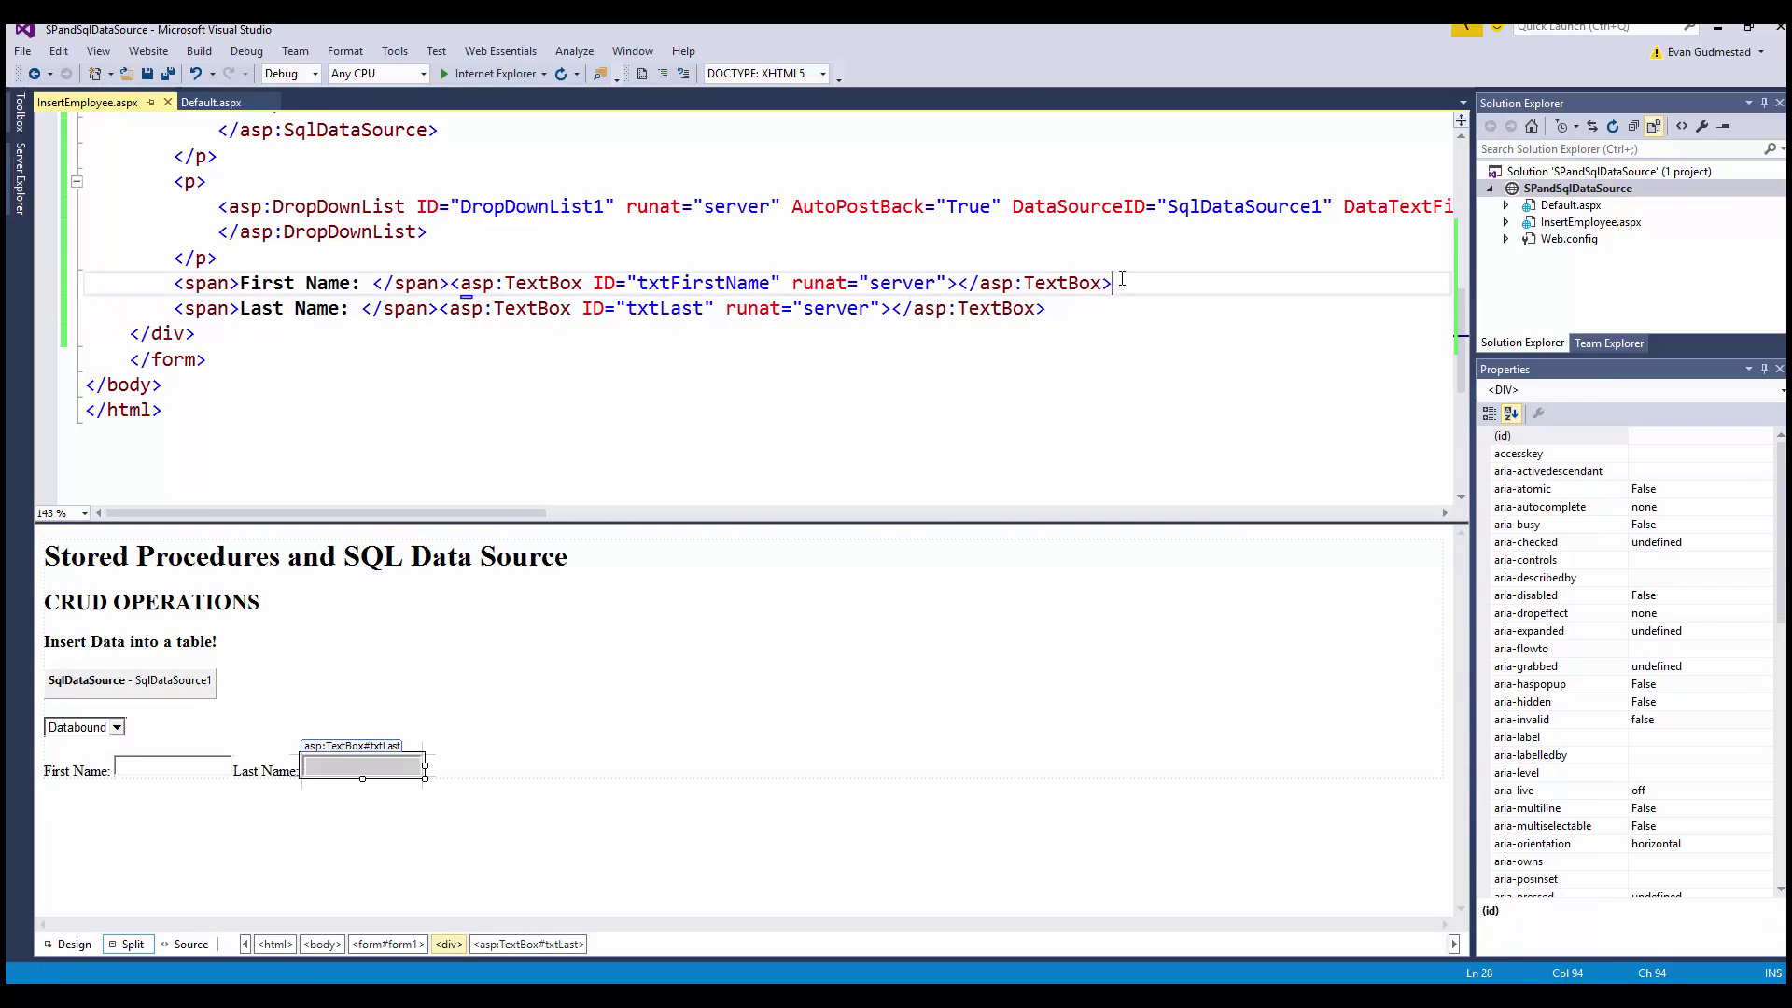
# Insert <br /> between the name lines, save, and start a new line with another <br />
pyautogui.write('<br />')
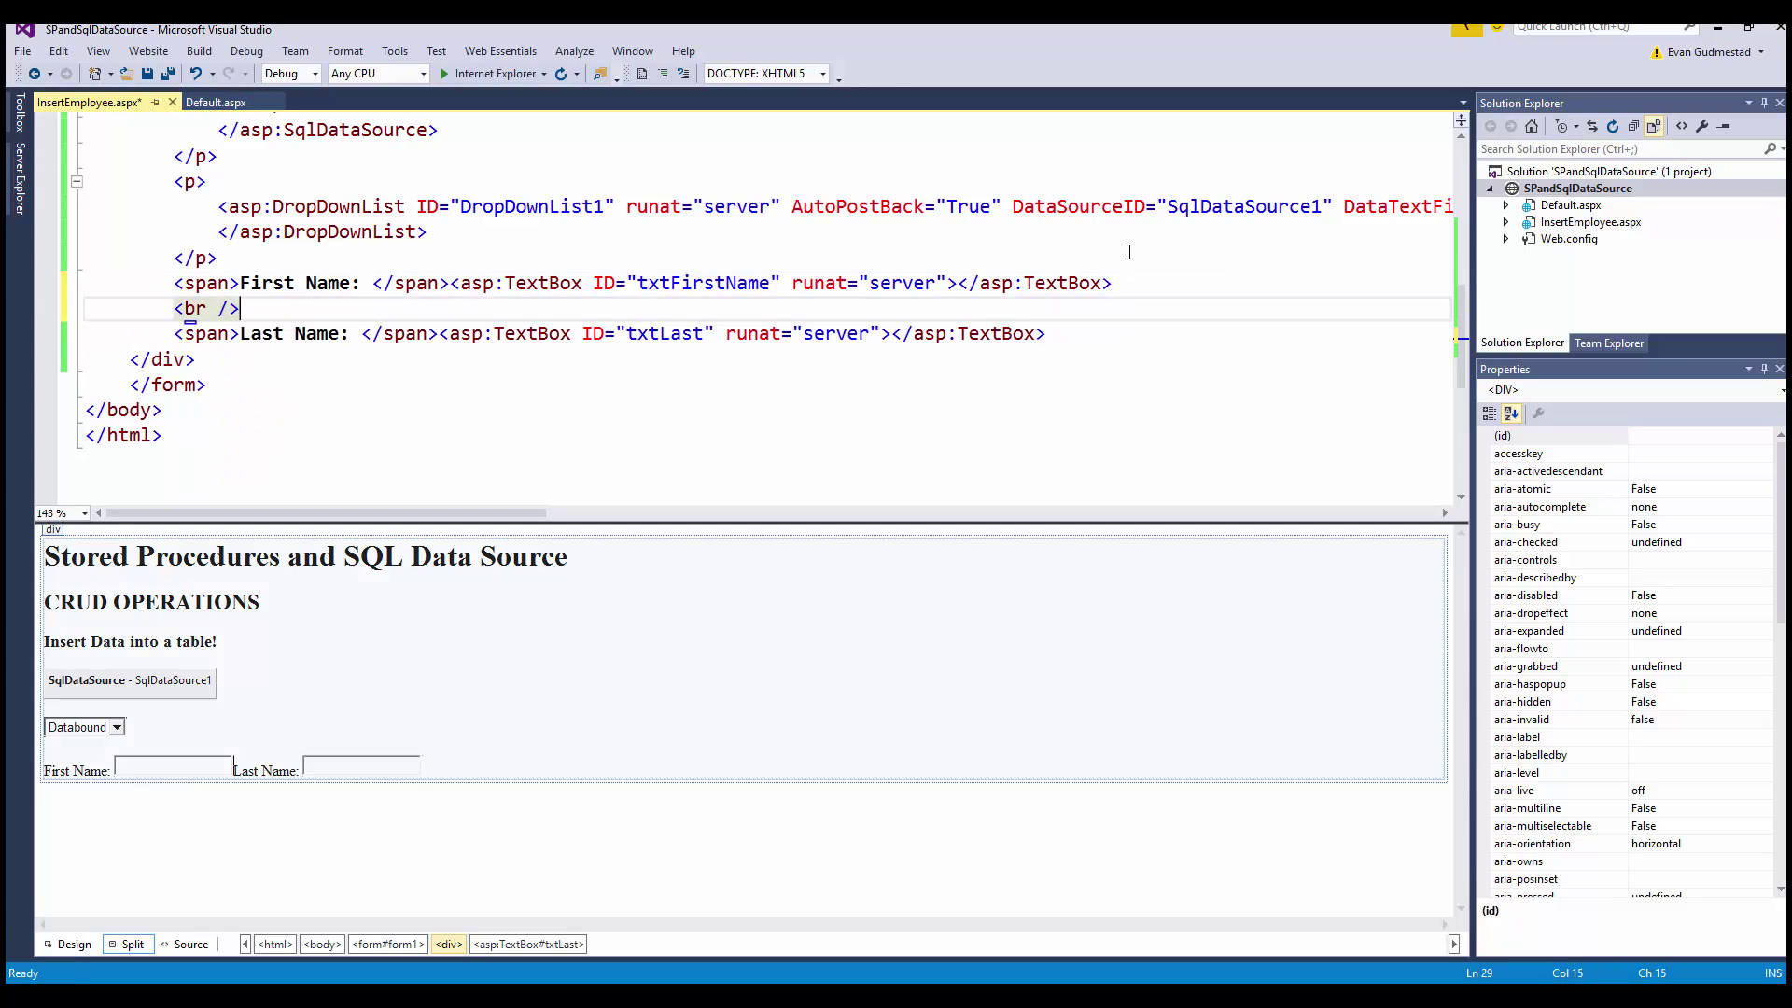
pyautogui.press('ctrl+s')
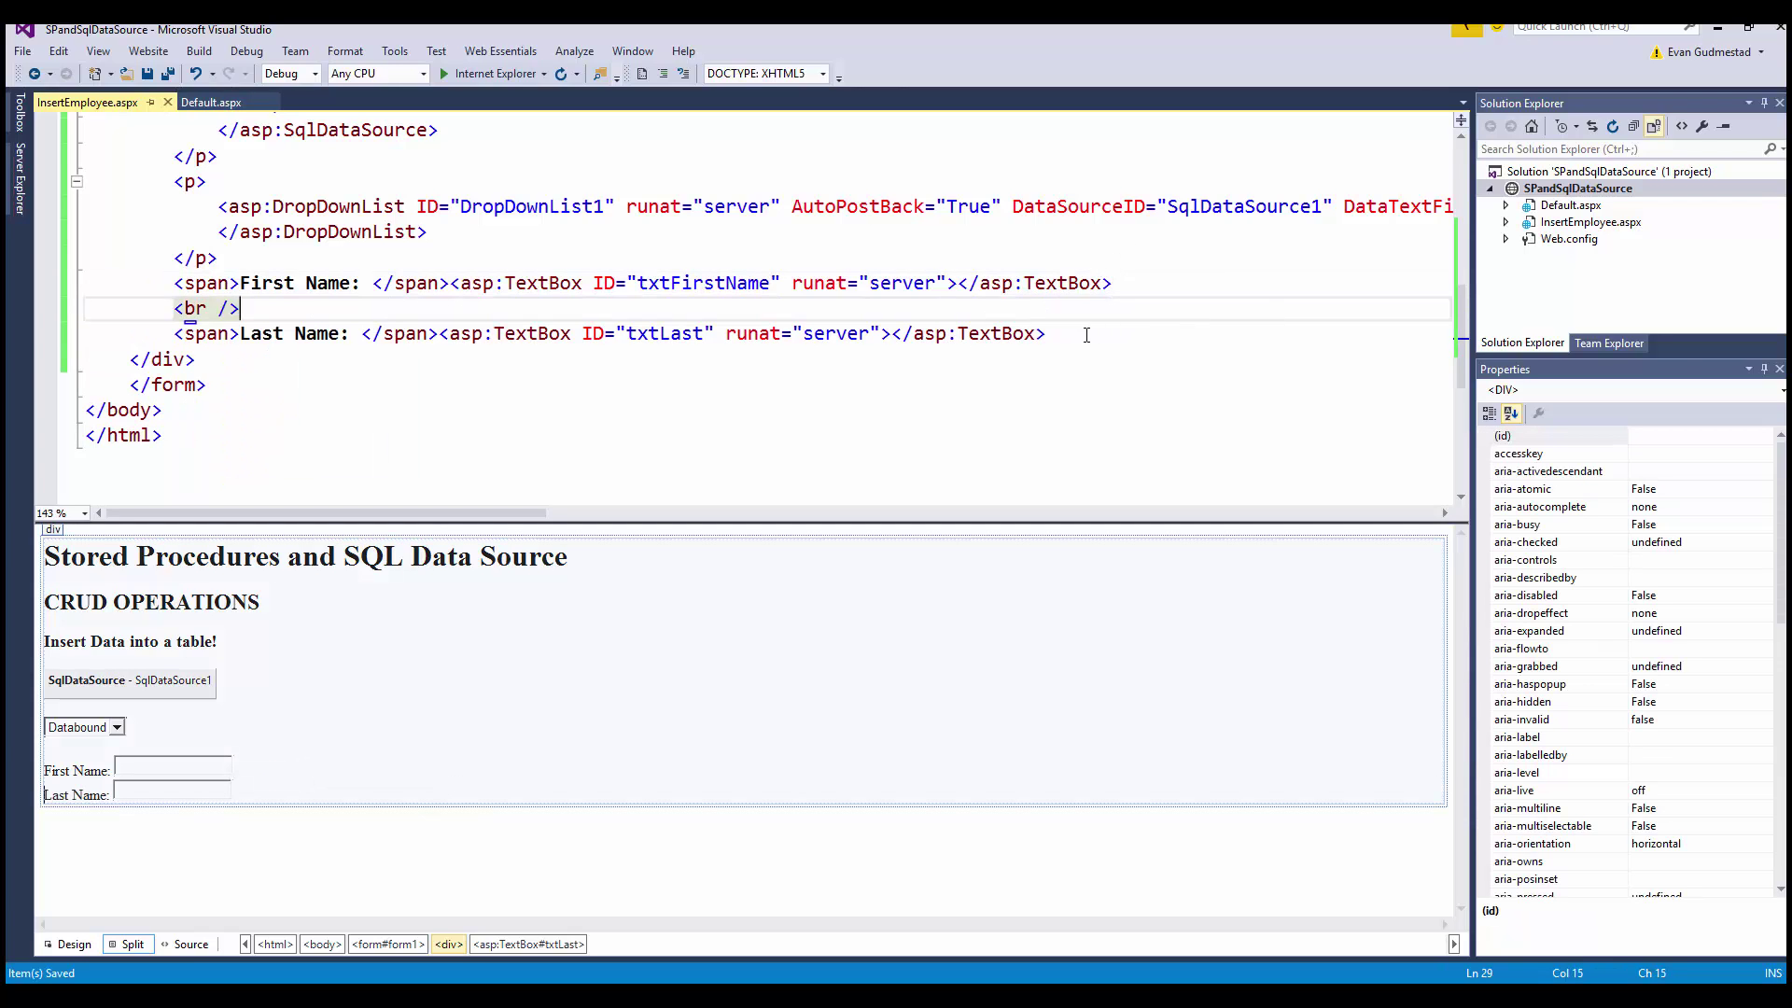
pyautogui.press('enter')
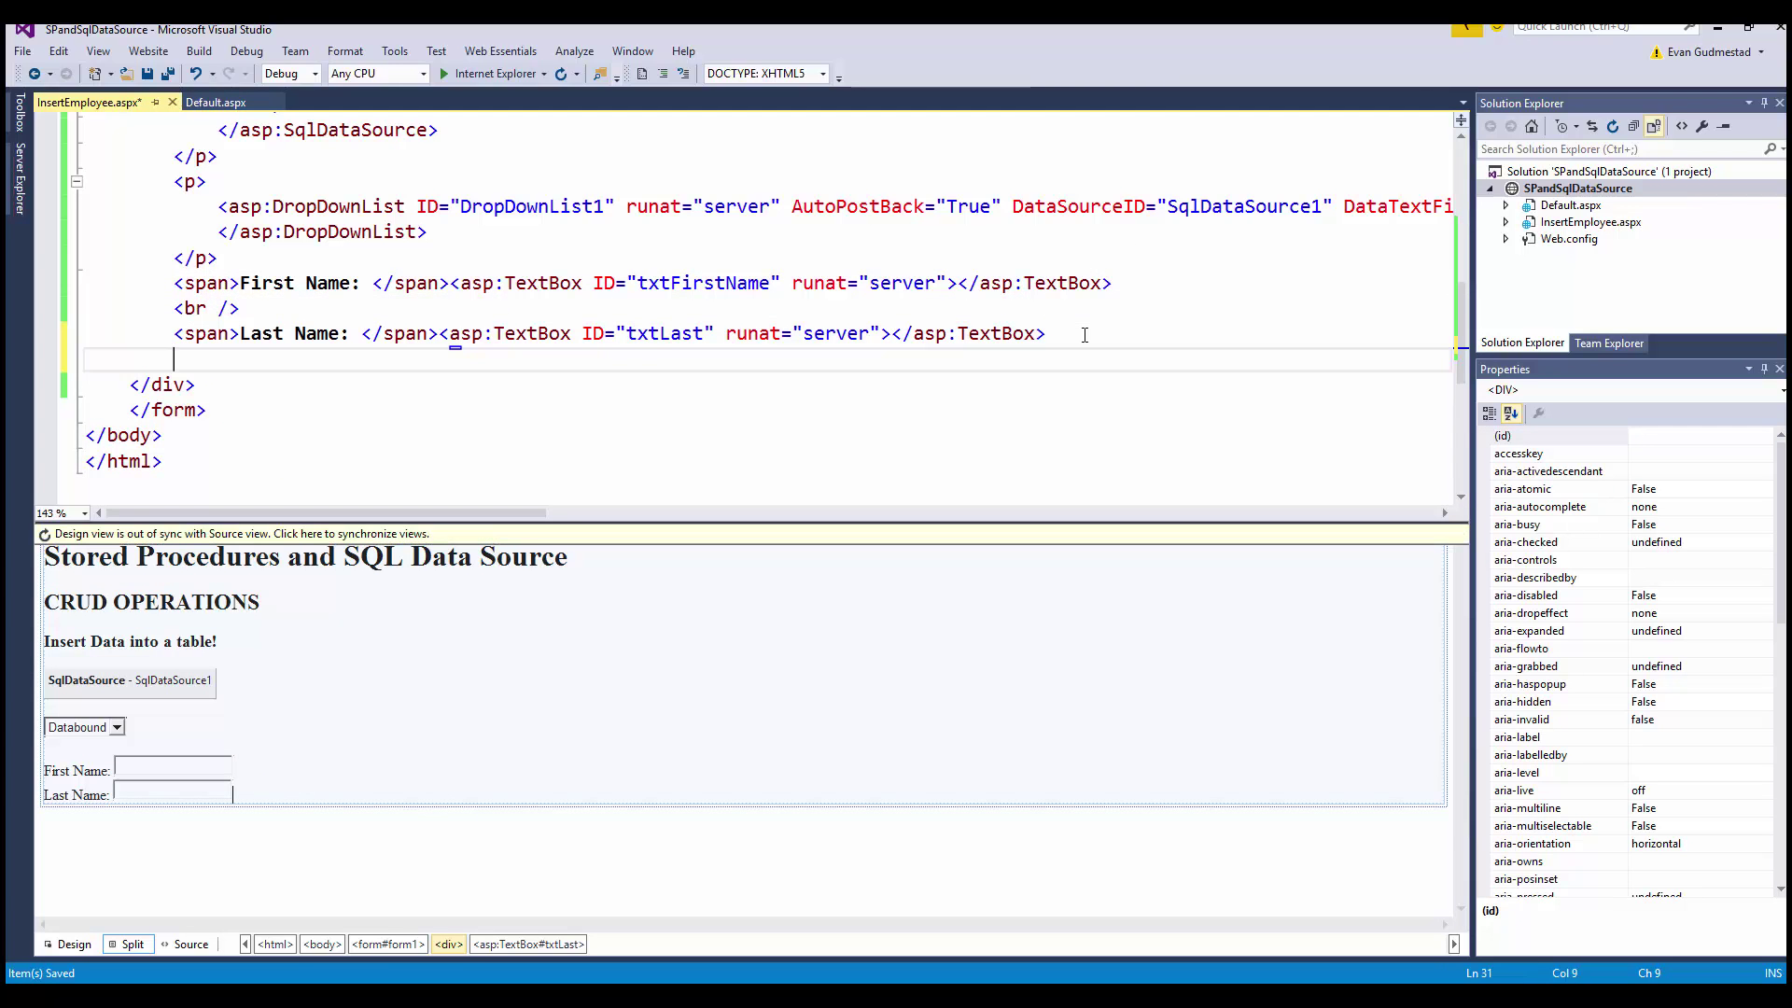
pyautogui.write('<br />')
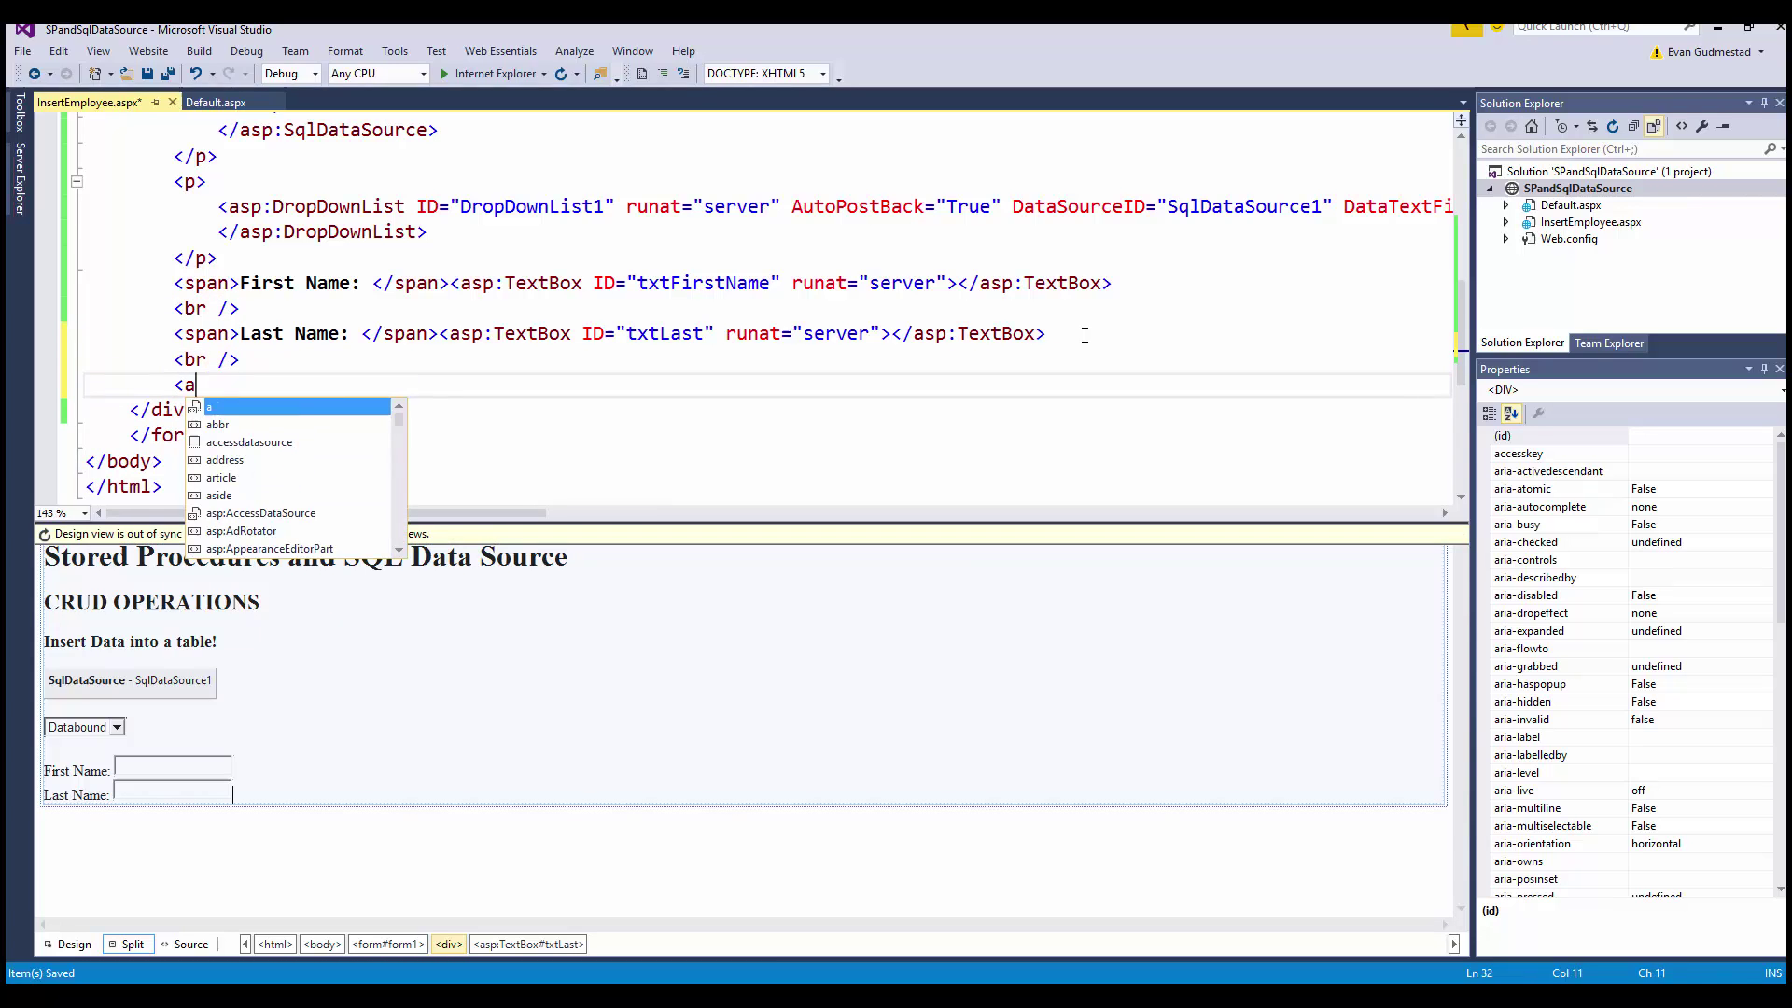
# Add <asp:Button ID="btnSubmit" runat="server" Text="Create Employee" />
pyautogui.write('sp:Button')
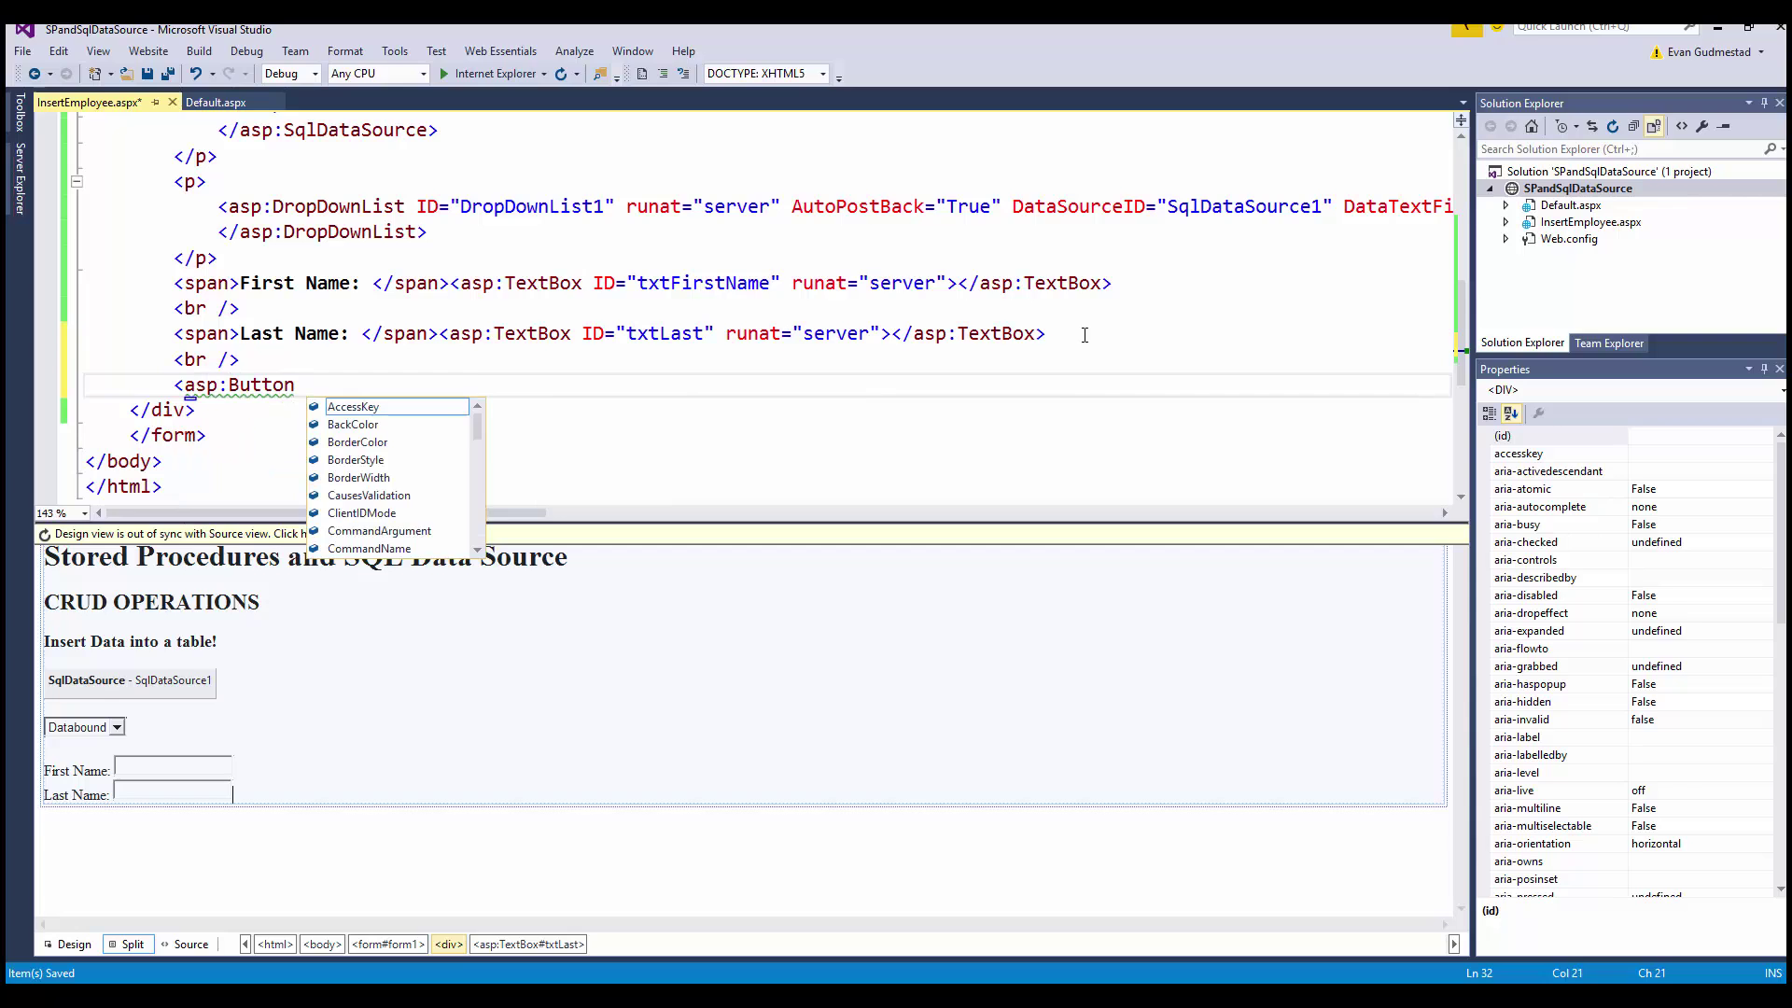
pyautogui.write('ID="b"')
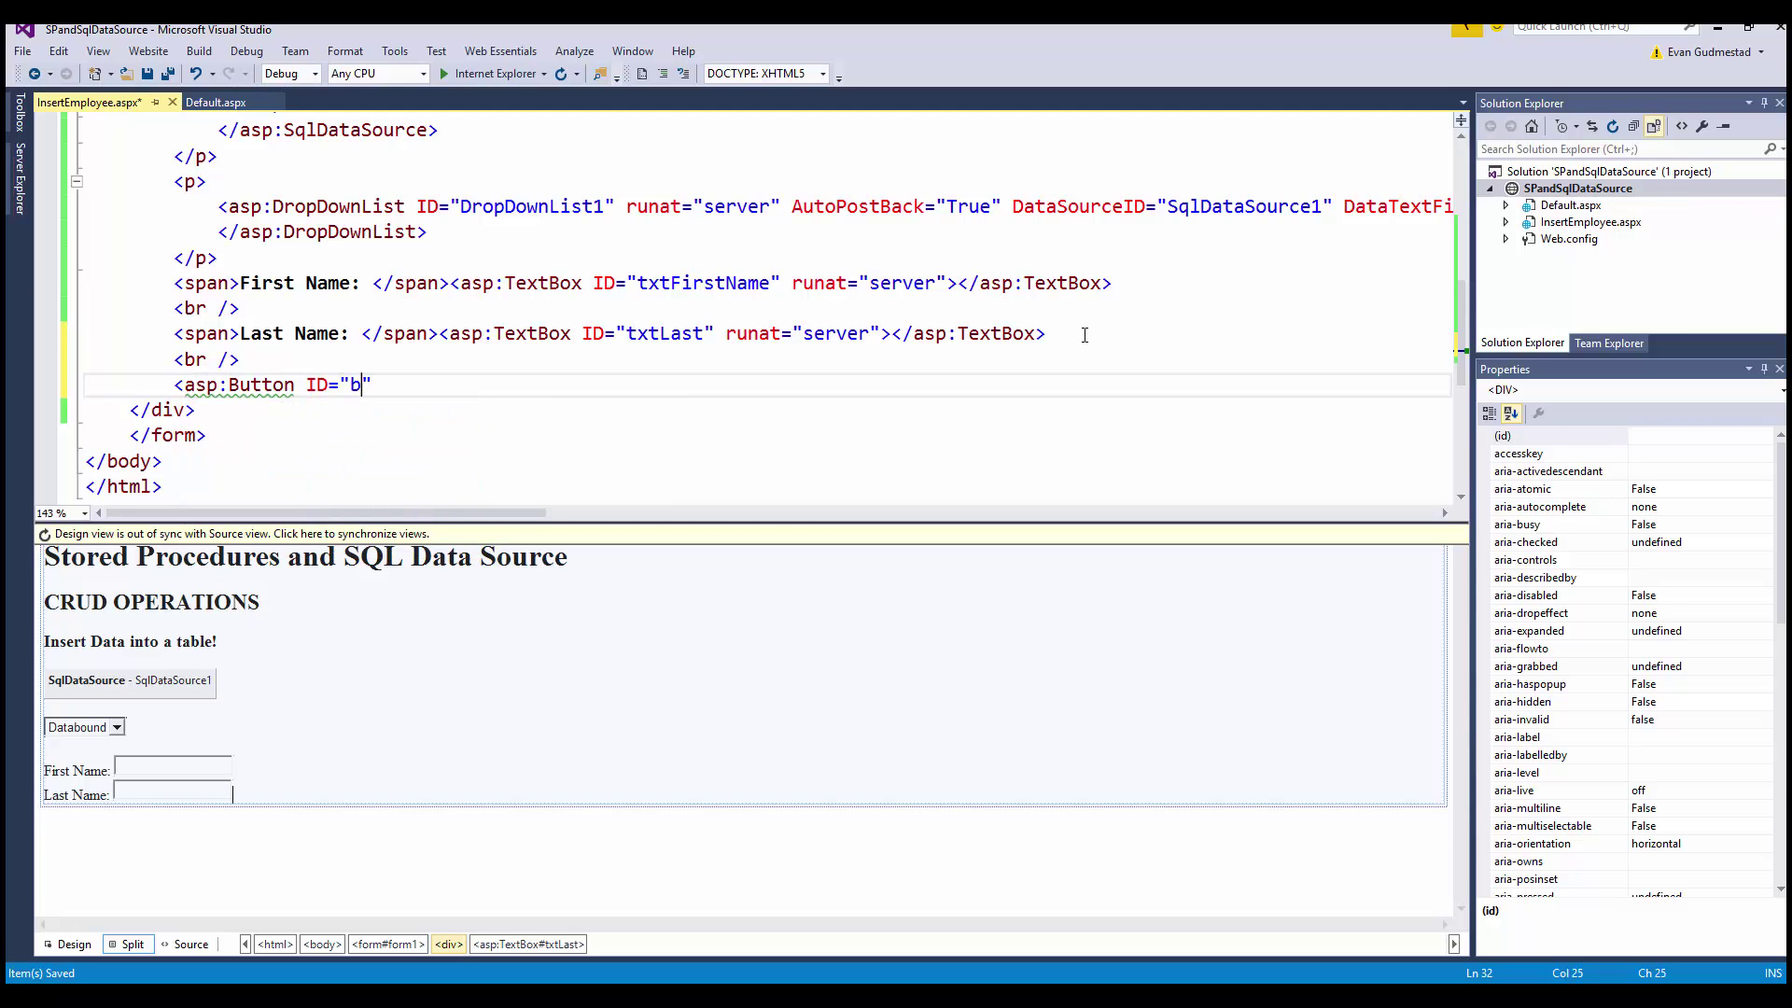
pyautogui.write('tnSum')
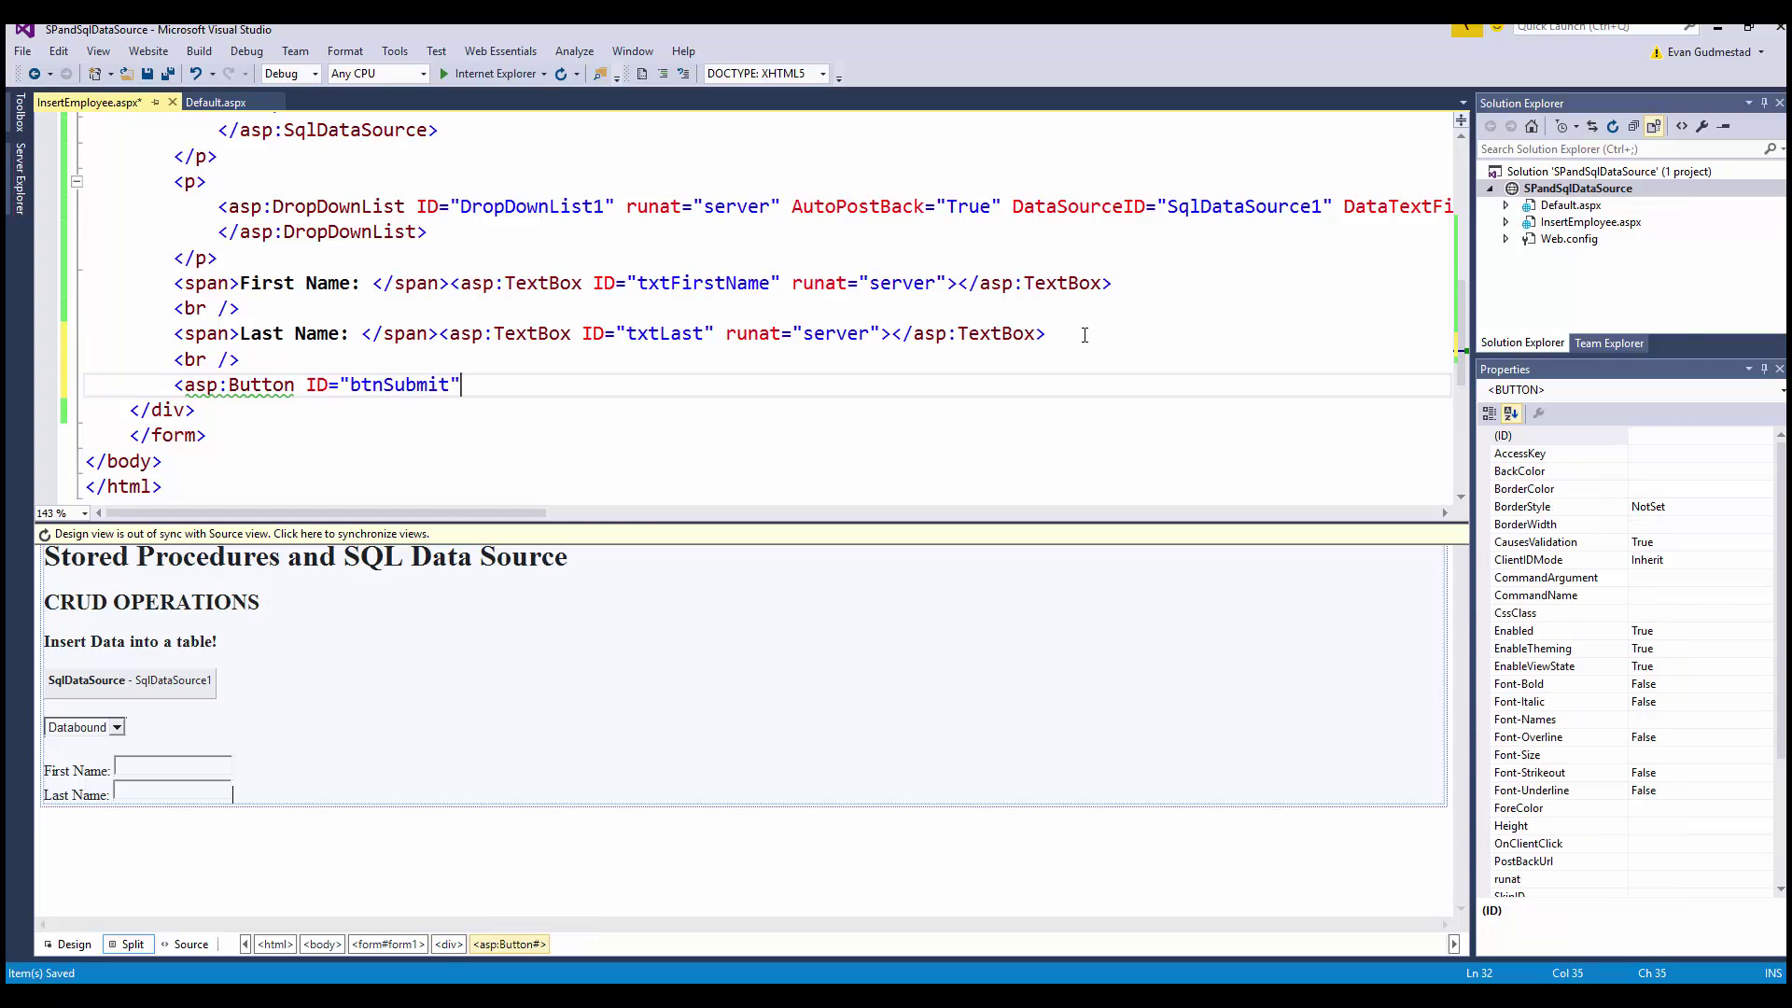
pyautogui.write('runat="server')
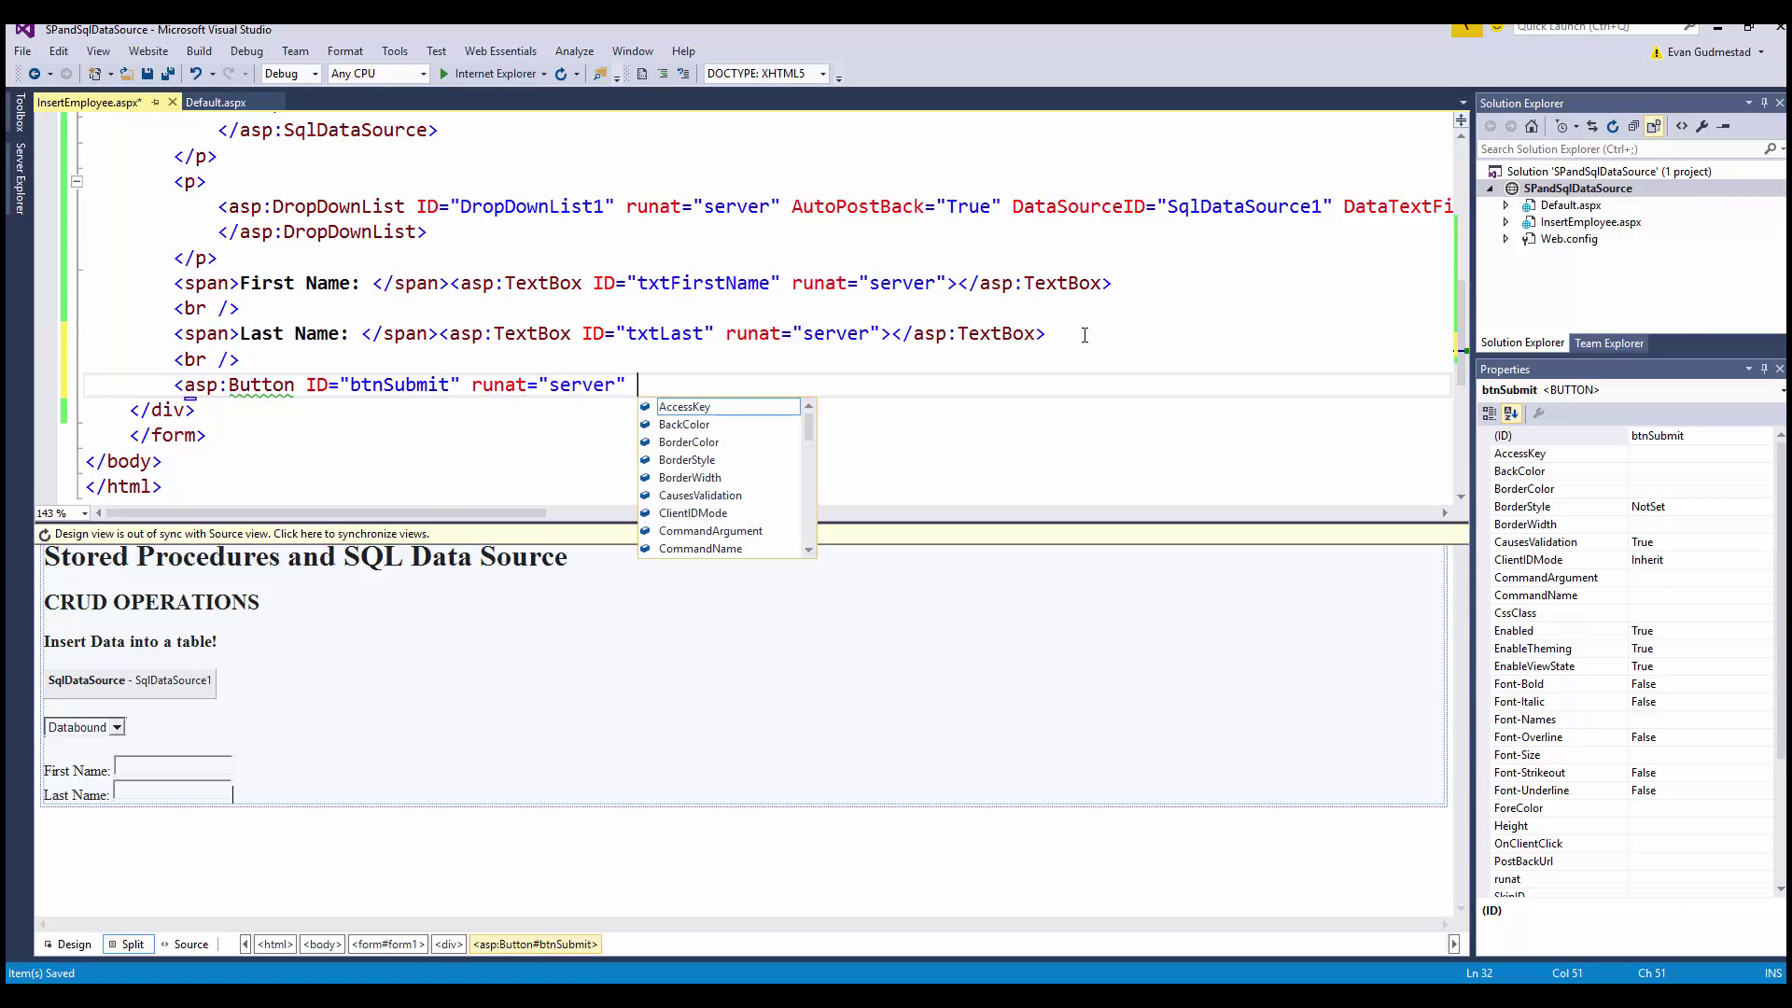
pyautogui.write('Text=""')
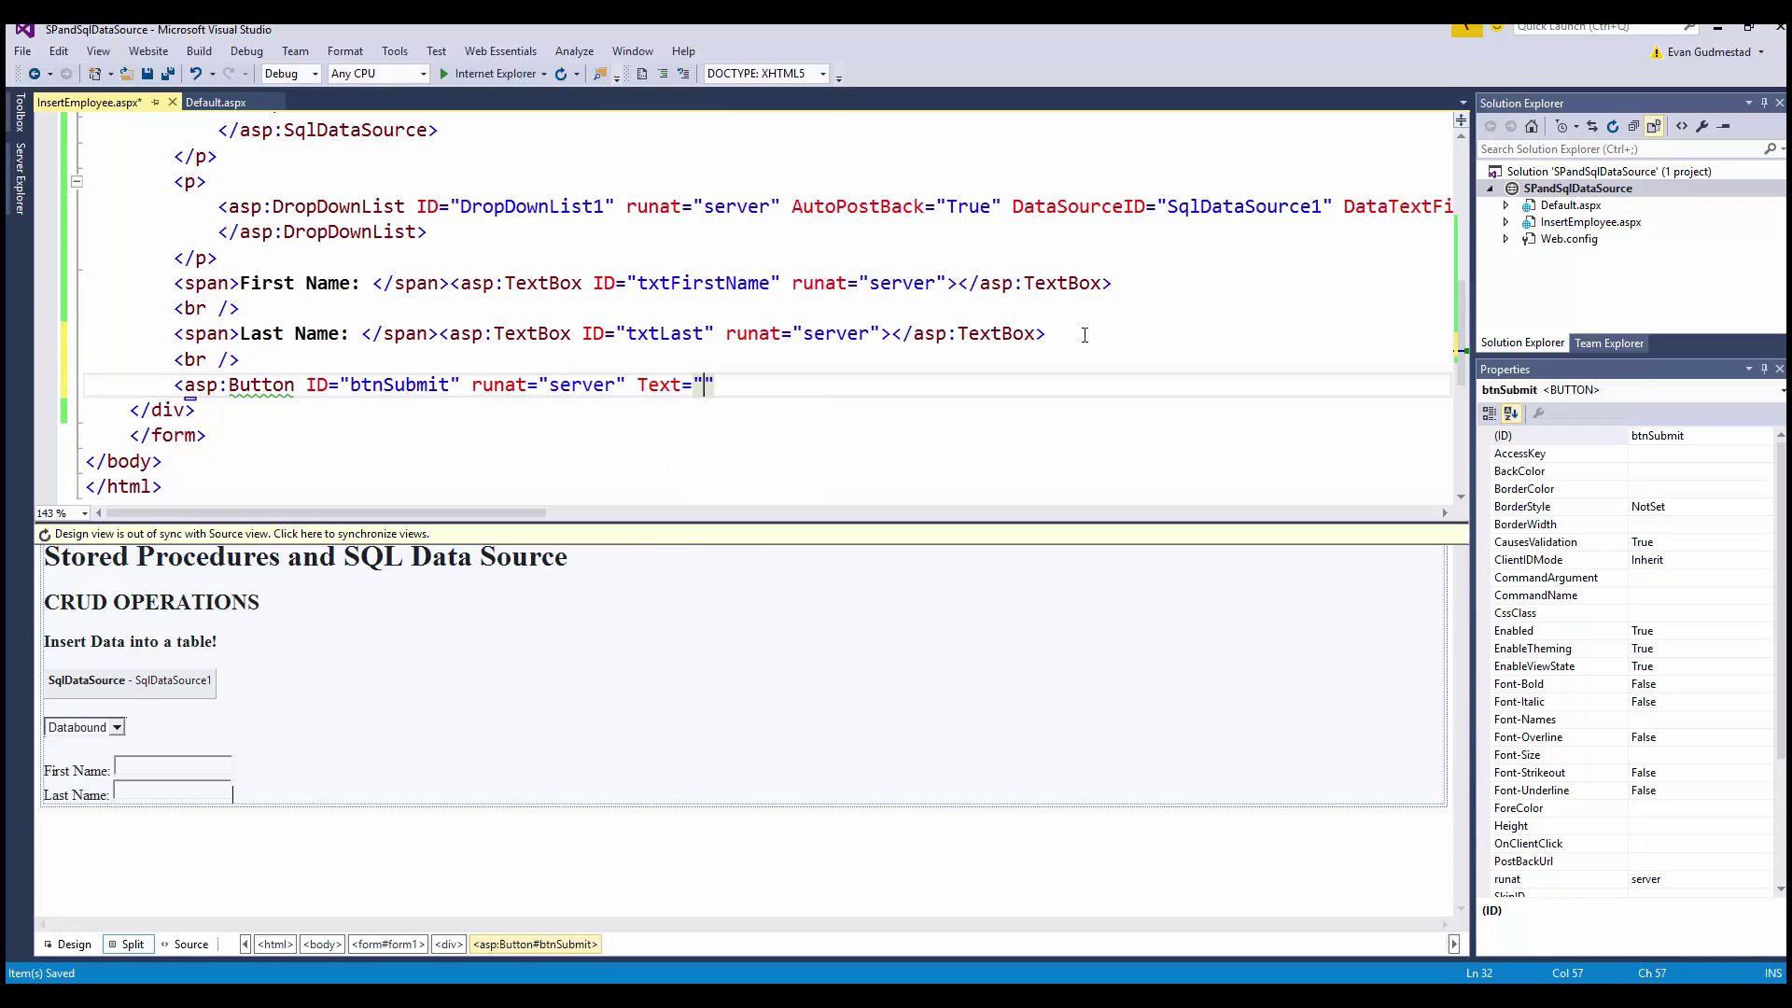
pyautogui.write('C')
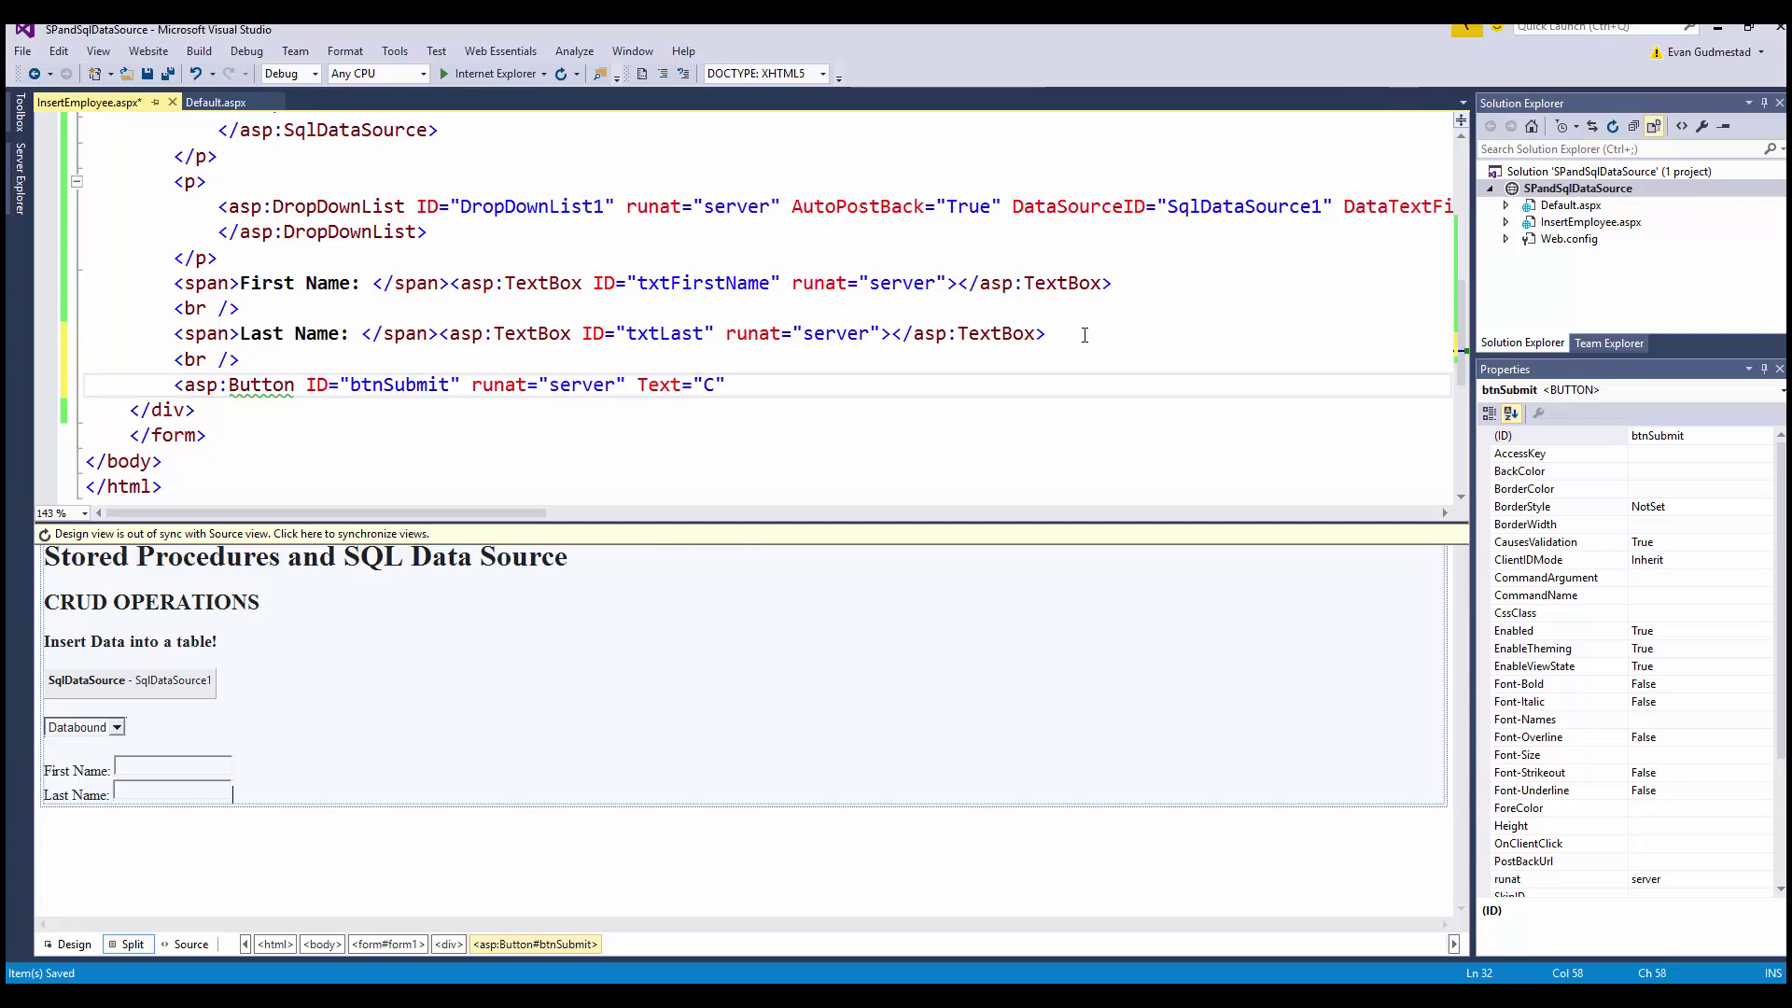
pyautogui.write('reate Employee')
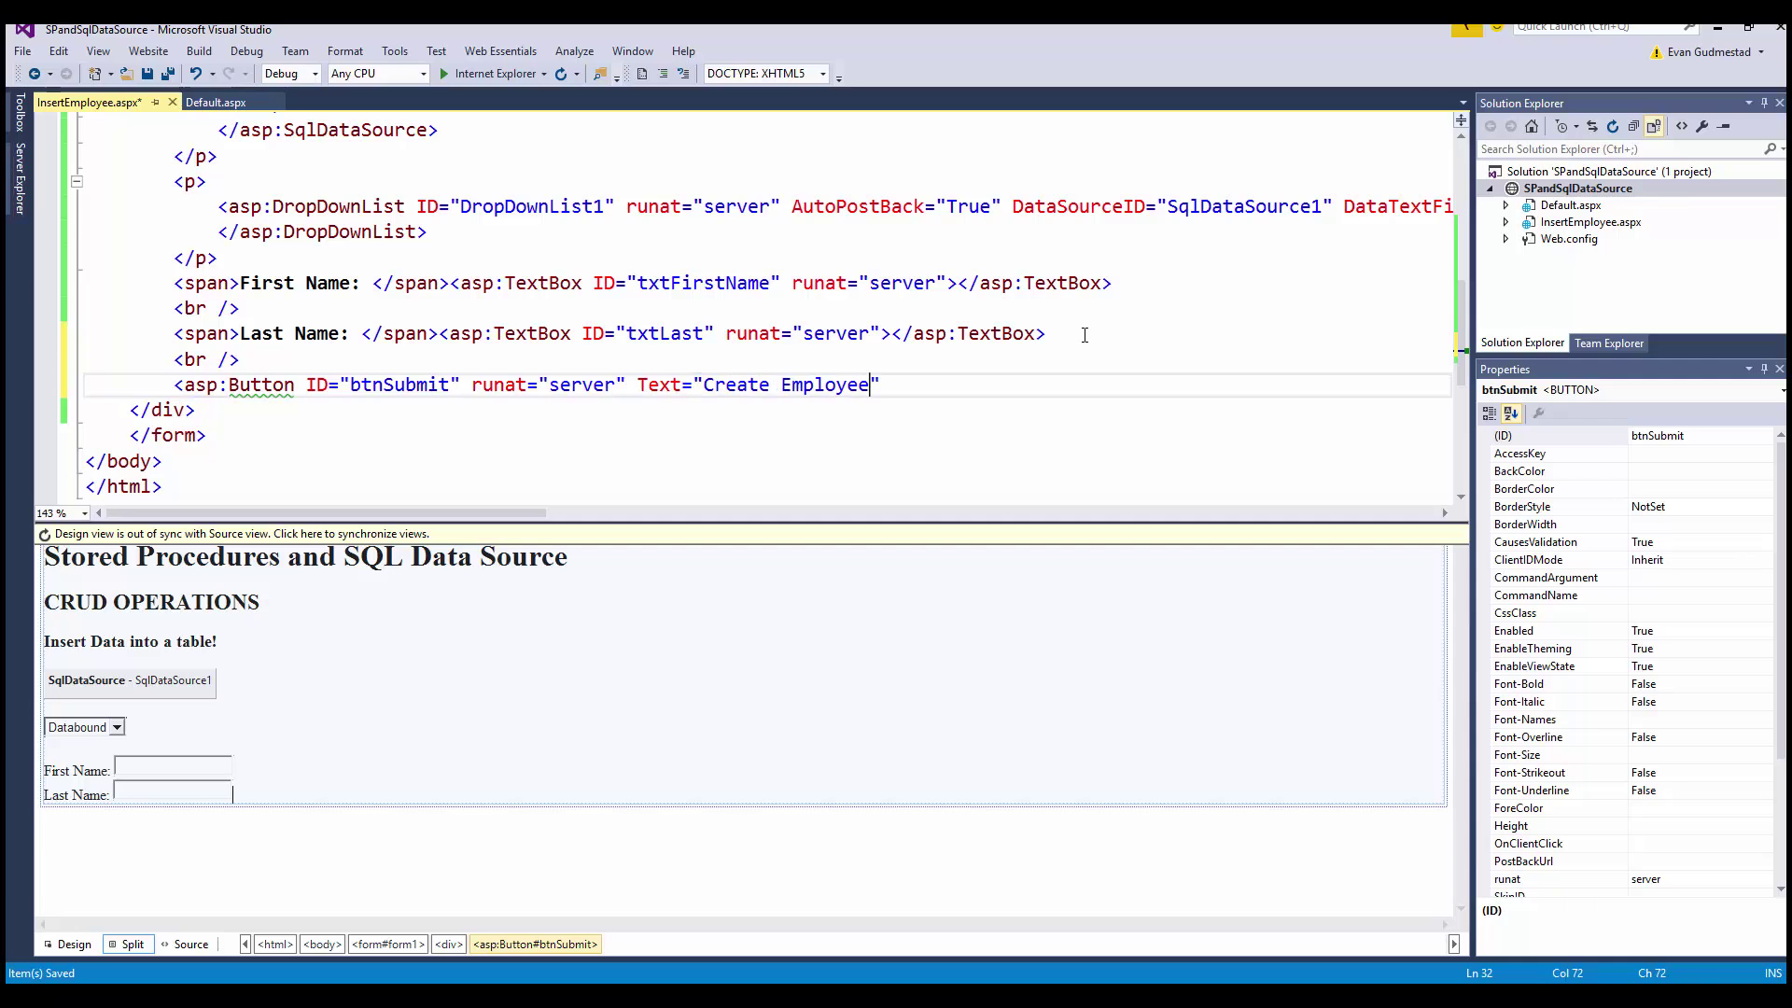
pyautogui.write('/>')
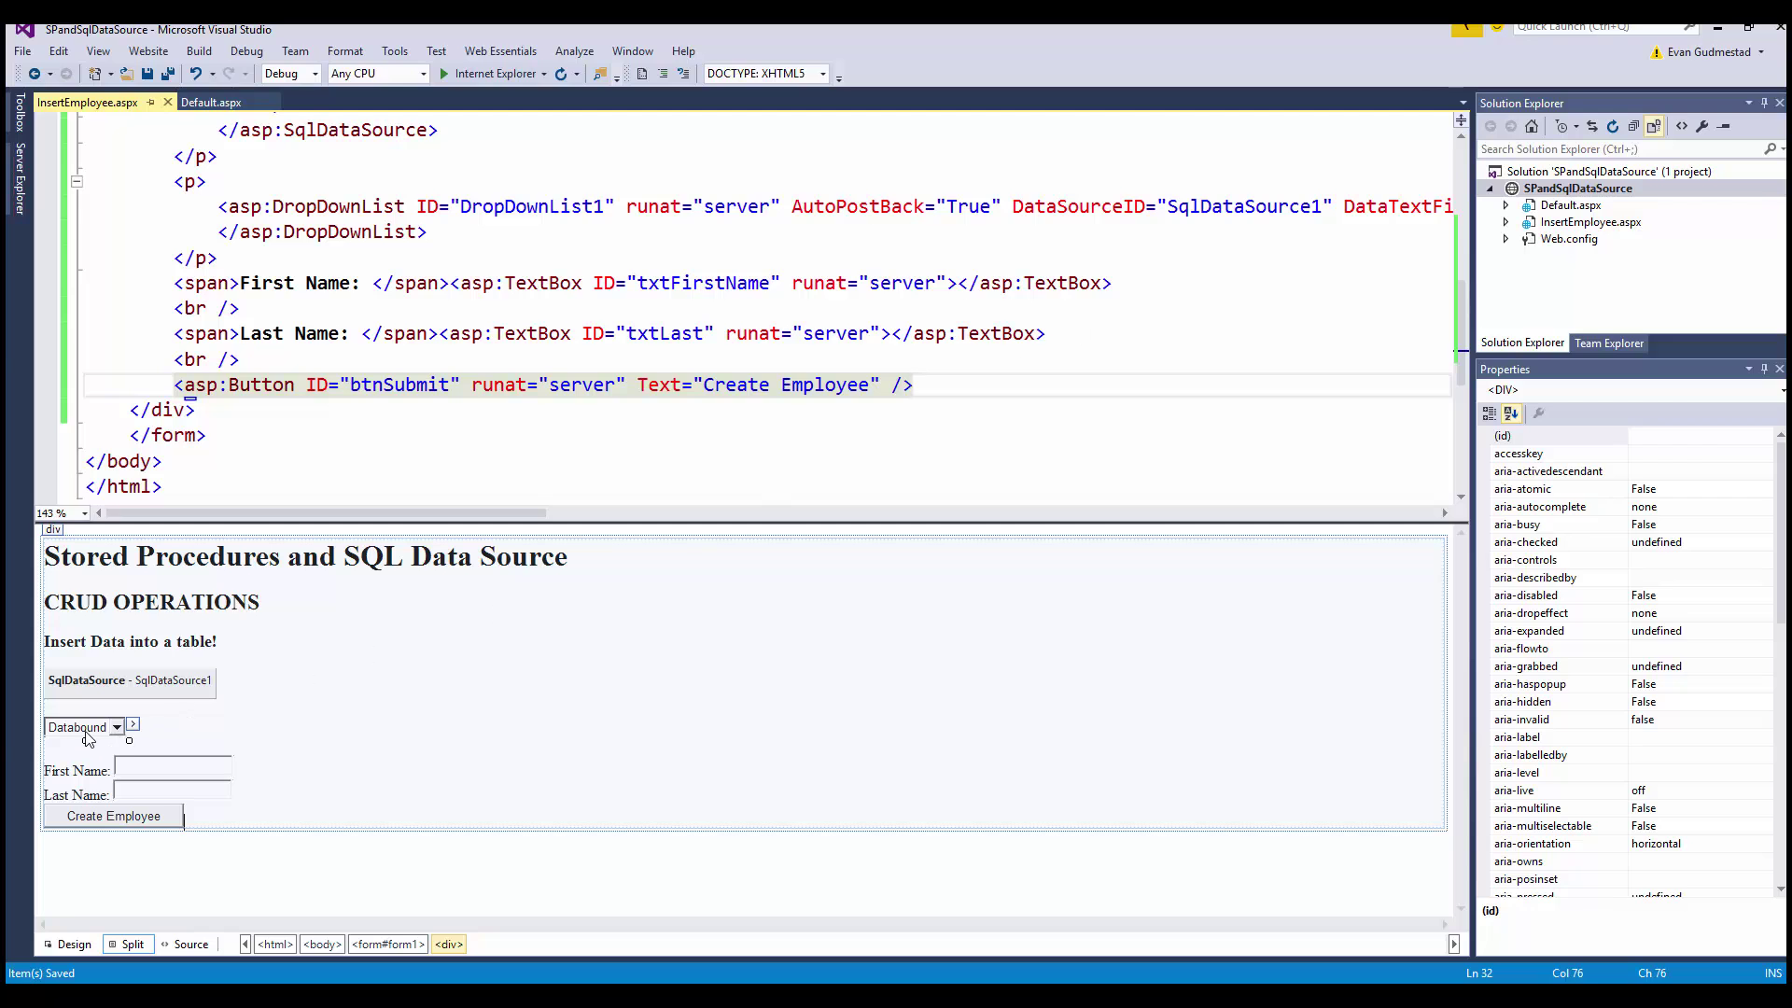
pyautogui.click(77, 727)
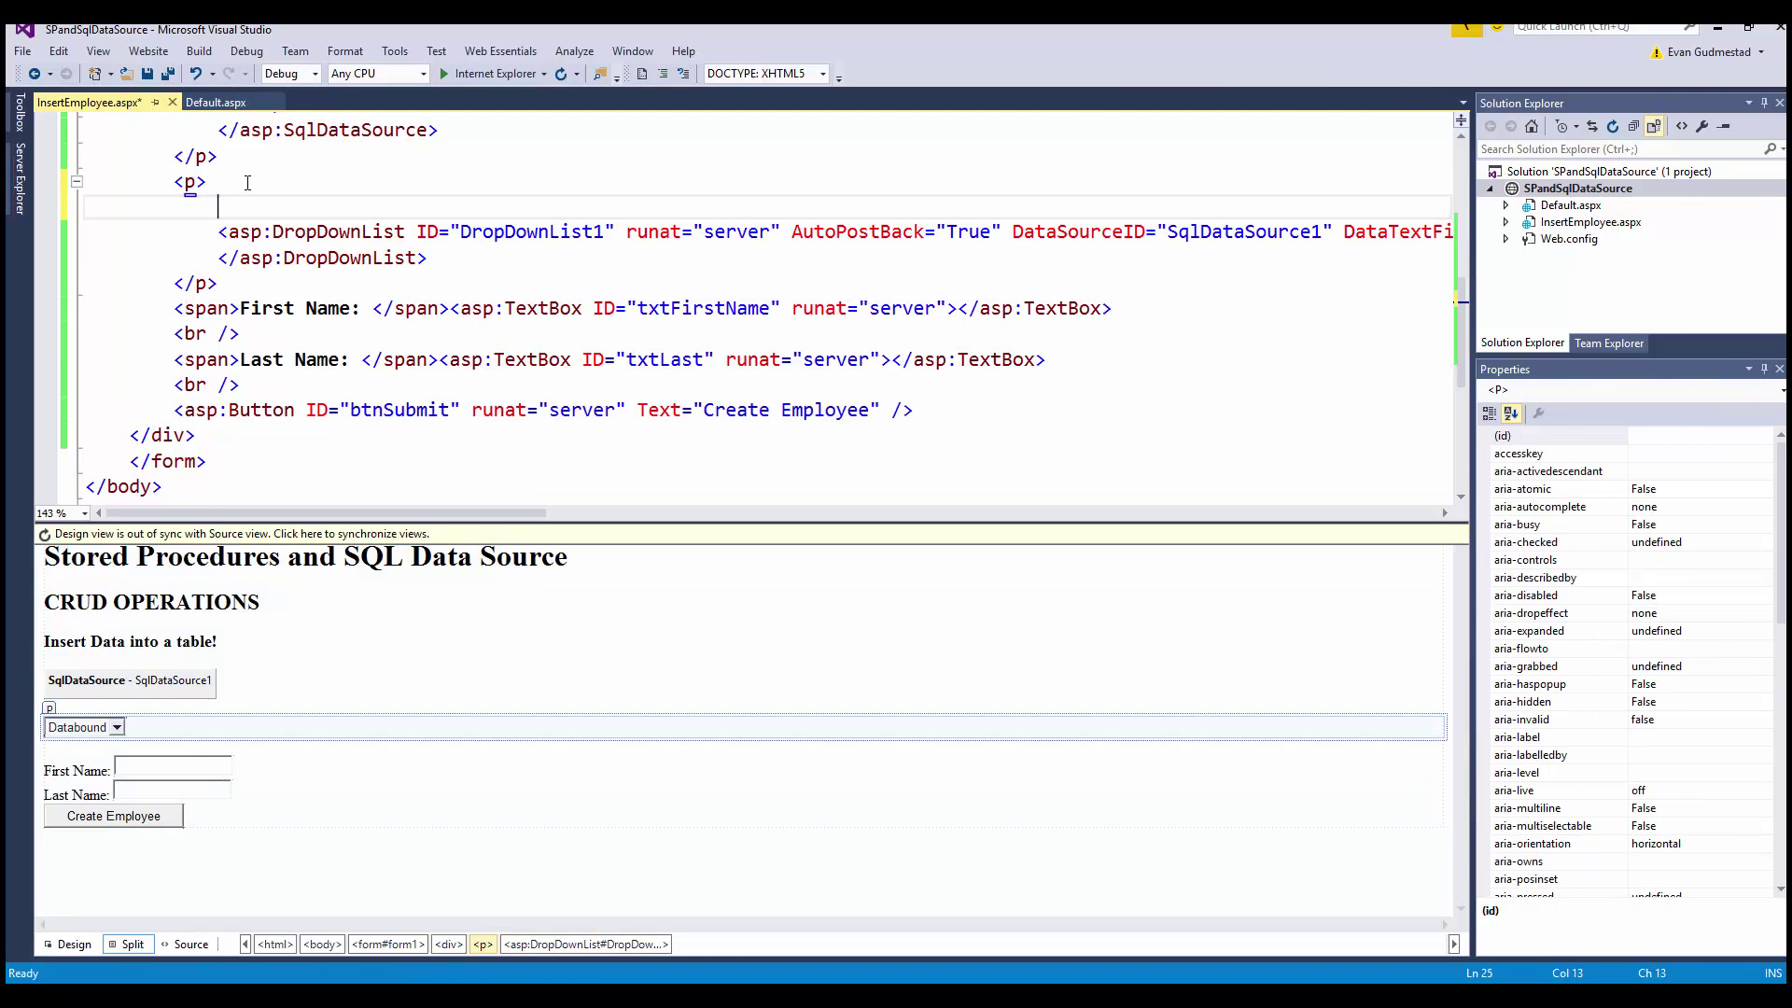
# Add a <span>Select Employee Department: </span> label before the DropDownList
pyautogui.write('<Span></span>')
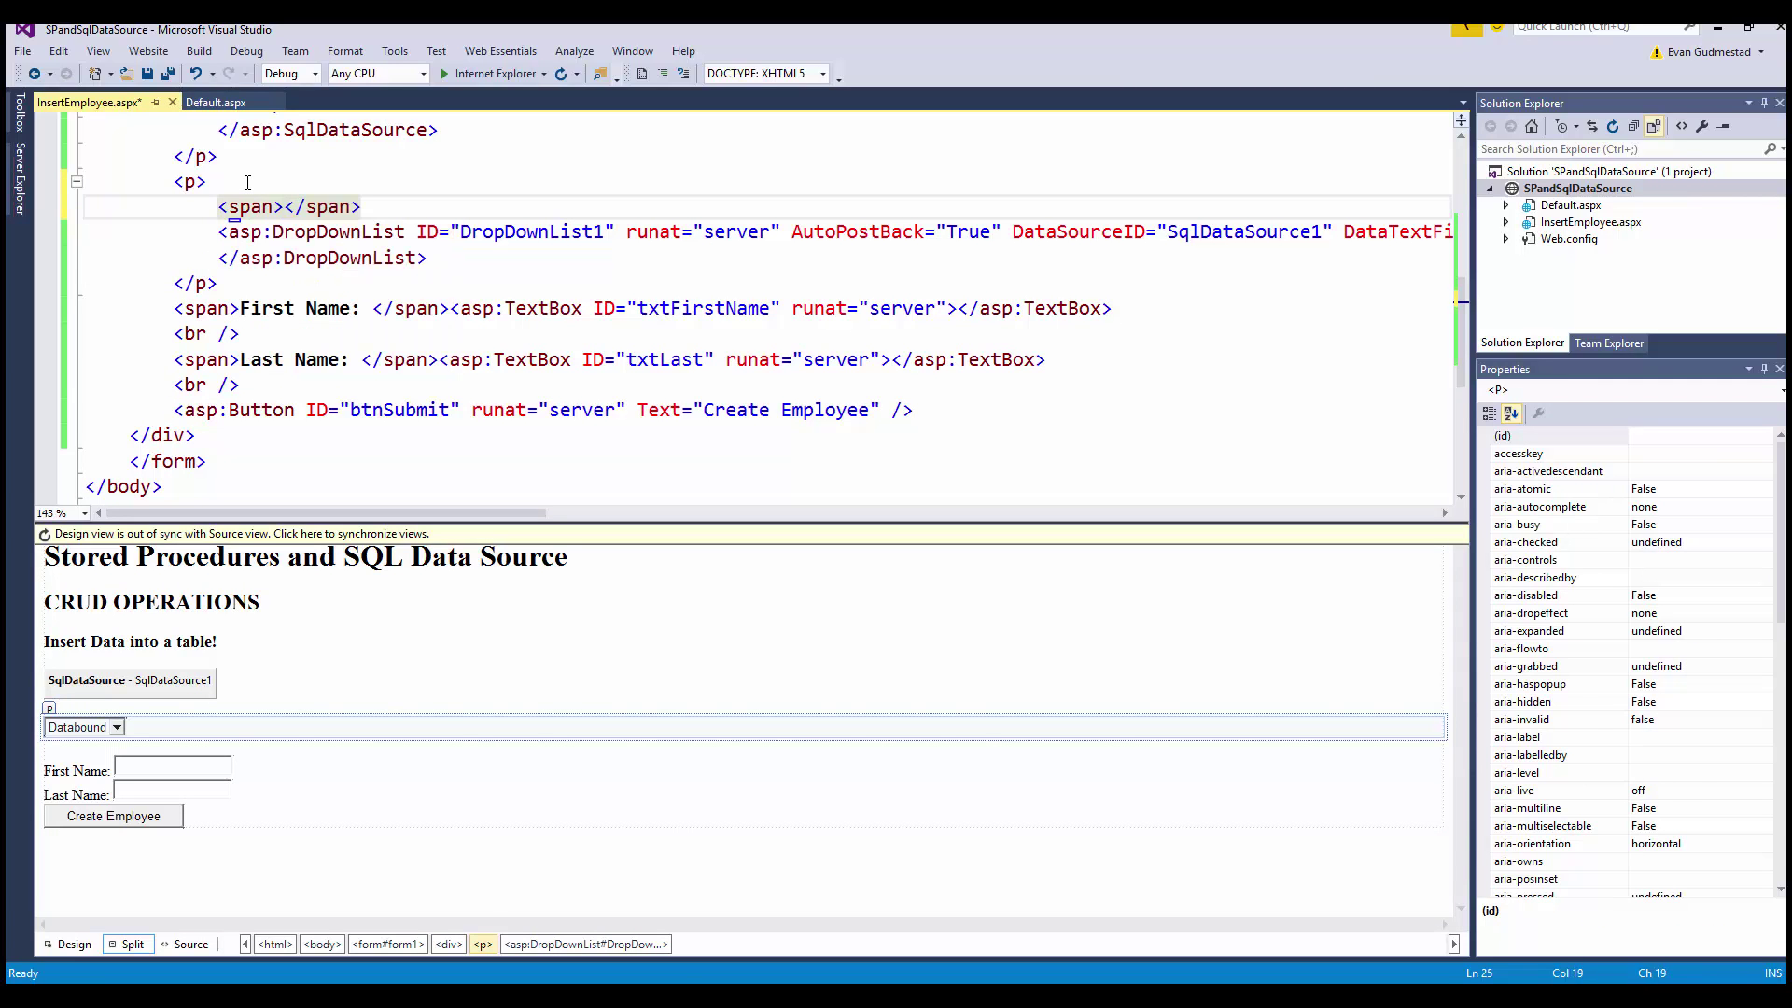
pyautogui.write('Select')
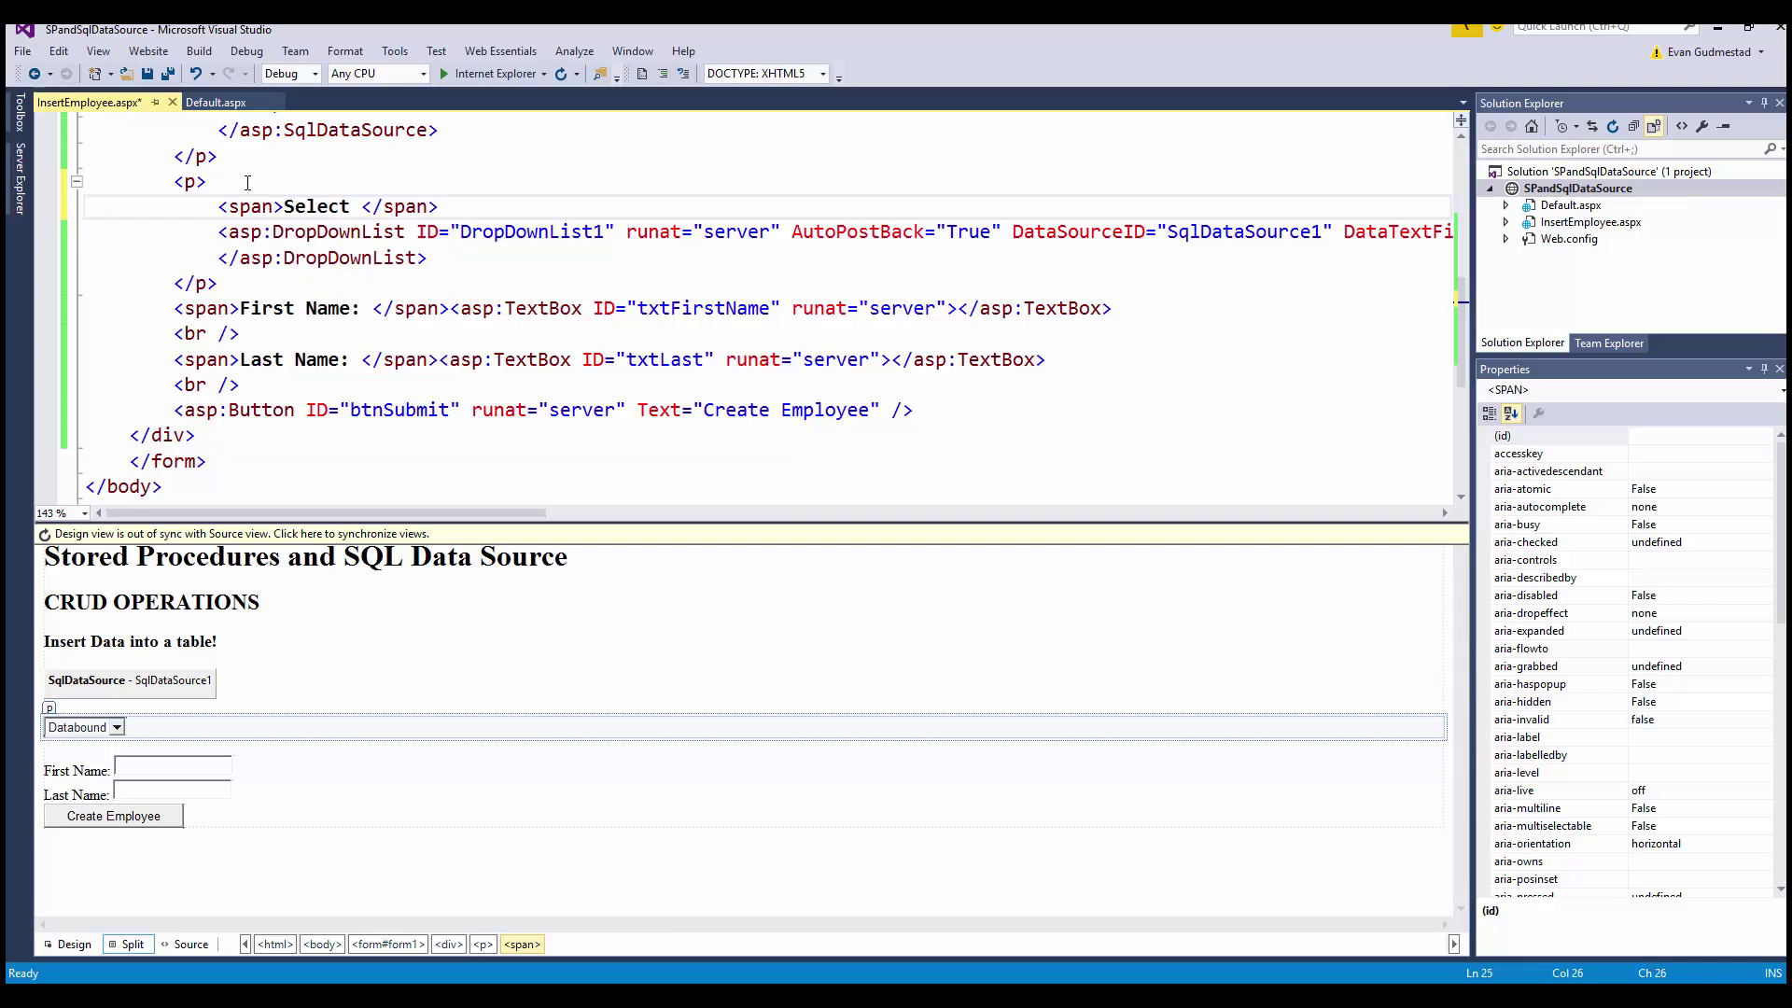
pyautogui.write('T')
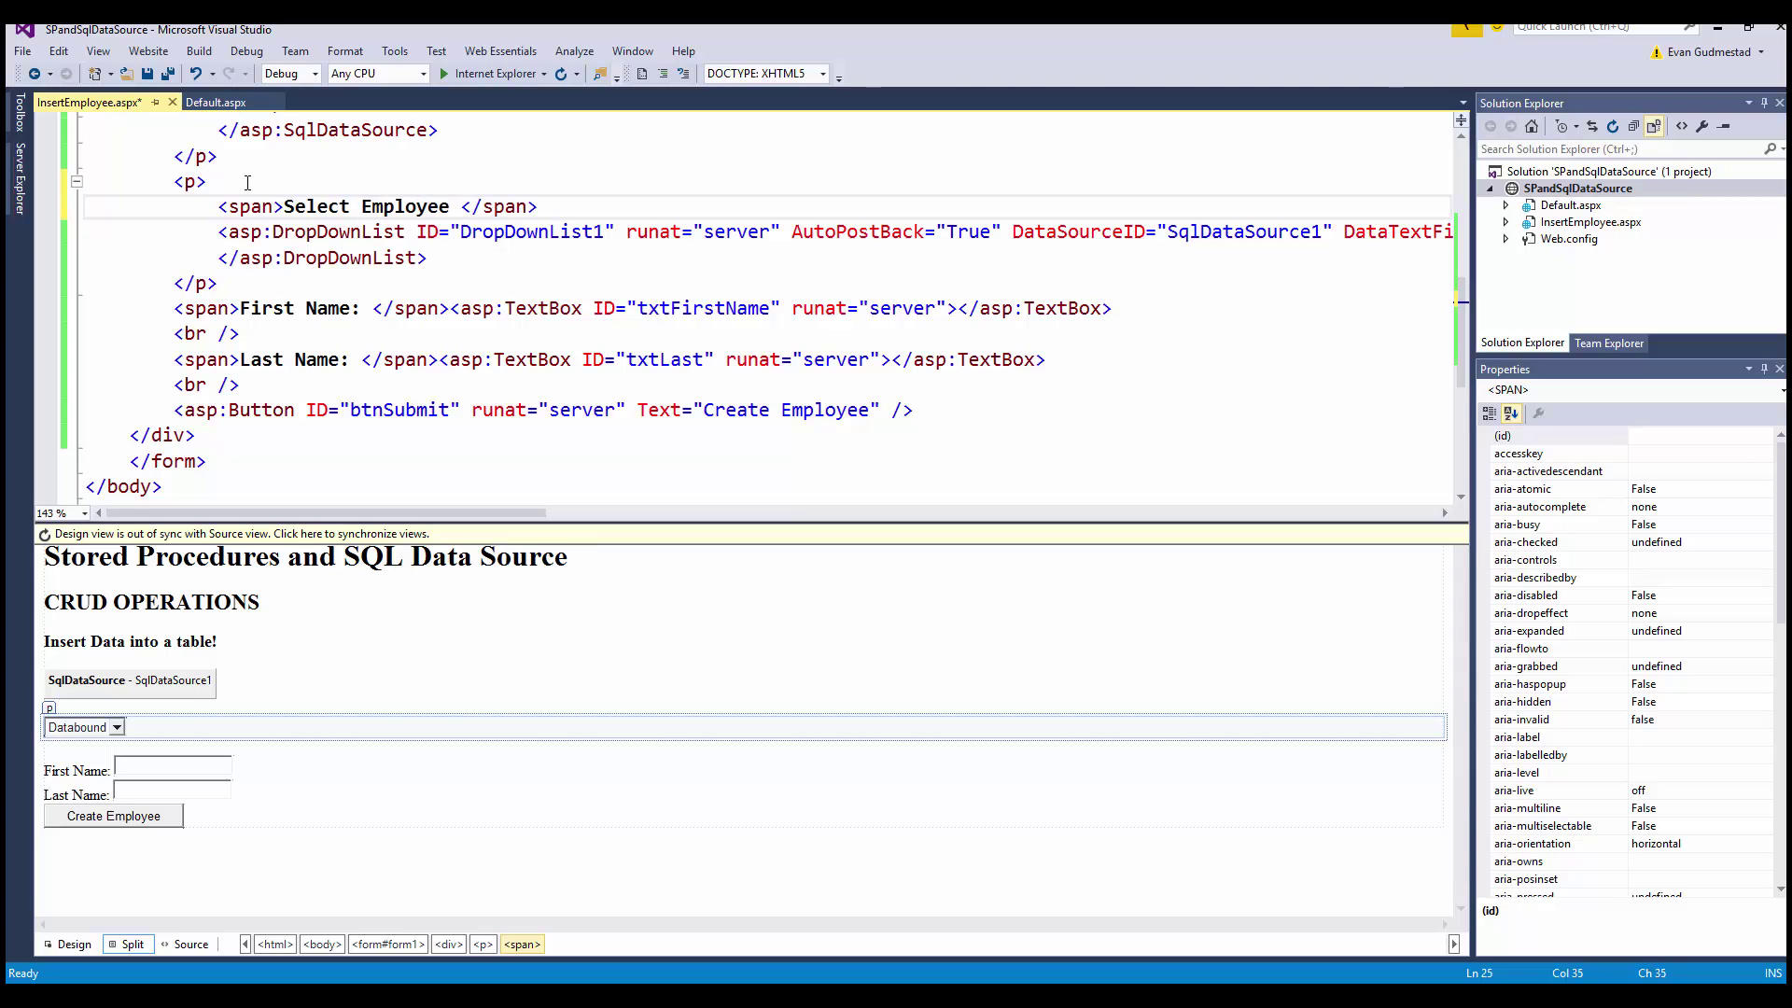
pyautogui.write('Depart')
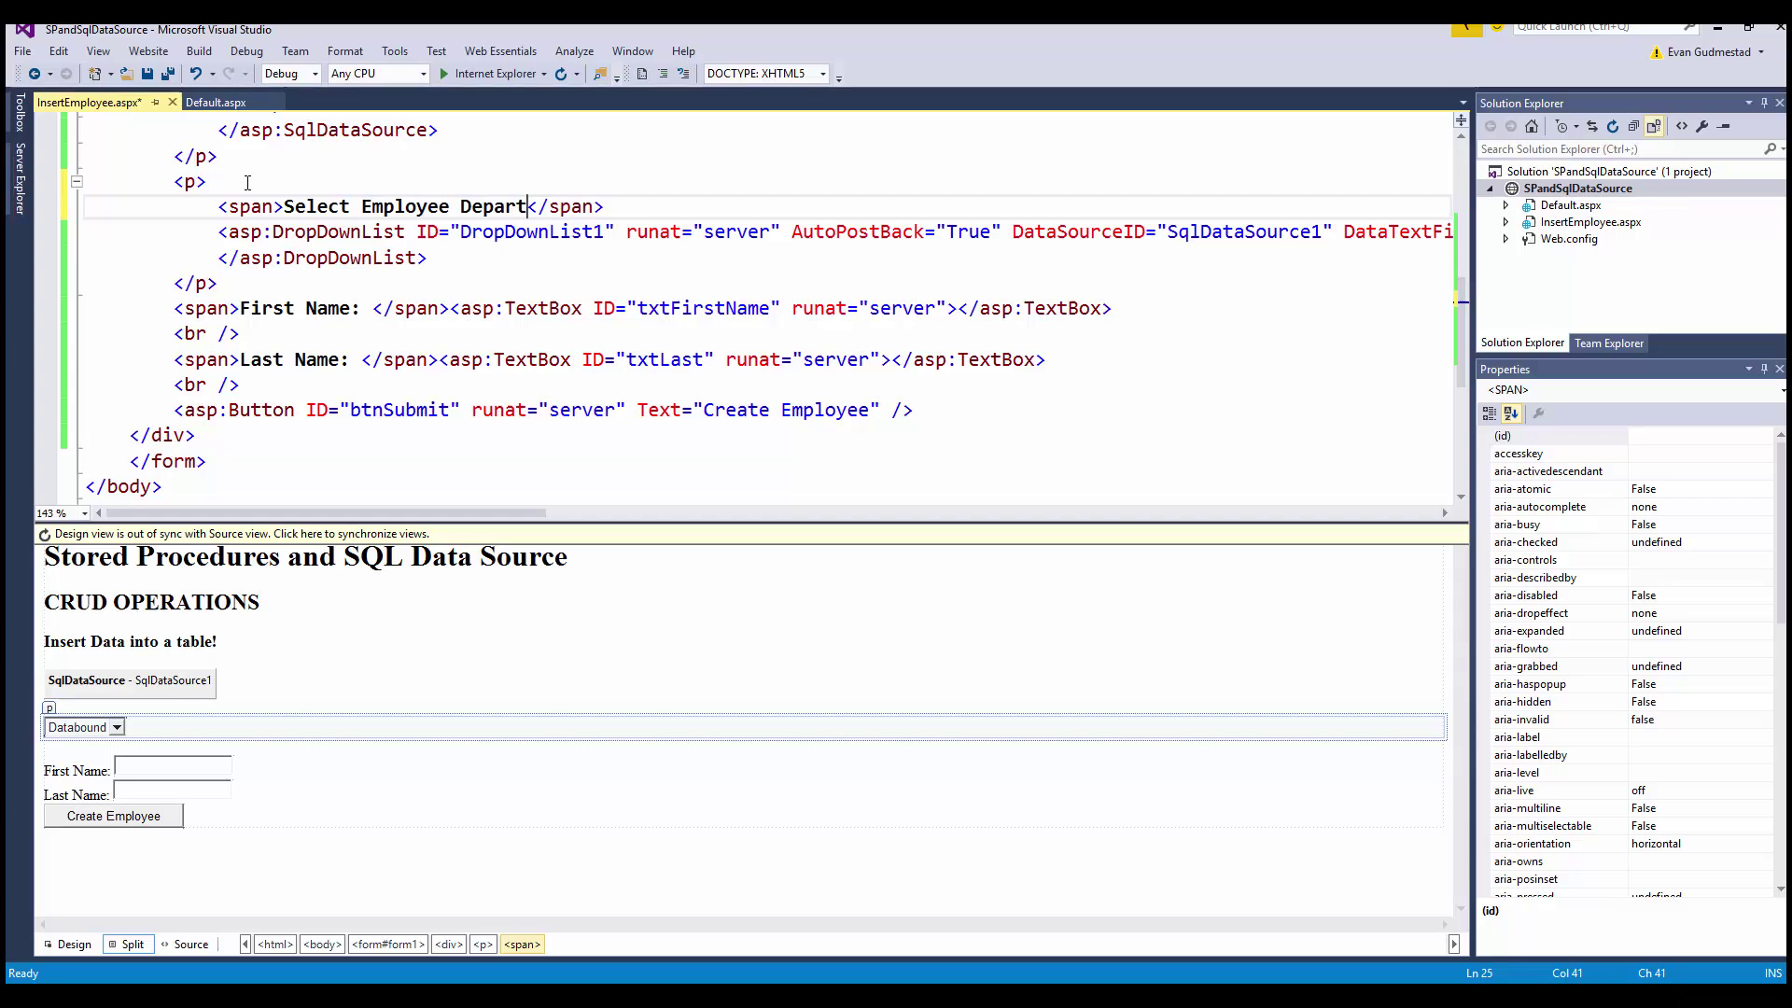
pyautogui.write('ment:')
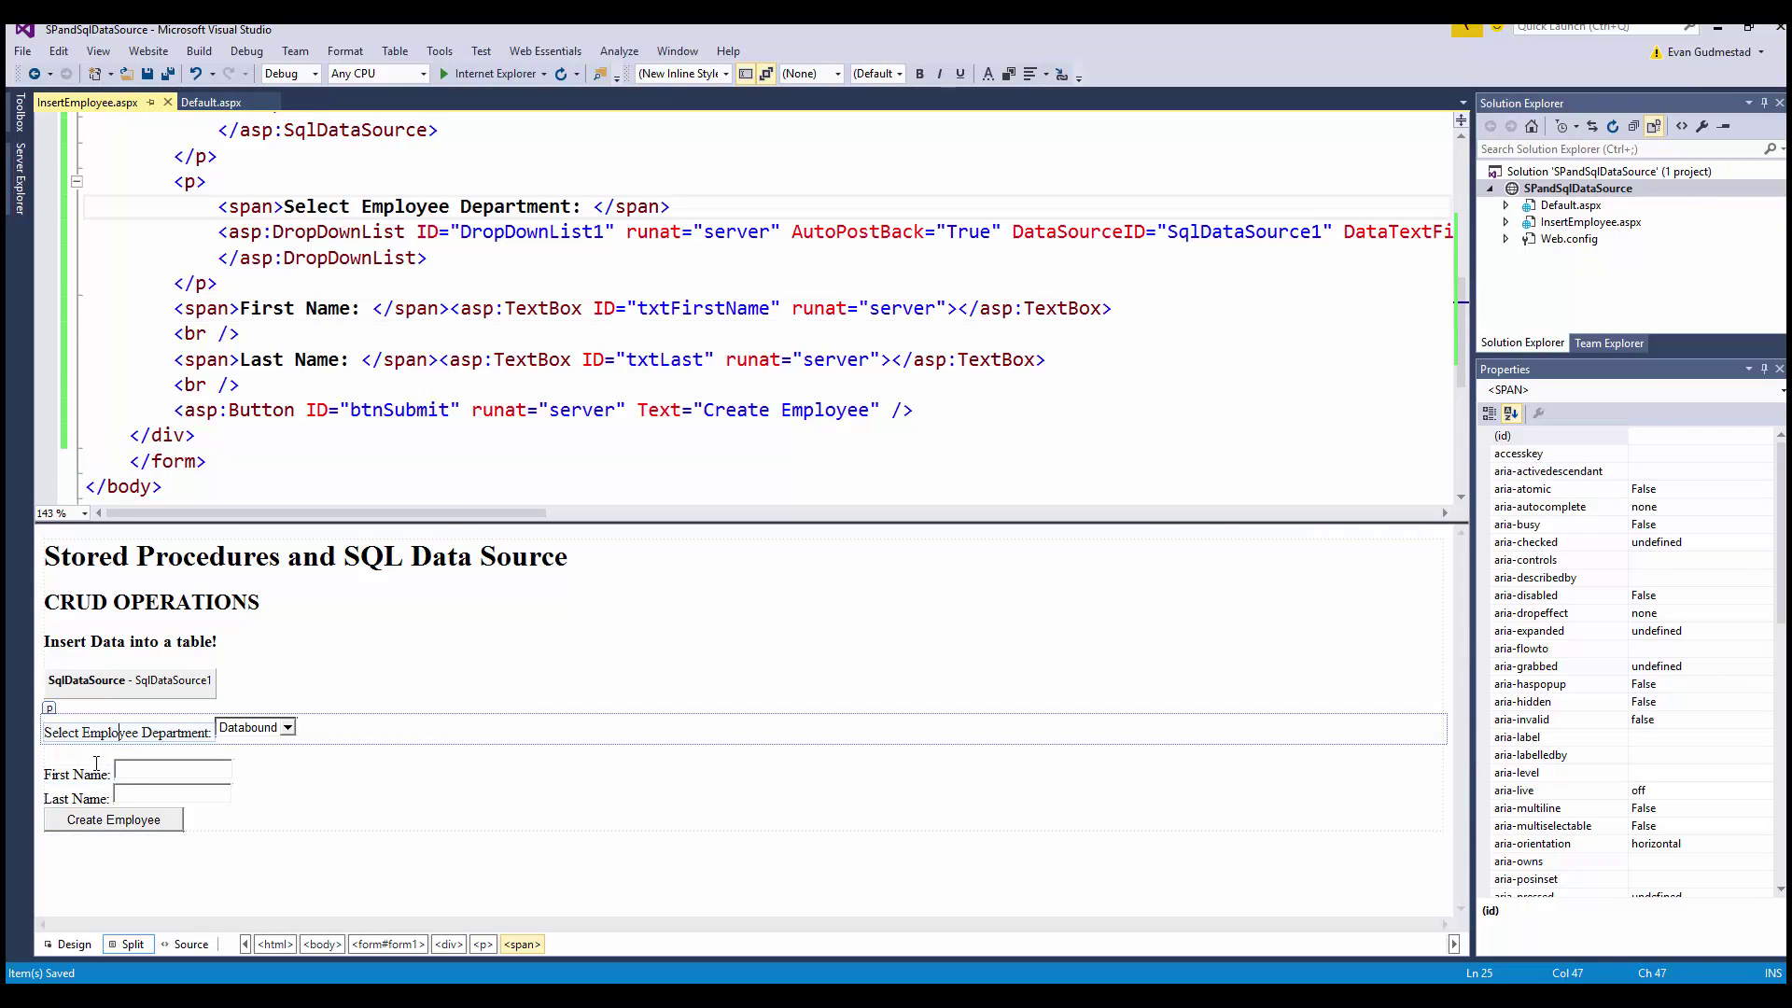
# Remove the <p> tags around the dropdown and insert <br /> before the First Name span
pyautogui.click(250, 728)
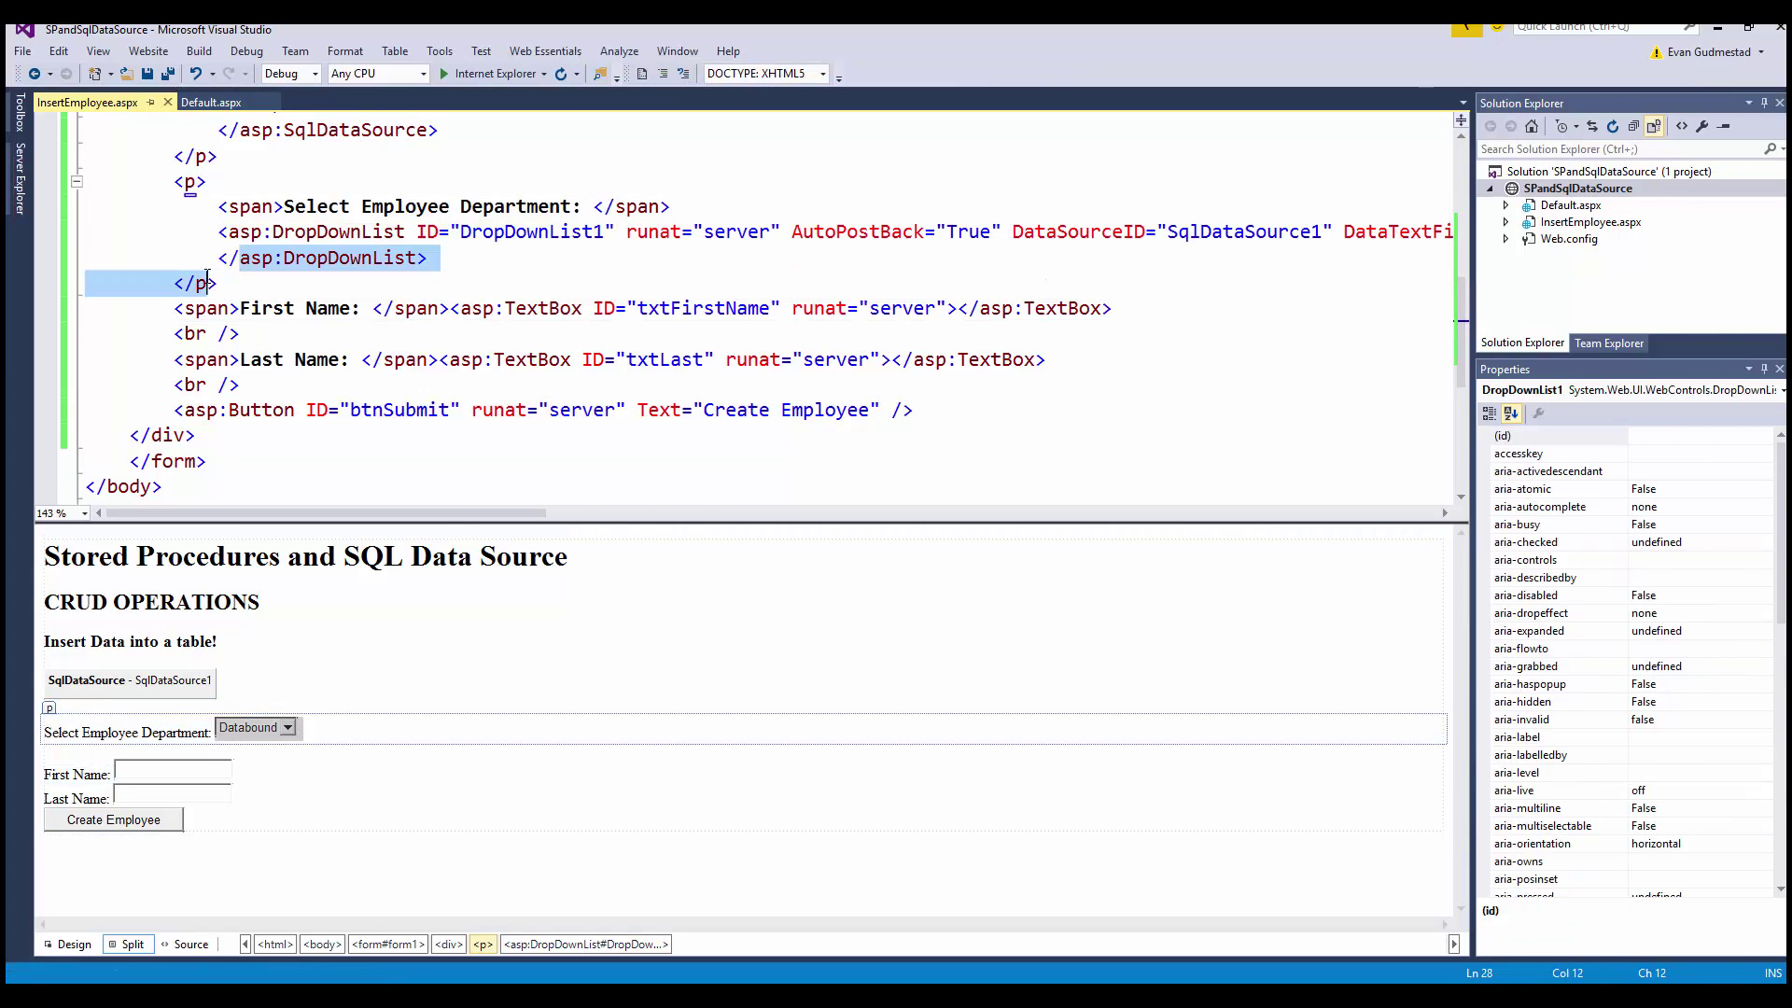
pyautogui.click(194, 282)
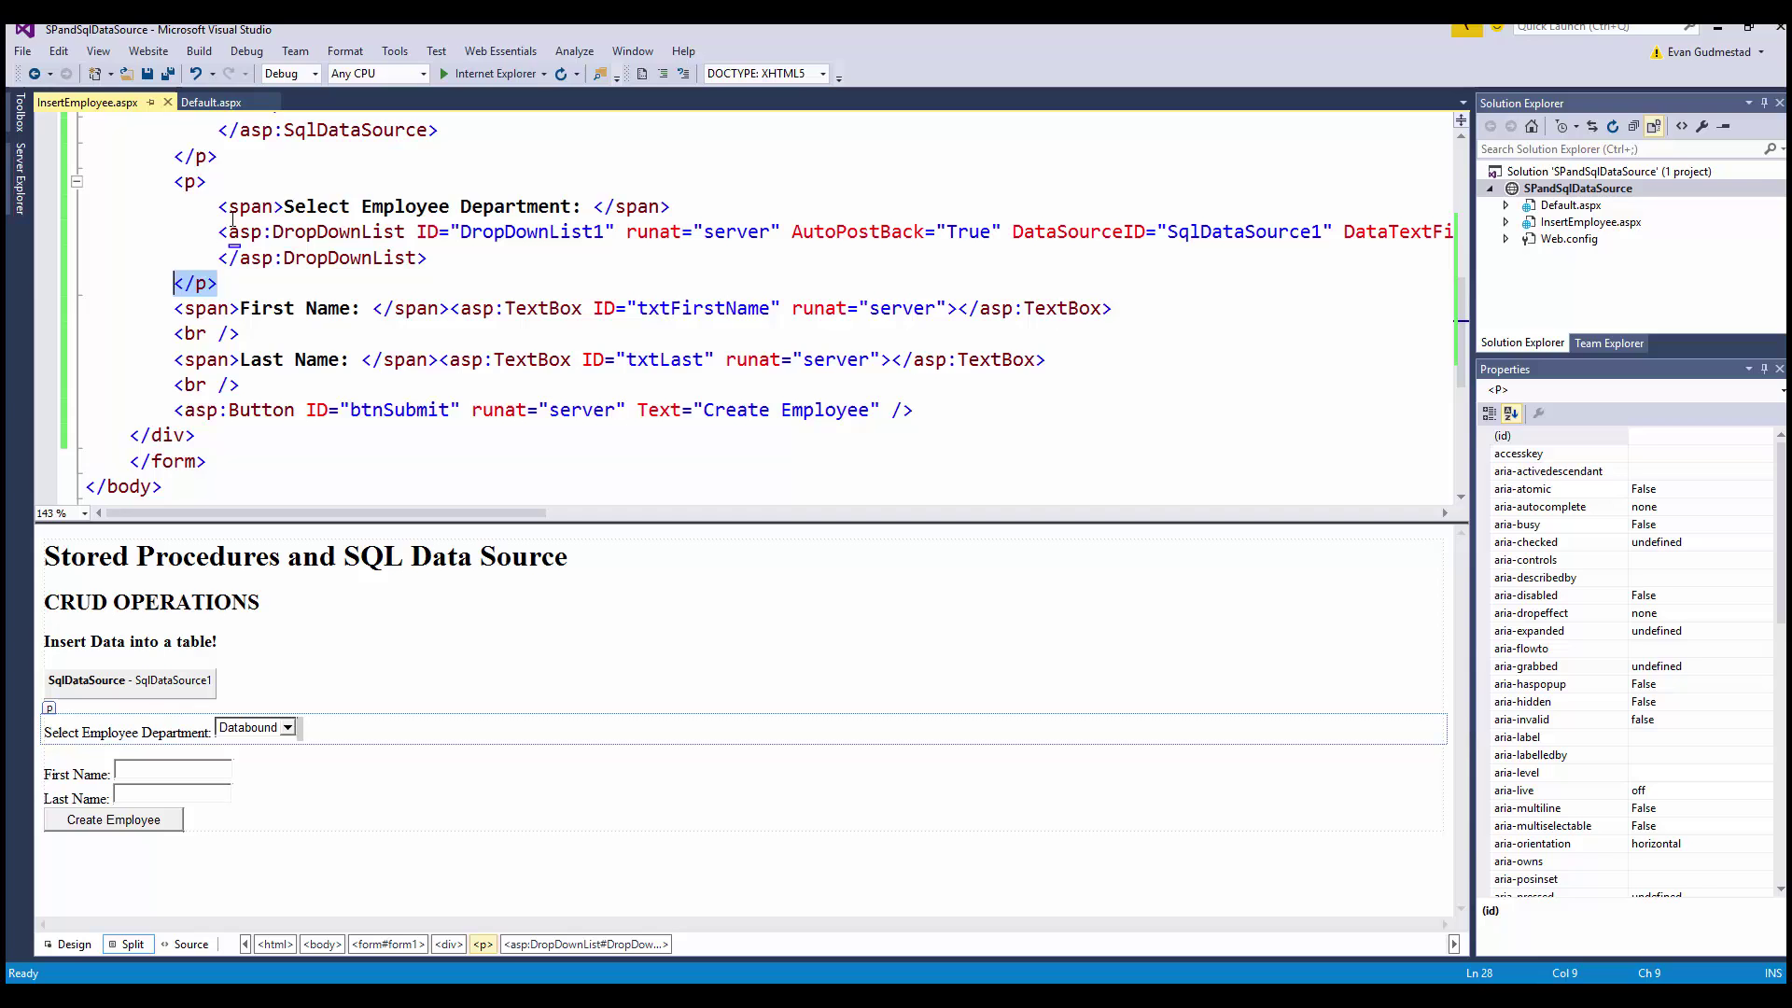
pyautogui.press('Delete')
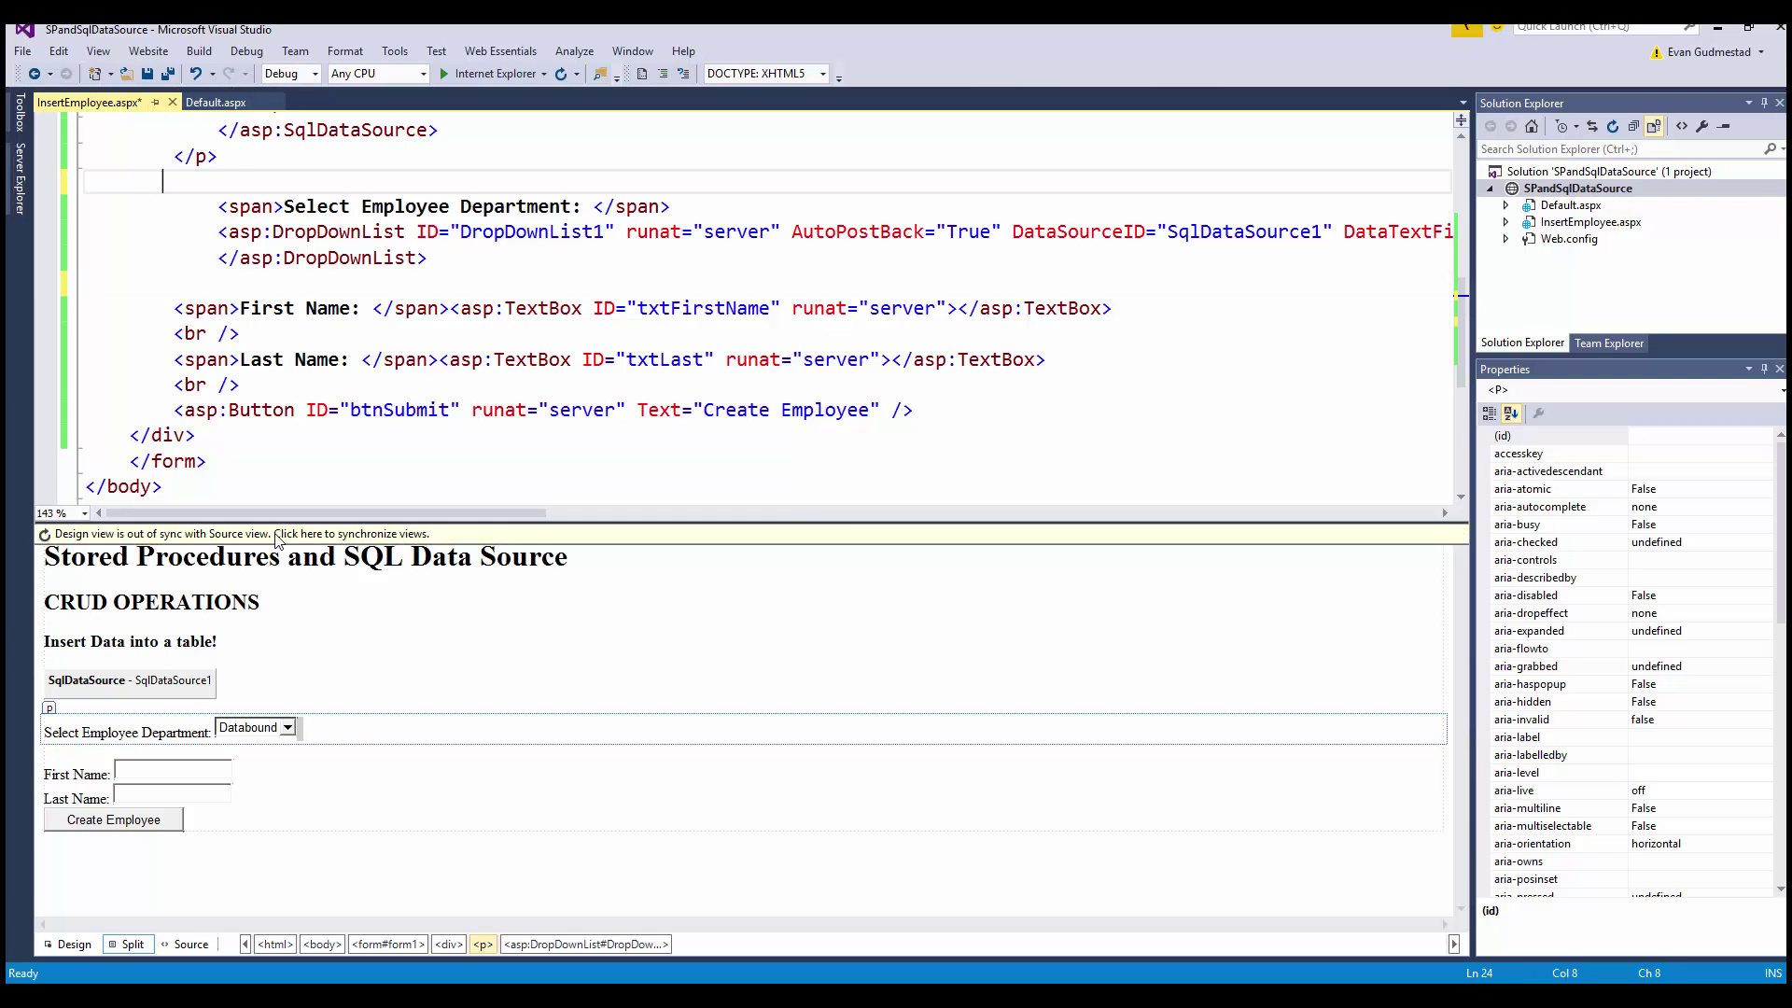
pyautogui.click(352, 534)
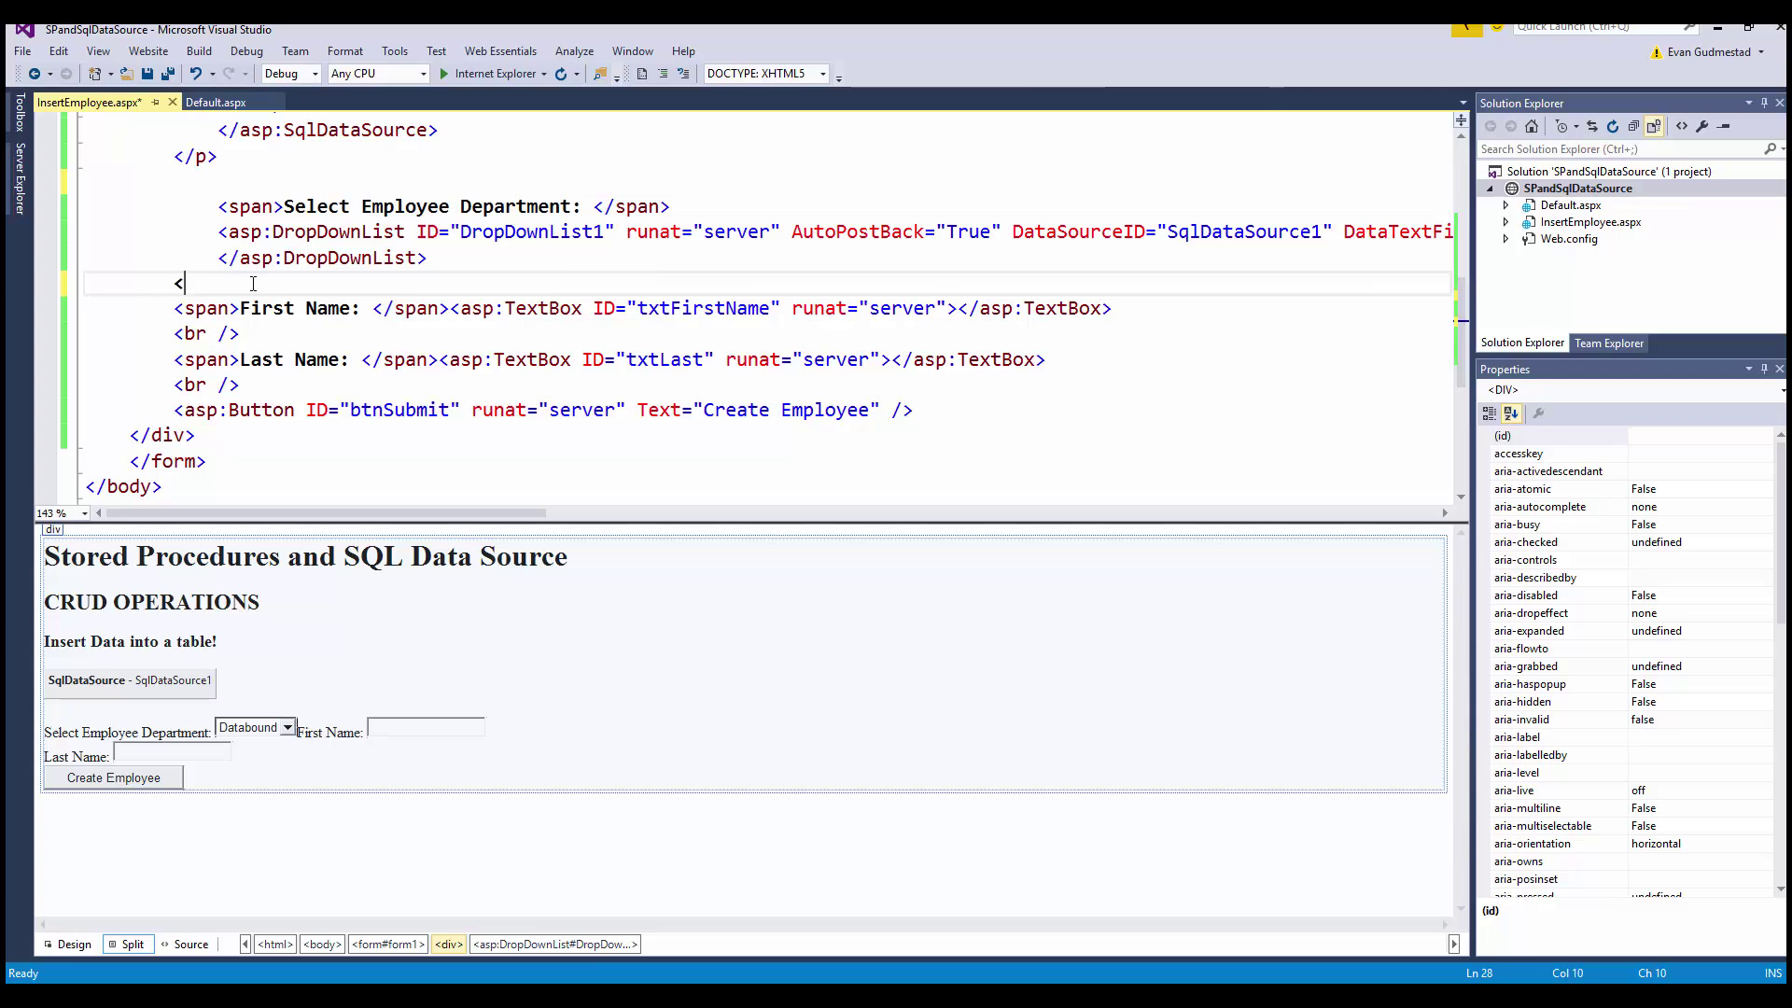
pyautogui.write('<br />')
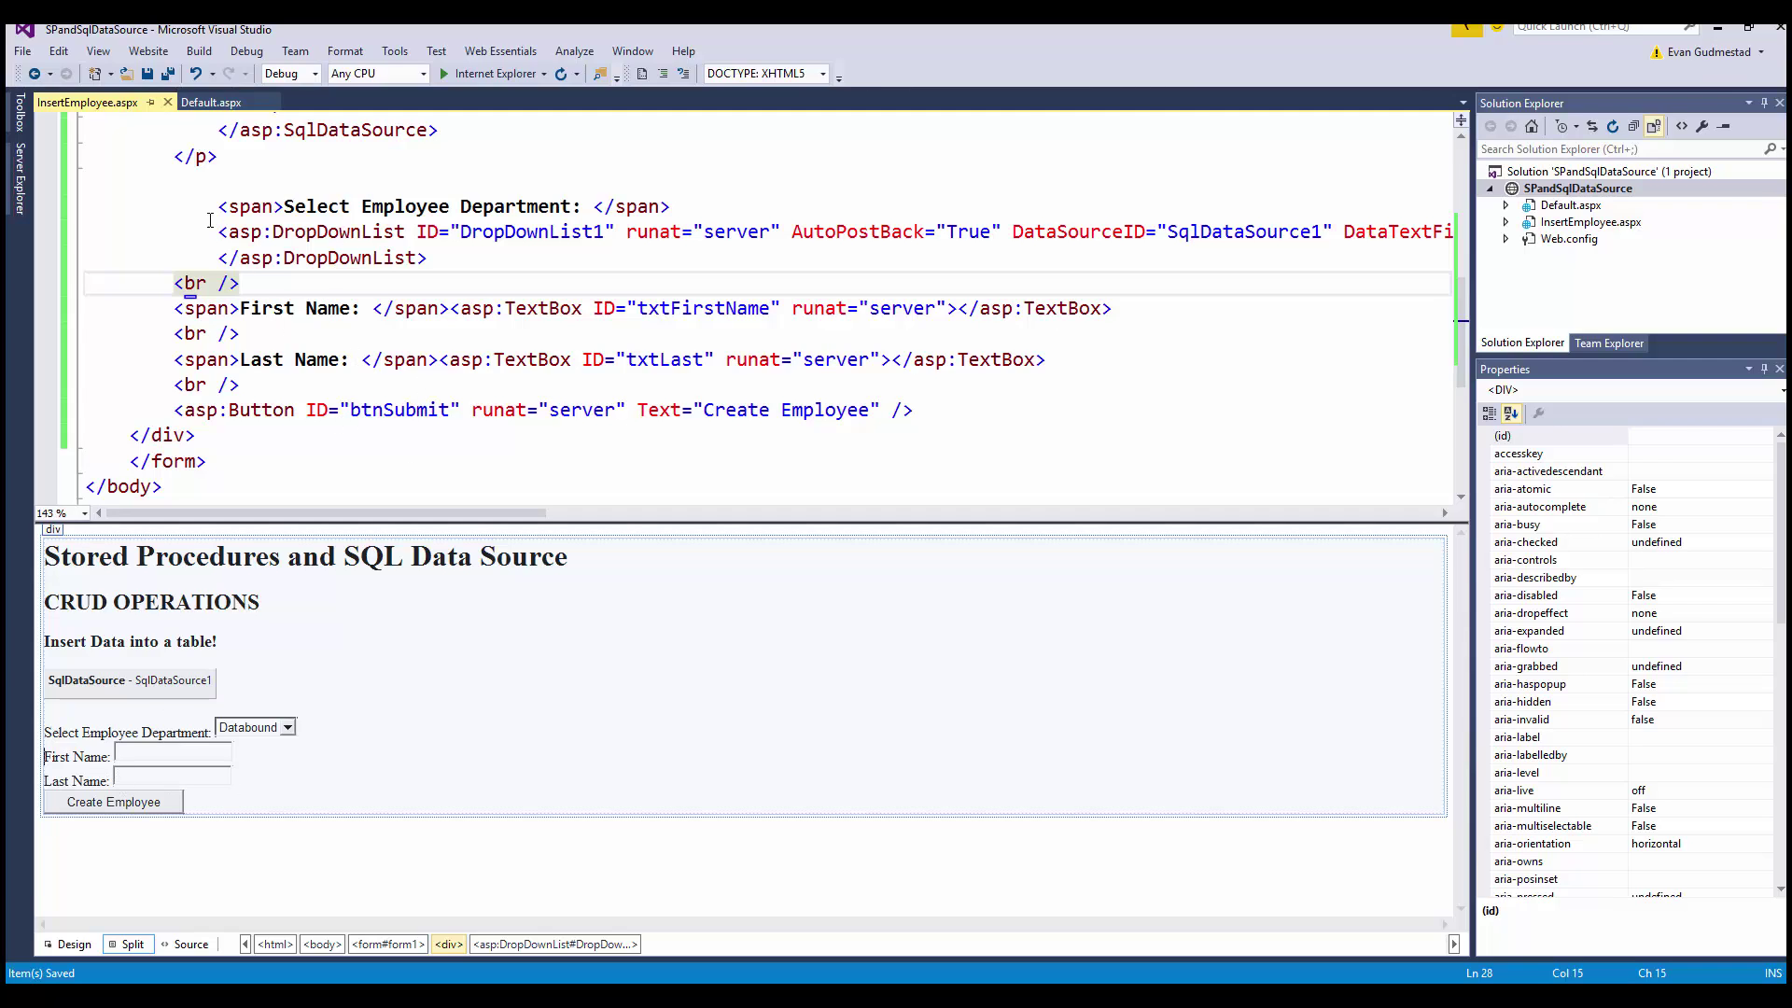
pyautogui.moveTo(268, 614)
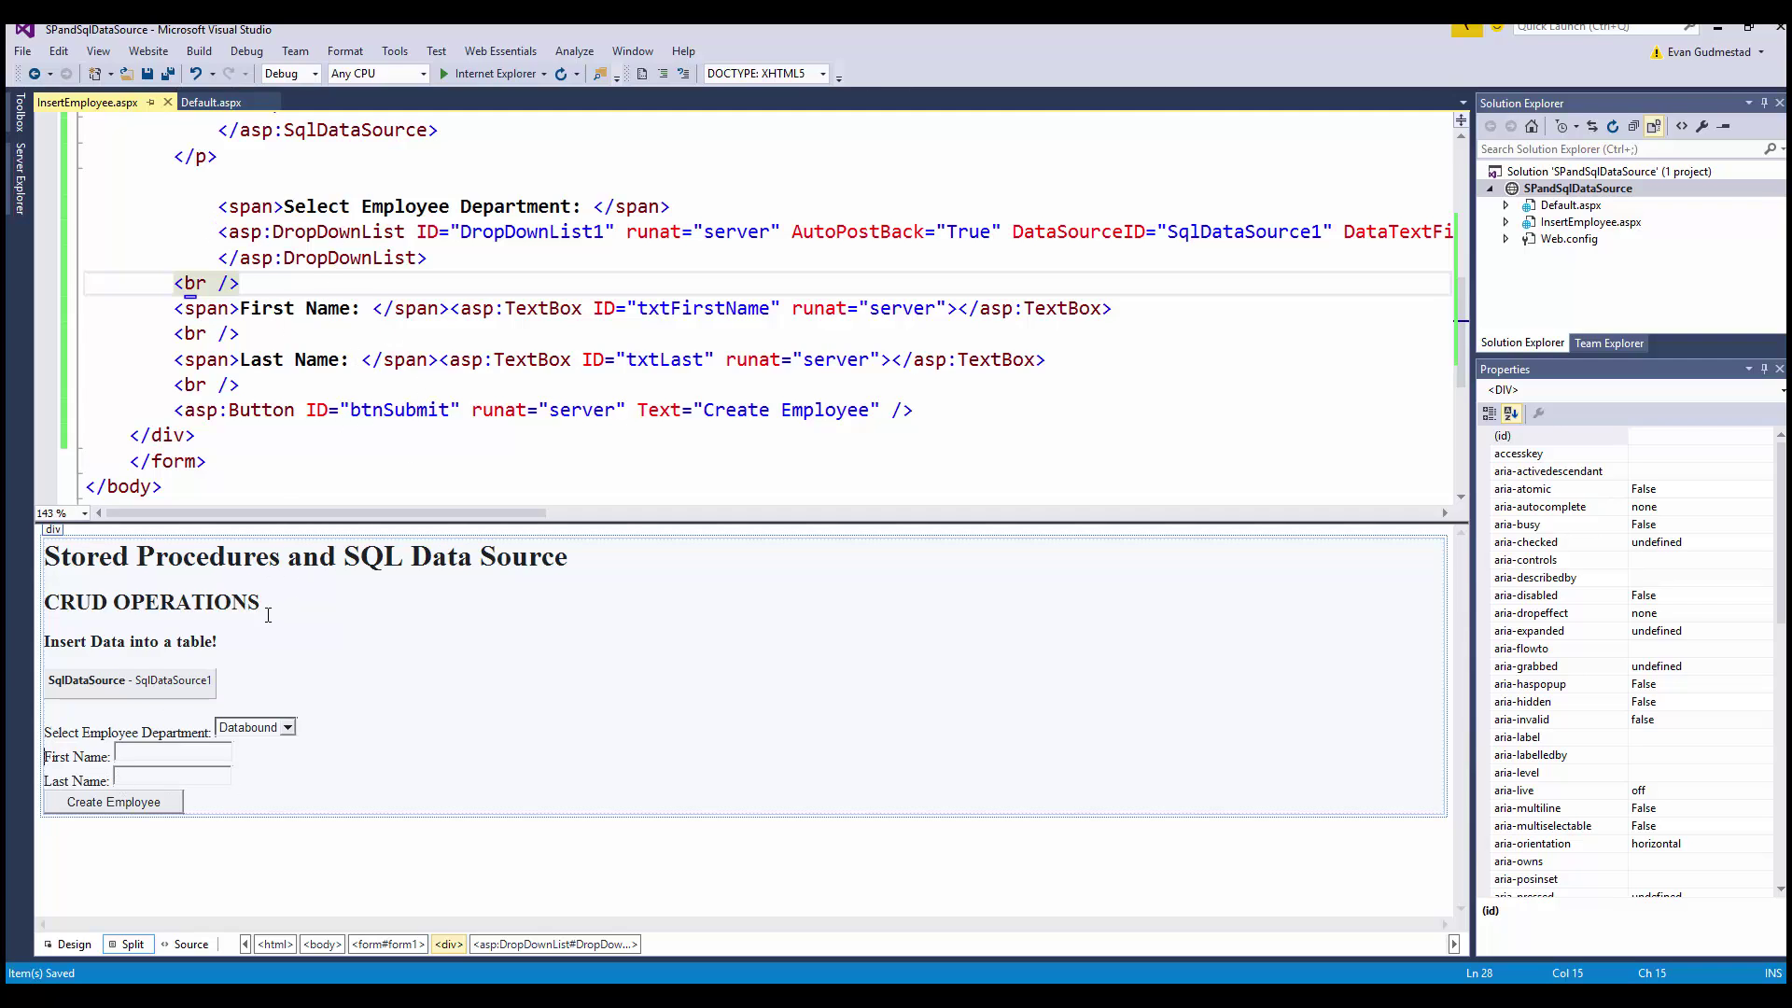
# Generate the btnSubmit_Click handler from the Create Employee button in the preview
pyautogui.click(112, 801)
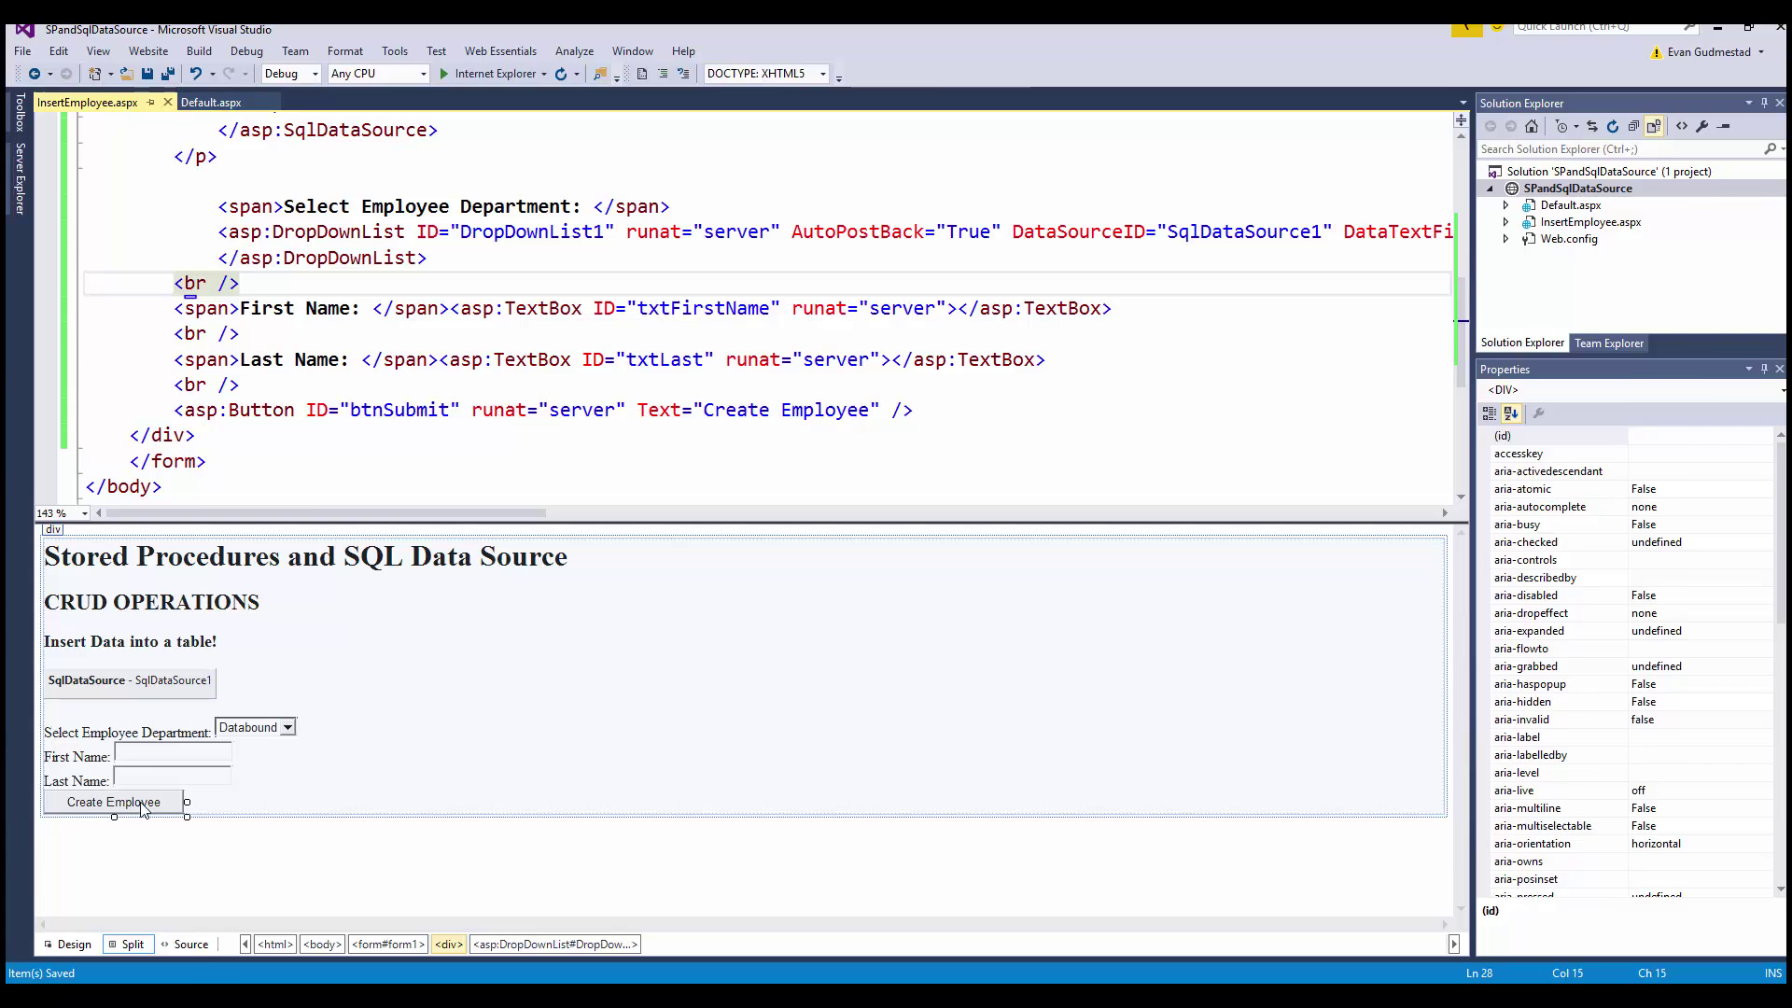
pyautogui.doubleClick(113, 800)
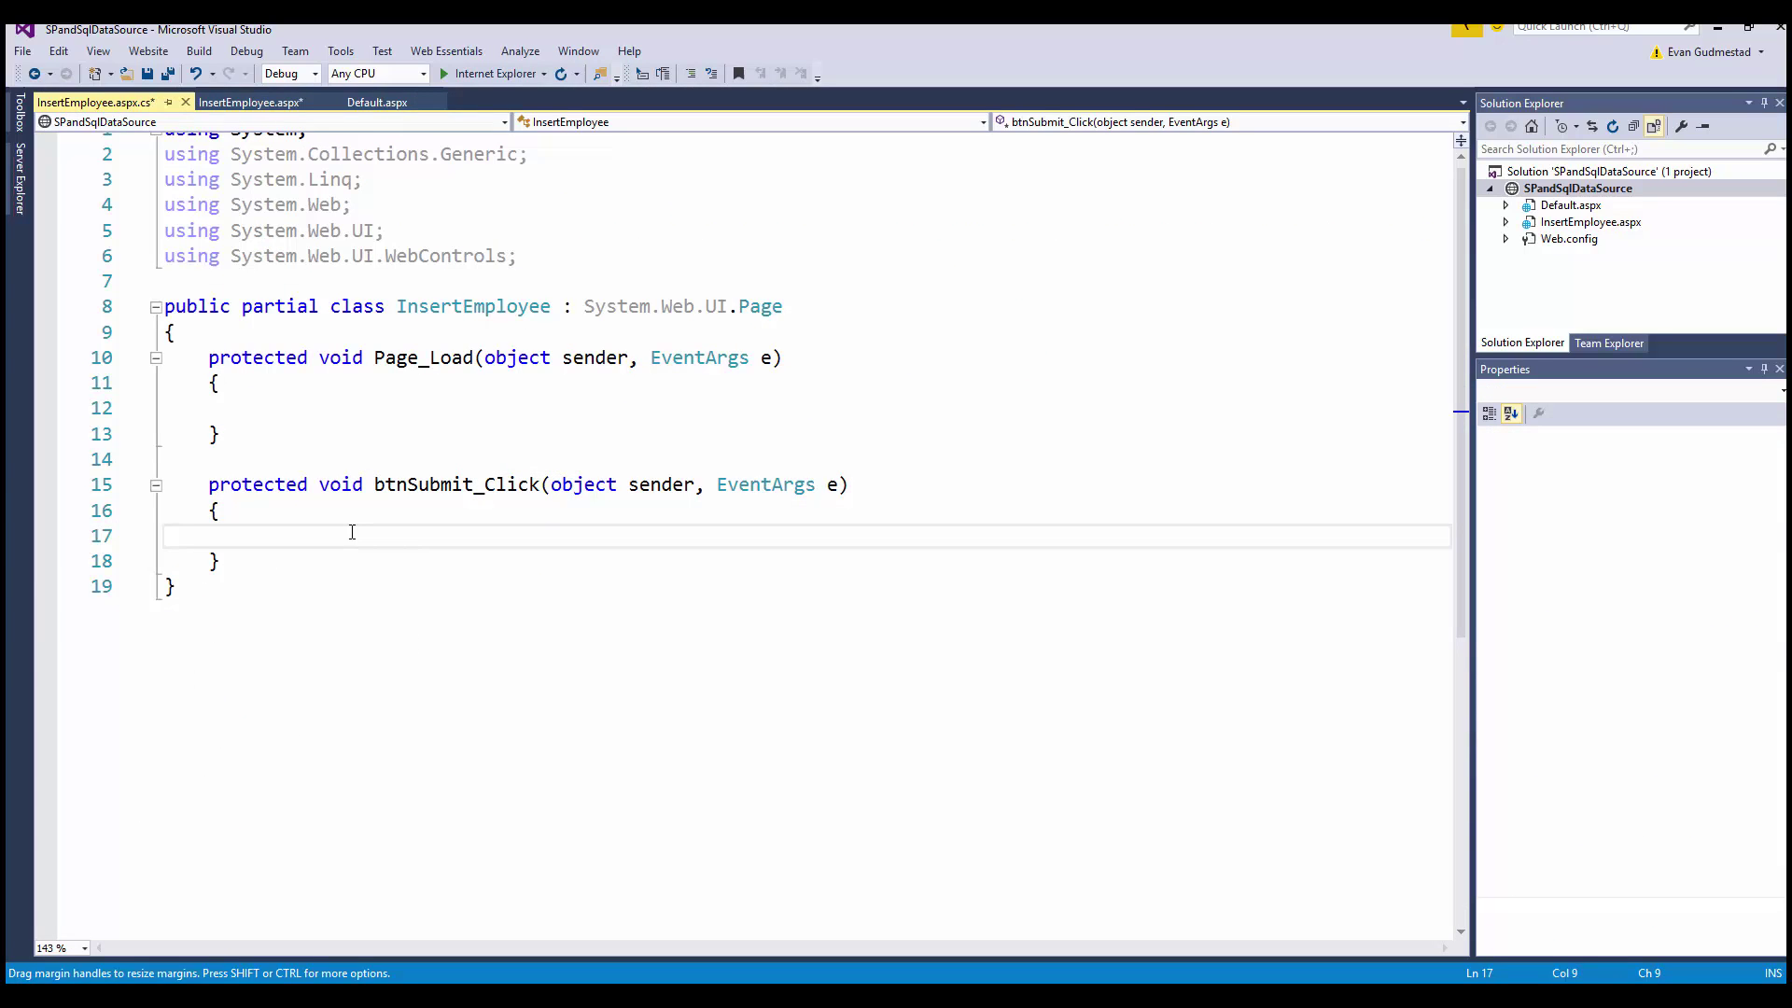
# Check the FirstName parameter name in markup and write SqlDataSource1.InsertParameters["FirstName"]
pyautogui.click(251, 101)
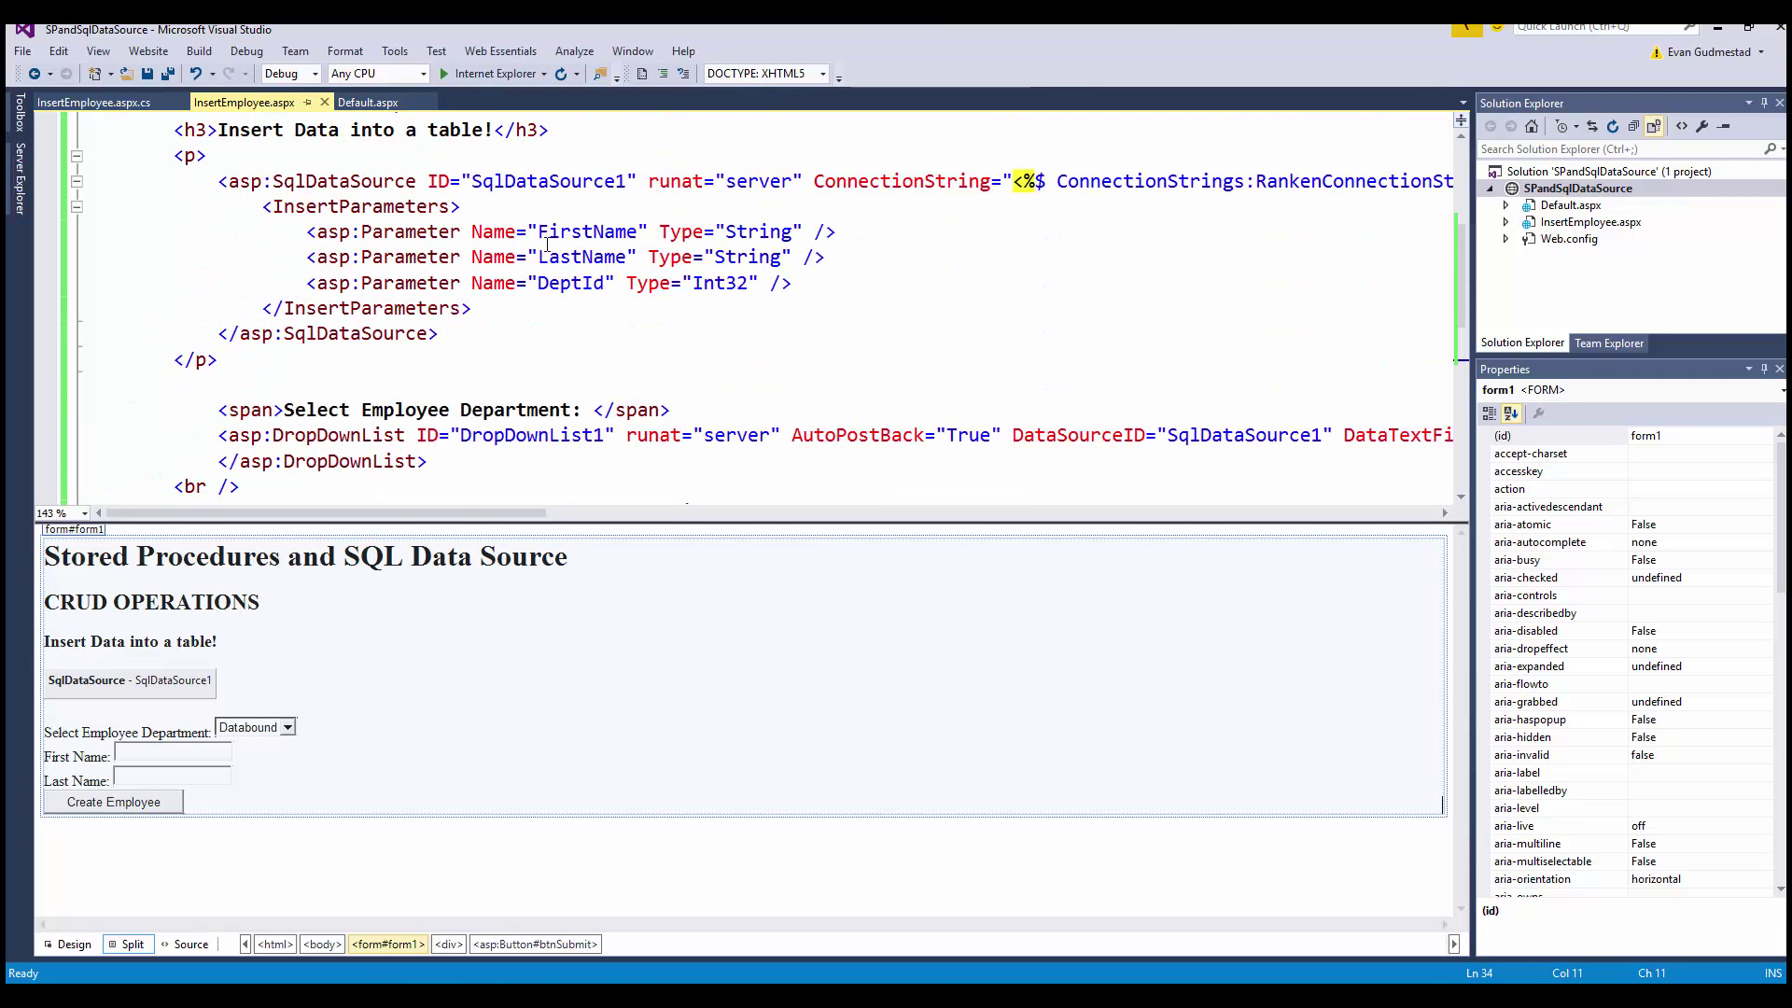
pyautogui.click(586, 230)
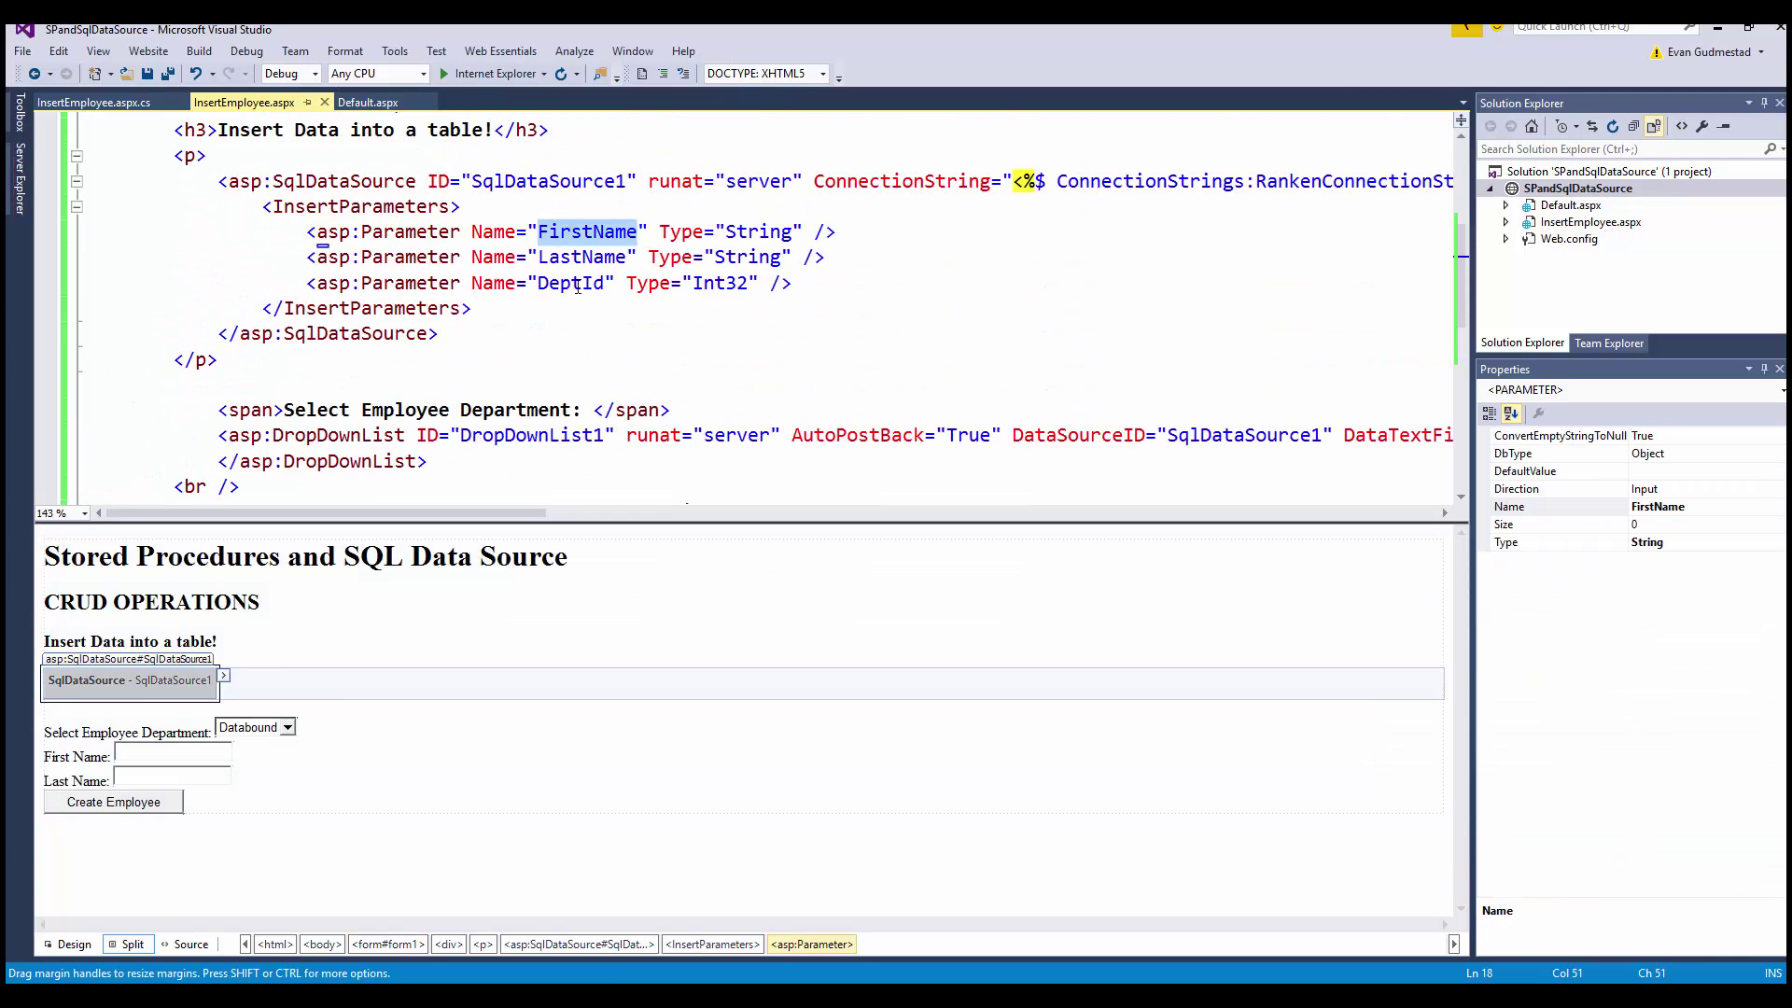
pyautogui.click(97, 102)
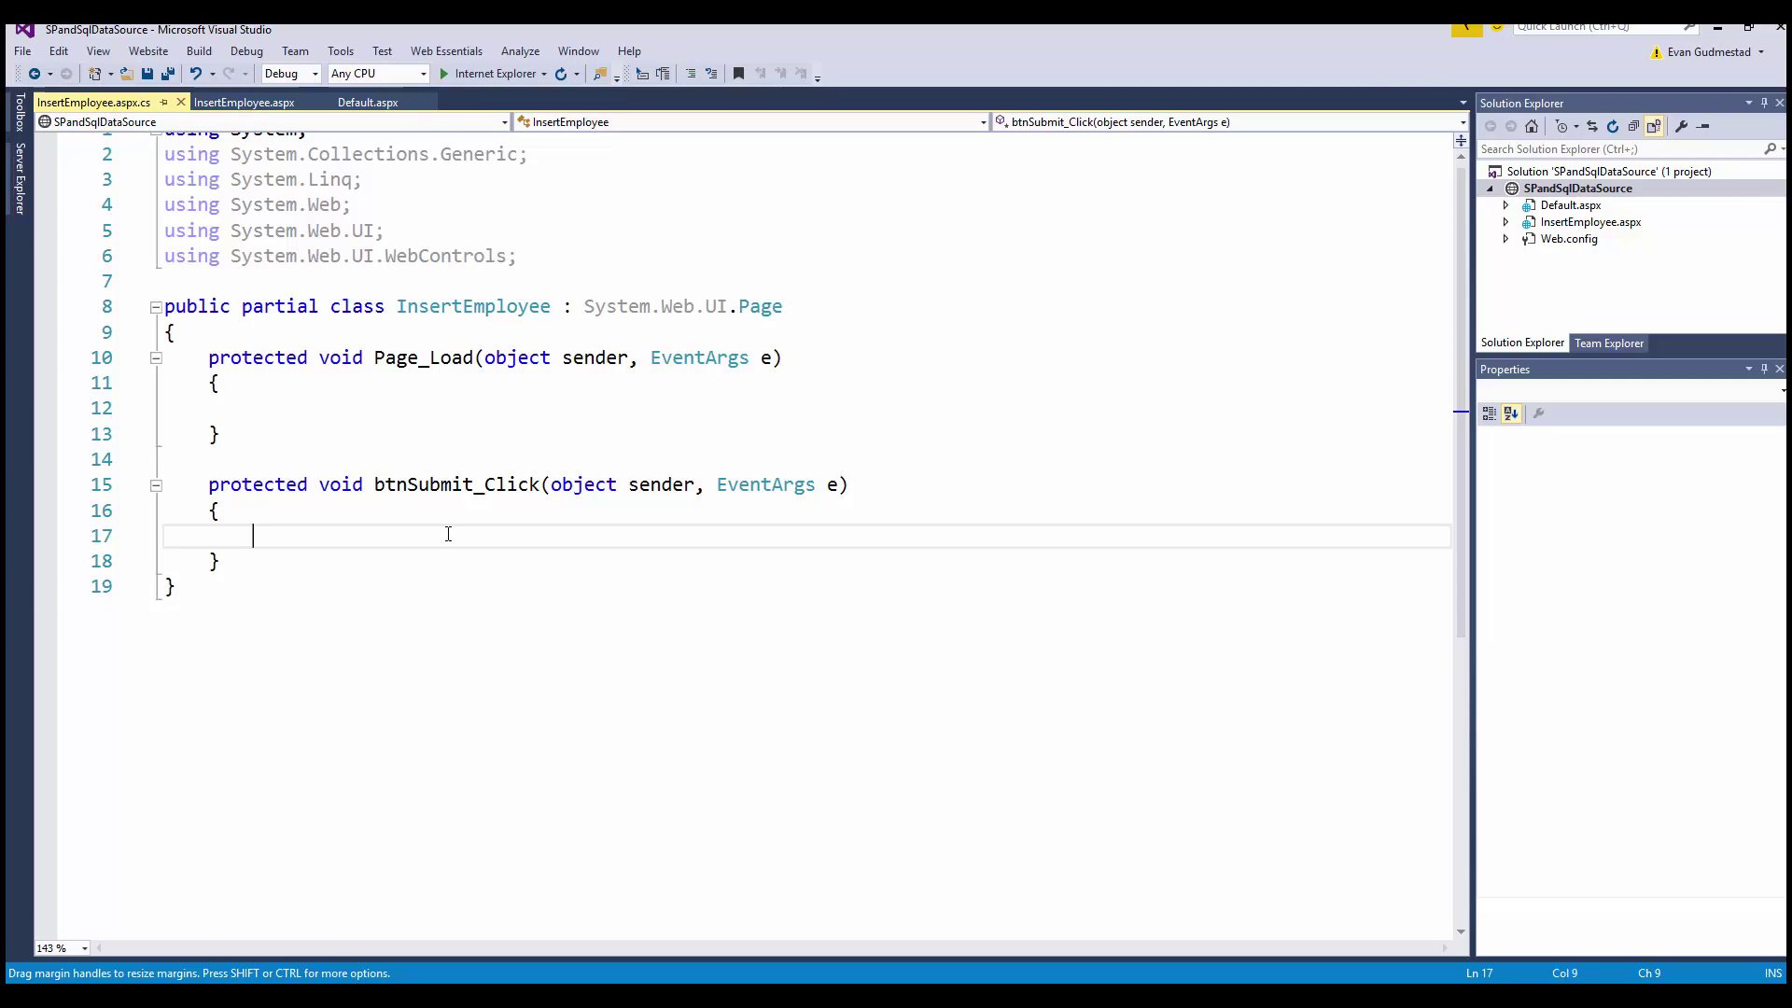
pyautogui.write('SqlDataSource1.InsertParameters')
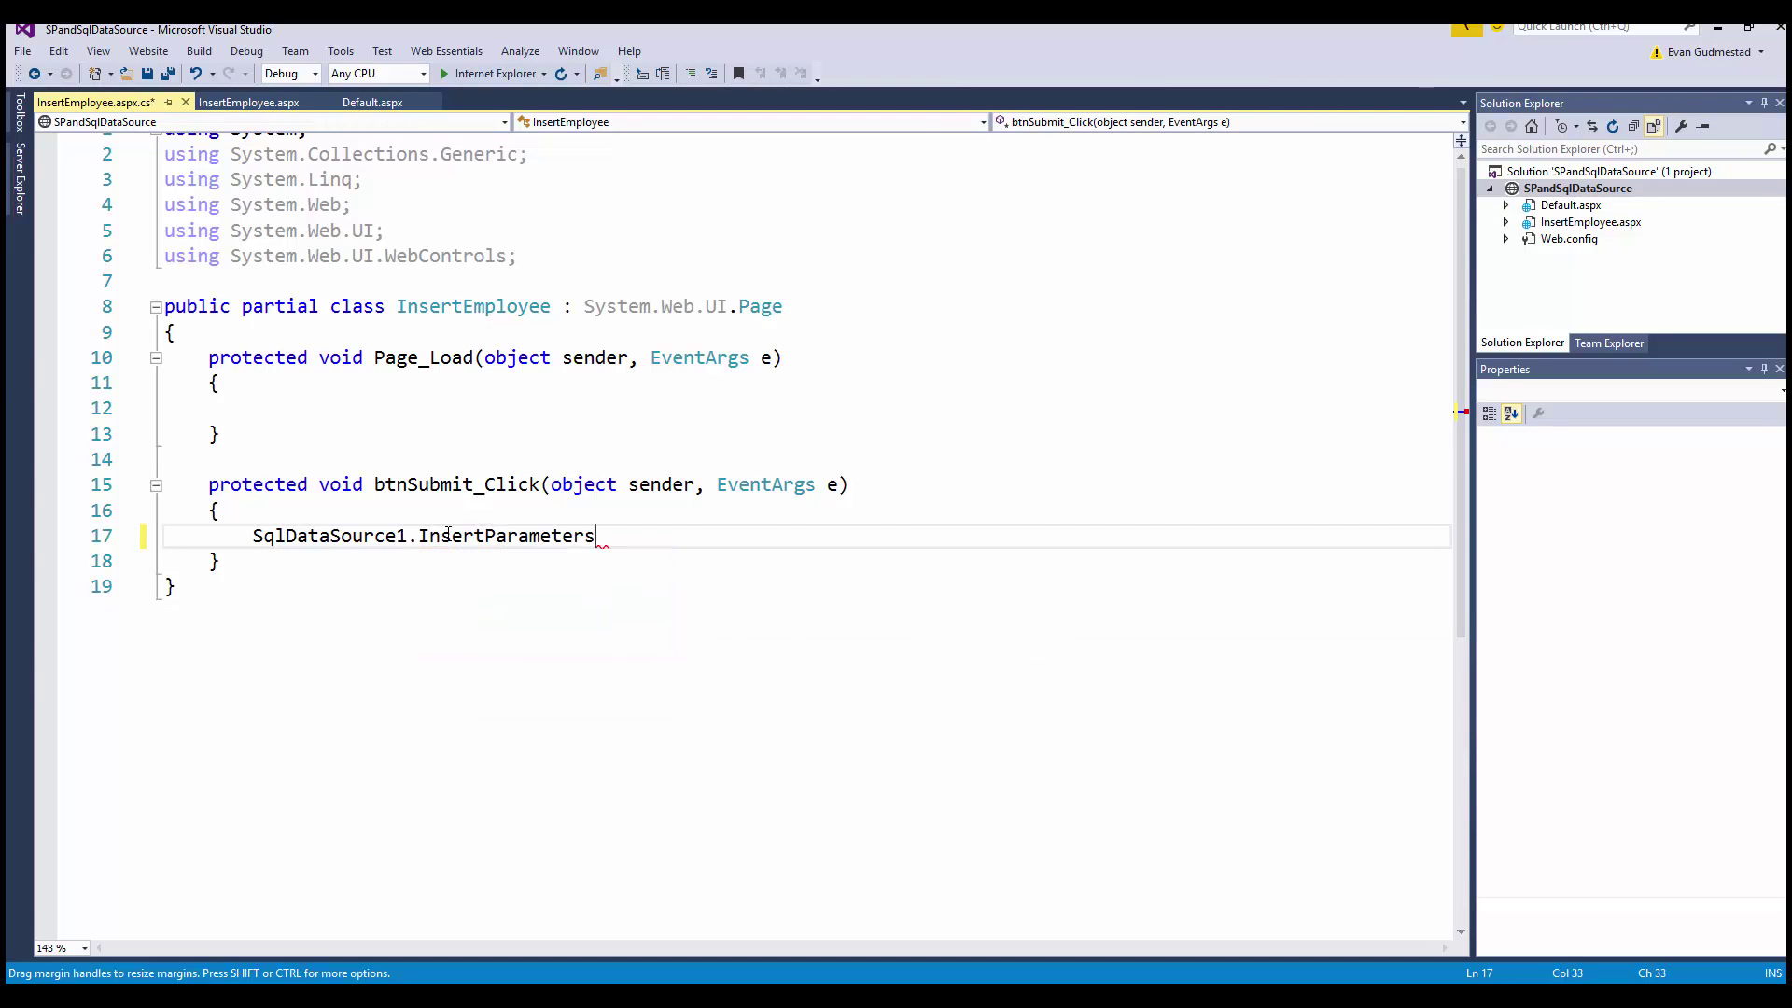
pyautogui.write('["FirstName"]')
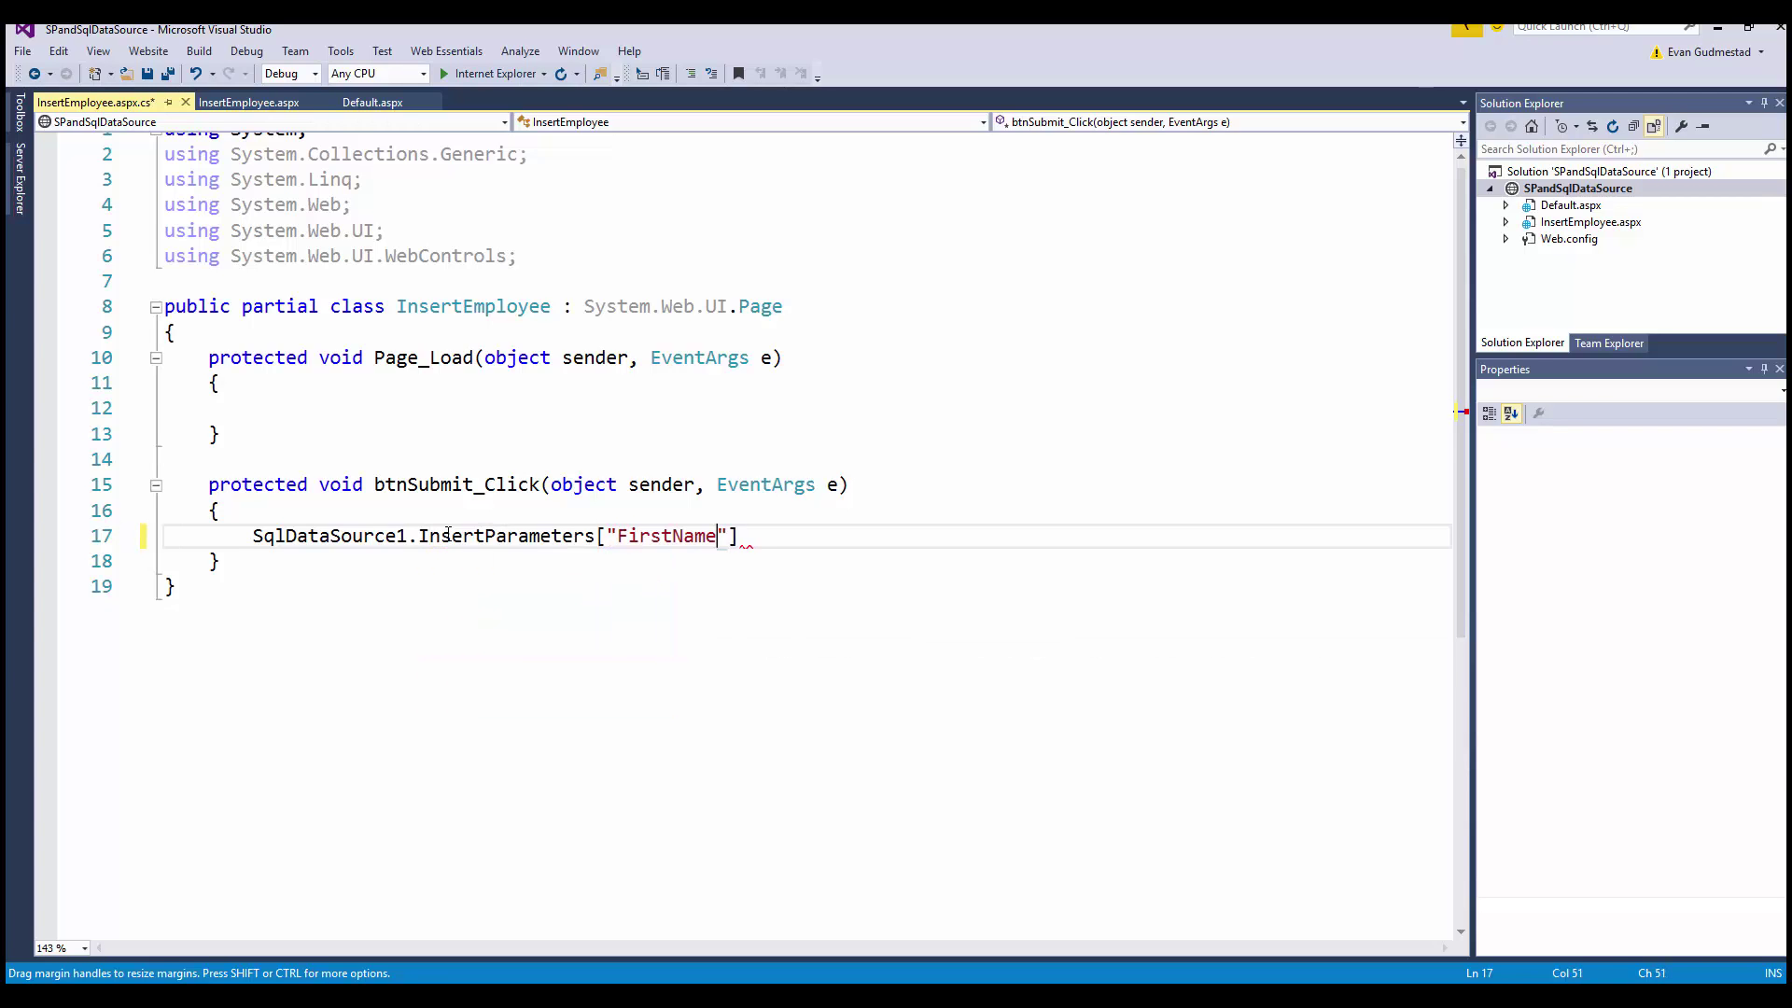
pyautogui.write(']')
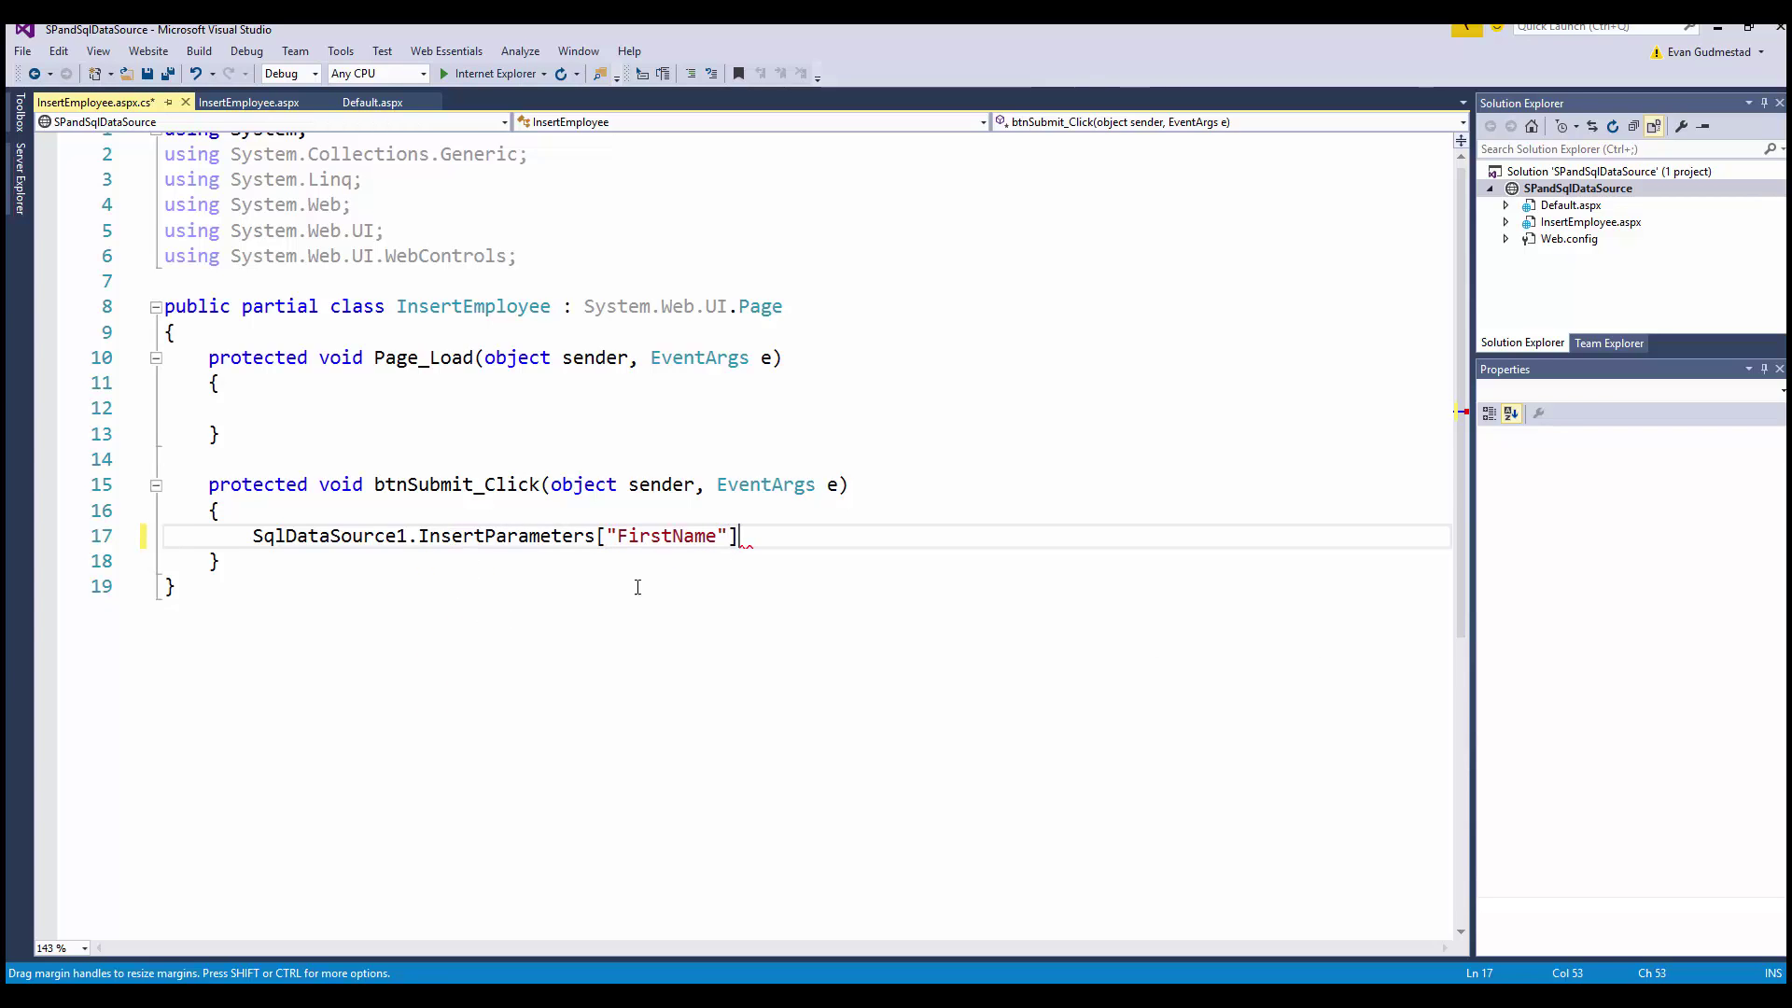
# Complete the line with .DefaultValue = txtFirstName.Text; and pick it up to duplicate
pyautogui.click(250, 102)
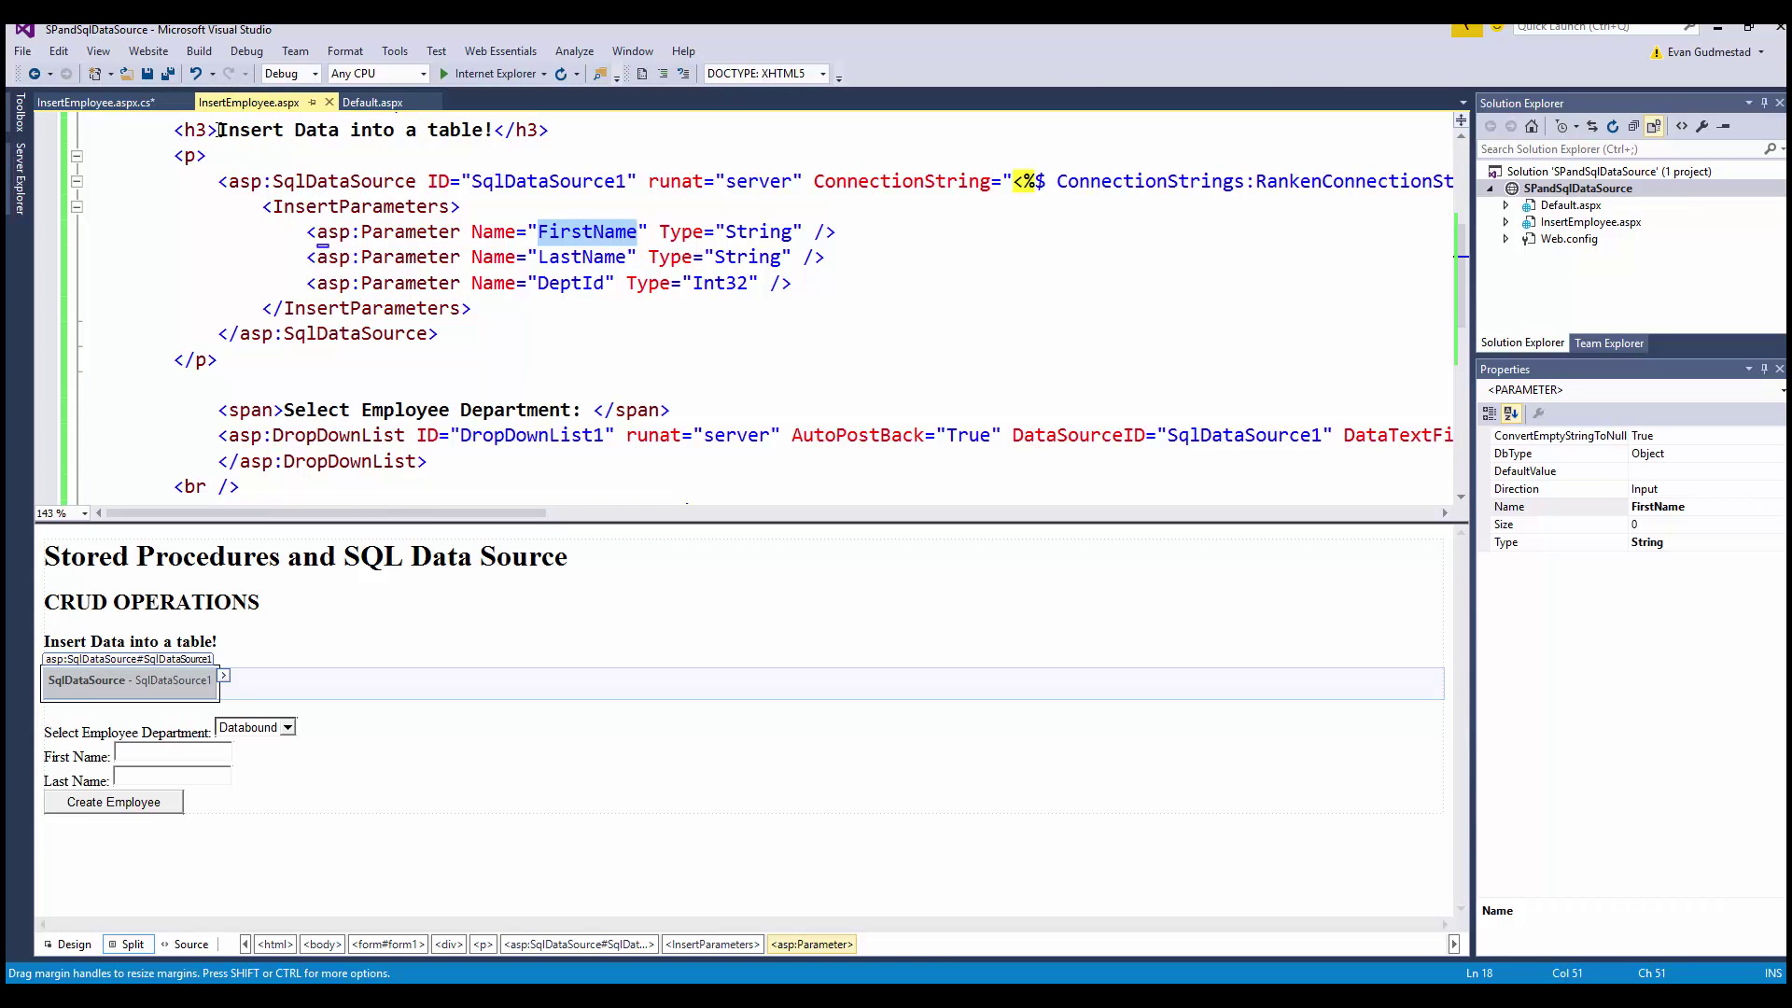
pyautogui.click(86, 102)
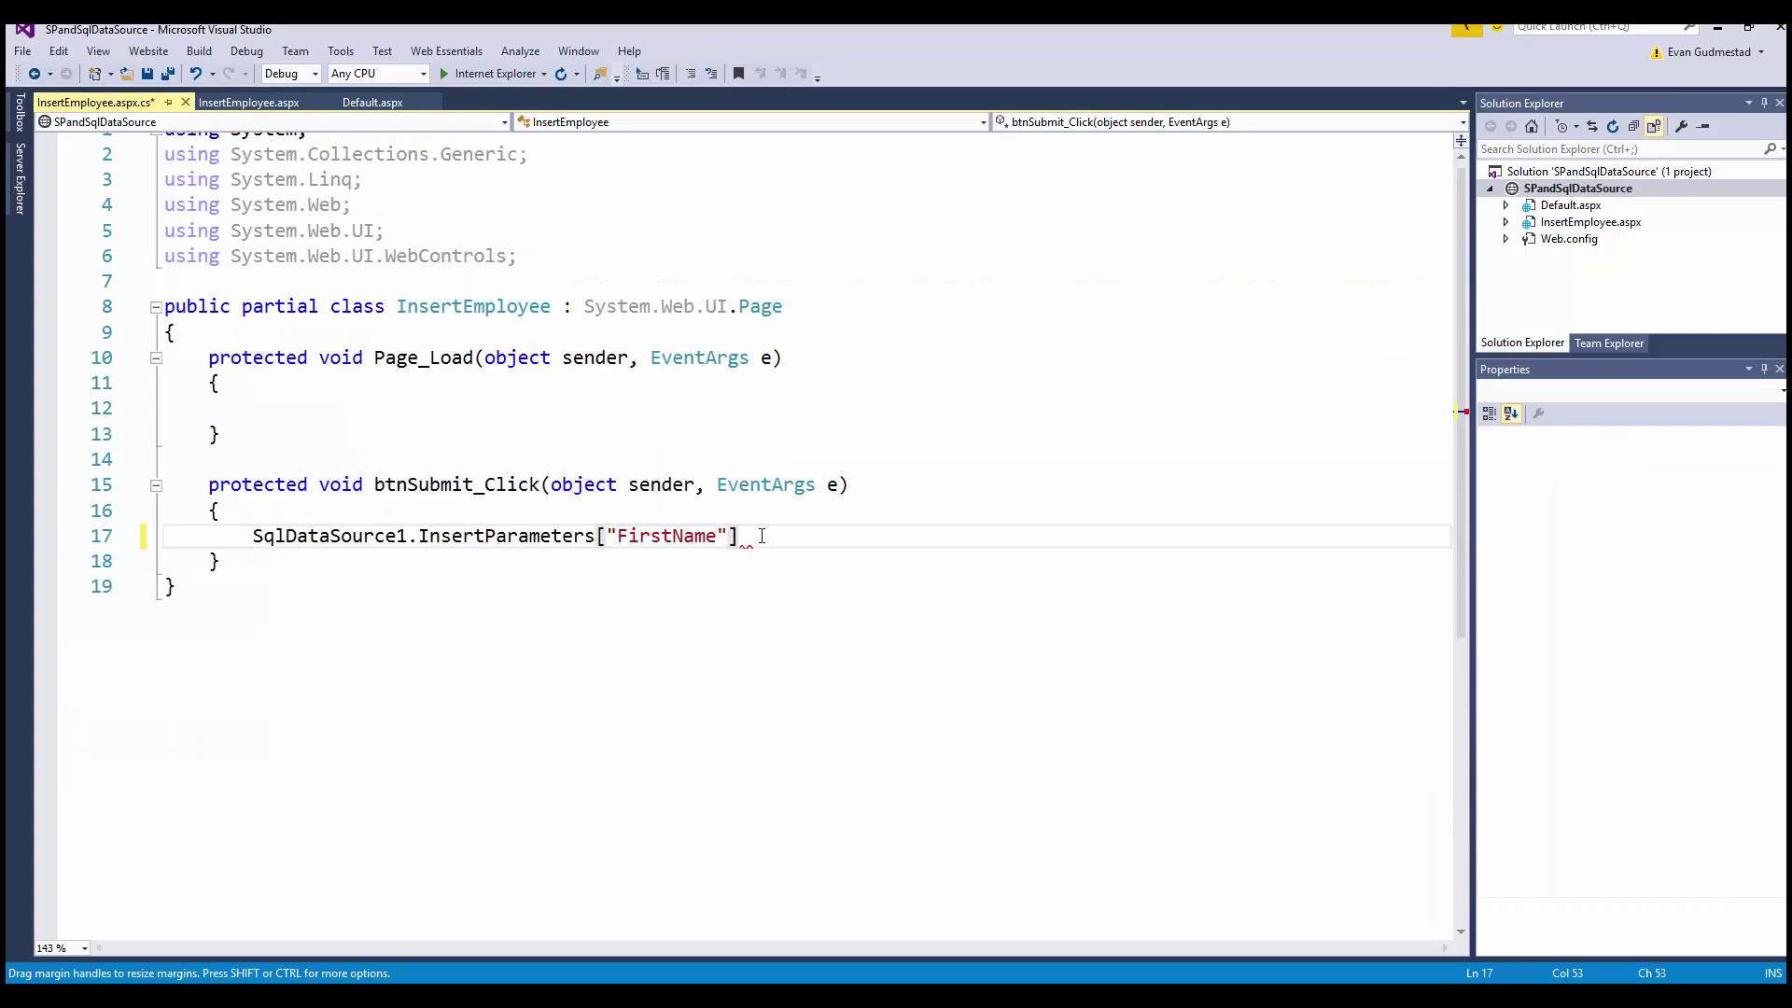
pyautogui.write('.DefaultValue =')
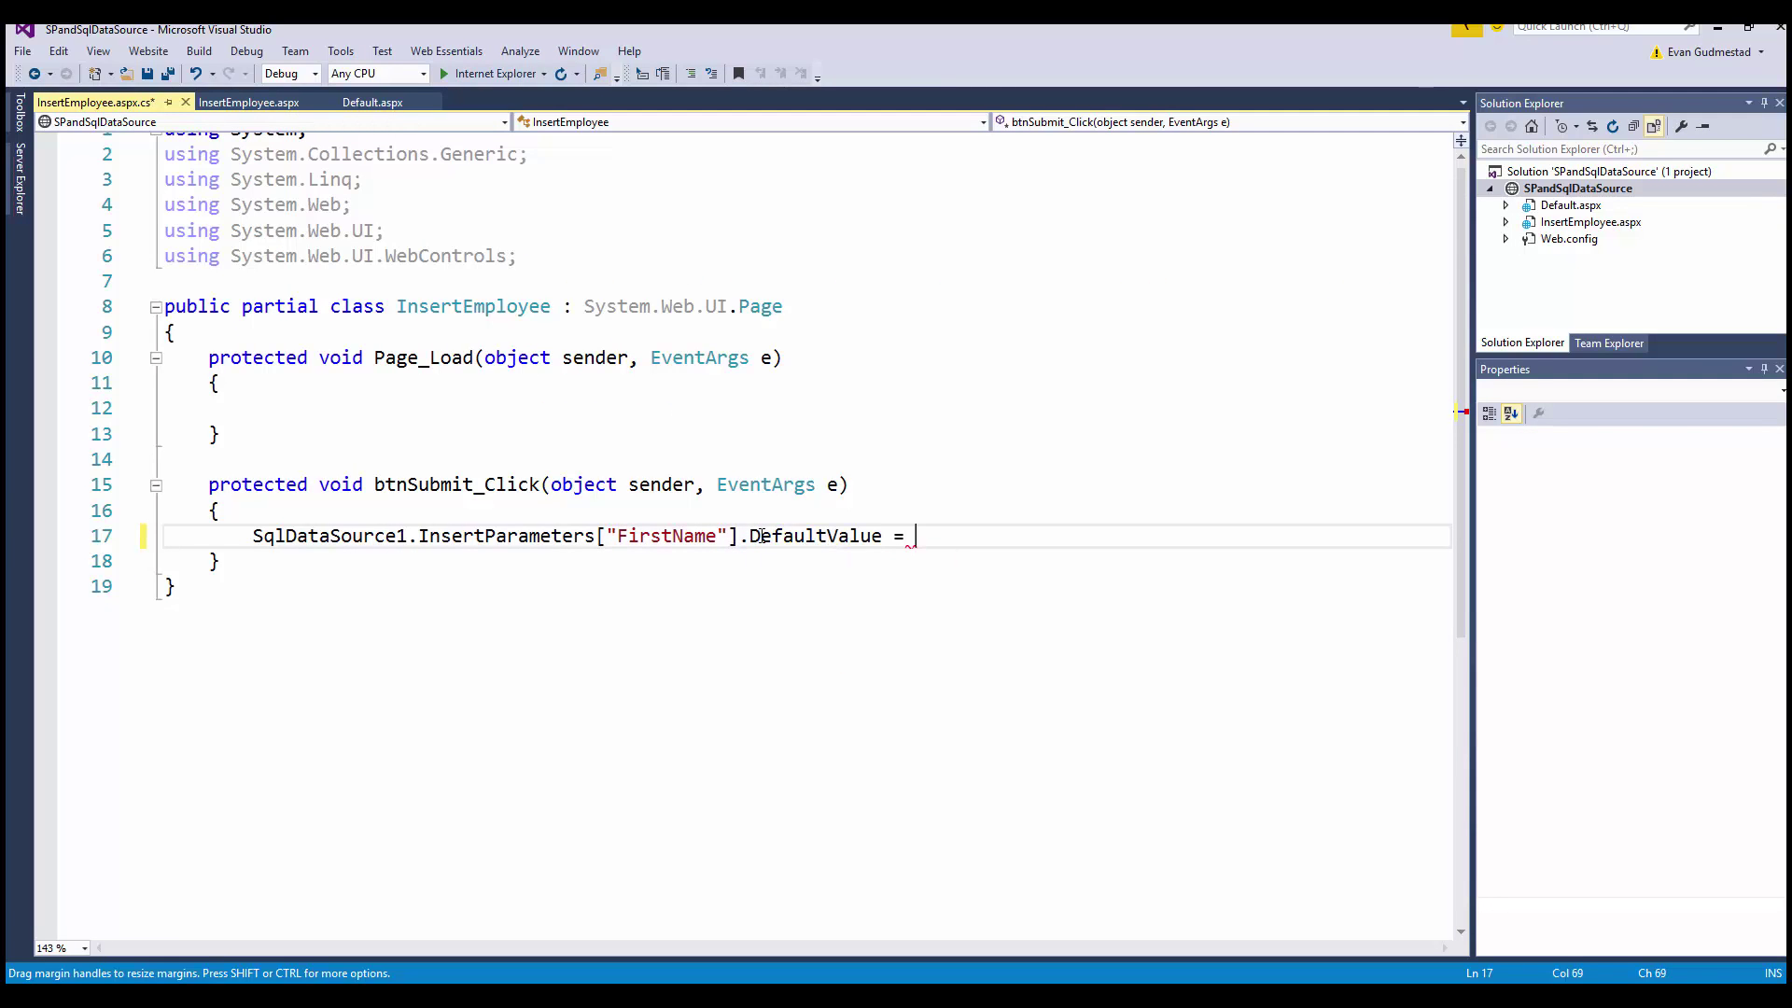
pyautogui.write('txtFirstName')
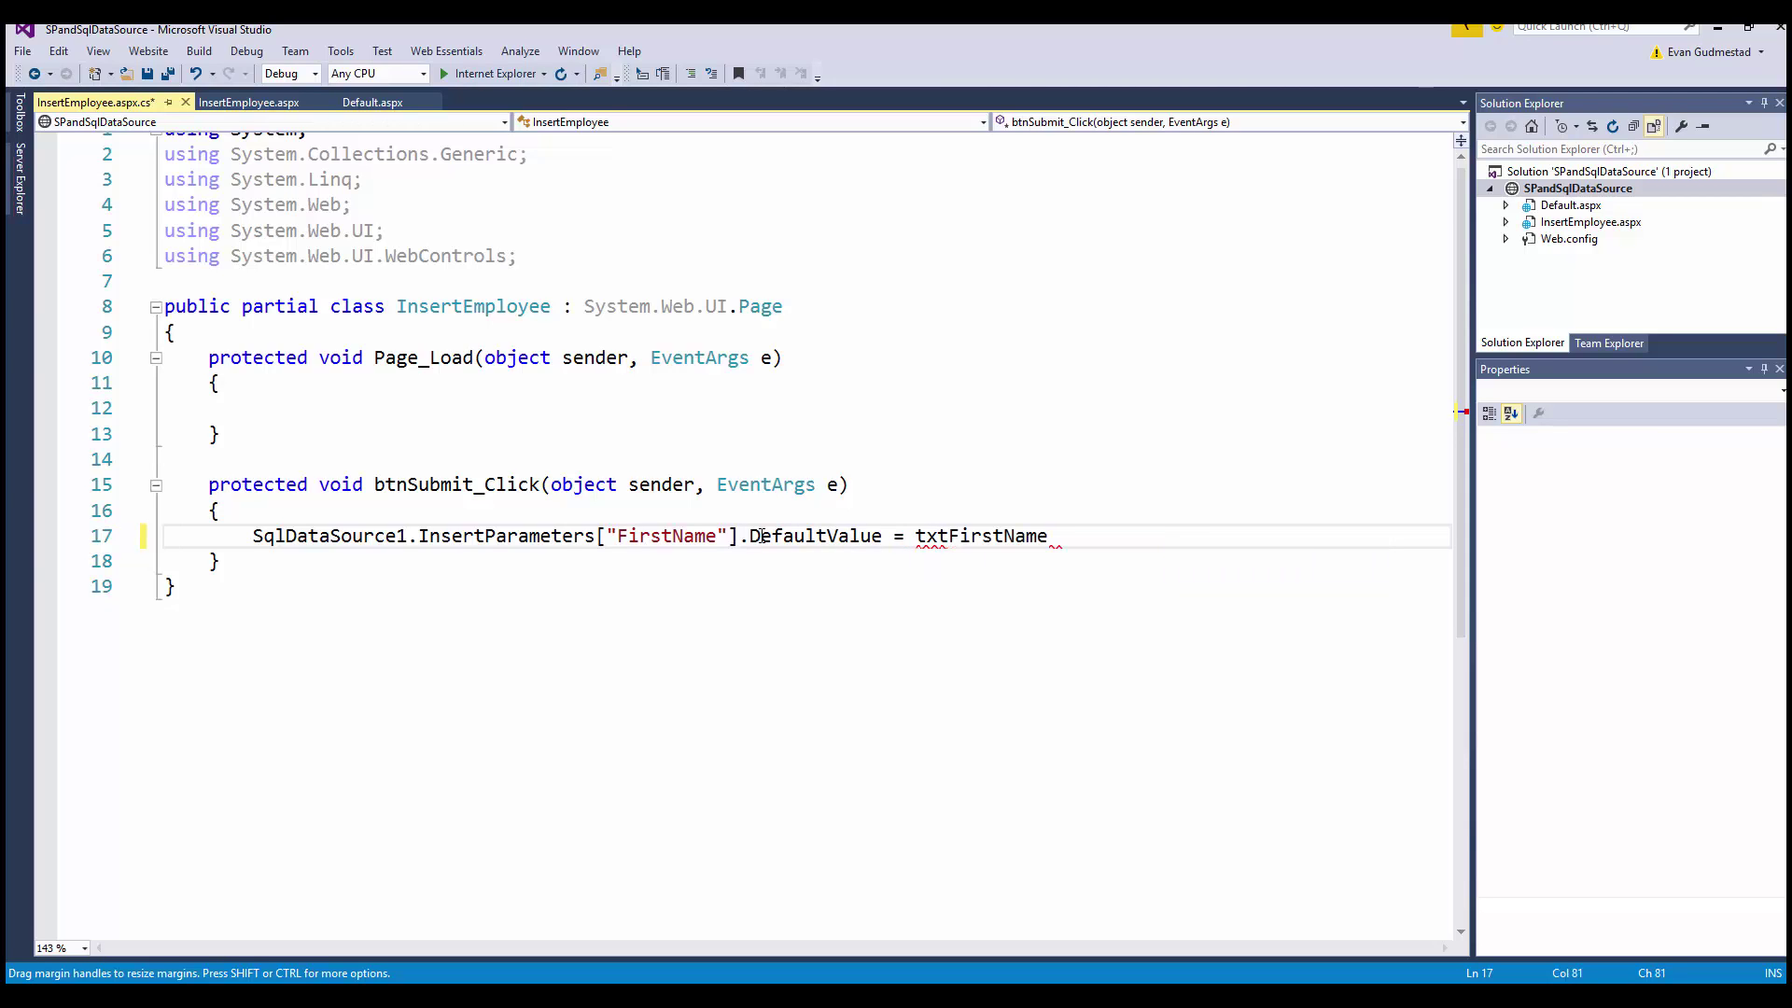
pyautogui.write('.Text;')
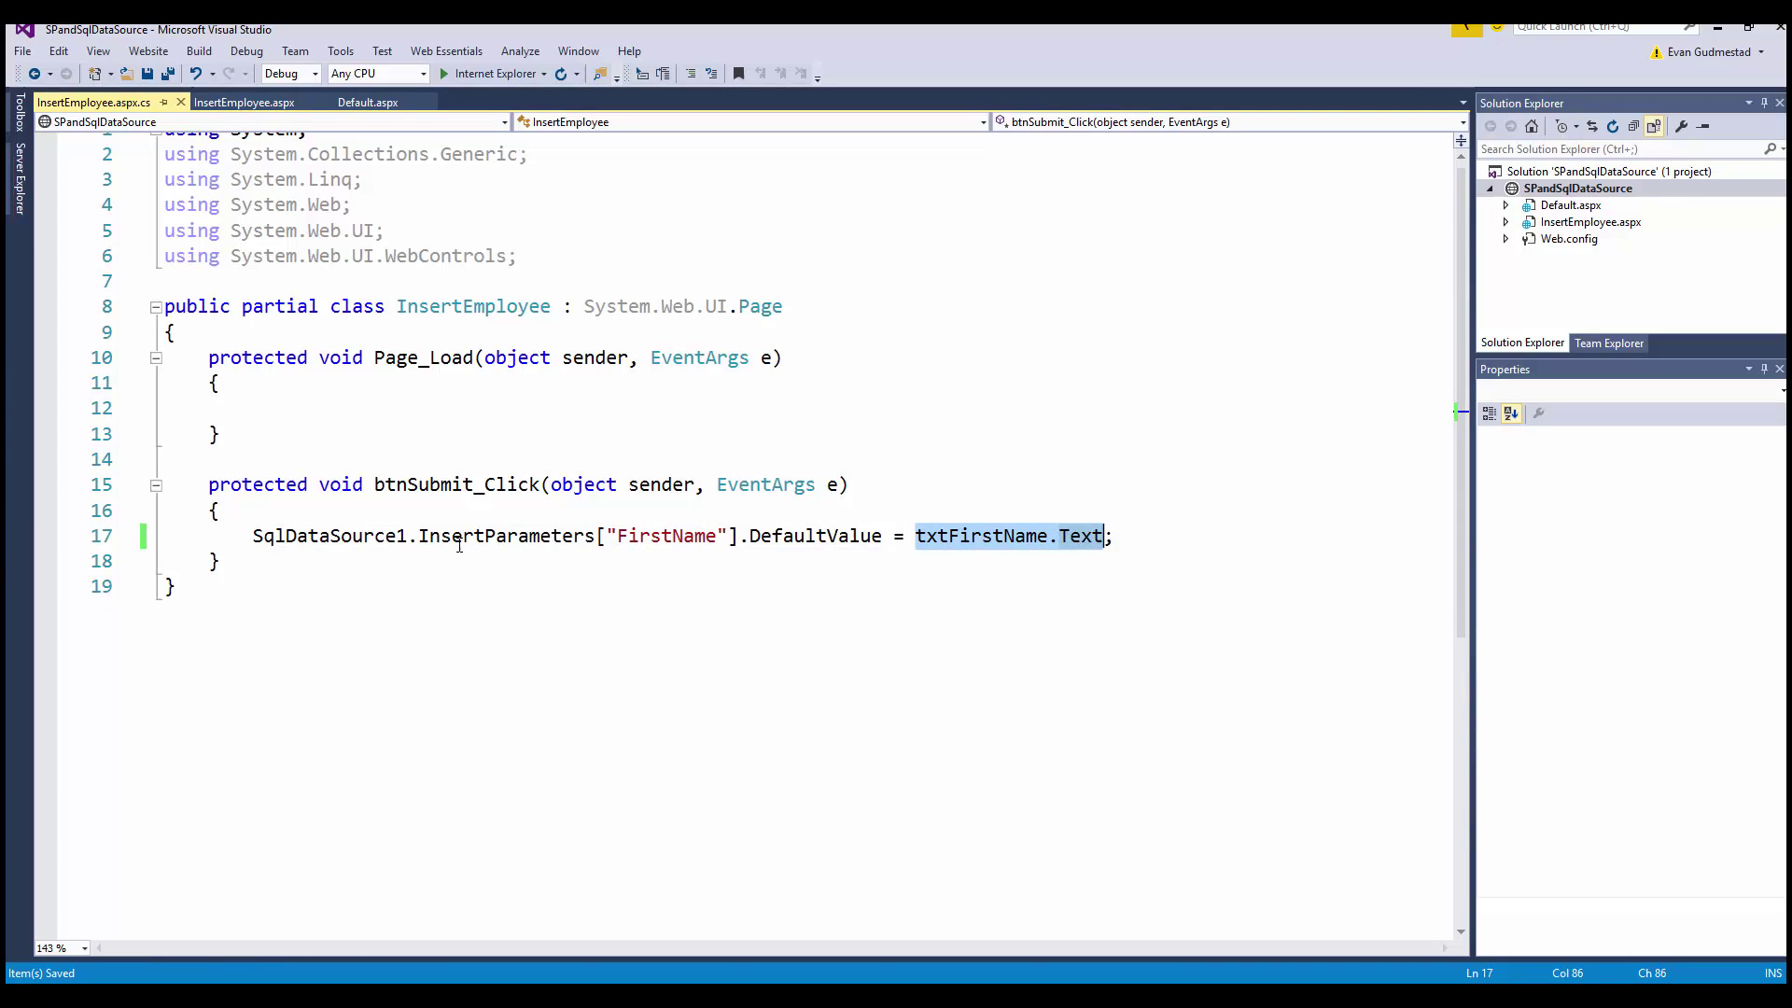
pyautogui.doubleClick(505, 535)
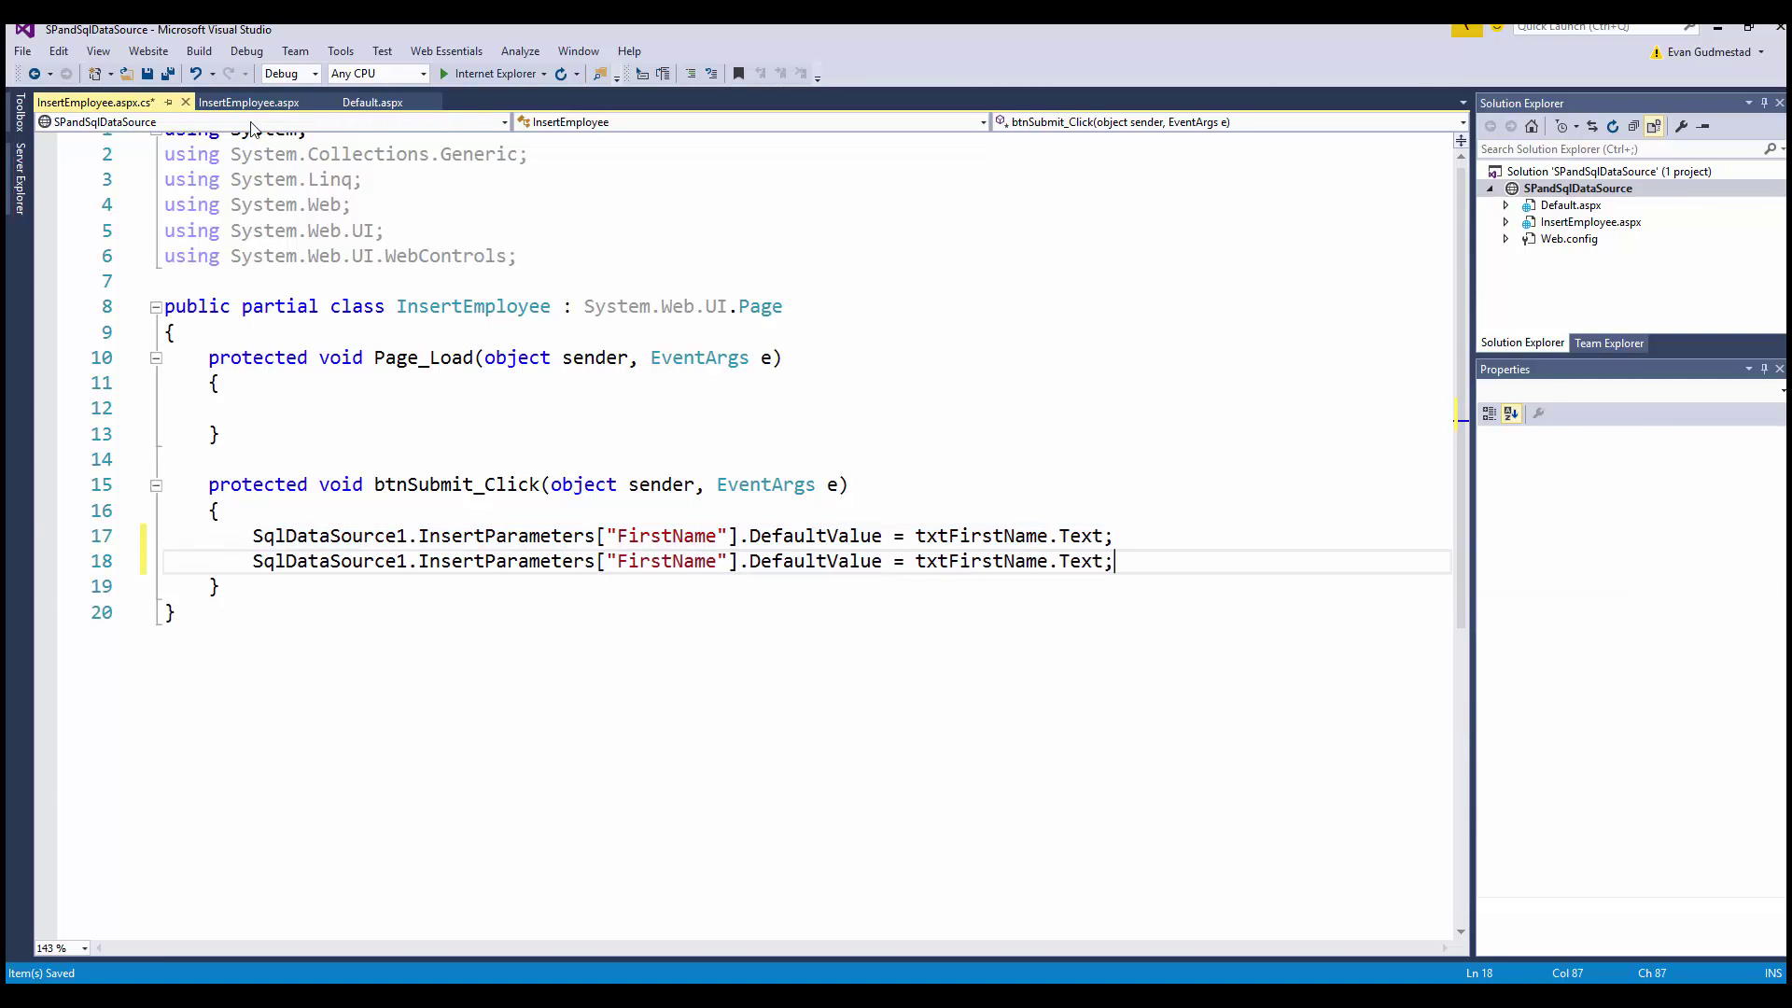
# Edit the copied line to set InsertParameters["LastName"].DefaultValue = txtLast.Text
pyautogui.click(248, 103)
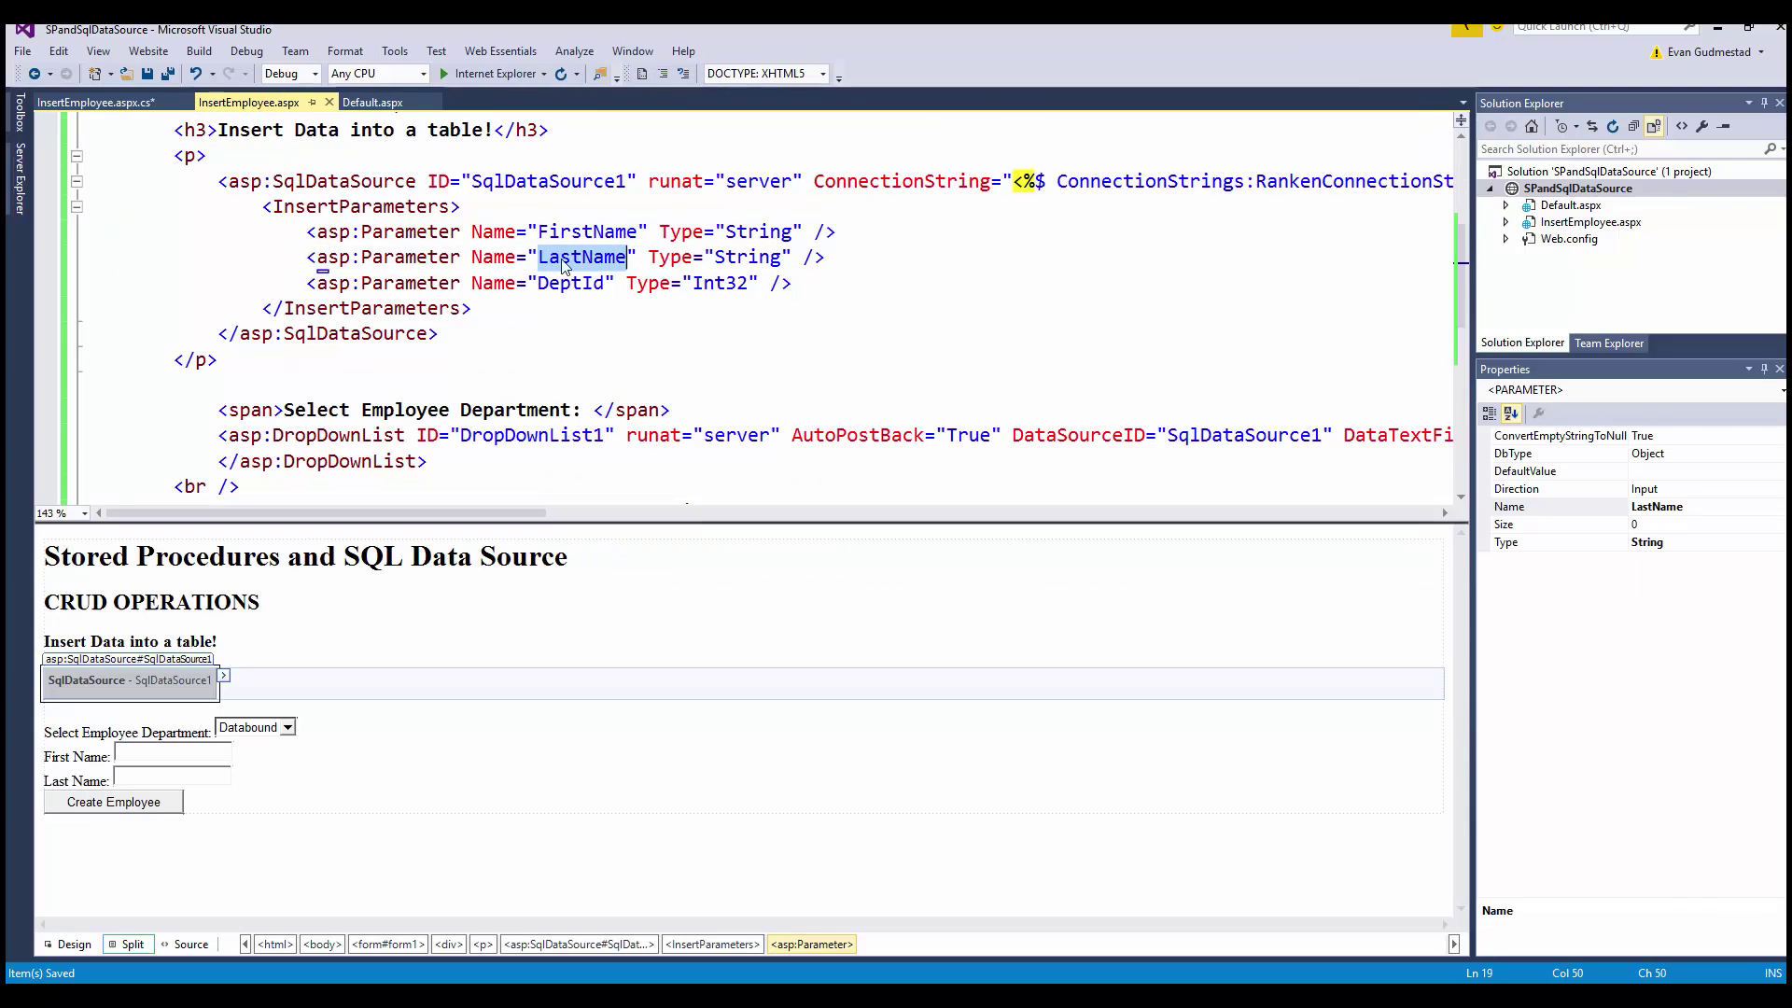
pyautogui.click(97, 101)
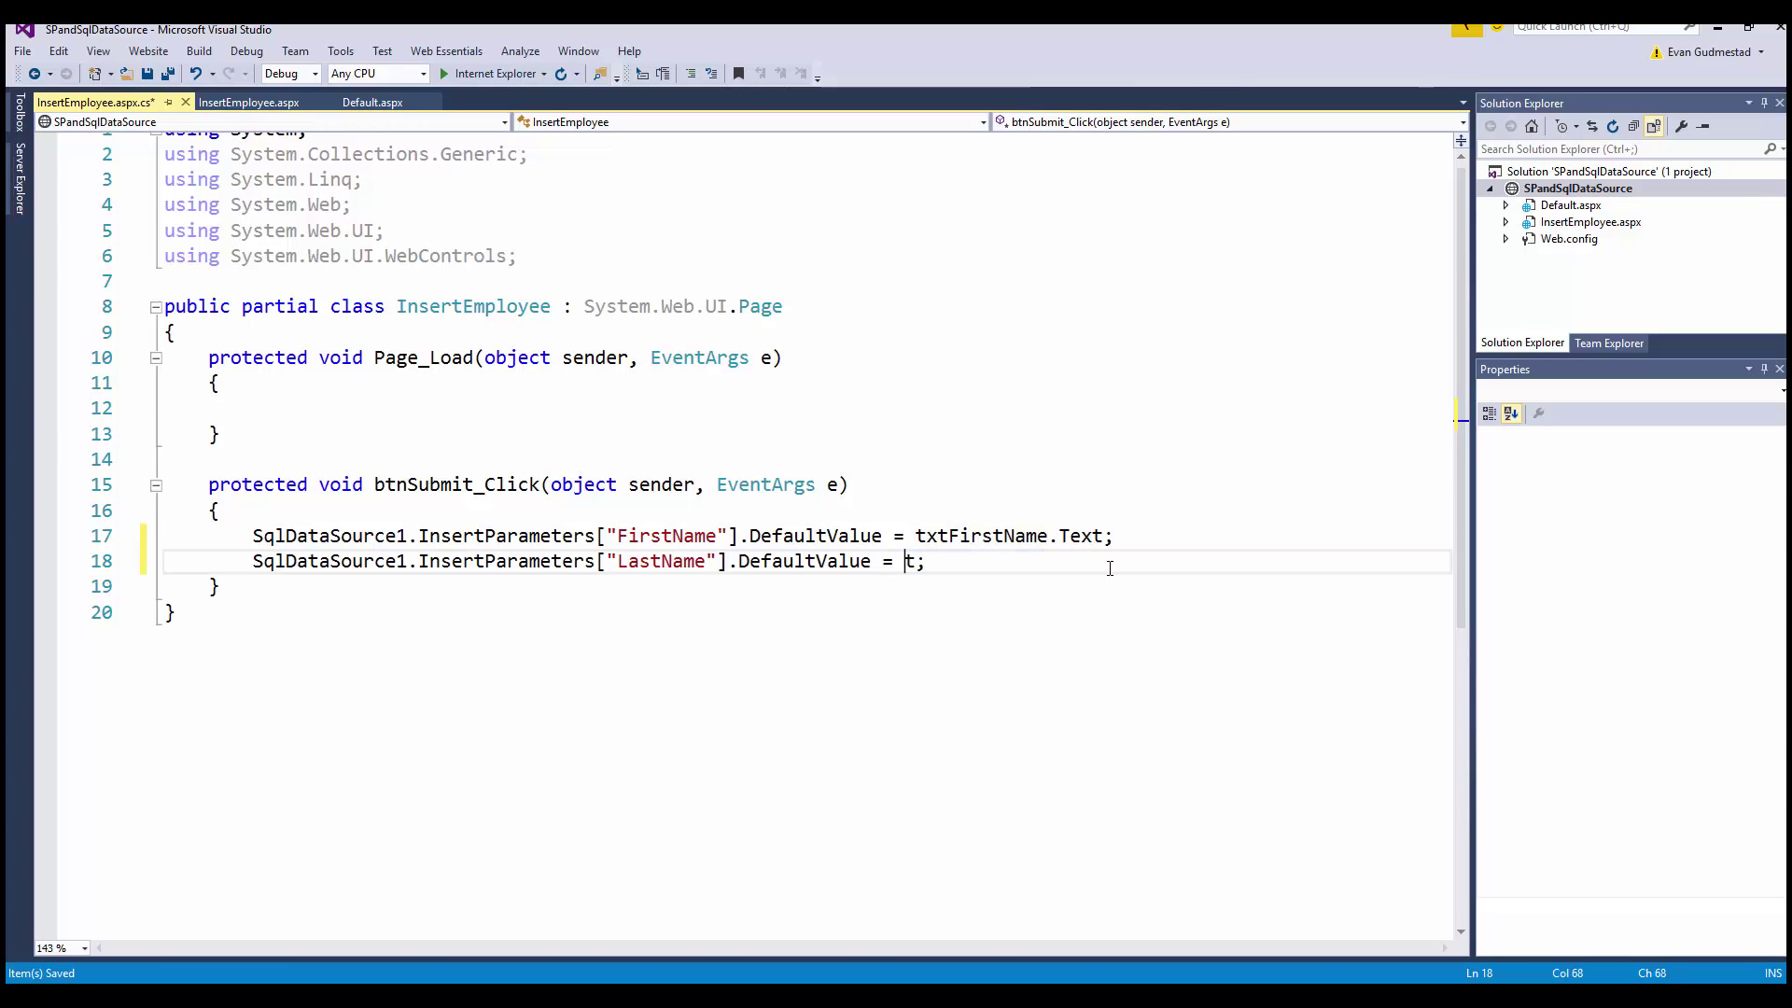
pyautogui.write('txtLast')
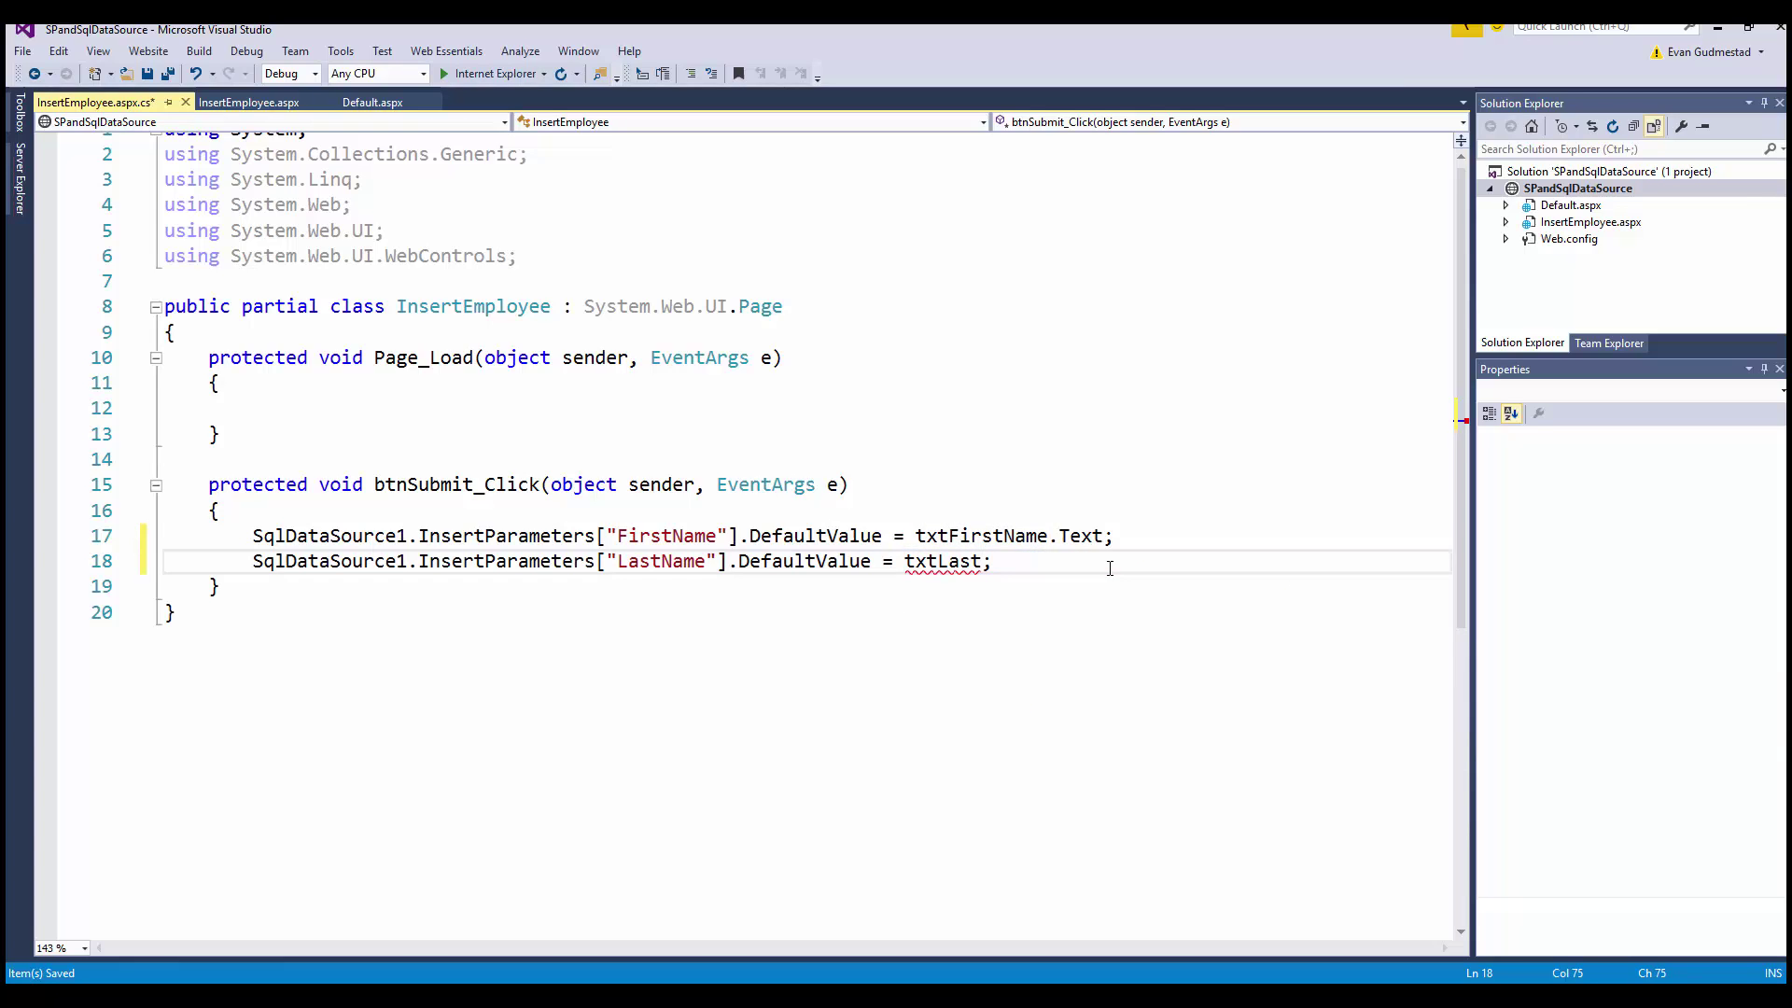
pyautogui.write('.Text')
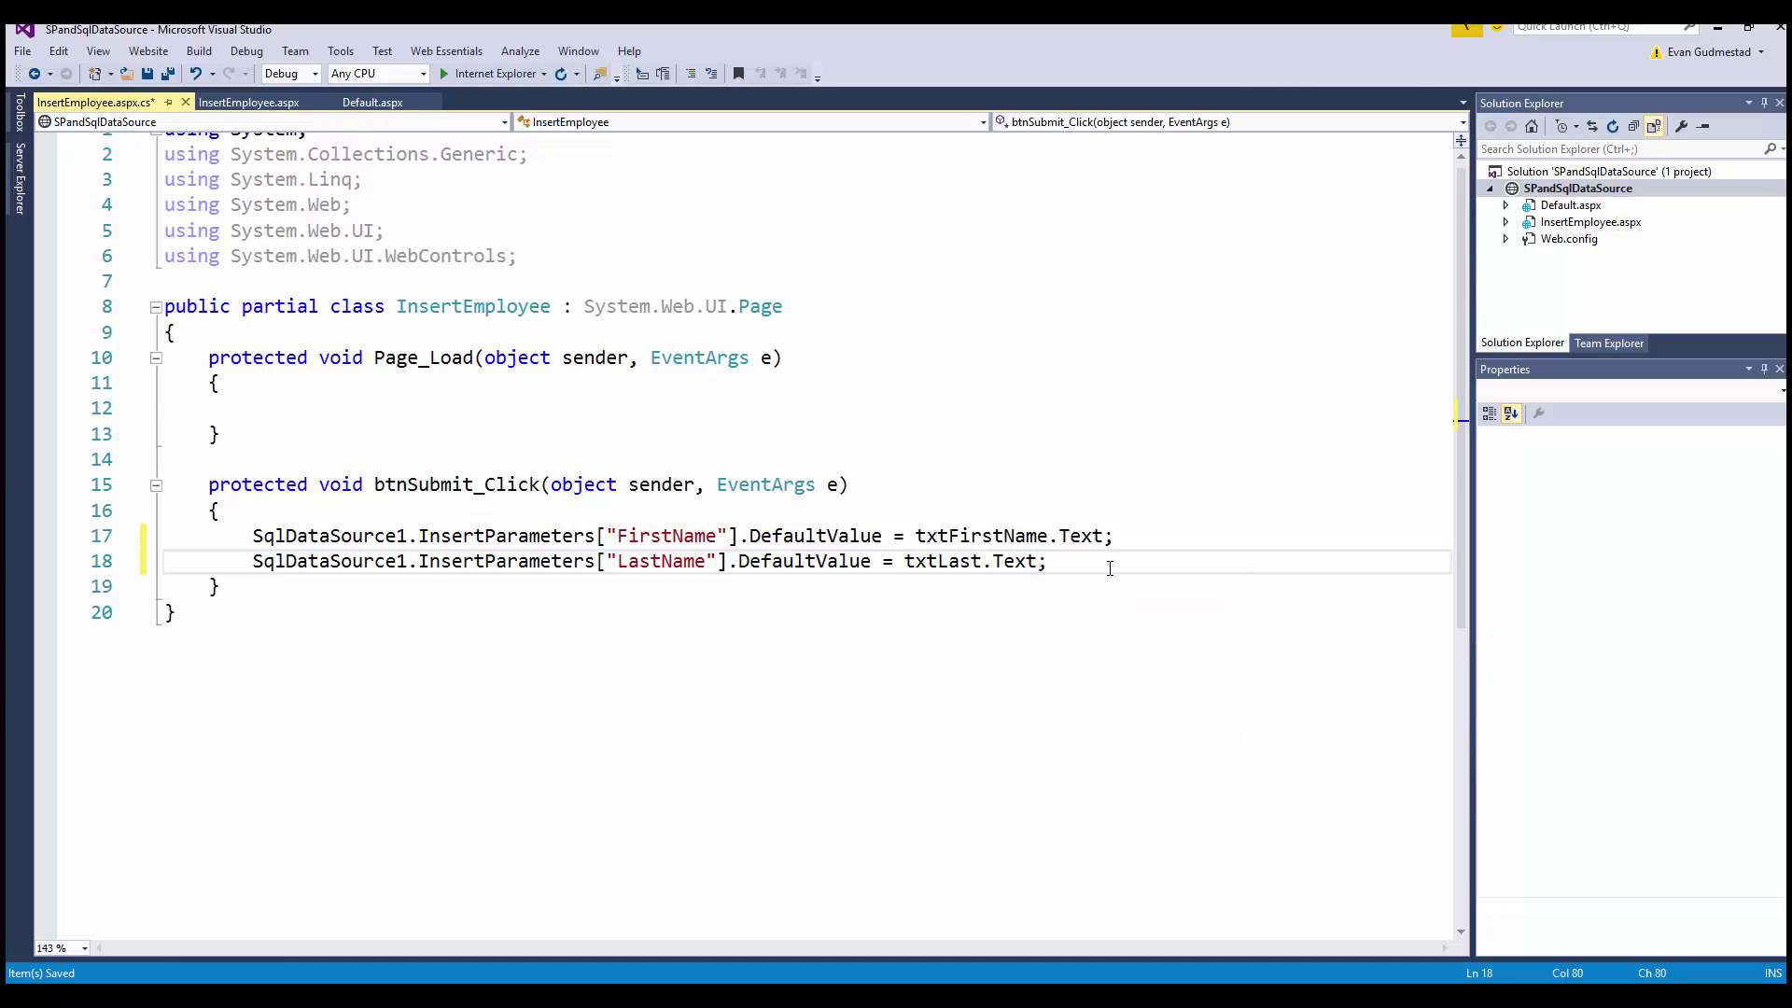
pyautogui.press('Return')
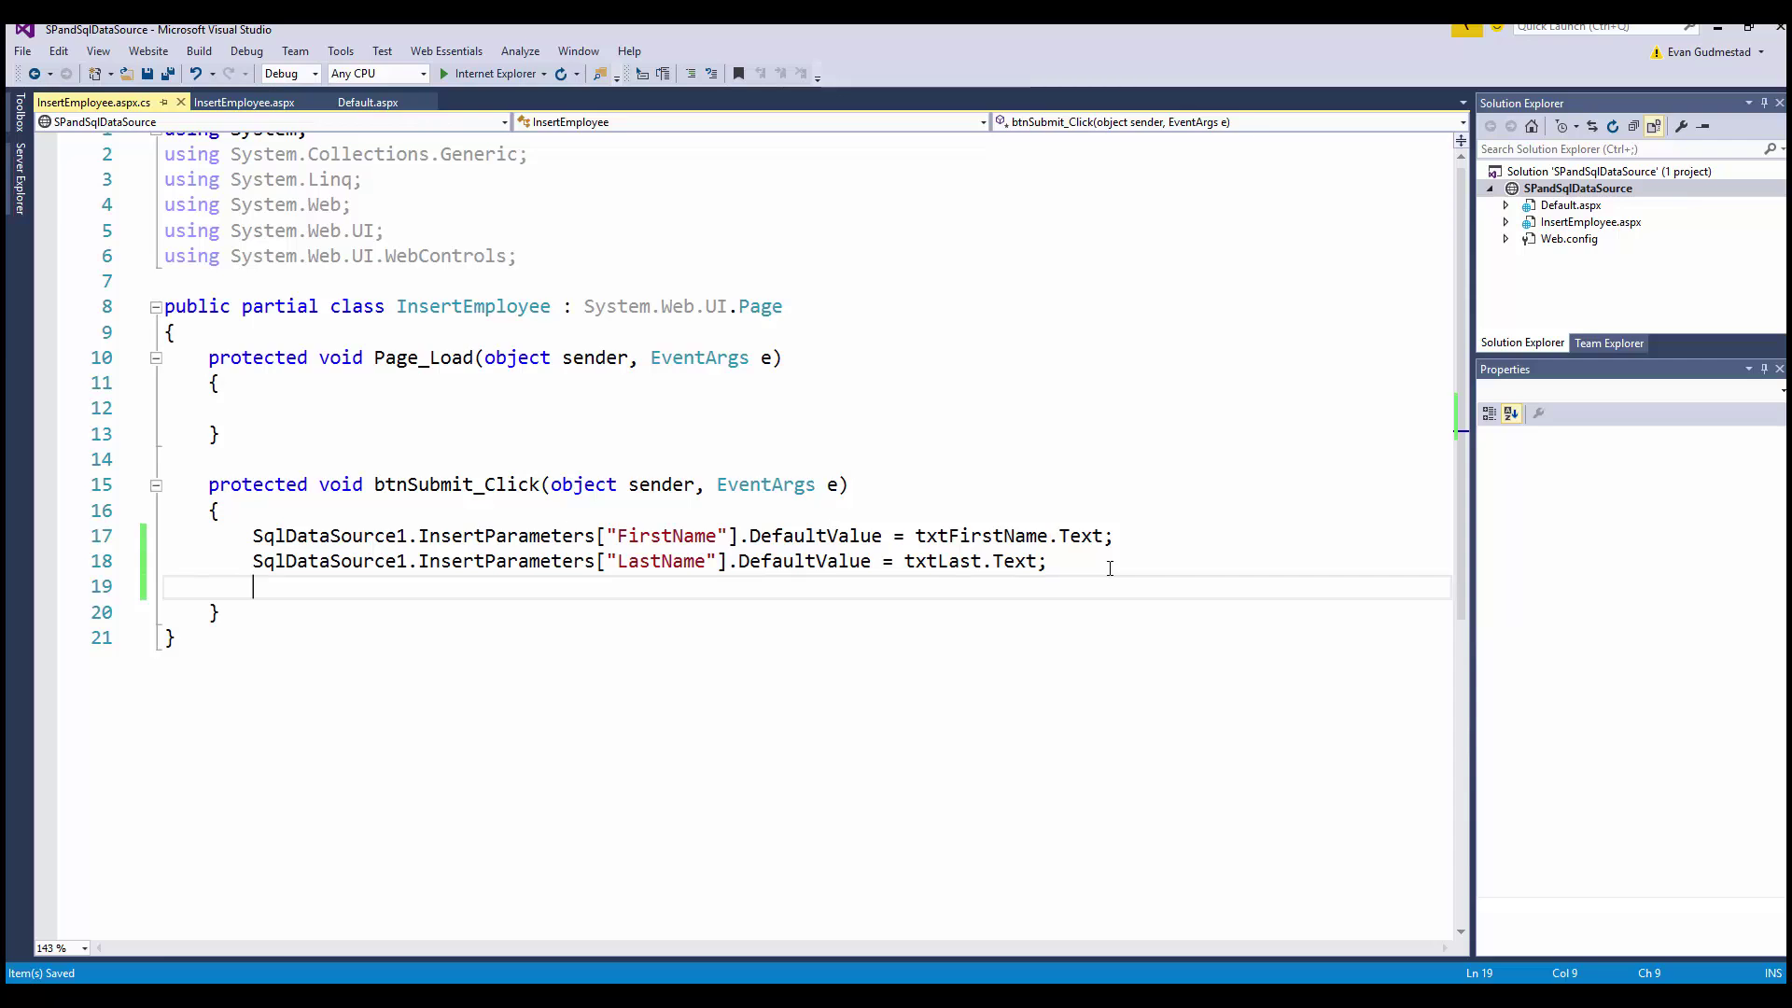
pyautogui.doubleClick(943, 561)
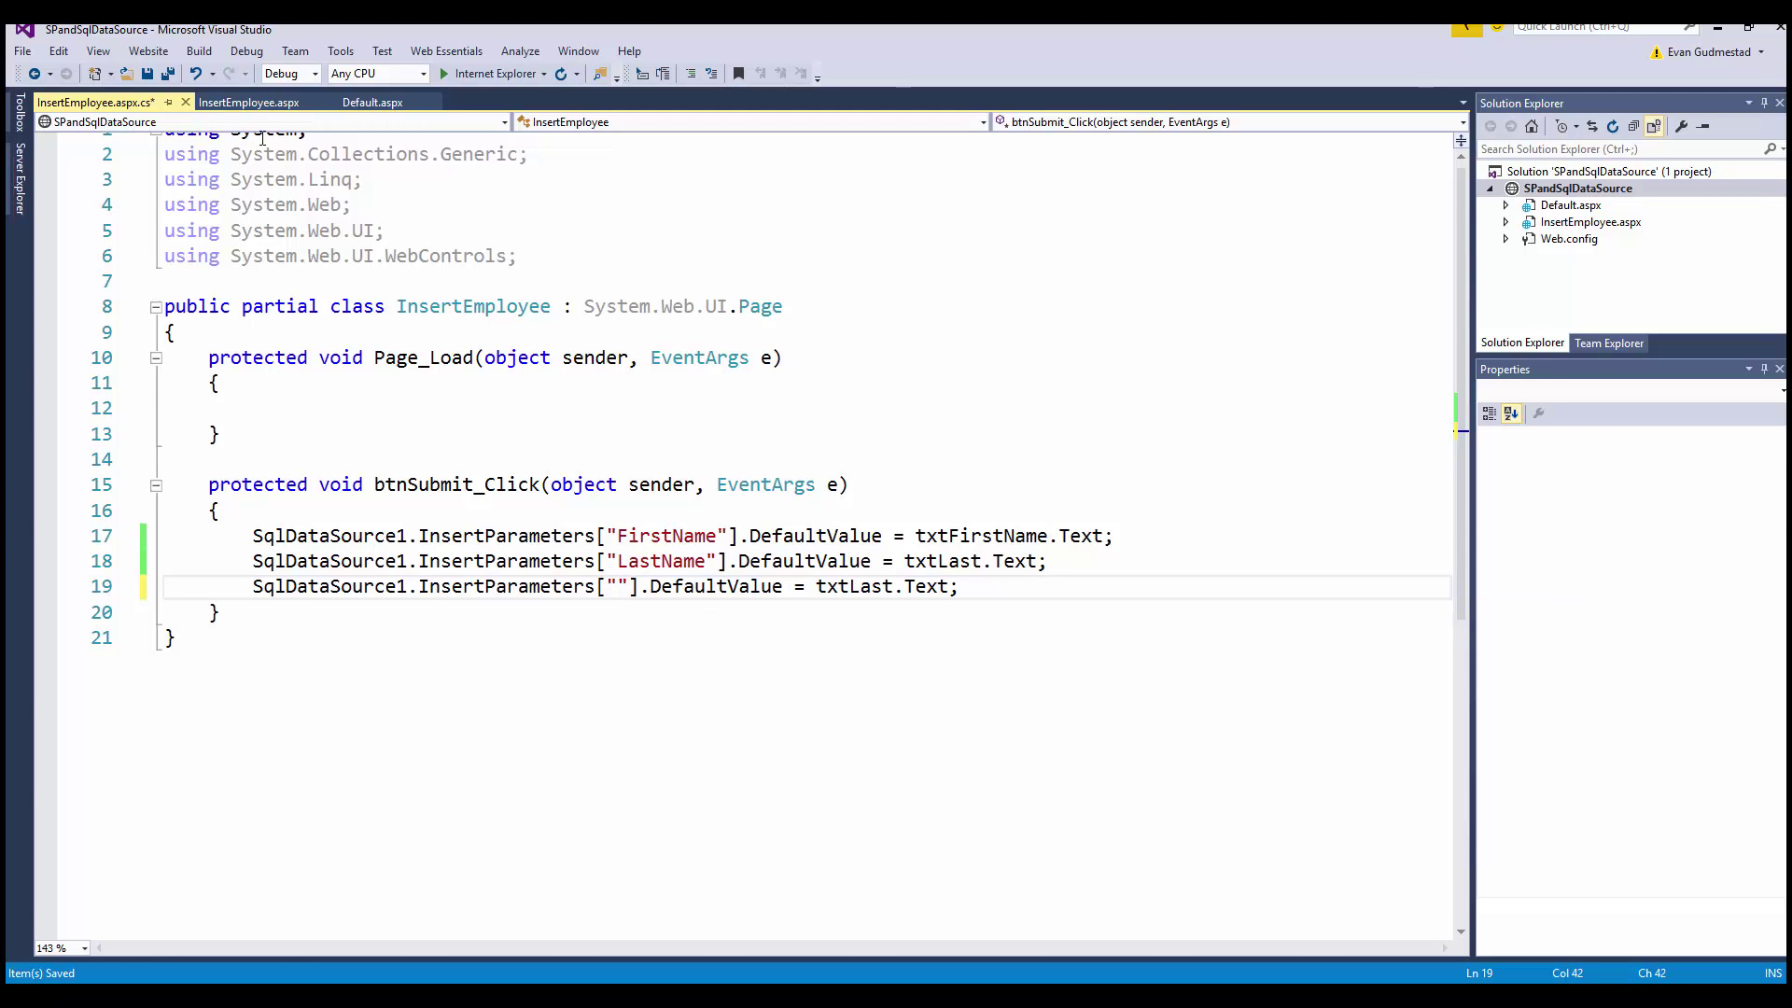
# Set InsertParameters["DeptId"].DefaultValue = DropDownList1.SelectedValue and save the code-behind
pyautogui.click(244, 102)
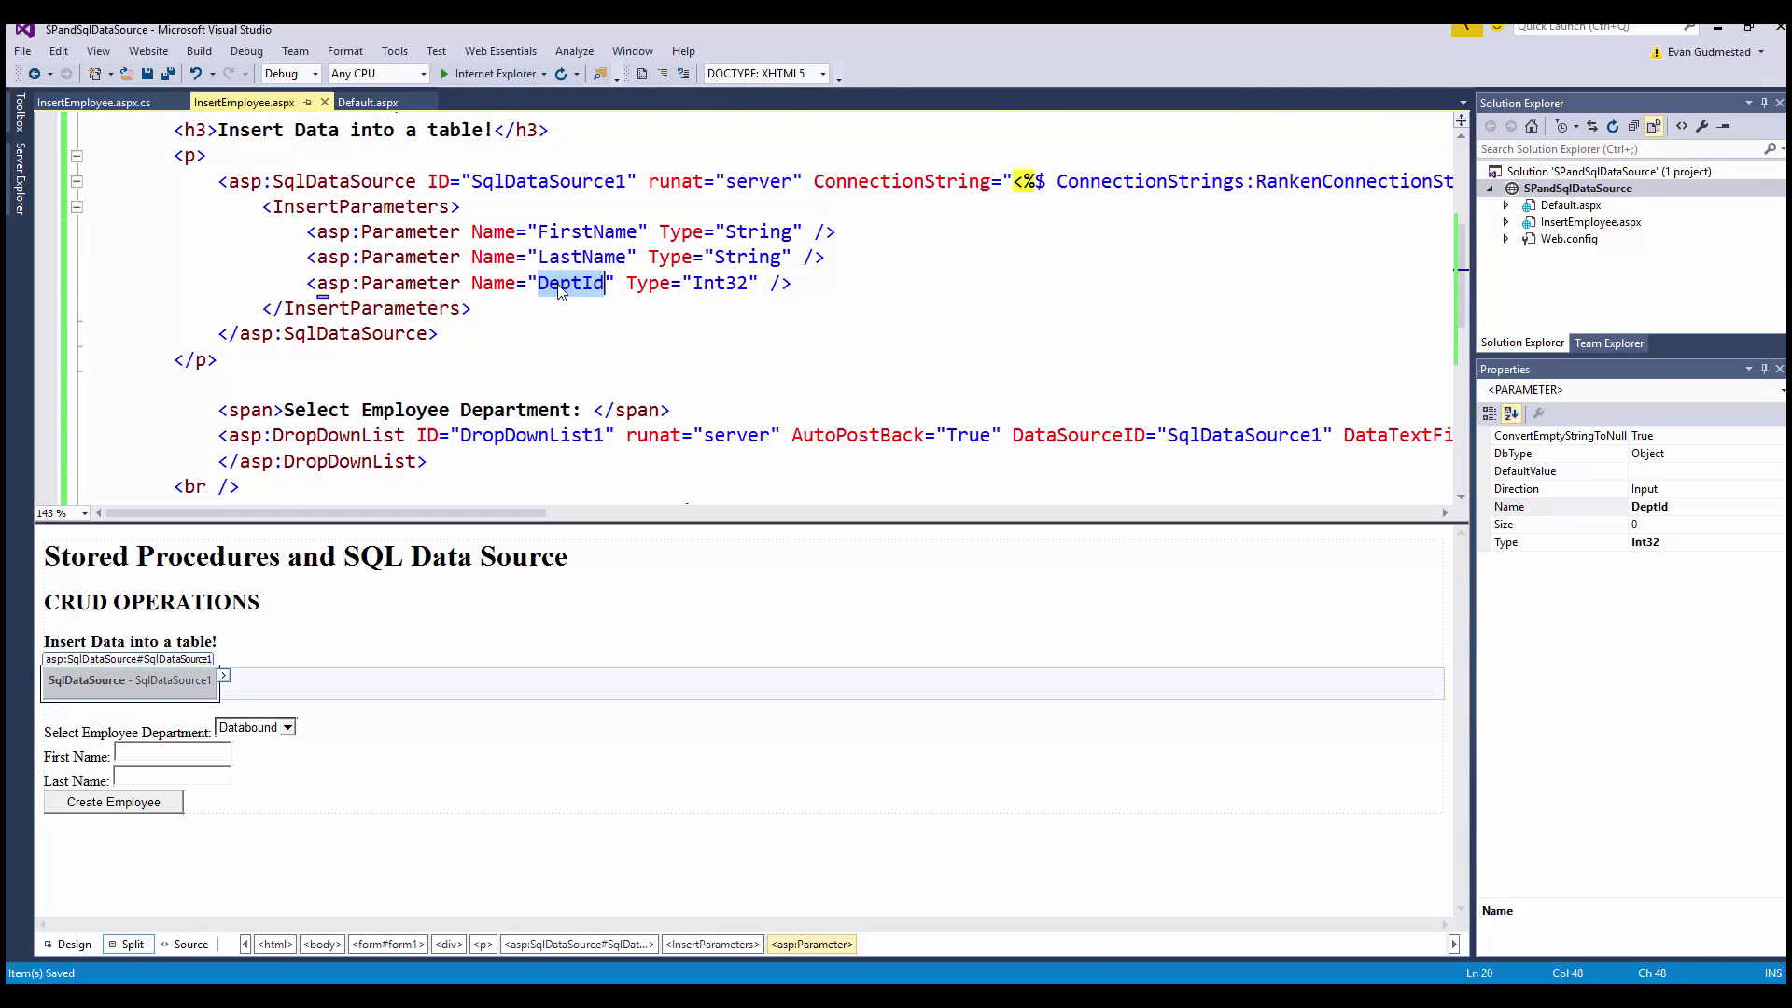
pyautogui.click(103, 102)
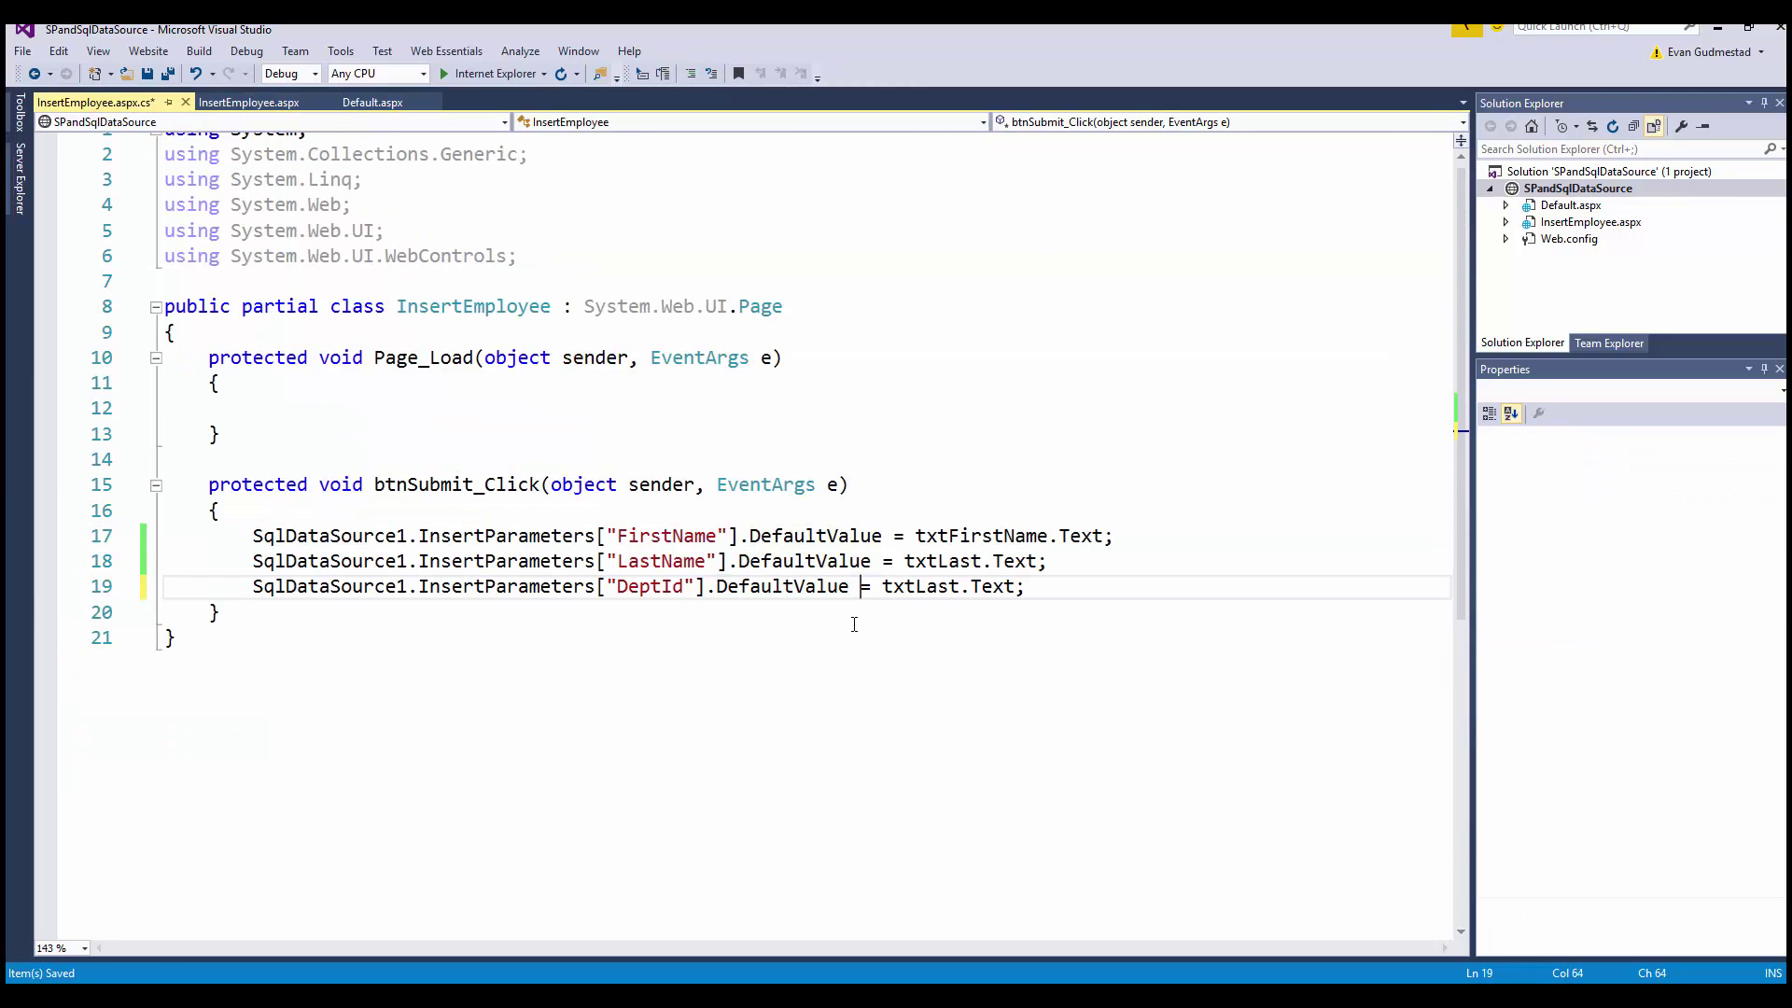
pyautogui.write('dro')
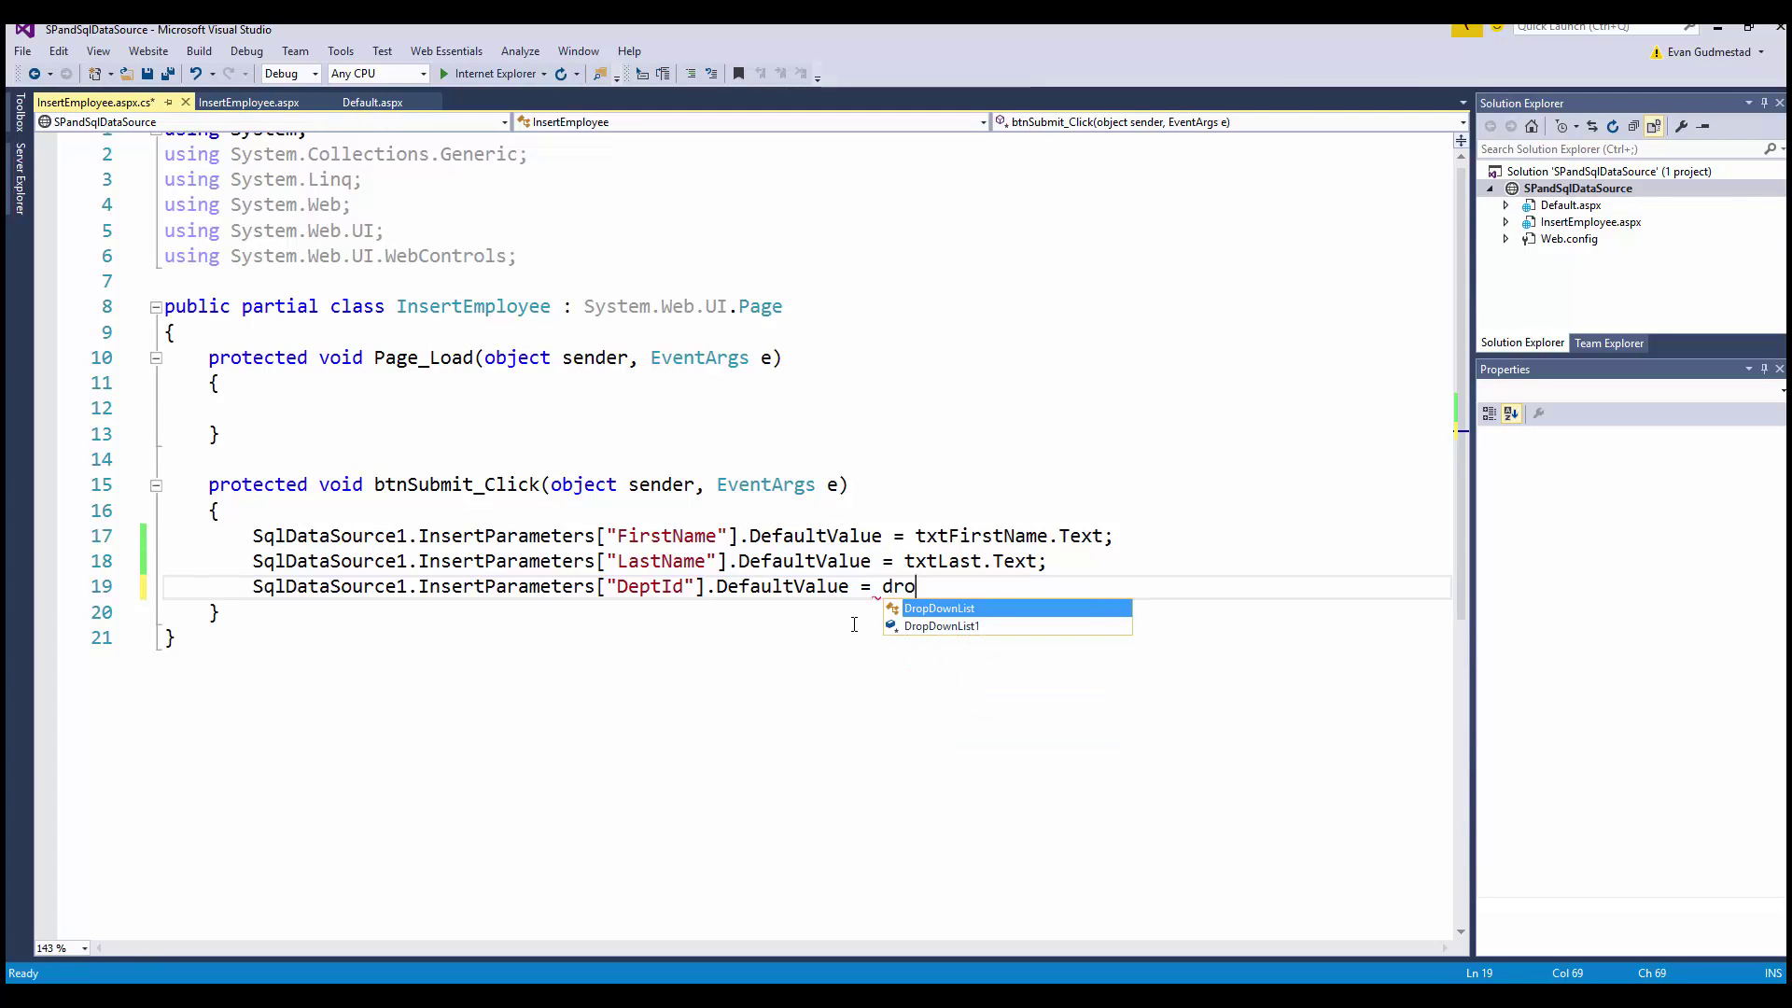
pyautogui.write('pDownList1.')
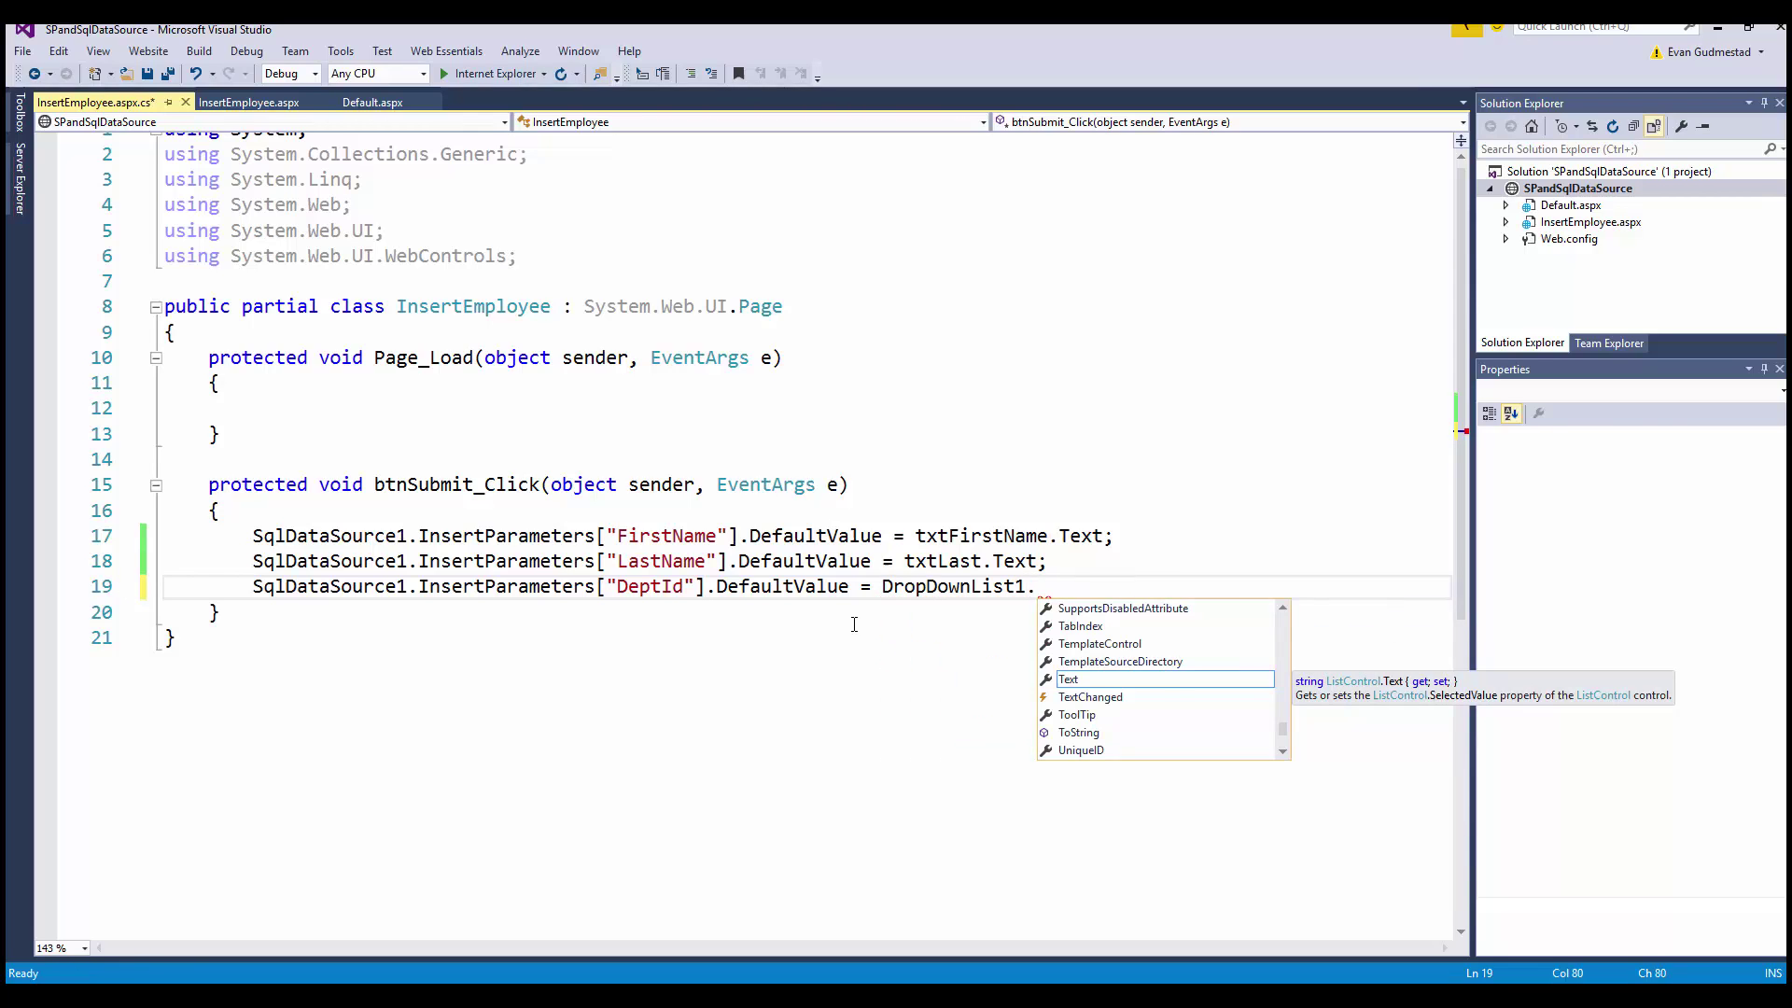
pyautogui.write('se')
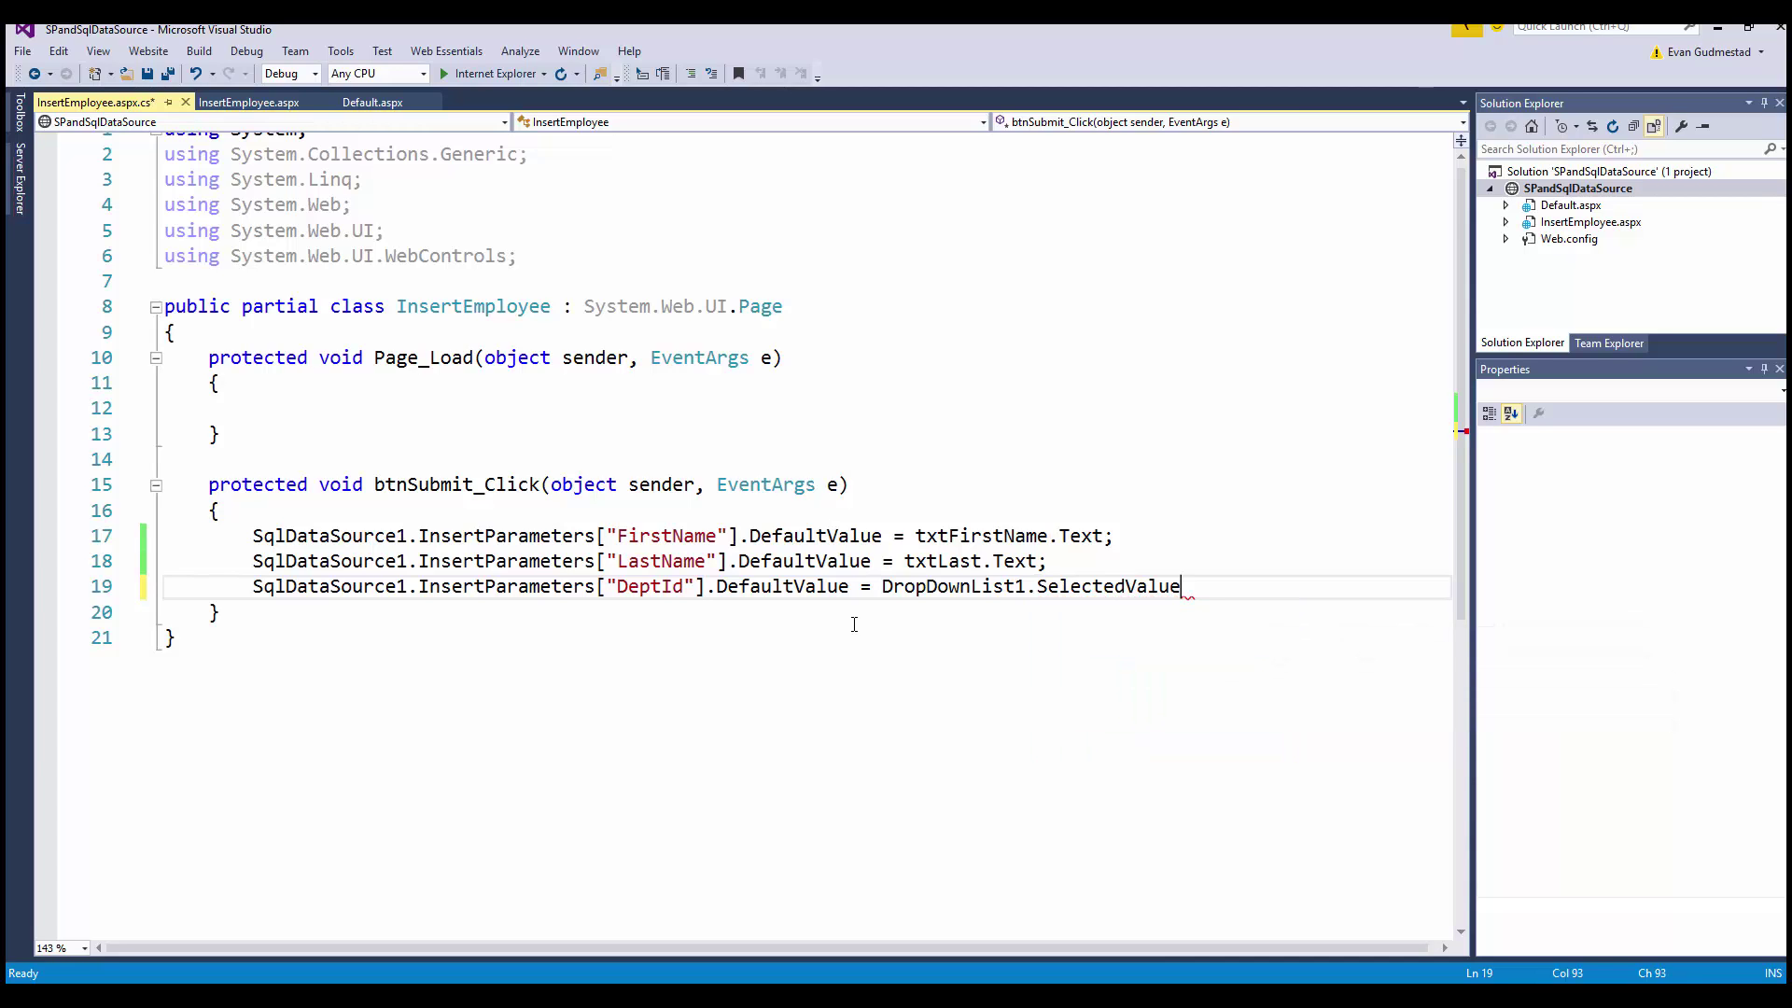
pyautogui.write(';')
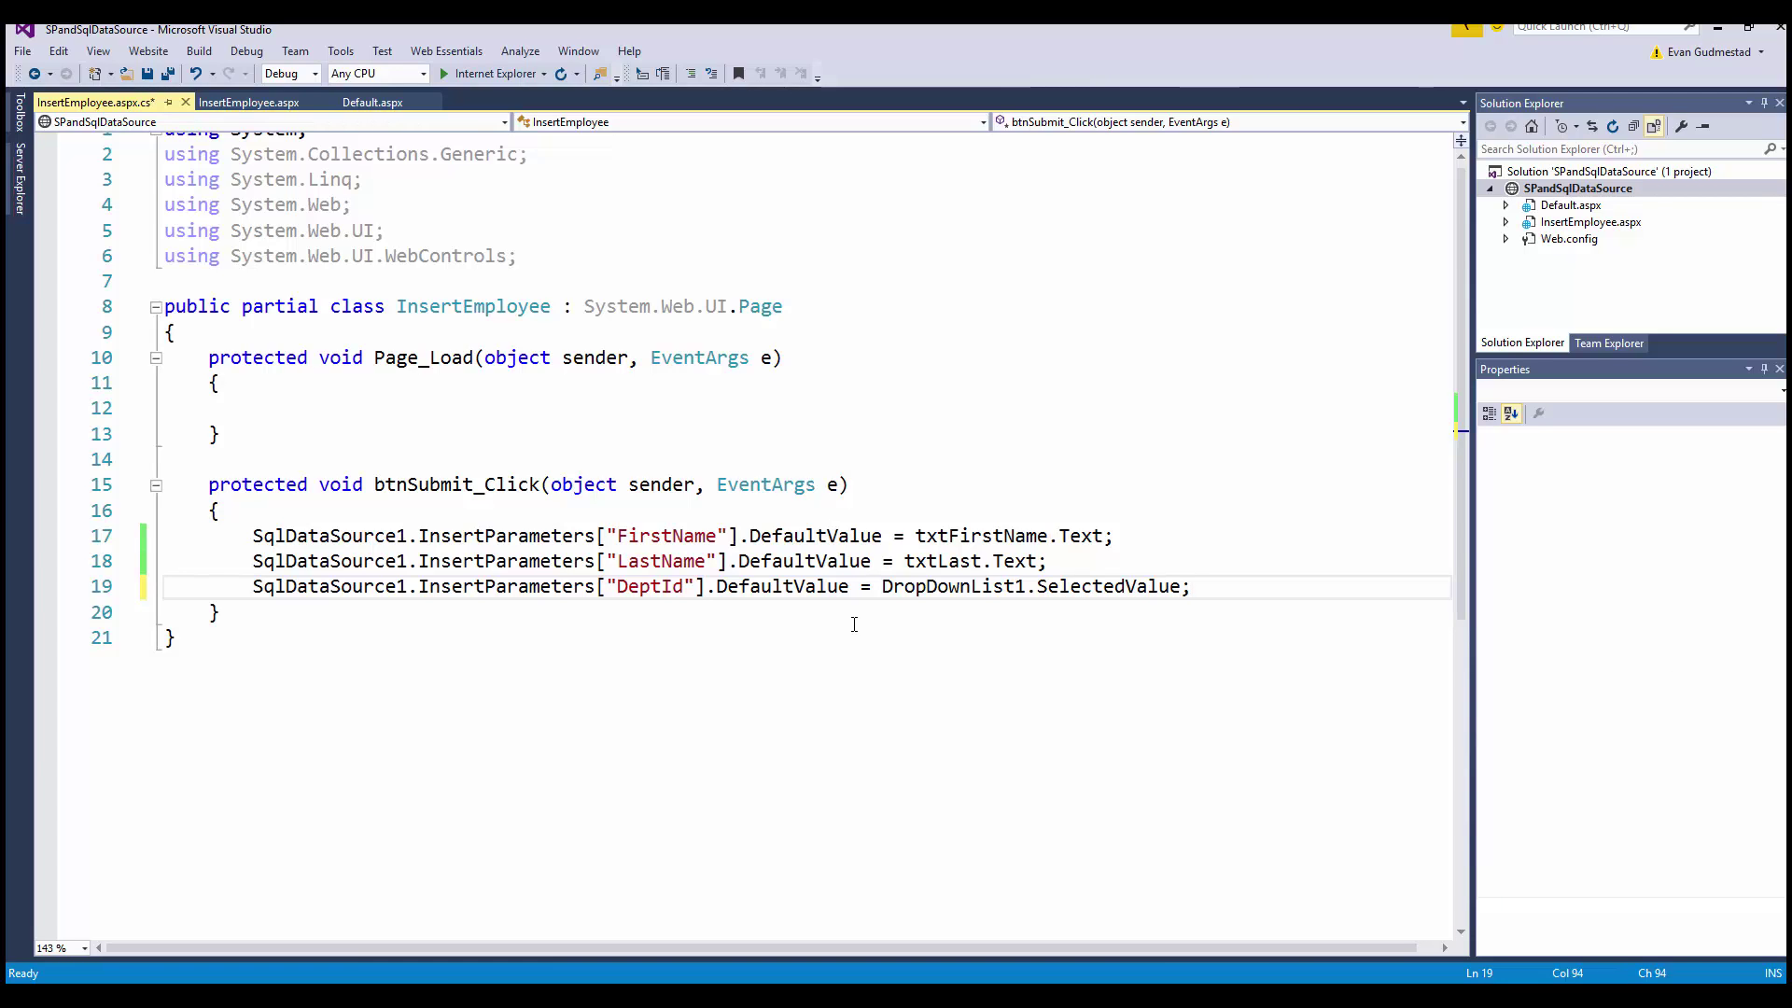
pyautogui.press('ctrl+s')
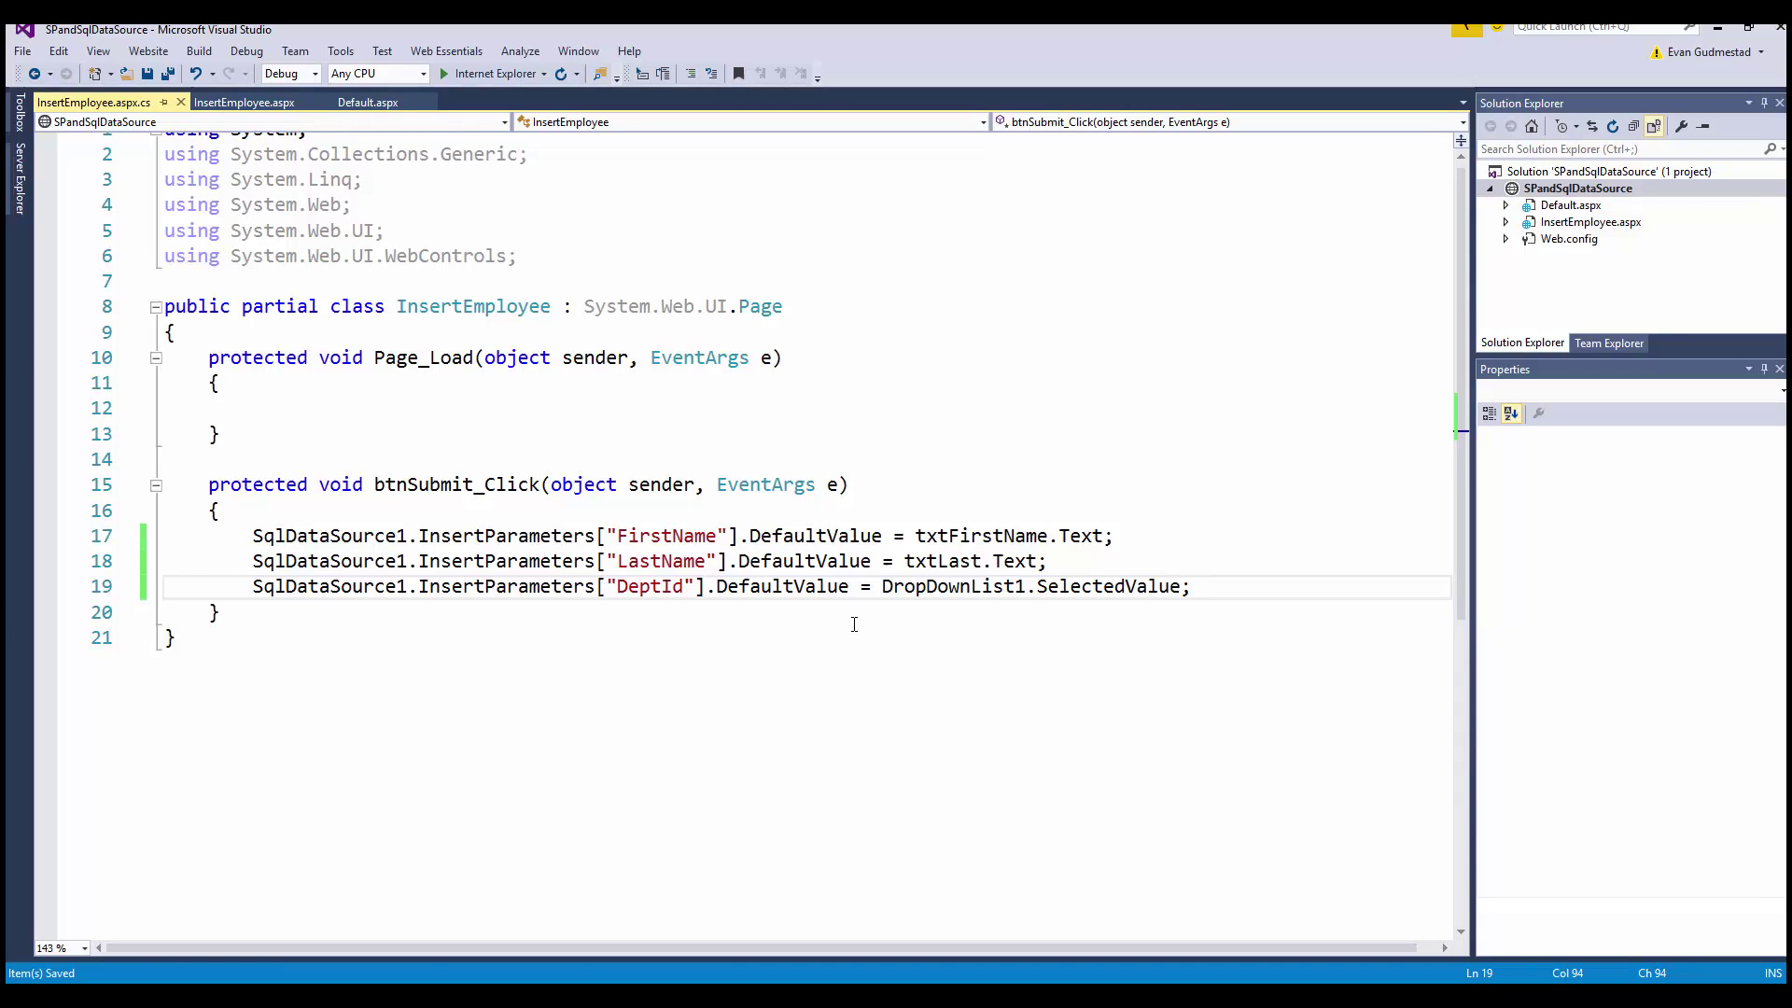
# Add a try block calling SqlDataSource1.Insert(); after the parameter assignments
pyautogui.write('try')
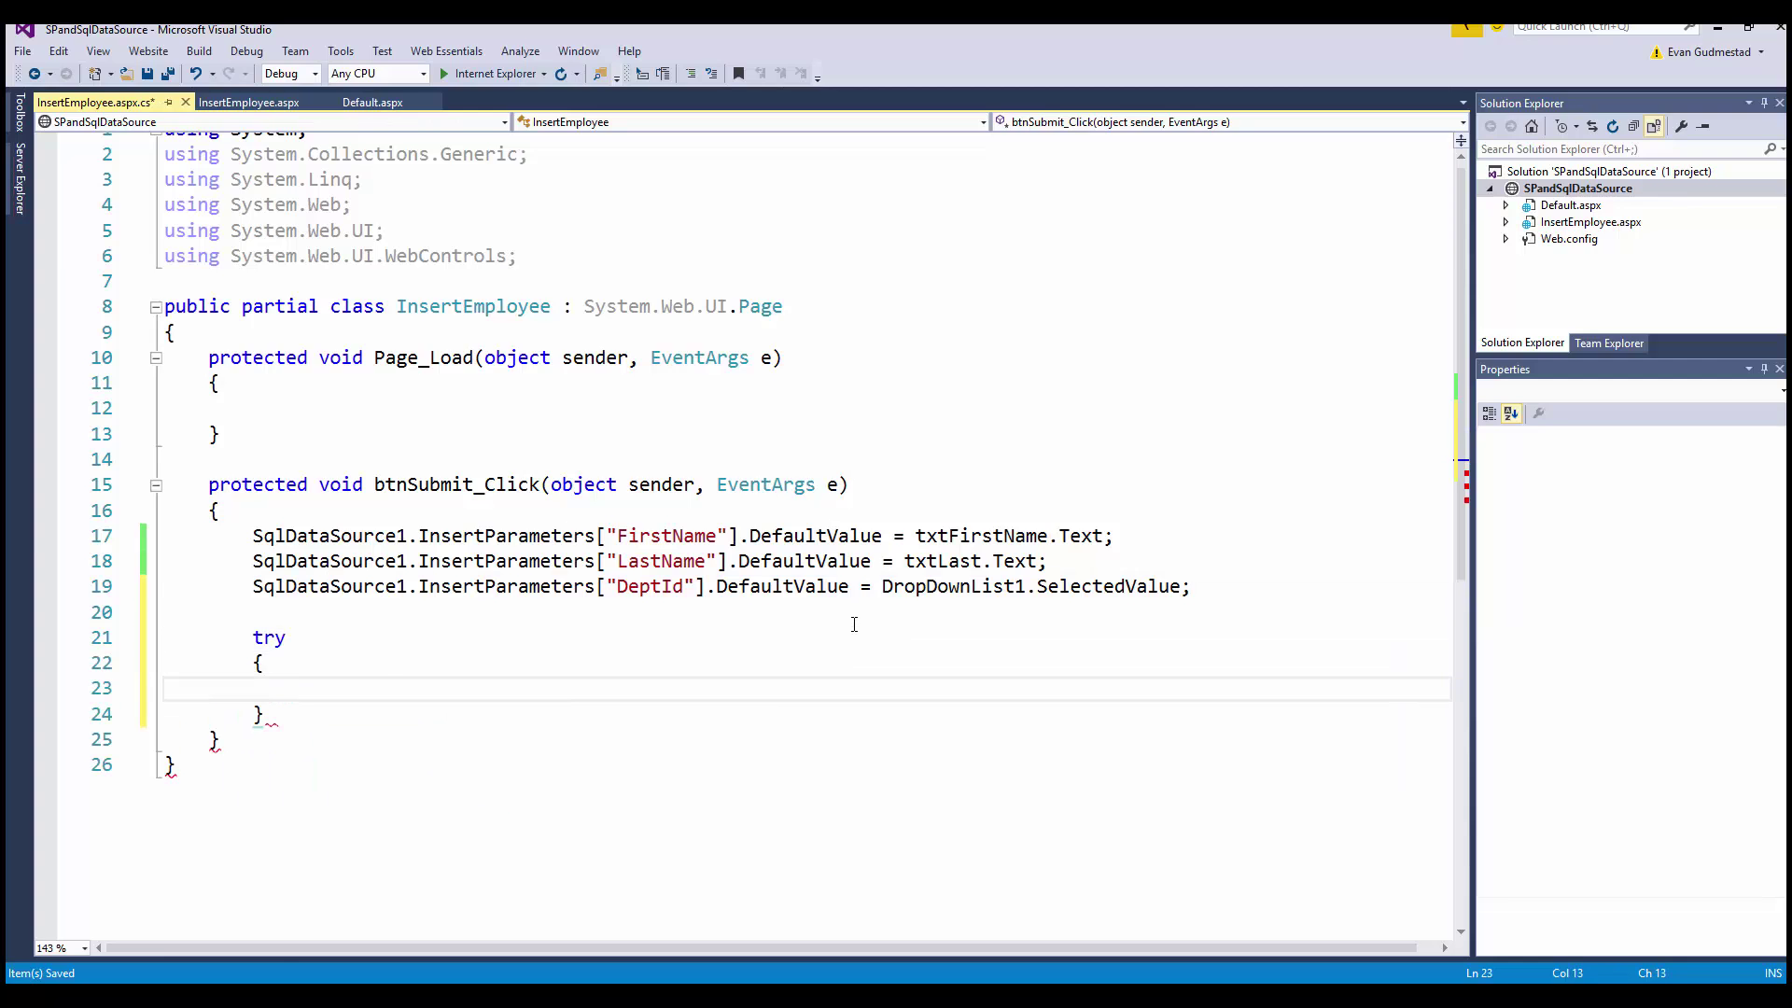
pyautogui.write('SqlDataSource1.')
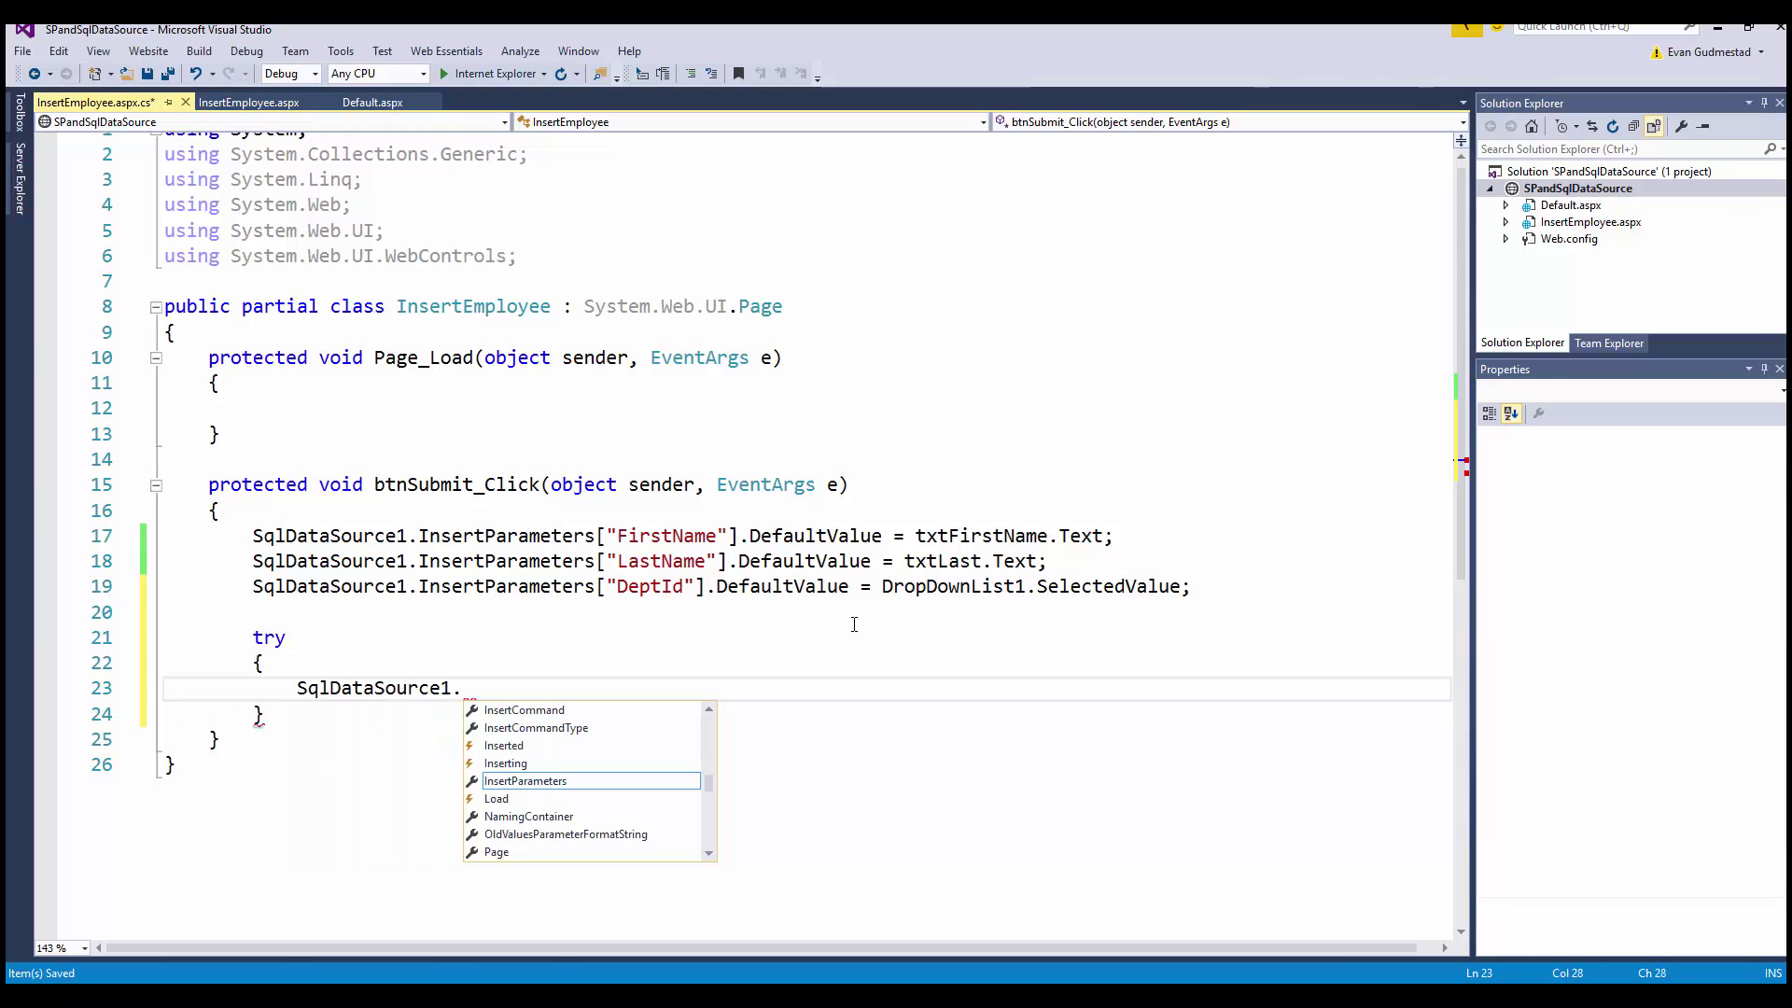
pyautogui.write('Insert')
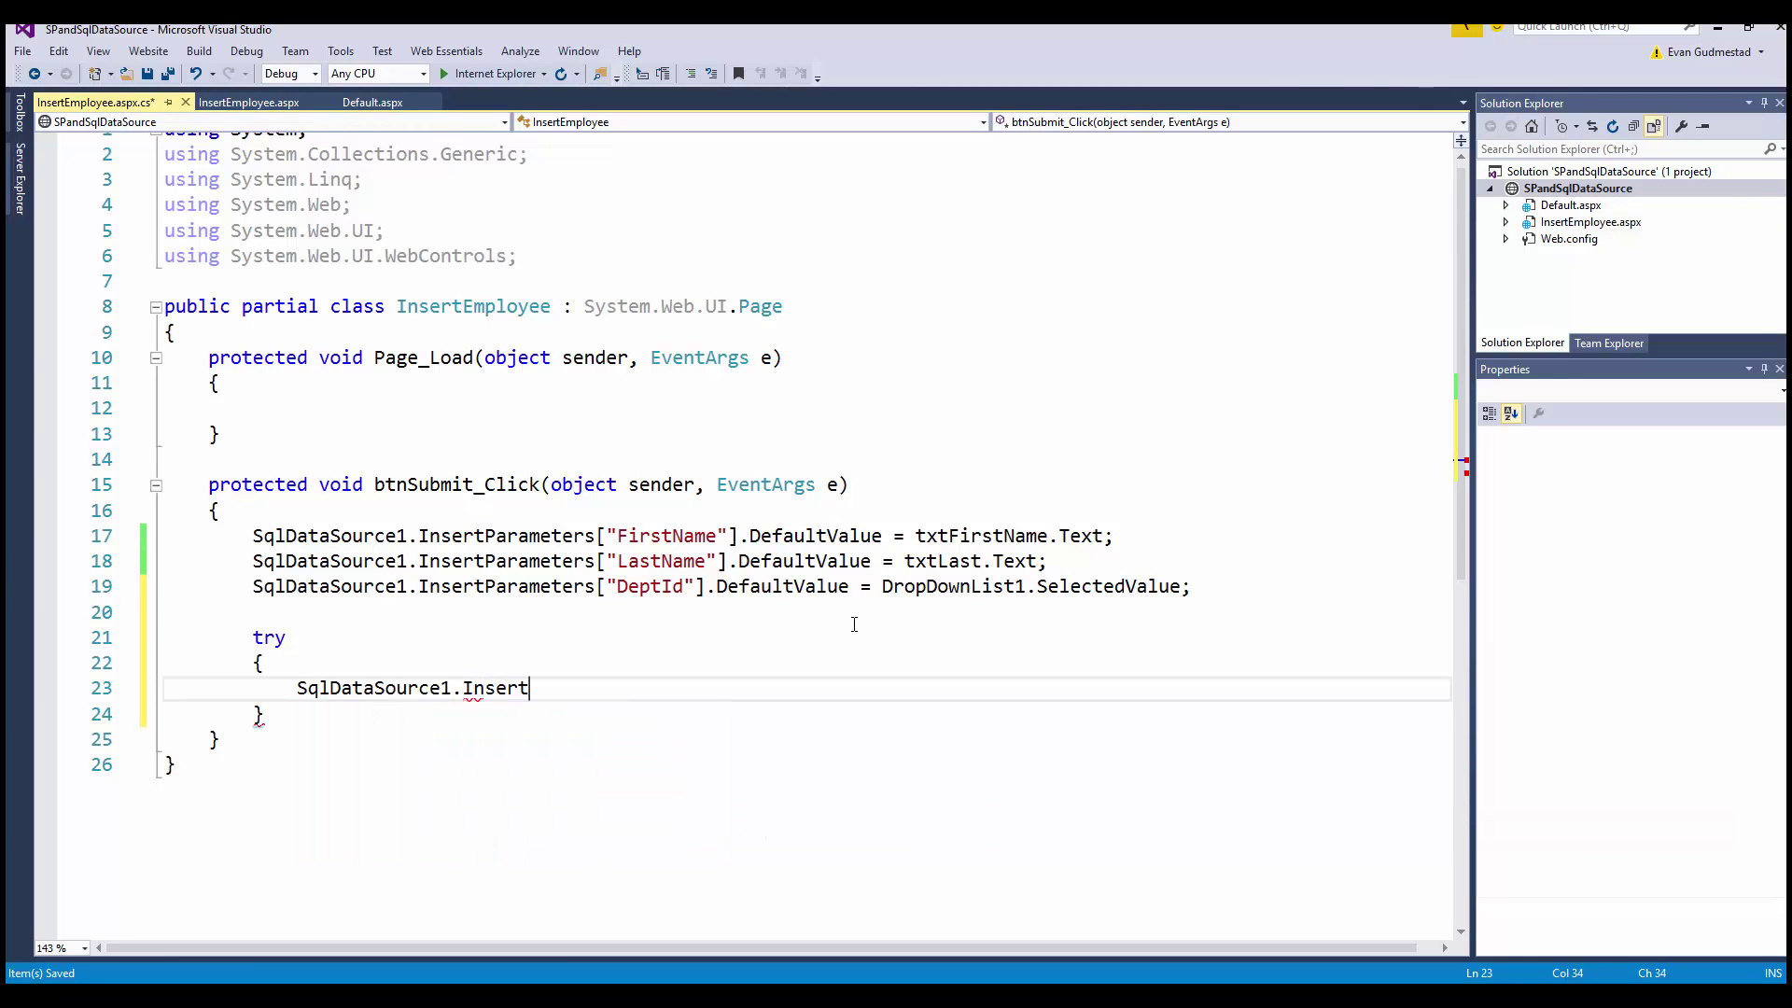
pyautogui.write('();')
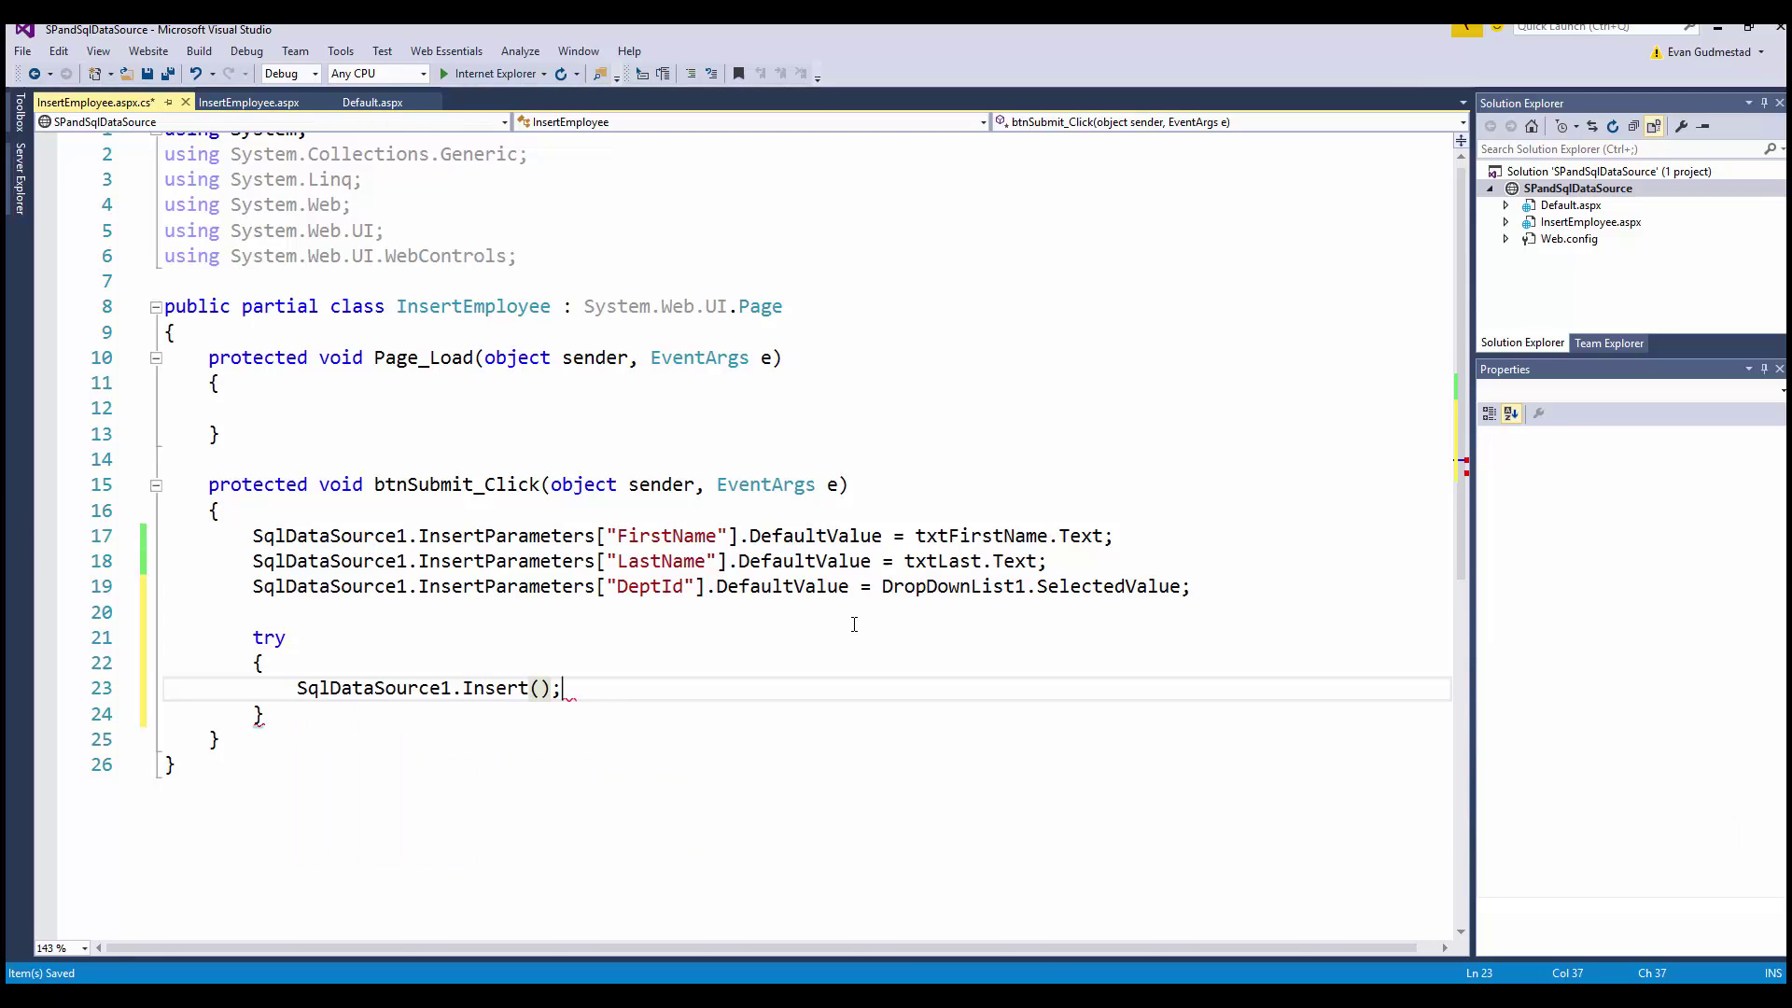
pyautogui.press('Return')
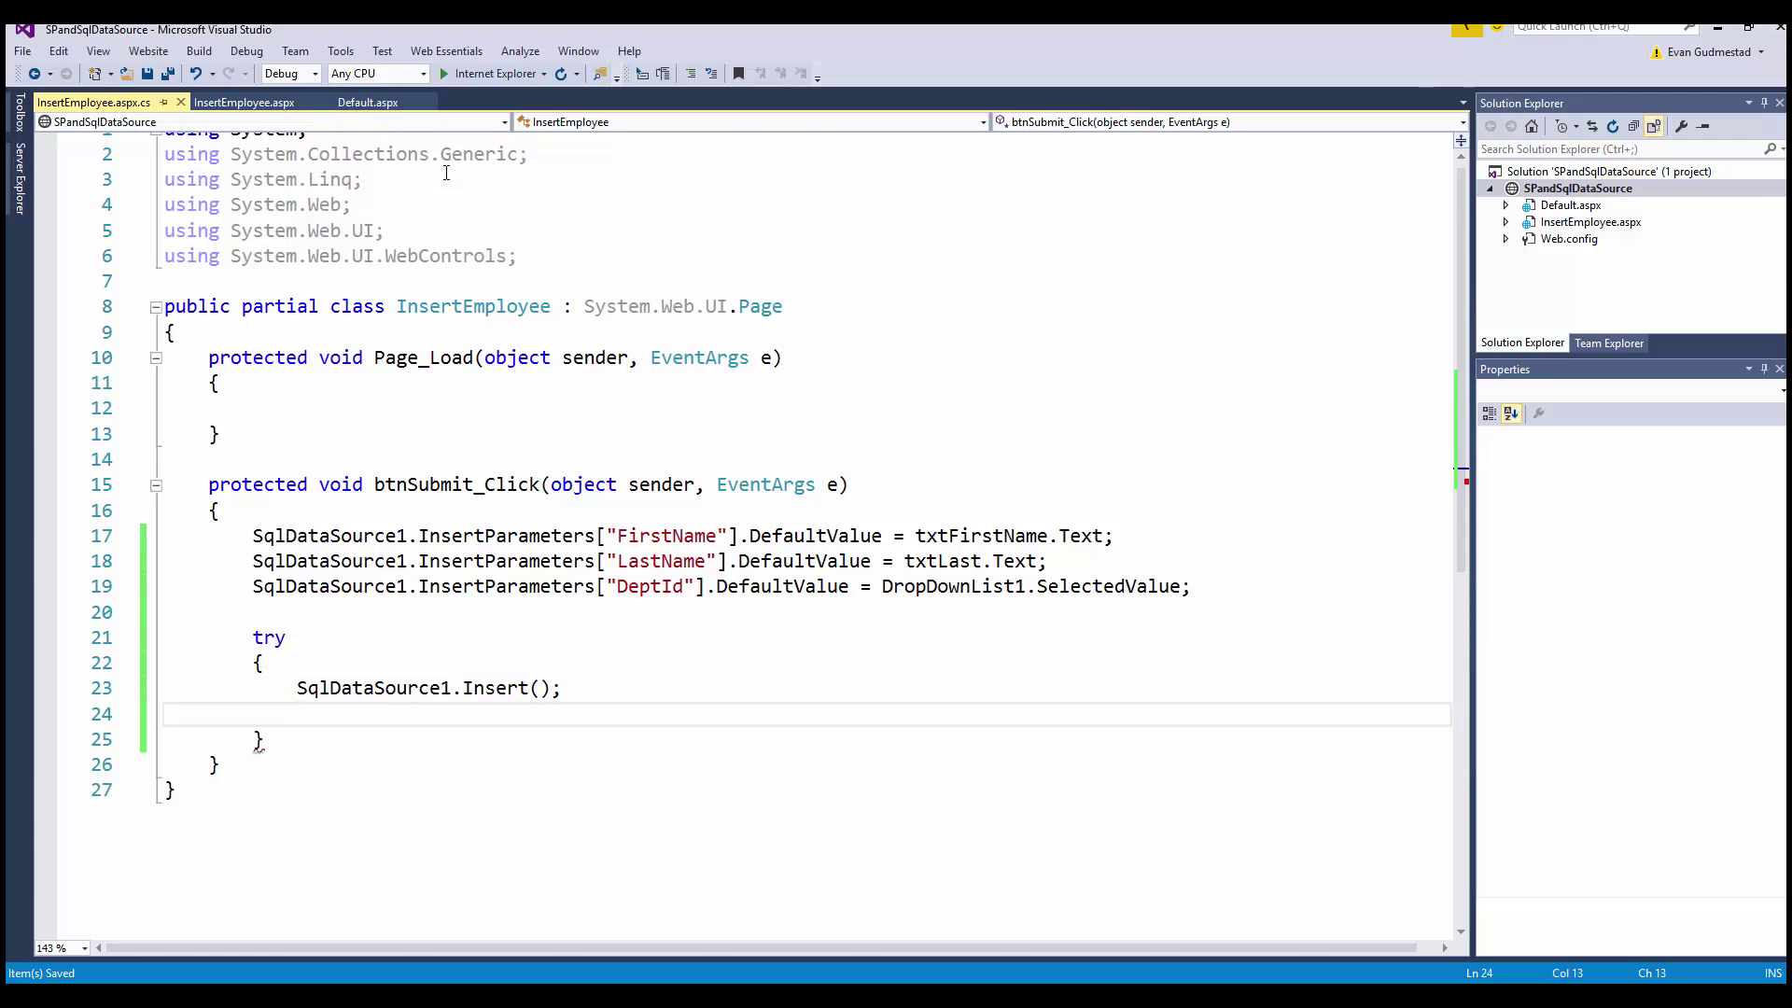
# Add <asp:Label ID="lblResult" runat="server"></asp:Label> after the button's <br /> in the page markup
pyautogui.click(243, 102)
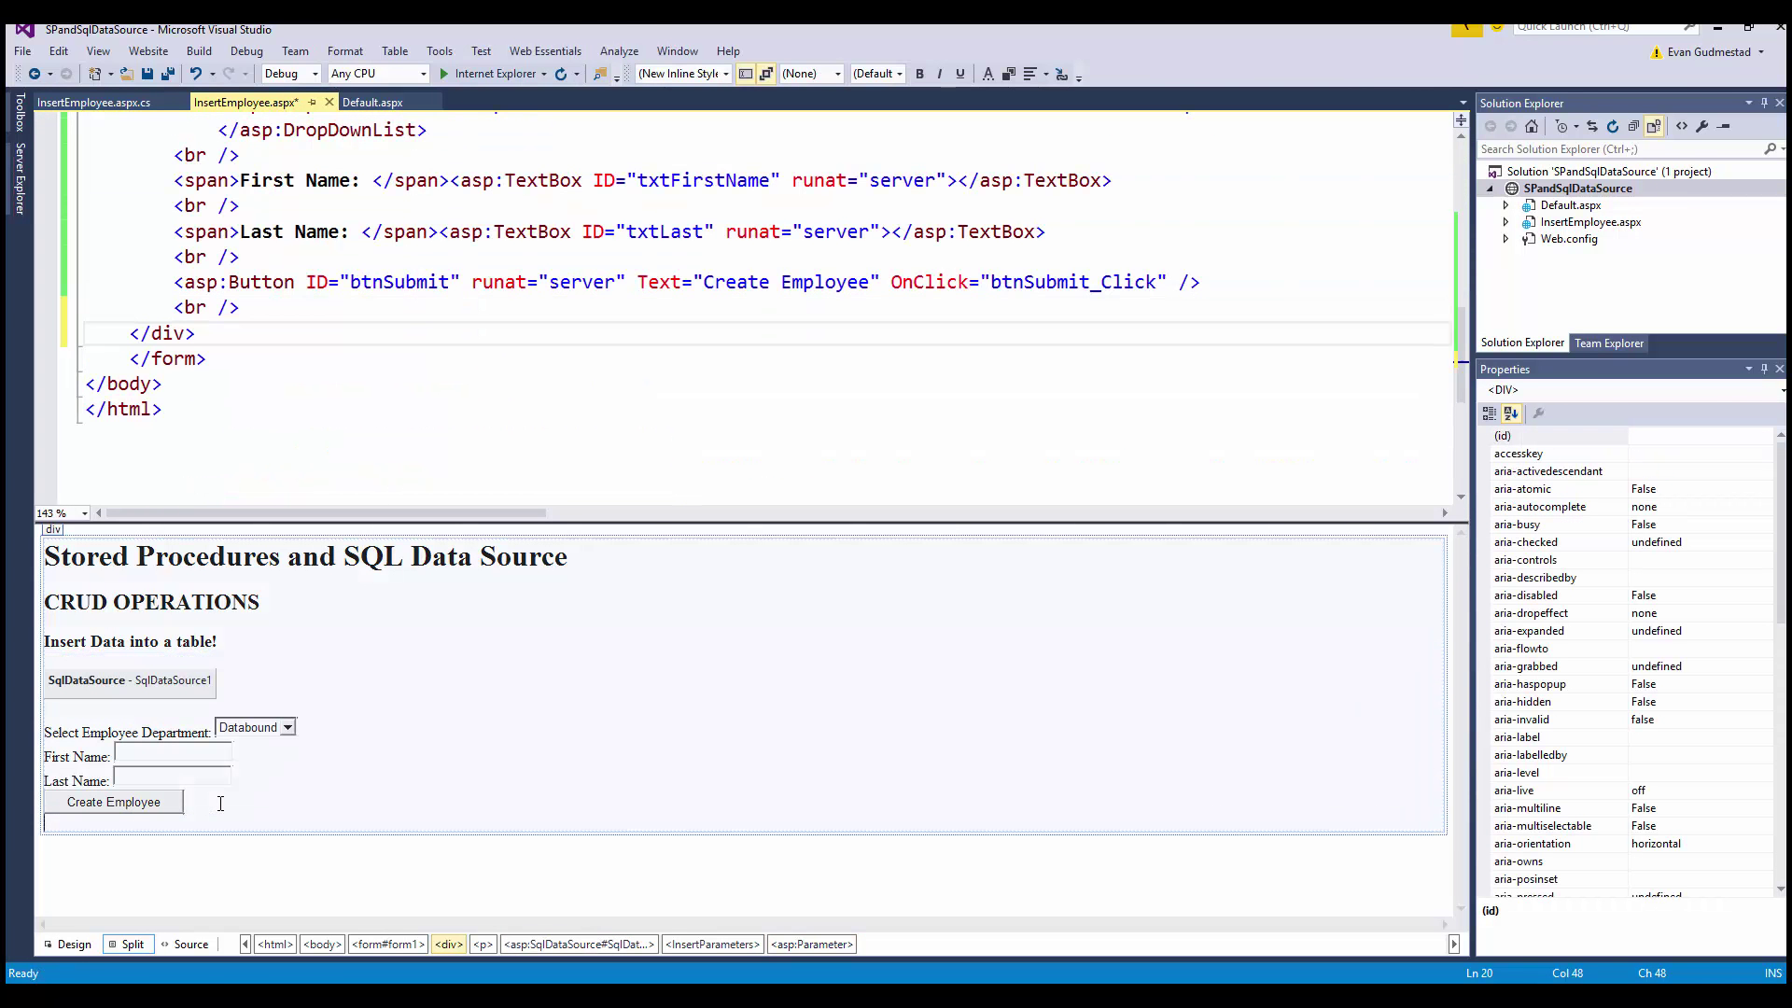
pyautogui.click(260, 307)
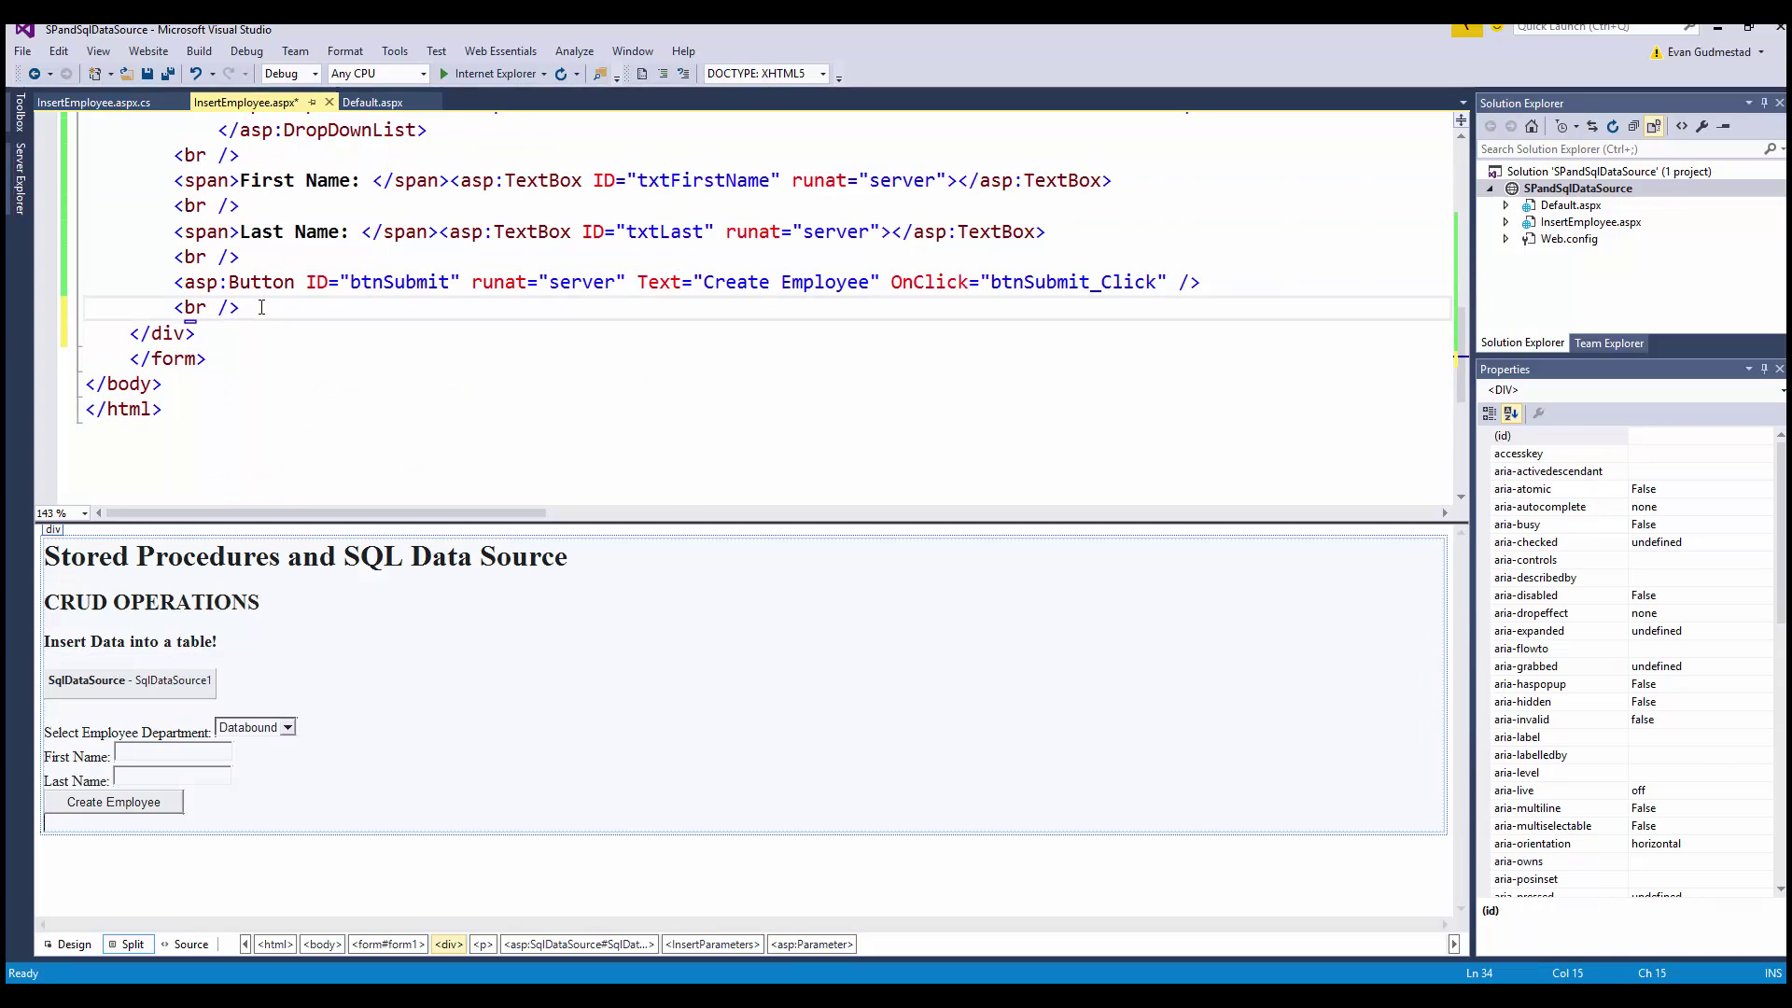
pyautogui.write('<asp:l')
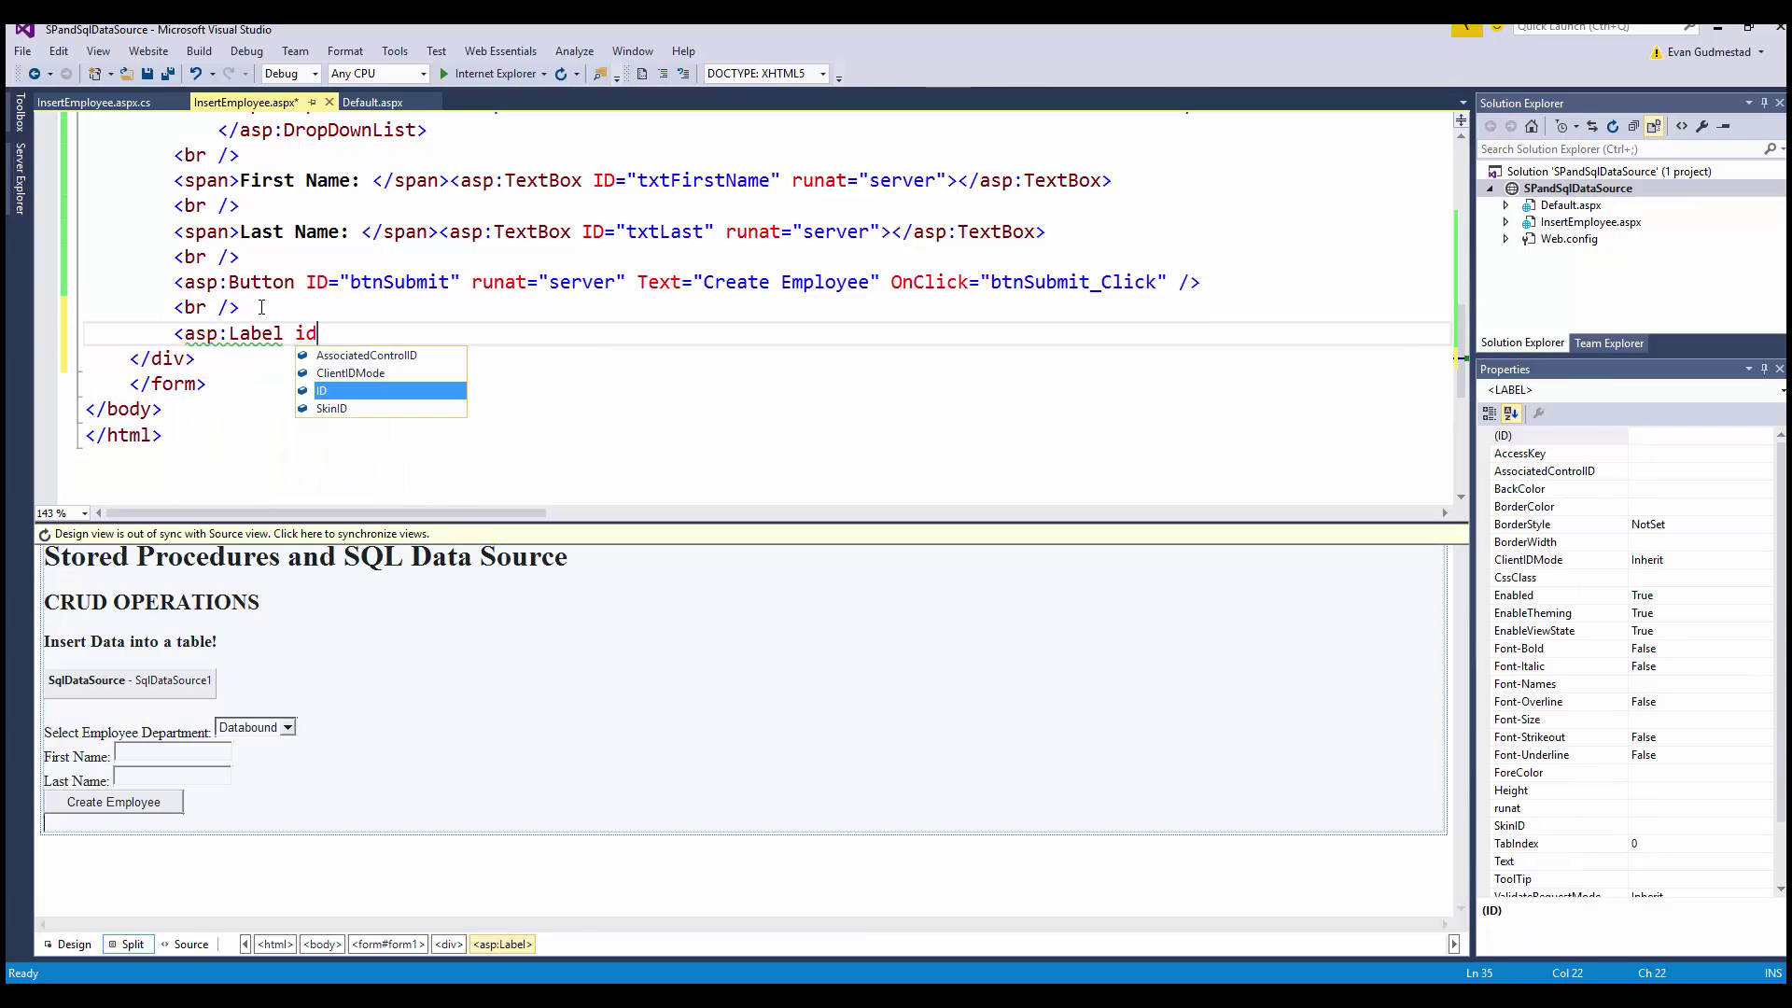
pyautogui.write('="lblResul"')
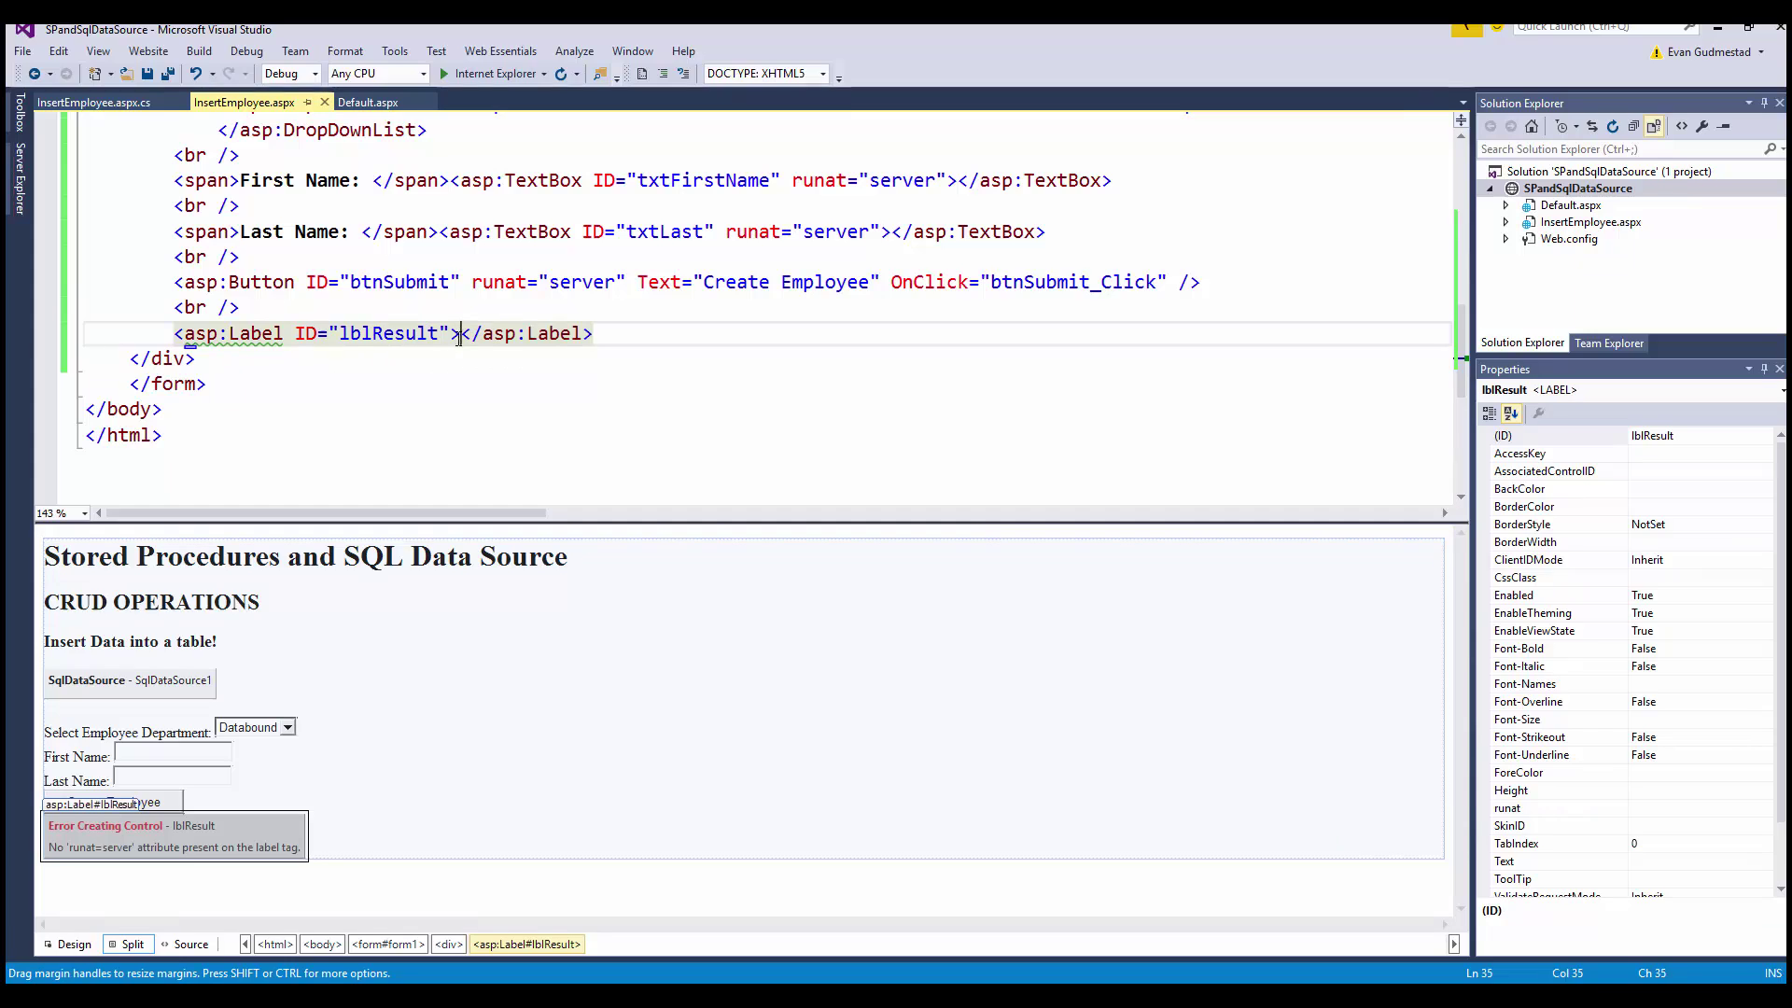
pyautogui.write('runat="server')
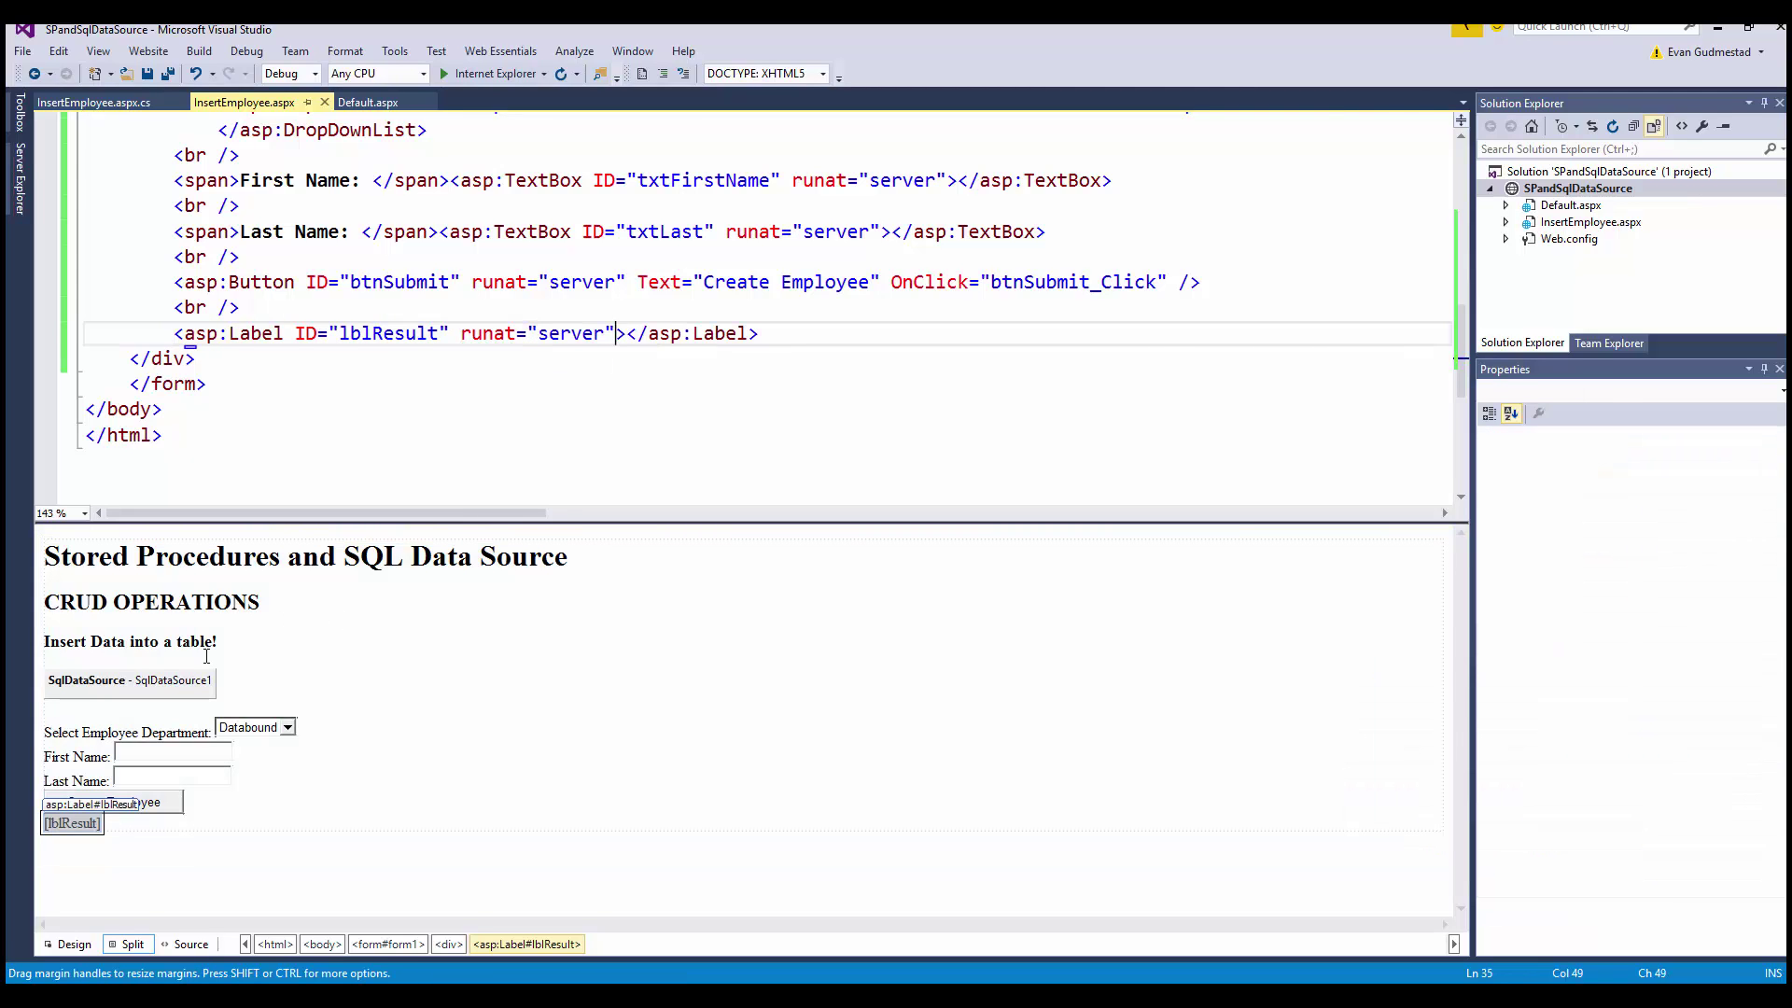
pyautogui.click(97, 101)
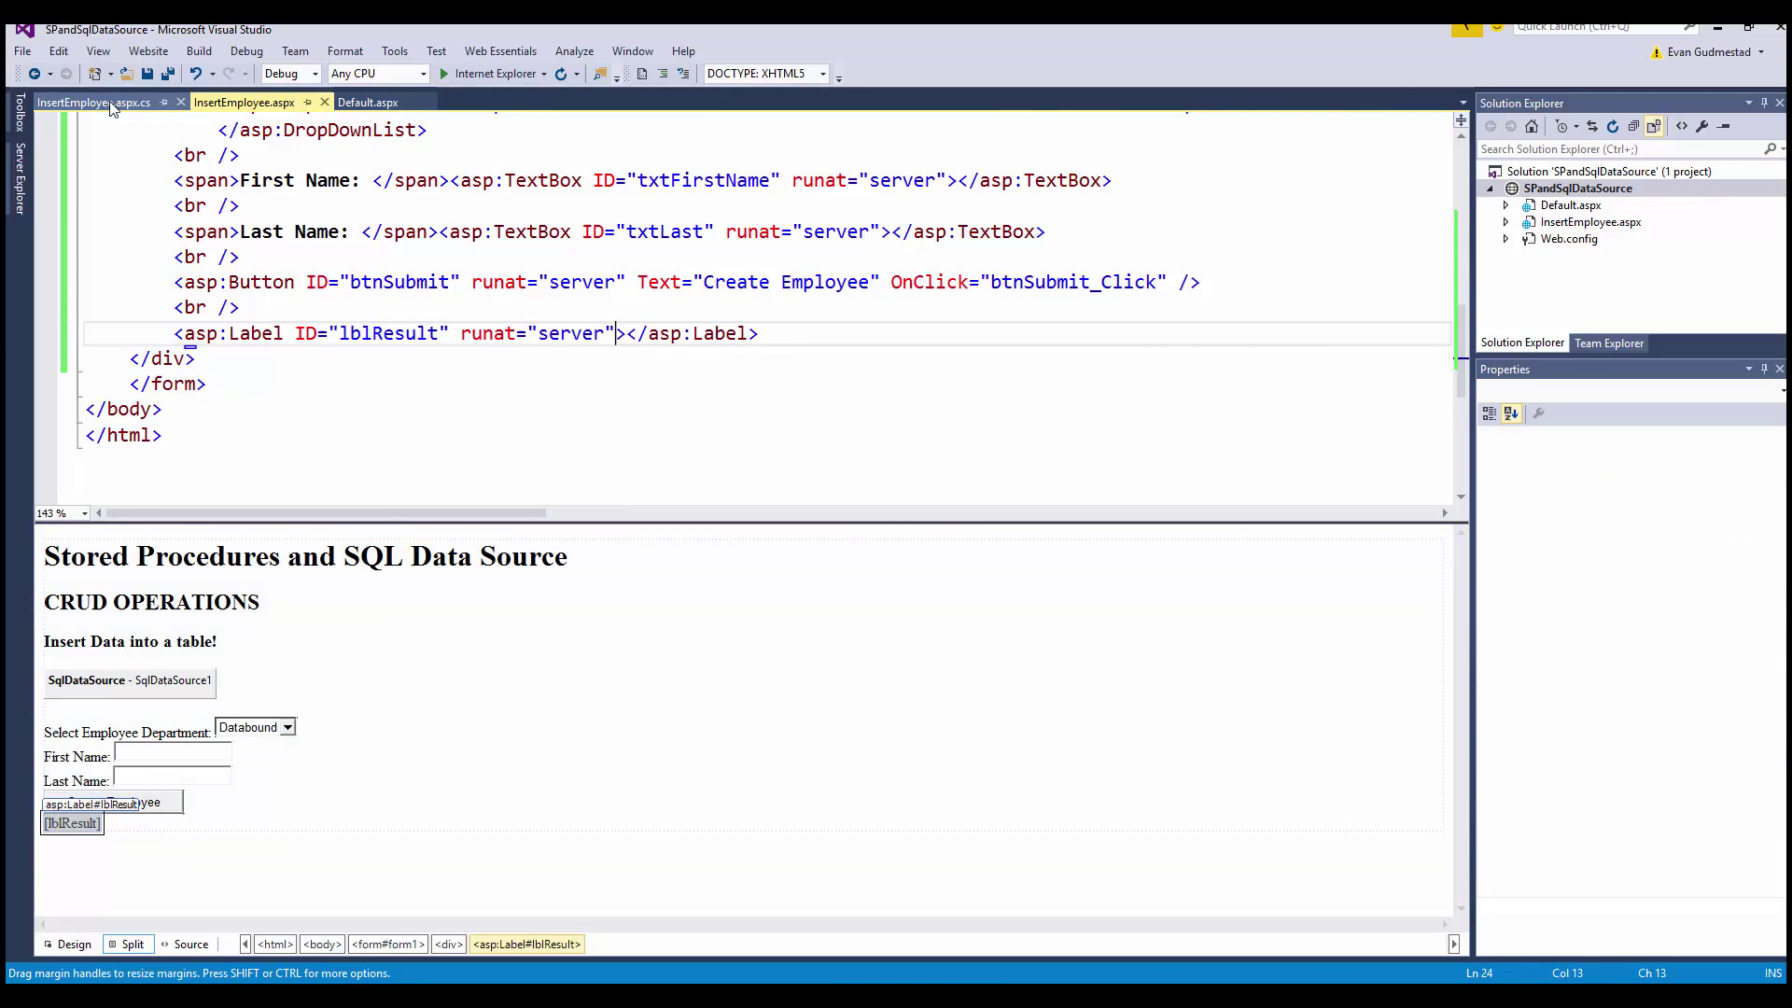
# After the insert, set lblResult.Text to "Employee has been created!" inside the try block
pyautogui.click(102, 101)
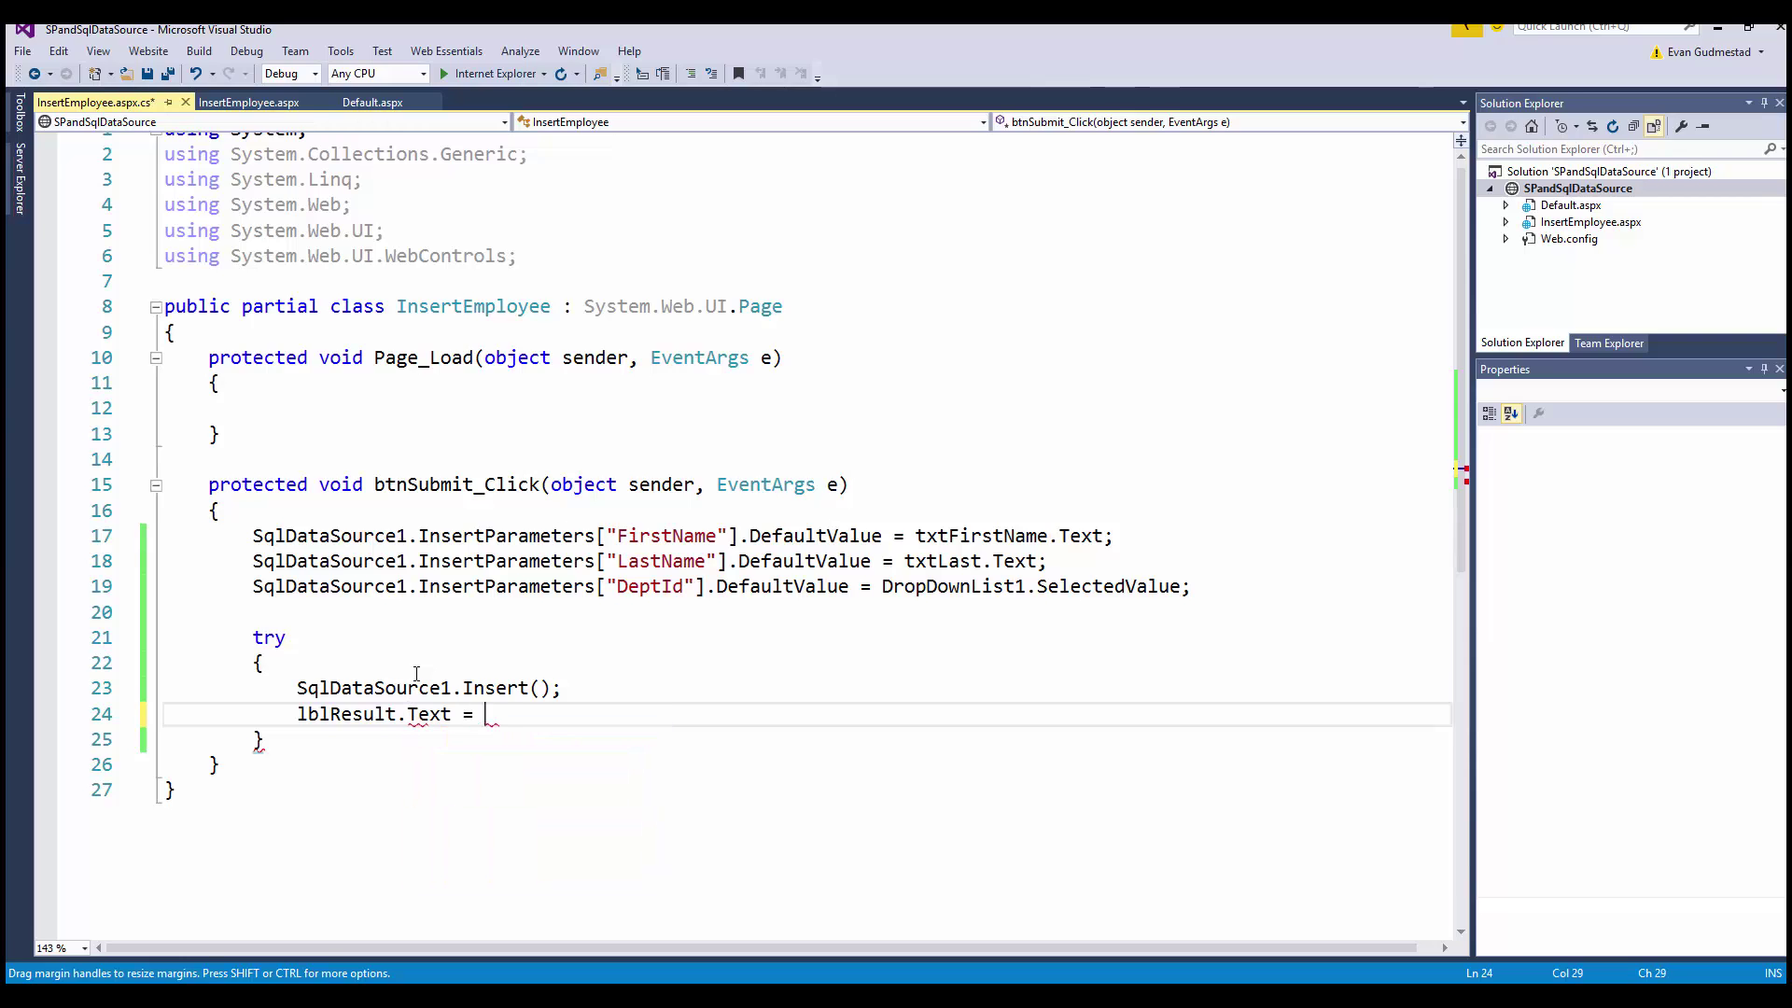
pyautogui.write('"C"')
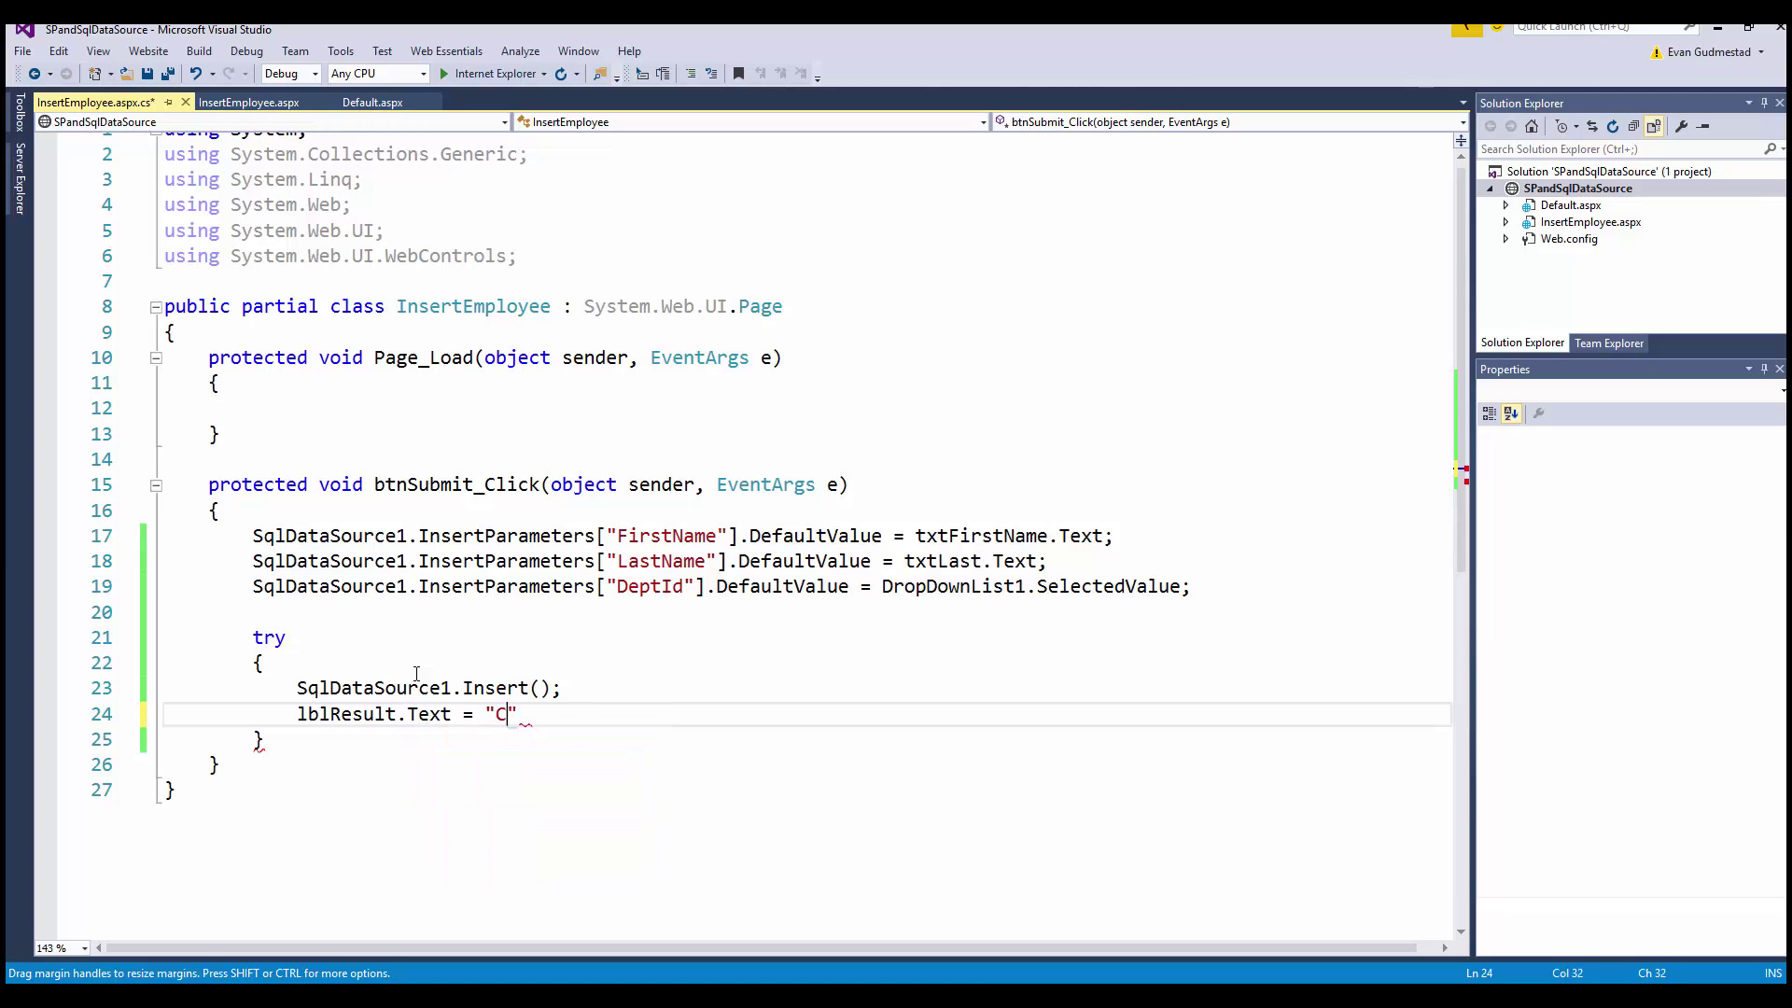
pyautogui.write('mployee ahs be')
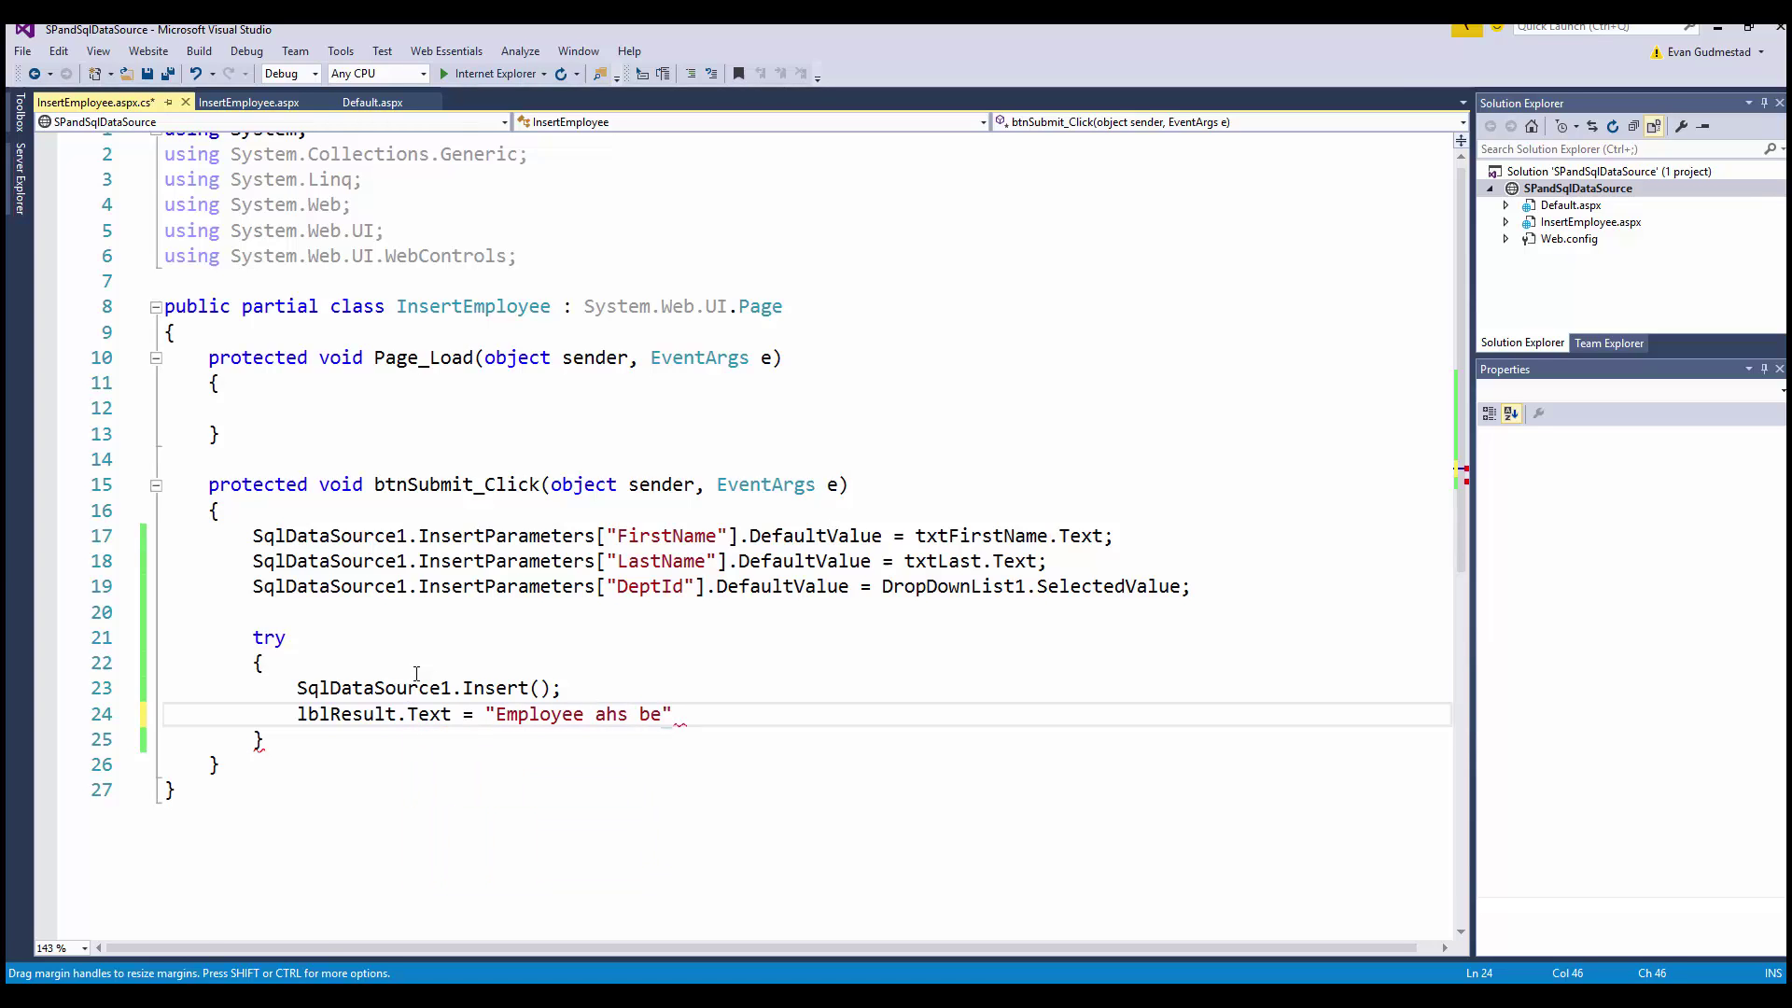
pyautogui.write('has been c')
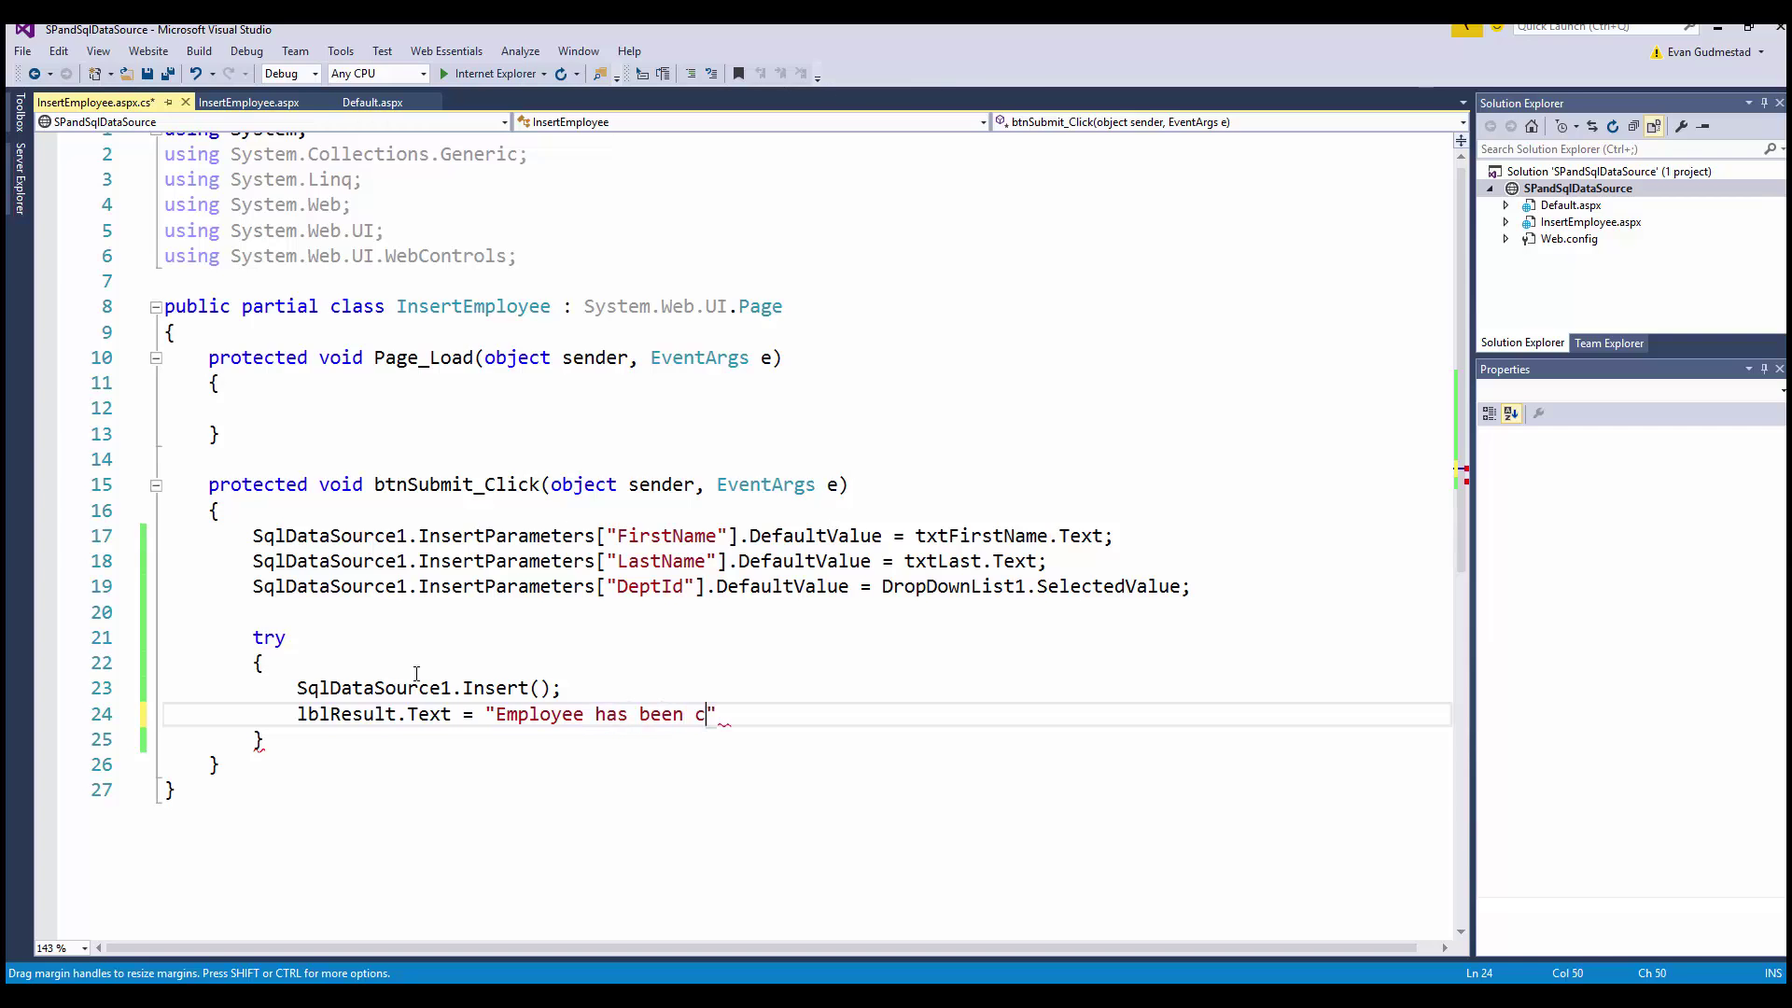
pyautogui.write('reated!"')
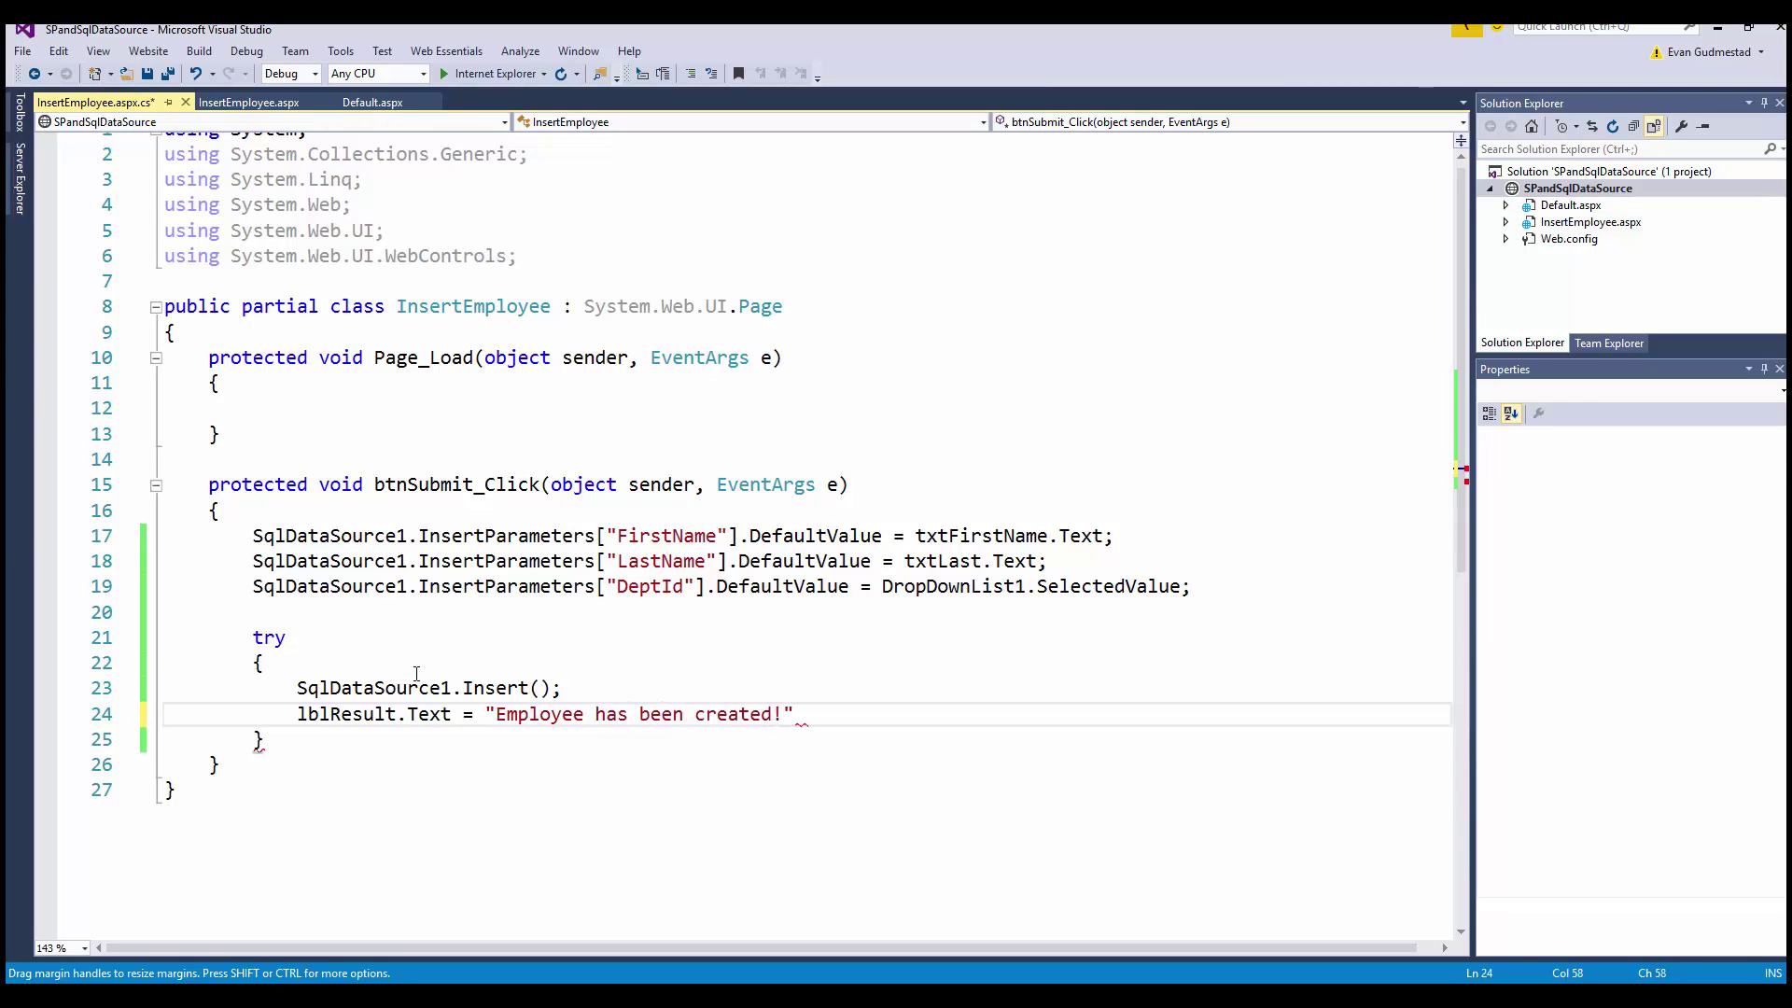
# Add catch(Exception e) assigning e.Message to lblResult.Text
pyautogui.write('c')
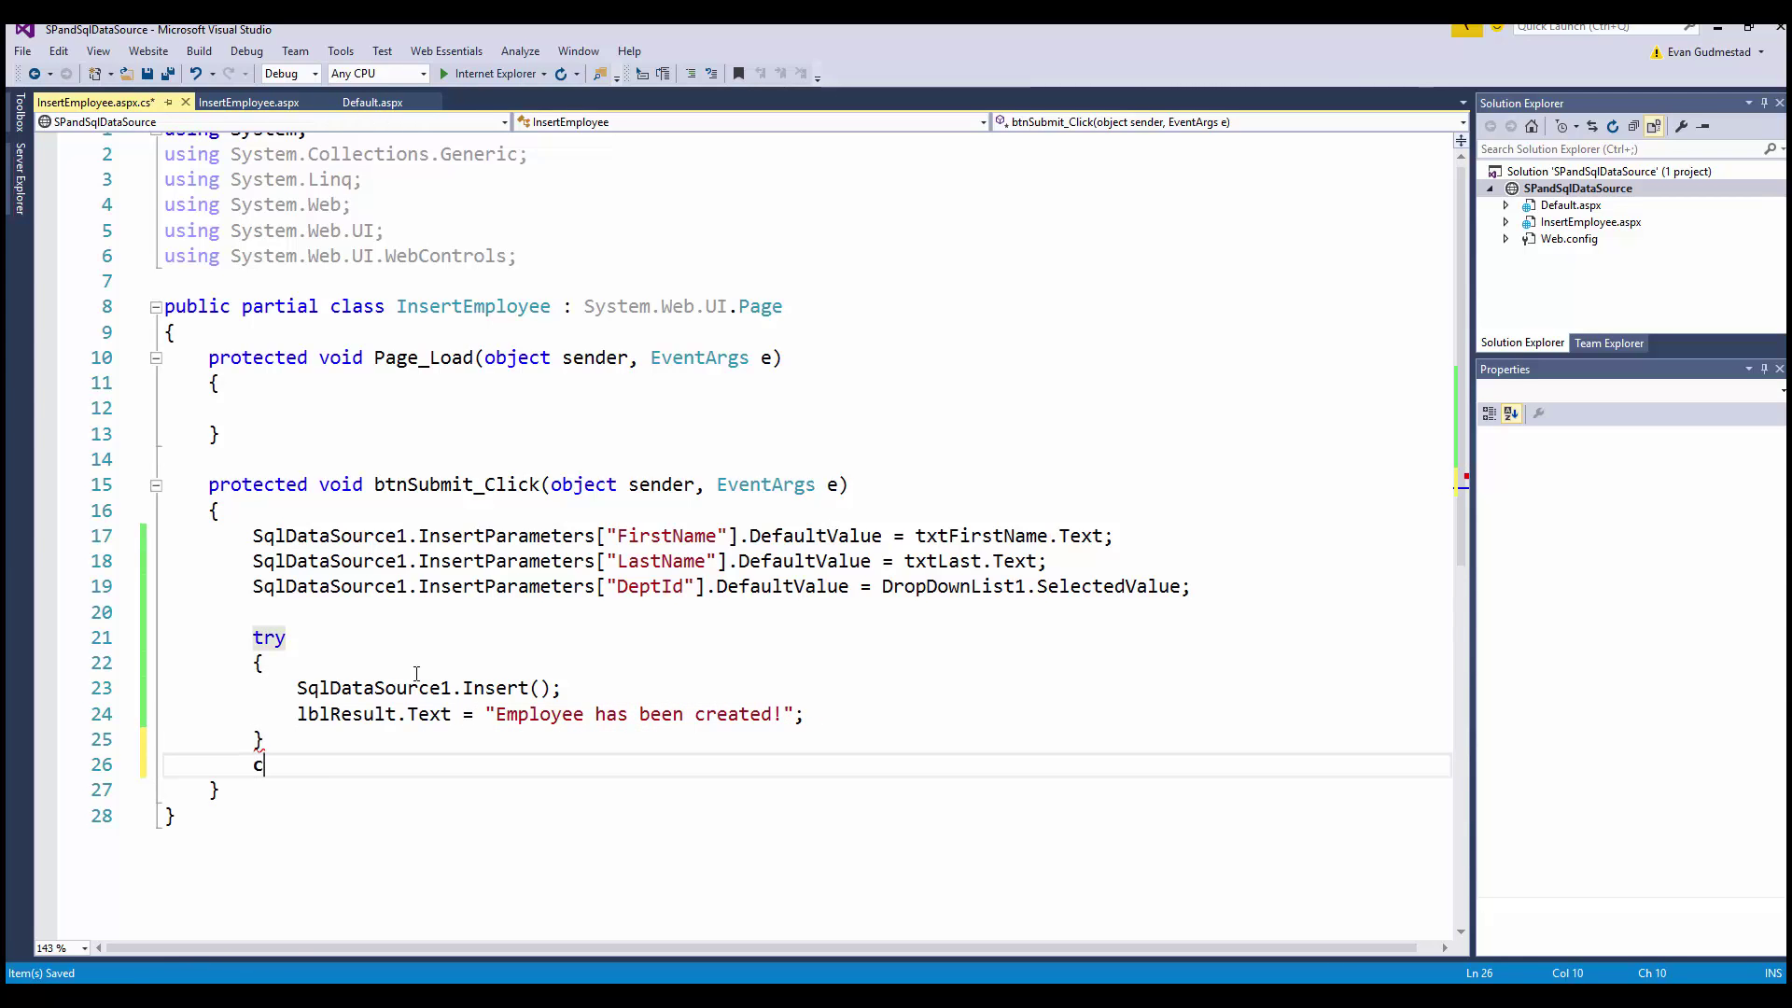
pyautogui.write('atch(Exception e')
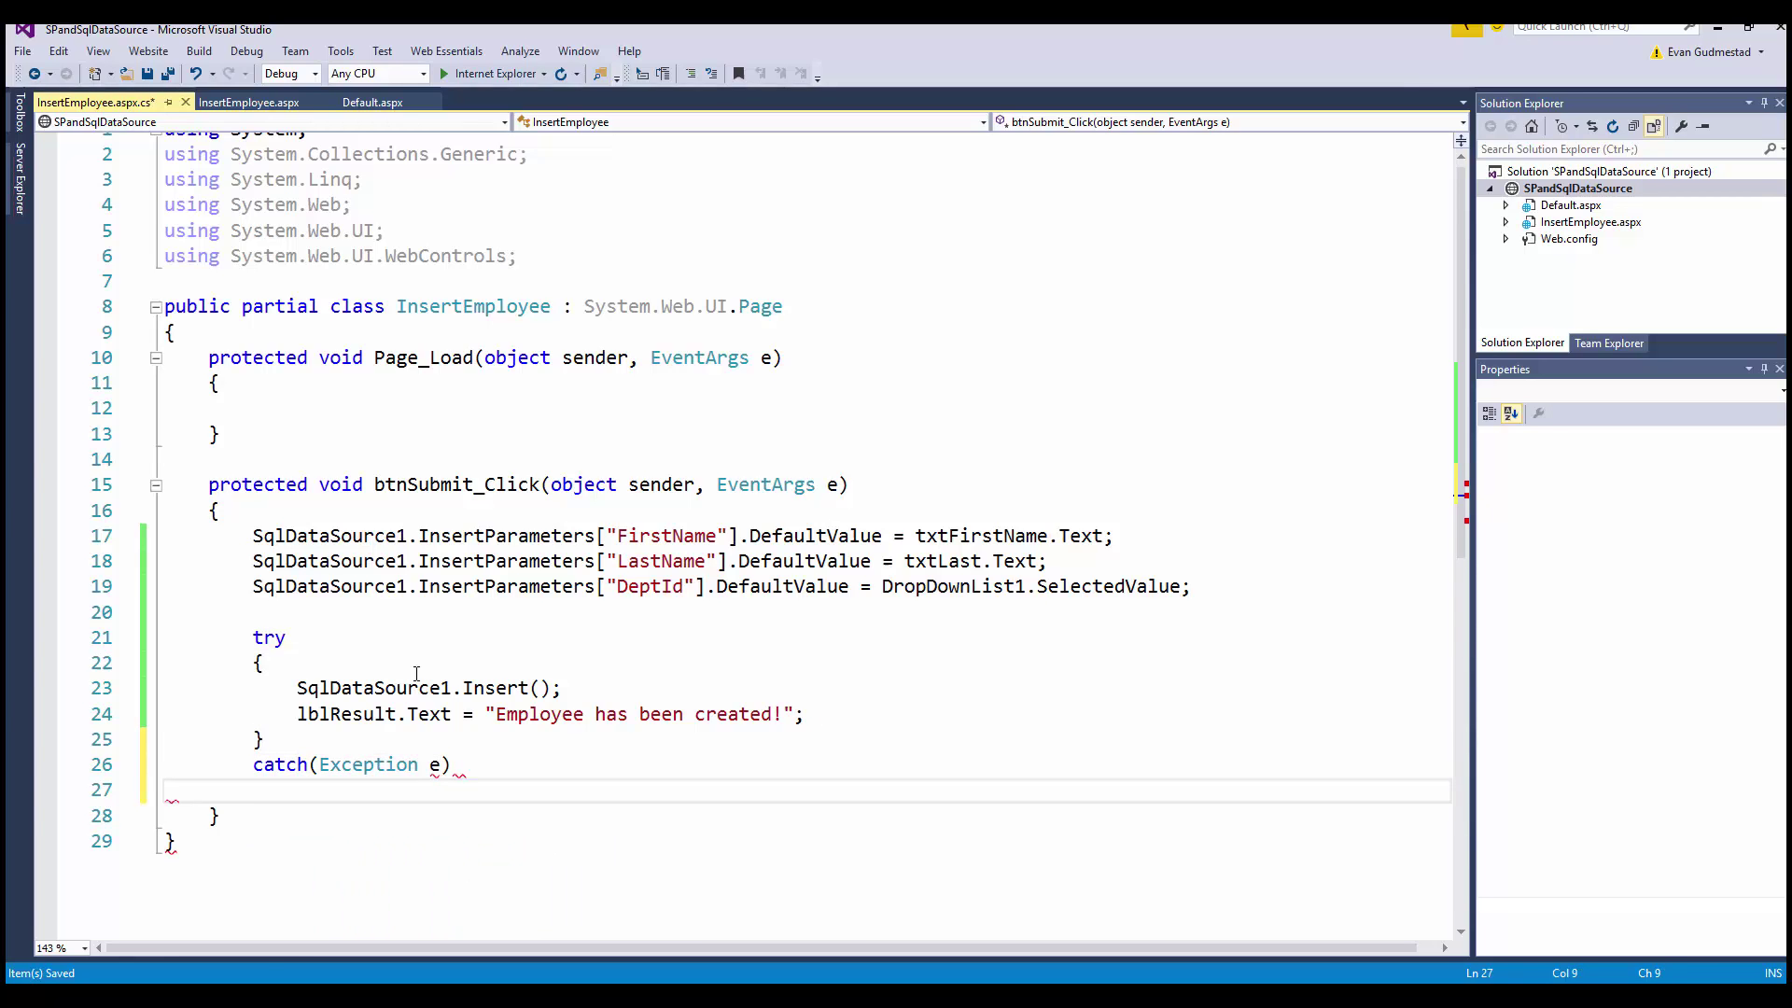
pyautogui.write('lblR')
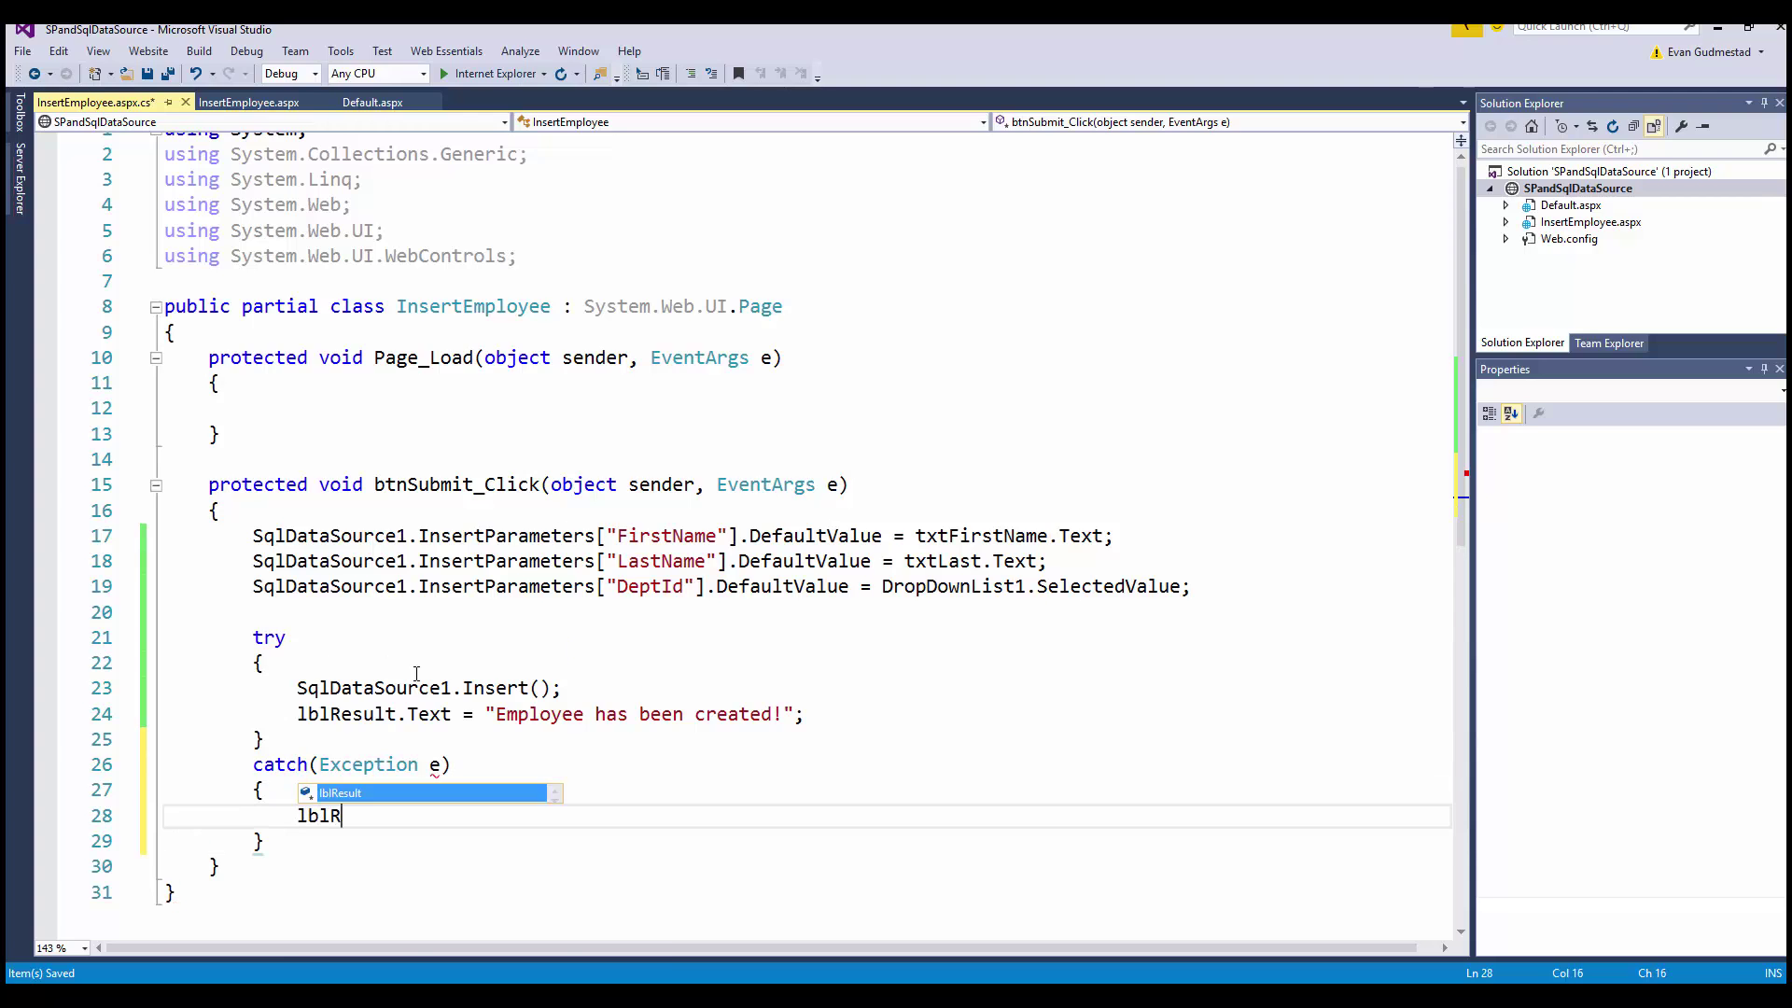
pyautogui.write('esult/')
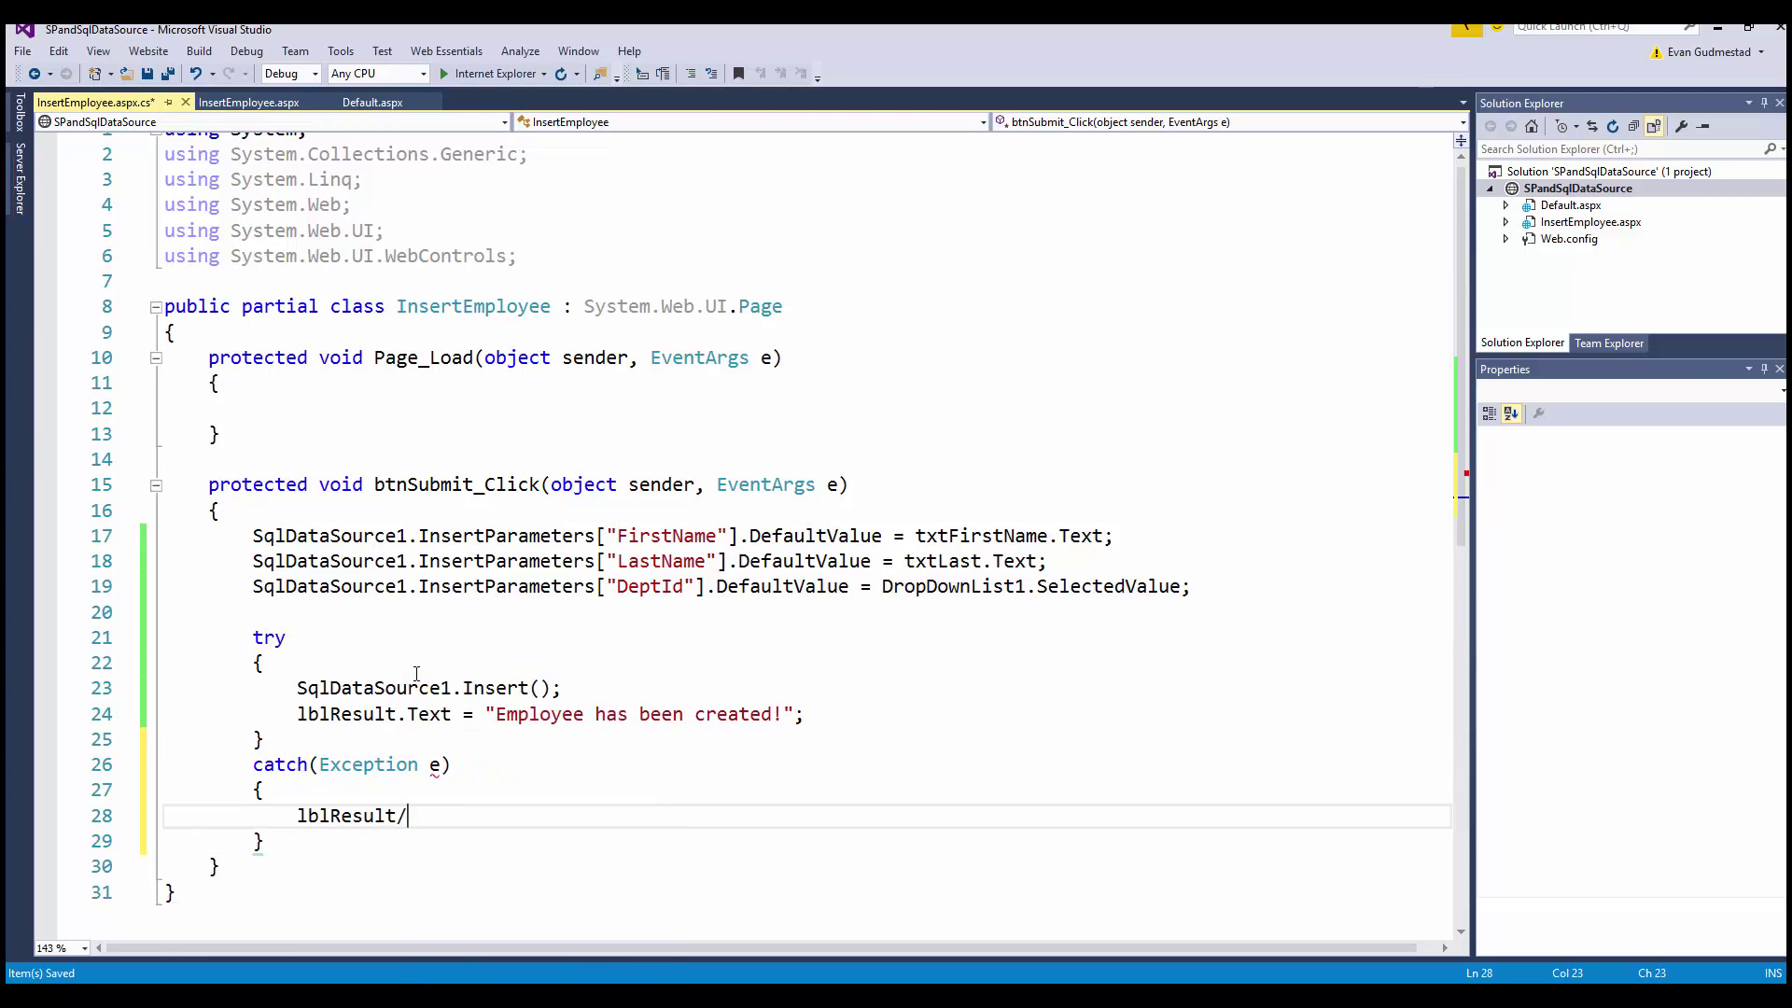
pyautogui.write('.Text =')
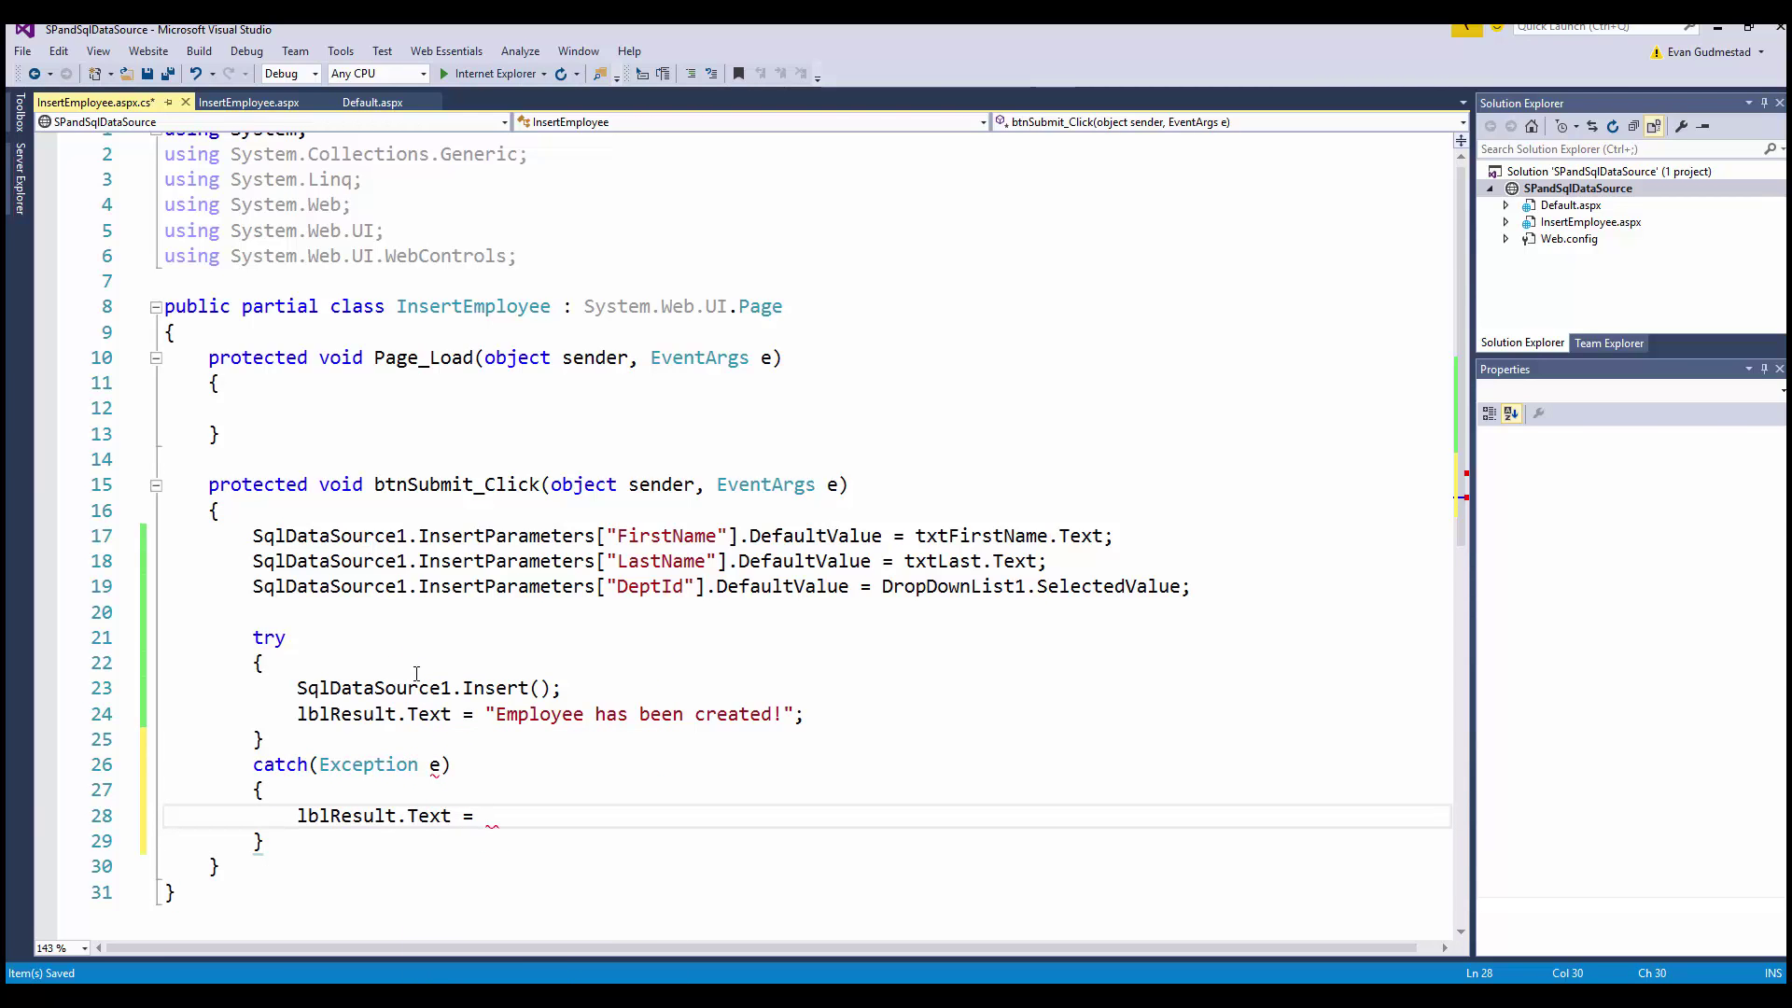
pyautogui.write('e')
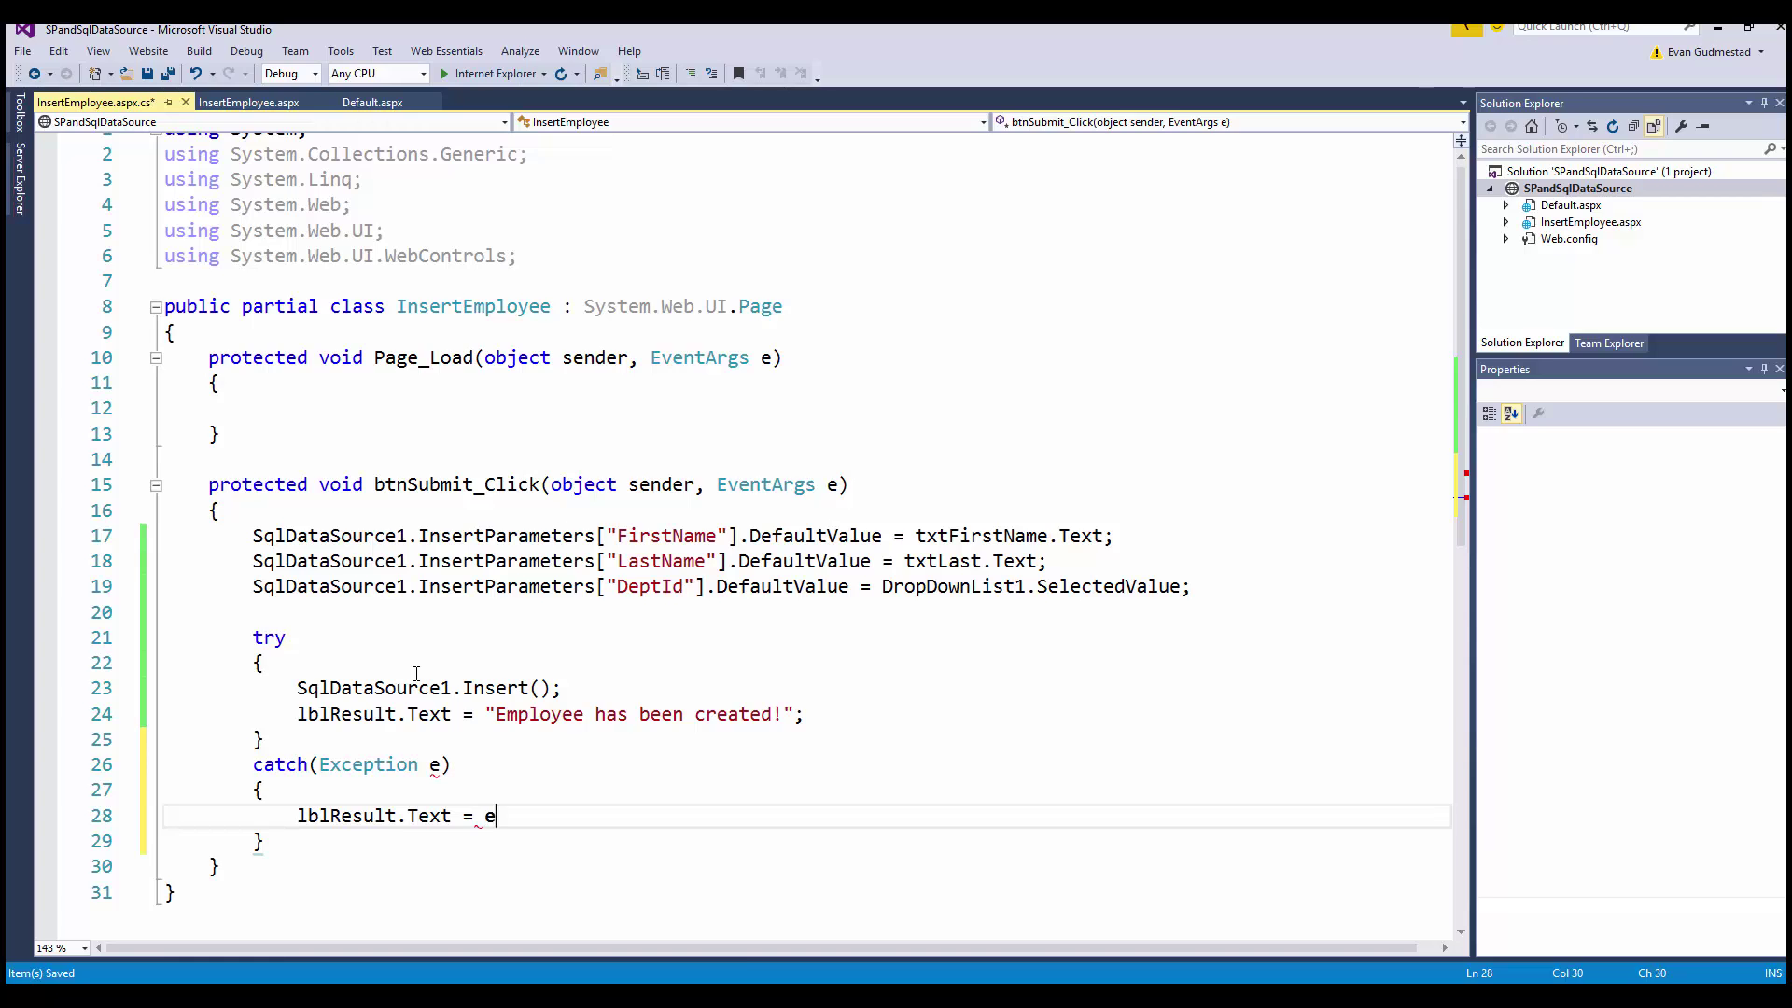
pyautogui.write('.Message;')
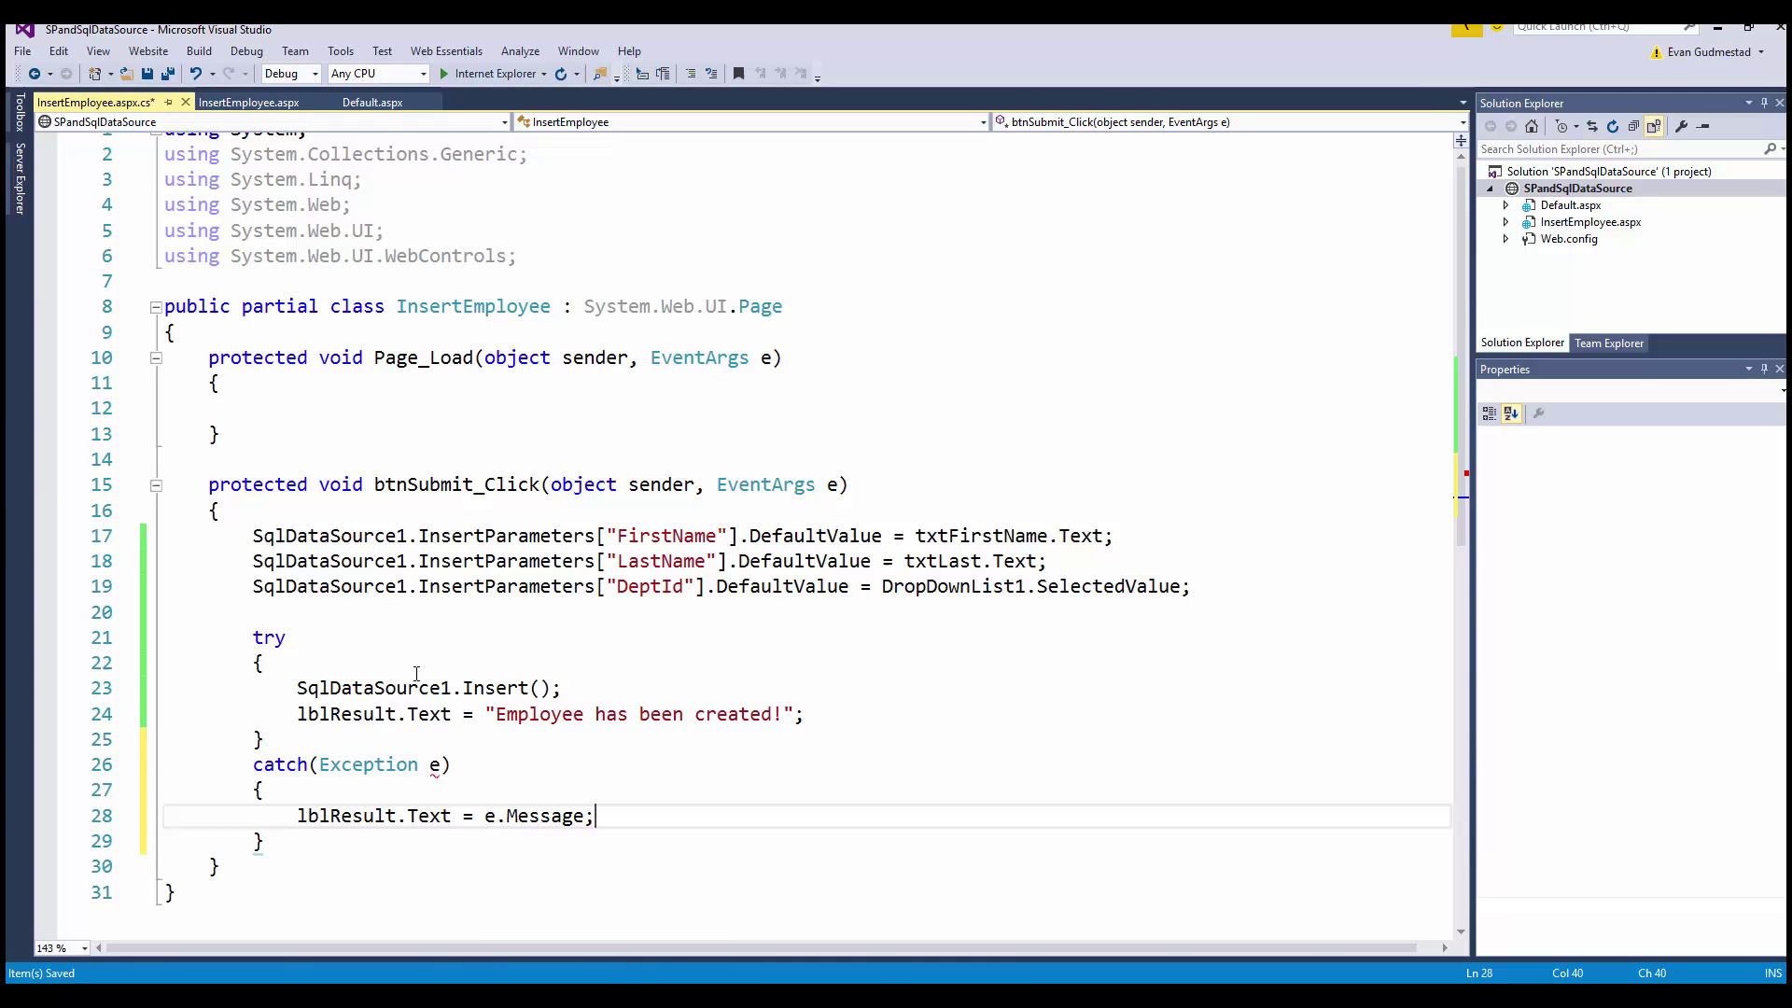
pyautogui.moveTo(432, 765)
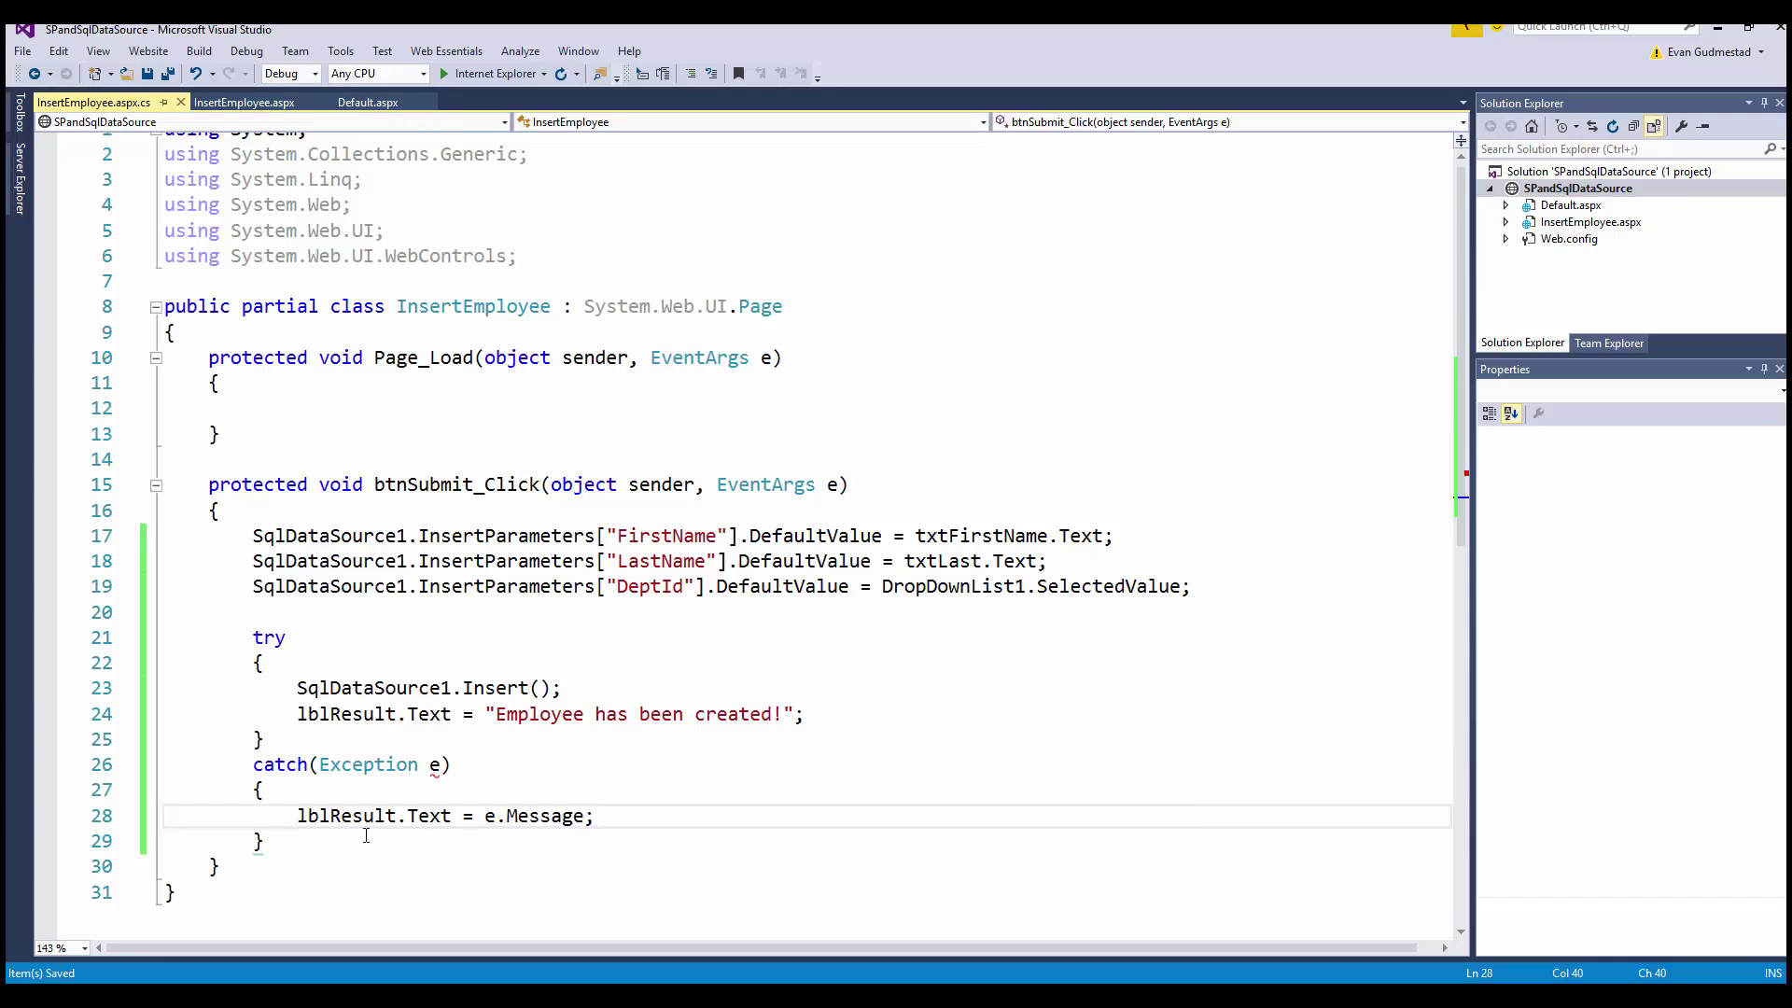
pyautogui.moveTo(433, 765)
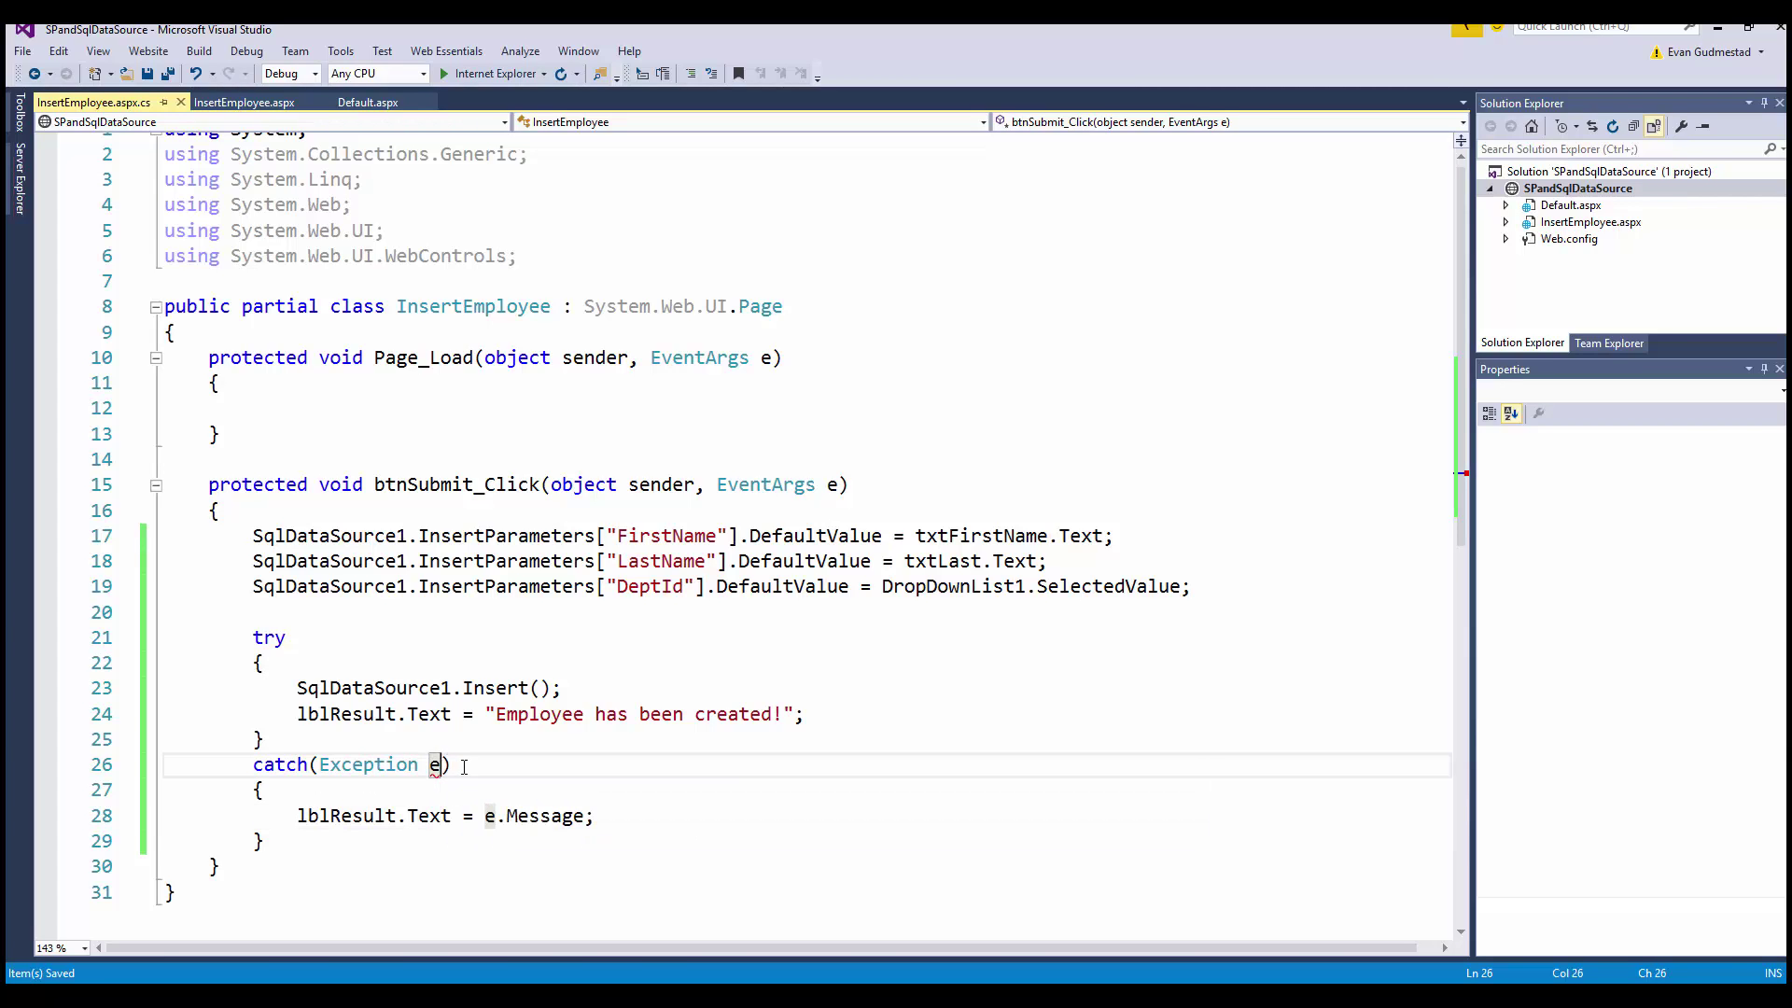
# Rename the exception variable to ex in catch(Exception ex) and ex.Message, then select InsertEmployee.aspx
pyautogui.write('x')
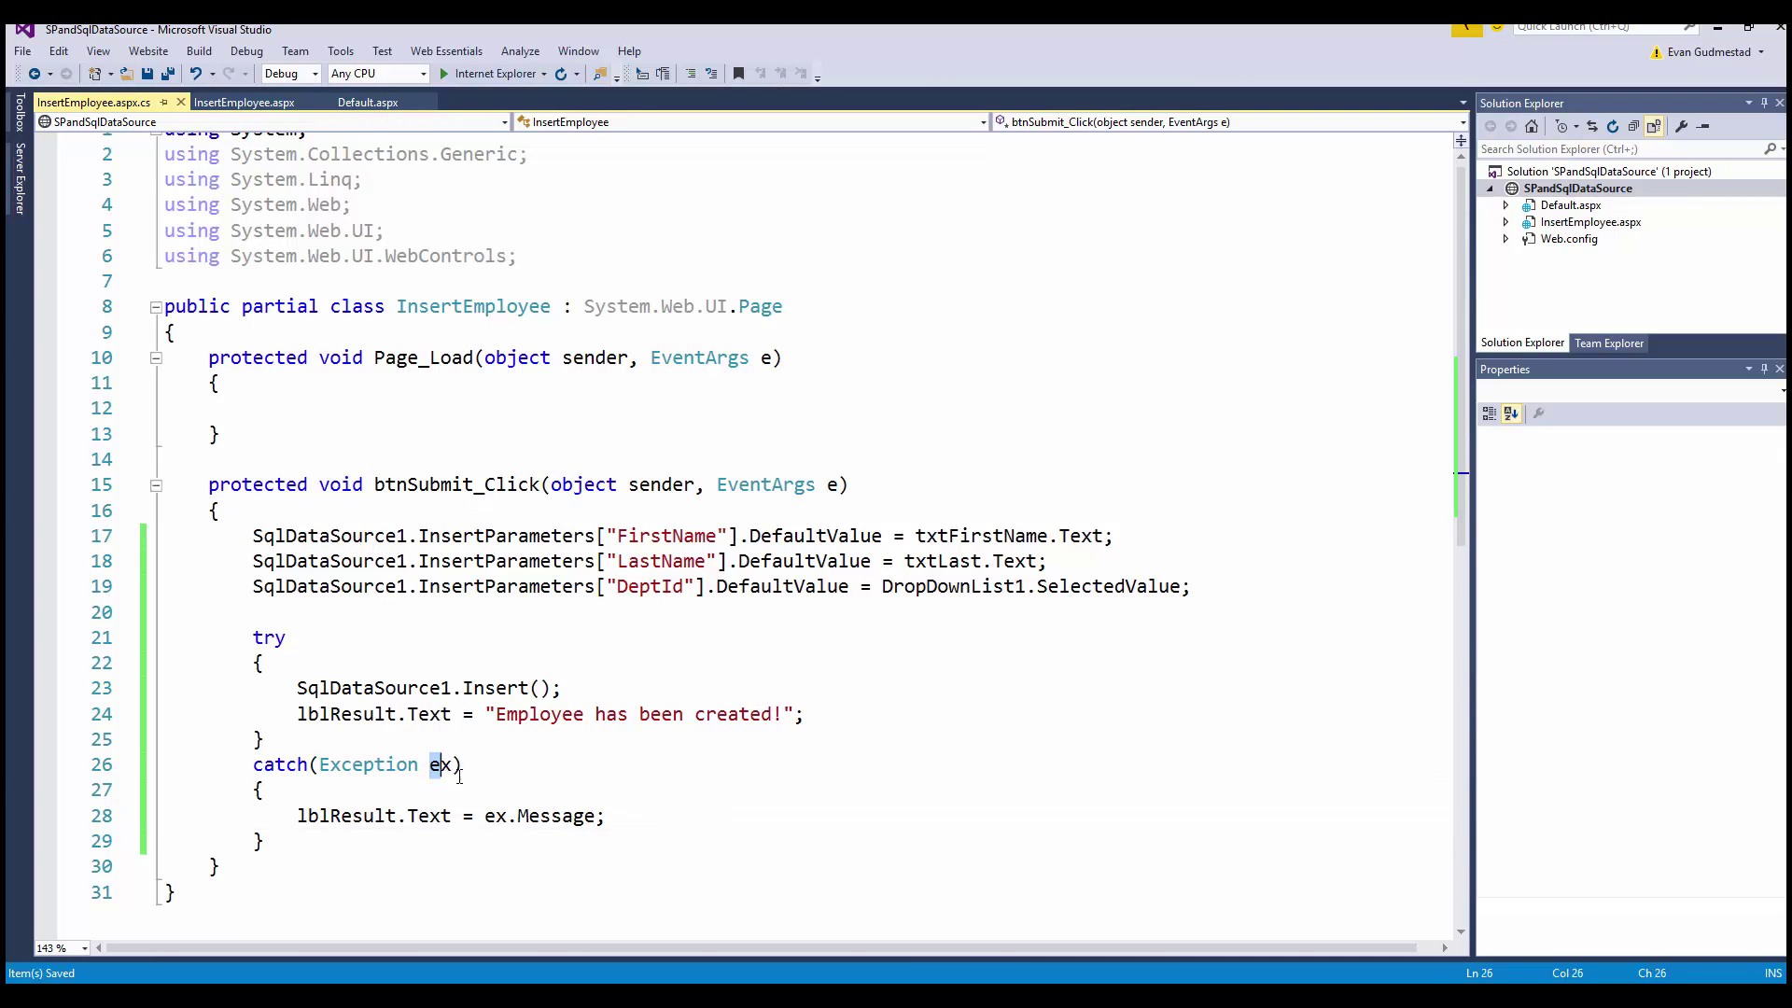
pyautogui.write('x')
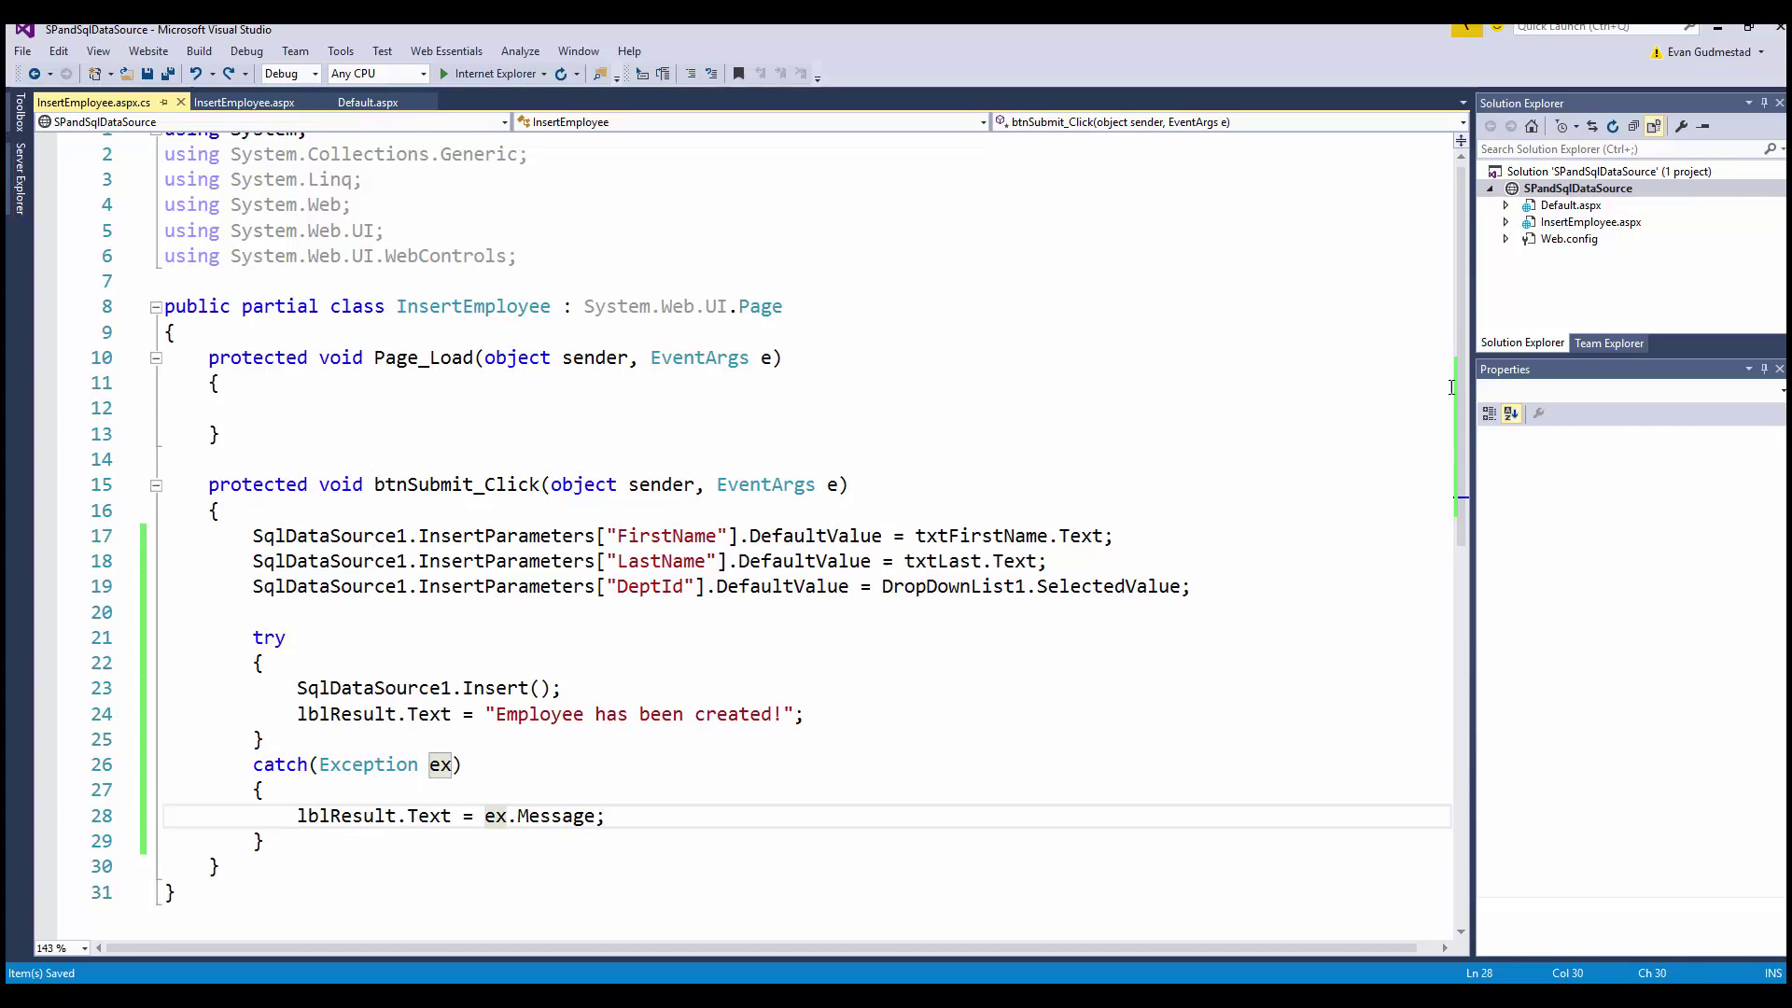
pyautogui.click(1593, 223)
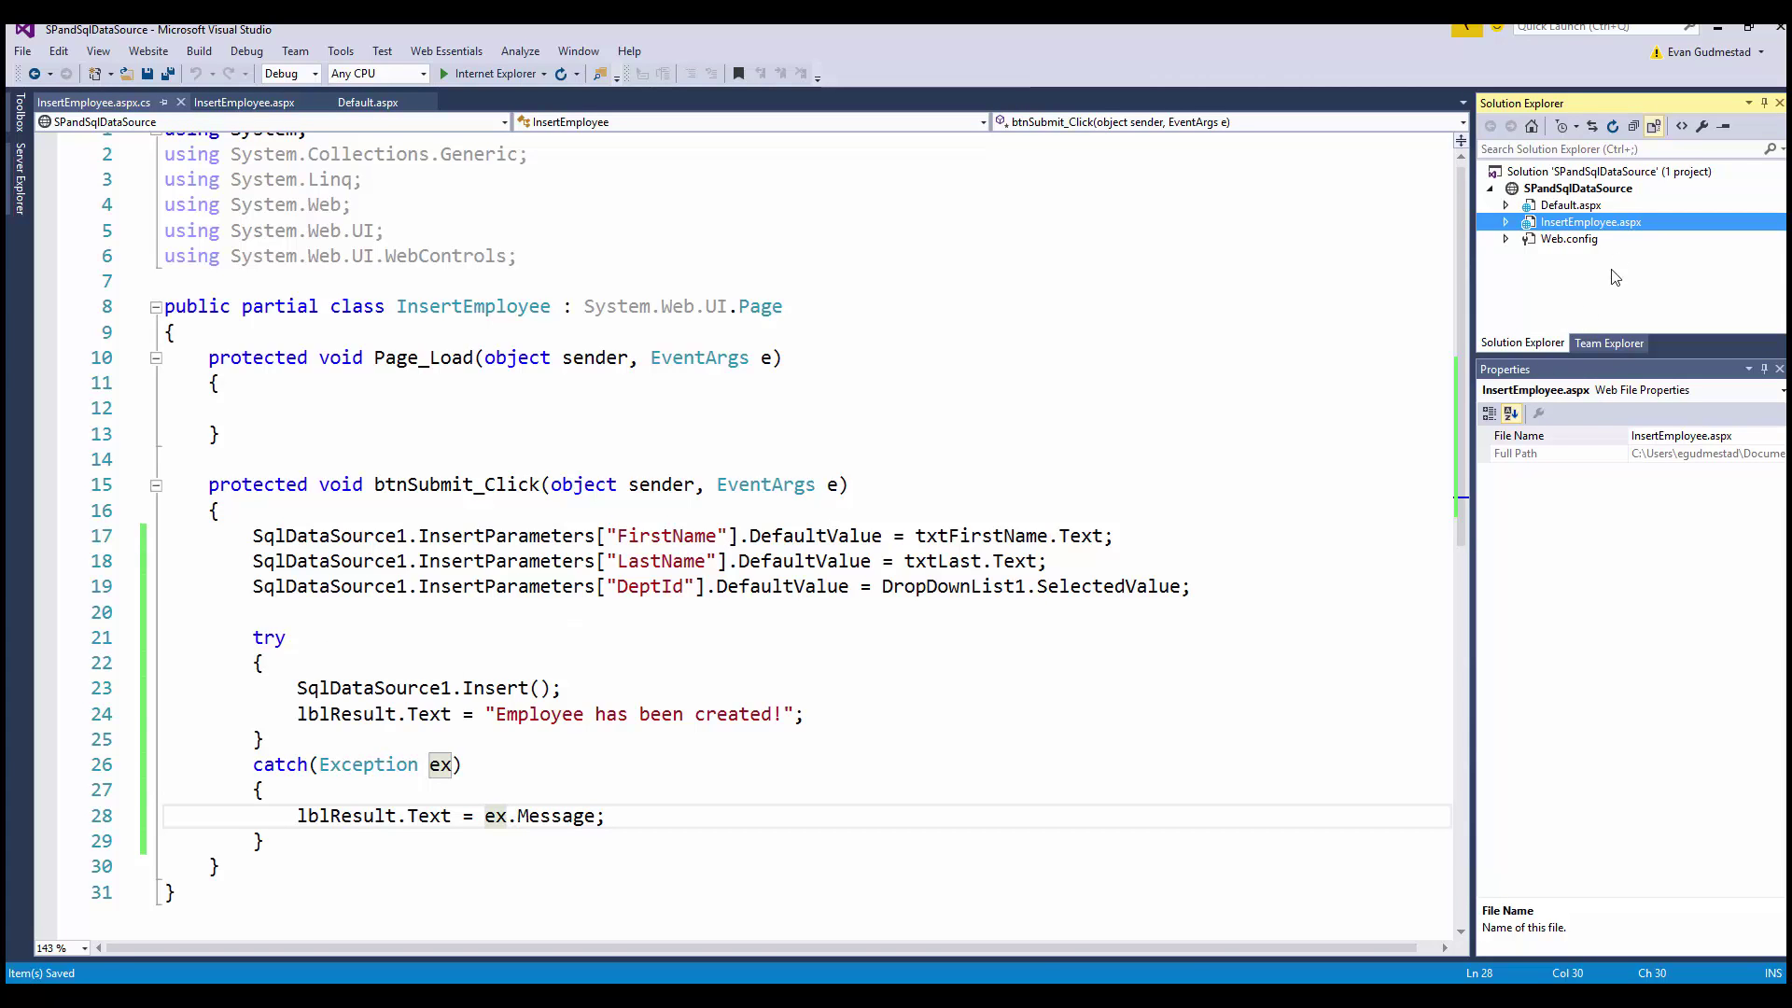
pyautogui.rightClick(1590, 222)
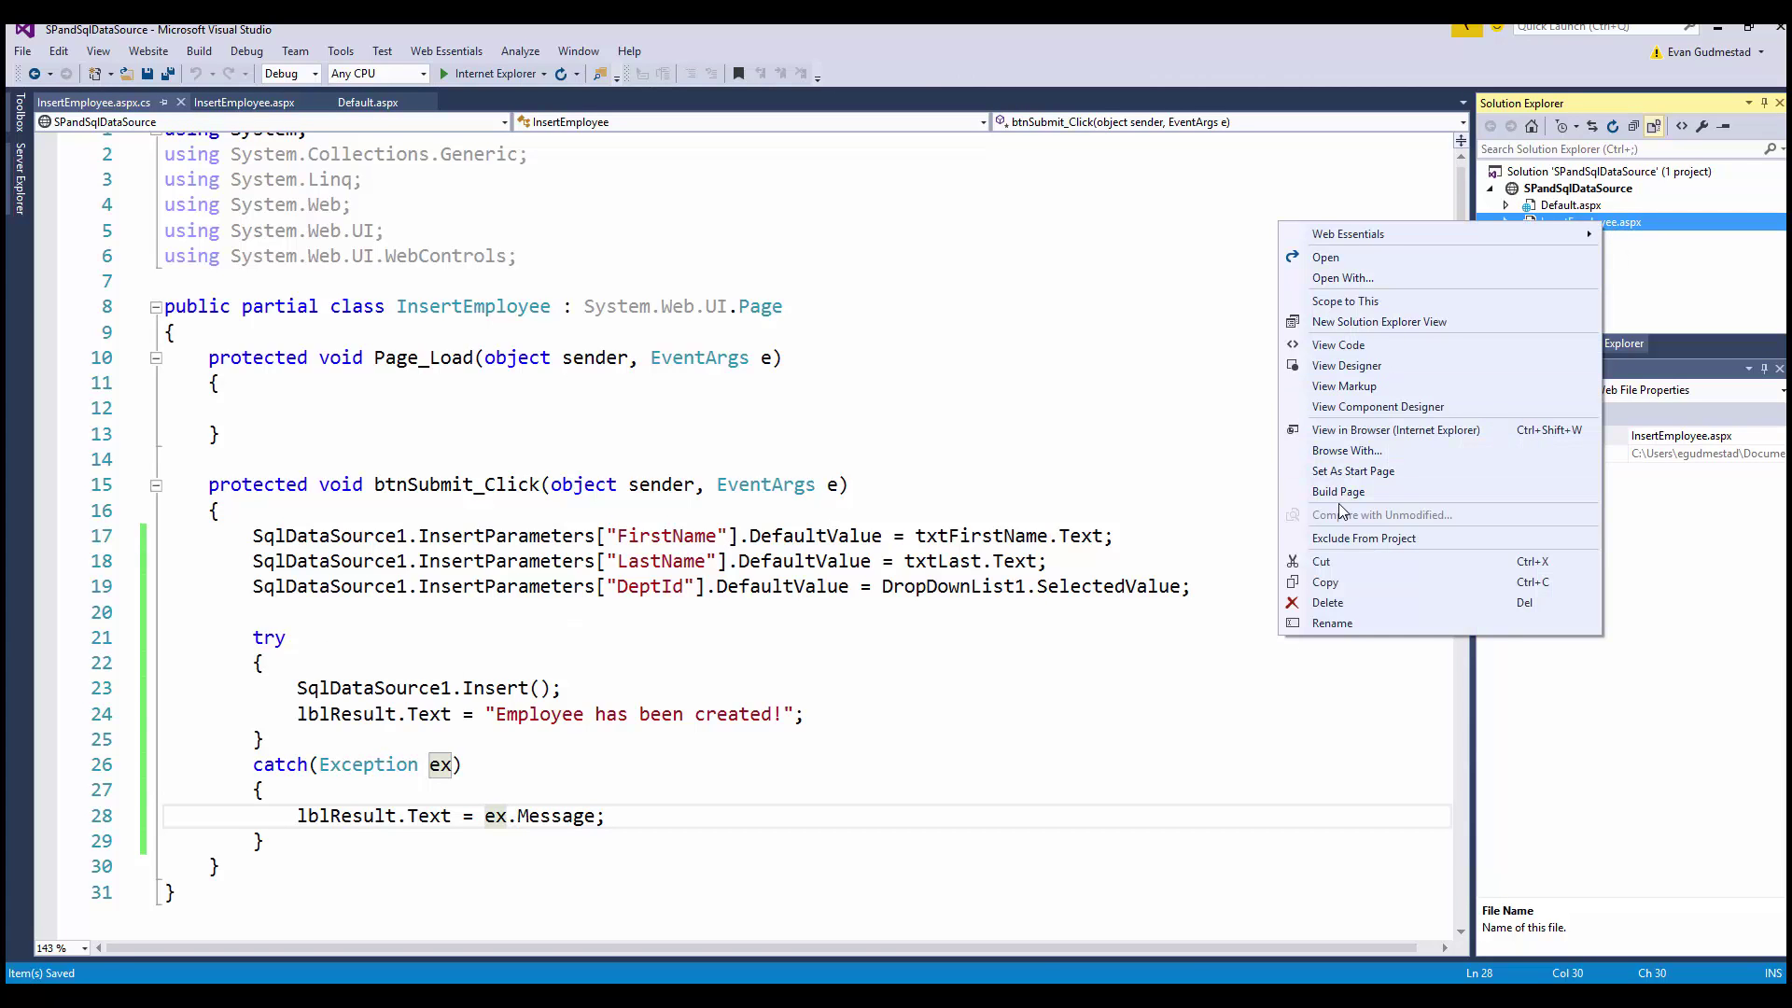
pyautogui.click(1395, 429)
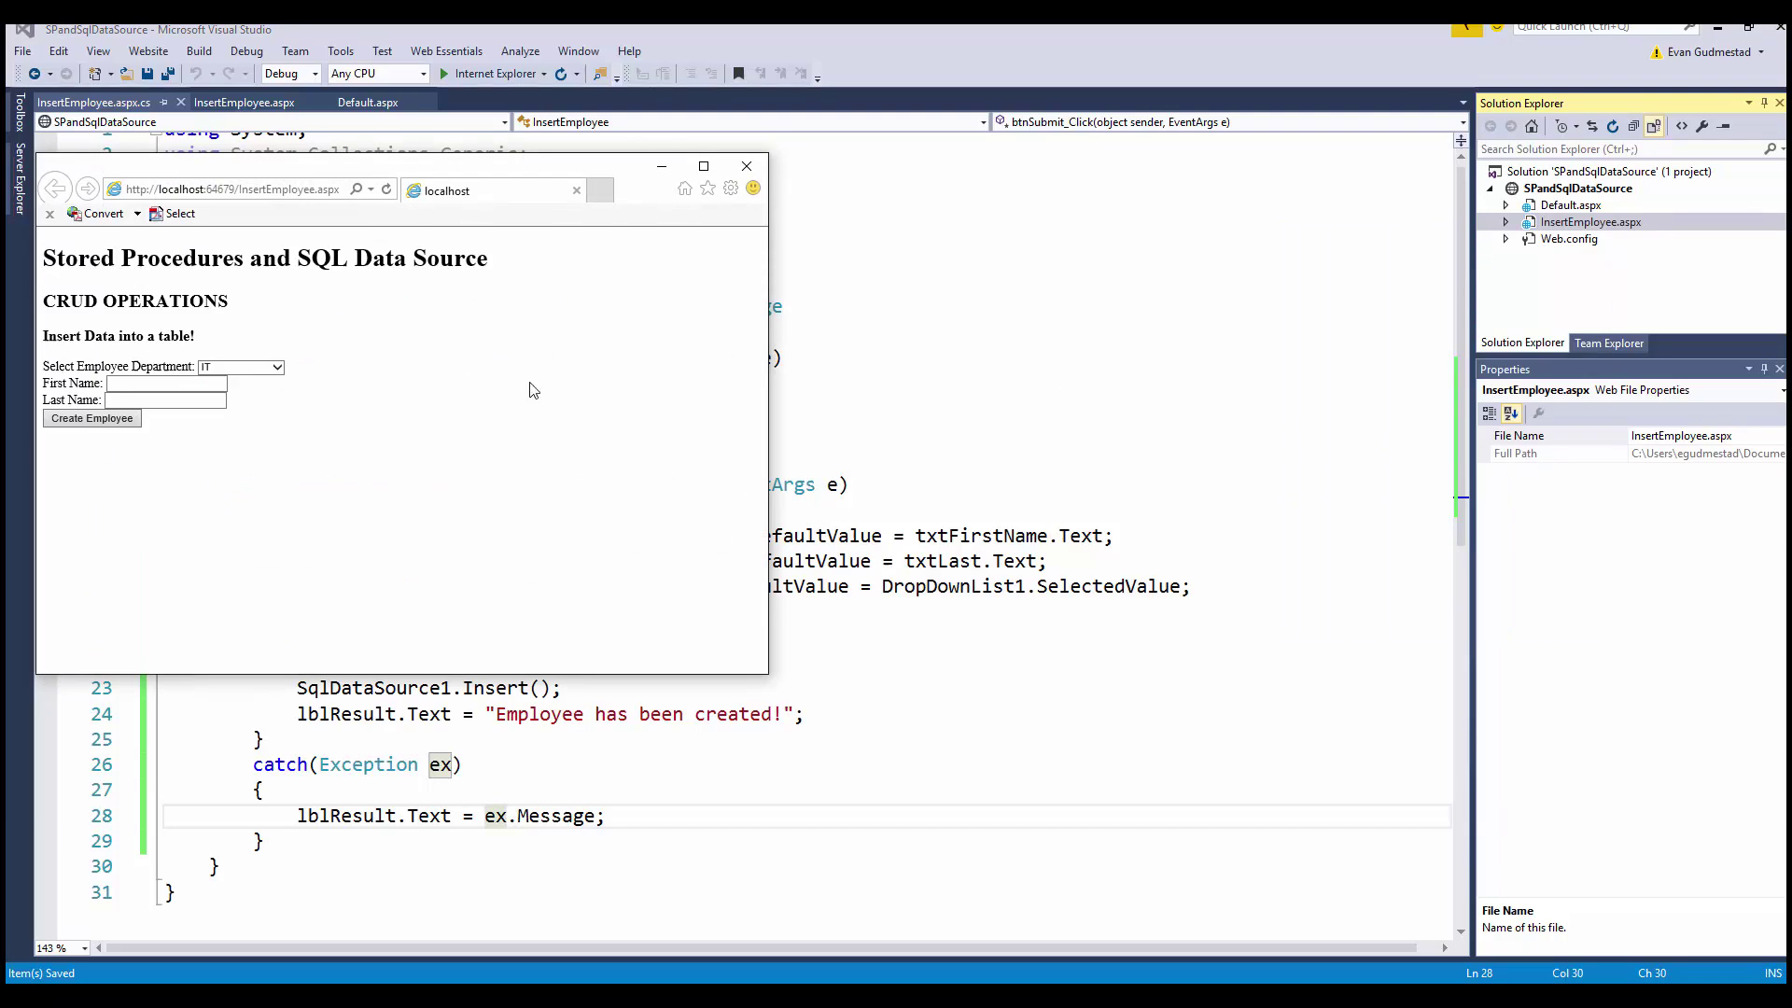
pyautogui.click(164, 383)
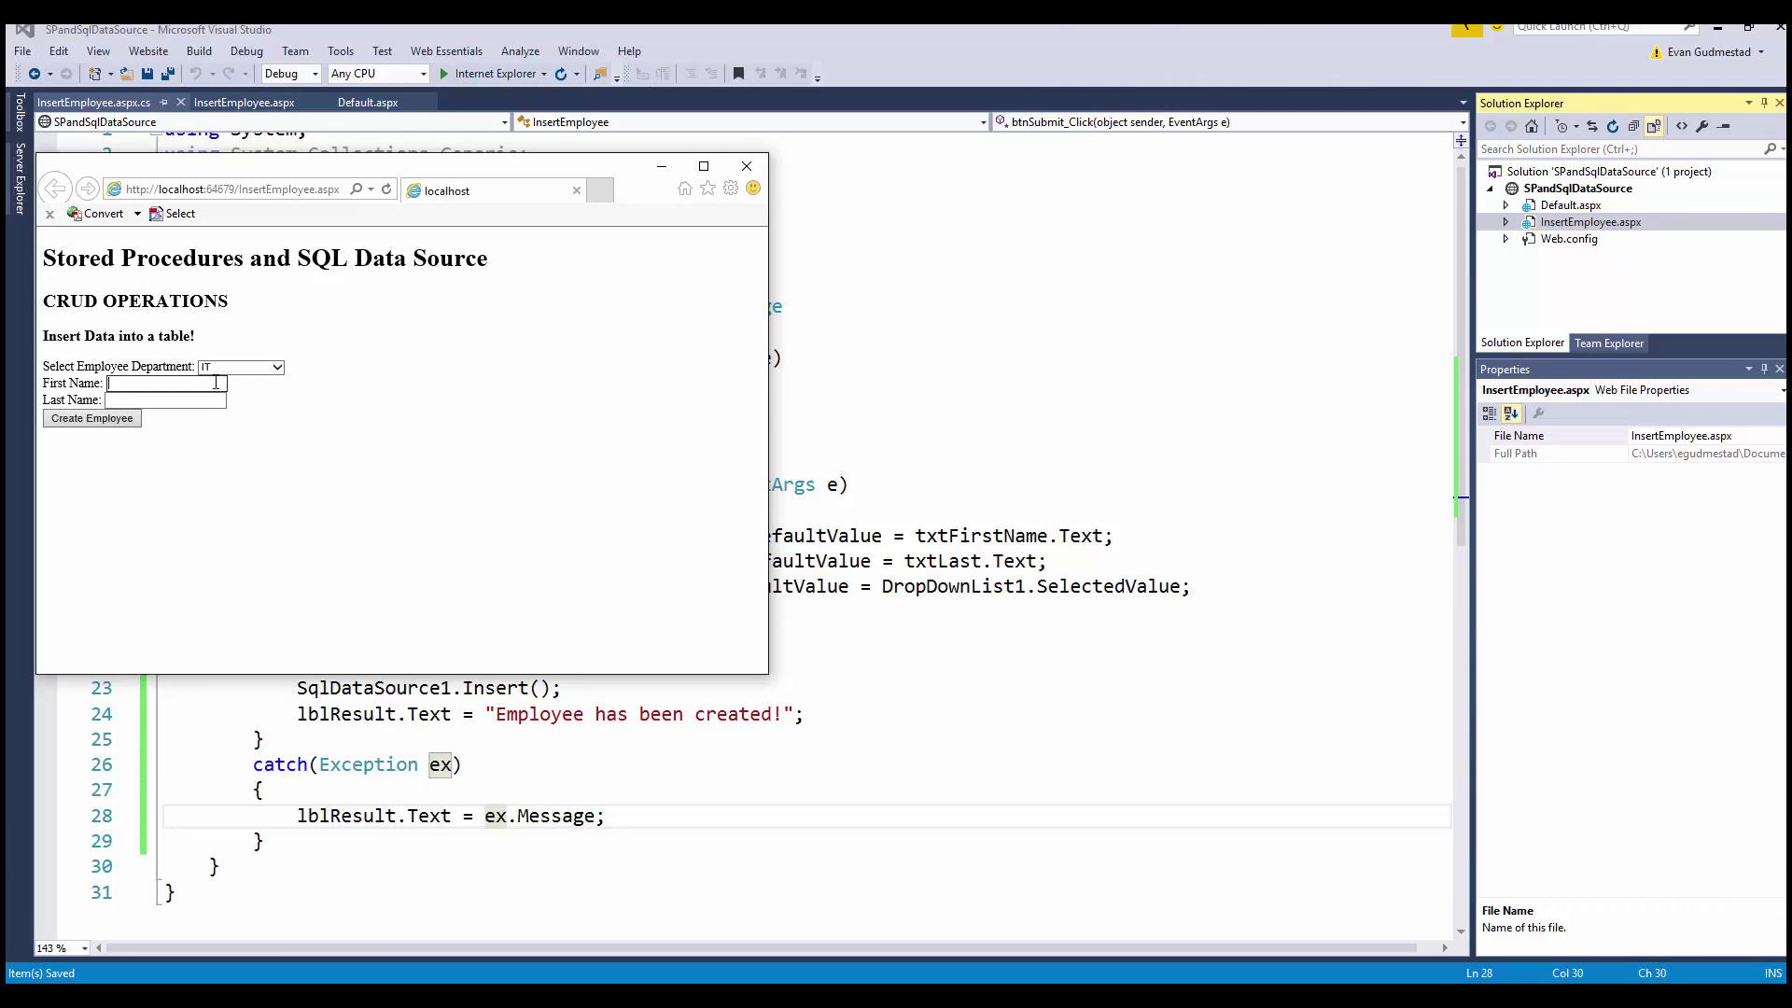
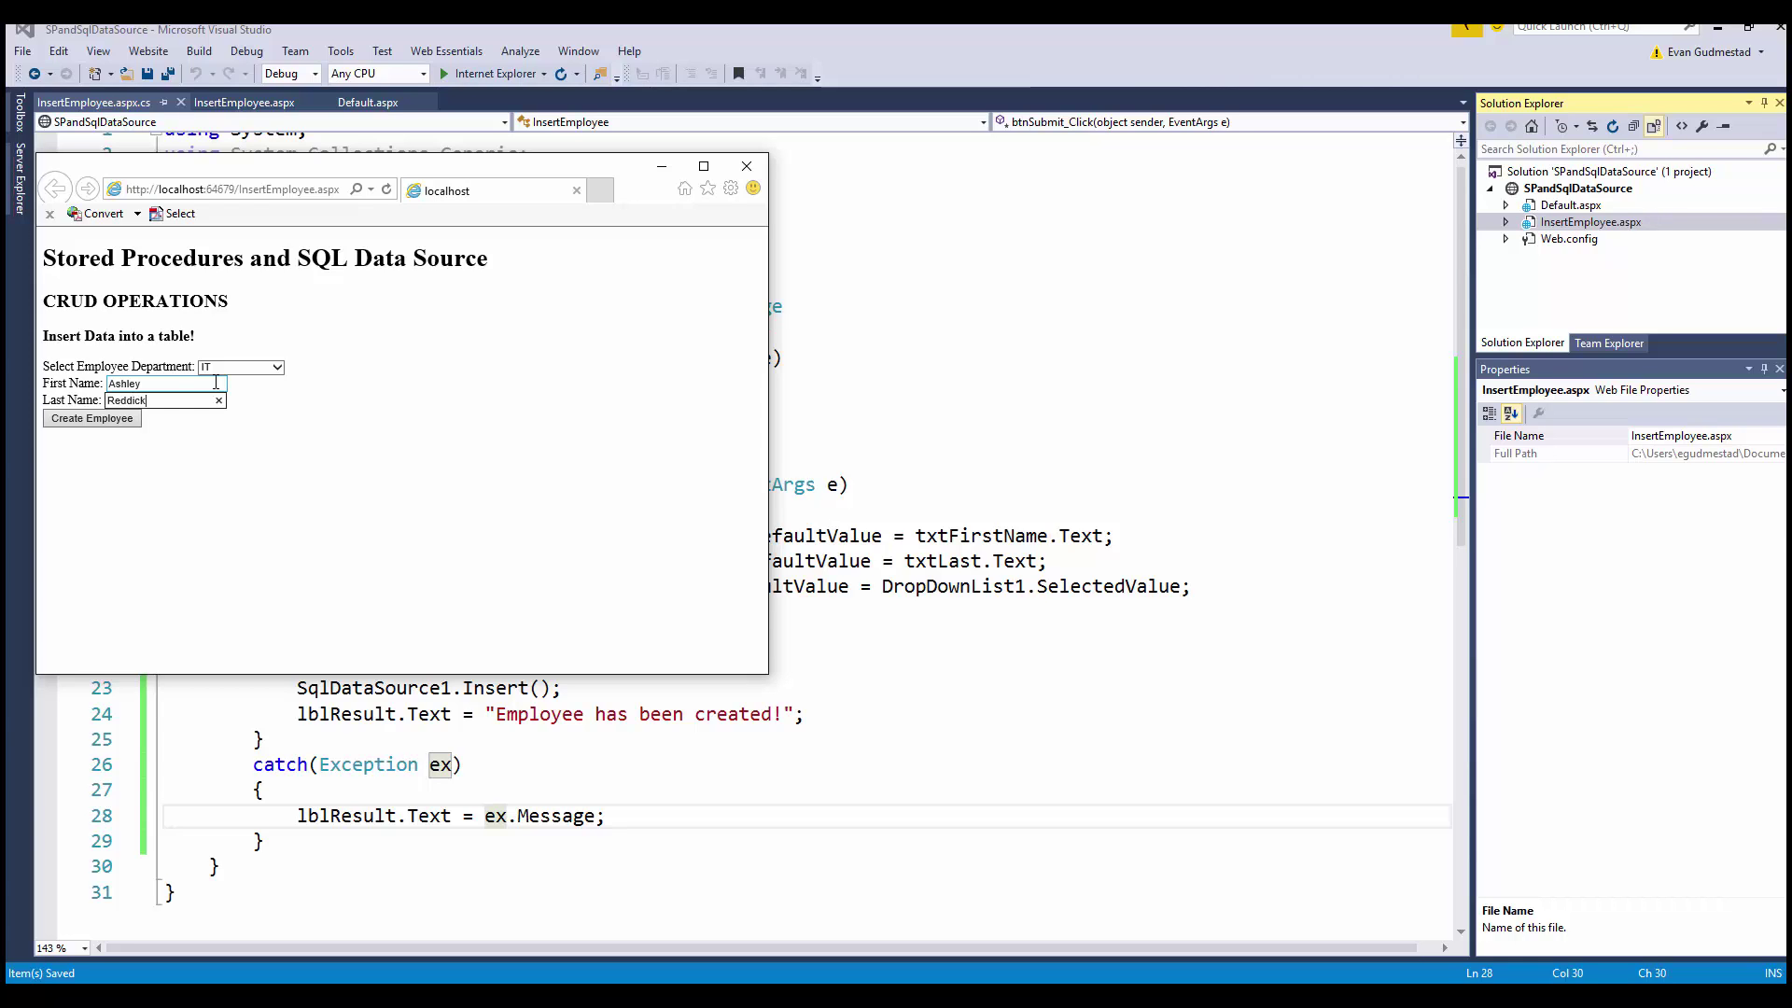
# Create the employee, confirm "Employee has been created!", and close the test page
pyautogui.click(91, 417)
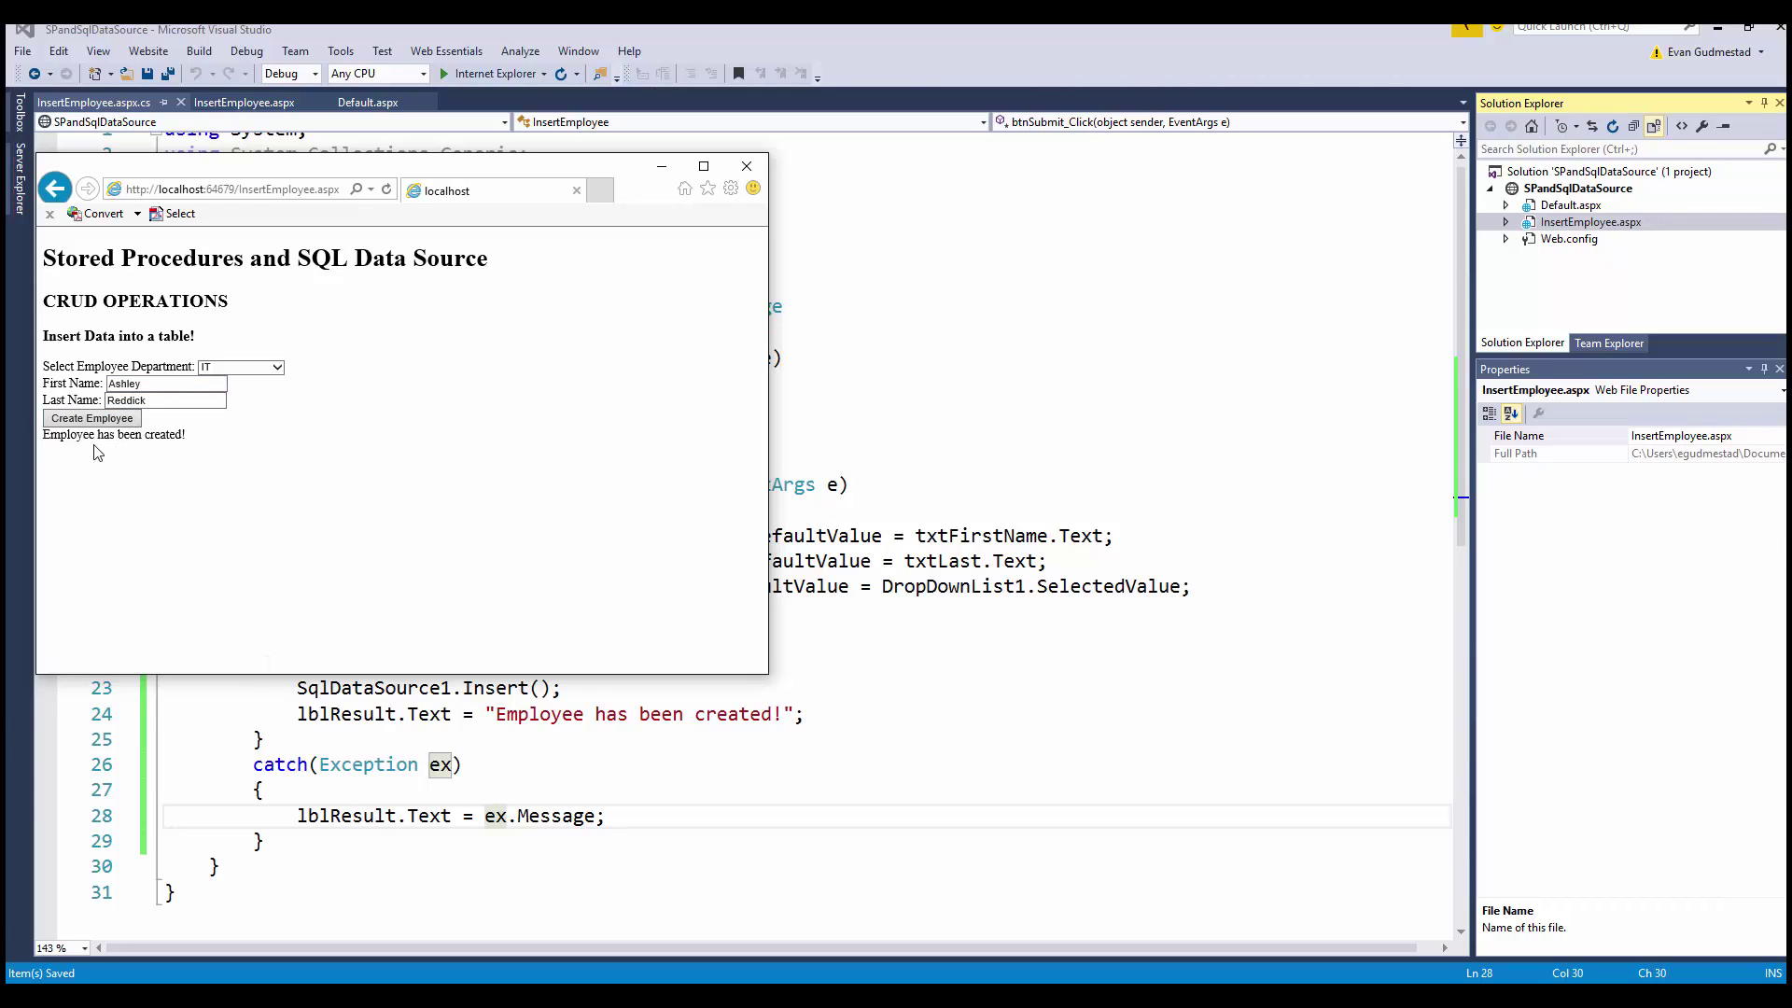
pyautogui.doubleClick(162, 434)
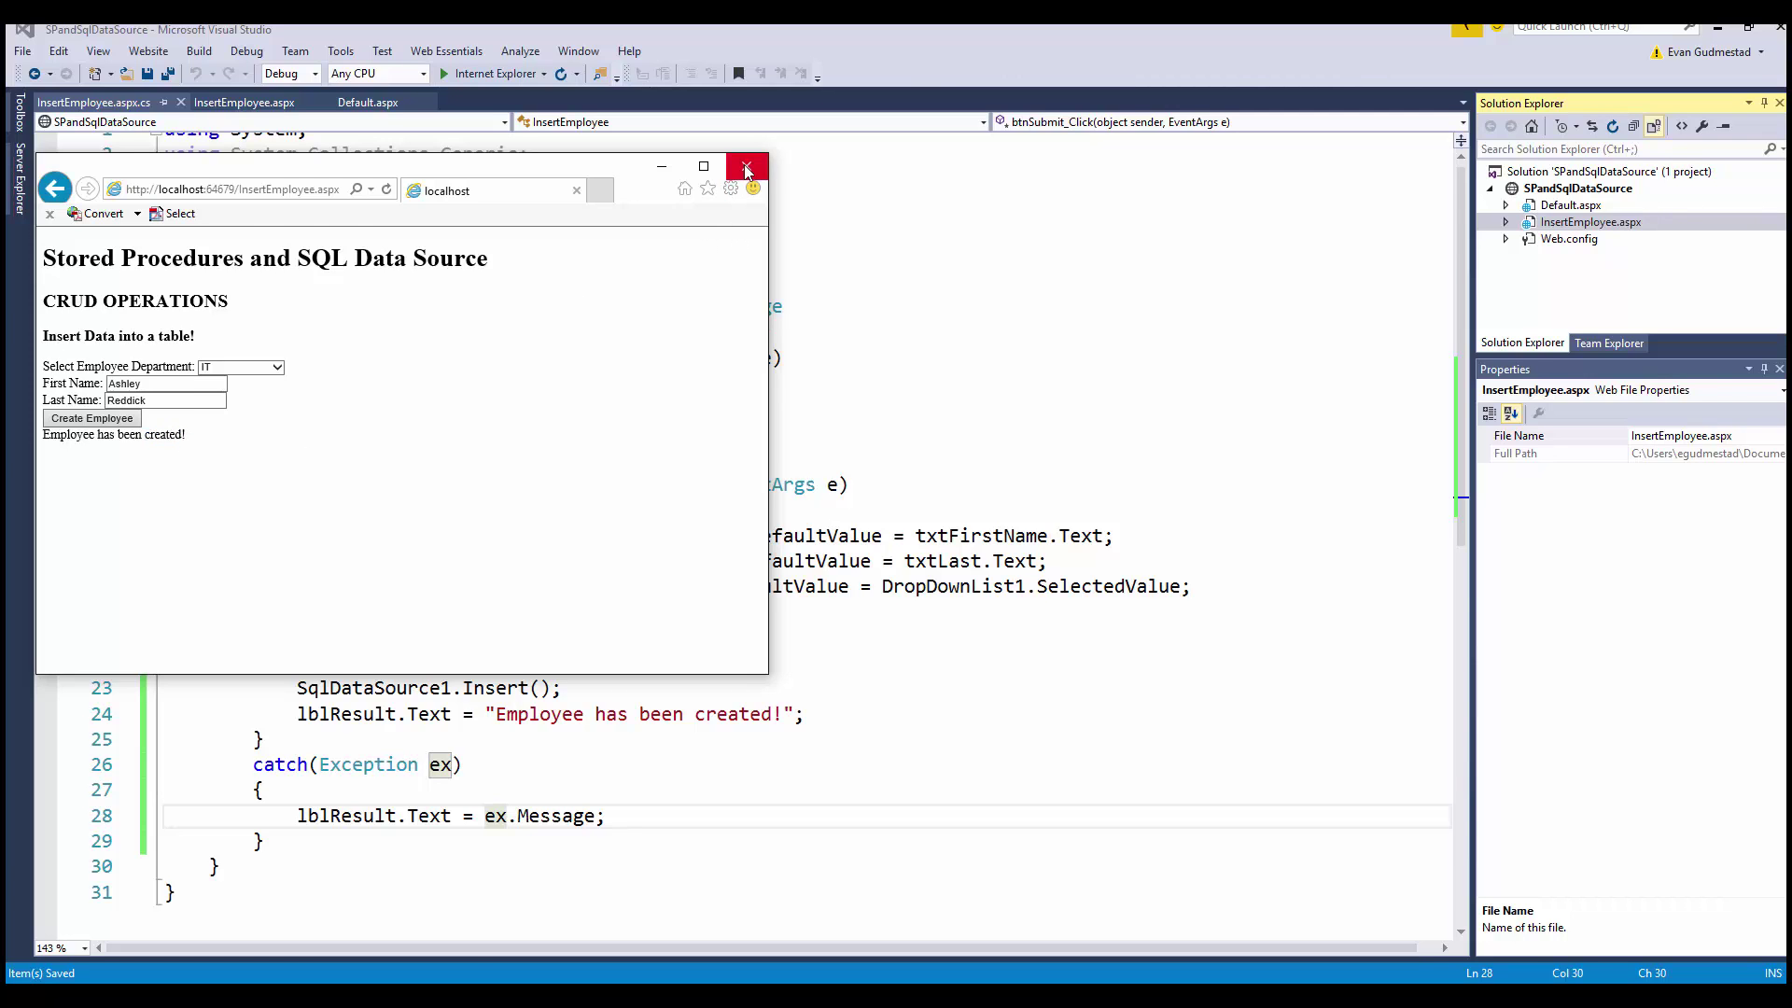
pyautogui.click(747, 168)
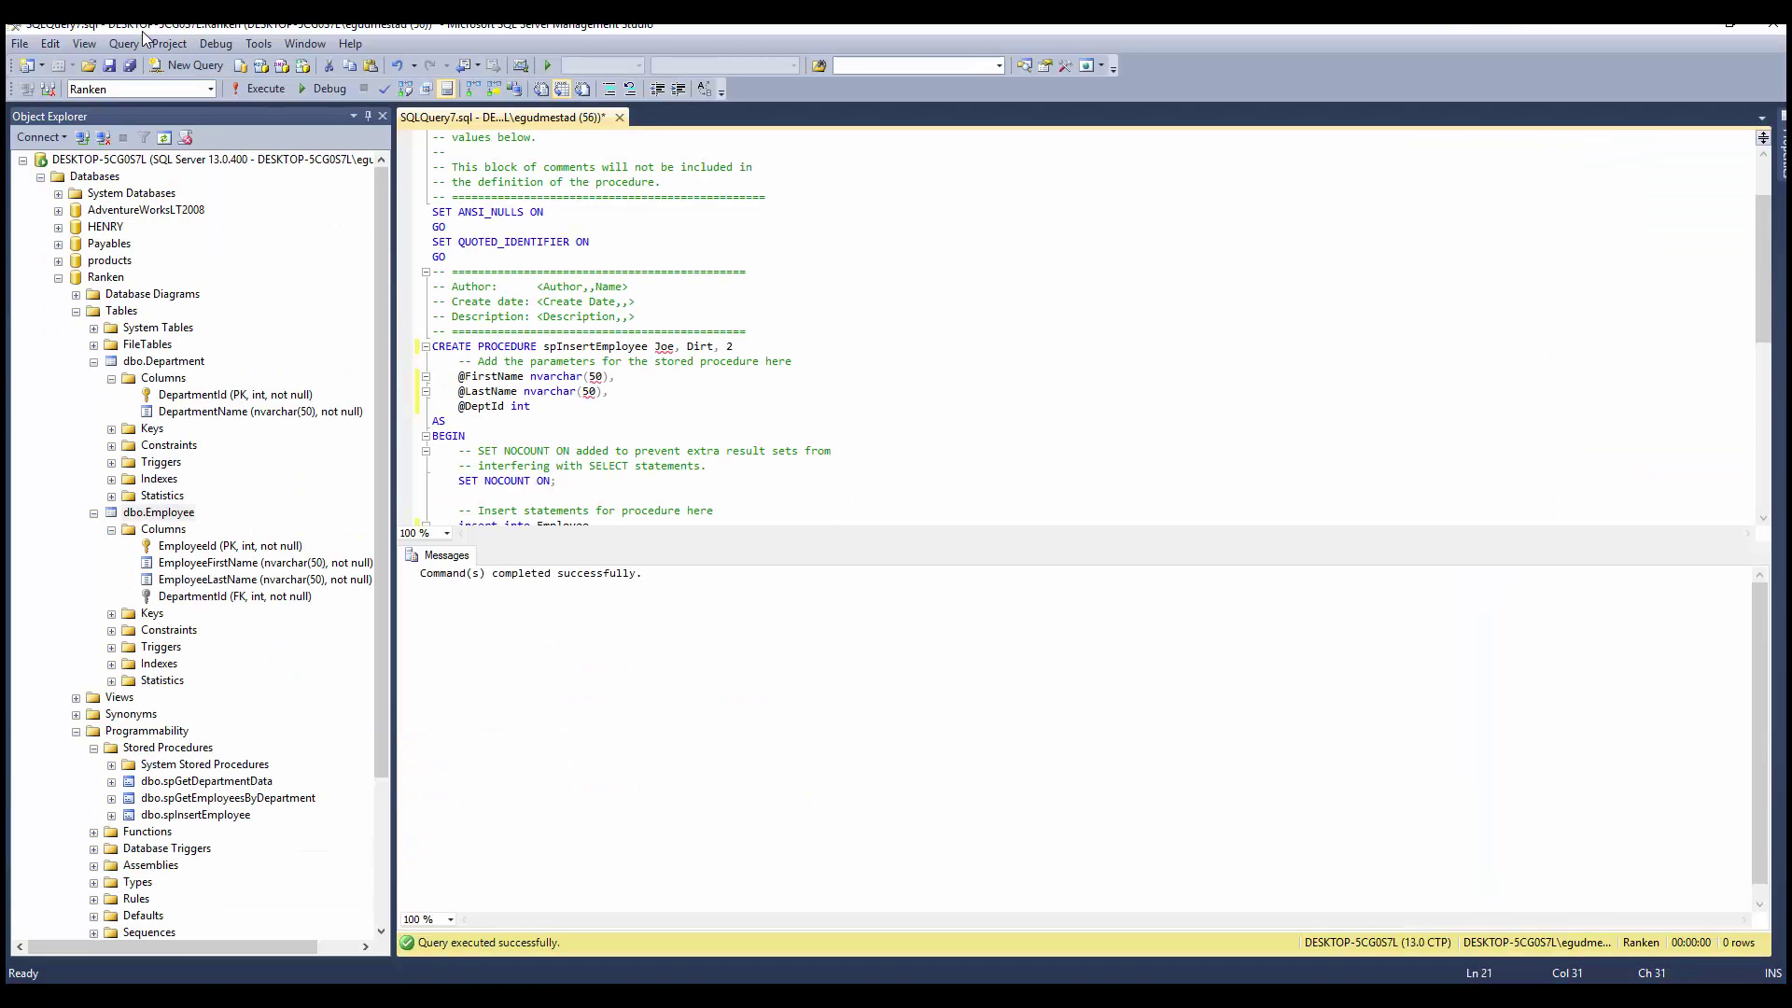
pyautogui.click(160, 512)
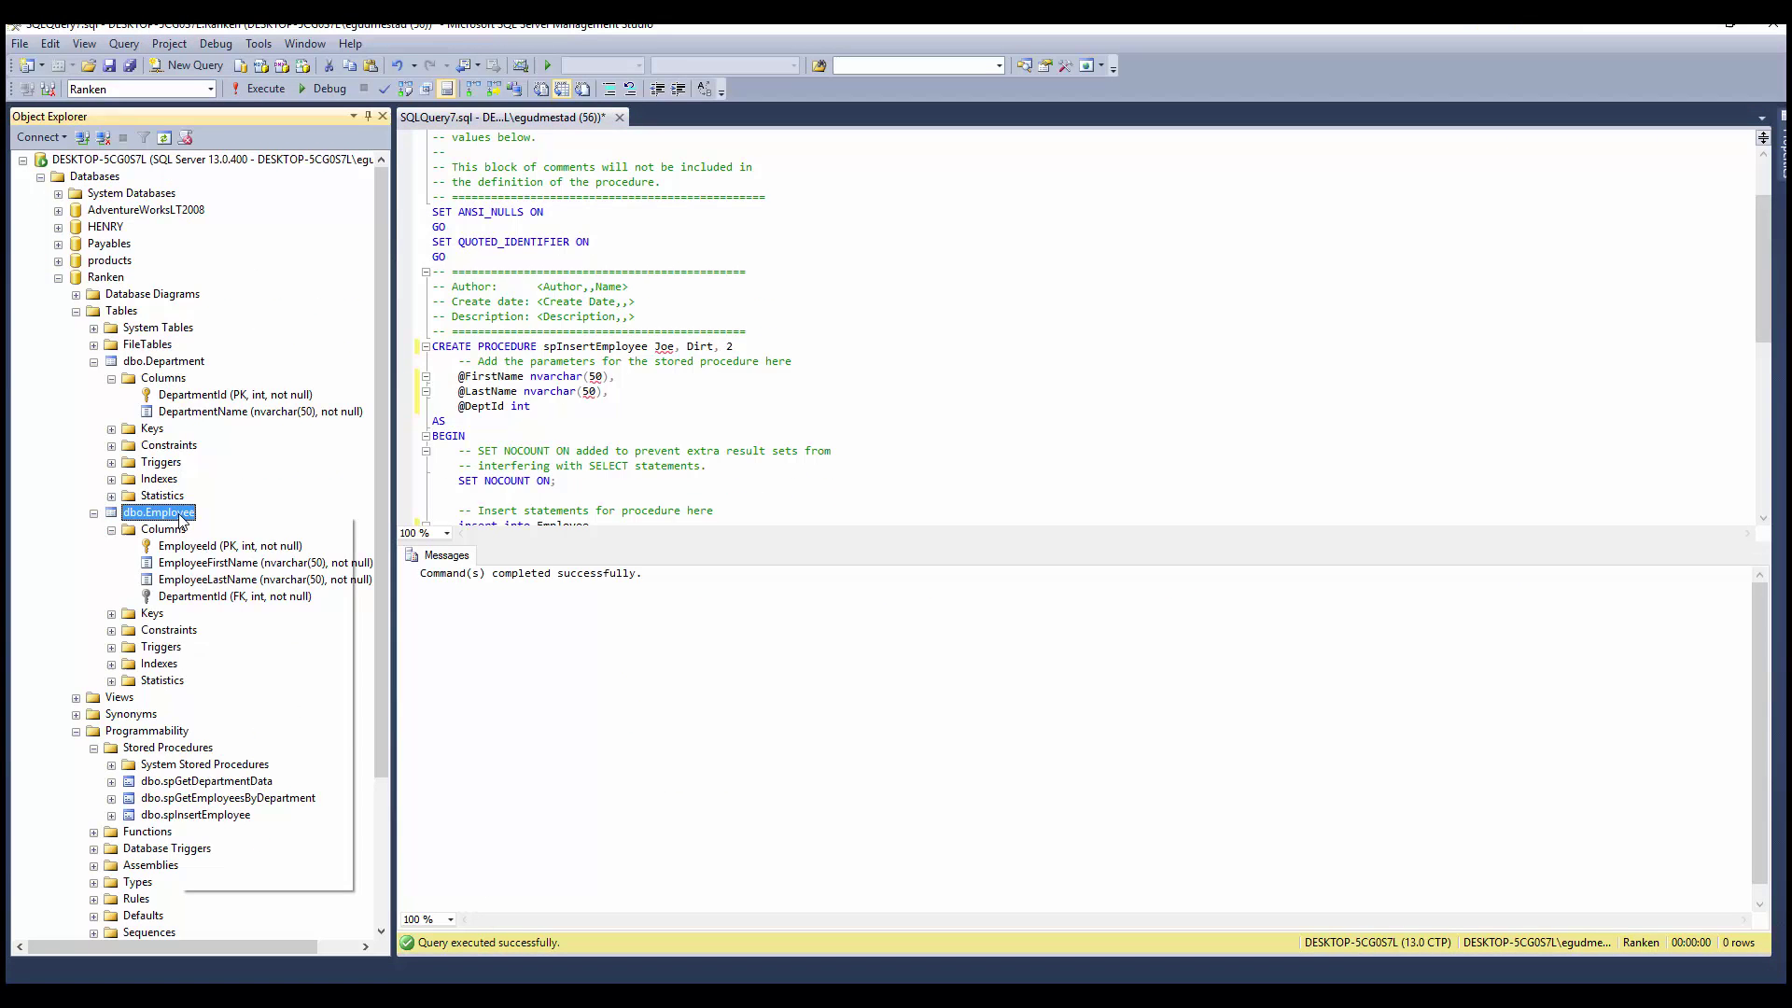
pyautogui.moveTo(240, 569)
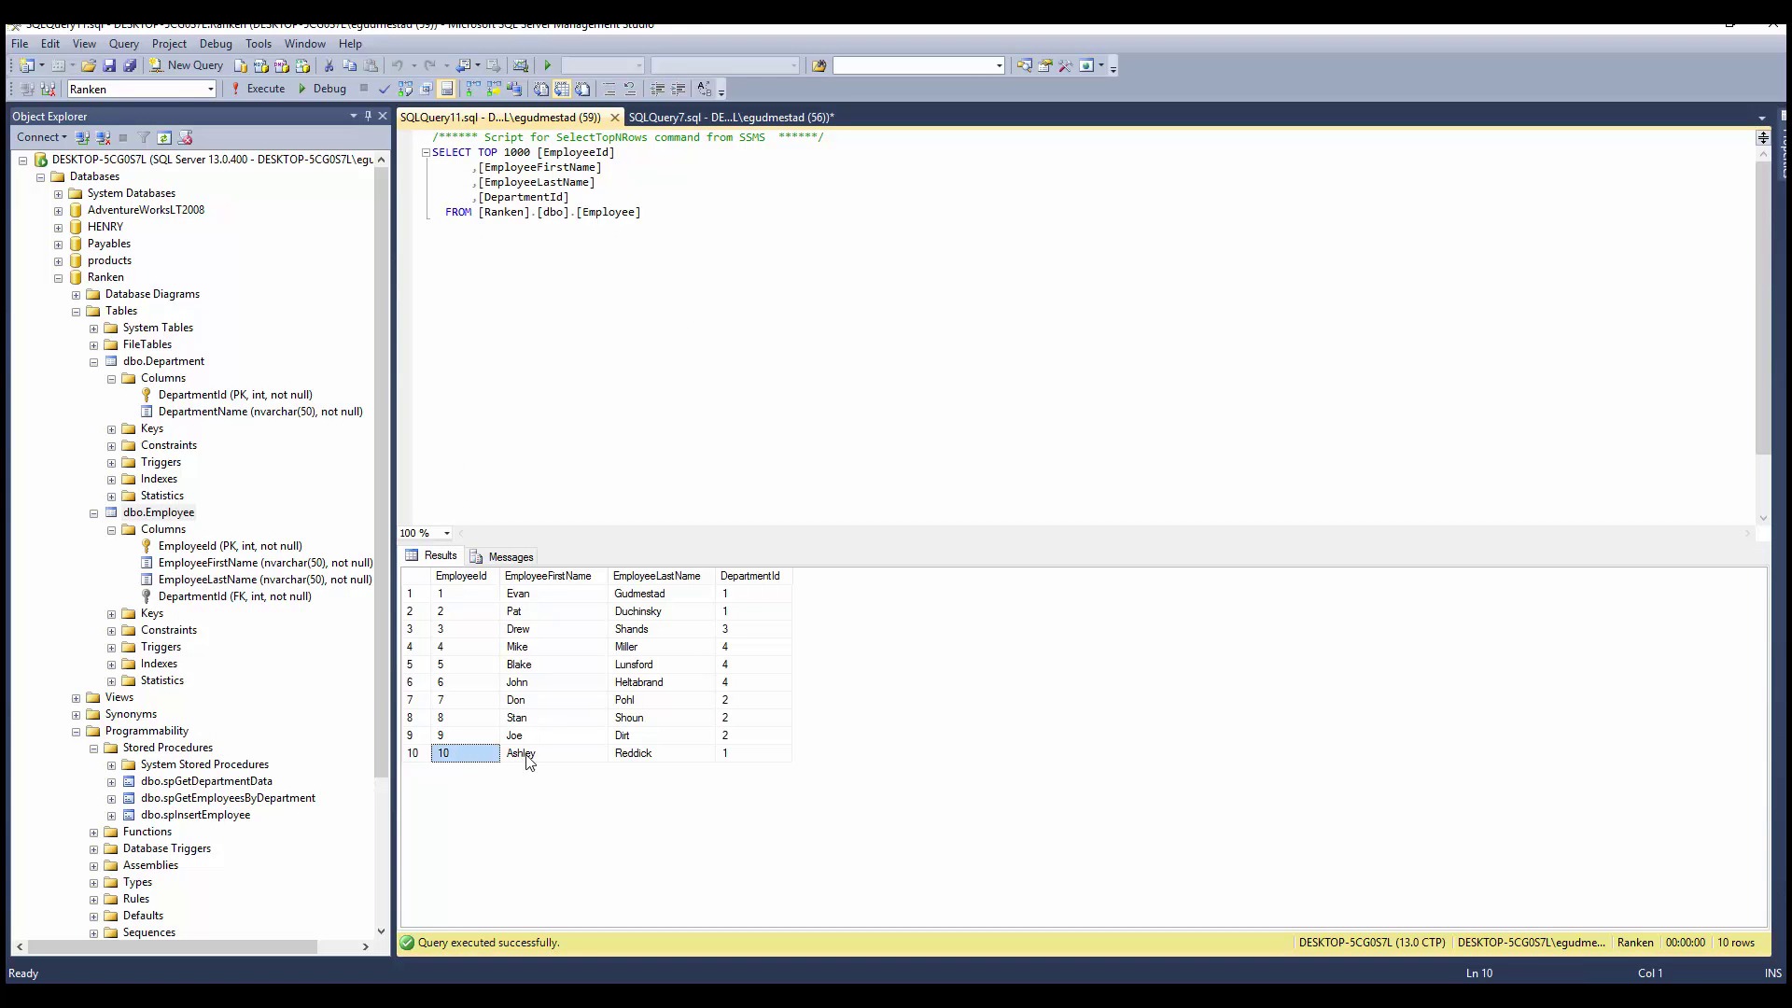
pyautogui.click(752, 752)
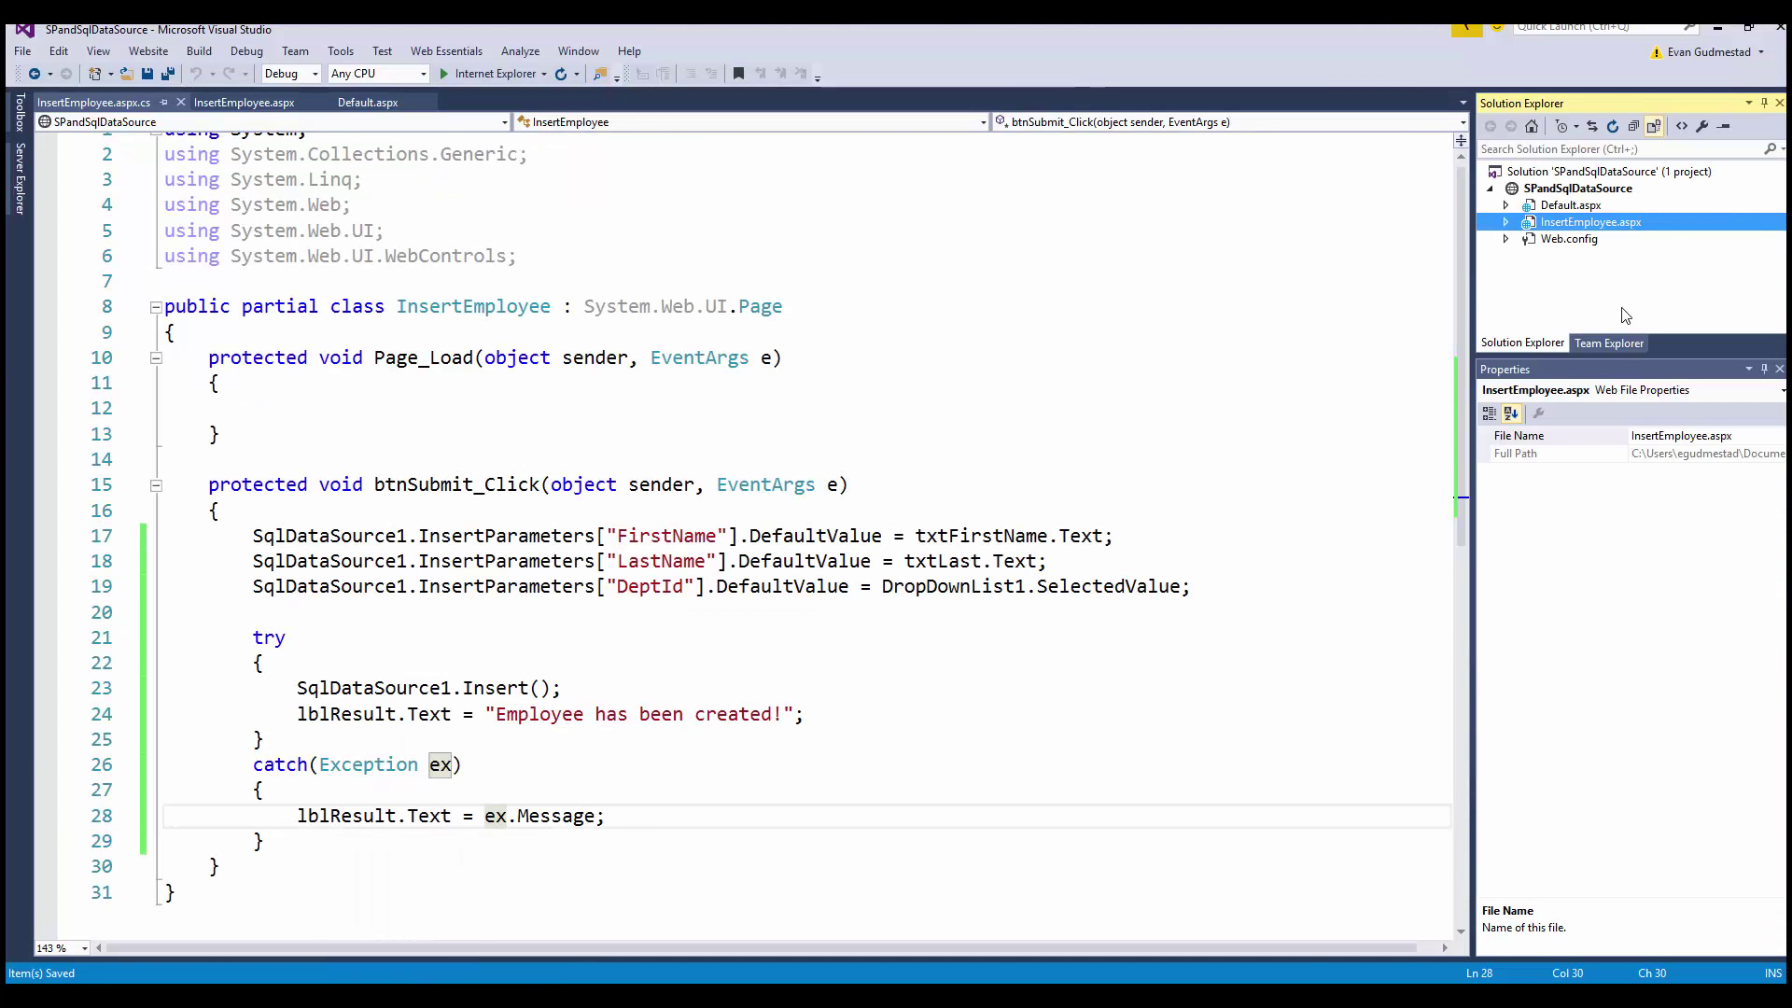
pyautogui.moveTo(1367, 427)
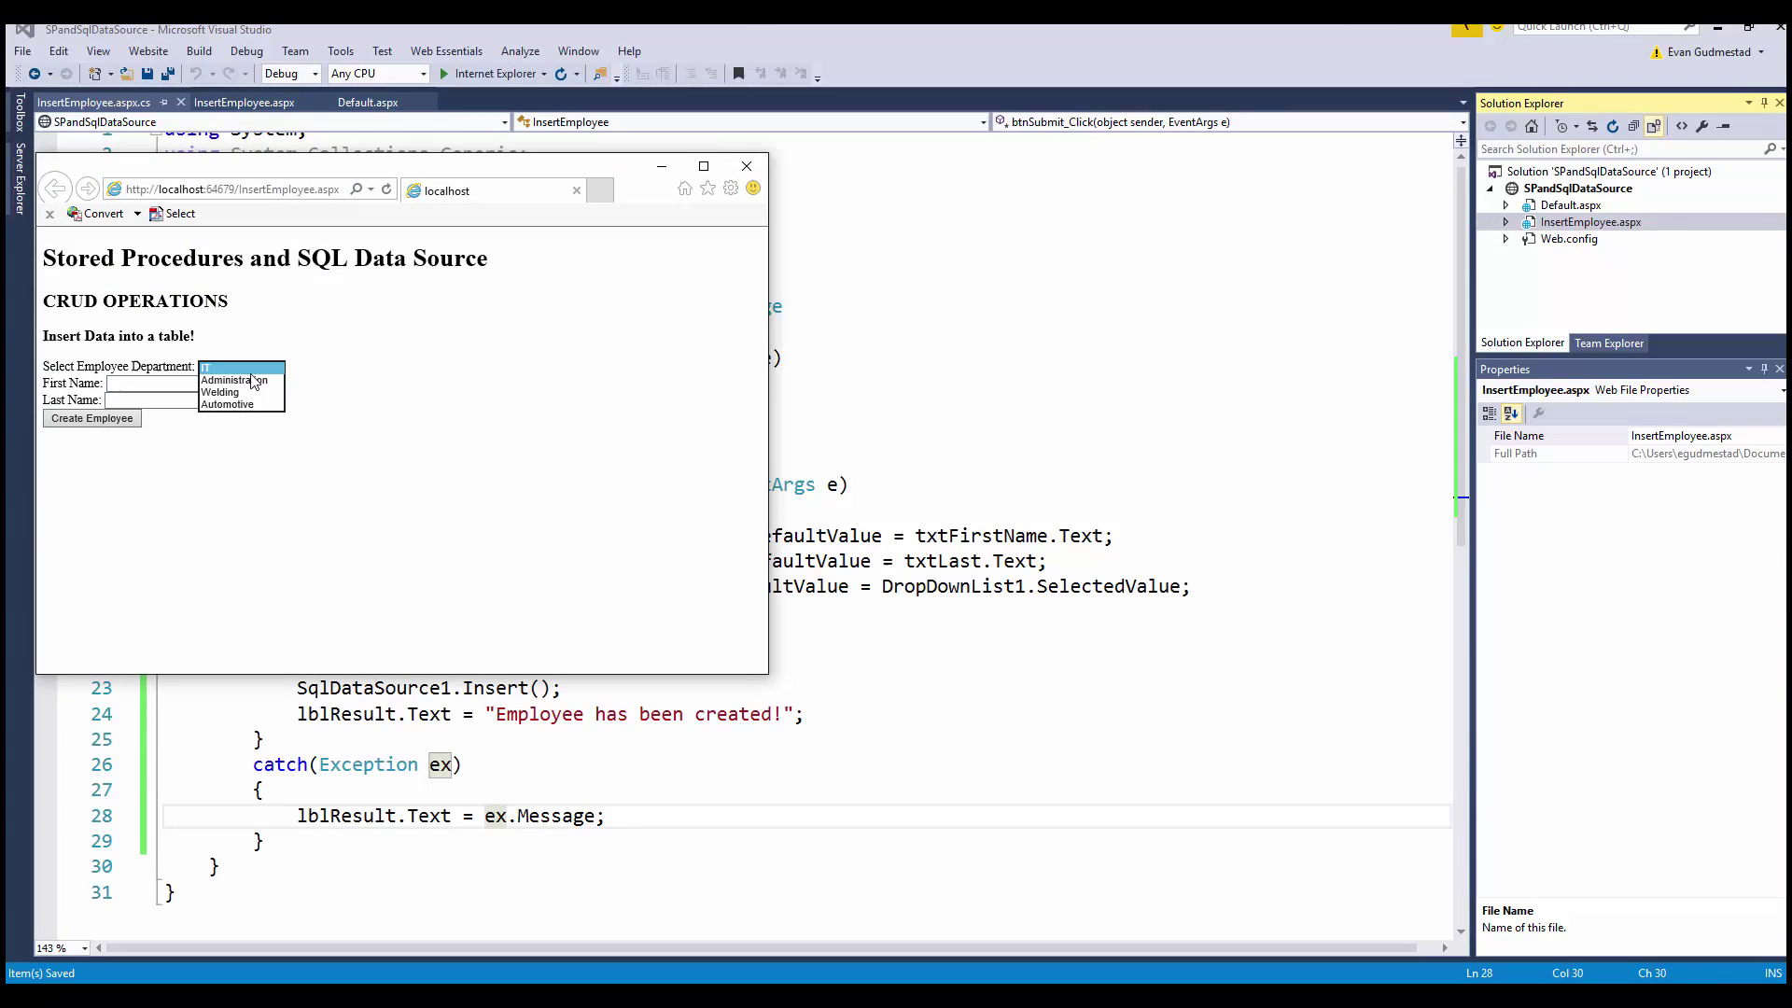
# Create employee Bill Nye in the Automotive department, confirm the creation message, and close the page
pyautogui.click(228, 403)
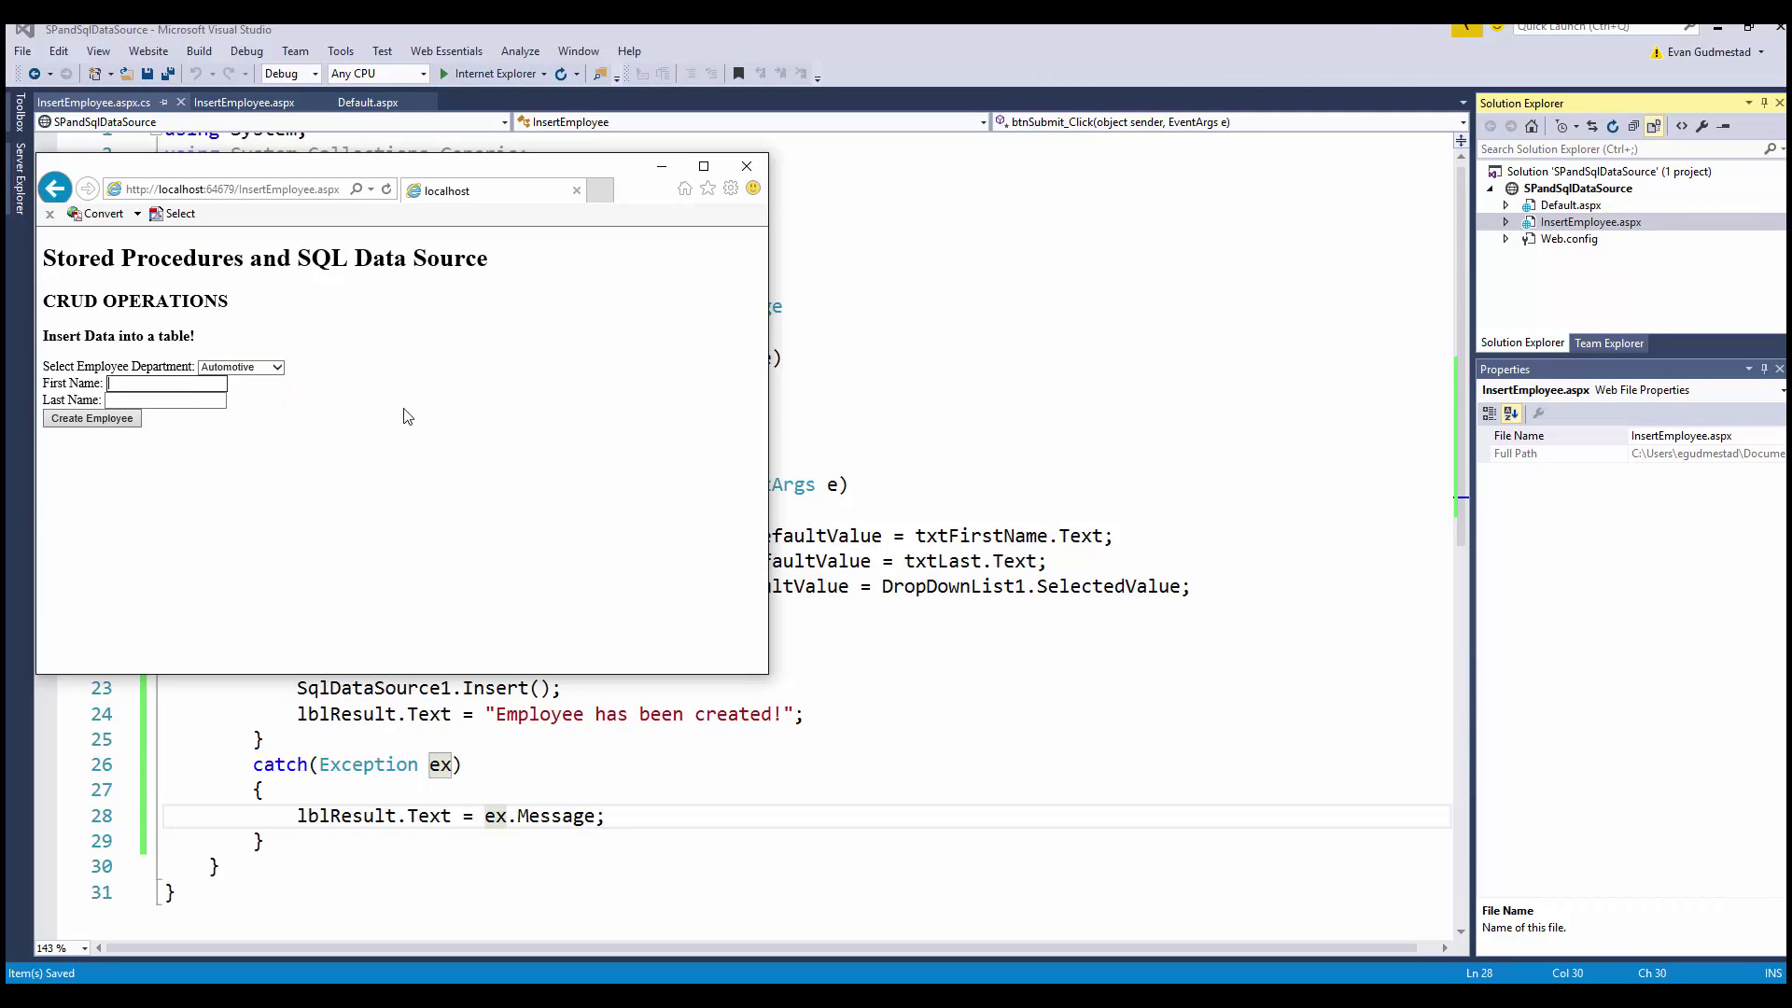
pyautogui.moveTo(545, 419)
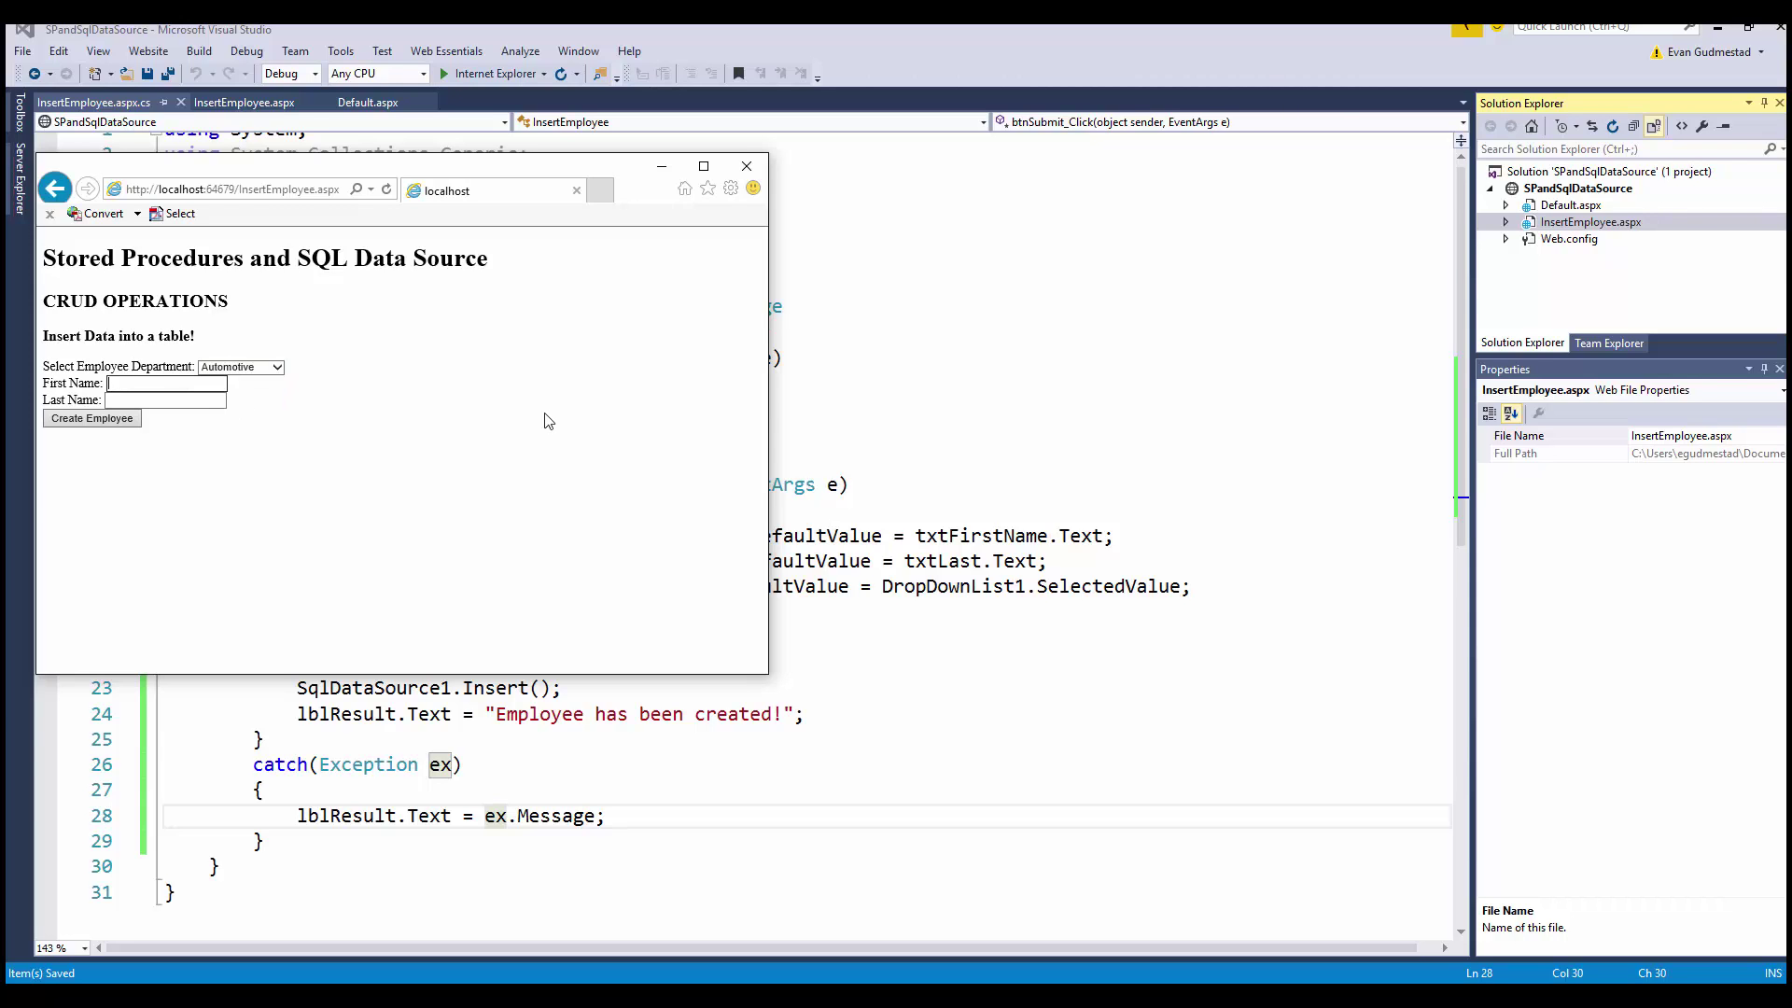
pyautogui.write('Bill')
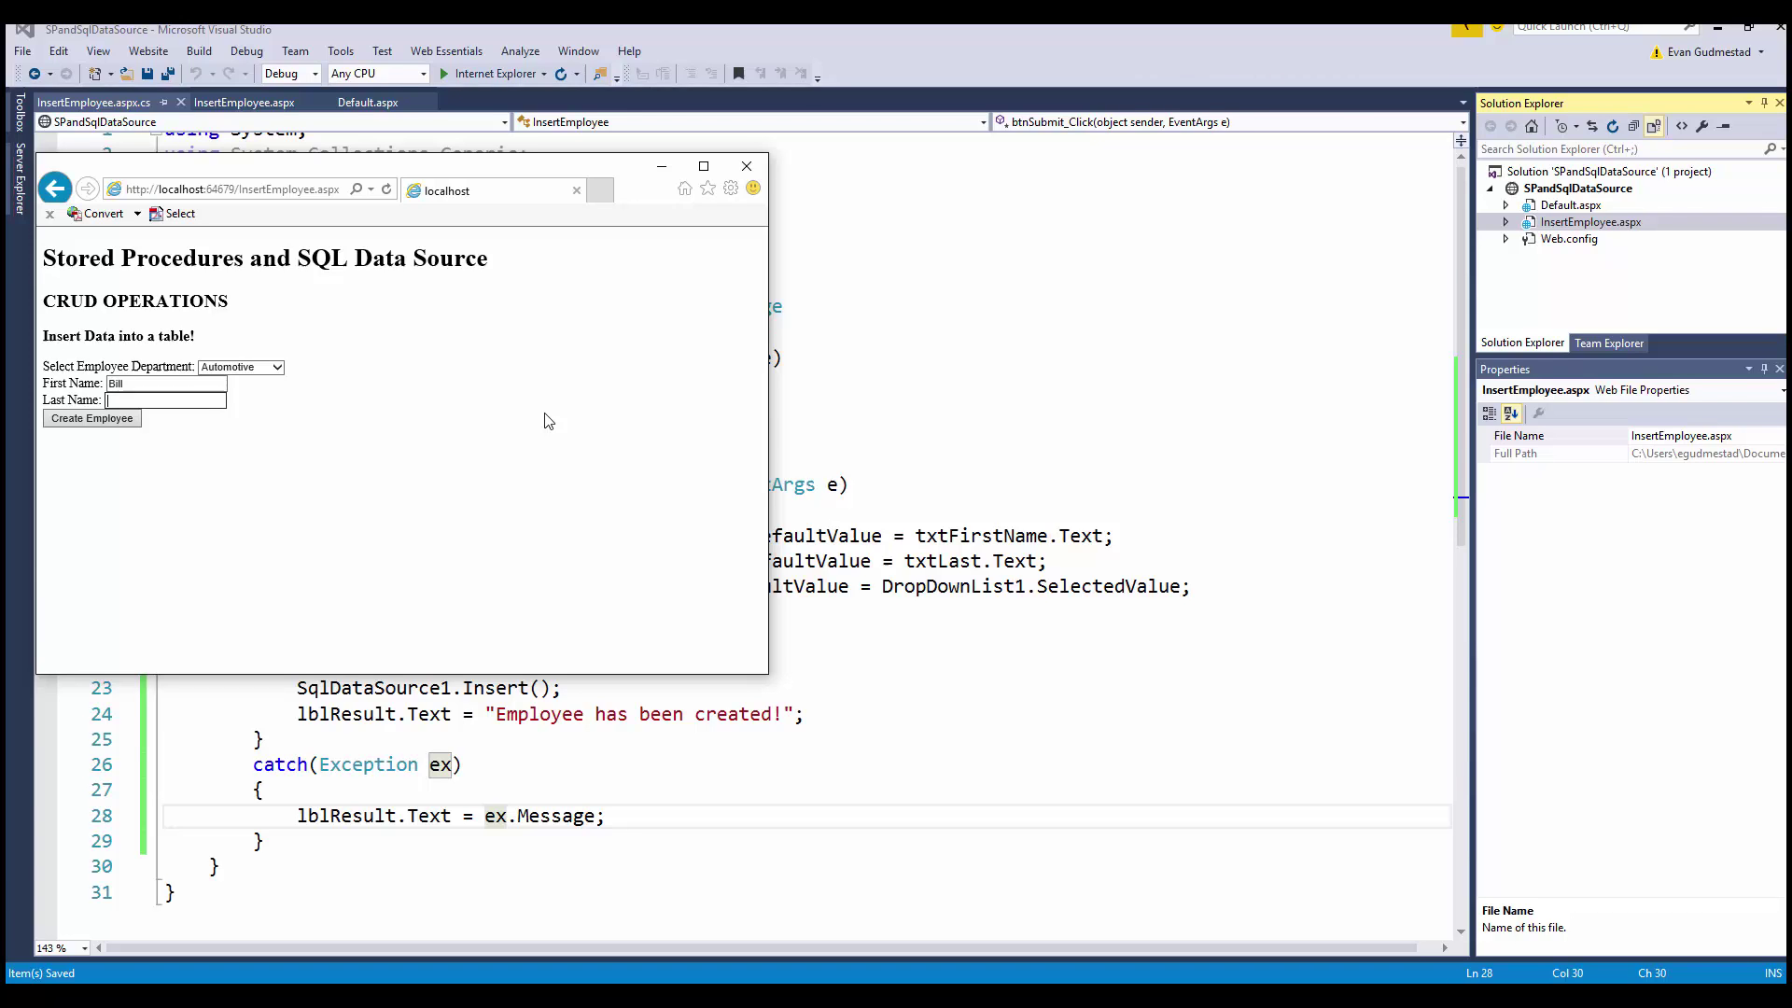
pyautogui.write('Nye')
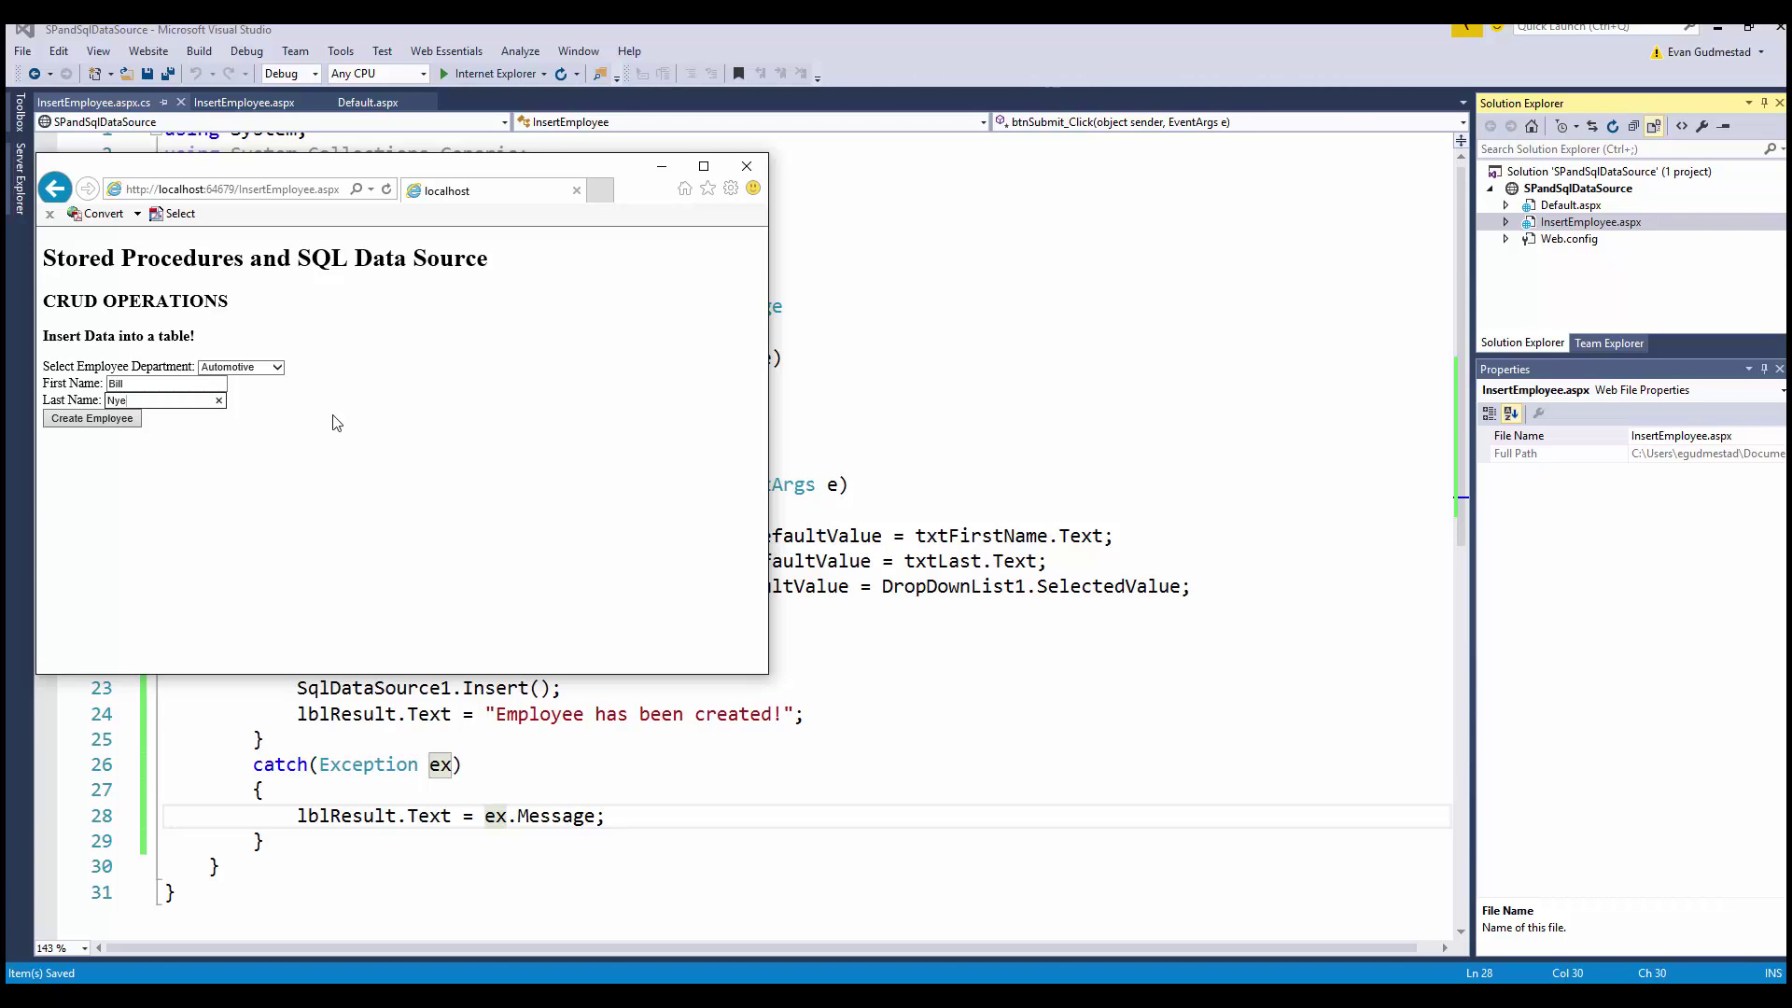
pyautogui.click(91, 417)
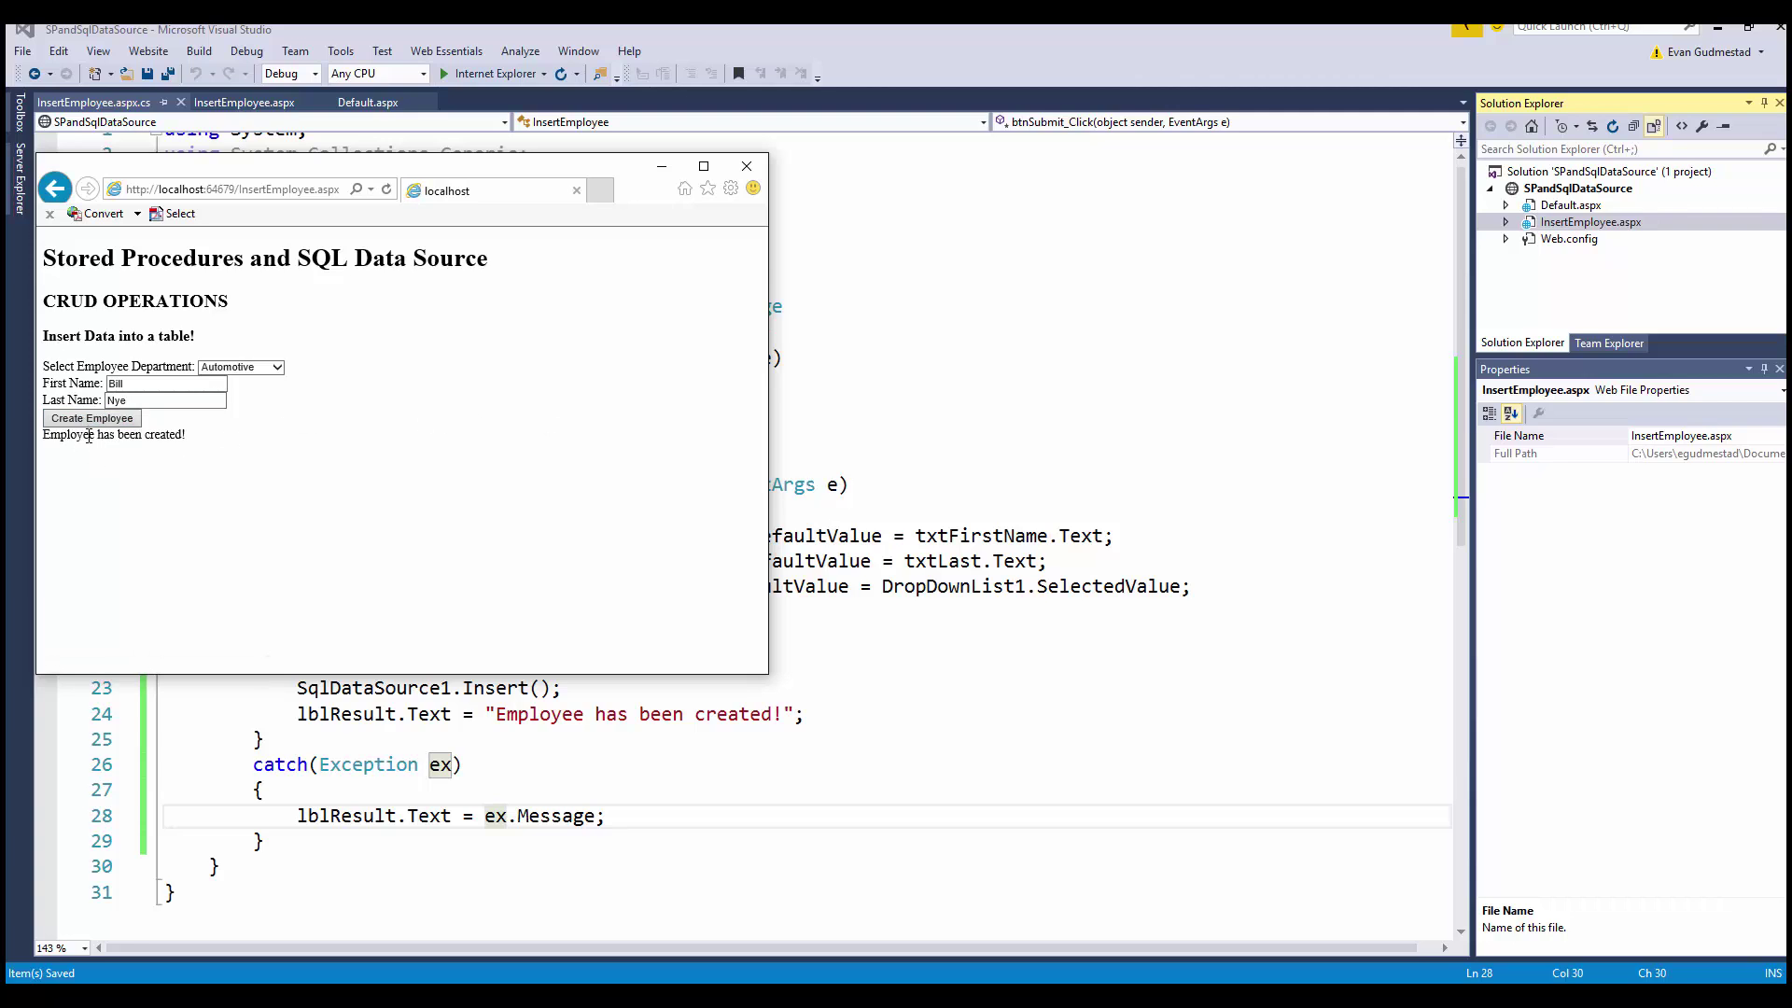
pyautogui.moveTo(366, 295)
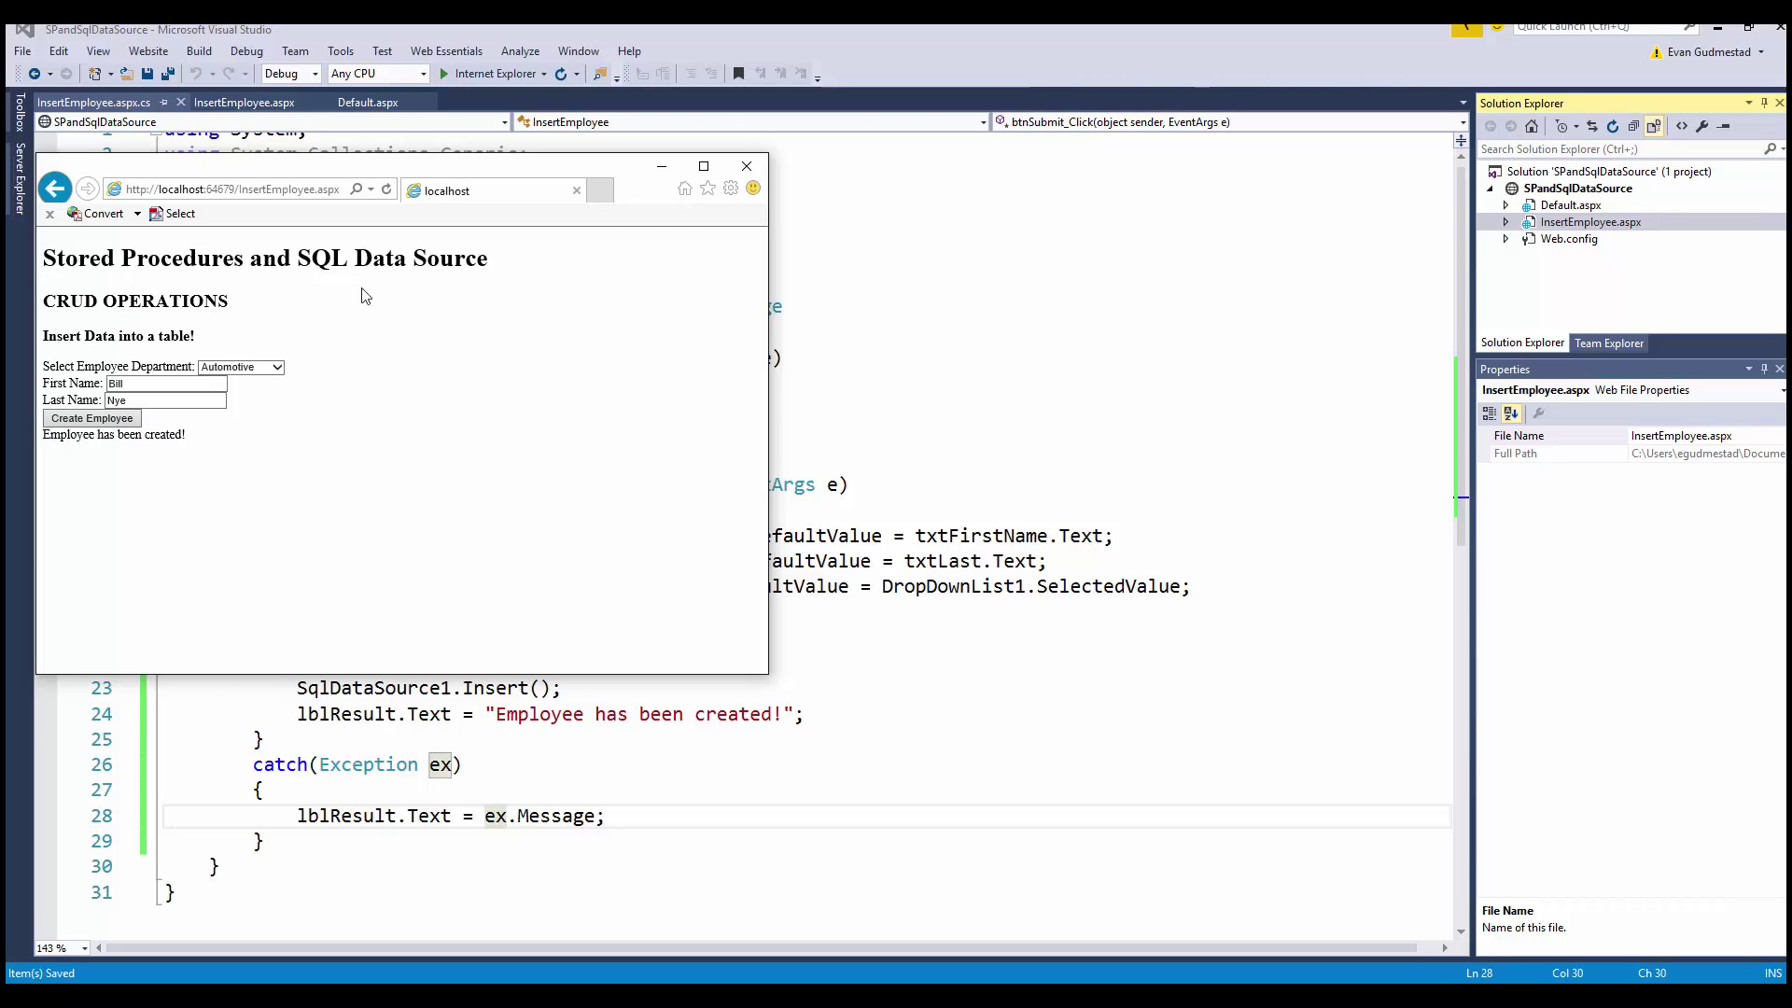
pyautogui.click(747, 166)
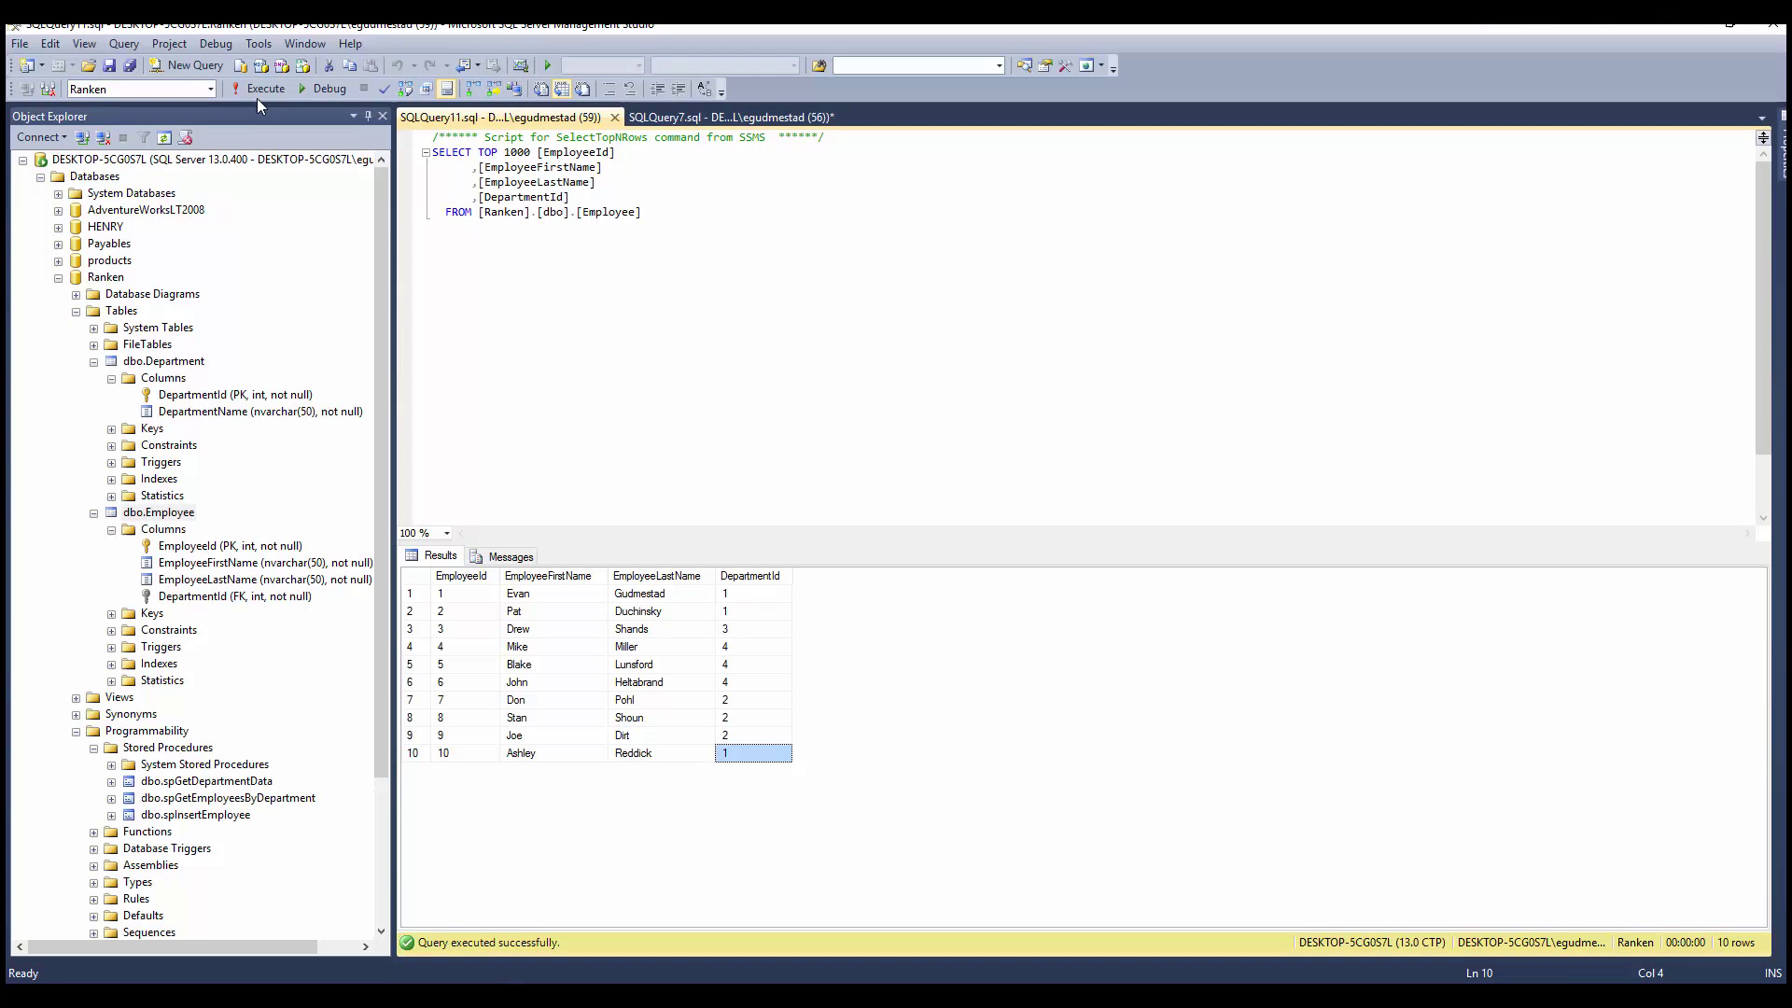
# Rerun the Employee SELECT query and verify row 11 is Bill Nye in department 4
pyautogui.click(264, 88)
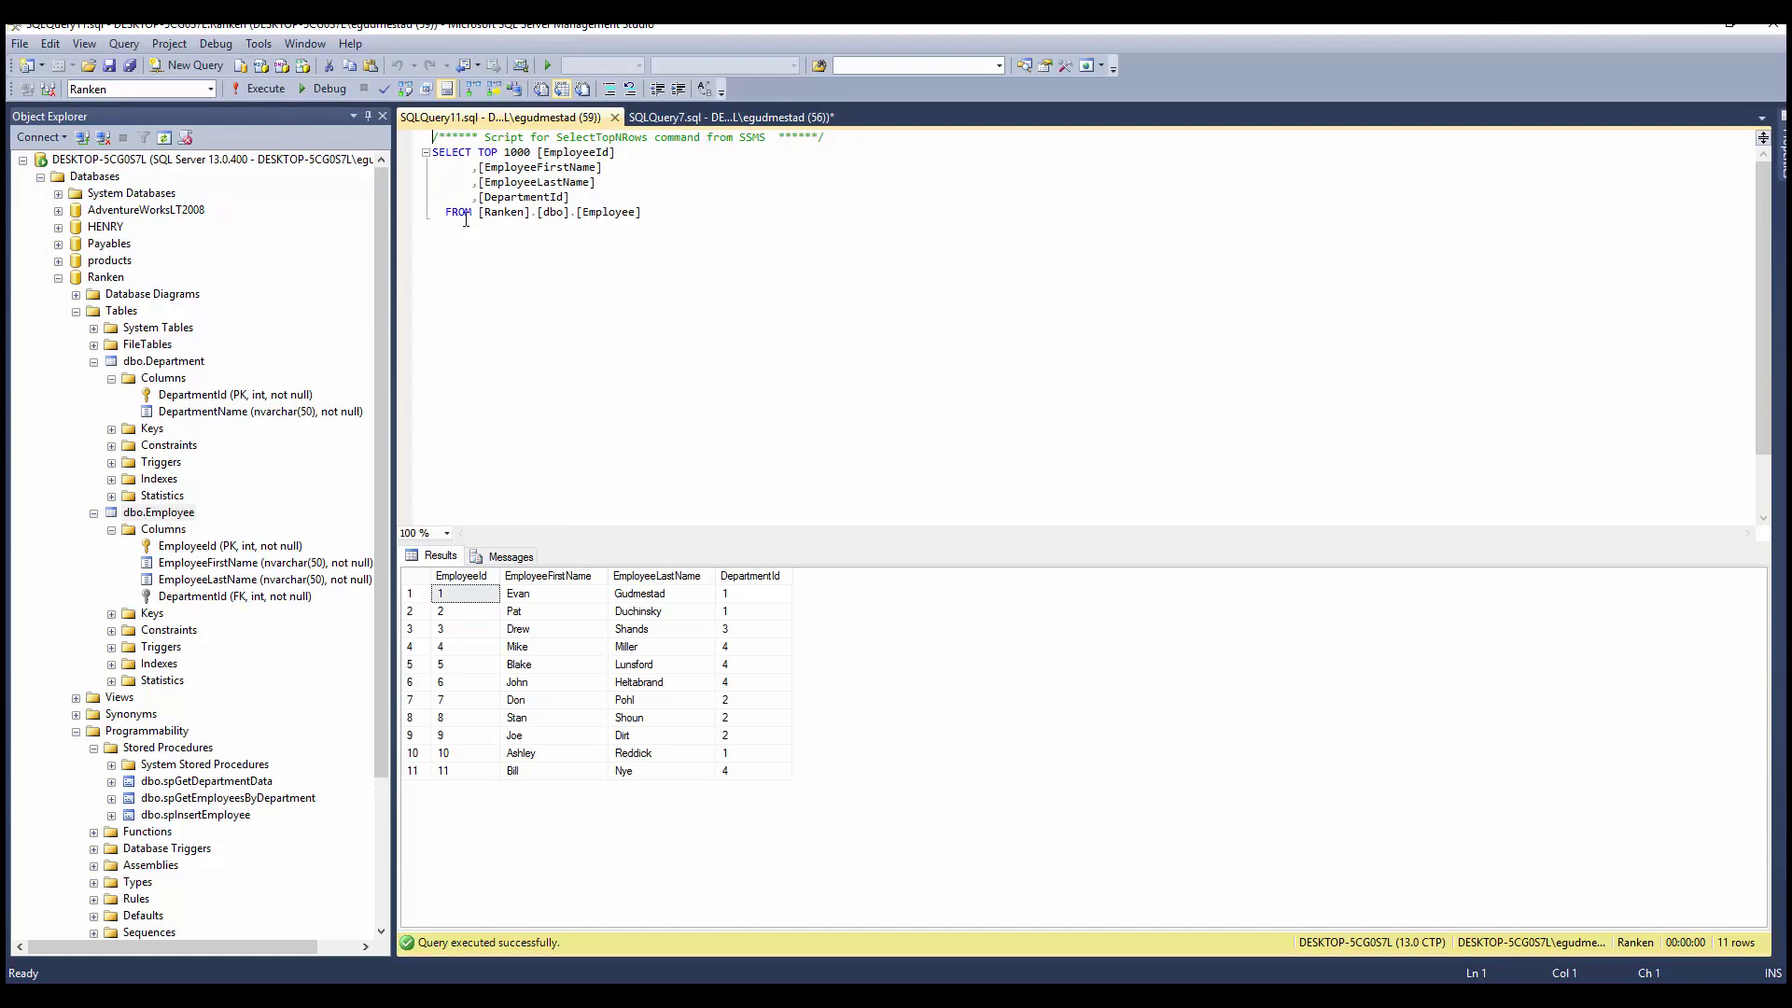
pyautogui.click(646, 212)
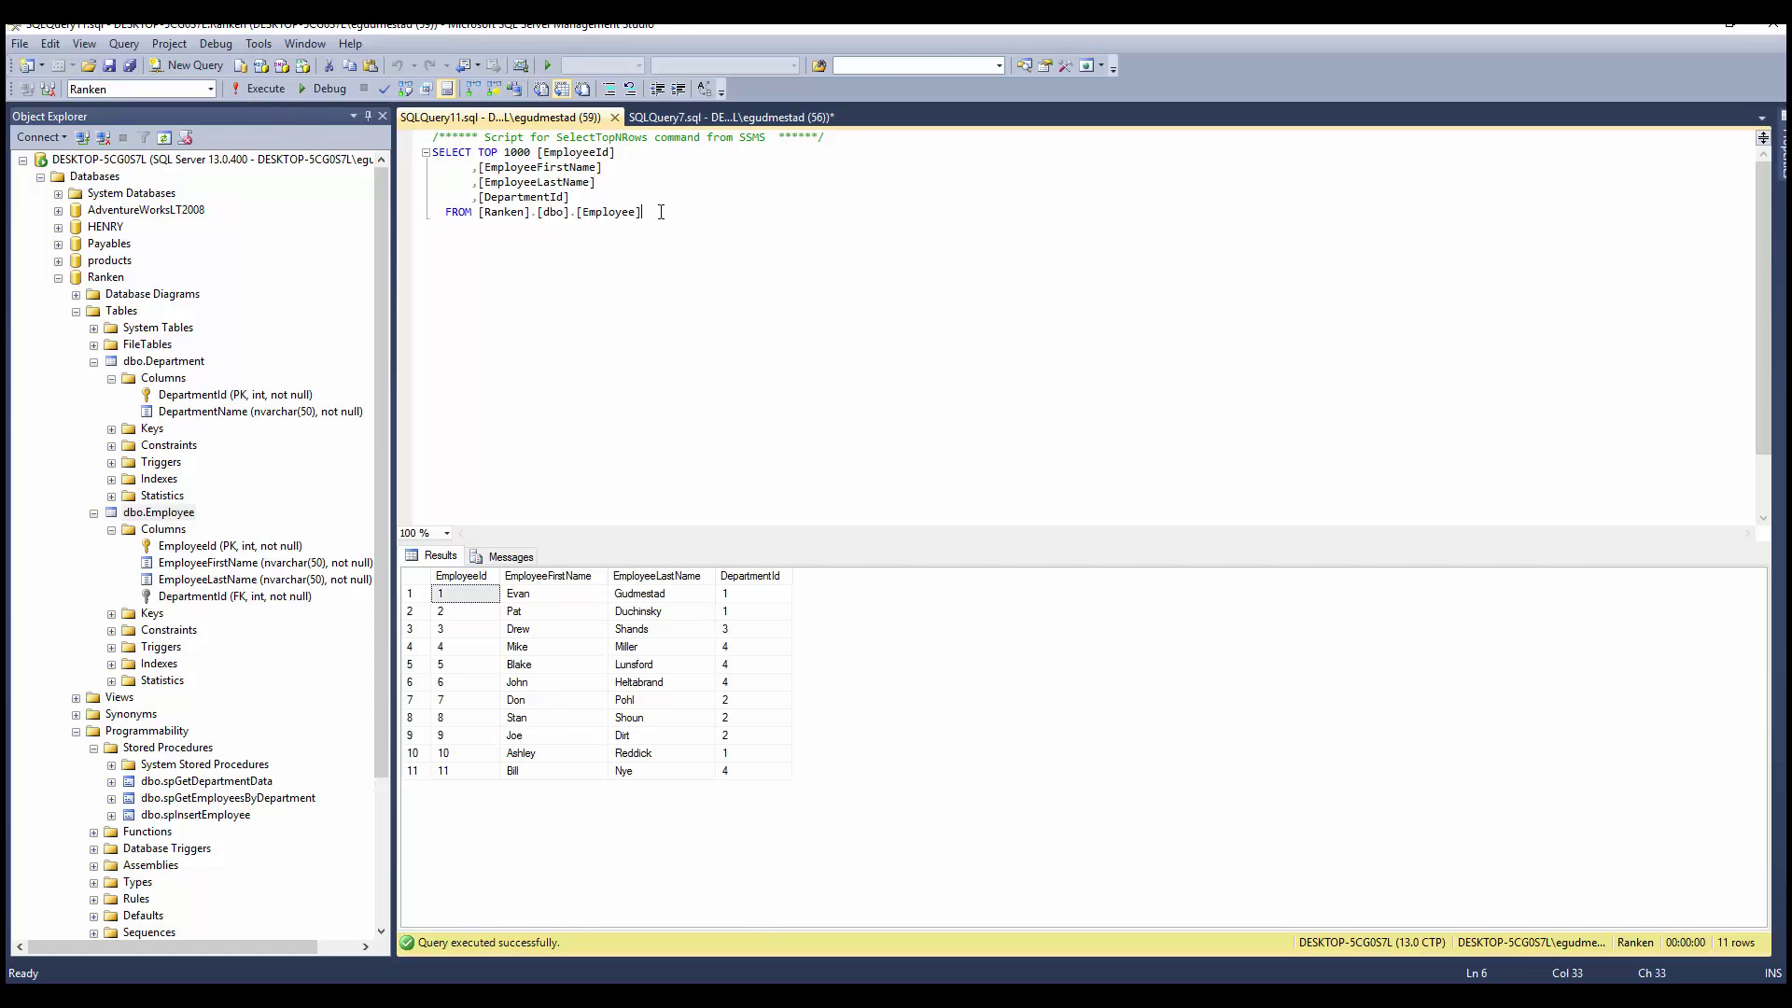
pyautogui.click(537, 770)
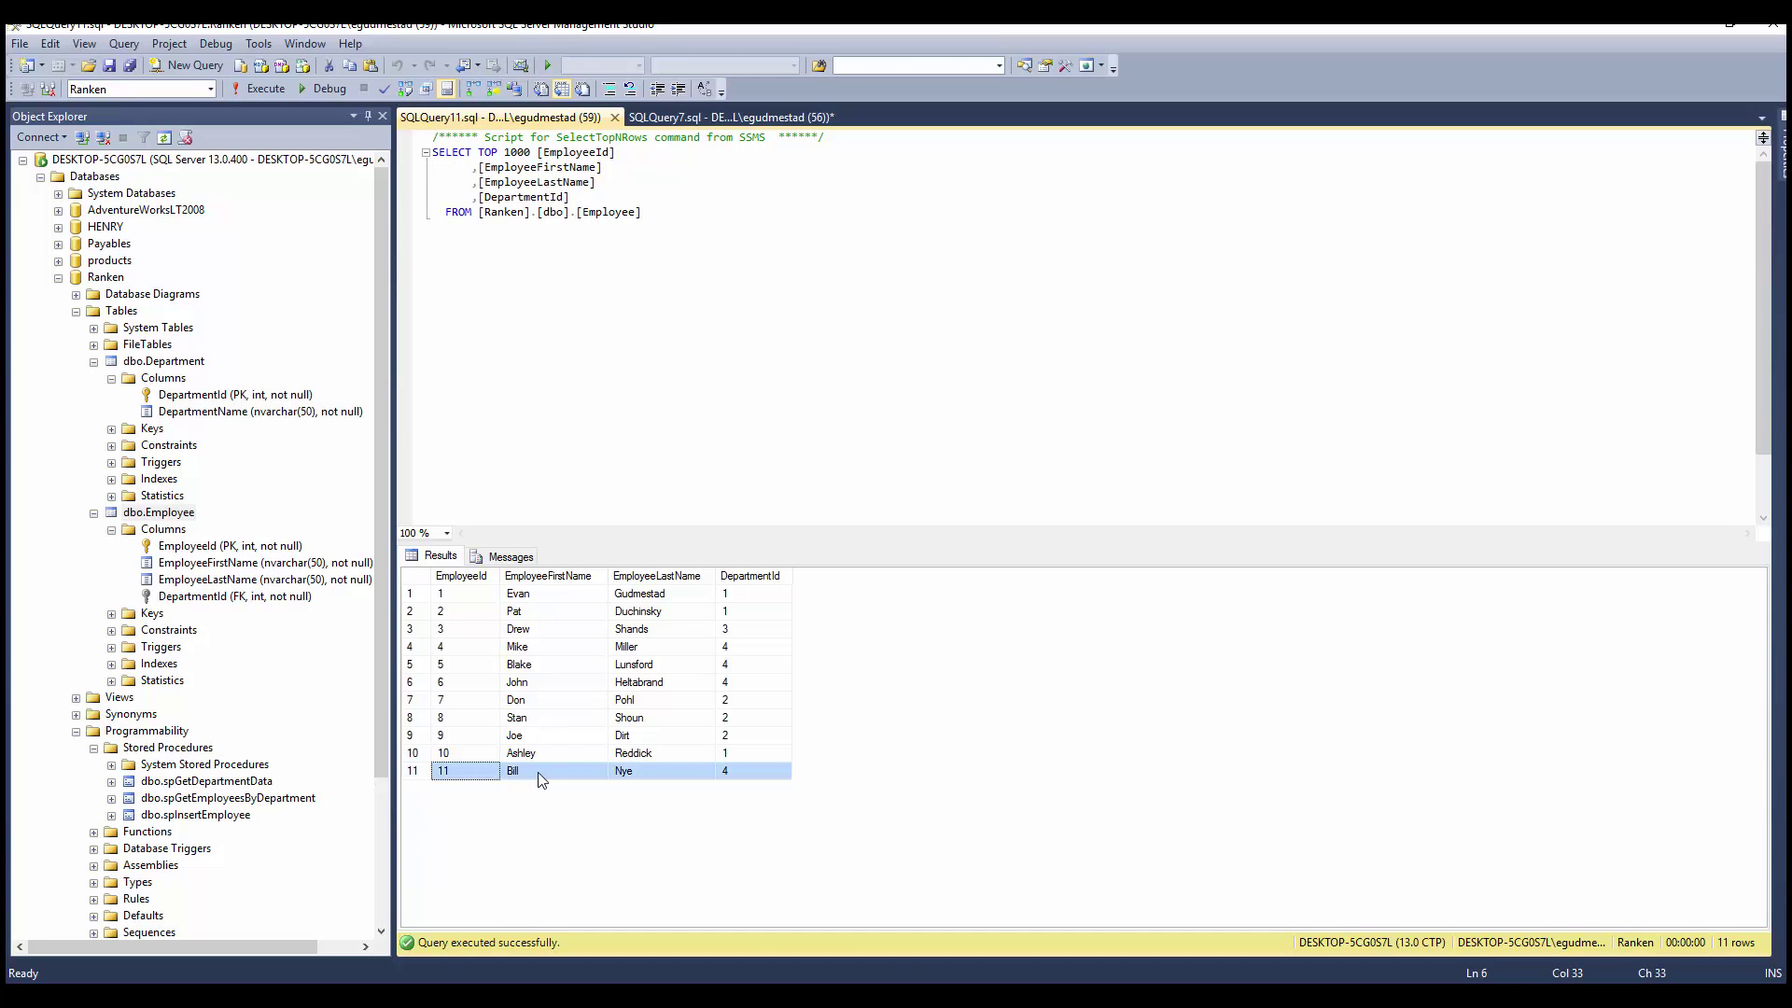
pyautogui.click(752, 770)
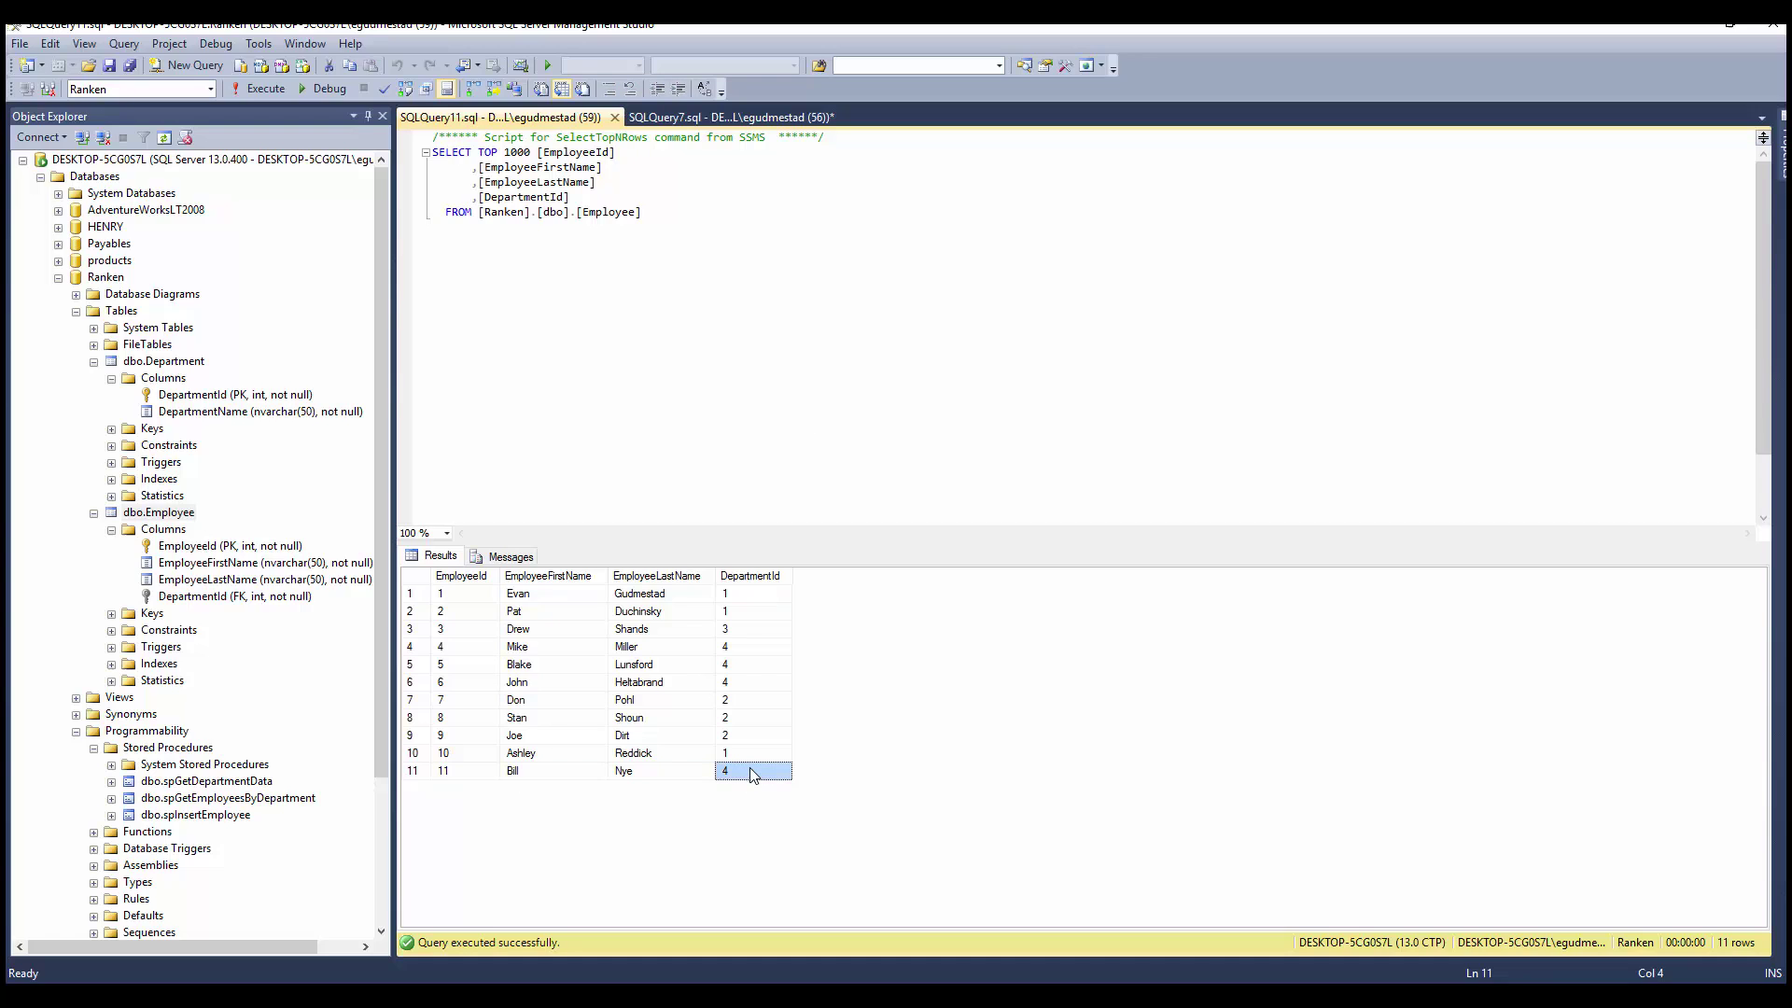
pyautogui.moveTo(711, 773)
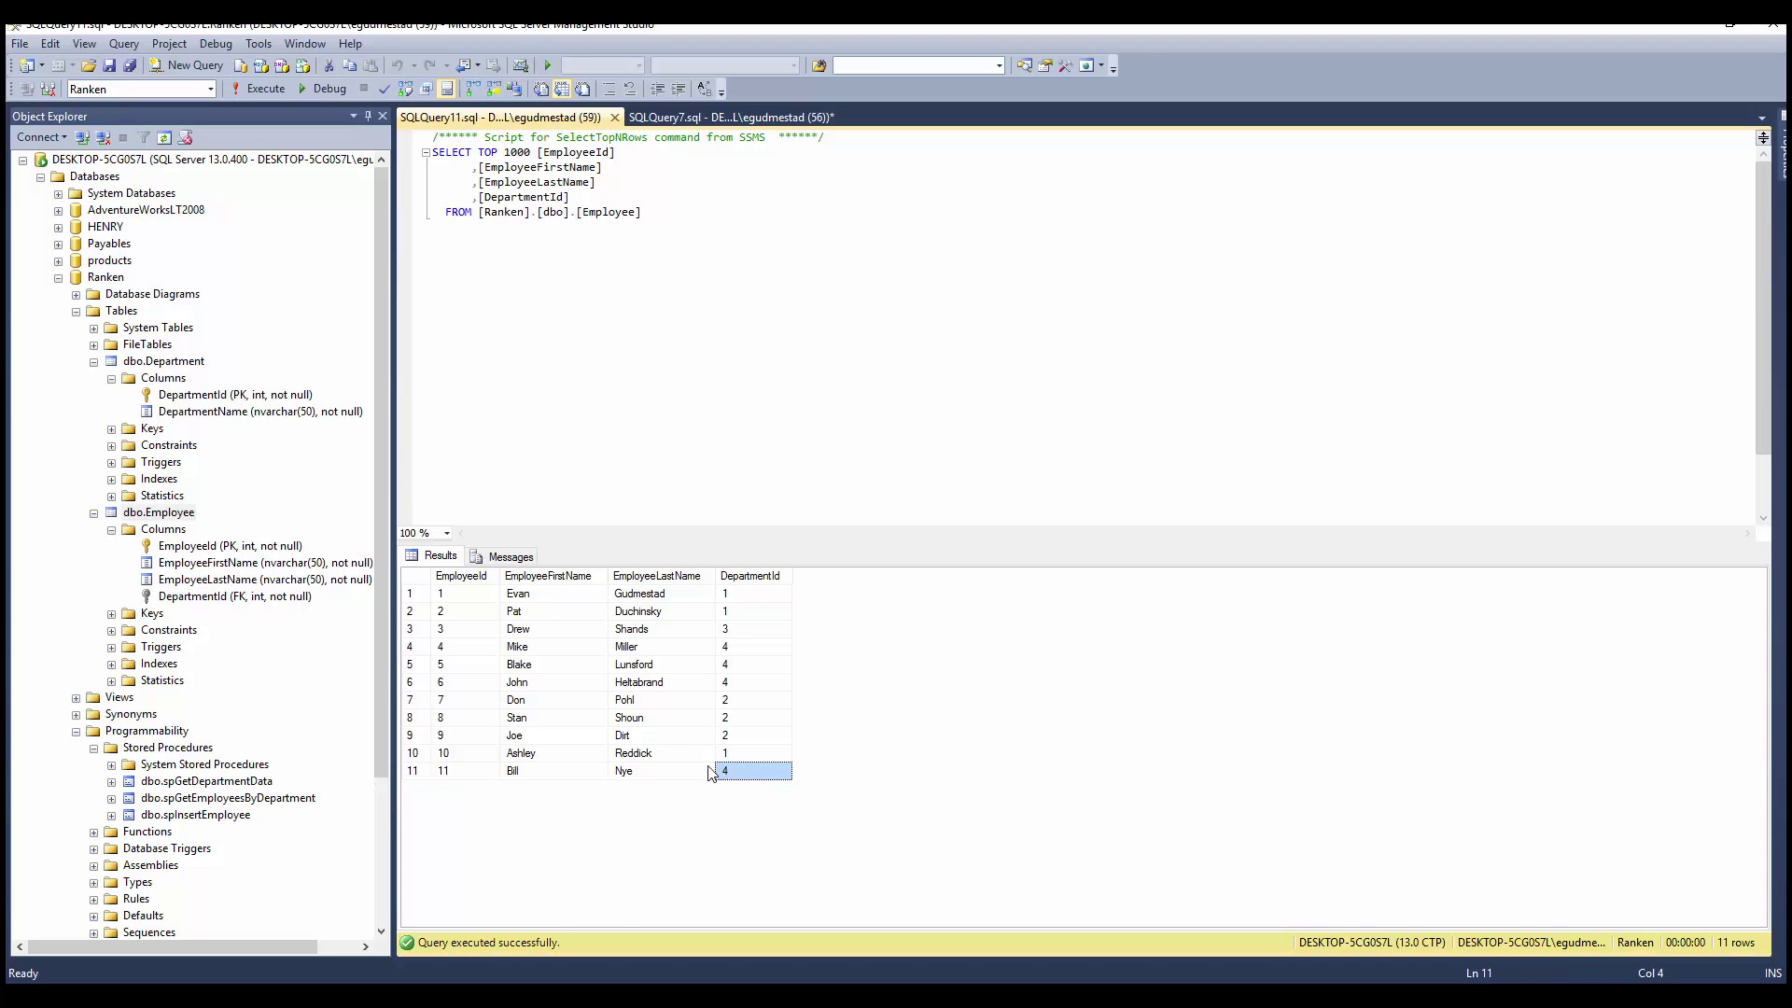
pyautogui.click(458, 770)
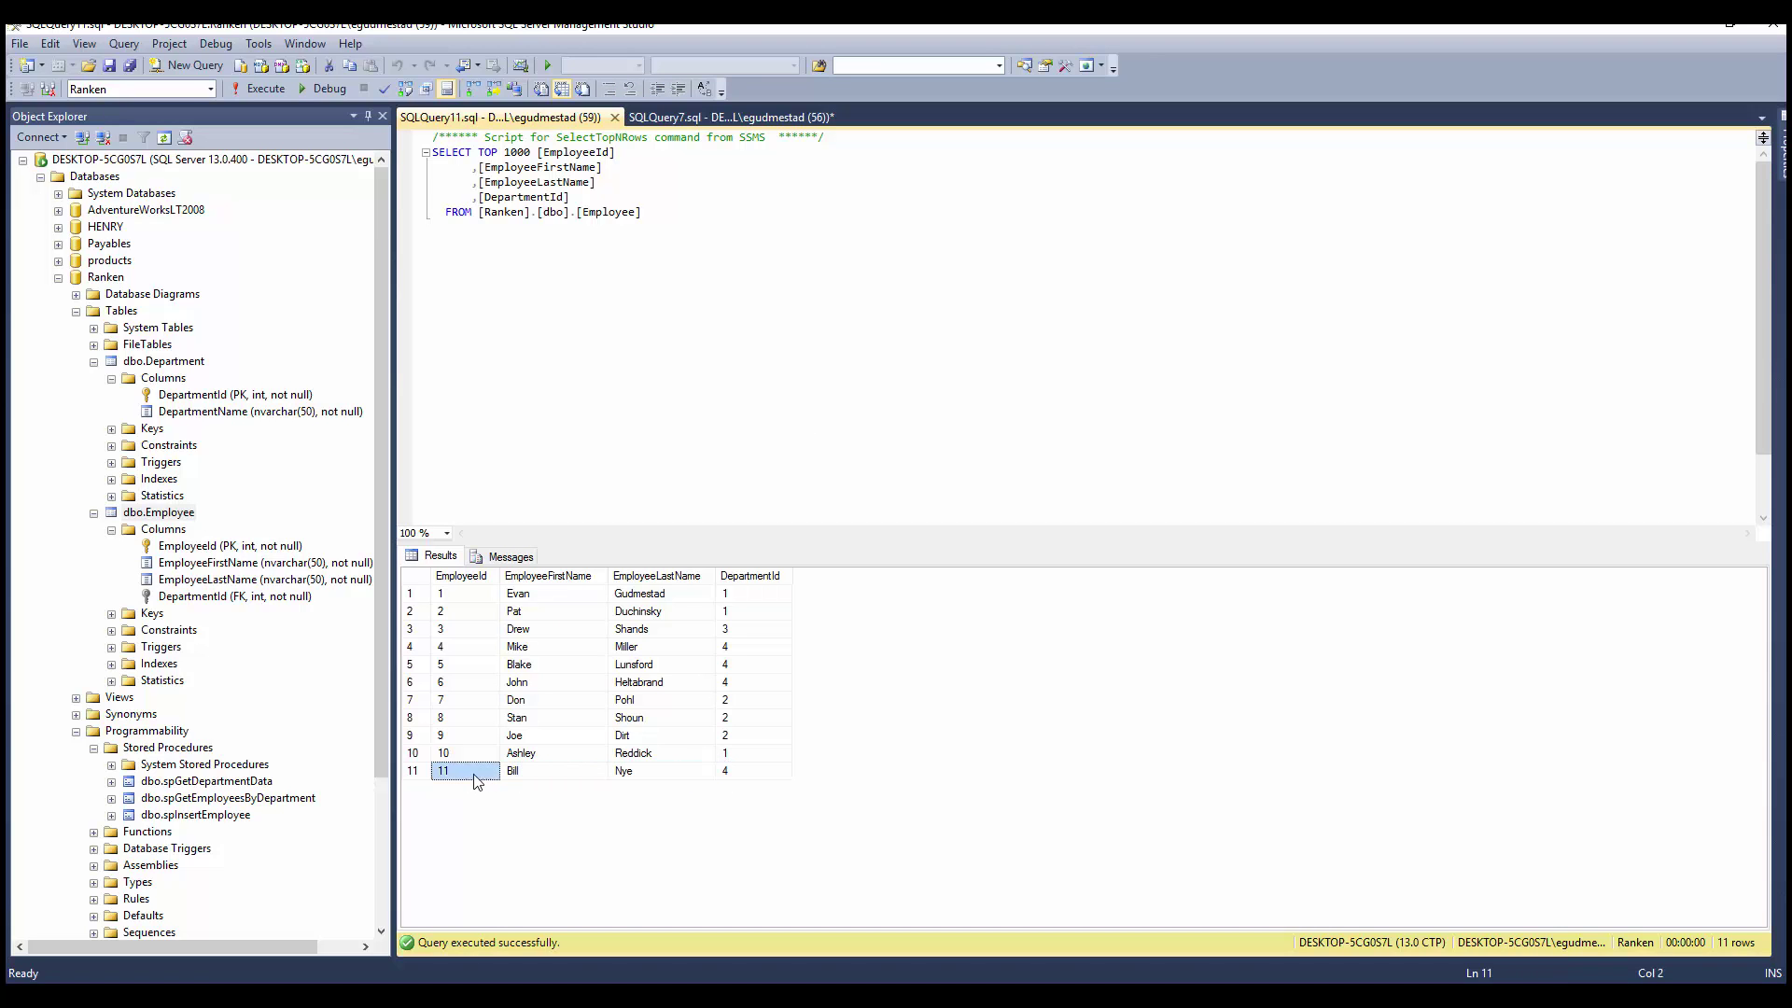
pyautogui.click(754, 770)
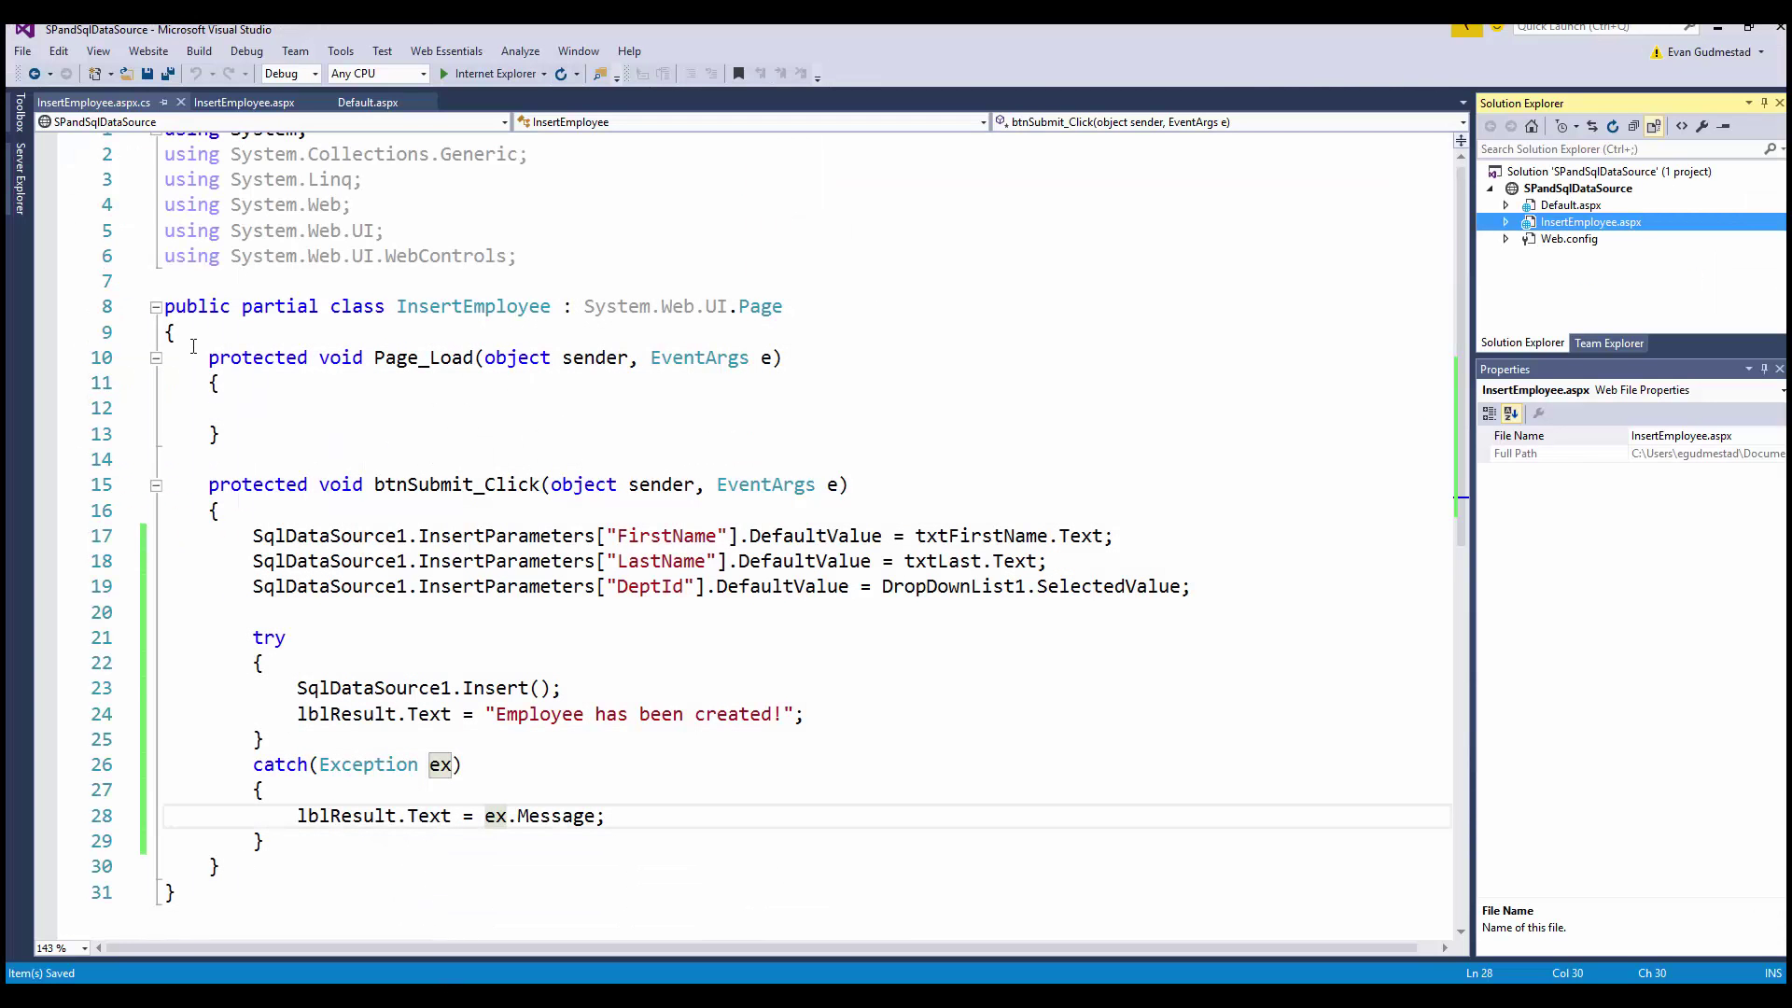
# Switch to Default.aspx and place the cursor in the CRUD OPERATIONS heading of the design preview
pyautogui.click(367, 101)
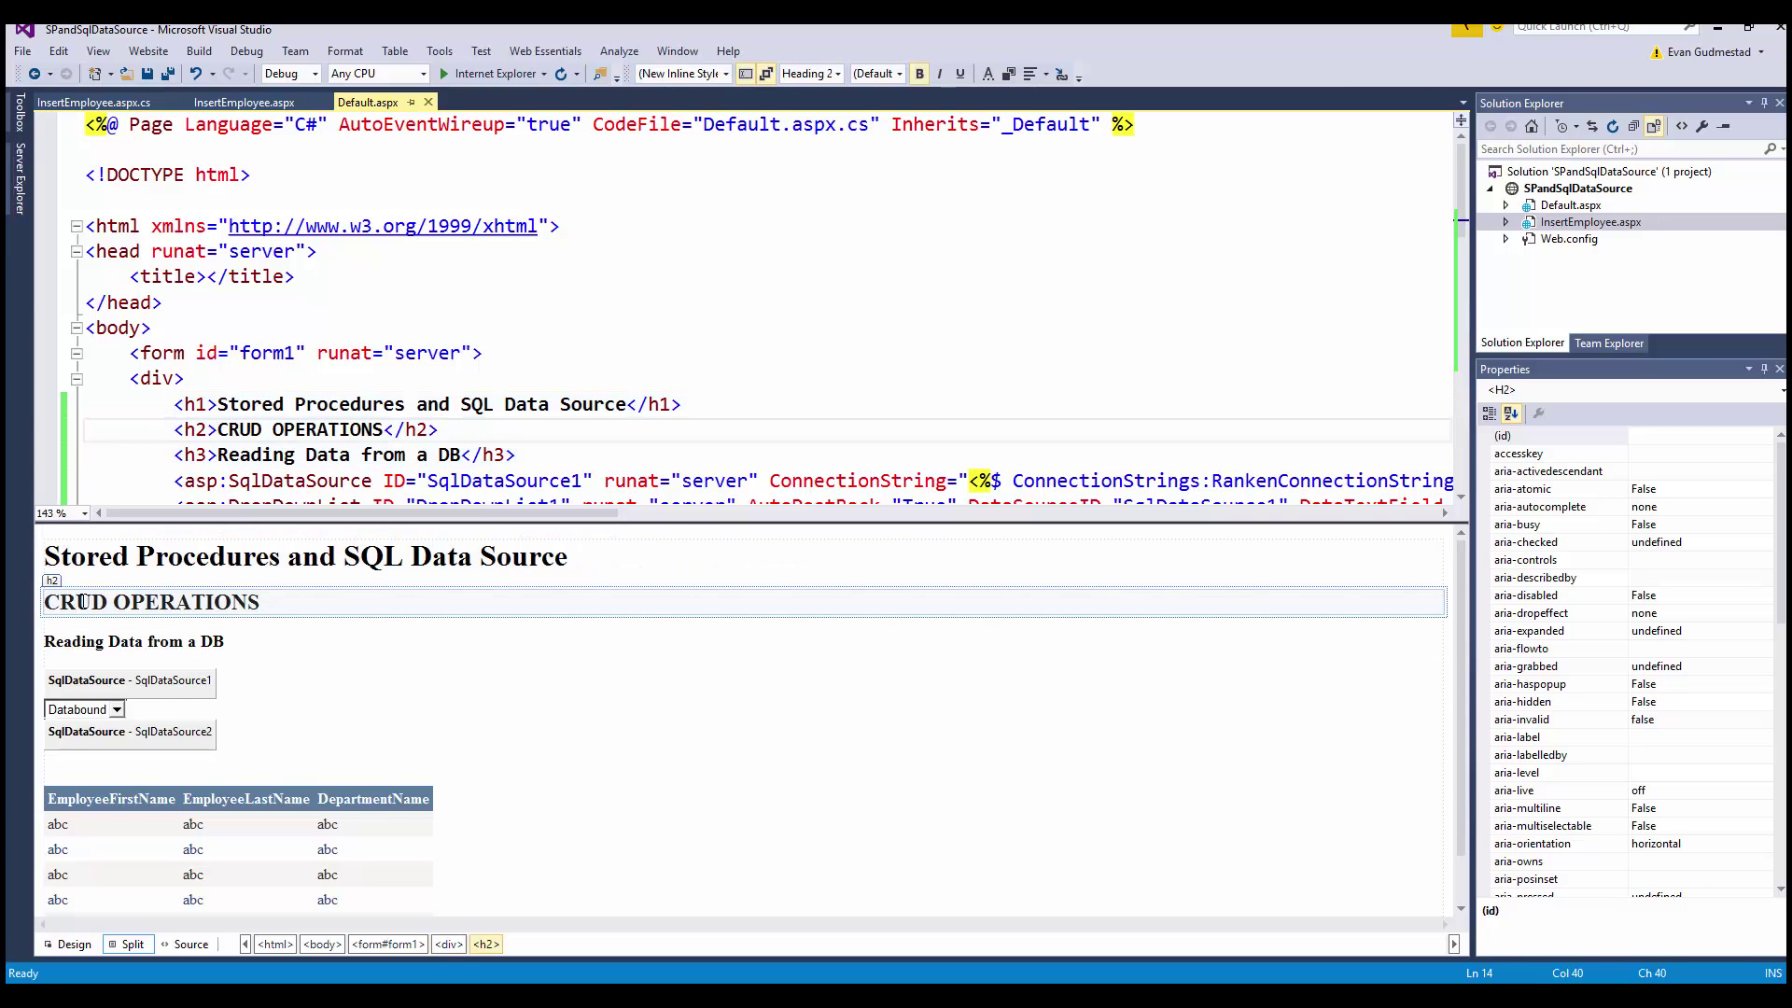
pyautogui.click(148, 601)
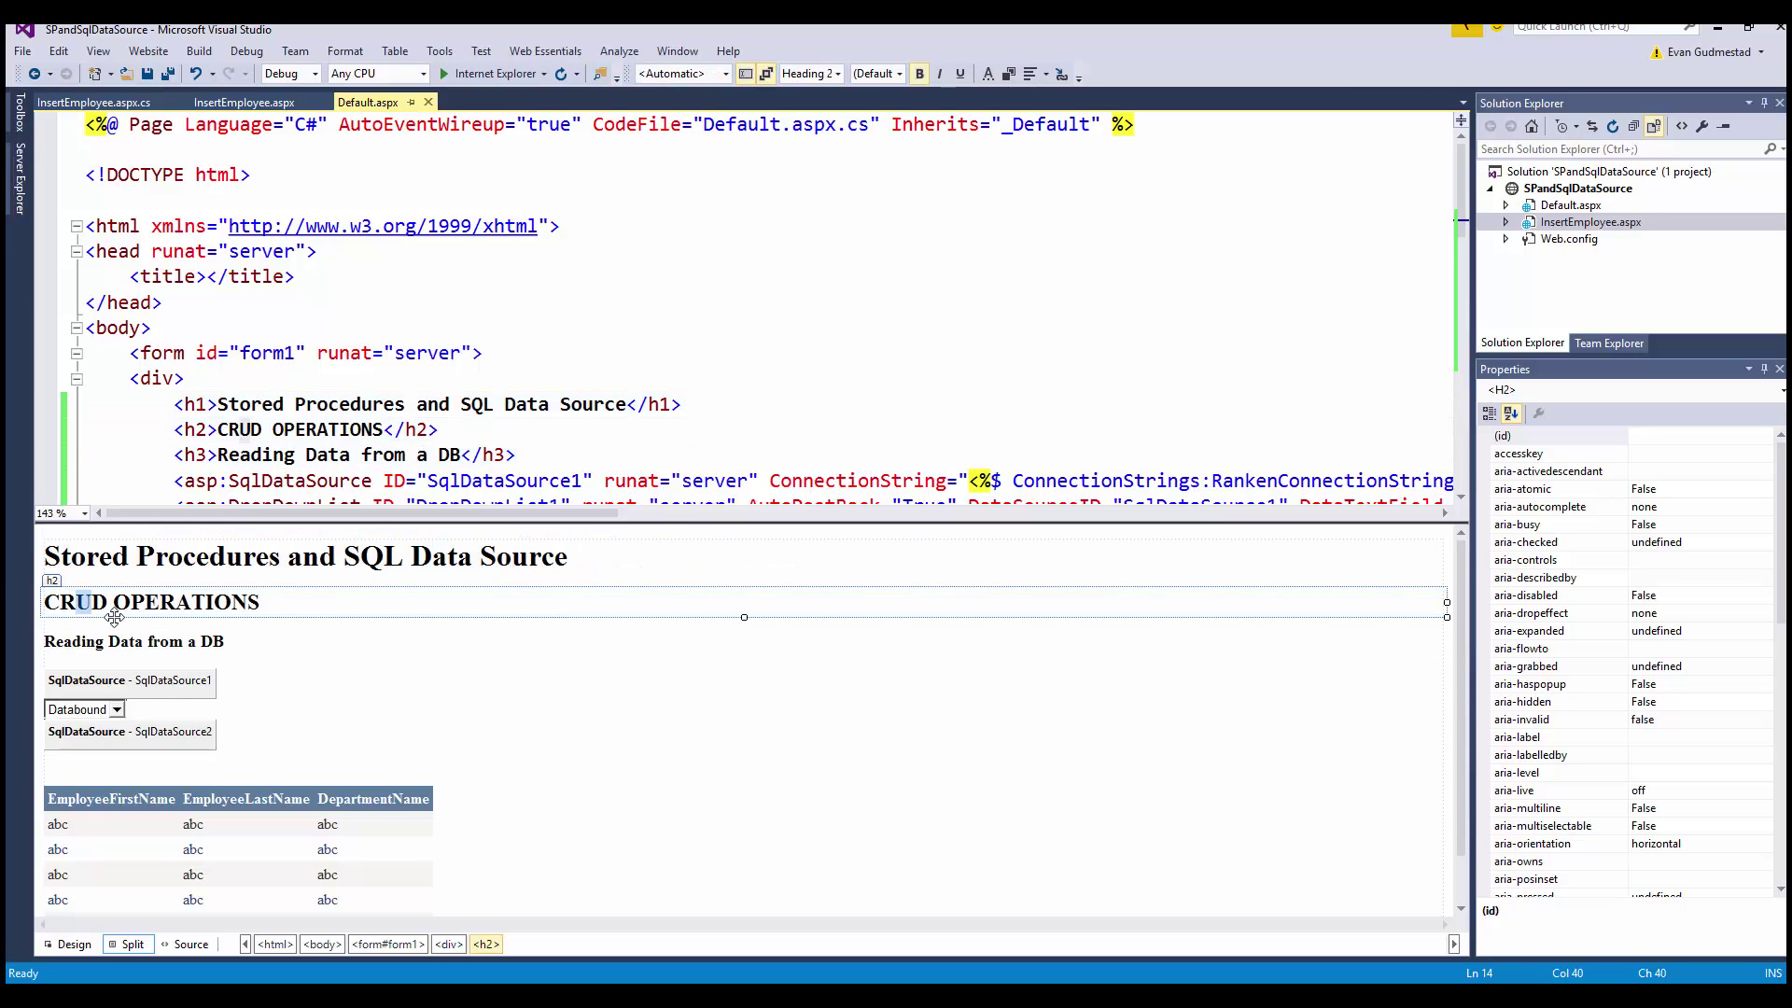